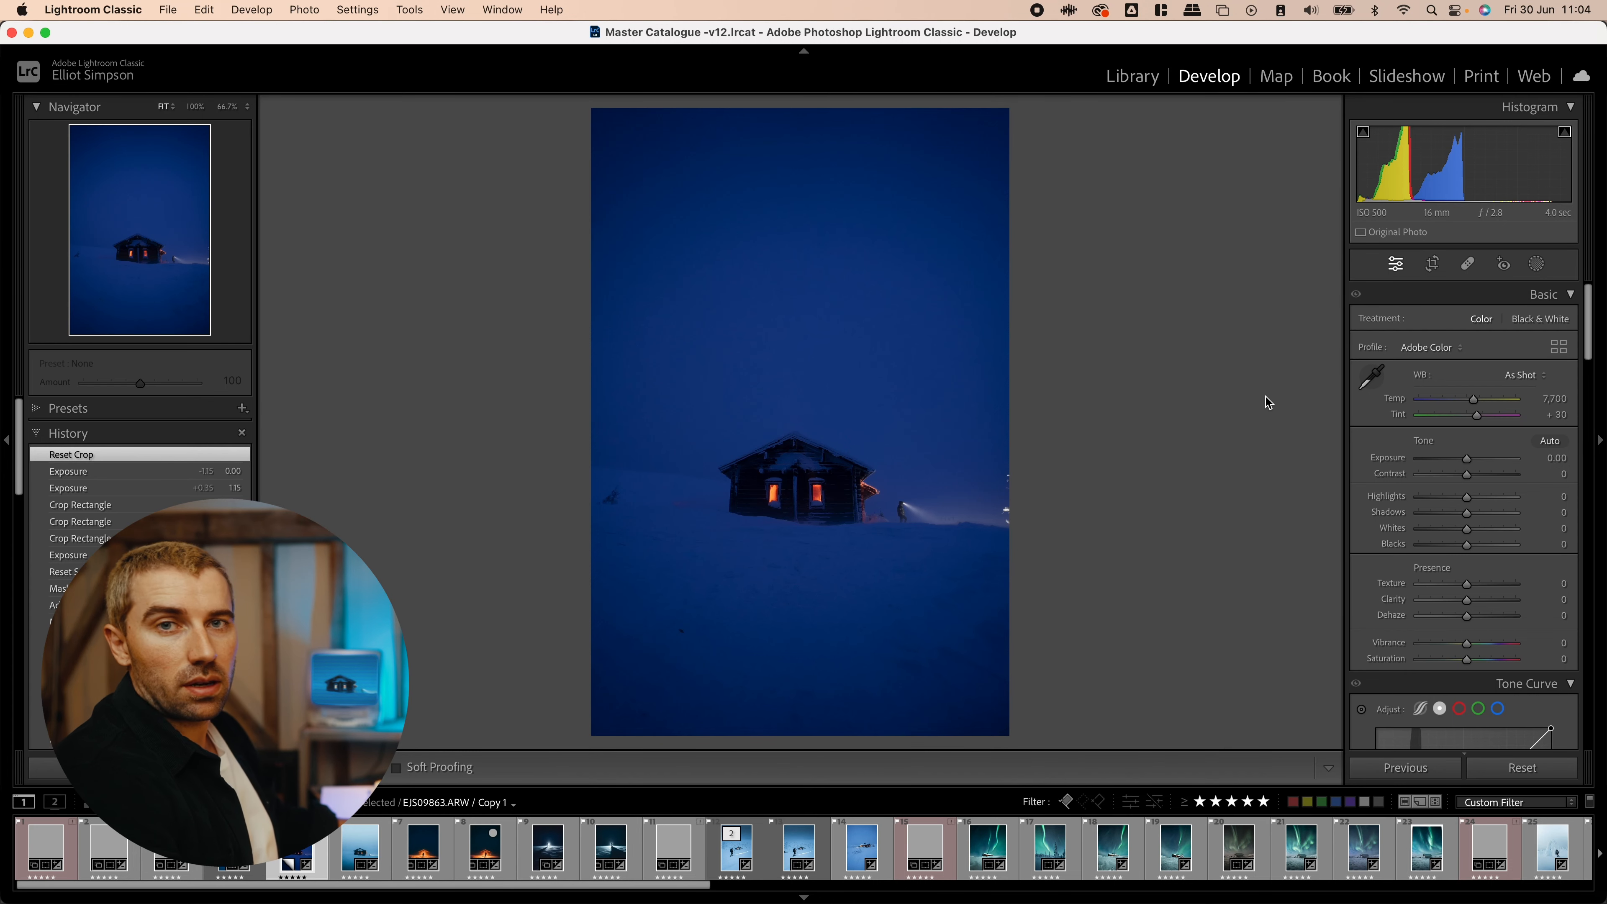
mouse_move(757, 438)
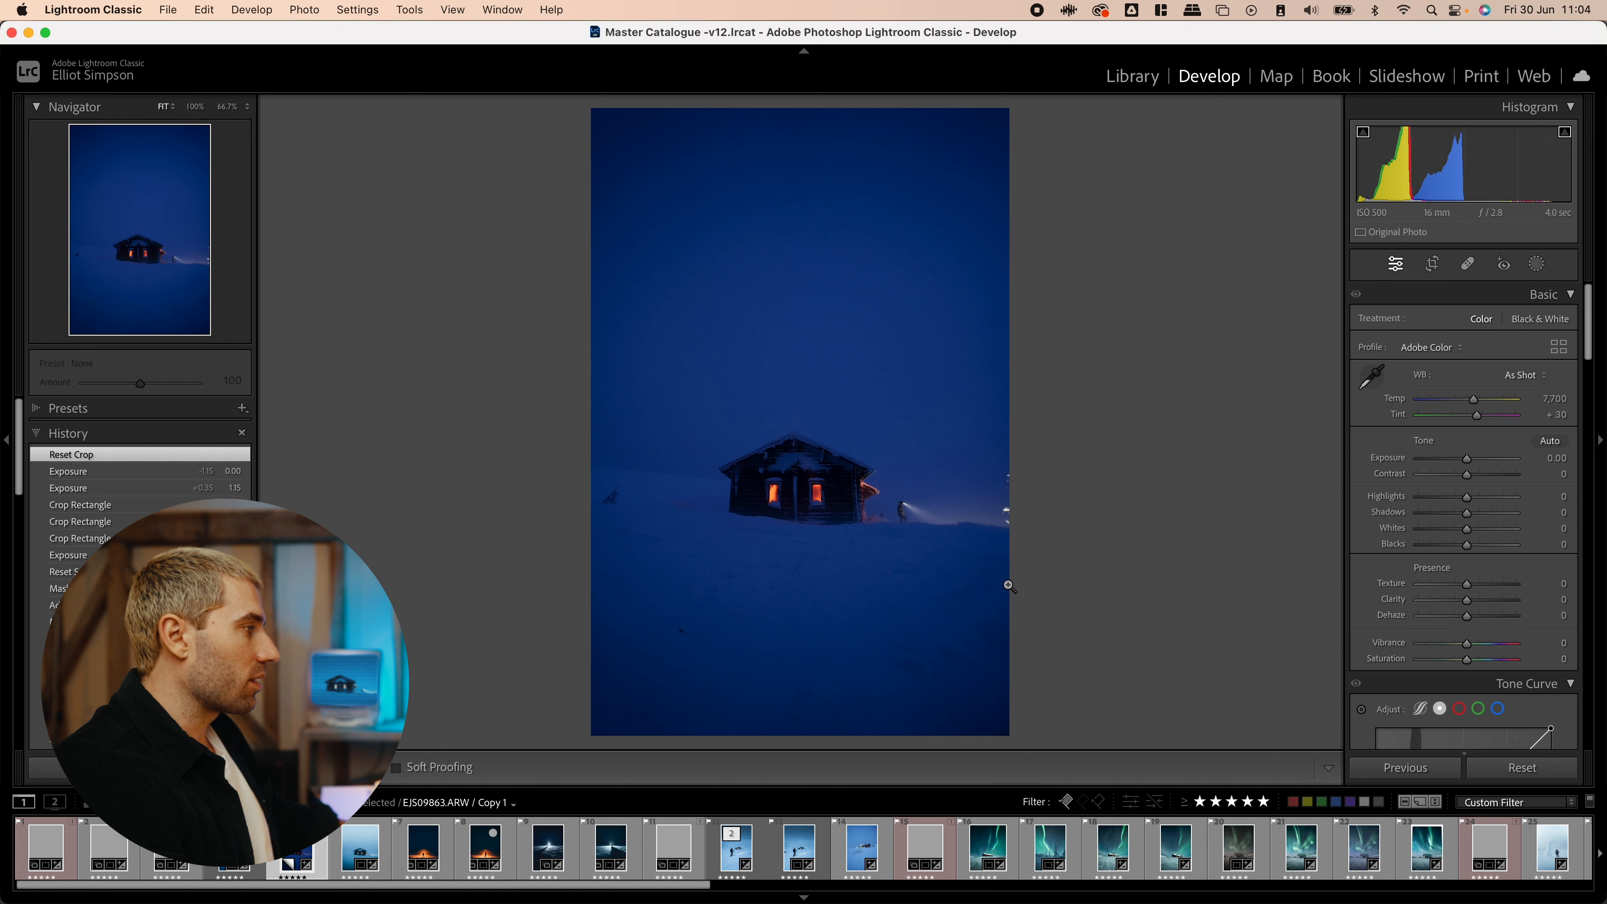
mouse_move(881, 522)
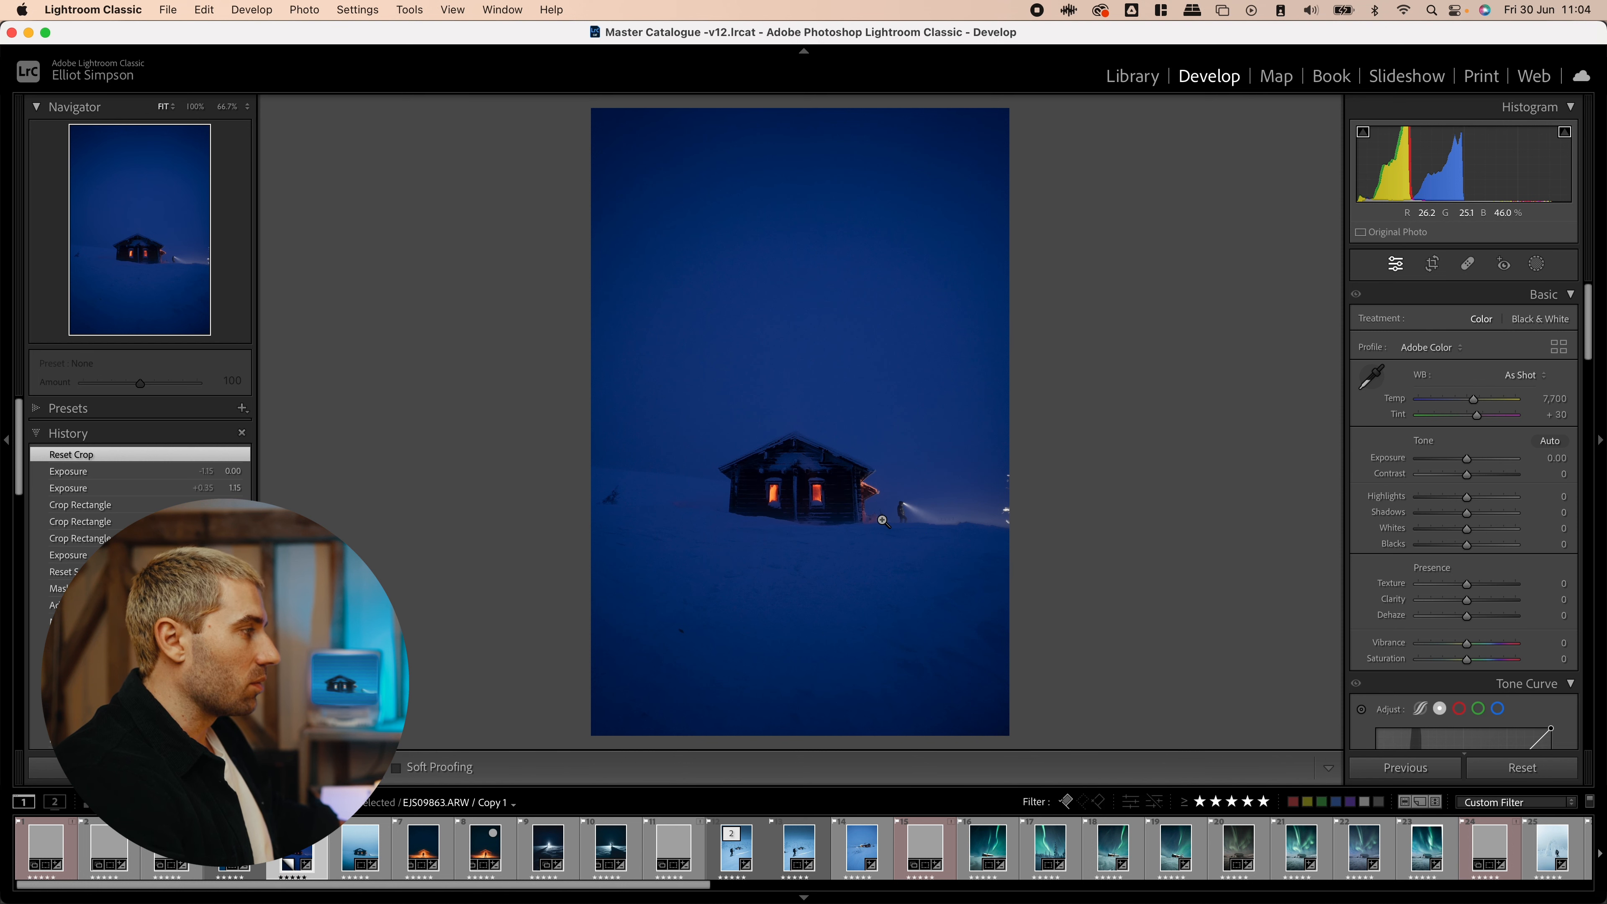
- Raise Exposure on the snowy cabin photo, nudging it up and back to settle at +0.65
click(882, 521)
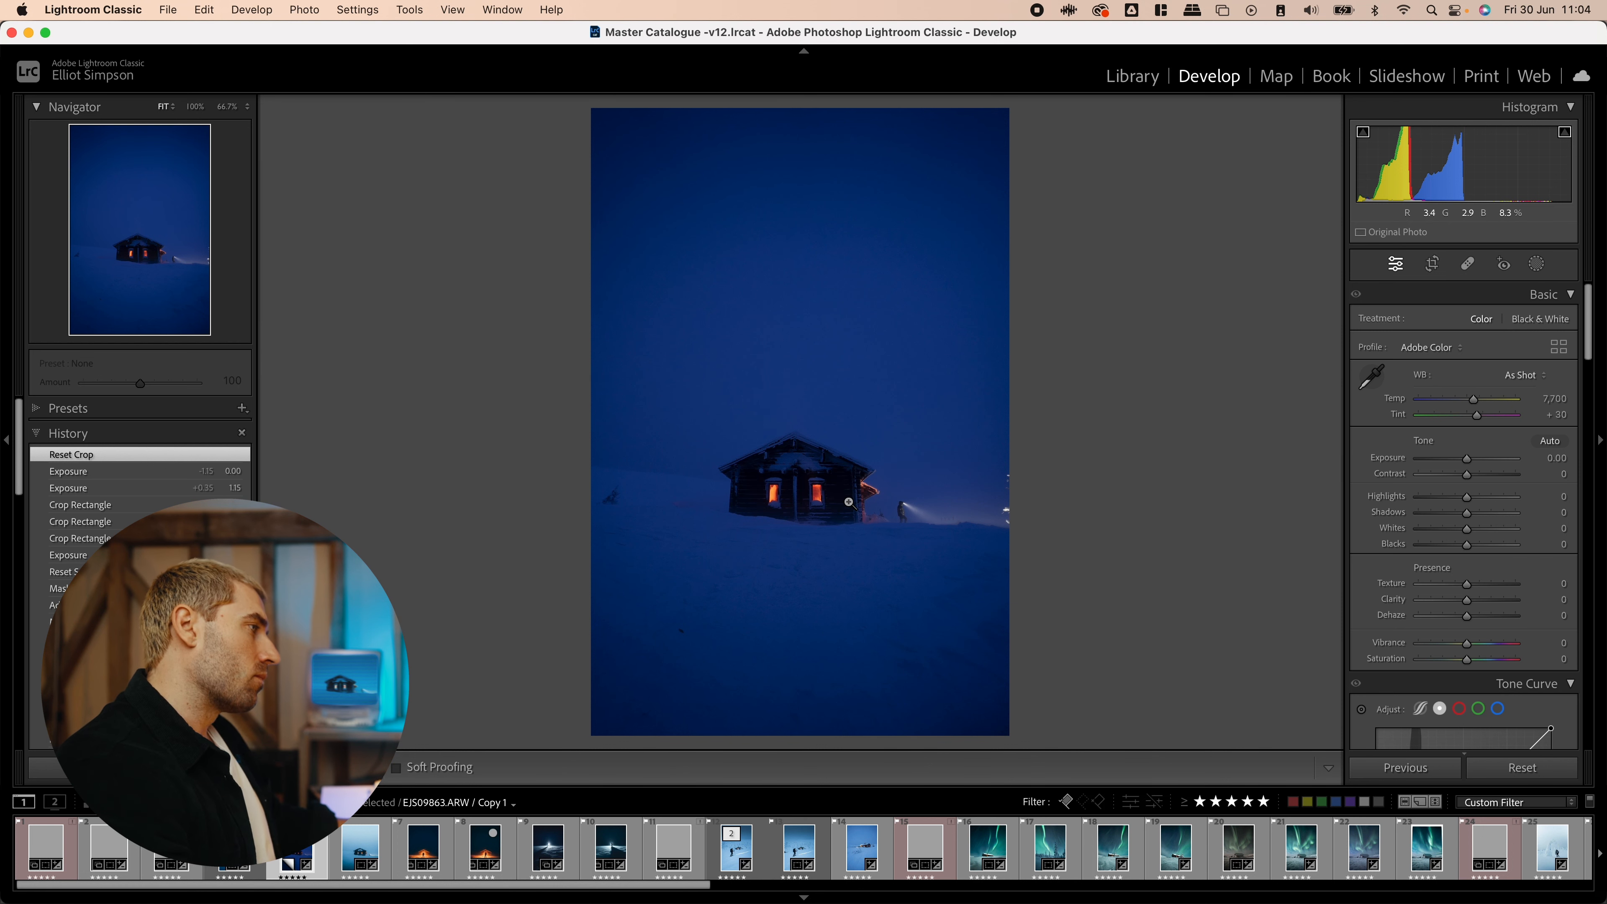
click(848, 503)
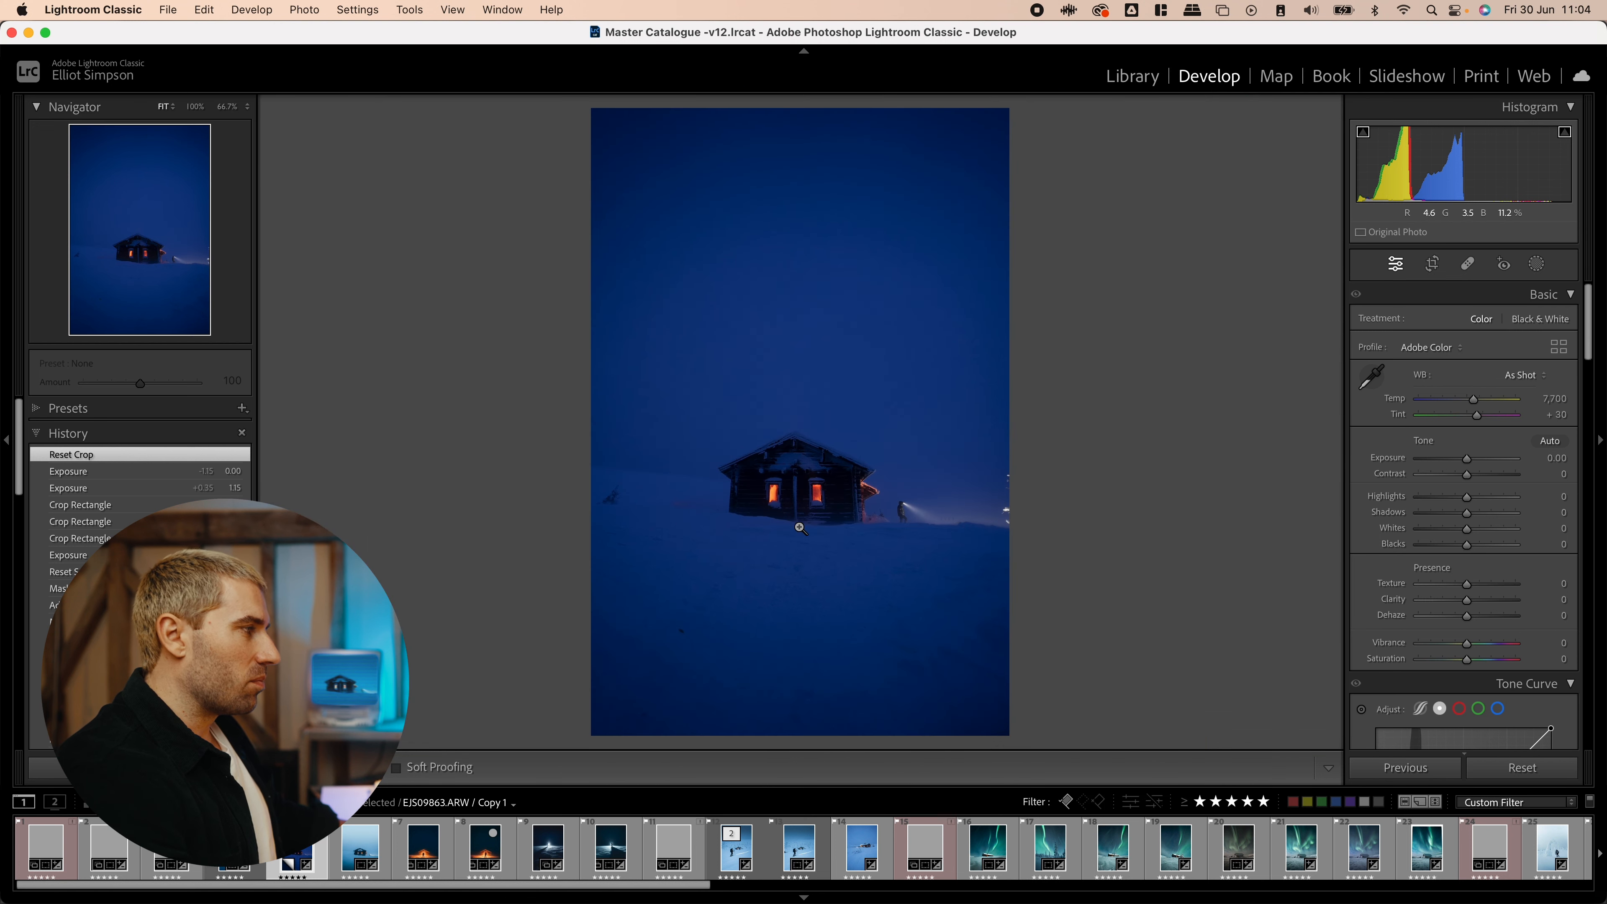
click(800, 535)
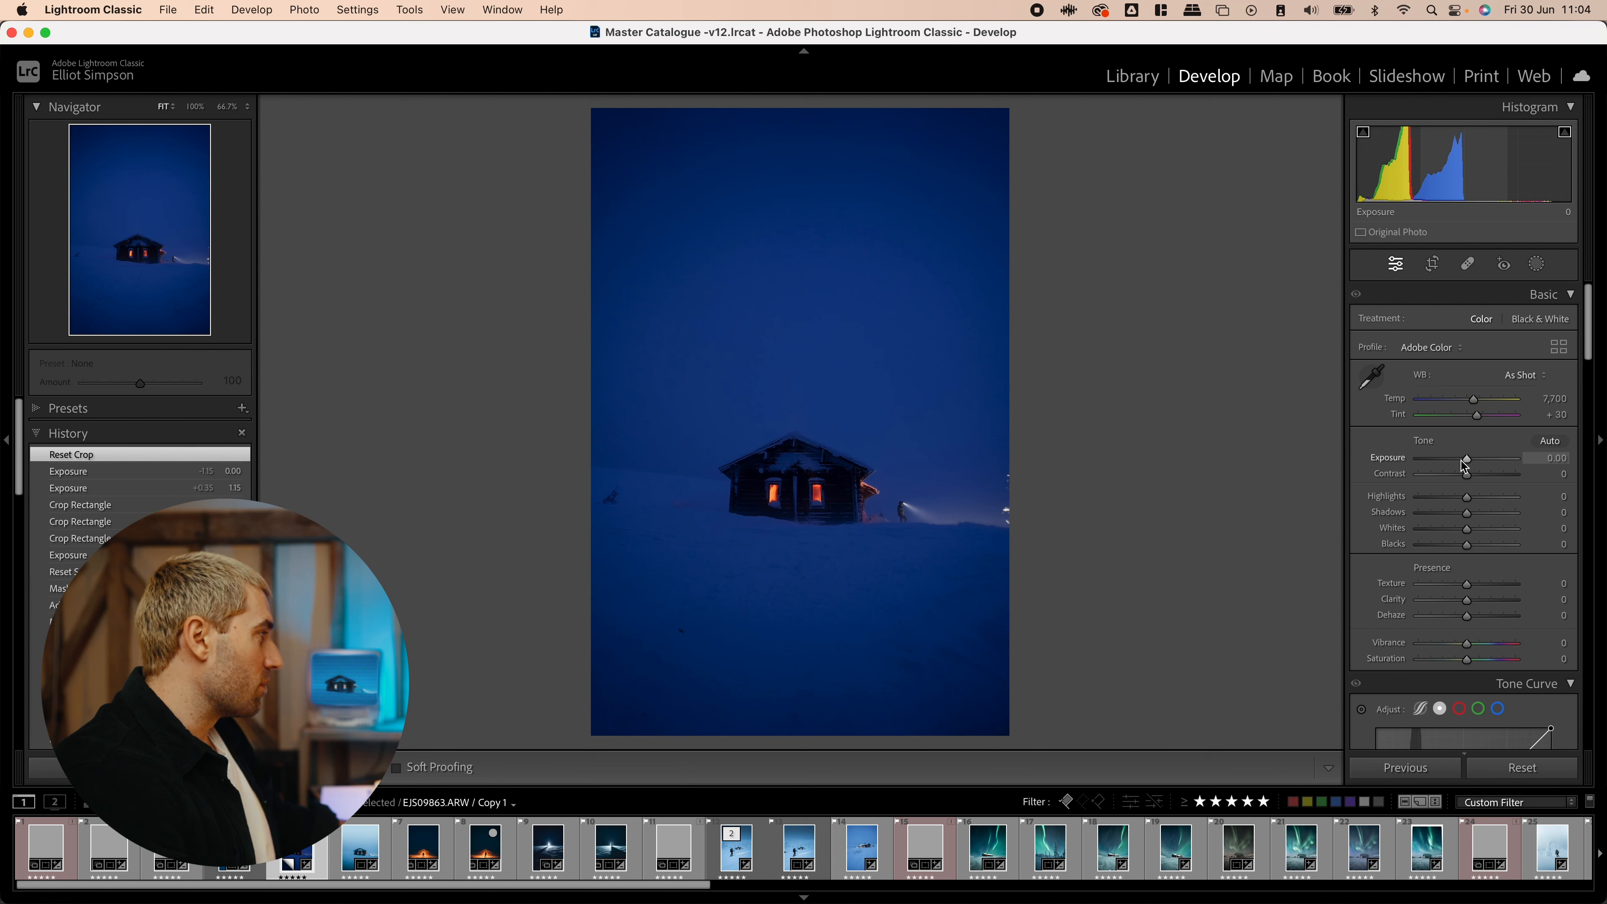
drag(1463, 459, 1470, 459)
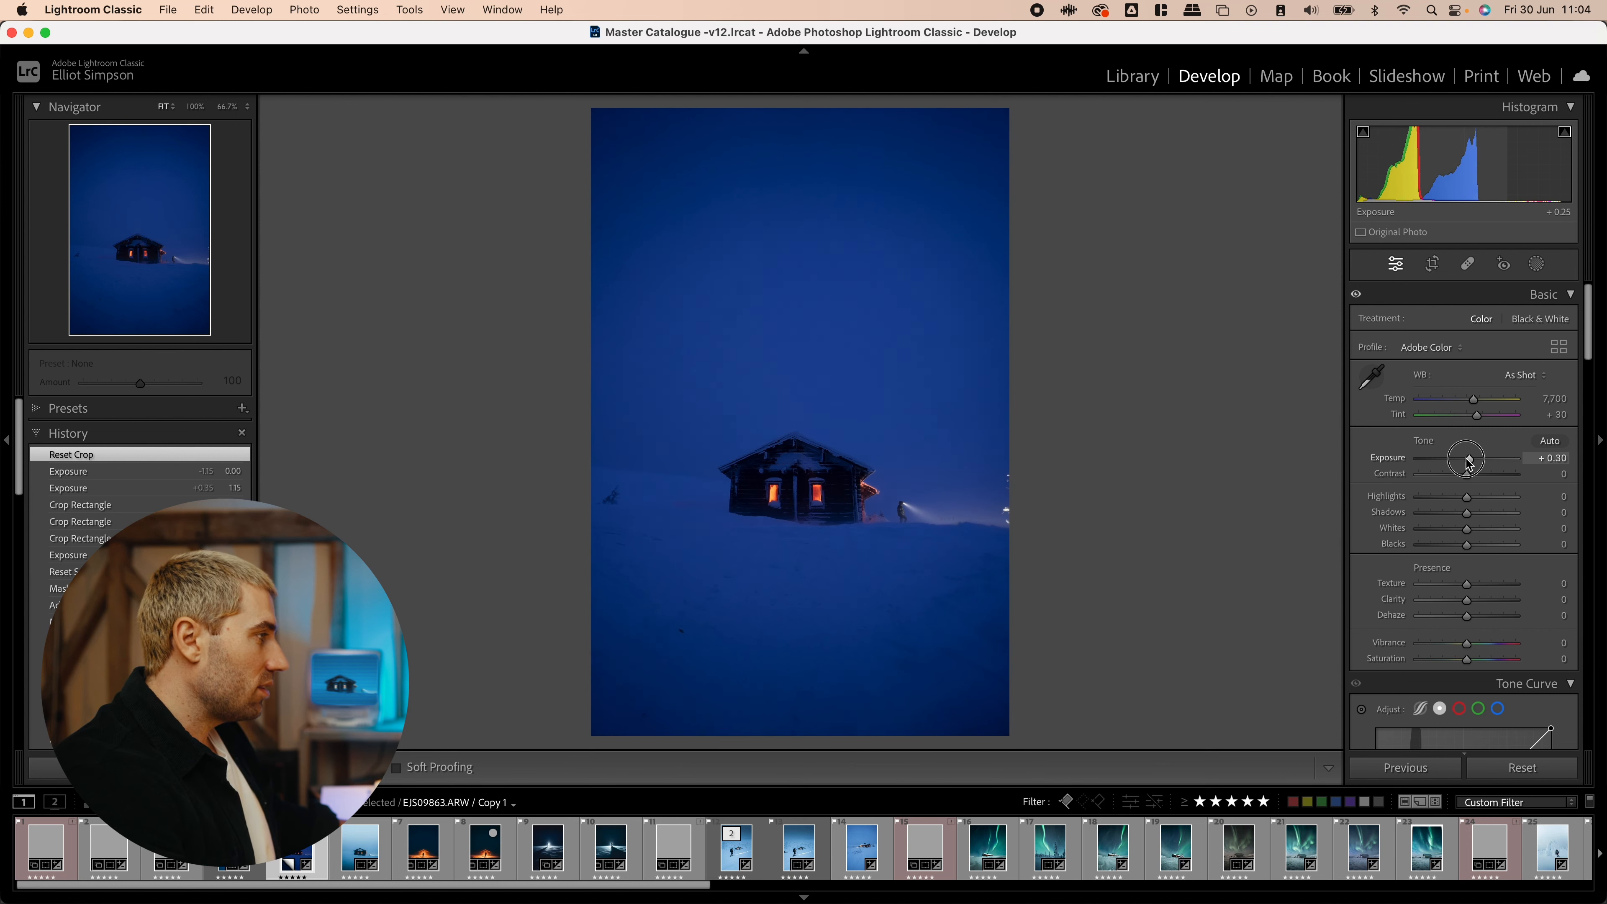
drag(1466, 457, 1484, 457)
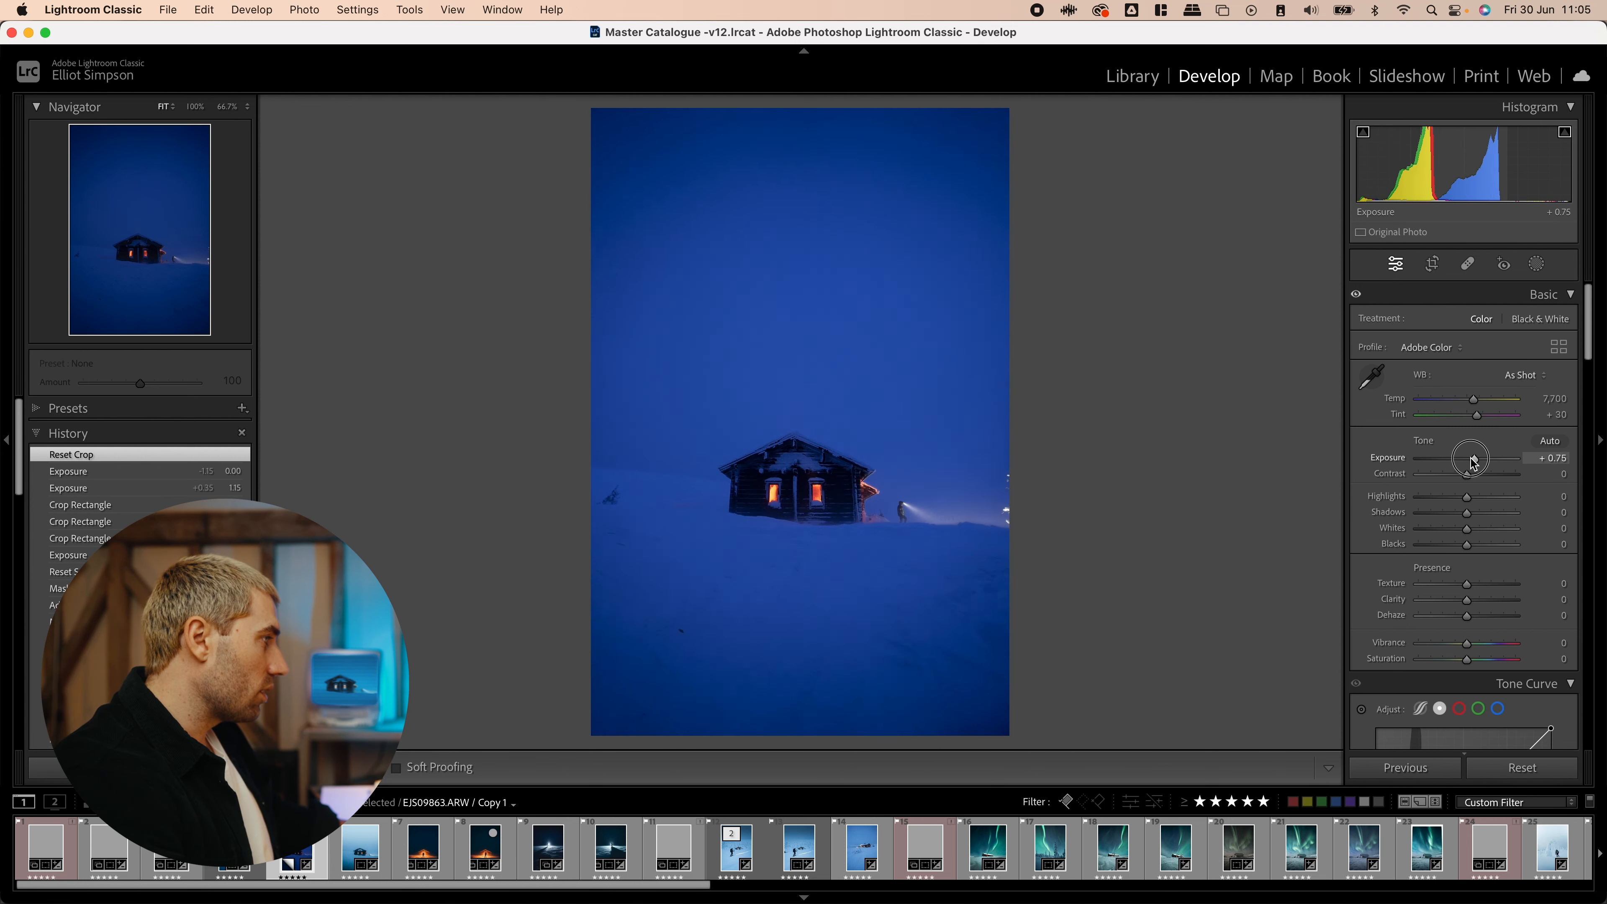
drag(1470, 458, 1476, 458)
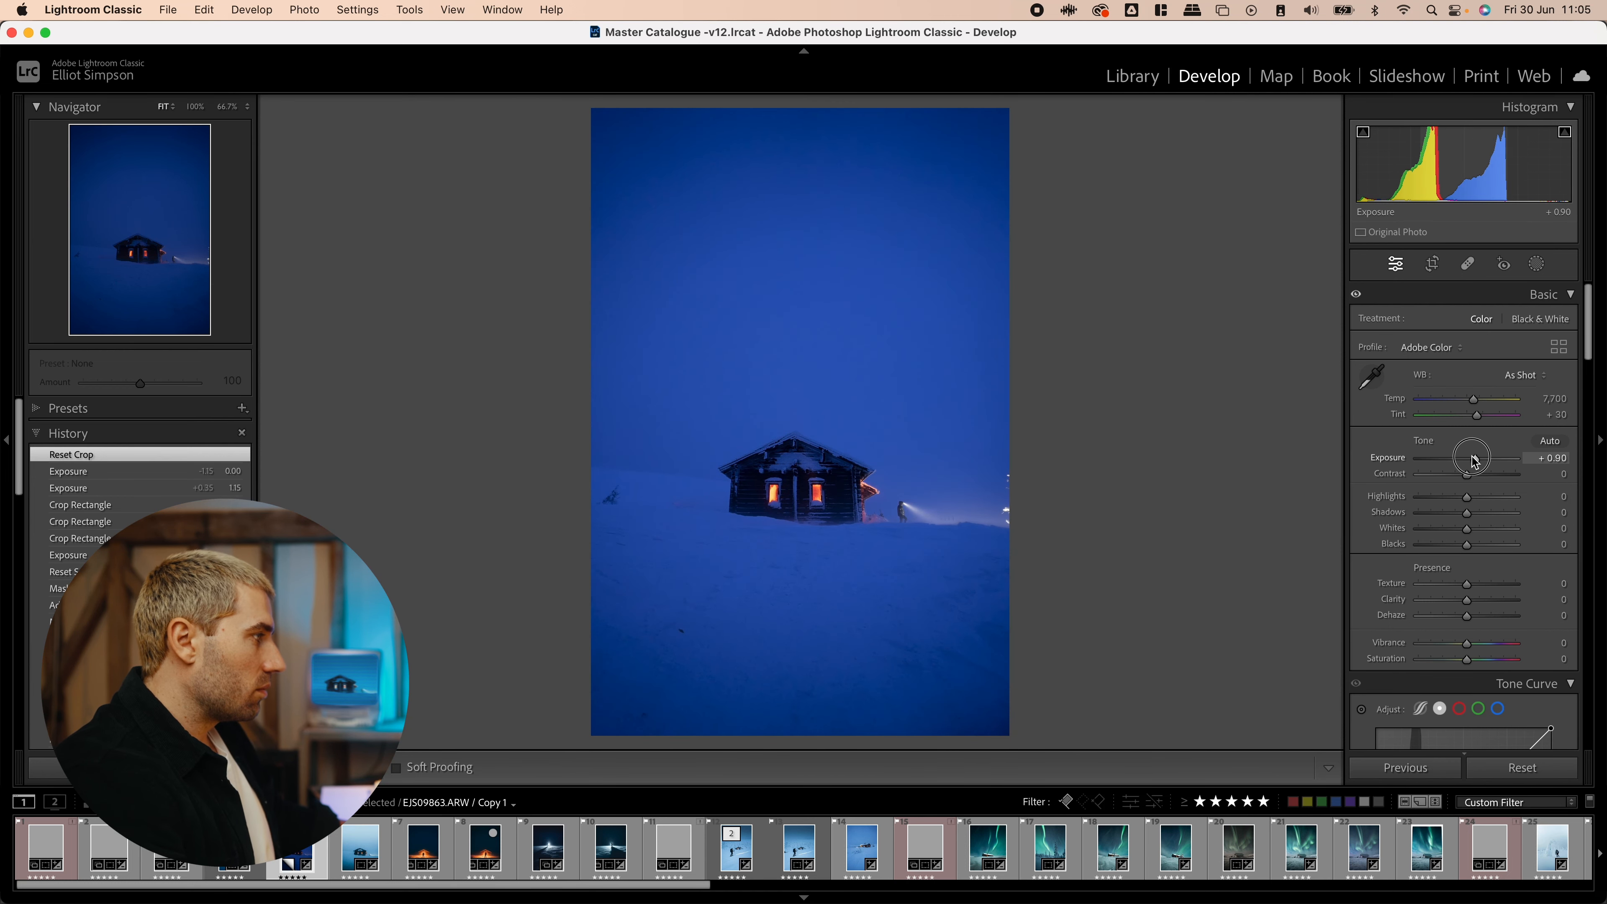
drag(1473, 458, 1469, 458)
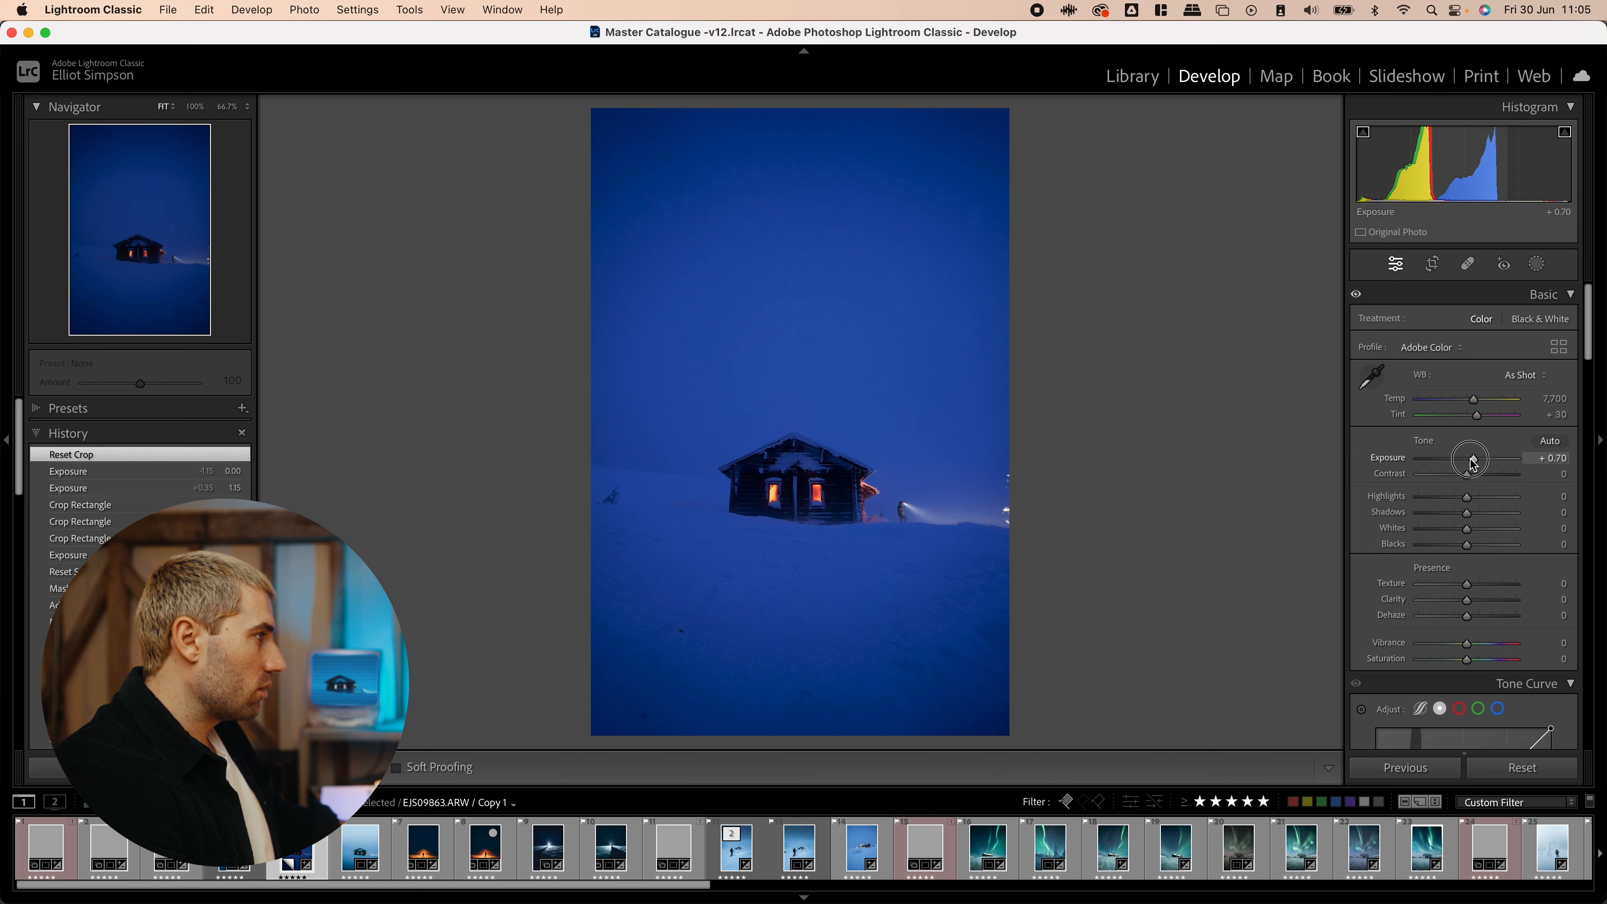
drag(1470, 458, 1467, 458)
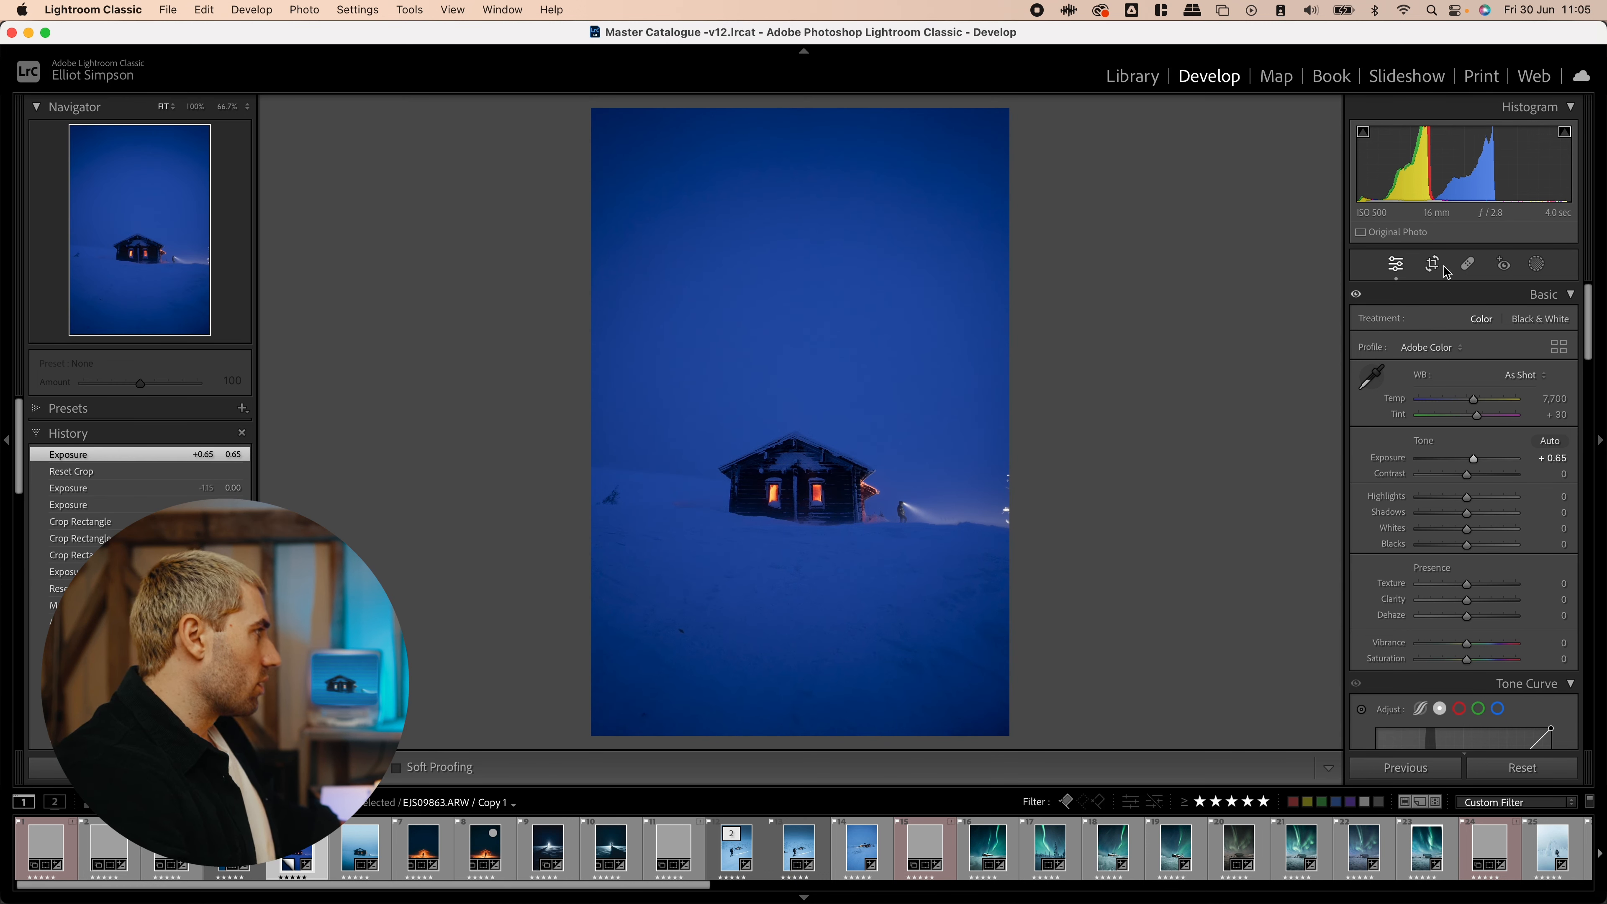
- Crop the frame tighter around the cabin and compare against the finished edit
click(1431, 264)
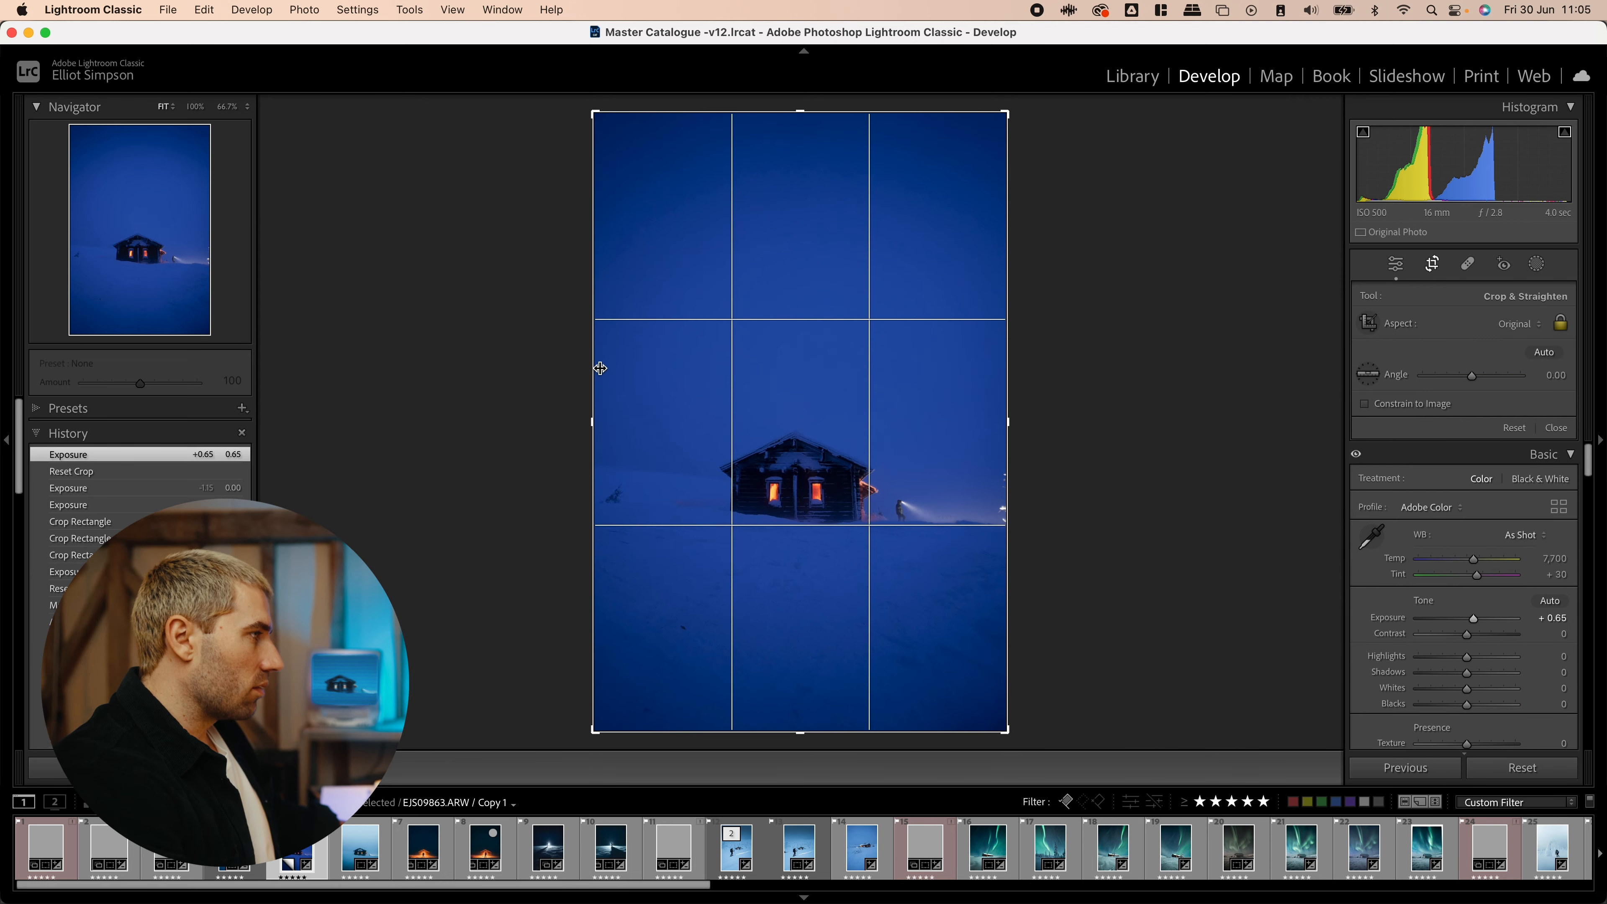
drag(594, 423, 615, 364)
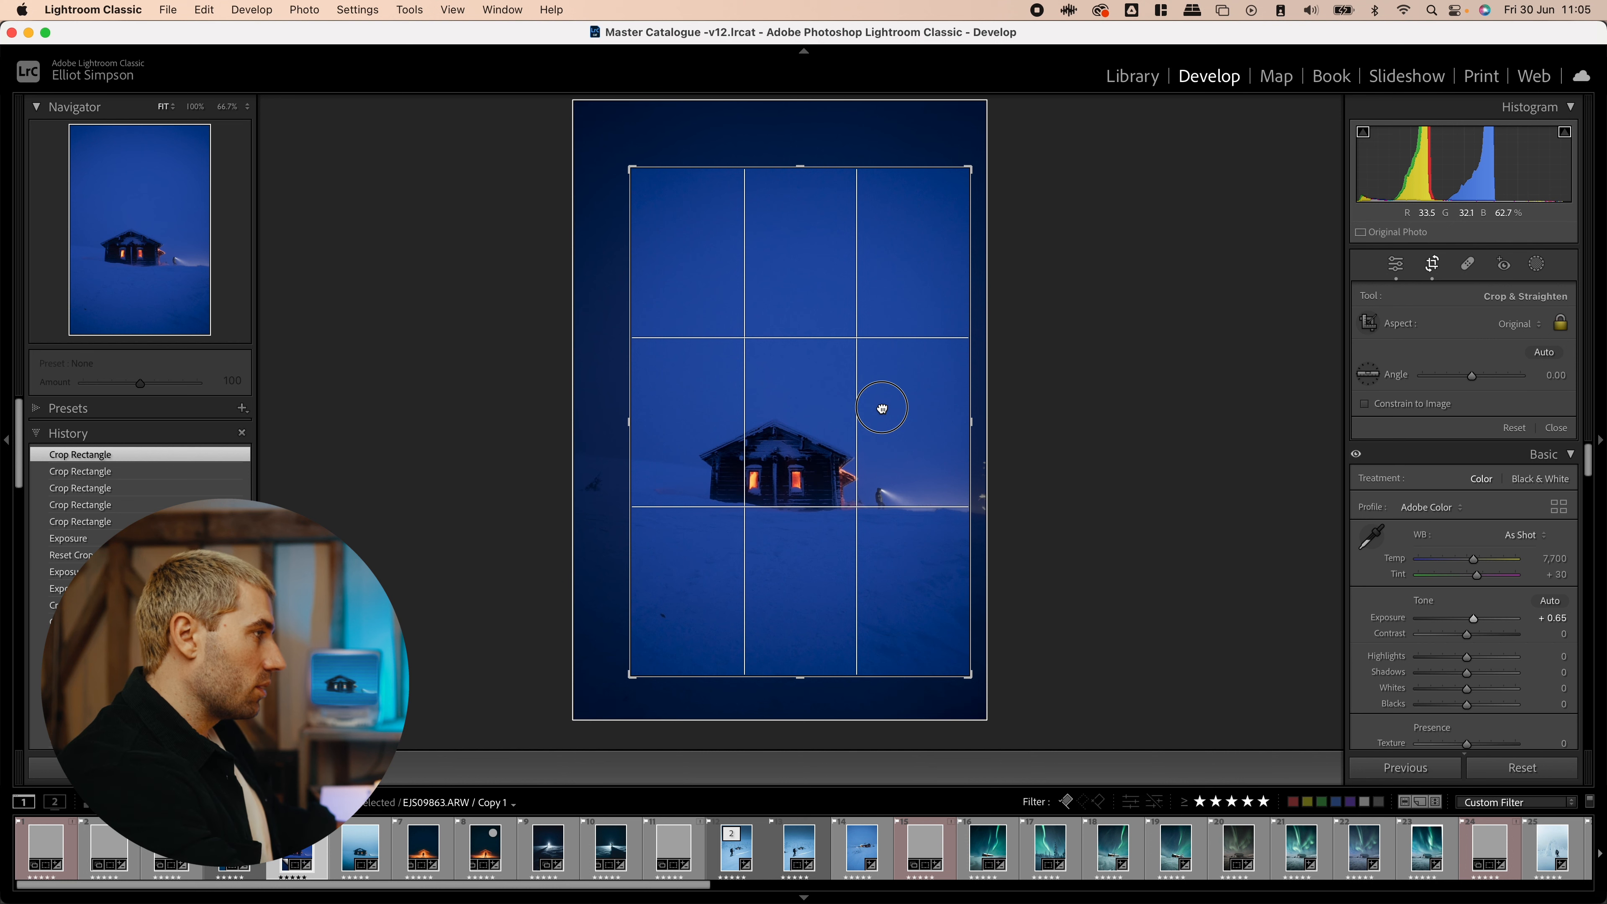
click(1396, 264)
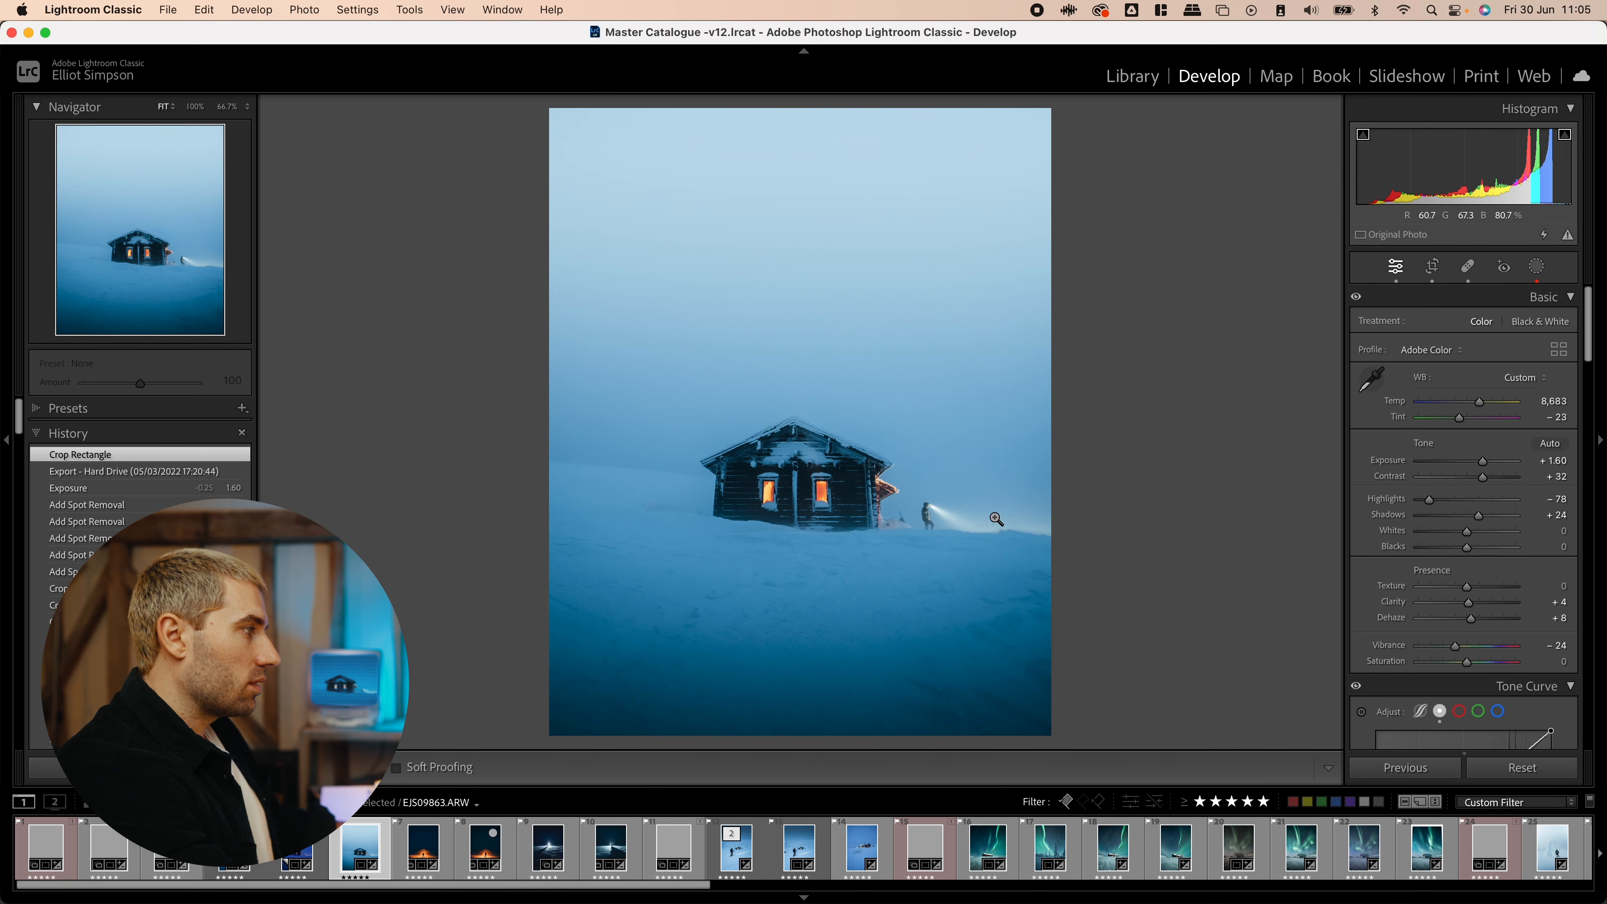
mouse_move(900, 607)
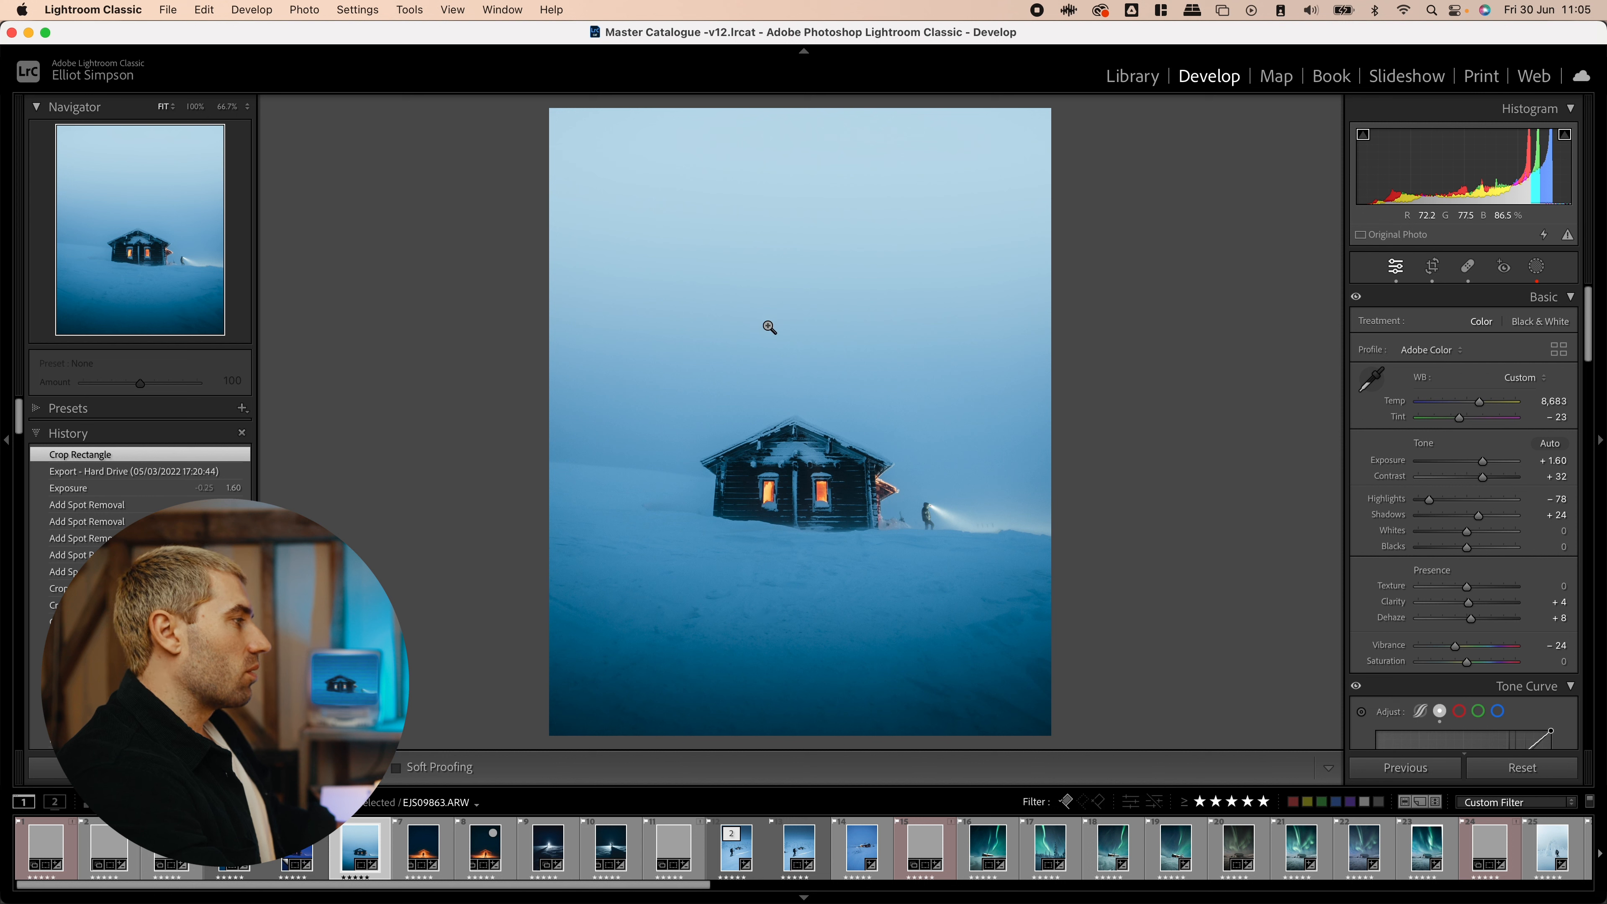
mouse_move(660, 397)
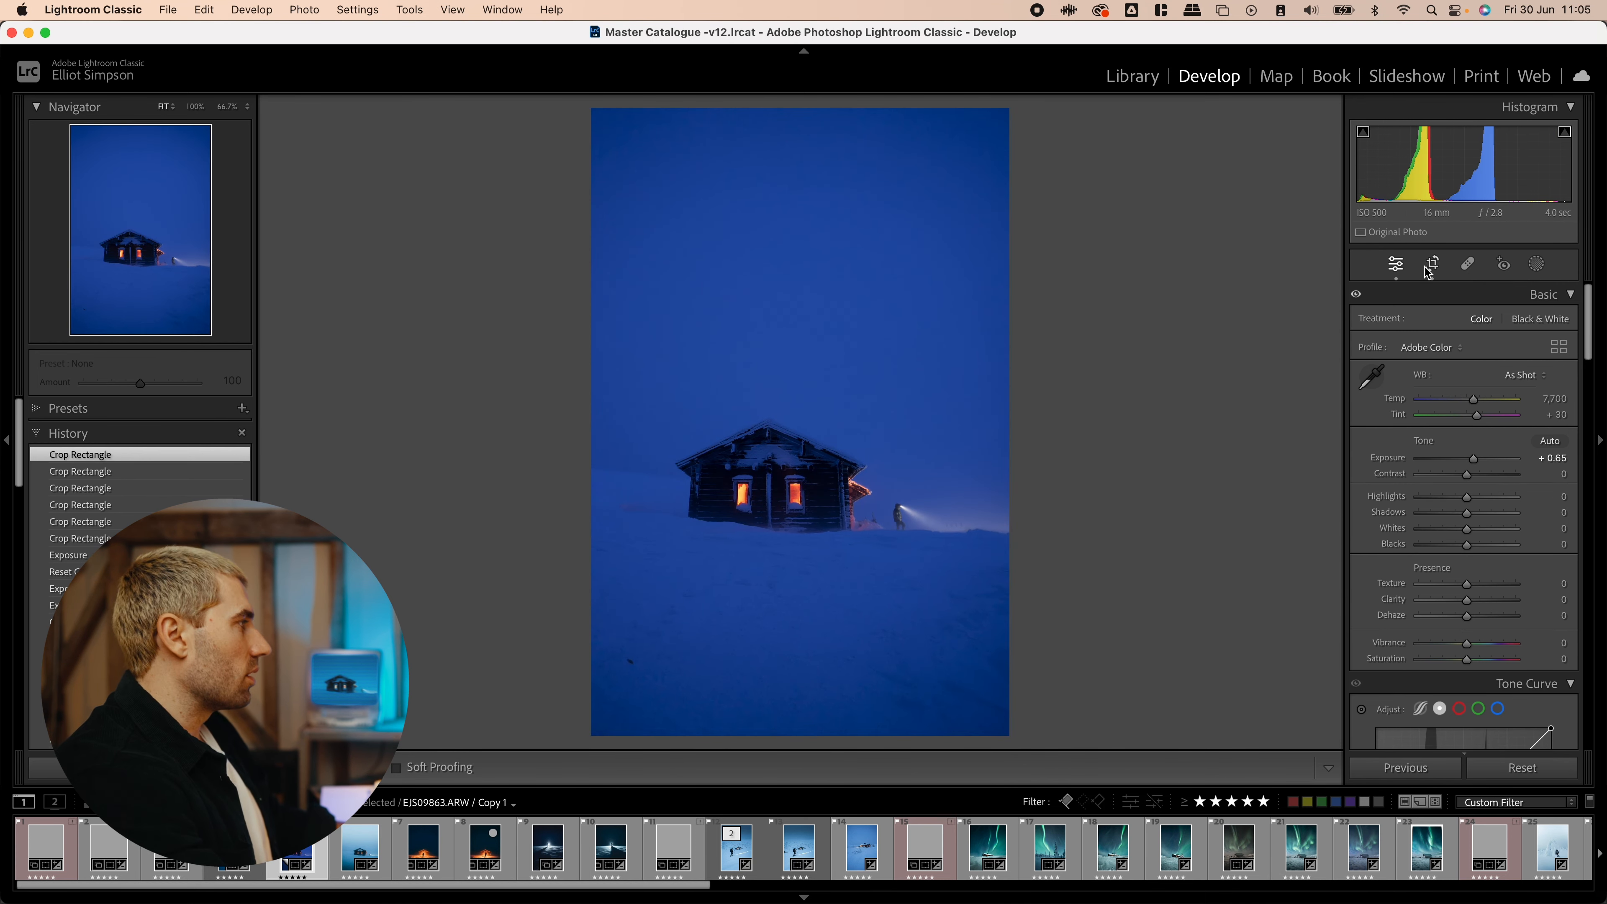
- Reopen the crop on the copy, review the framing and keep the tighter crop
click(1431, 263)
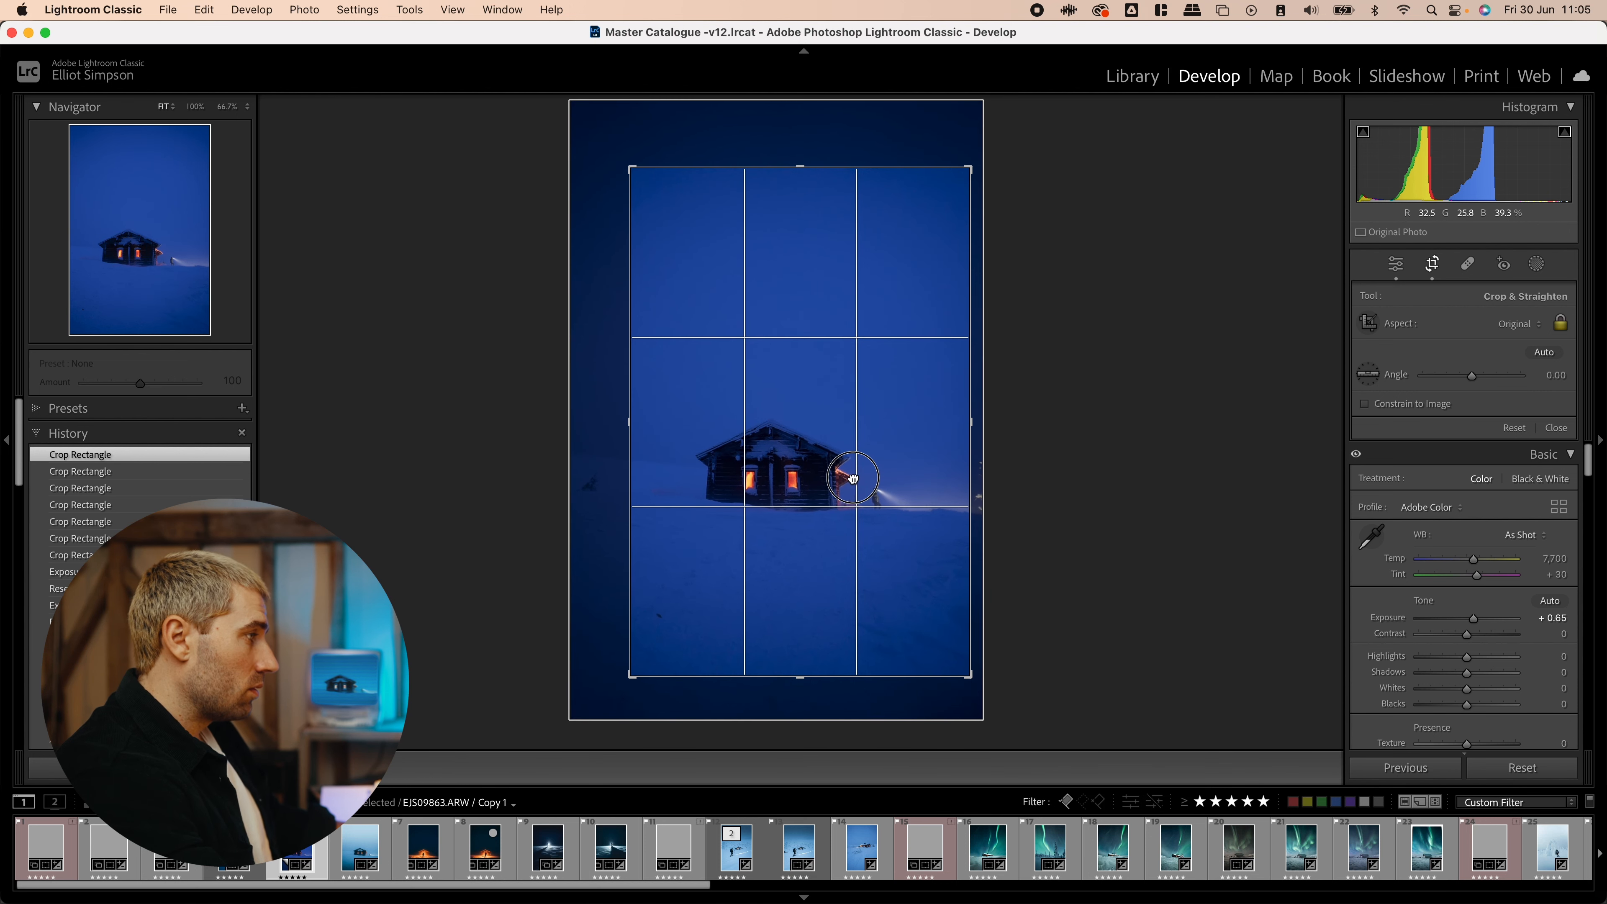
click(1396, 264)
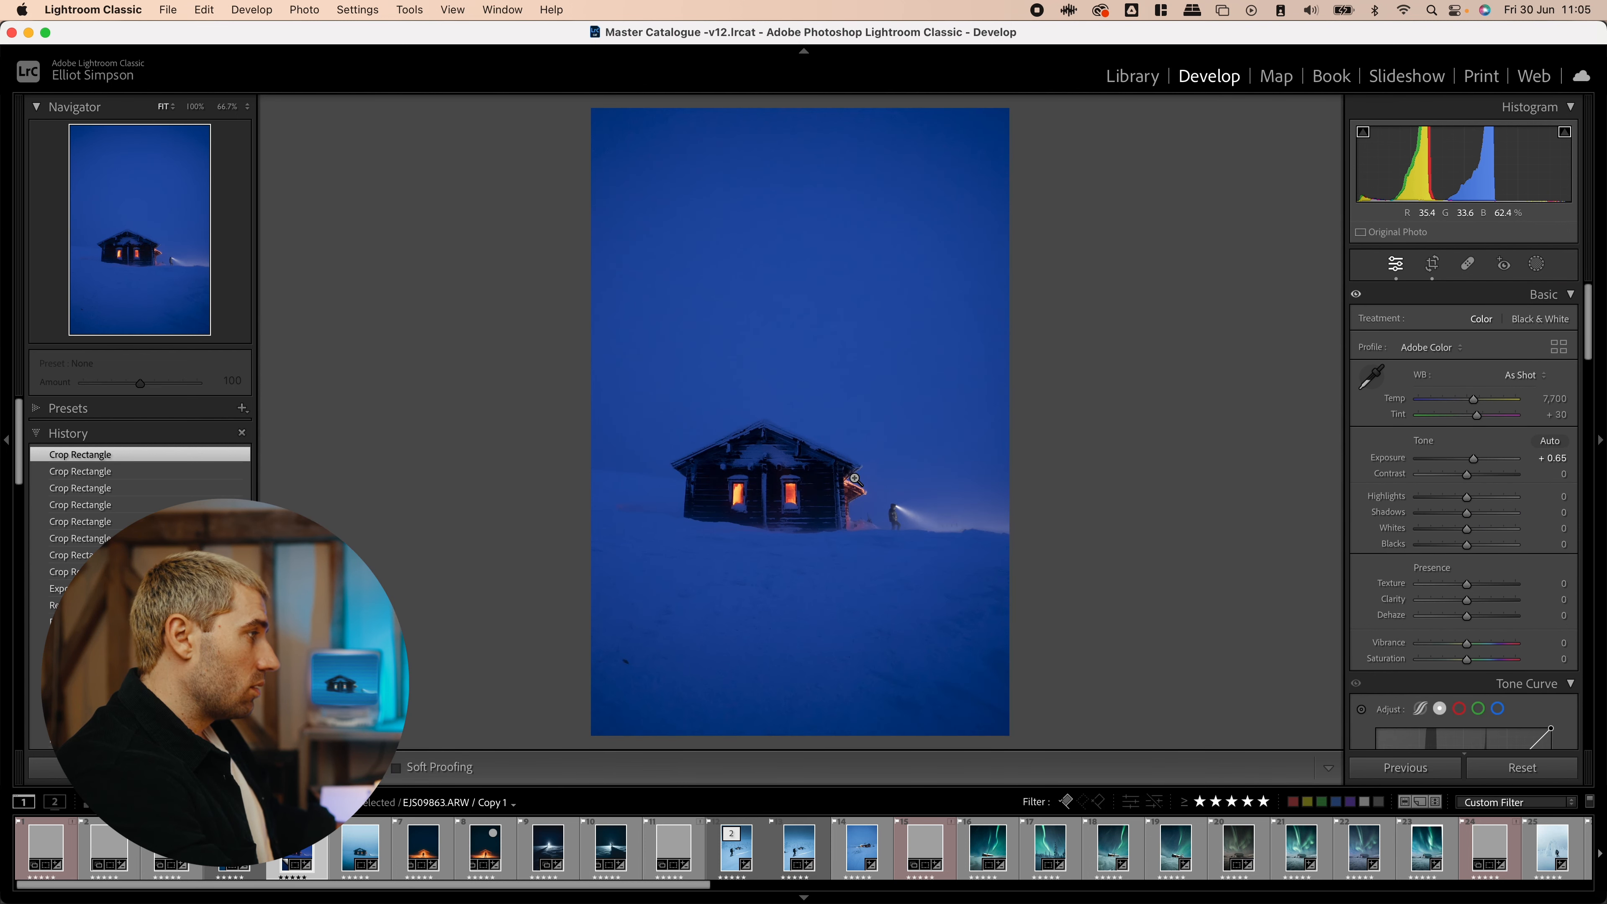
click(1431, 263)
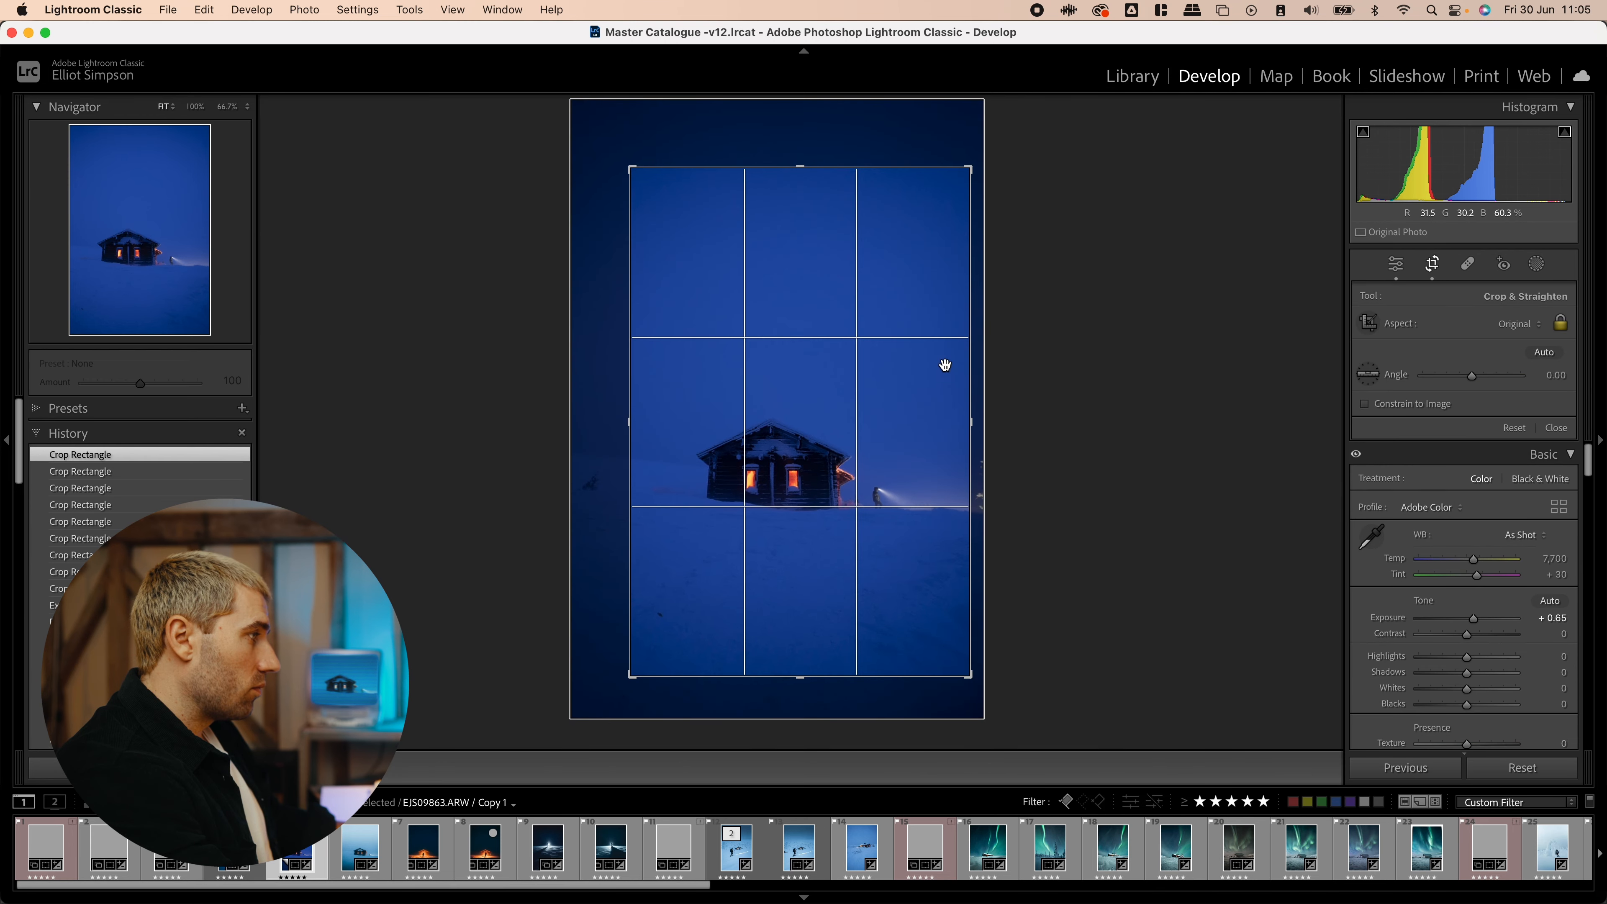
click(1396, 263)
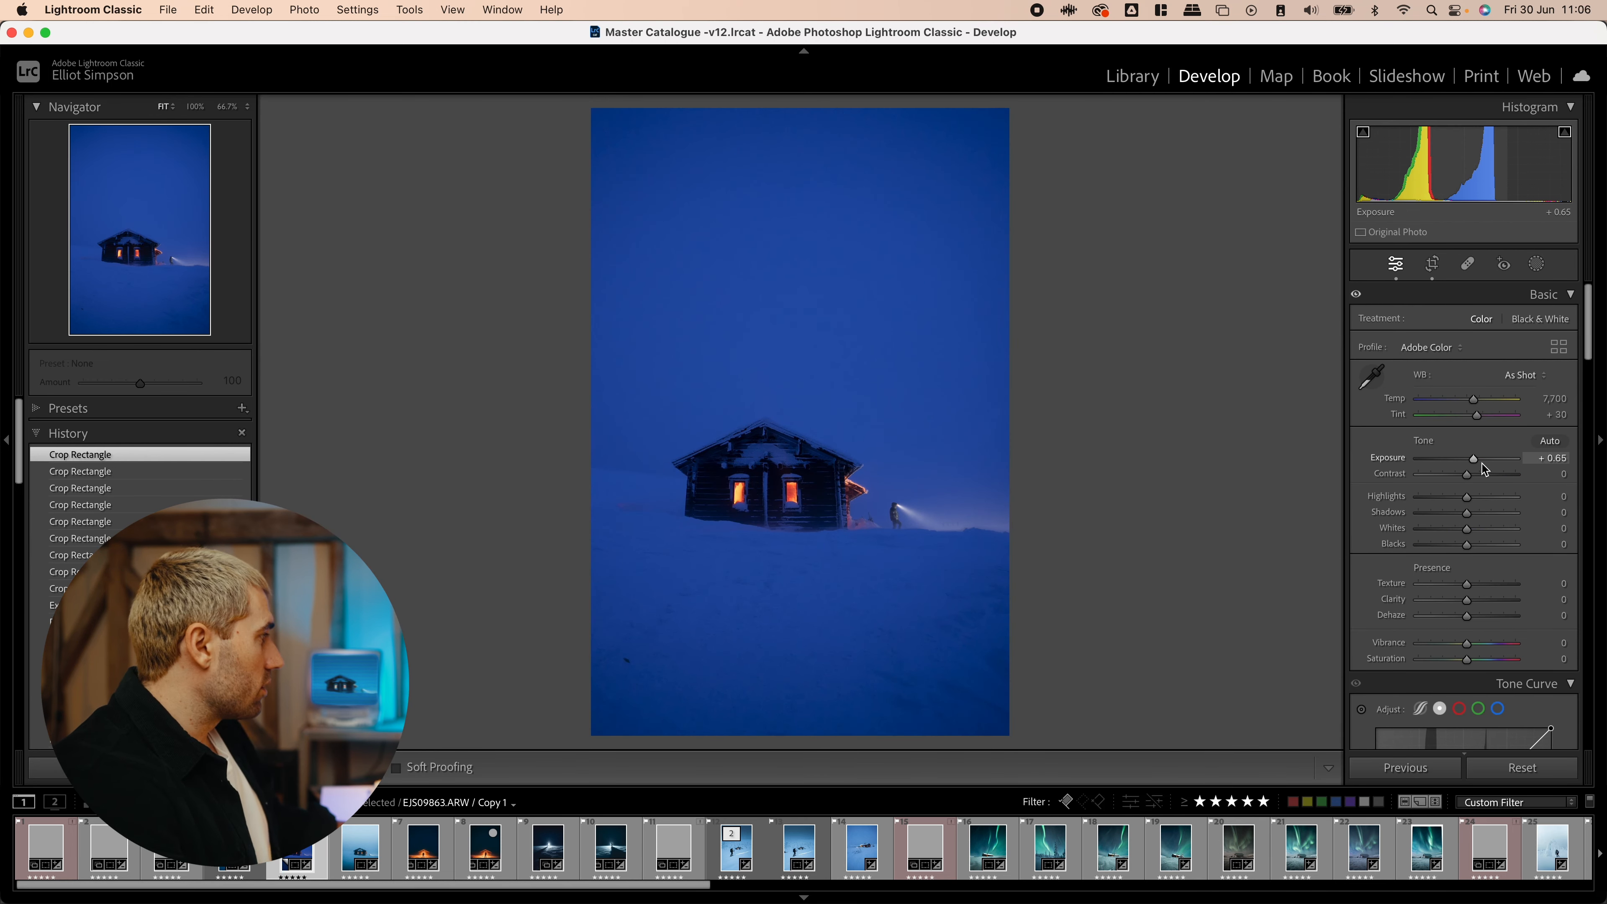
- Set Exposure +0.95, Tint −47 and Temp 5,879 for a brighter teal-blue look
drag(1475, 457, 1486, 457)
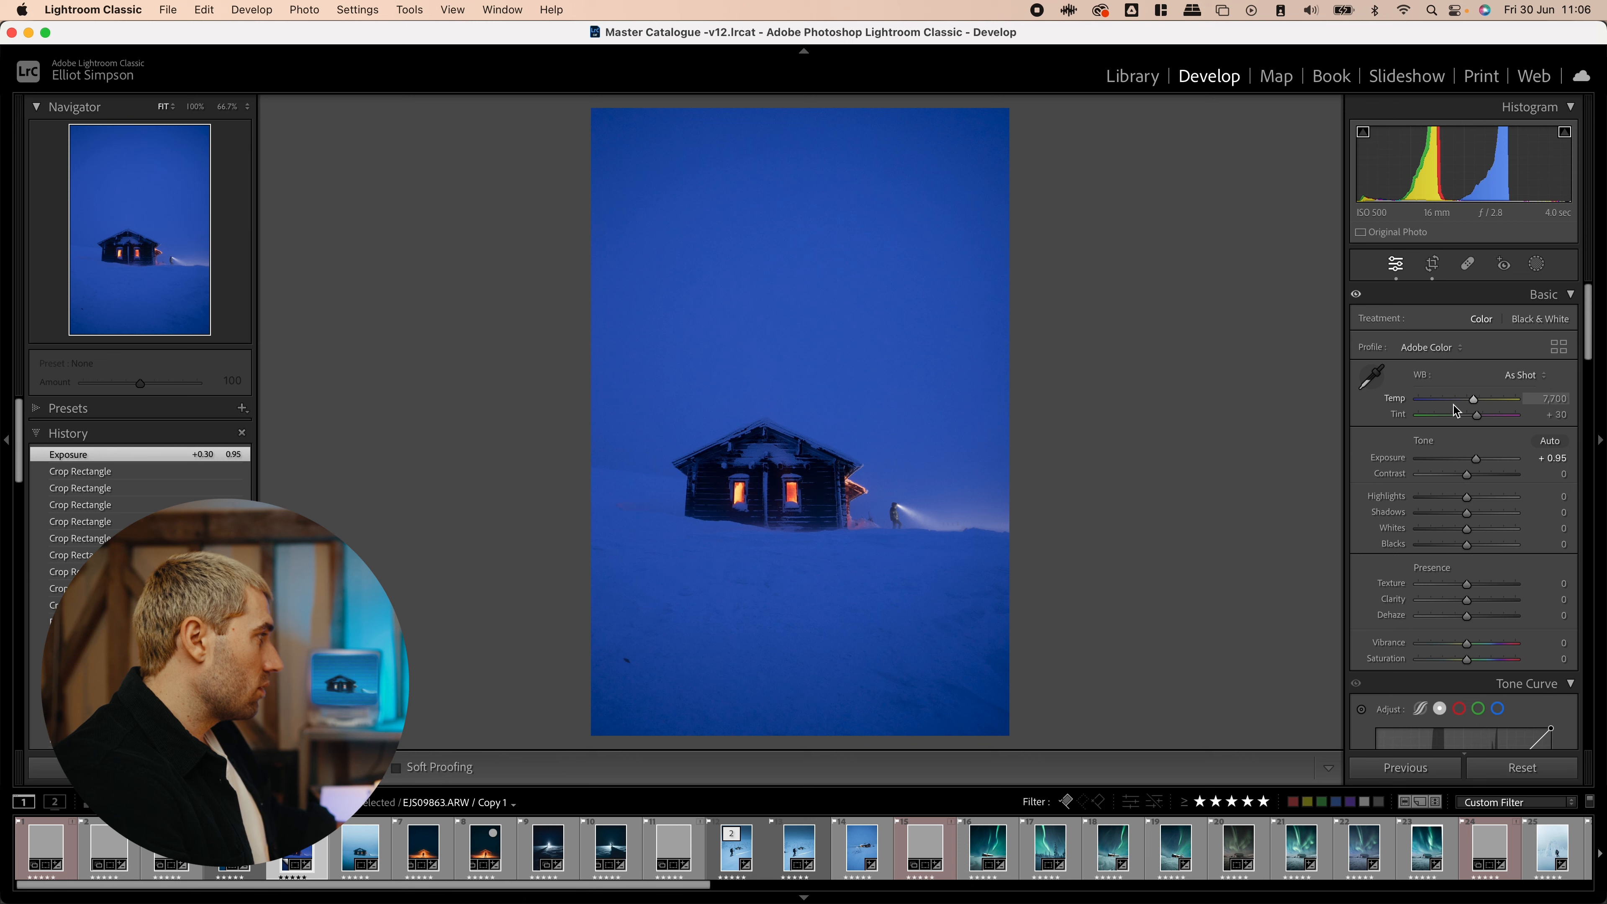
drag(1473, 398, 1445, 402)
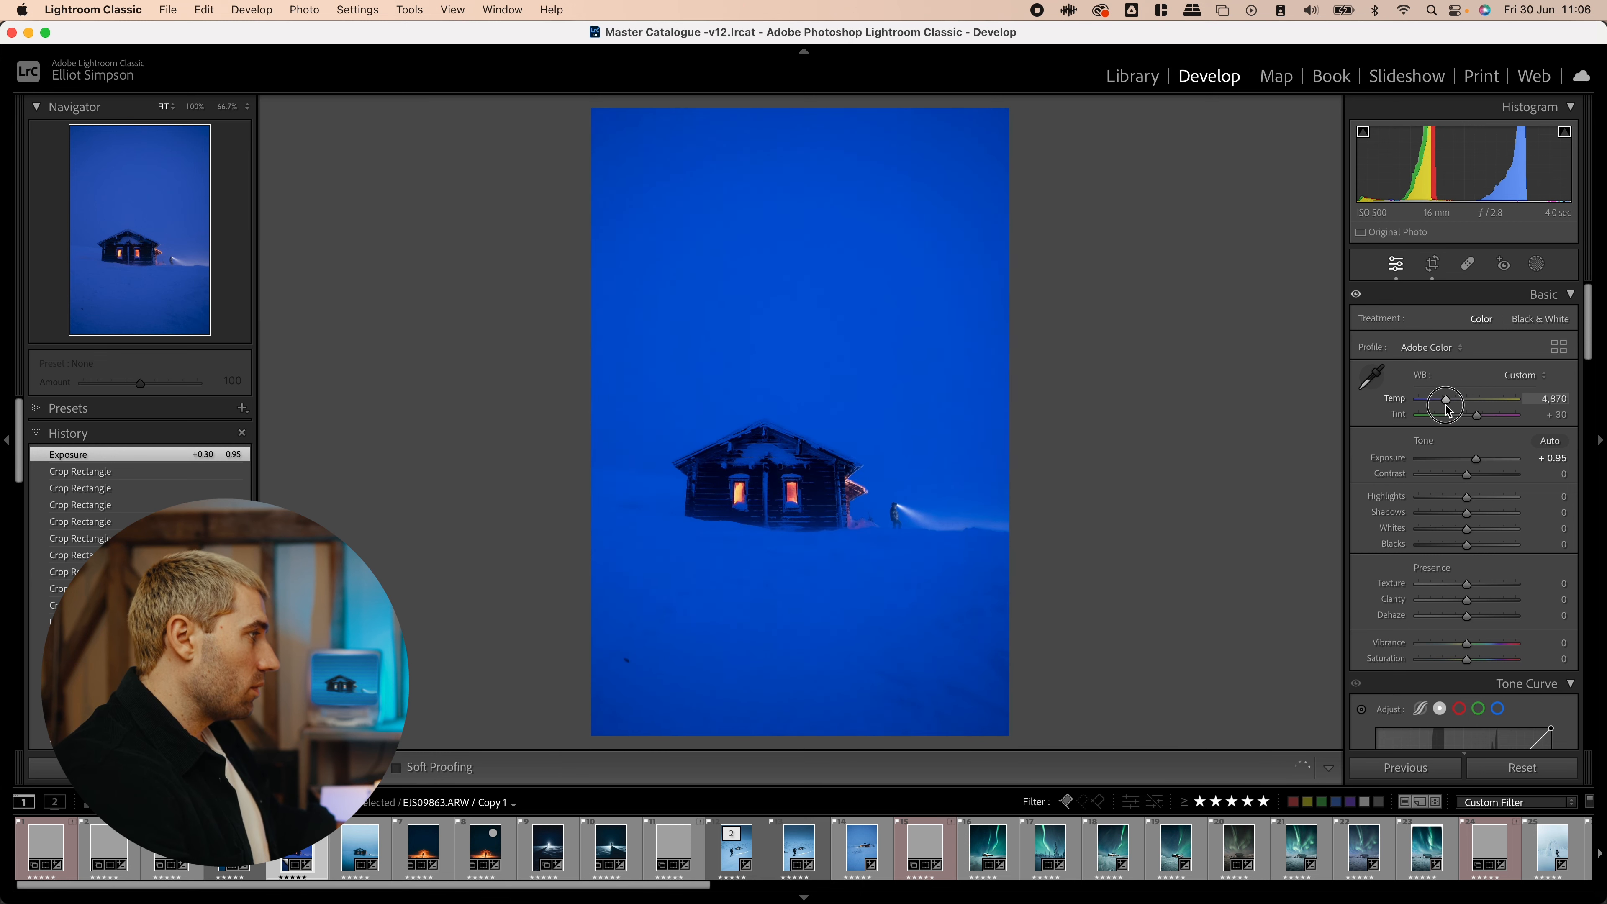
drag(1446, 415, 1471, 414)
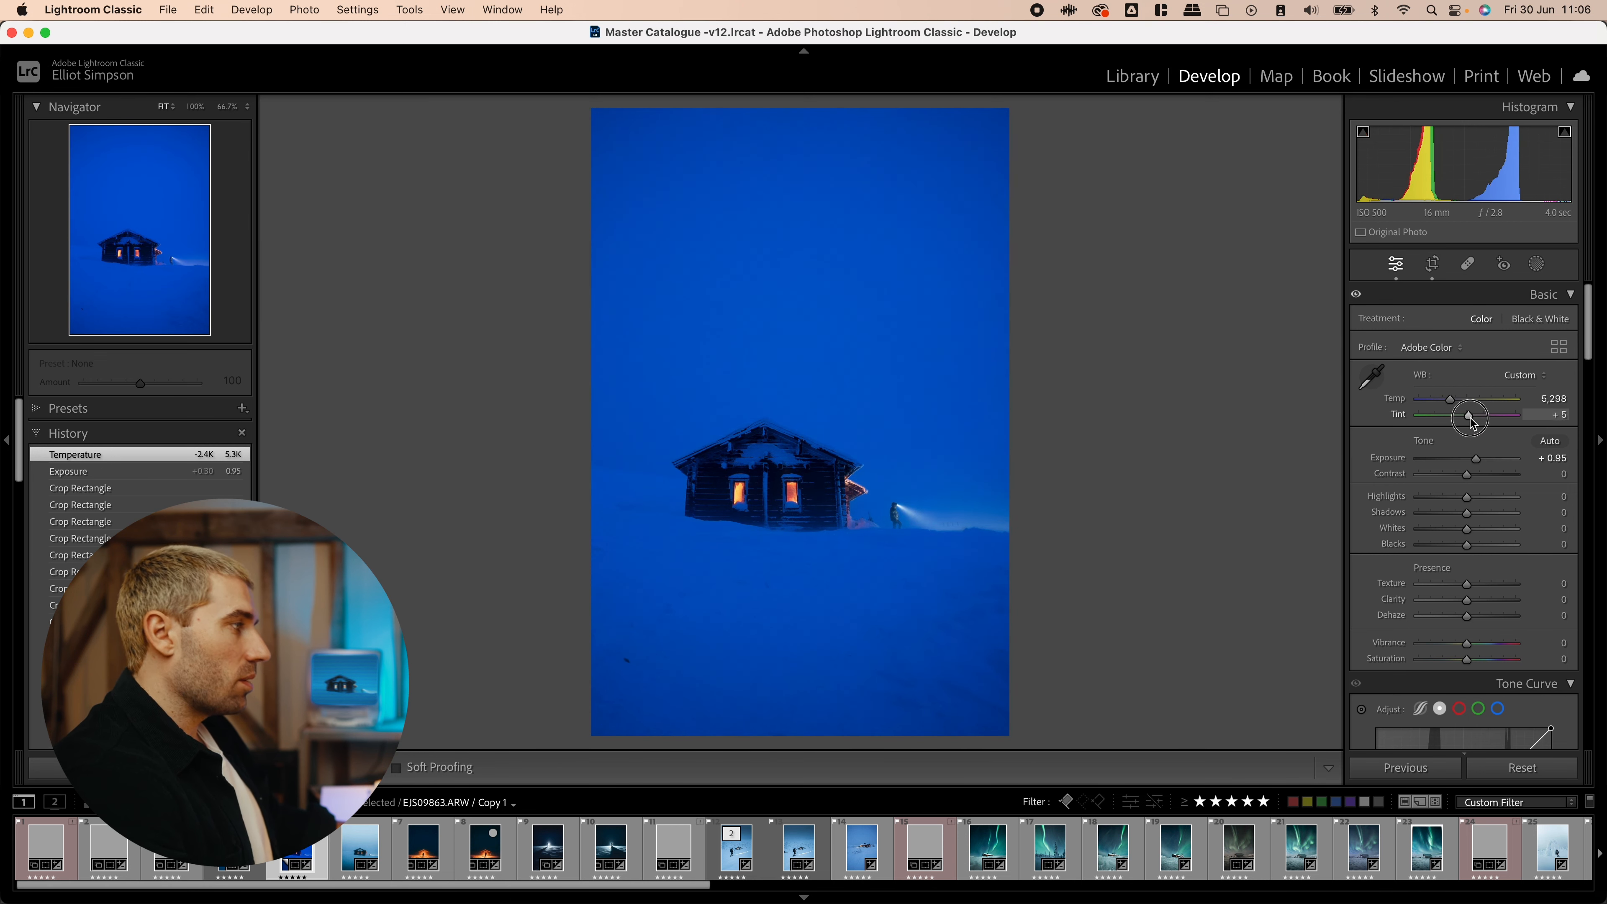
drag(1469, 415, 1438, 414)
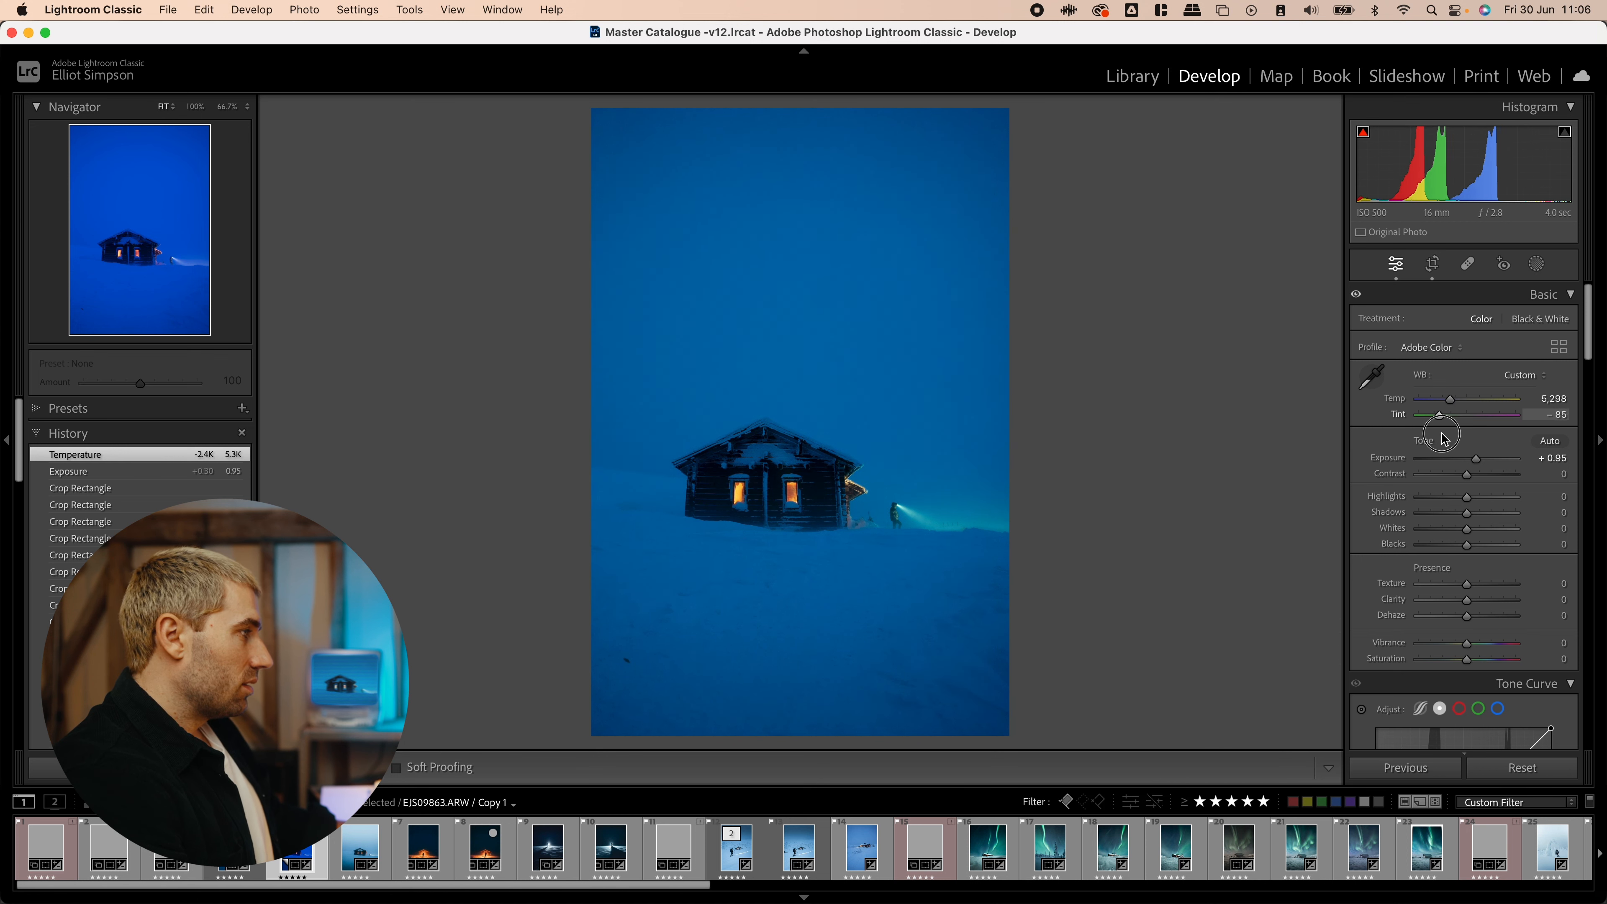
drag(1438, 415, 1443, 414)
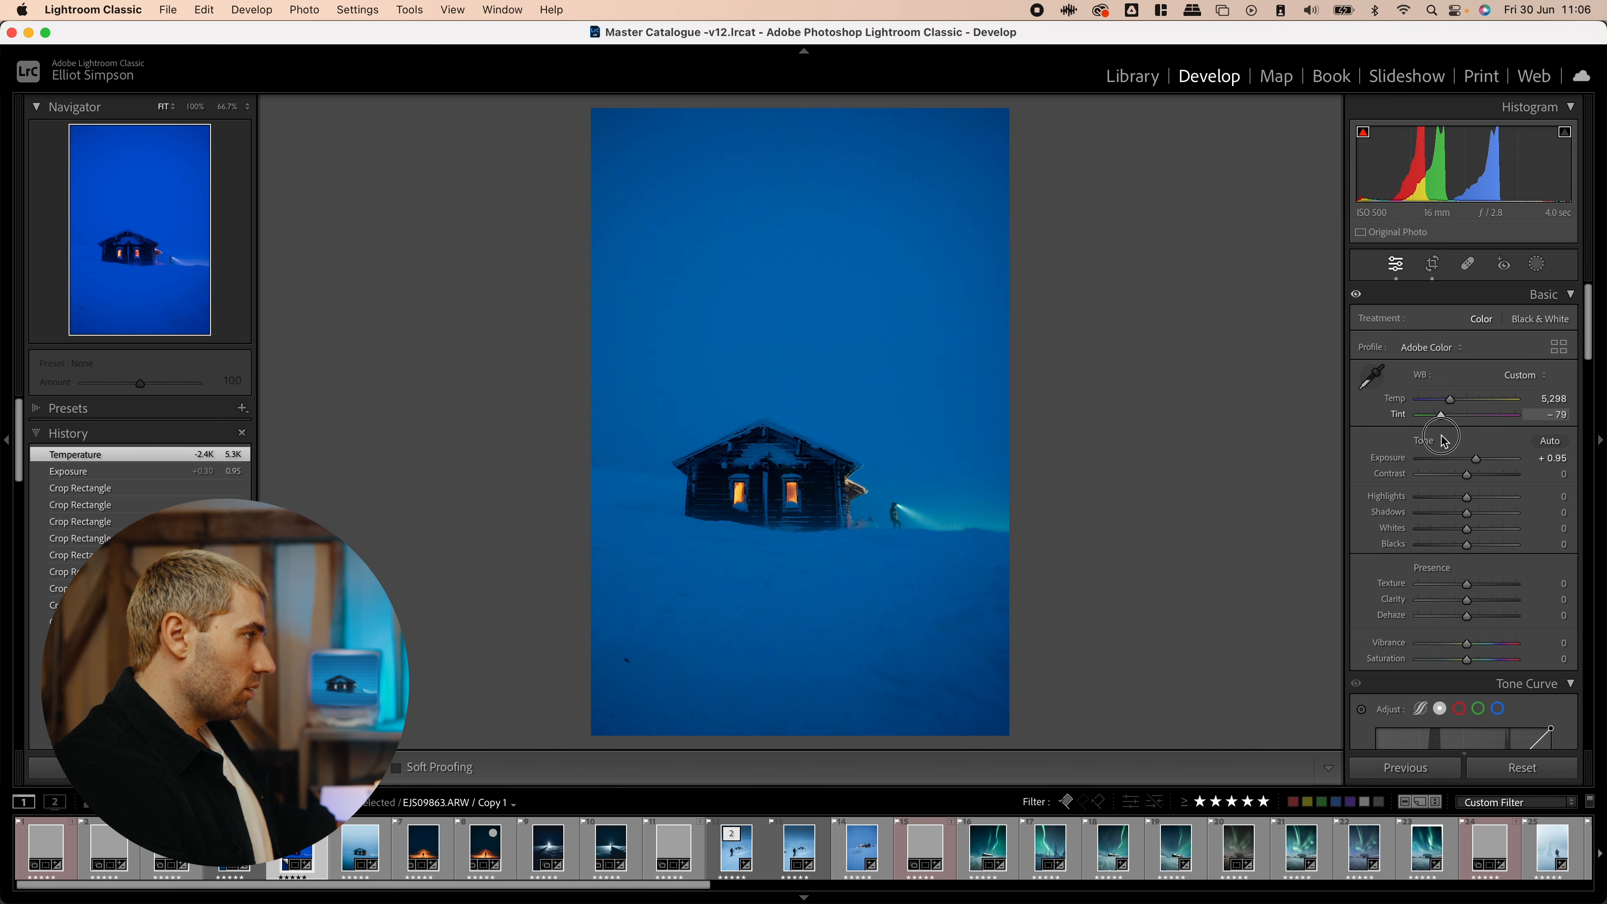
drag(1441, 413, 1455, 413)
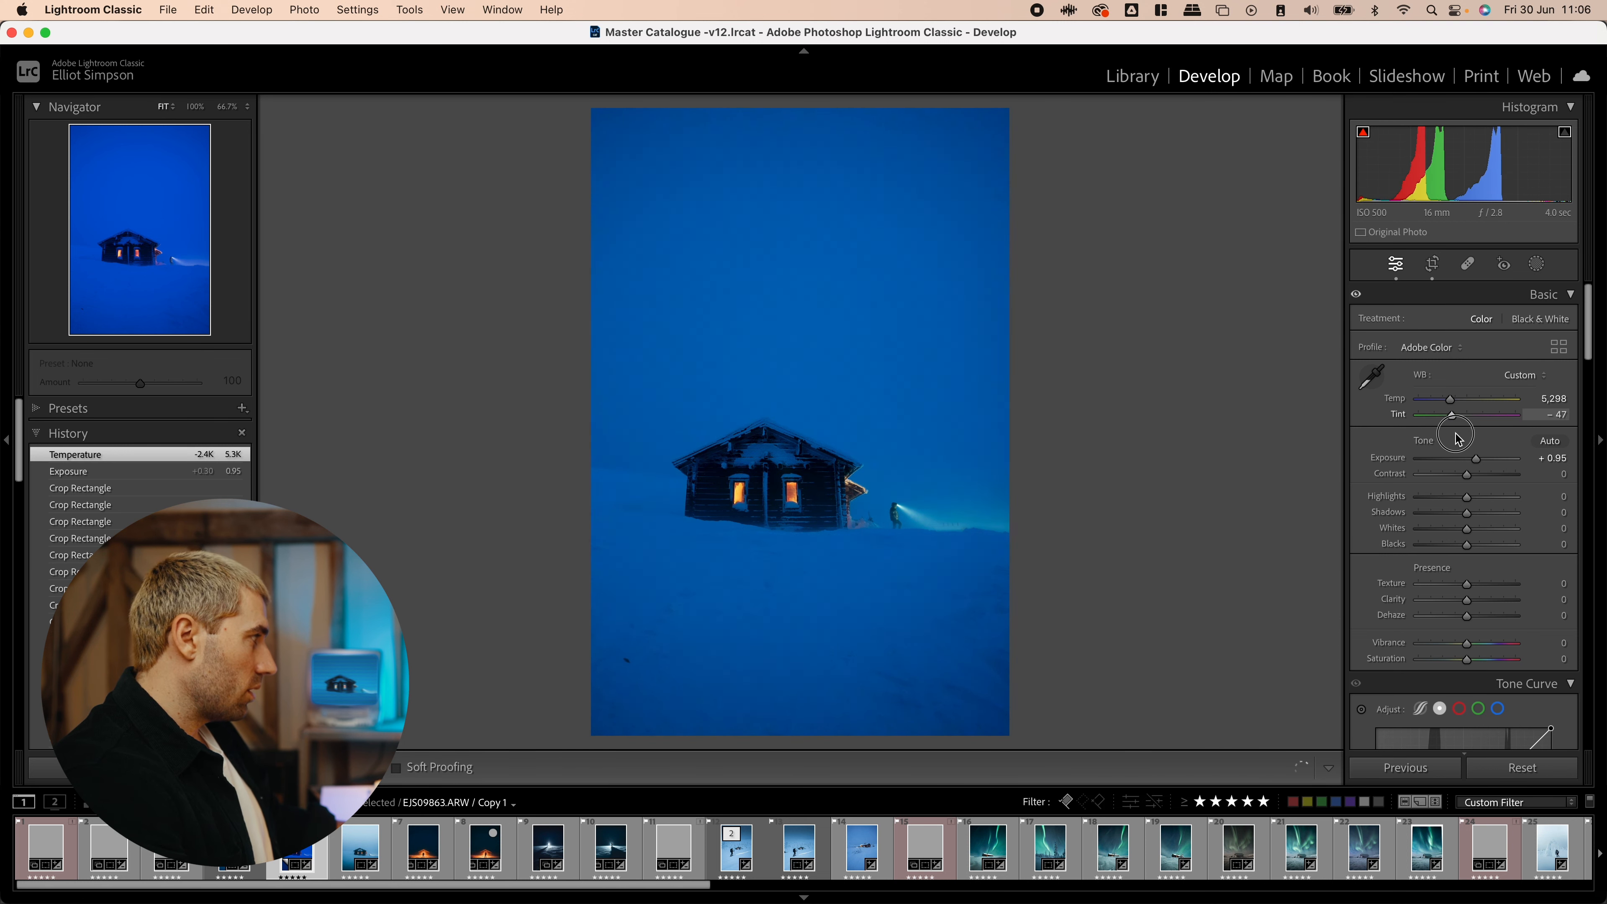
drag(1460, 414, 1450, 414)
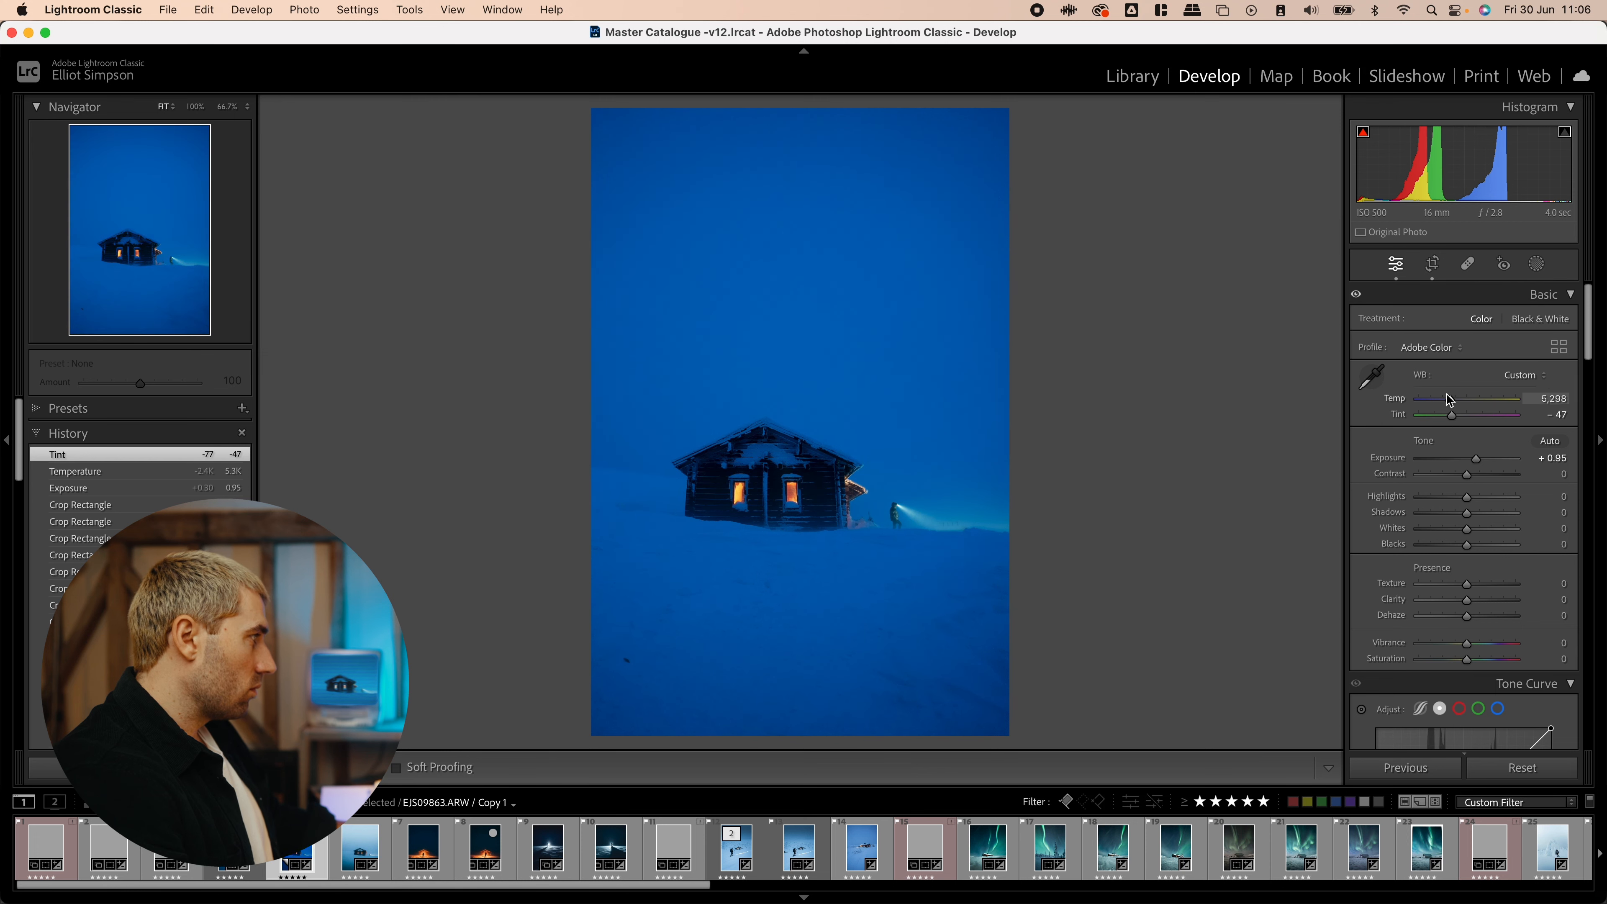
drag(1447, 398, 1460, 399)
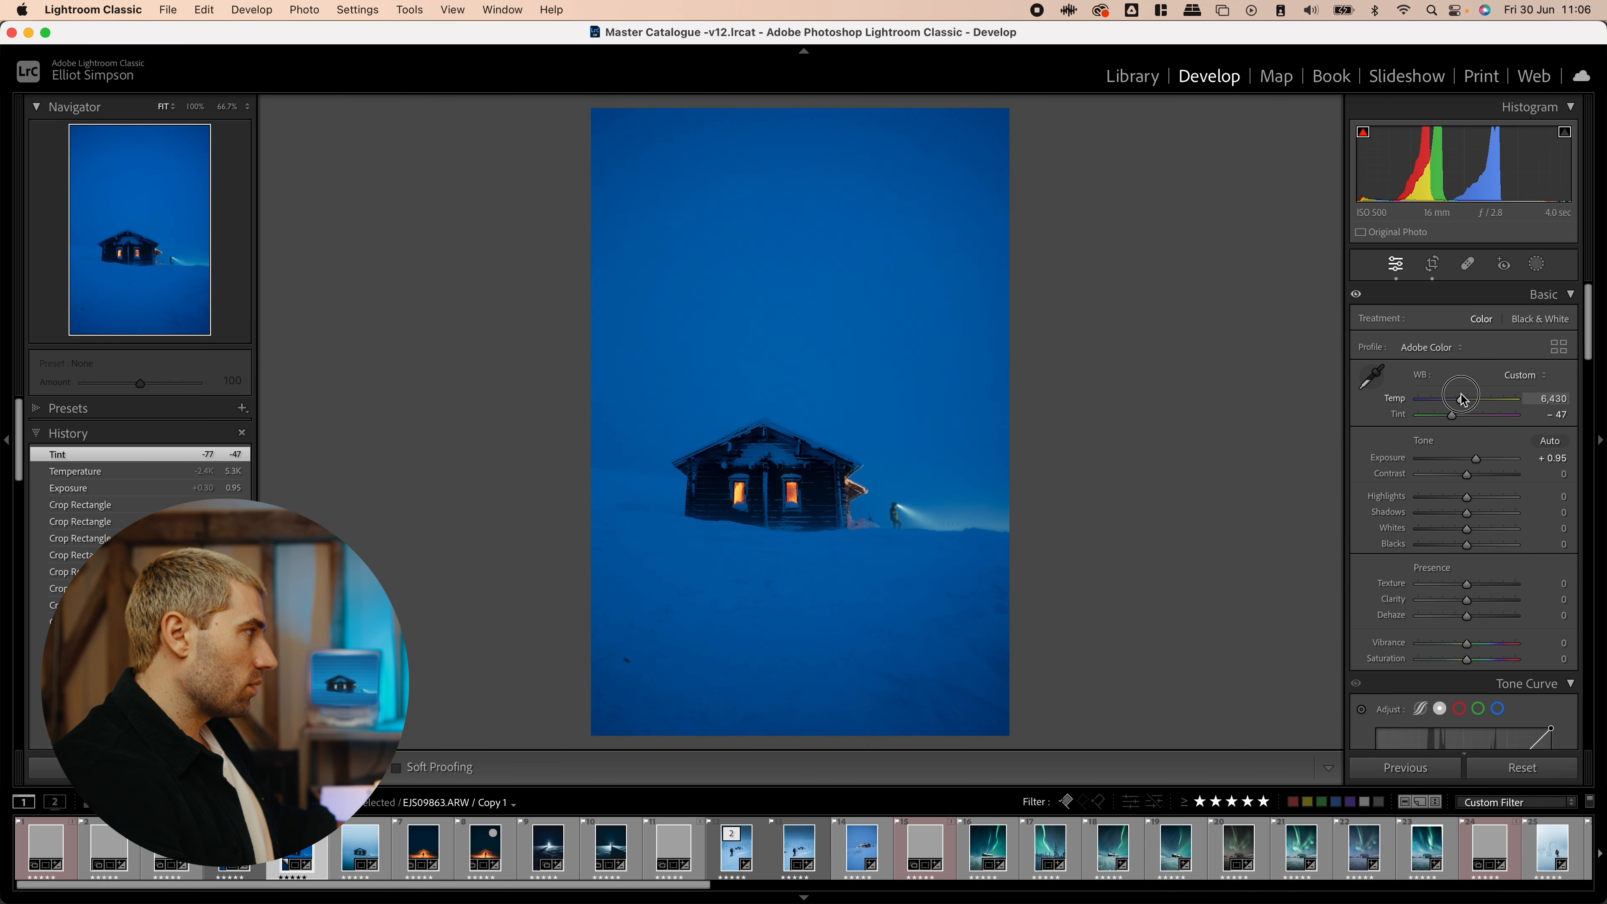
drag(1463, 399, 1455, 398)
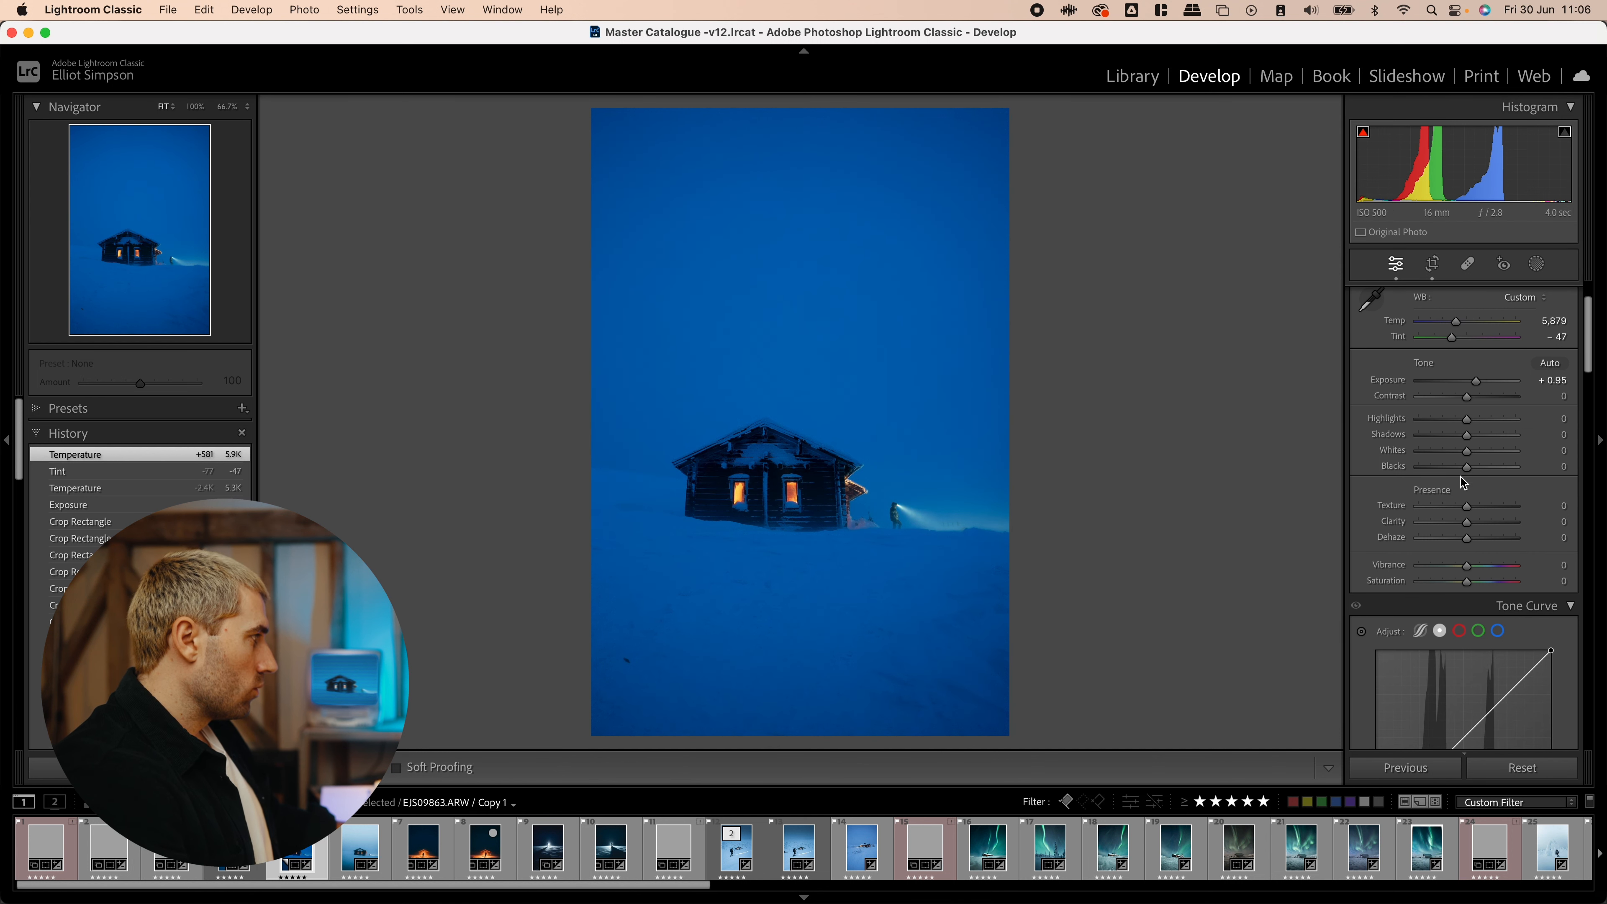
- Add shadow and midtone points to the point curve, pulling the dark tones down
scroll(down, 3)
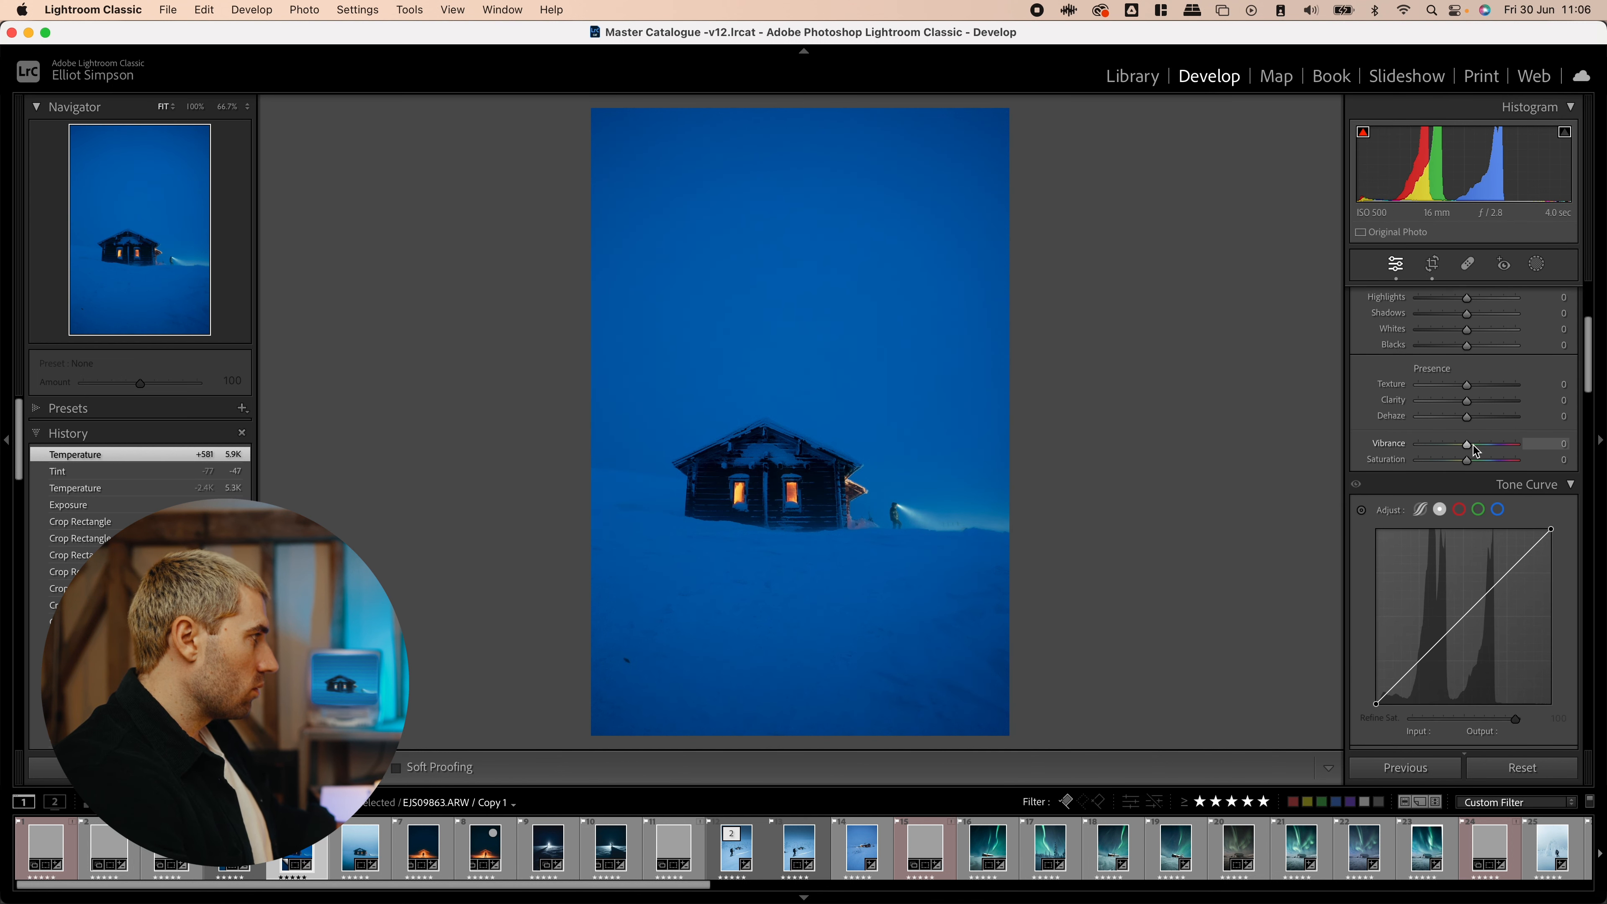
scroll(down, 3)
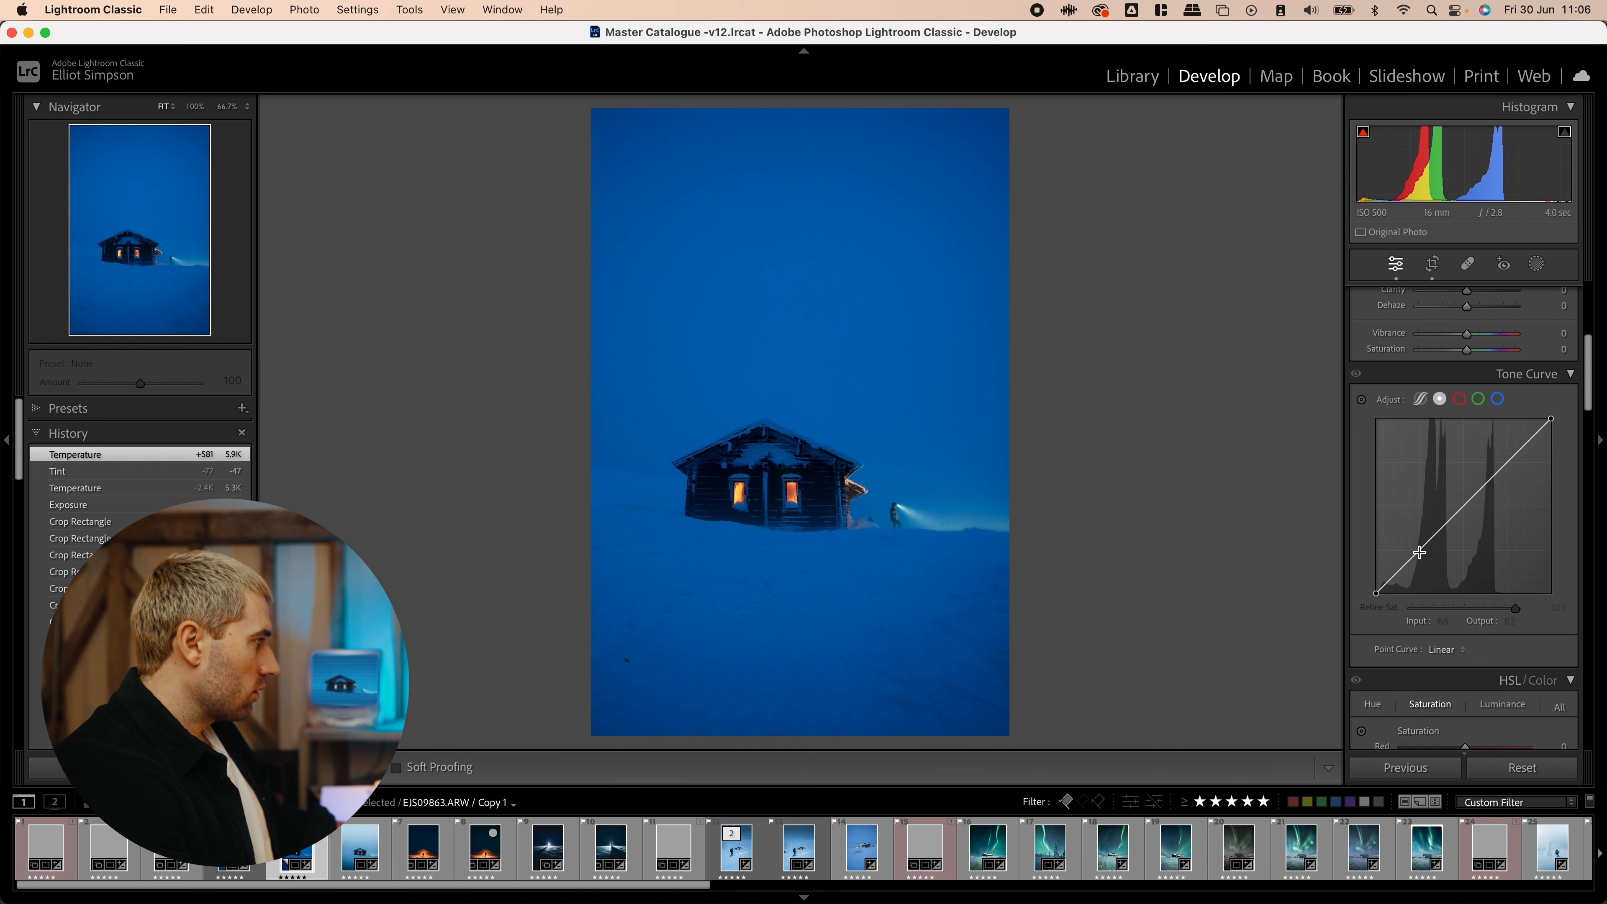
drag(1419, 551, 1419, 553)
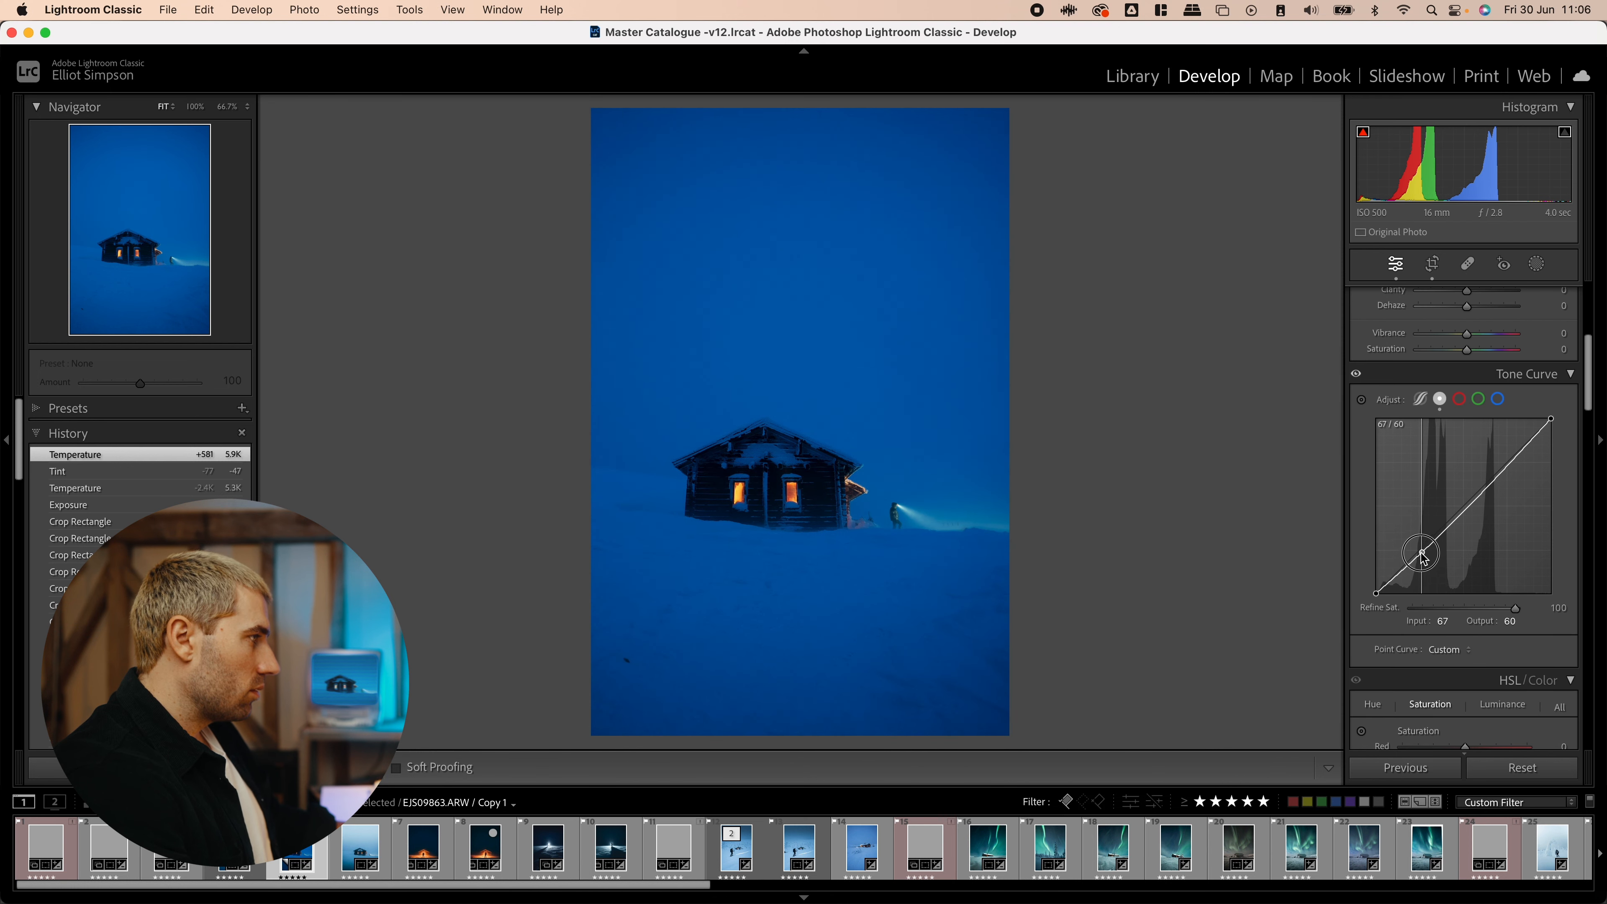
drag(1421, 551, 1465, 512)
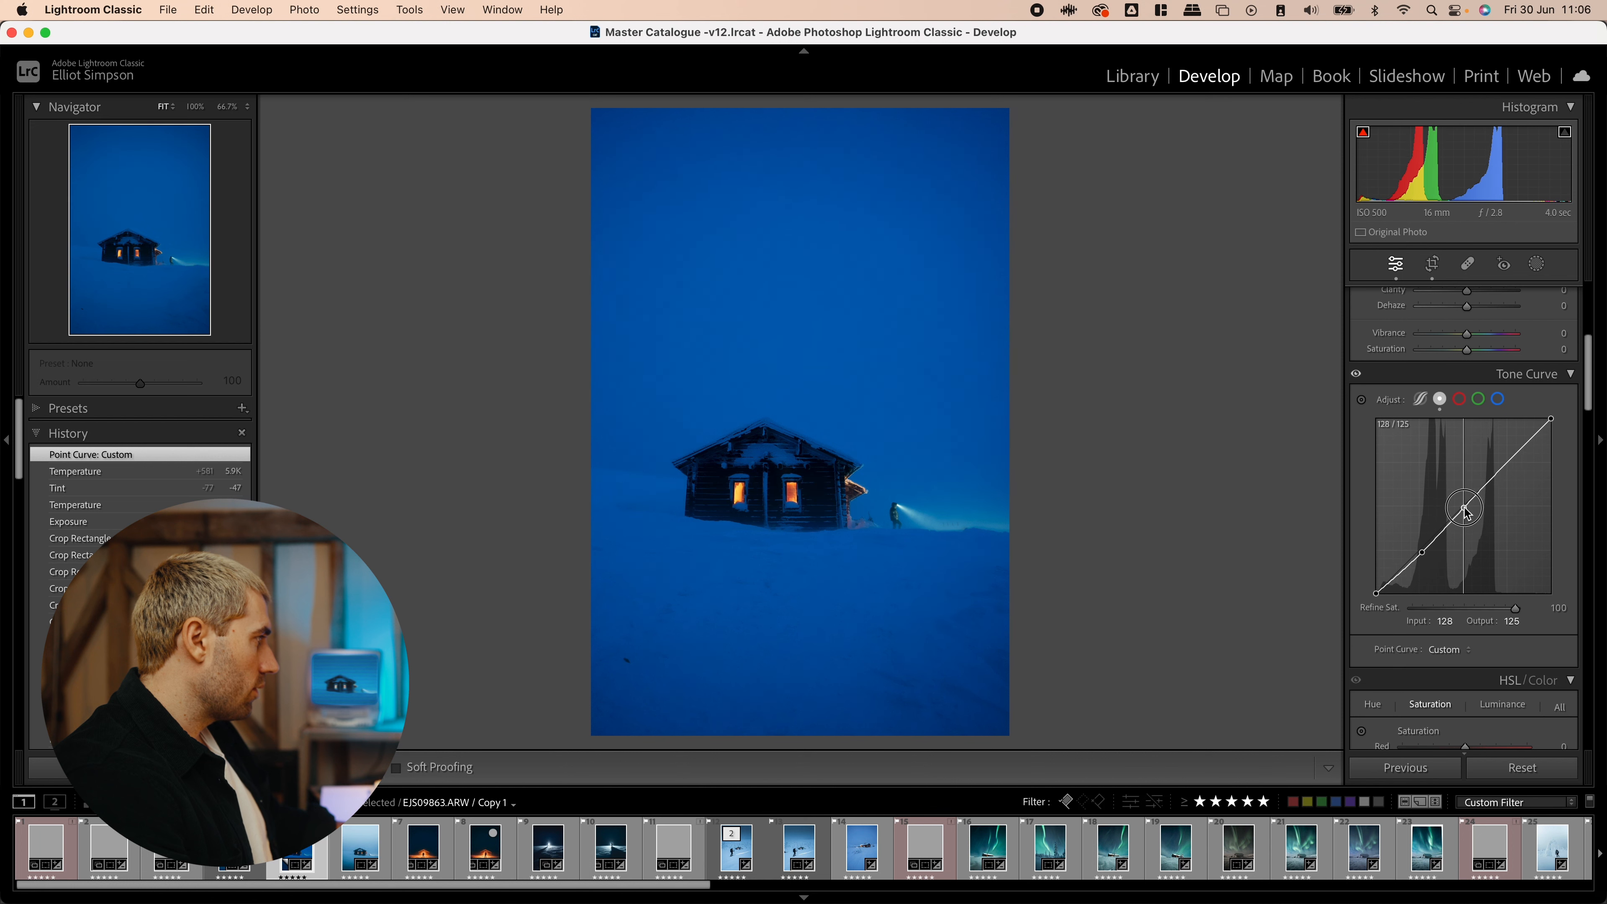
drag(1465, 512, 1503, 458)
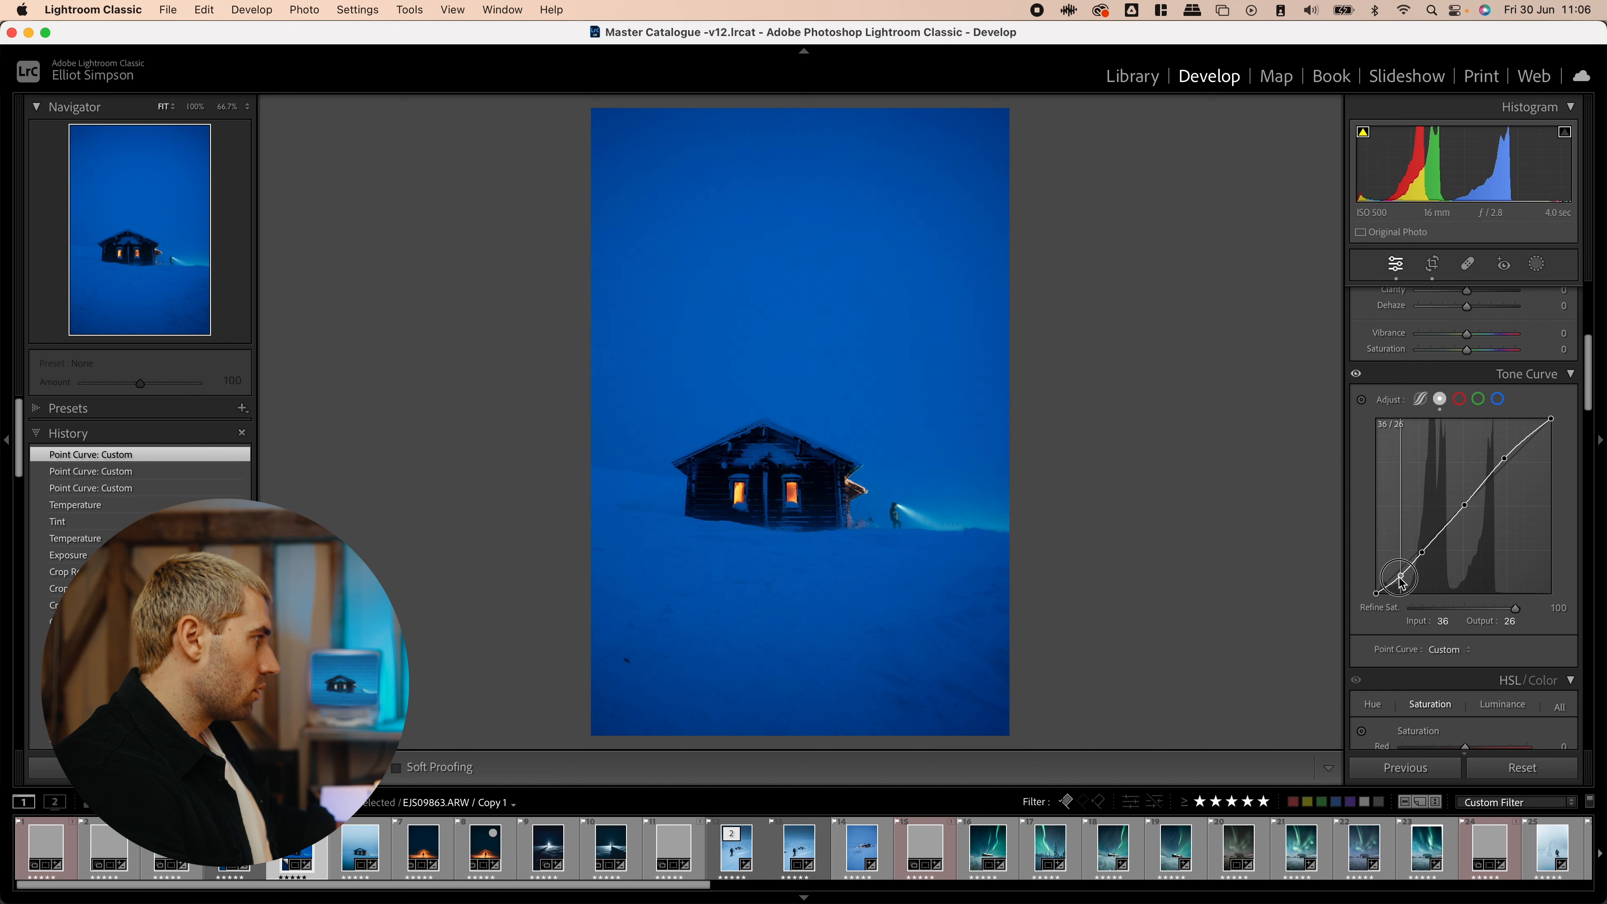
- Refine the black and shadow points, then lift the highlight end of the curve
drag(1419, 579, 1398, 594)
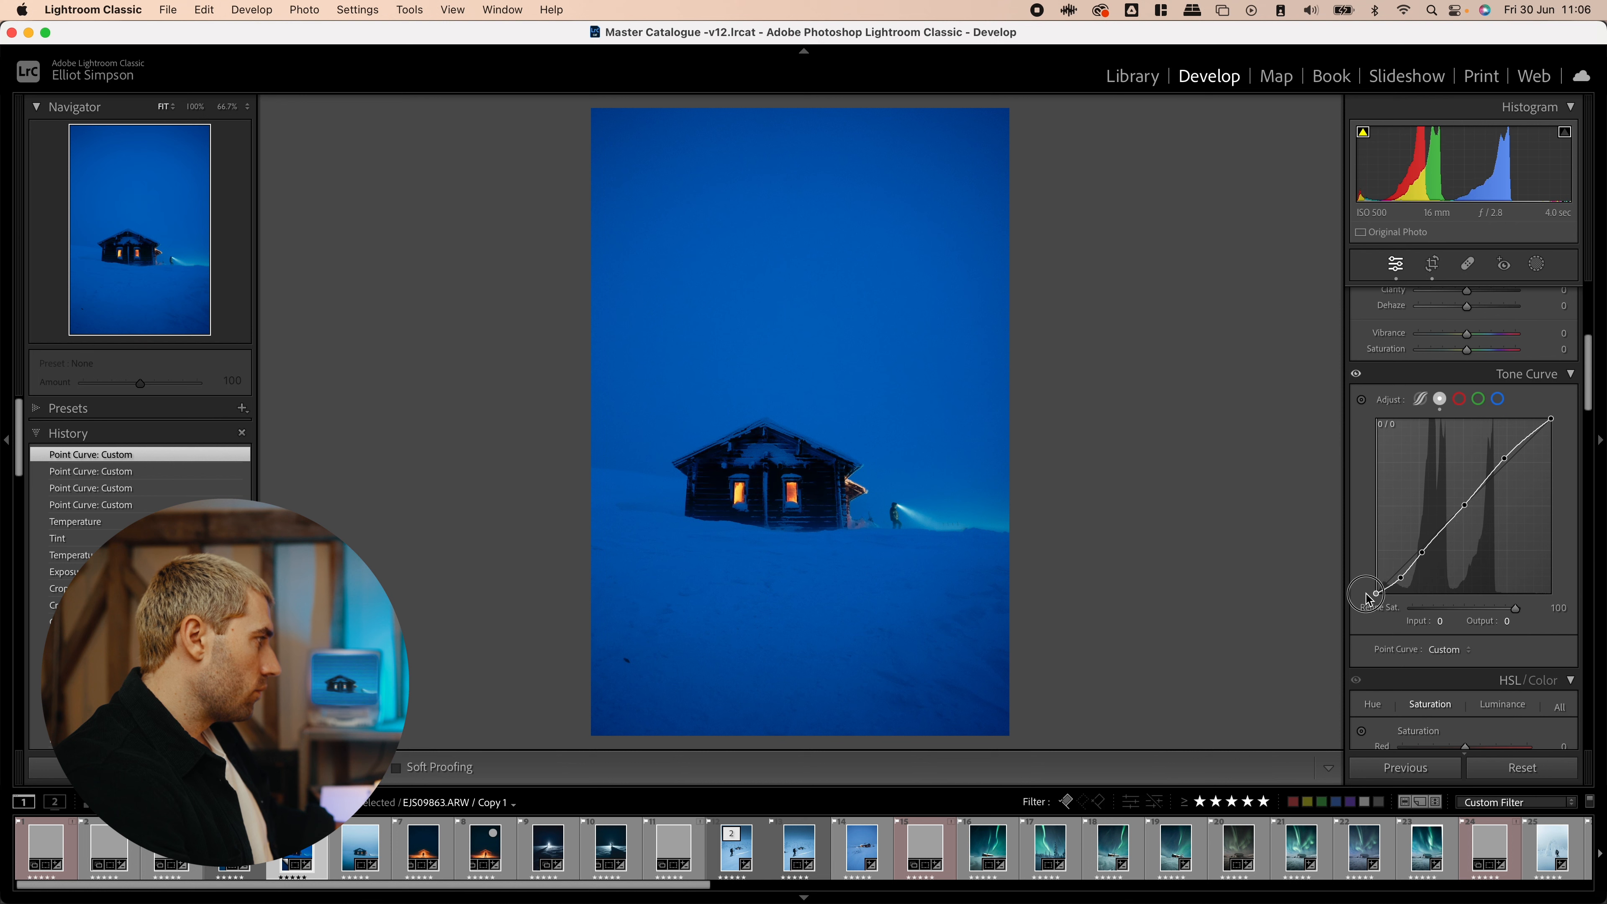
drag(1368, 597, 1402, 585)
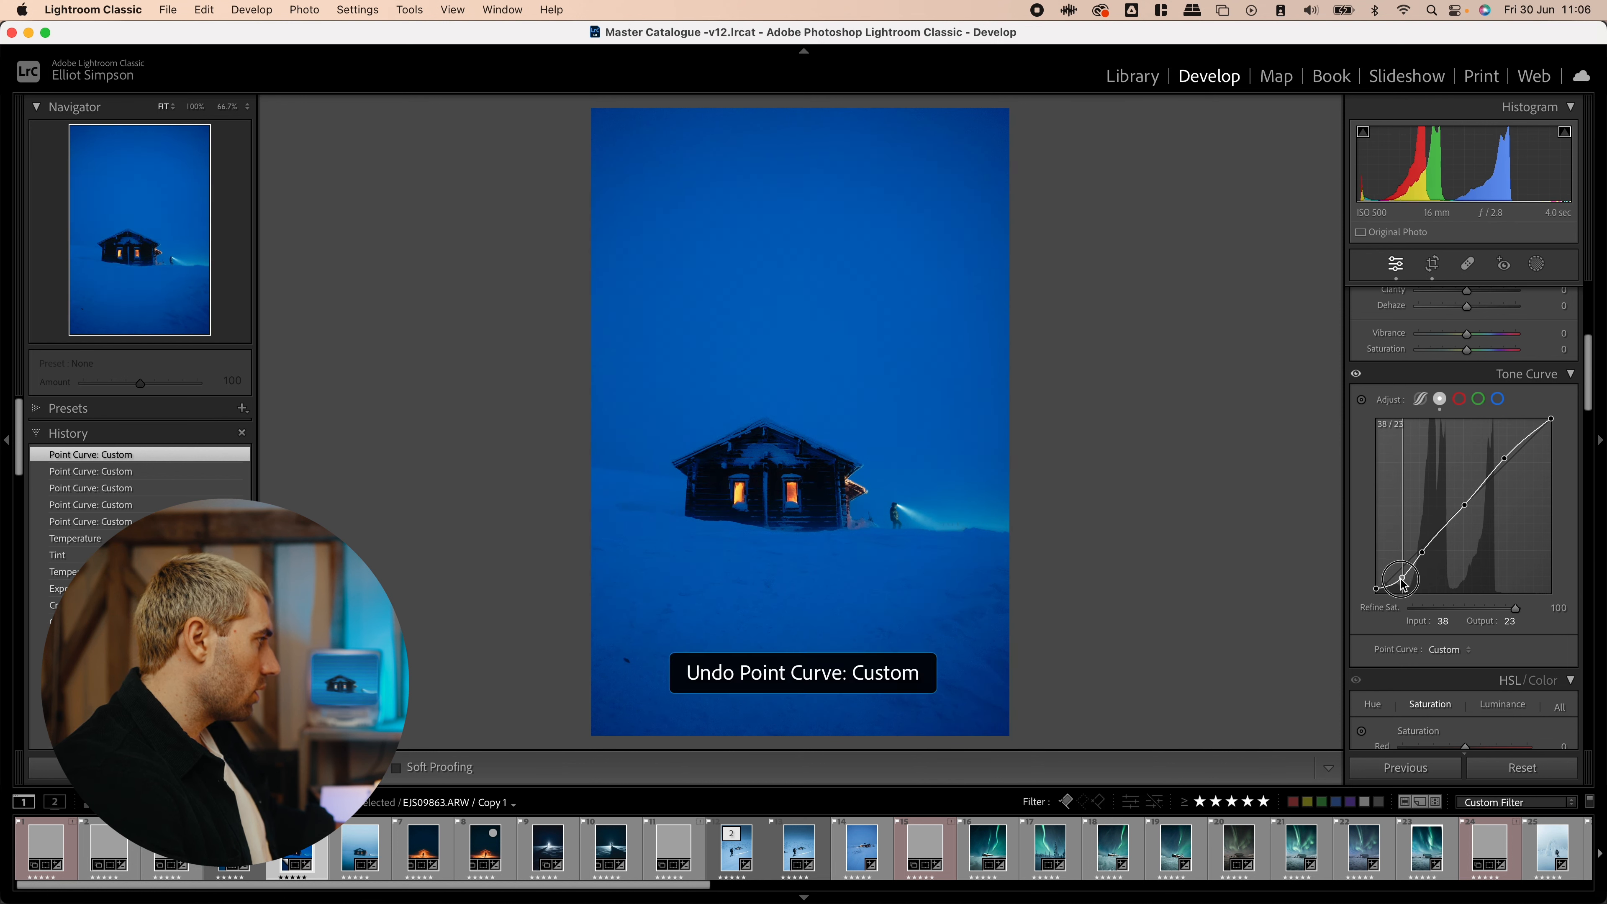
drag(1423, 576, 1400, 574)
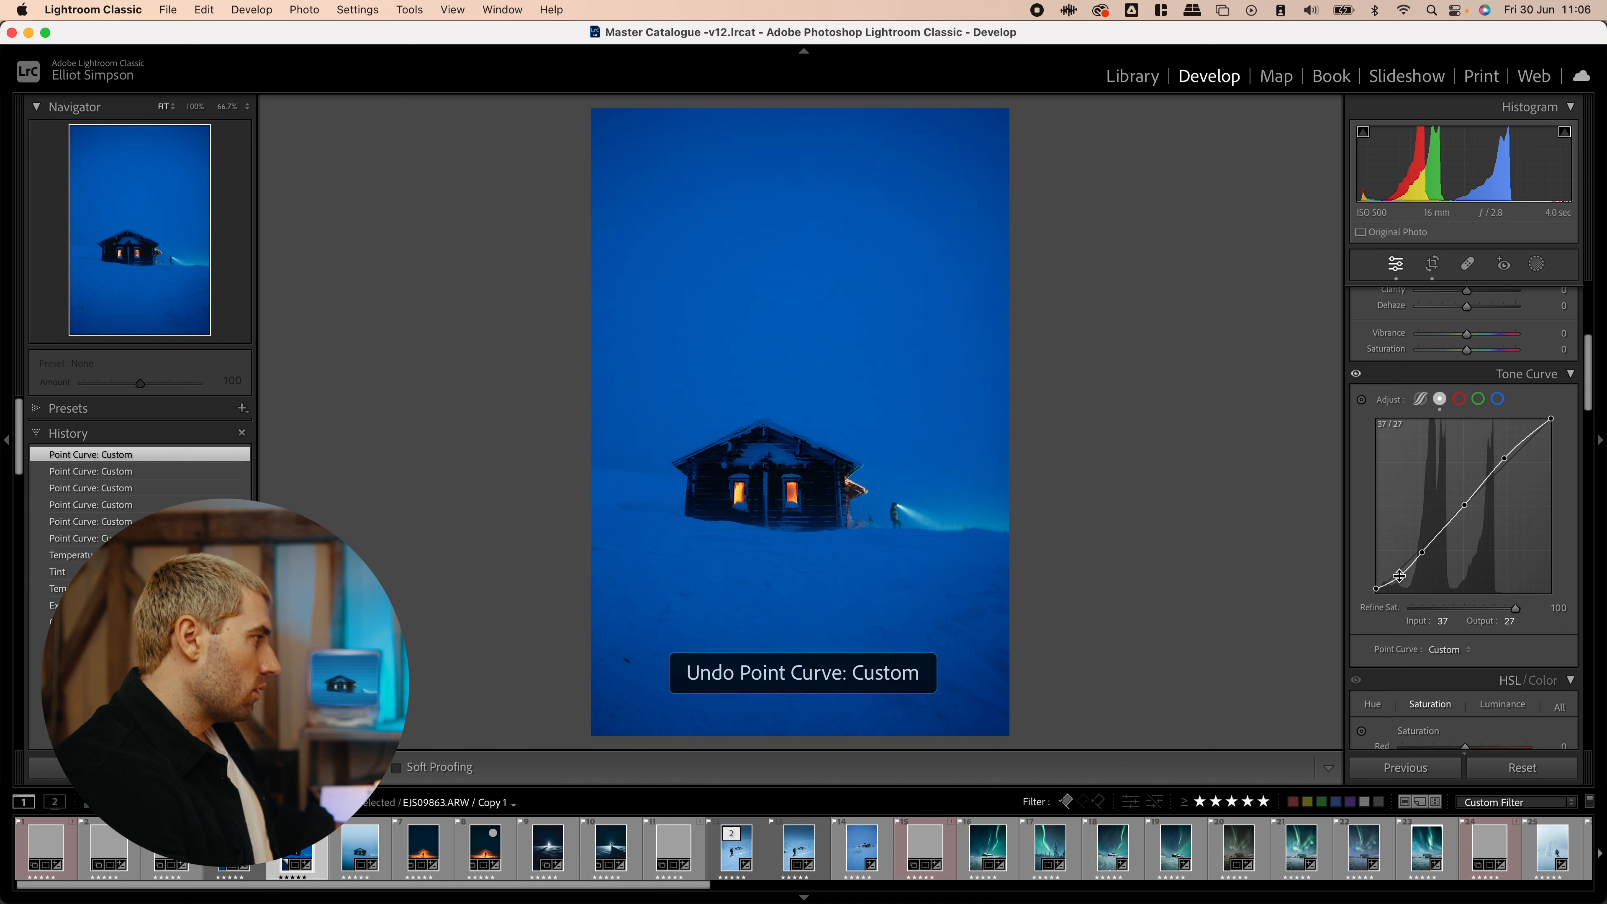
drag(1397, 575, 1462, 510)
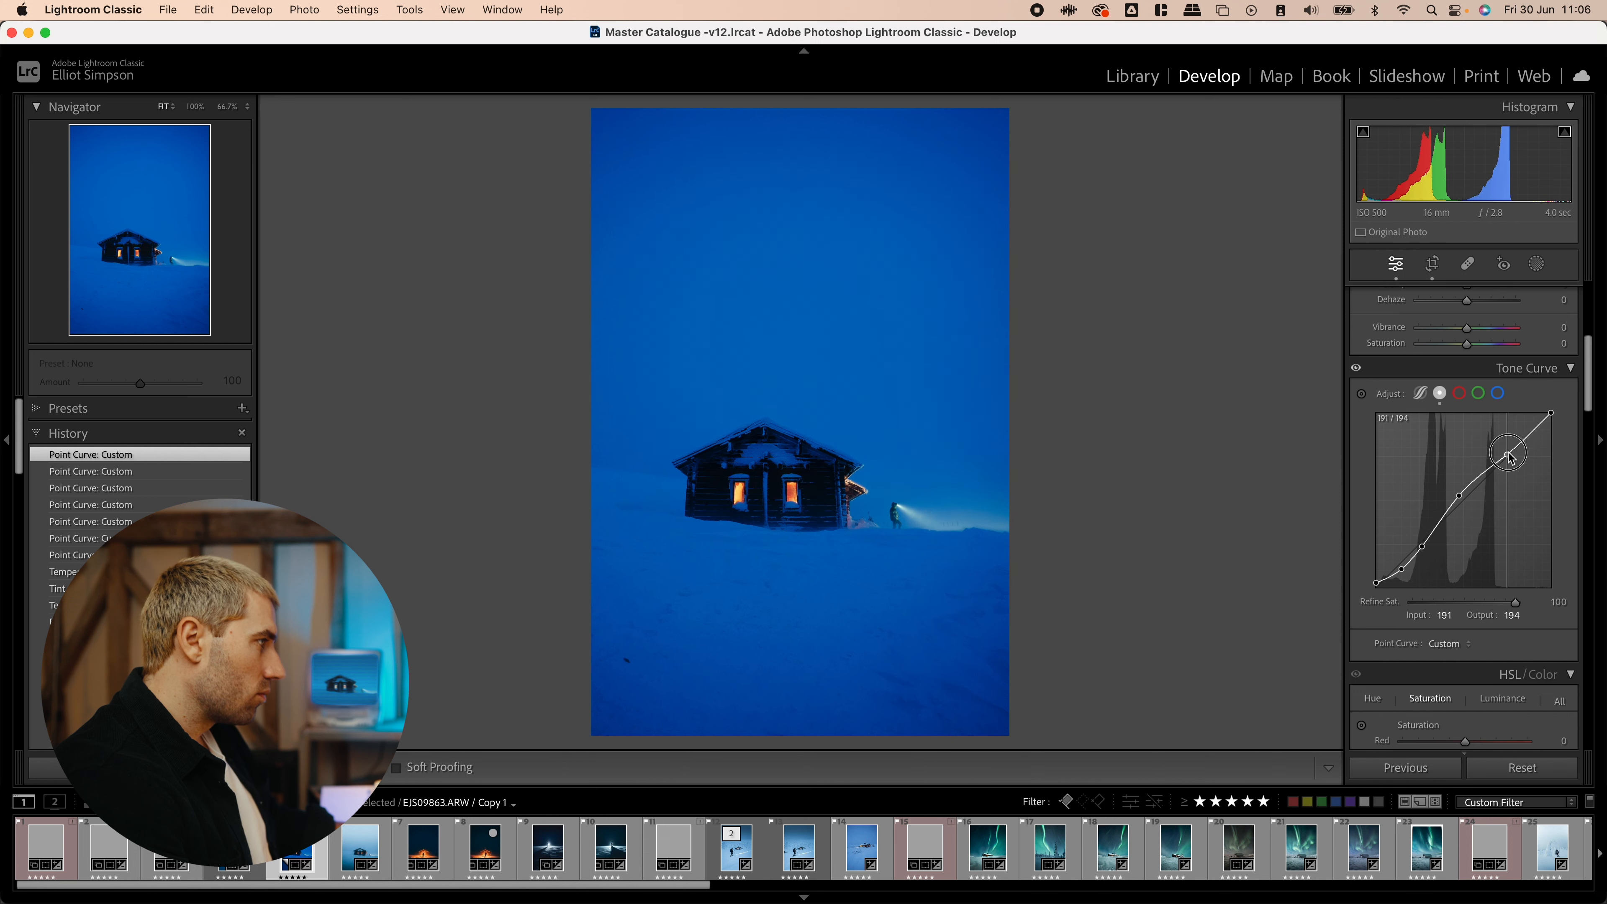
drag(1507, 455, 1508, 446)
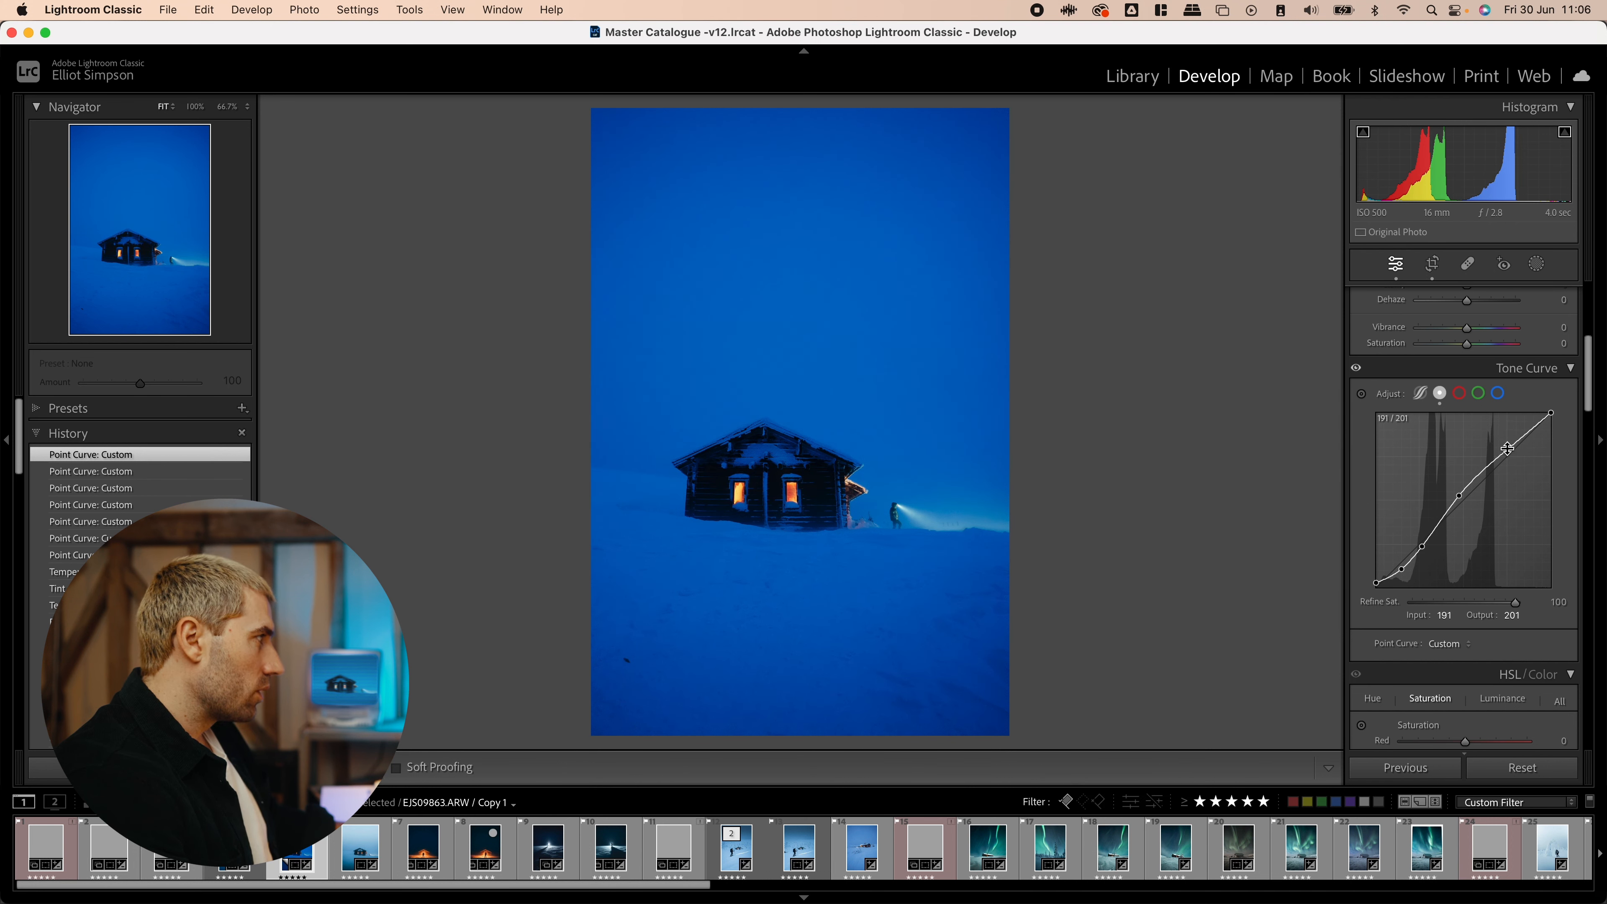
mouse_move(1569, 149)
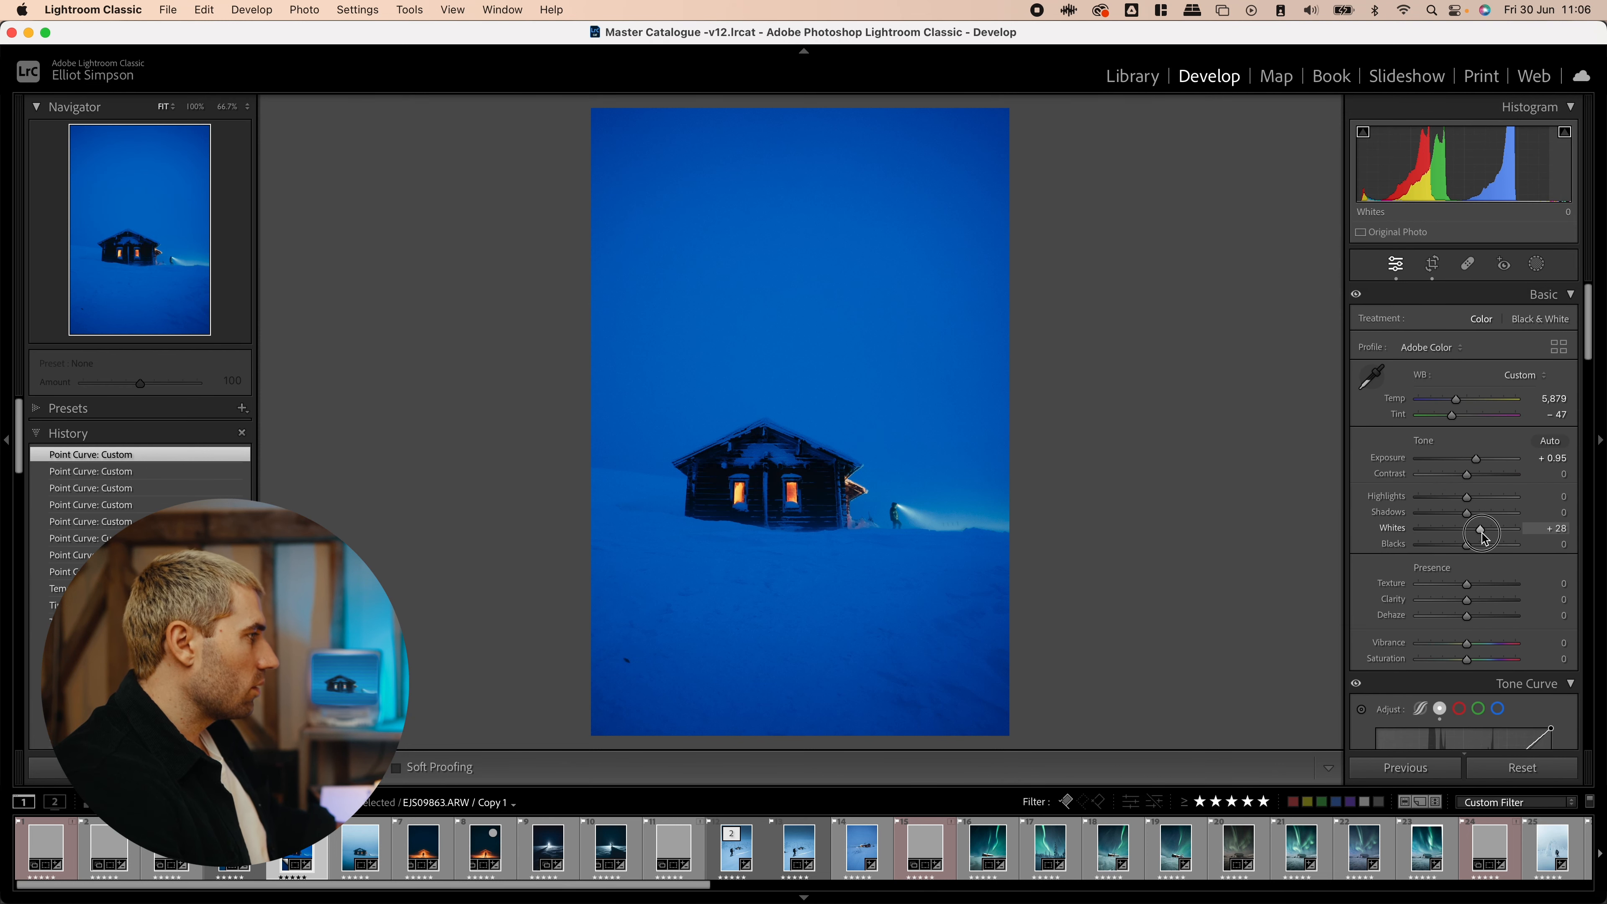
- Set Saturation −27, Highlights −26, Shadows +36 and Whites +19 in the Basic panel
drag(1482, 534, 1491, 534)
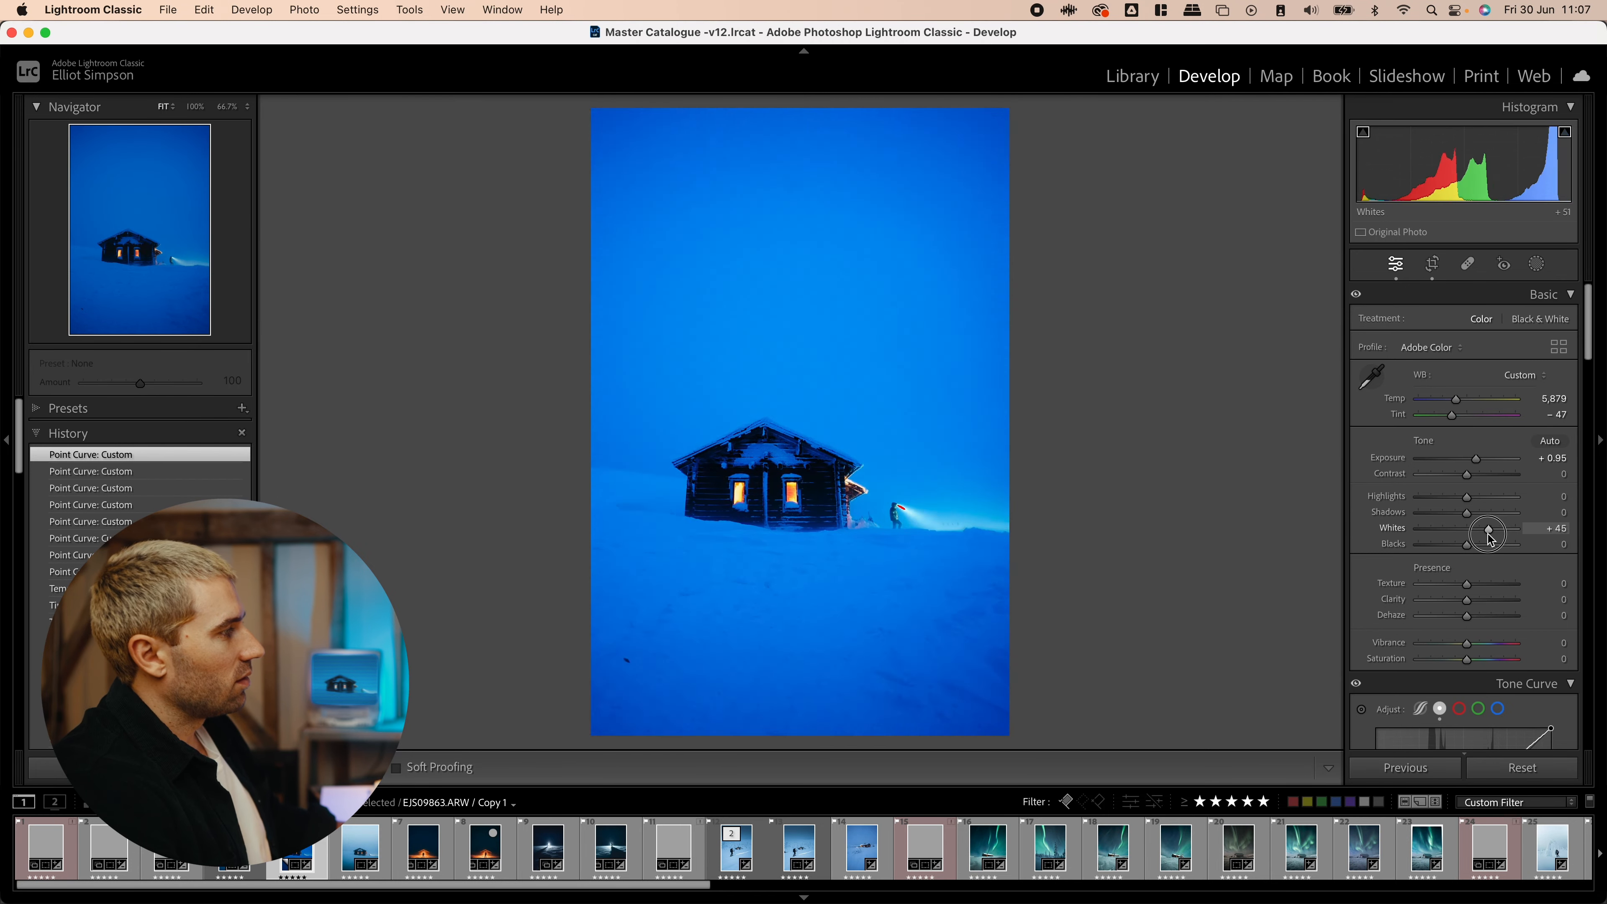
drag(1491, 528, 1463, 528)
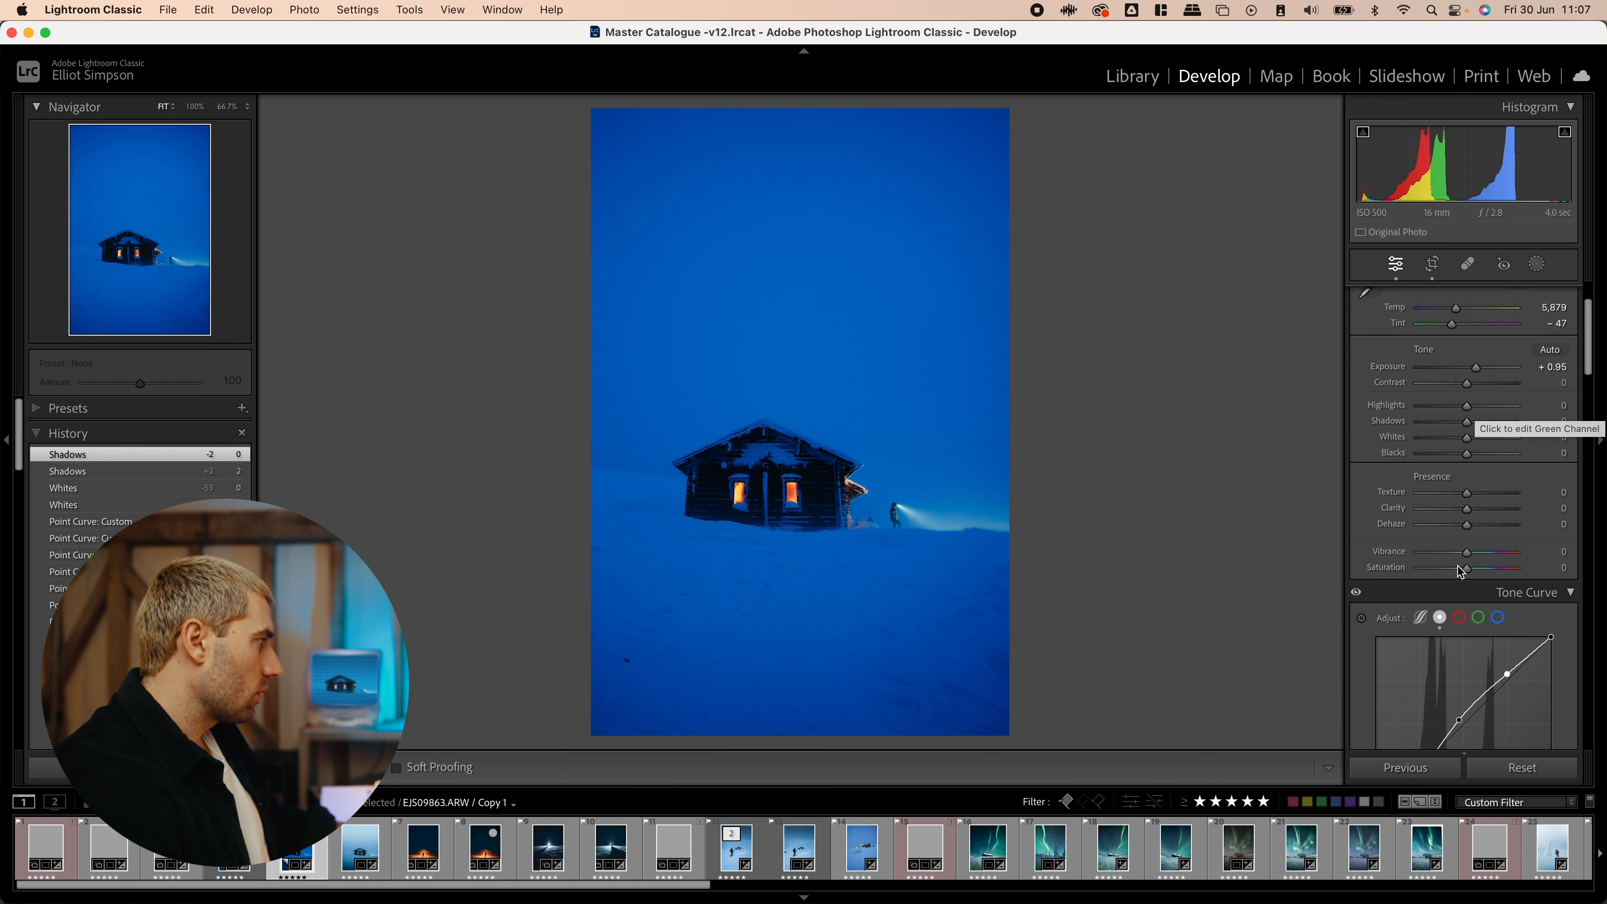
drag(1465, 567, 1452, 567)
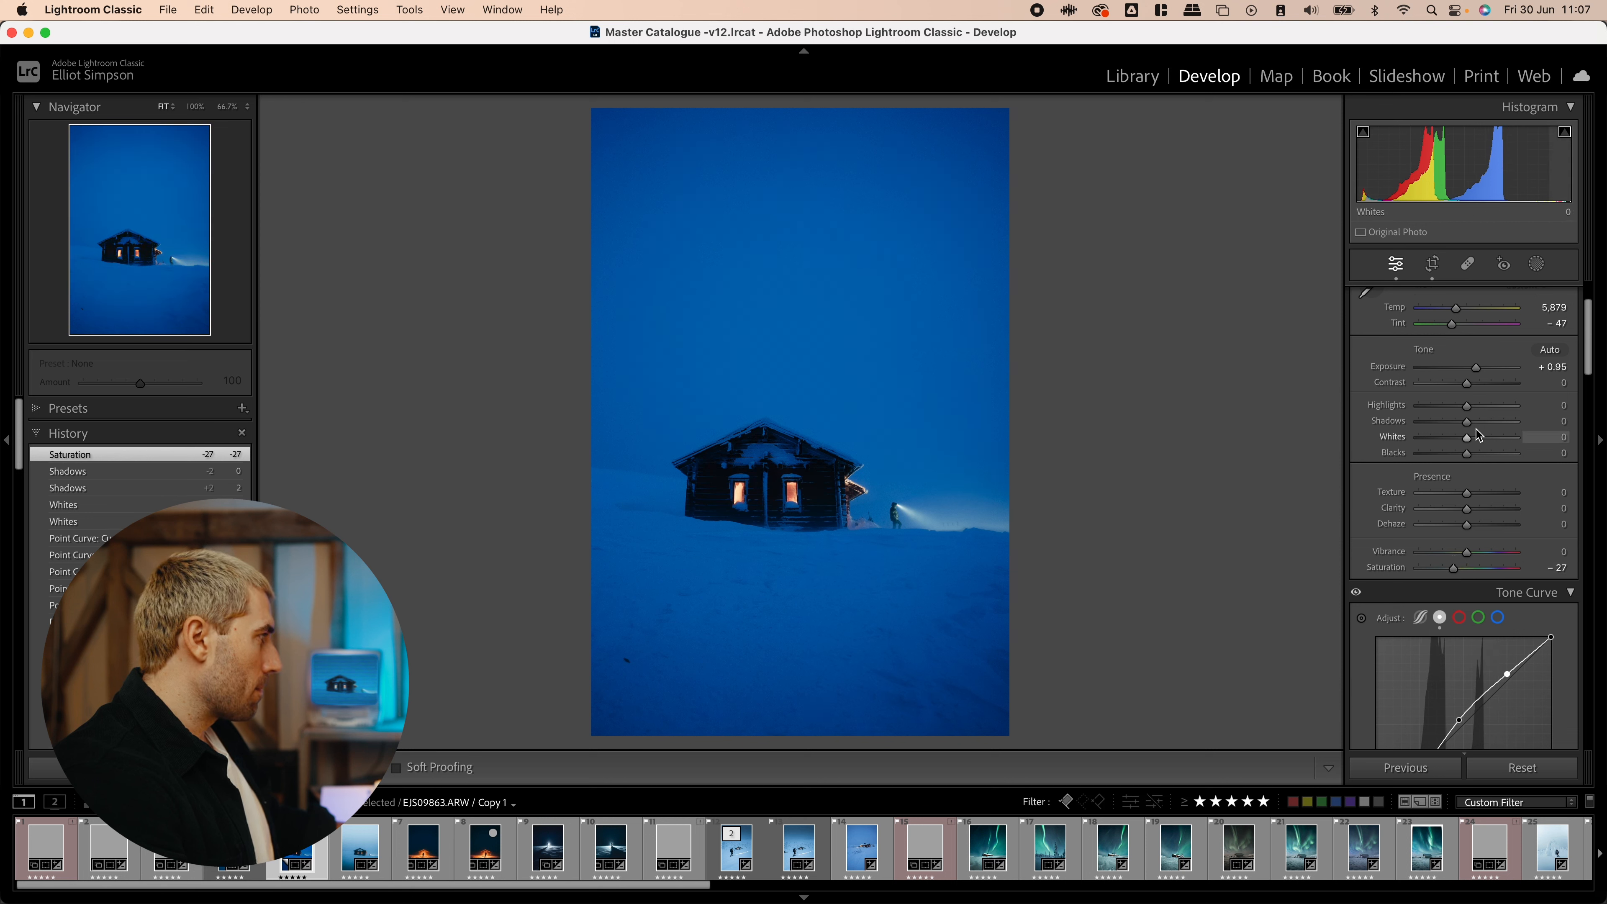
drag(1495, 405, 1455, 405)
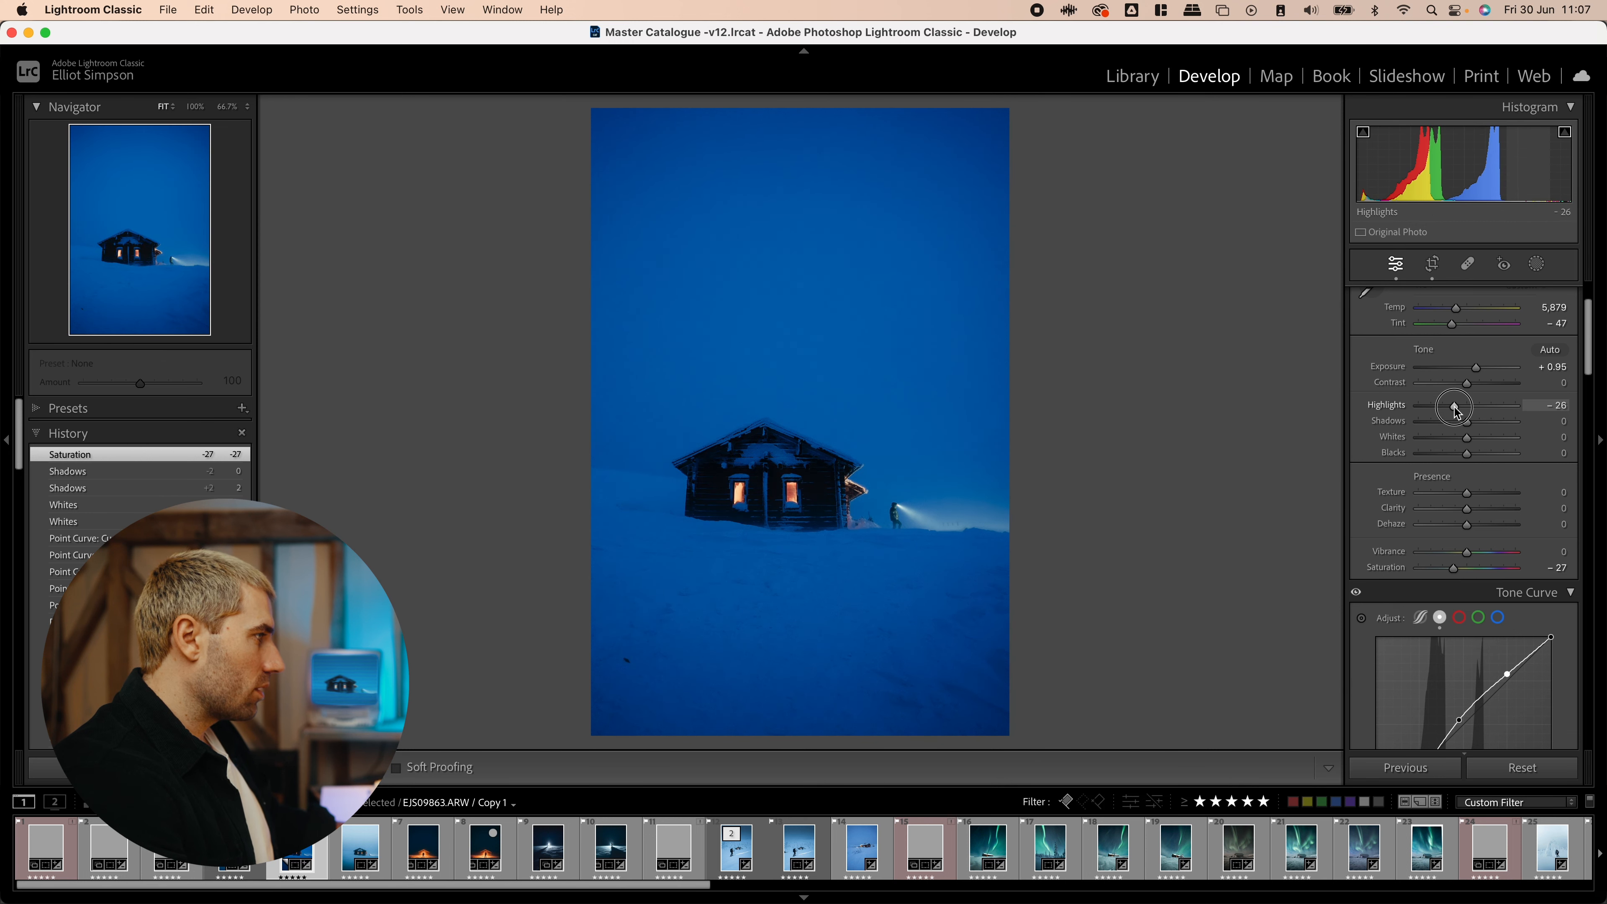
drag(1473, 421, 1493, 420)
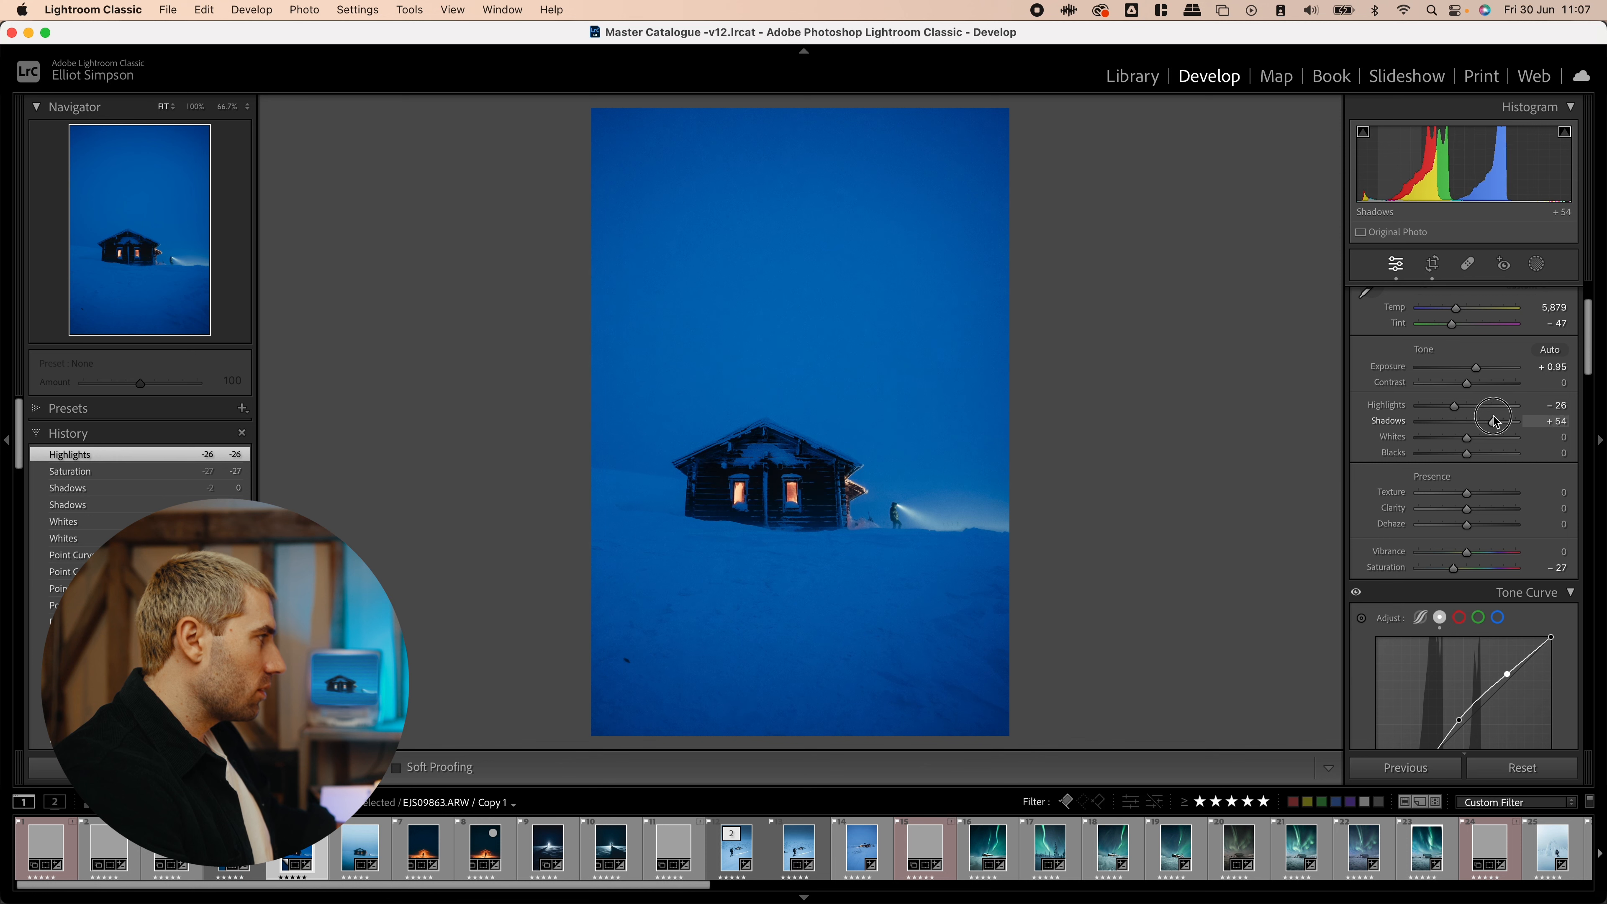
drag(1493, 421, 1478, 421)
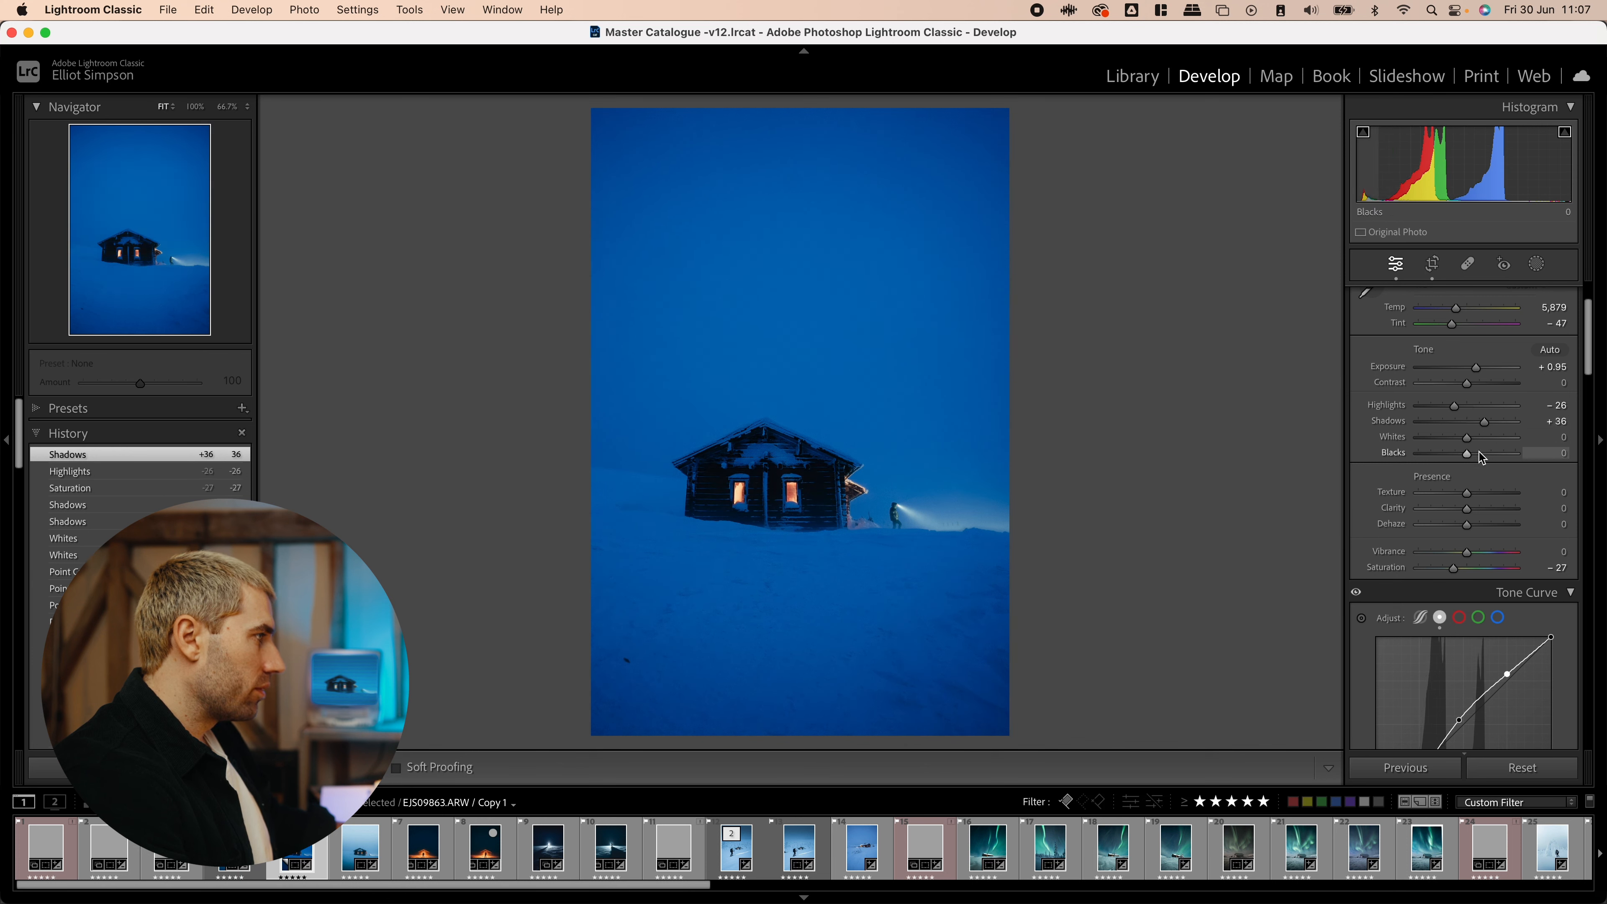
scroll(down, 3)
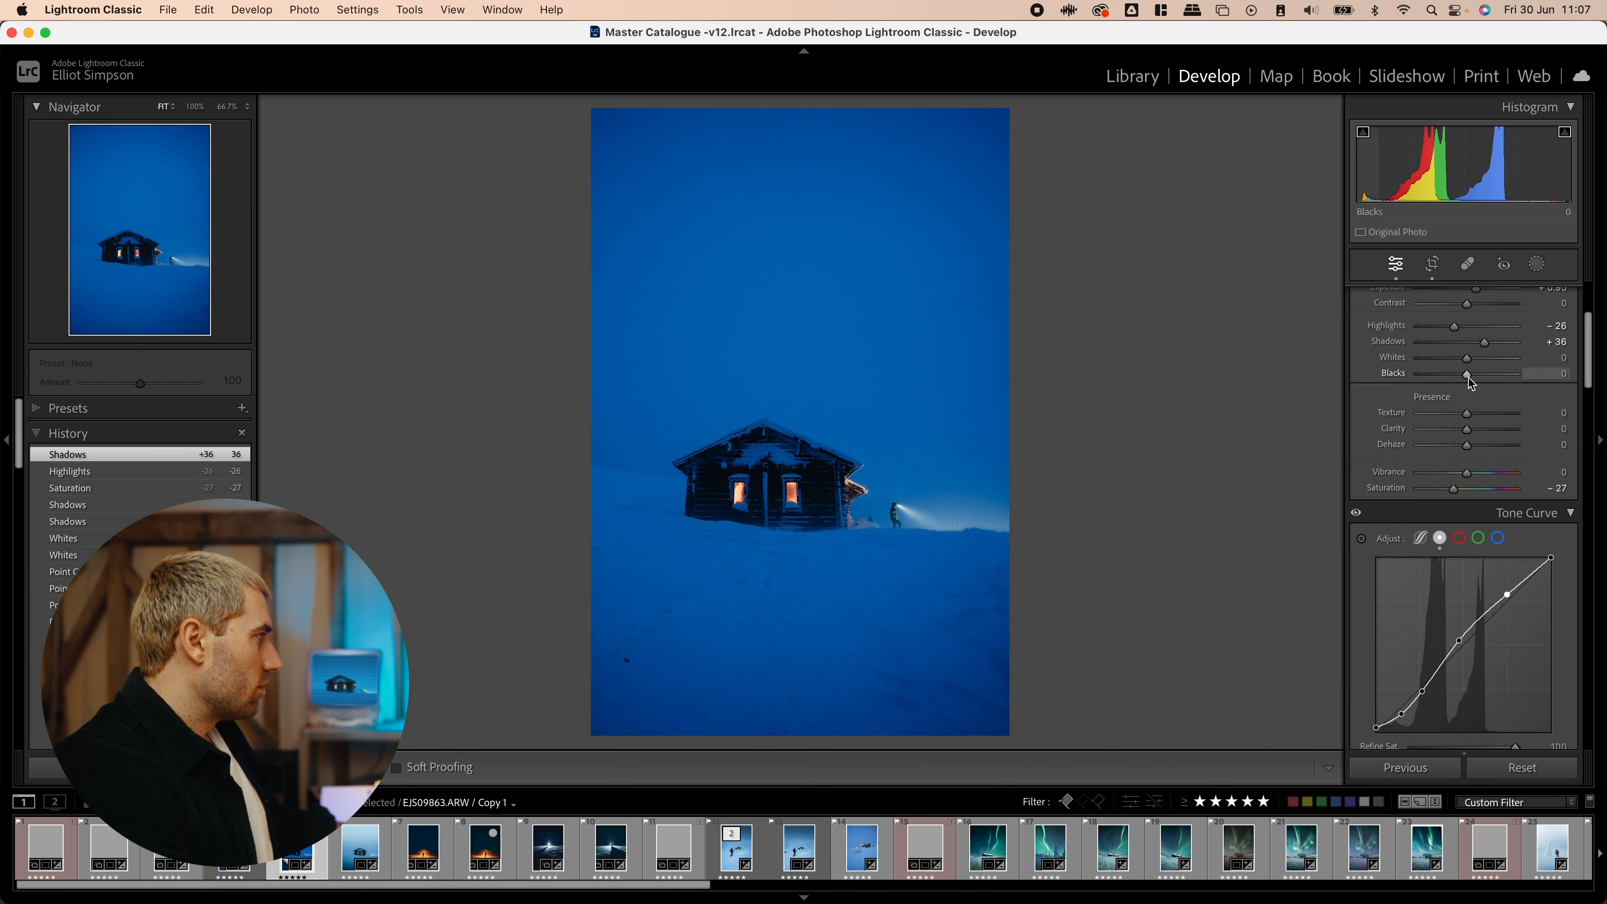
drag(1439, 356, 1480, 356)
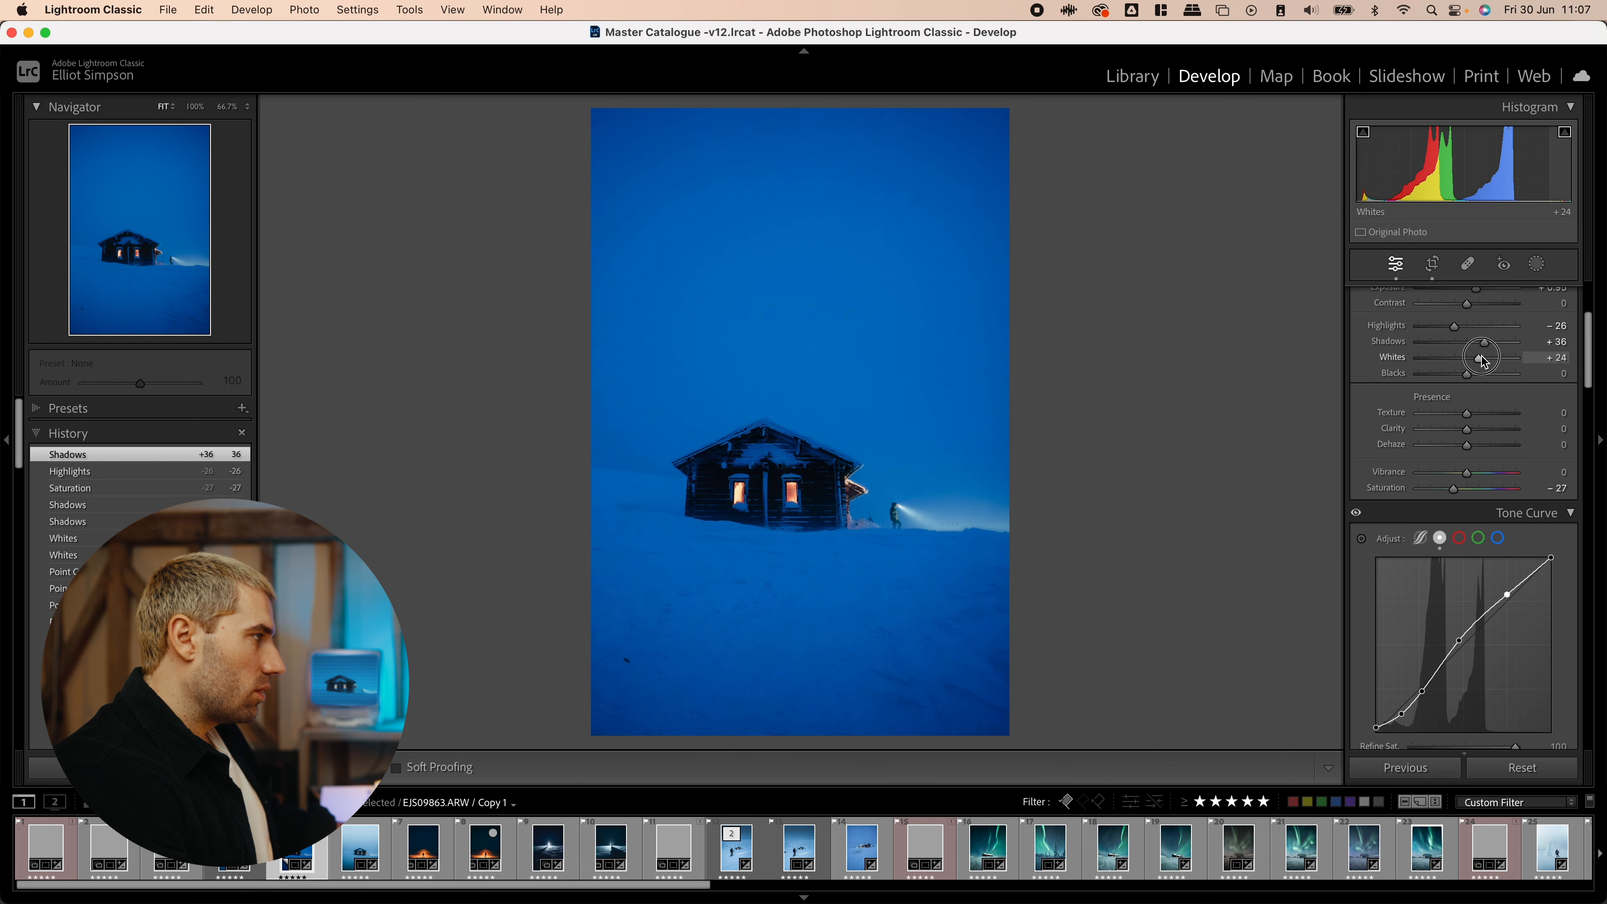
drag(1480, 356, 1475, 356)
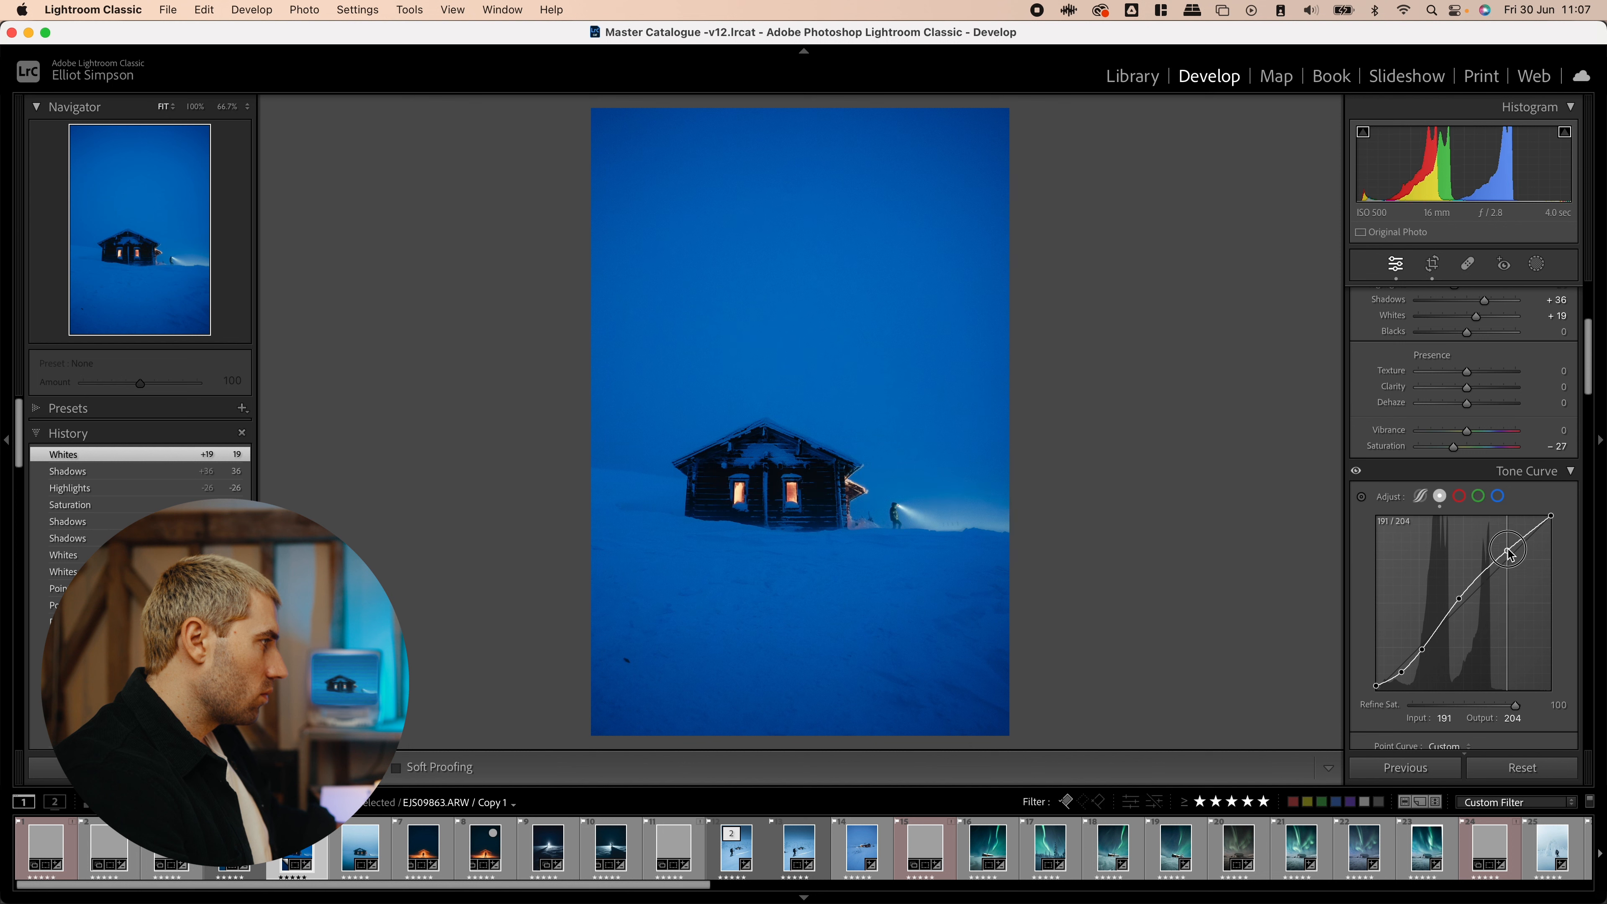
- Raise and fine-tune the highlight point on the tone curve
drag(1507, 554, 1507, 540)
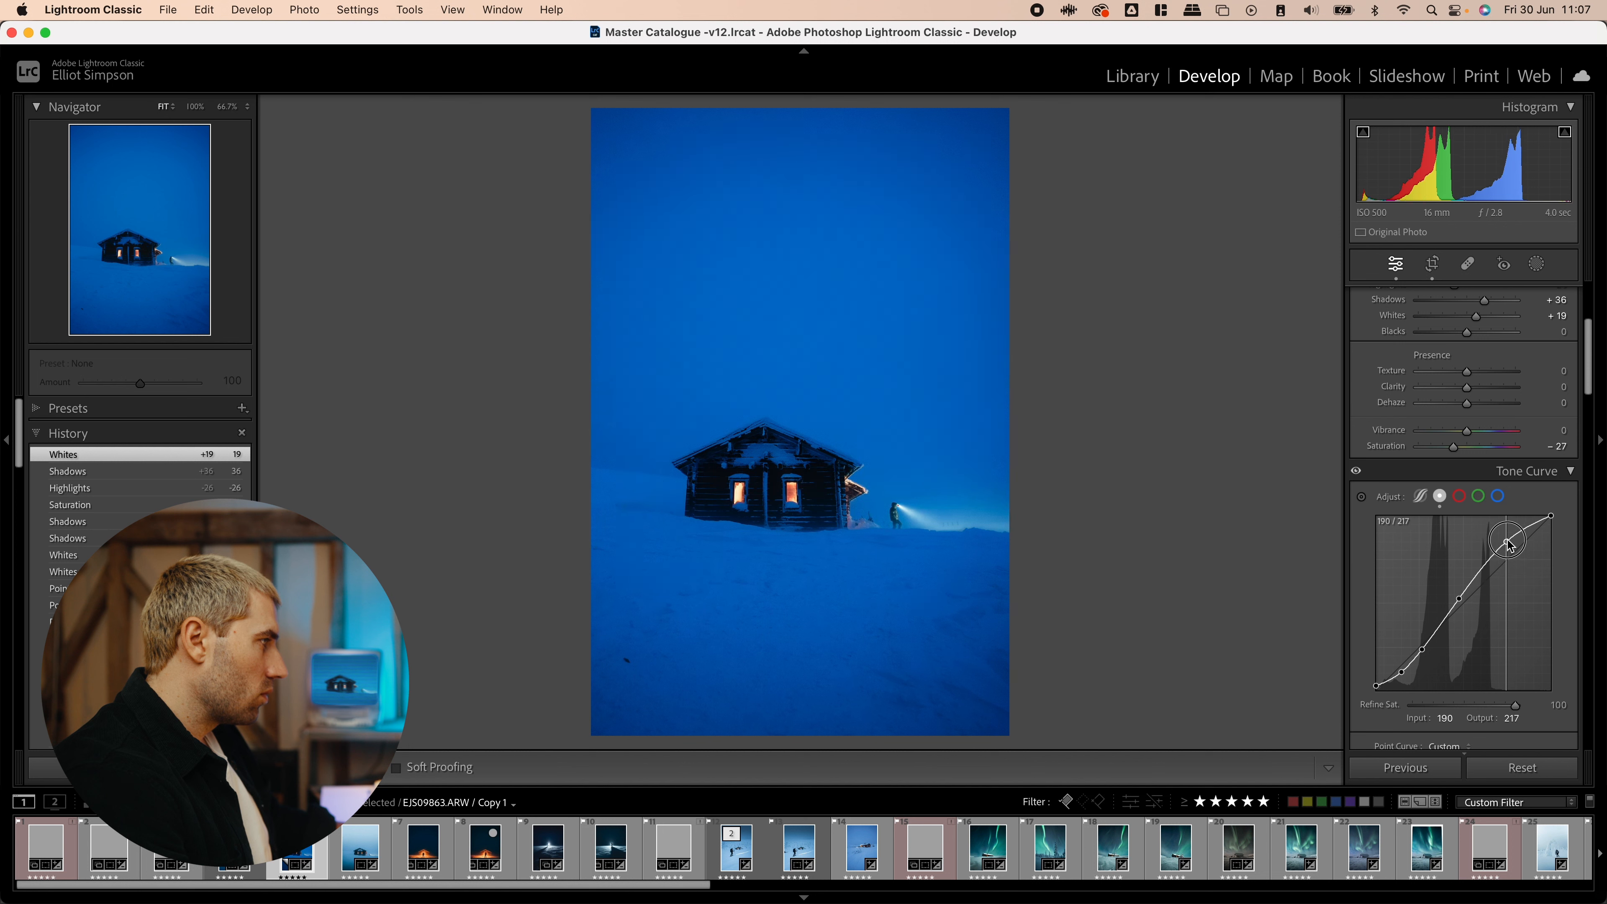
drag(1507, 539, 1506, 544)
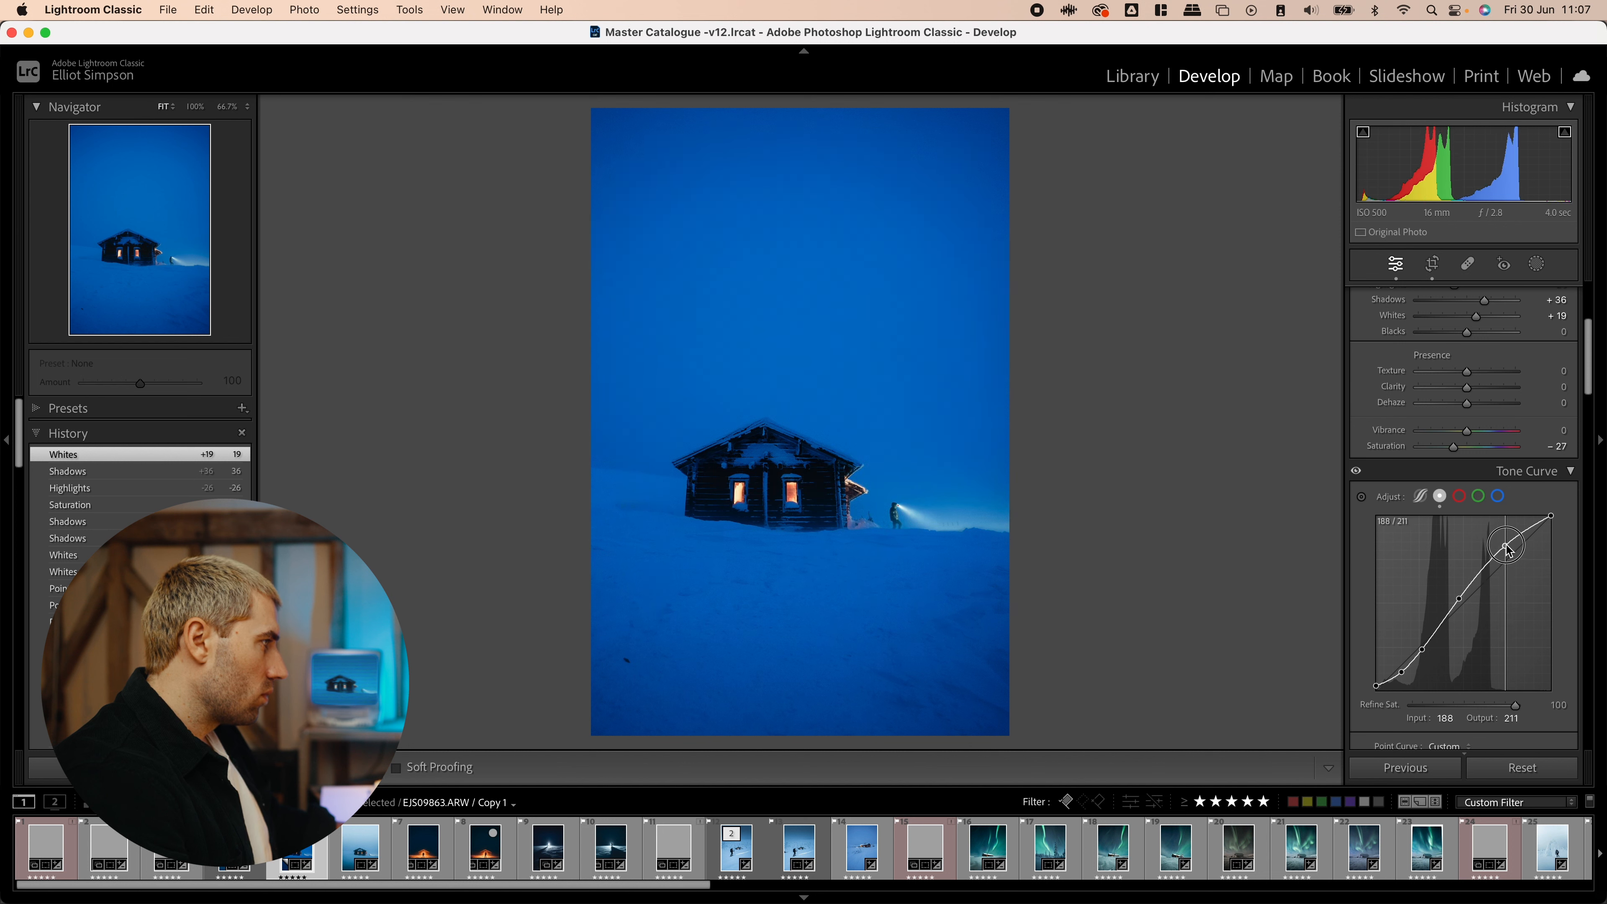
drag(1505, 544, 1506, 551)
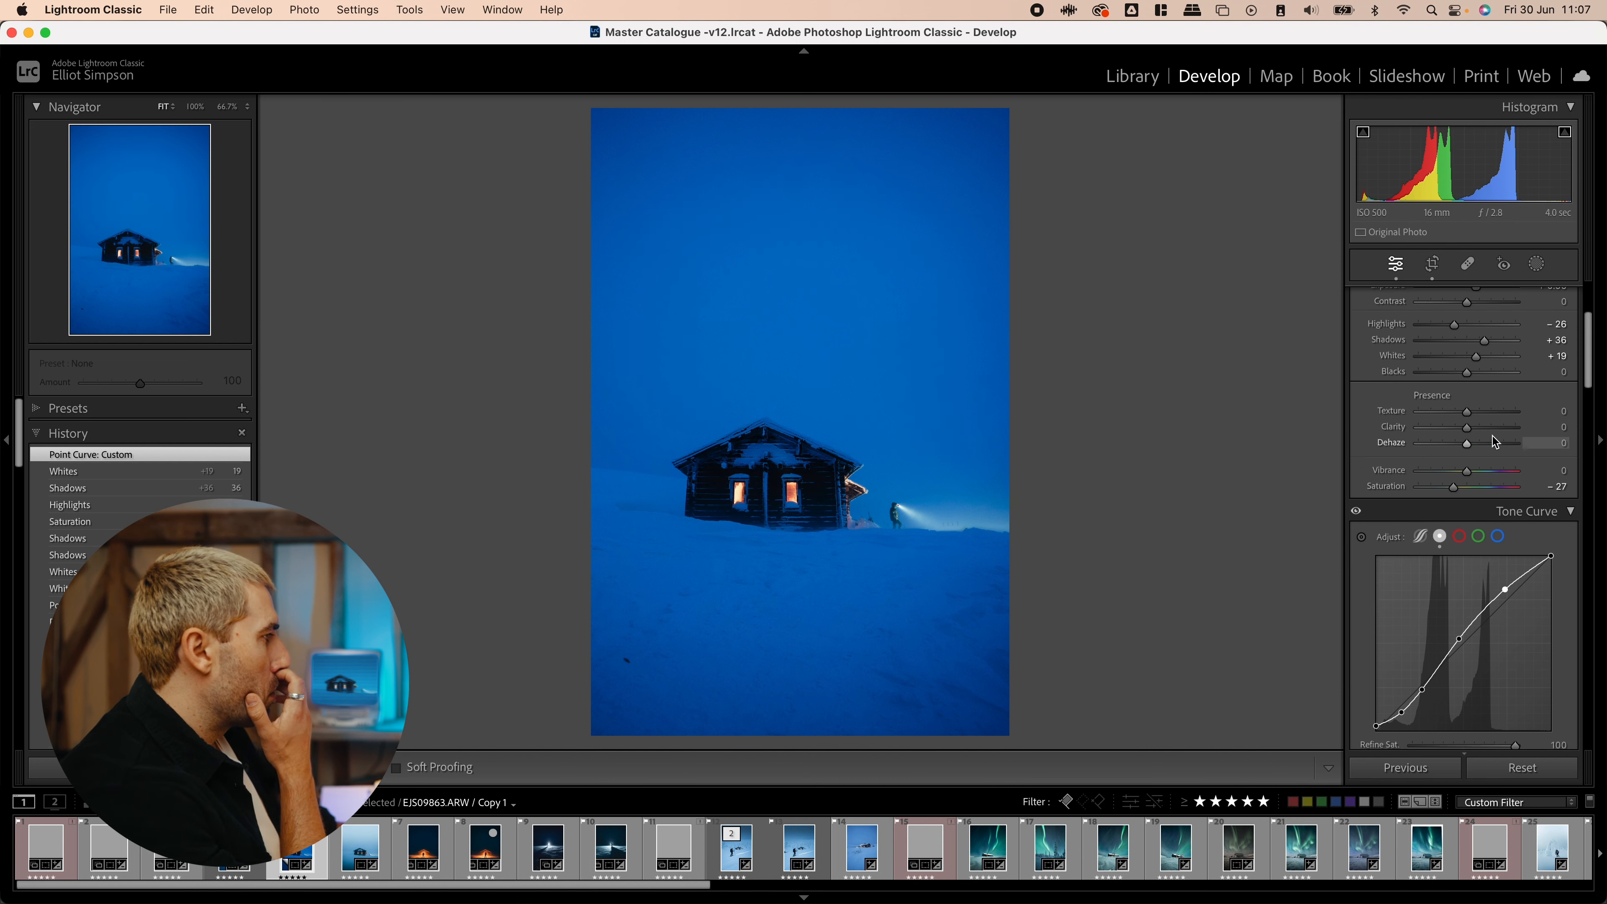
- Lower Clarity to −8 to soften local contrast slightly
drag(1467, 452, 1452, 452)
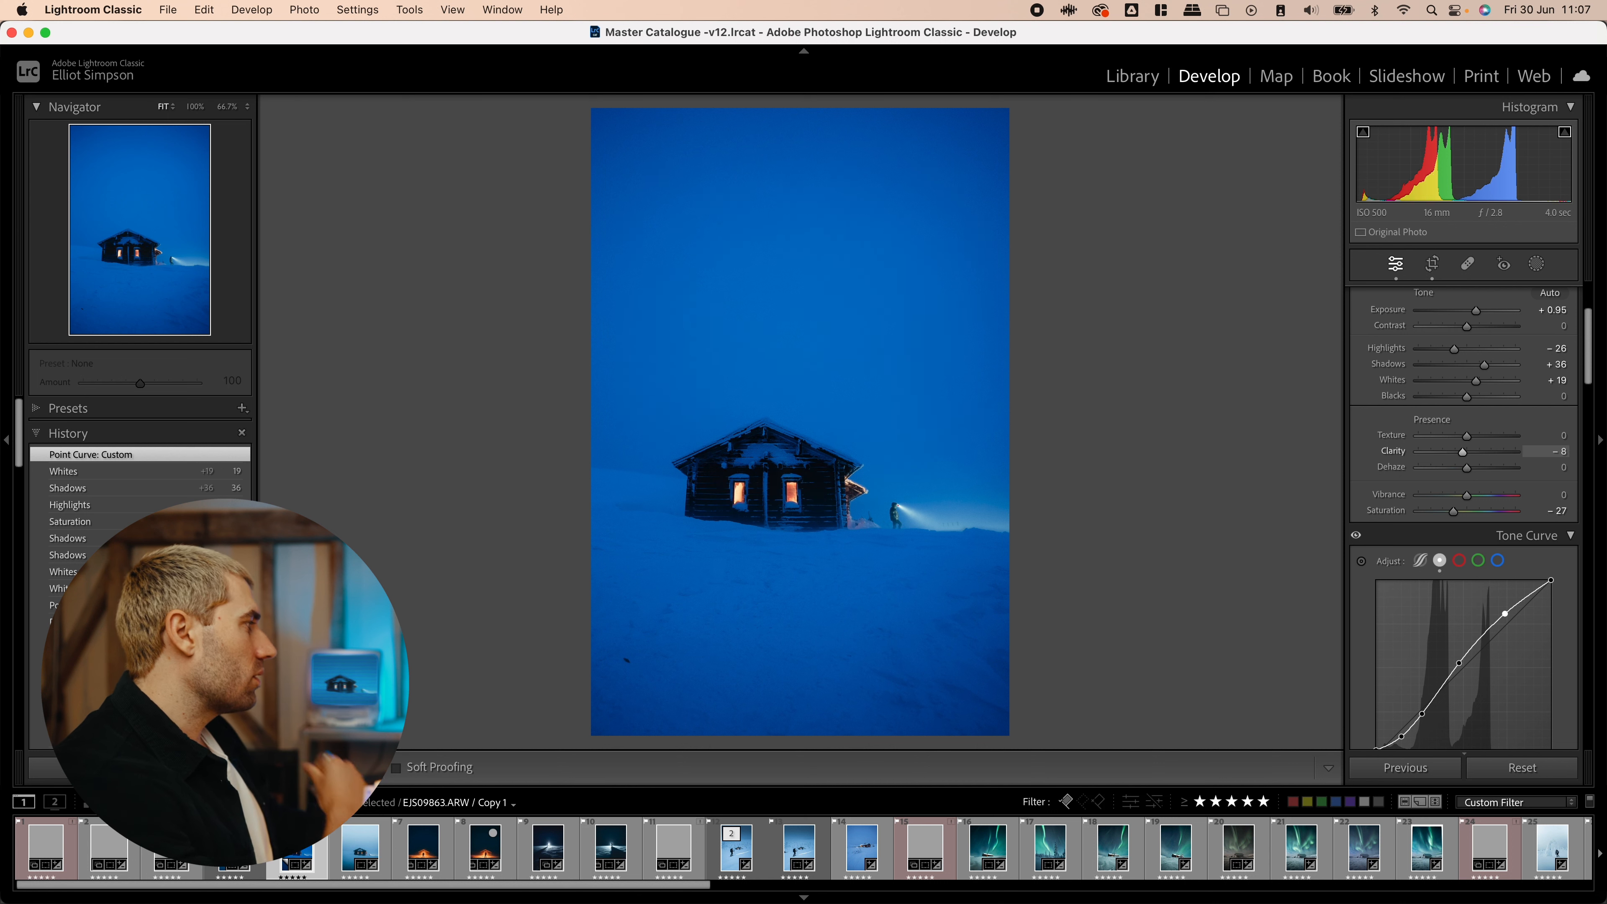
drag(1471, 452, 1458, 452)
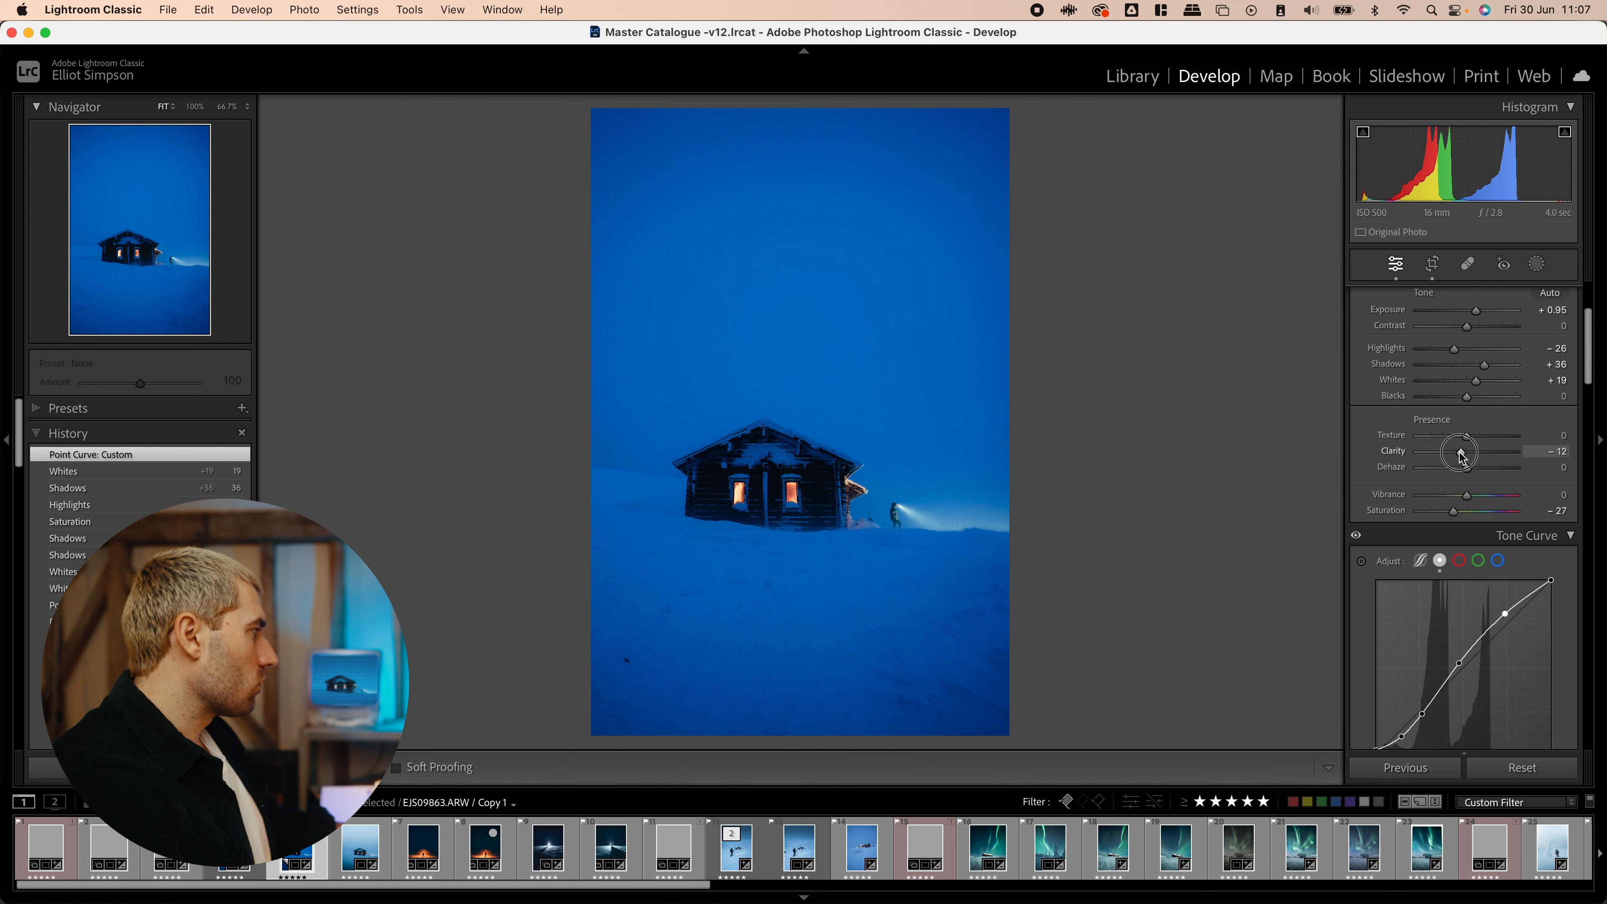
drag(1458, 451, 1465, 451)
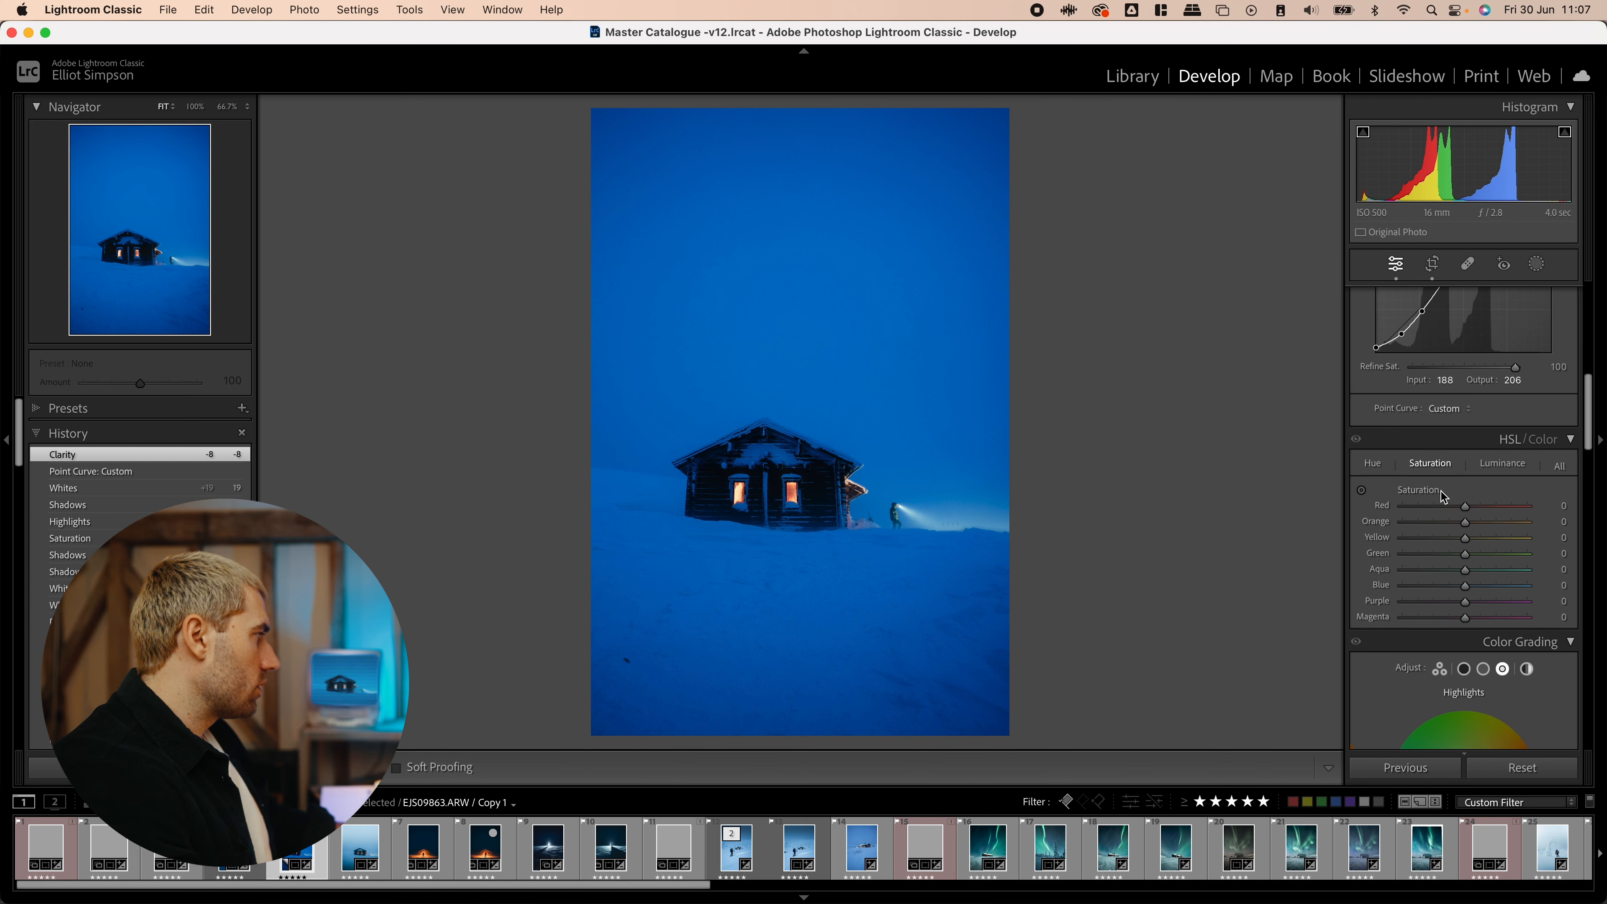
- In HSL Hue, shift Aqua to +77 and Blue to −4
click(1373, 415)
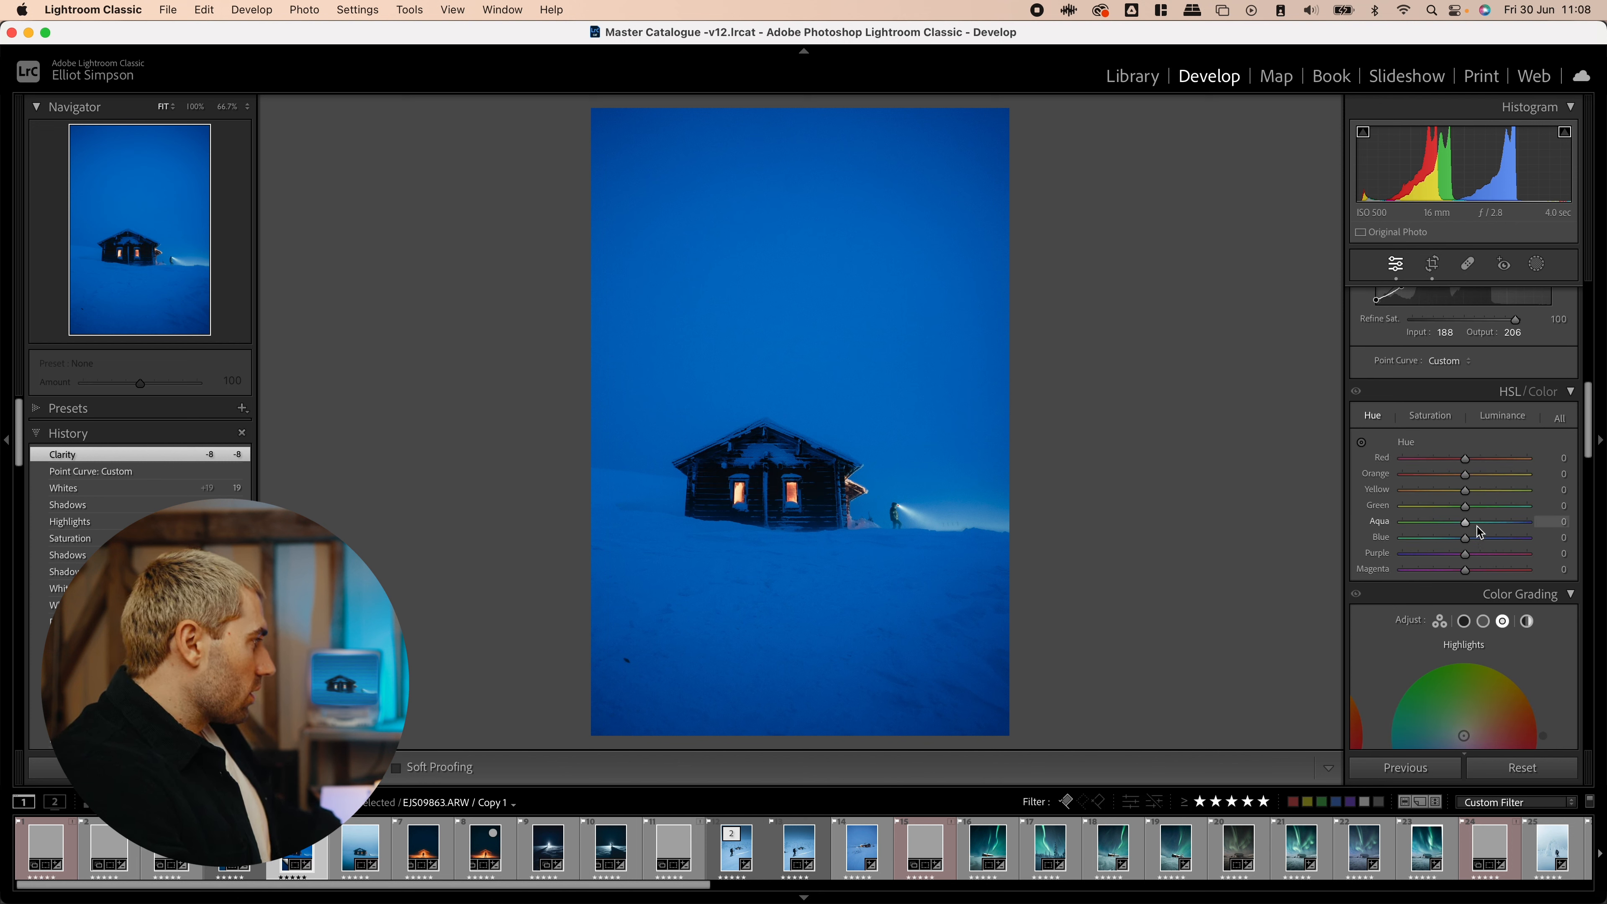
drag(1465, 521, 1518, 521)
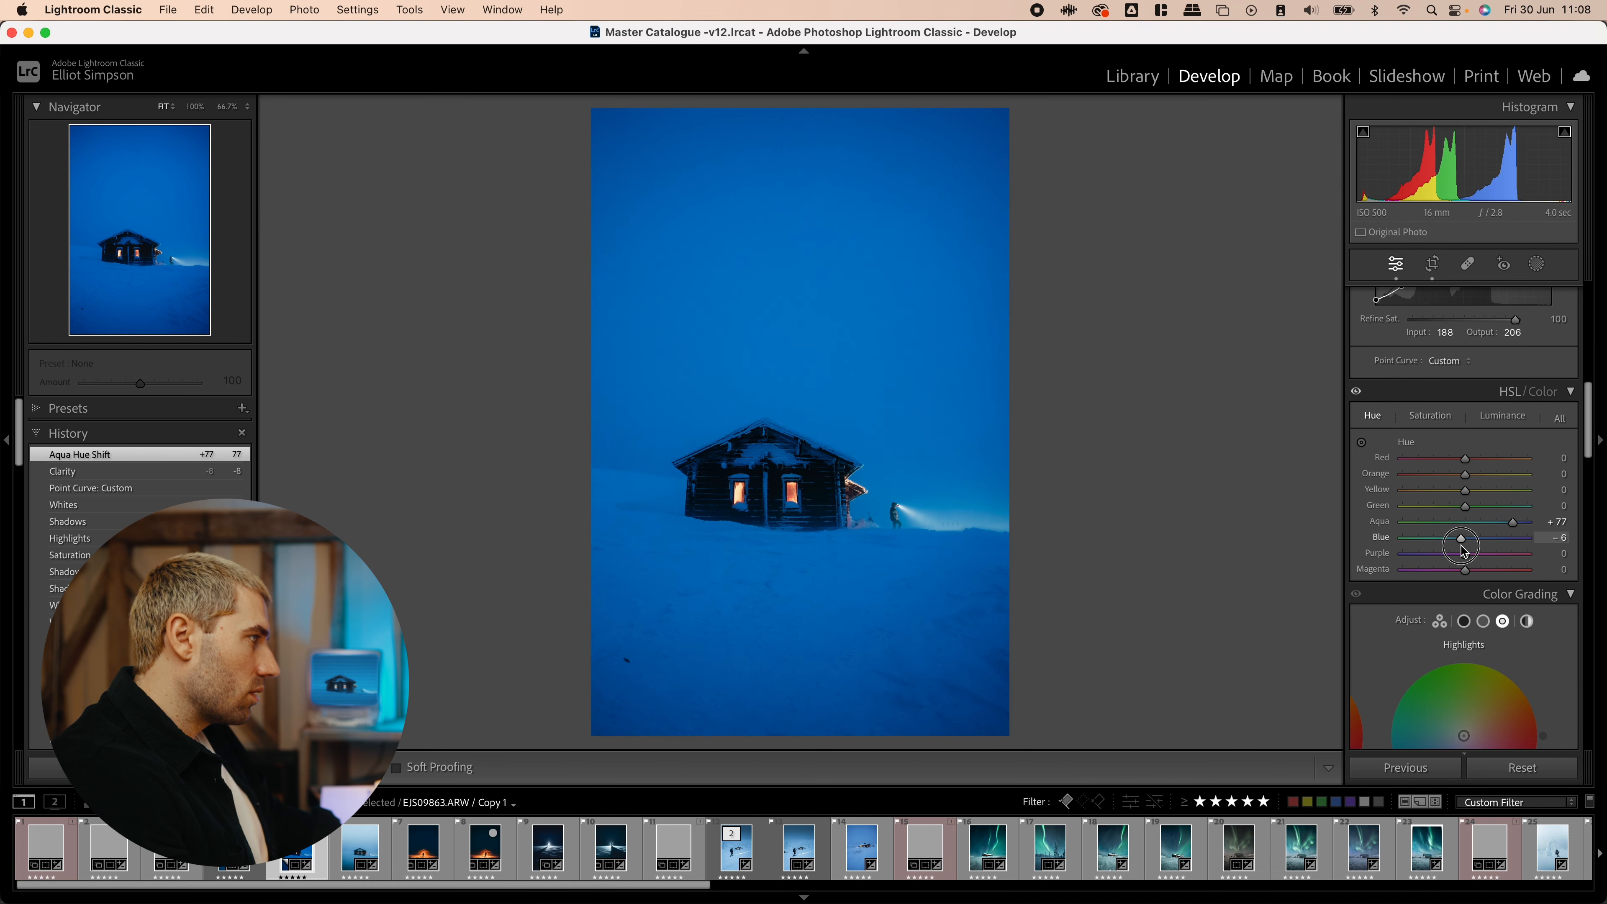
drag(1466, 537, 1461, 537)
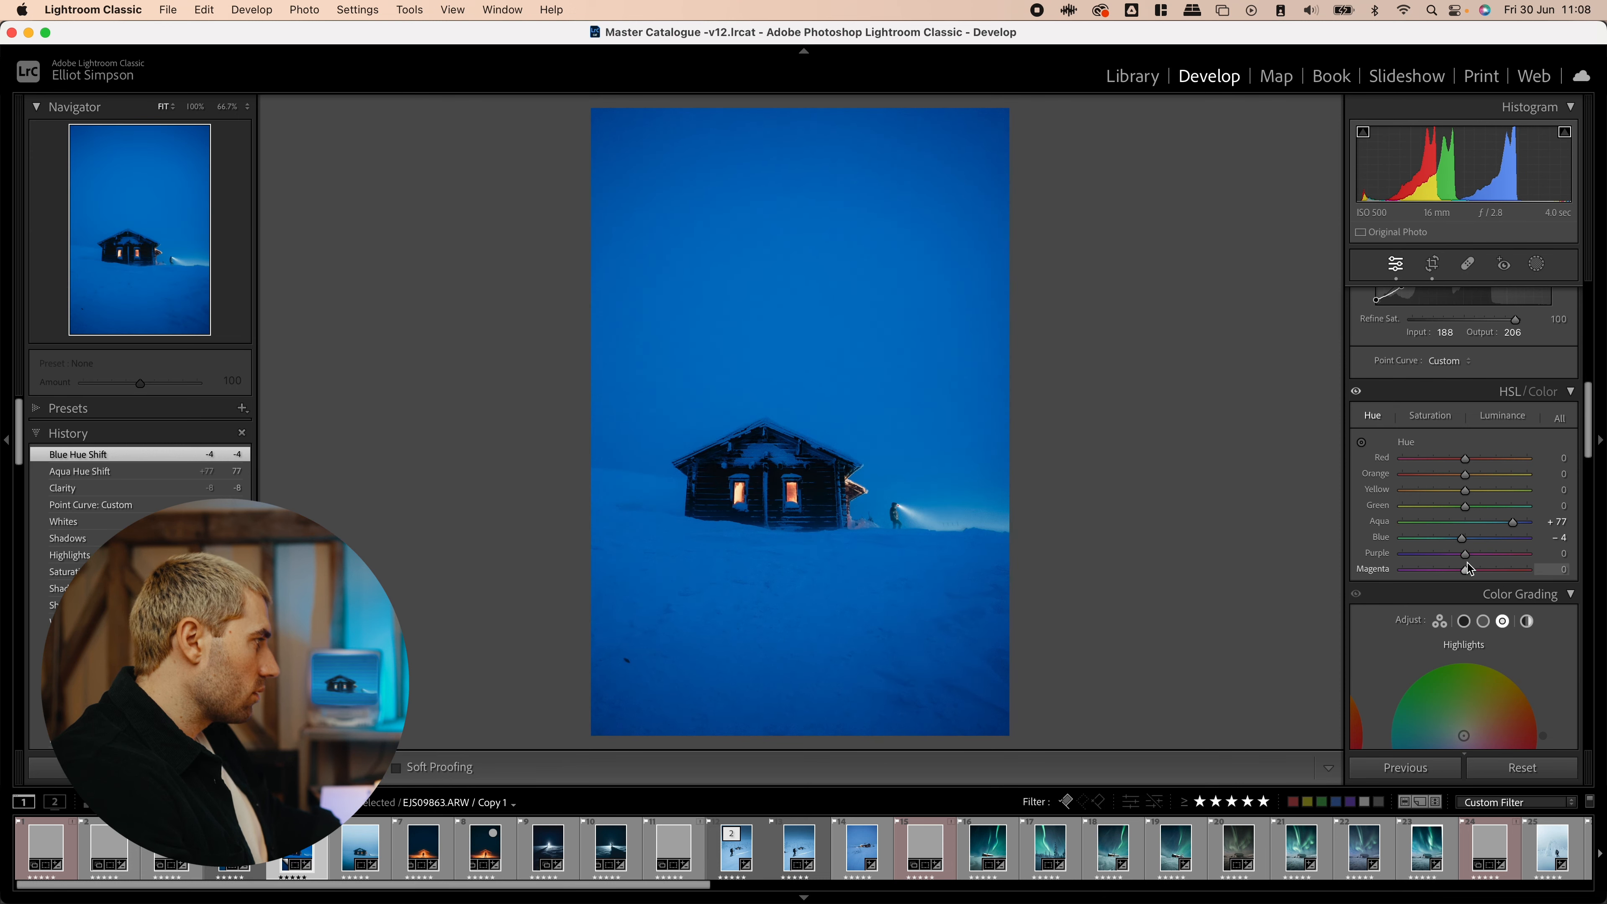
- Work the Purple hue back and forth and settle it at a small shift toward blue (−13)
drag(1462, 552, 1547, 552)
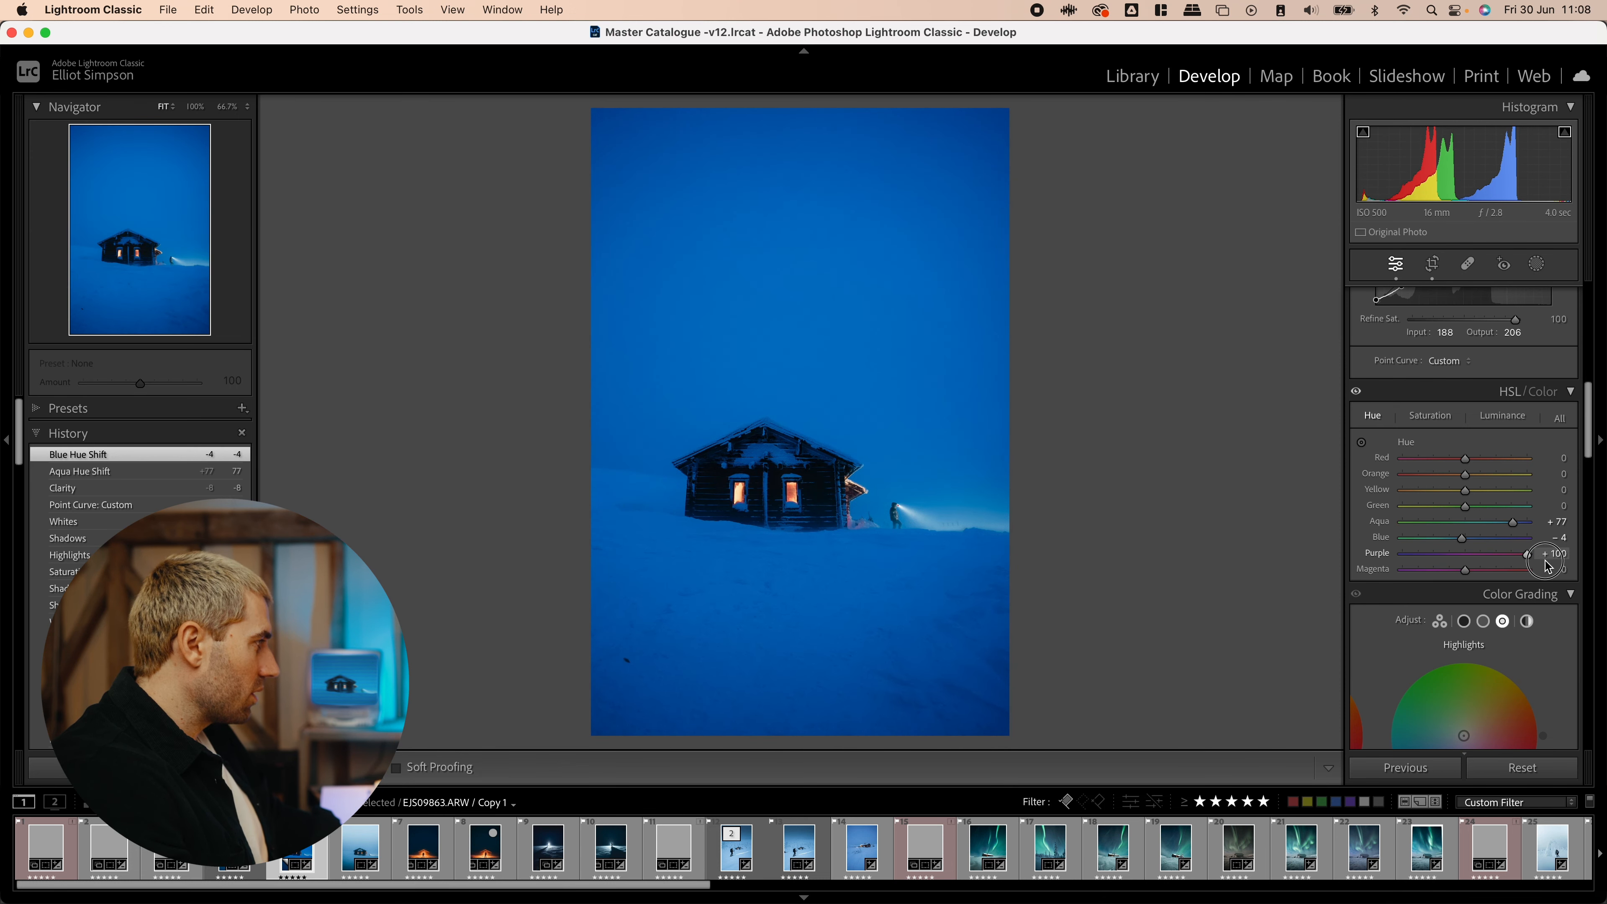
drag(1543, 569, 1457, 569)
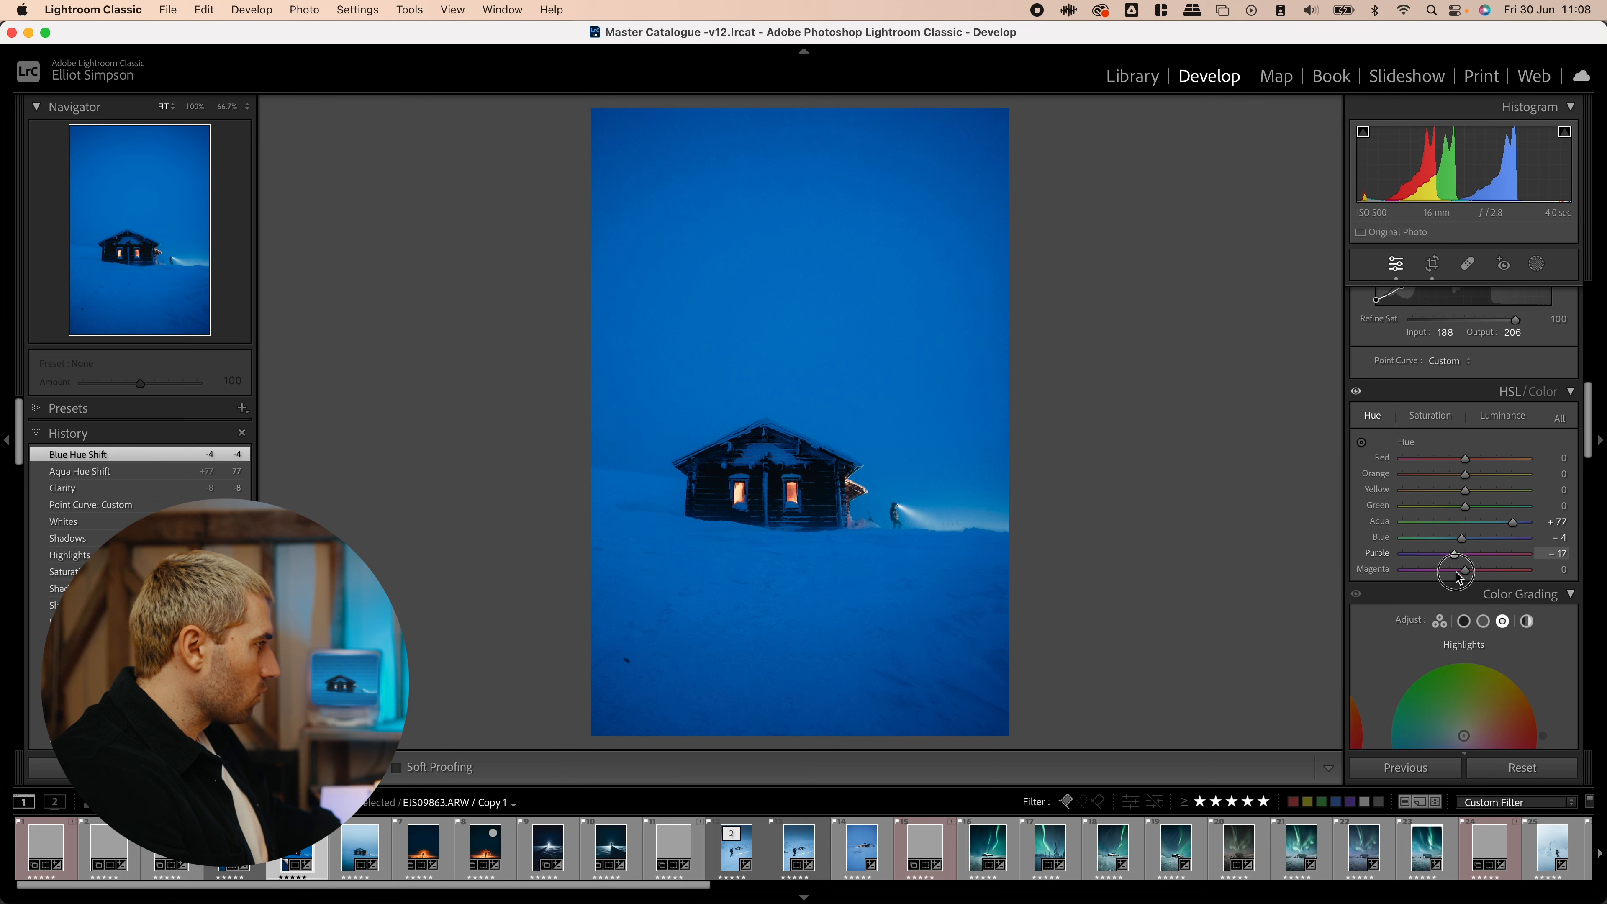
drag(1455, 570, 1469, 570)
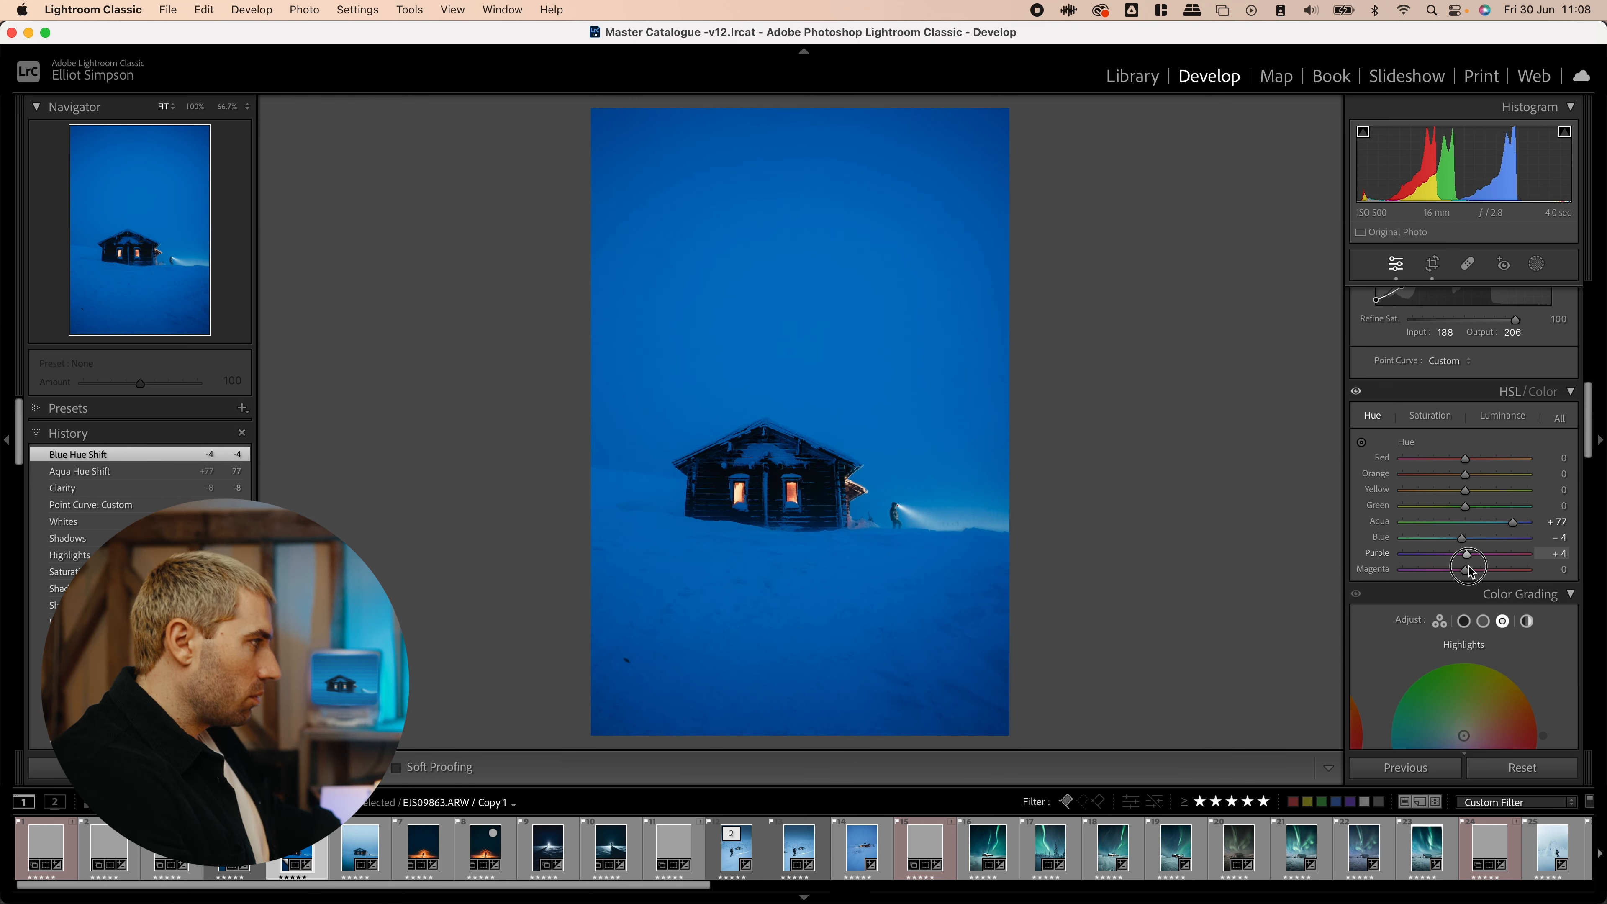
drag(1466, 569, 1455, 569)
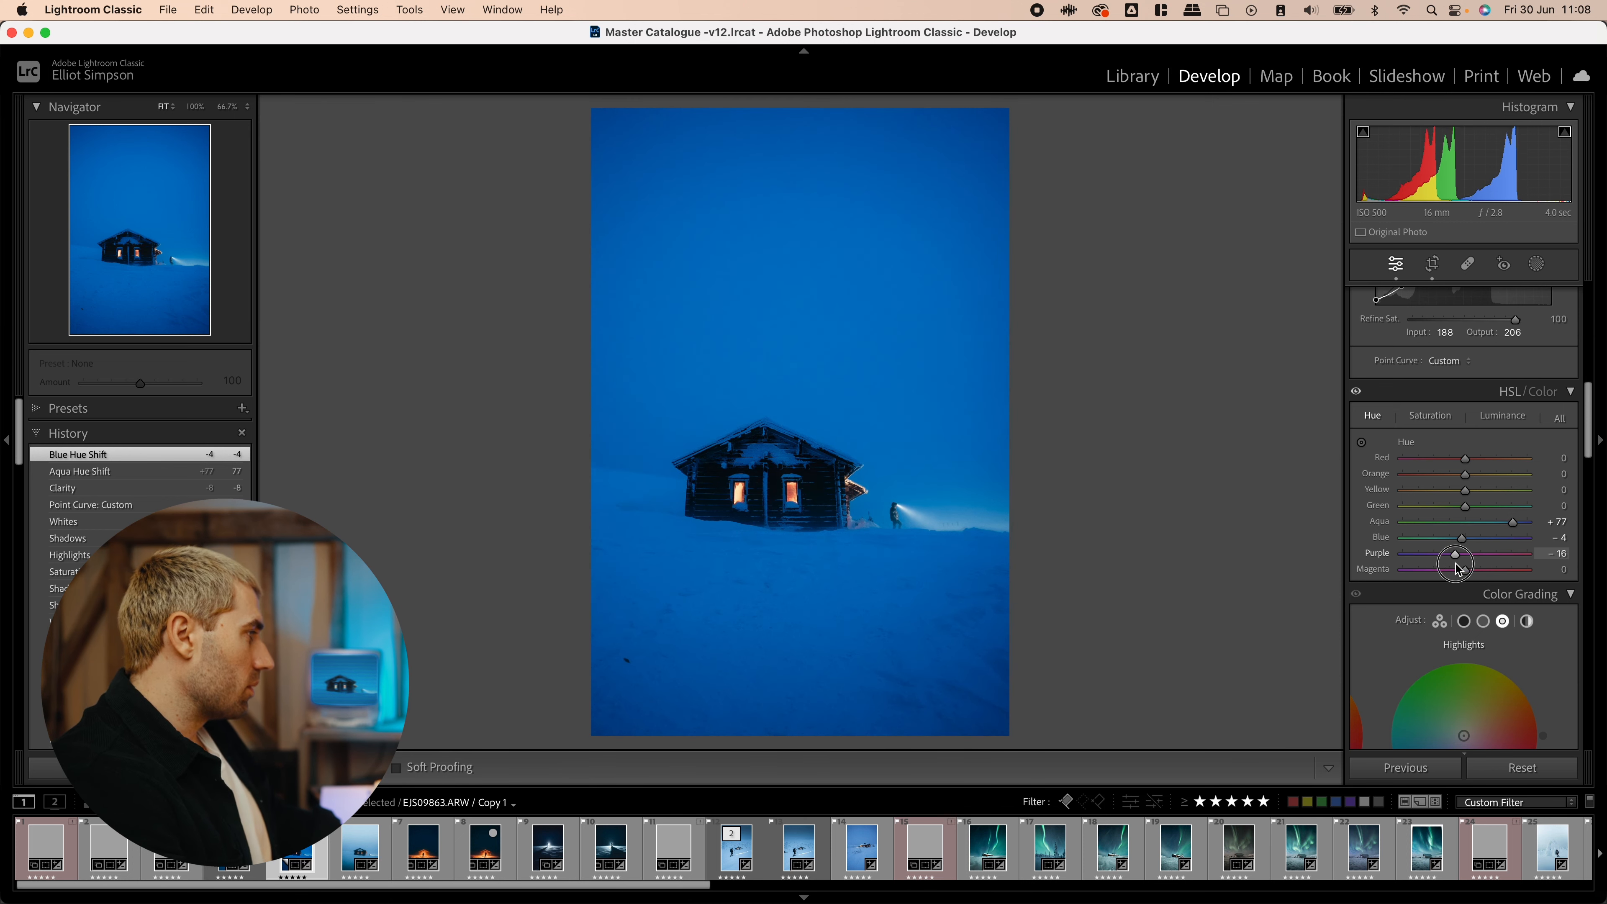
drag(1455, 569, 1439, 574)
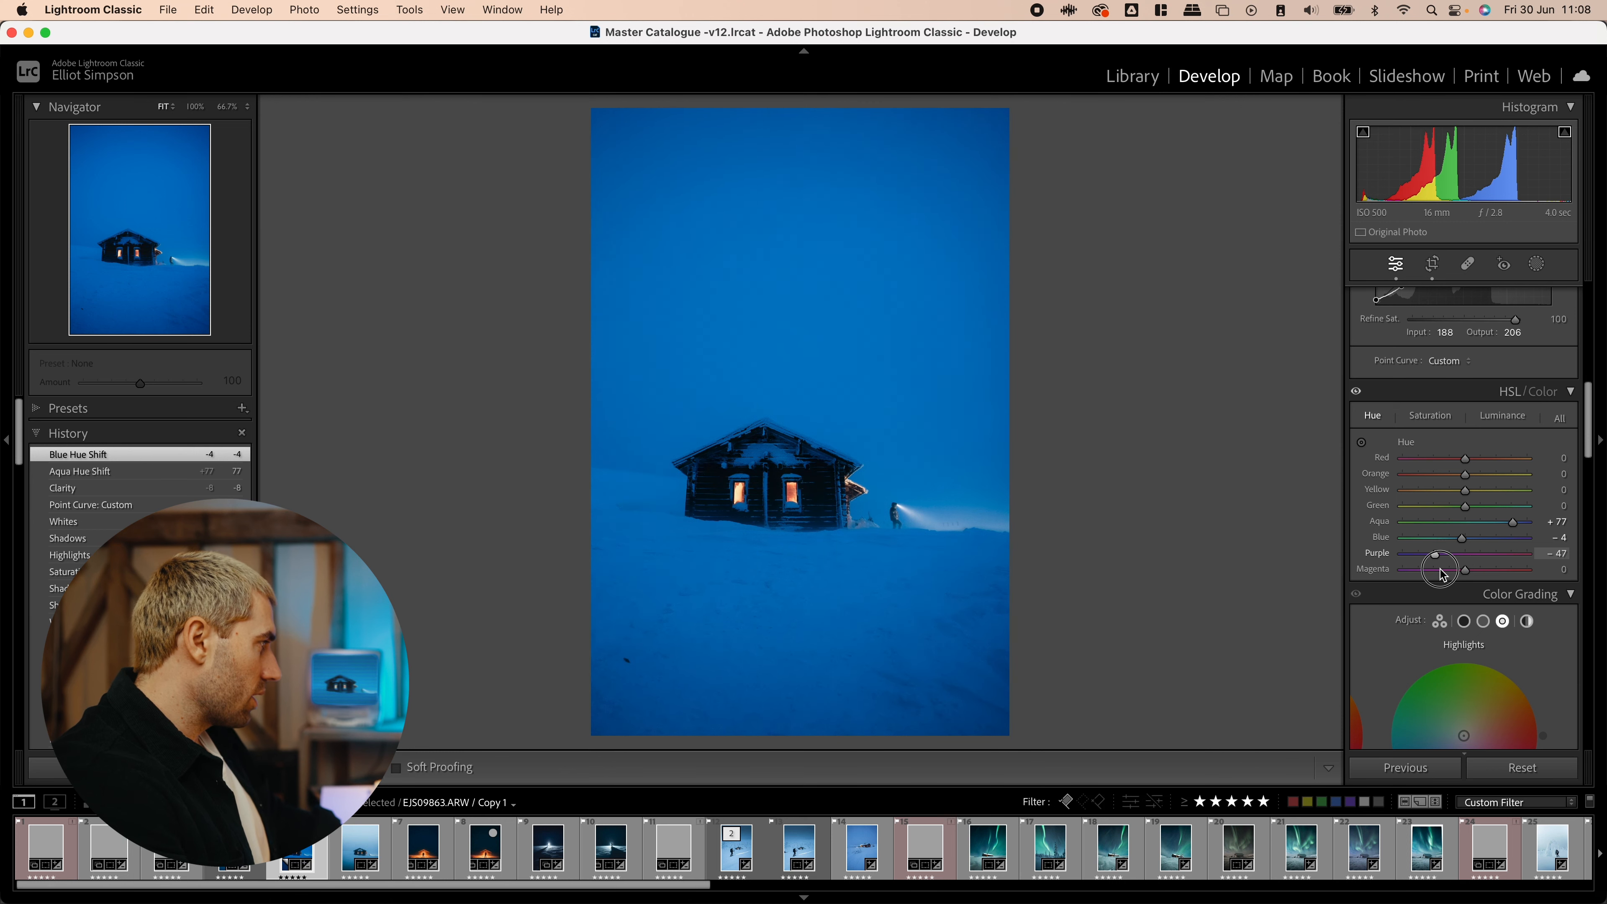
drag(1438, 569, 1451, 553)
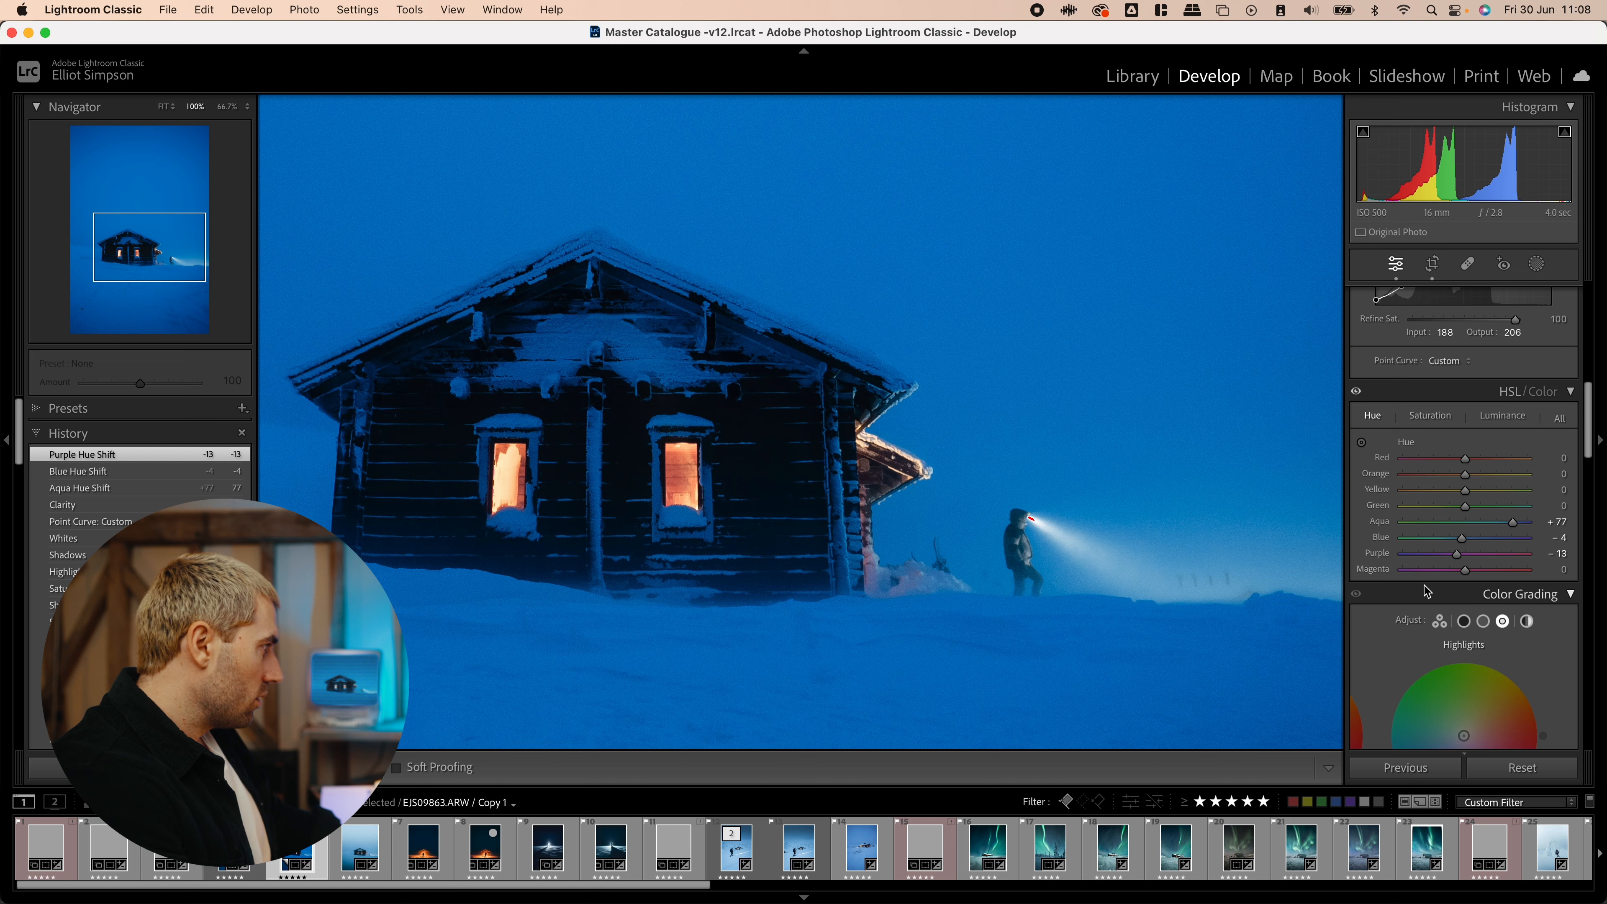
- Push Purple hue toward blue and refine it to −38
drag(1463, 553, 1387, 553)
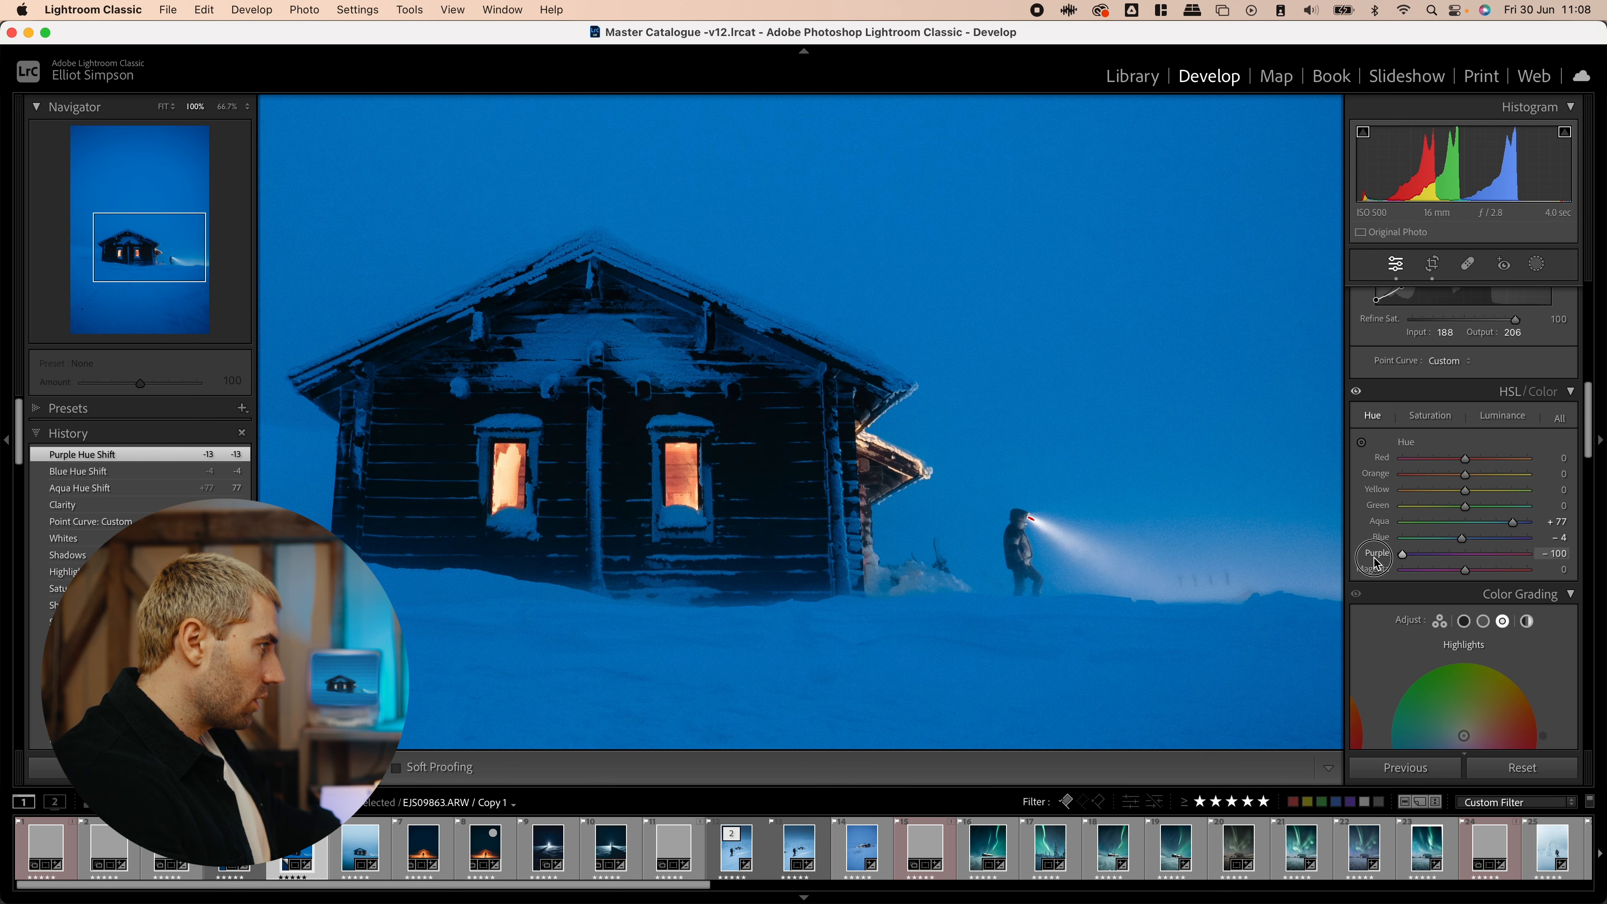
drag(1401, 553, 1445, 569)
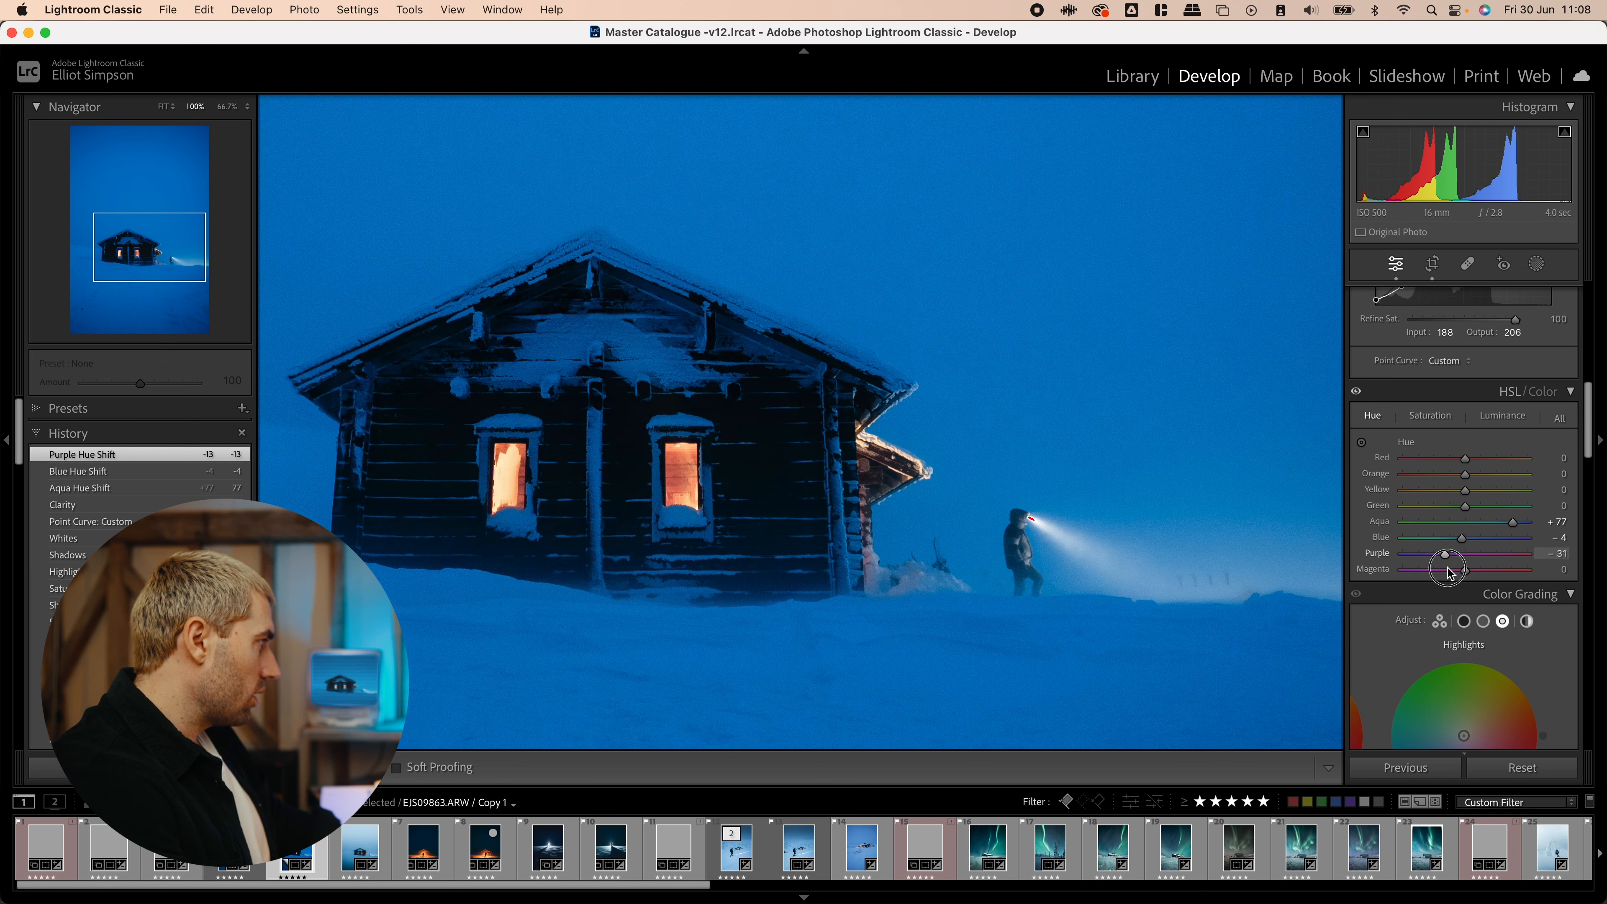
drag(1465, 553, 1442, 553)
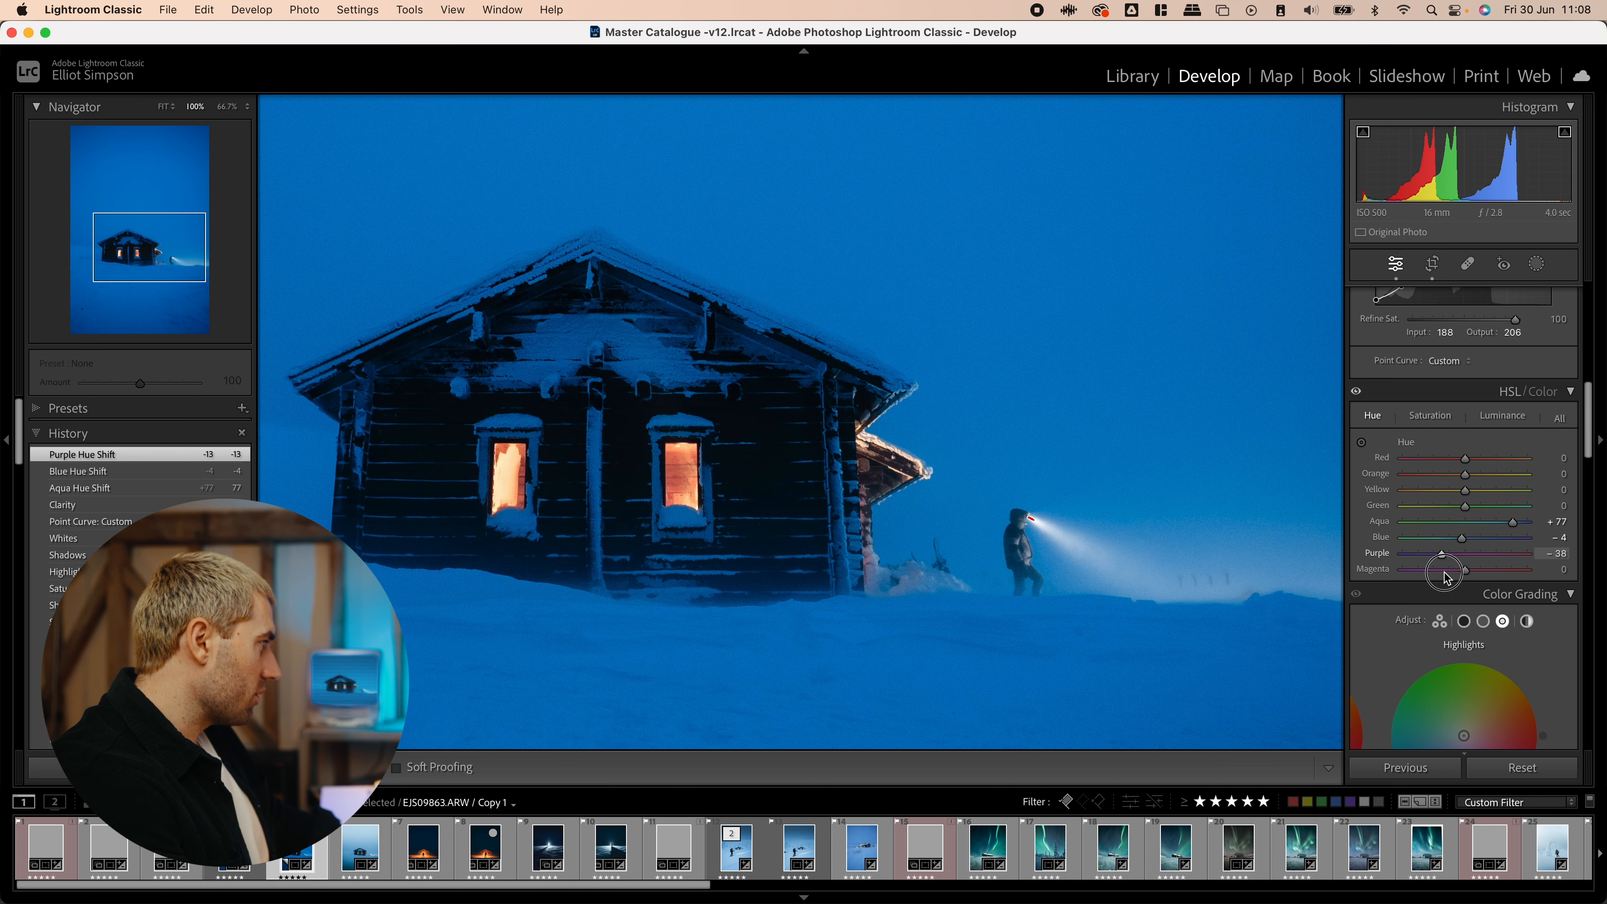
drag(1446, 569, 1439, 552)
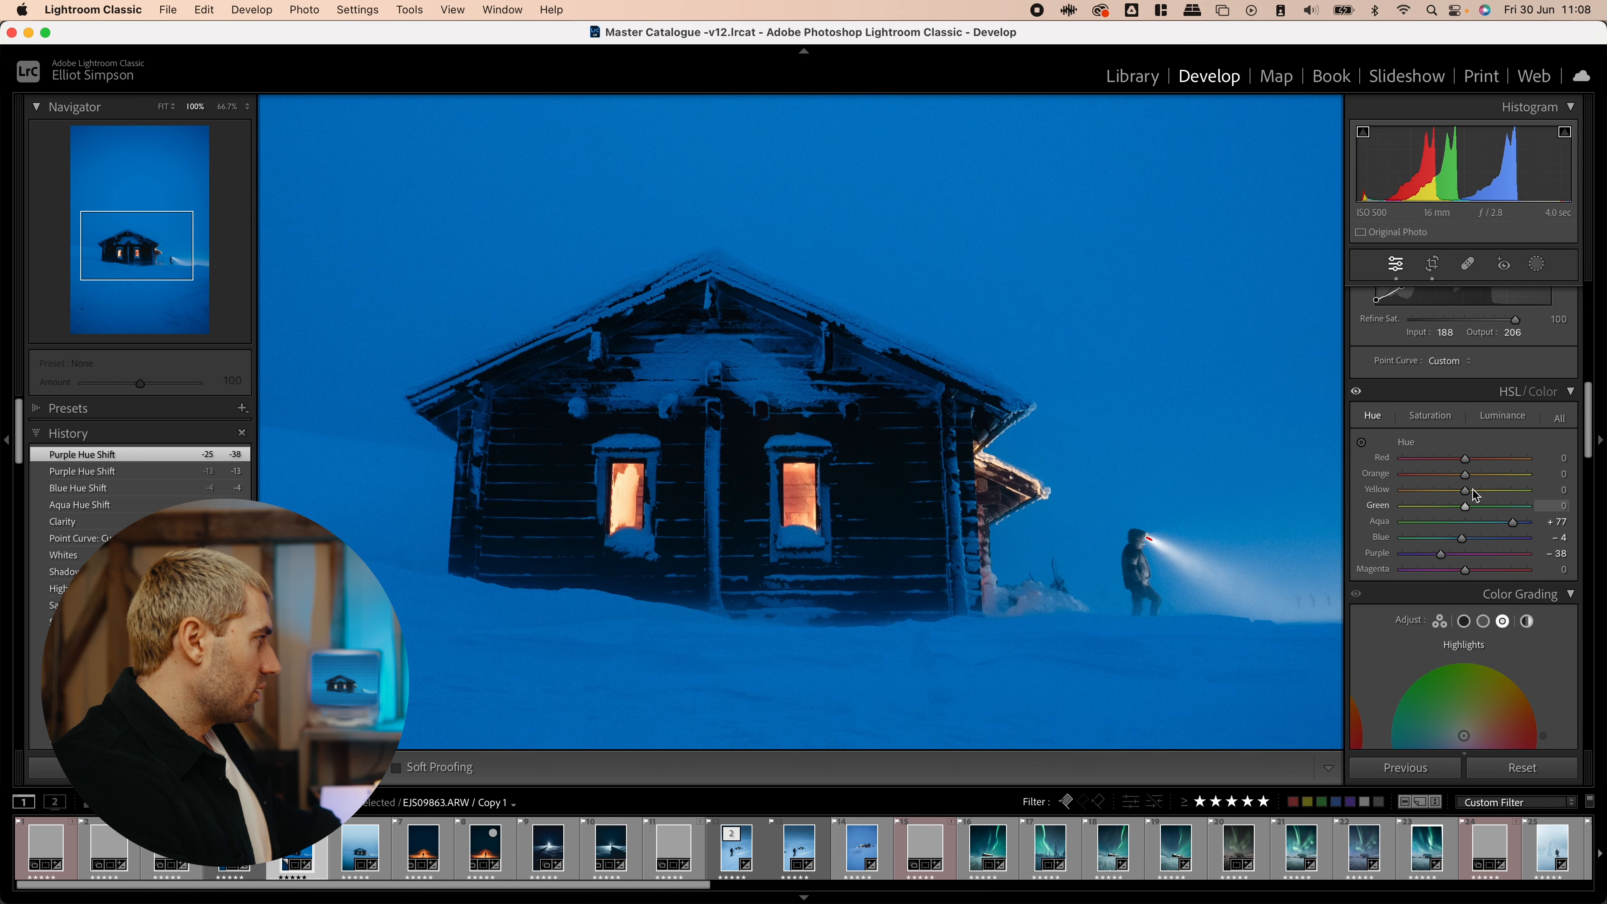
- Set Red hue +15, Orange −10 and Yellow +4 to warm the window glow
drag(1493, 457, 1514, 458)
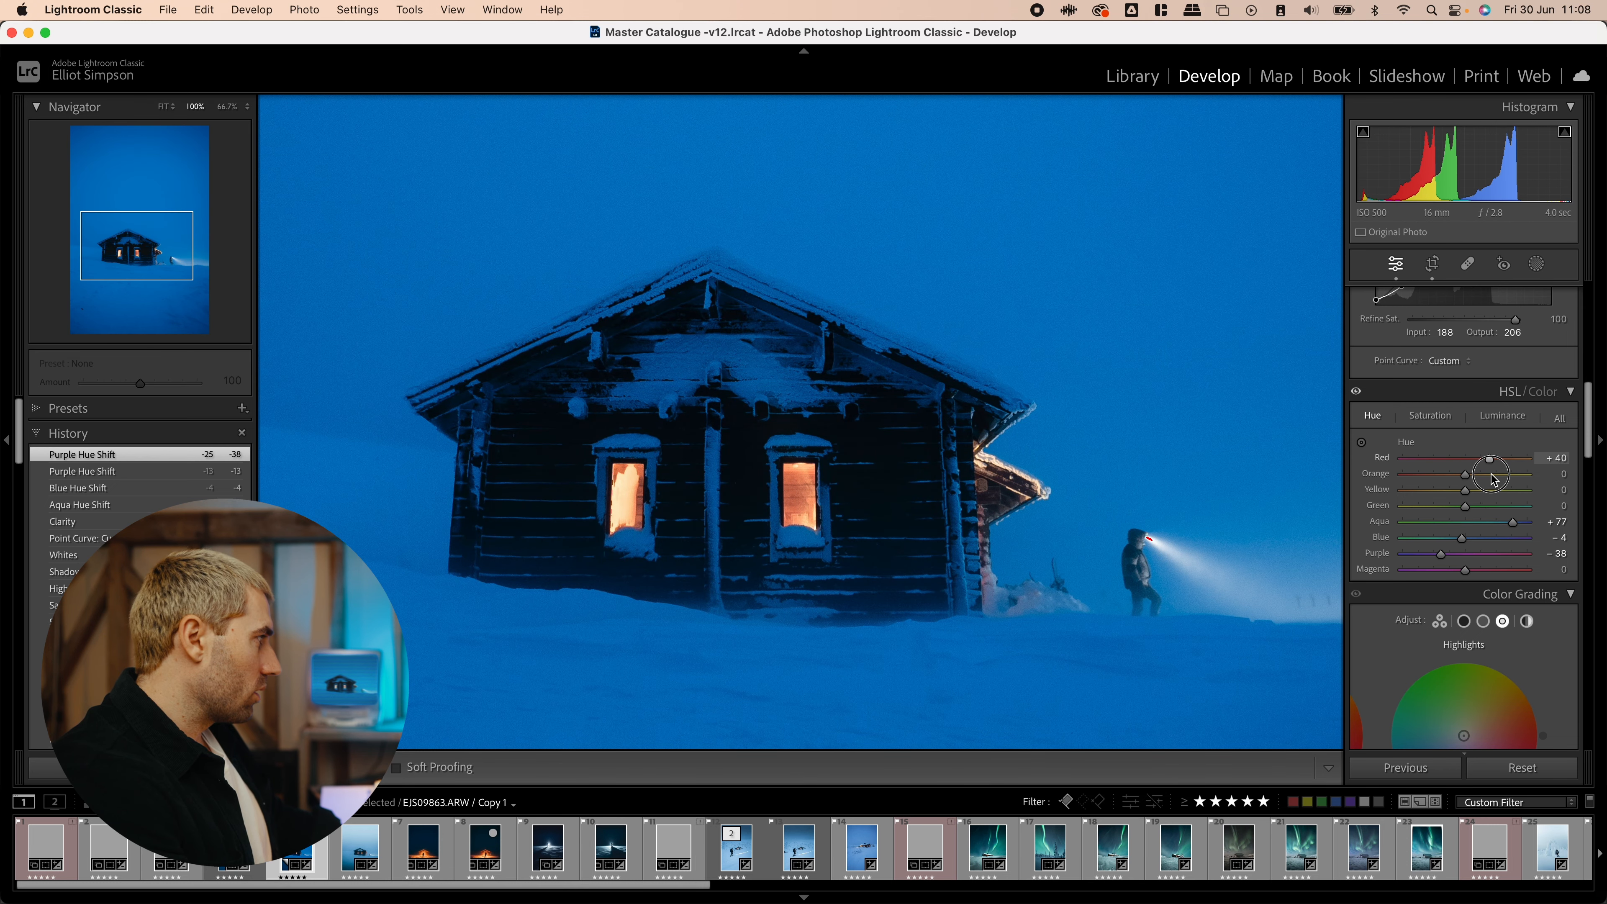
drag(1521, 457, 1496, 457)
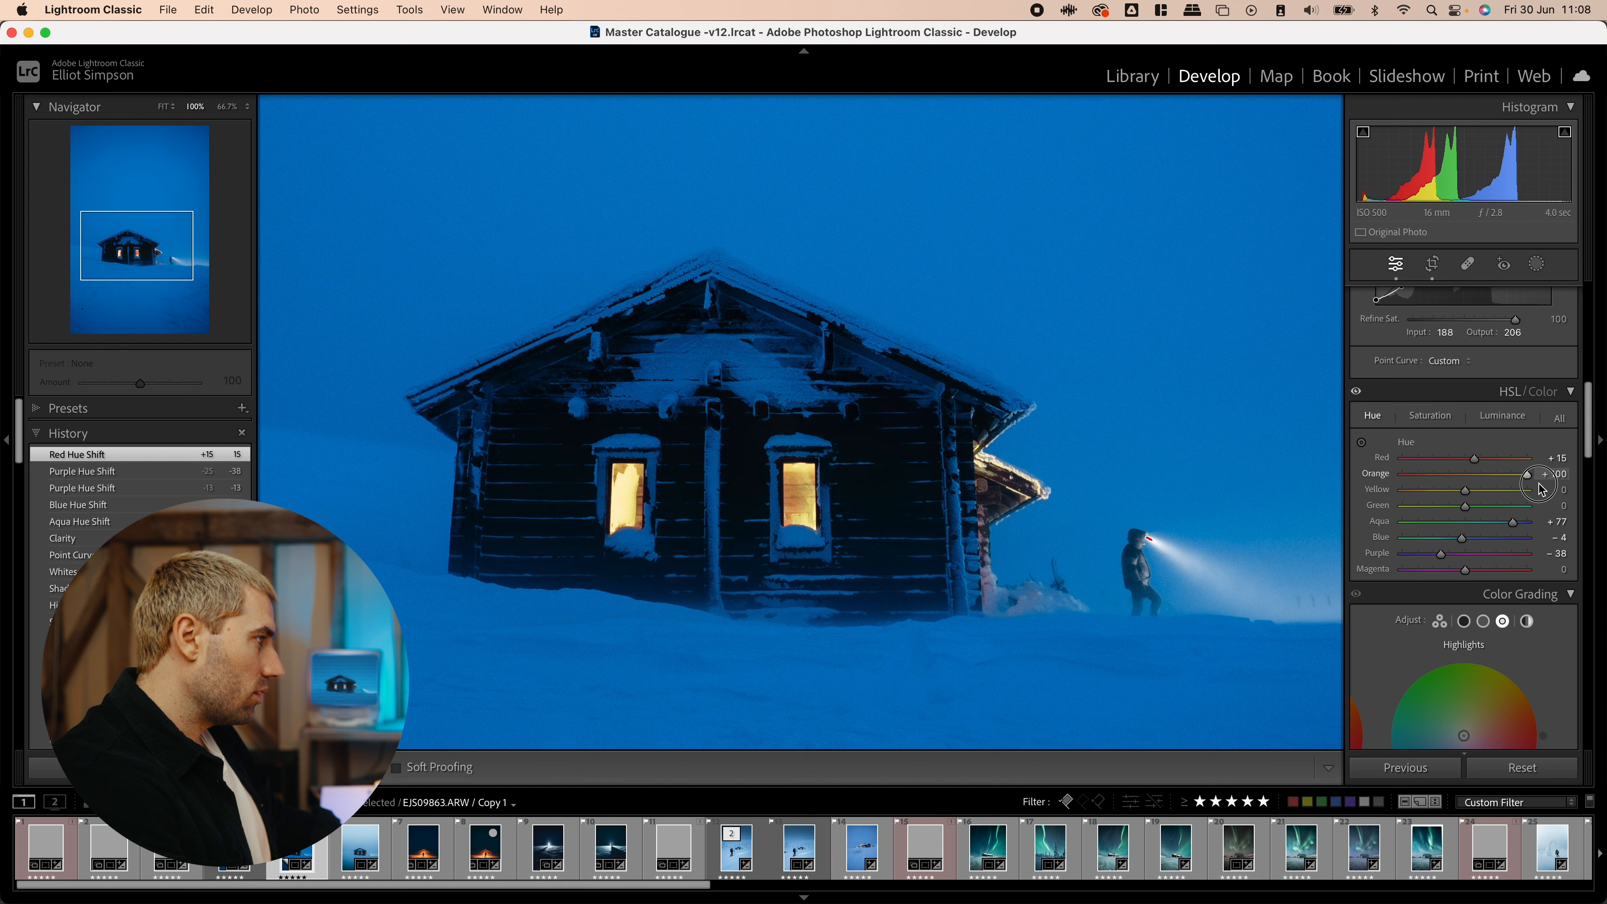
drag(1517, 487, 1464, 487)
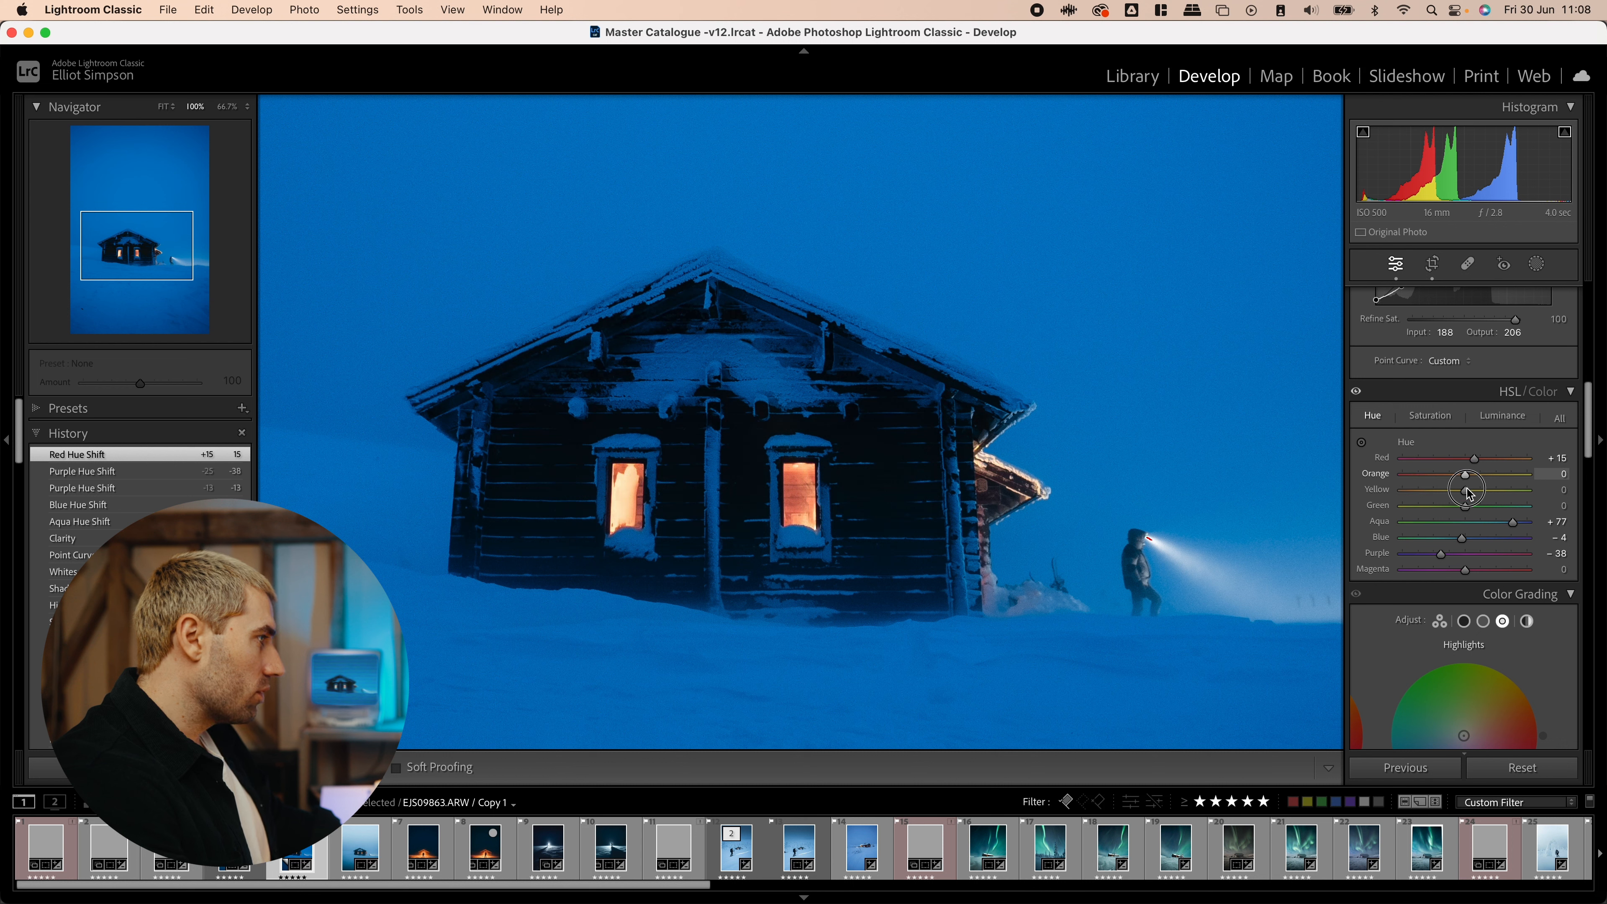
drag(1465, 474, 1450, 474)
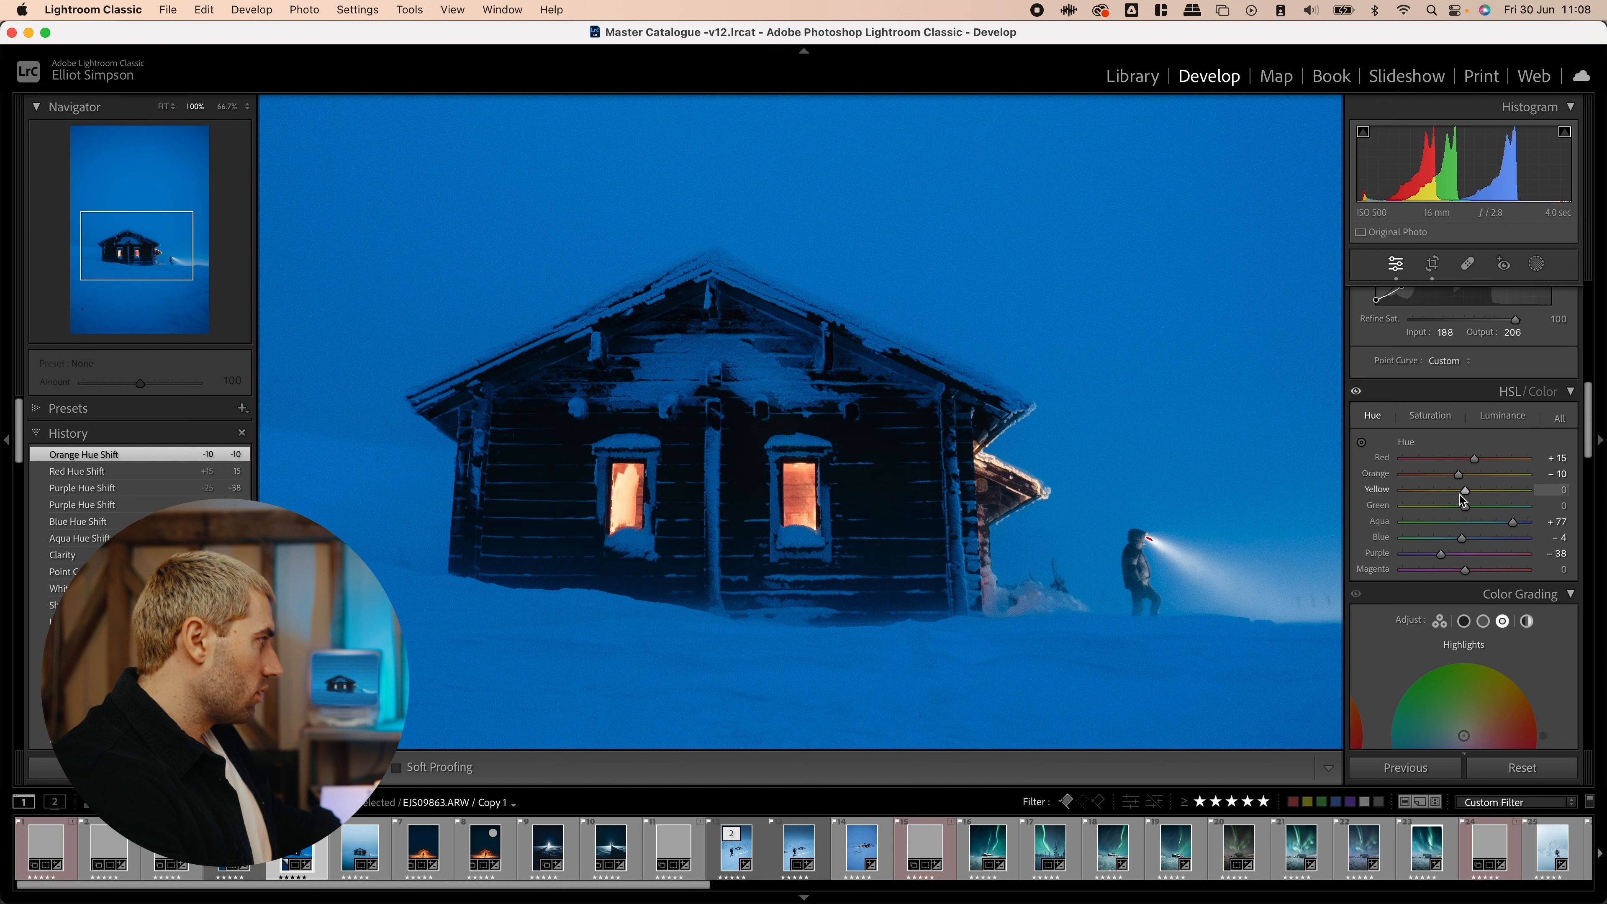
drag(1465, 498, 1481, 498)
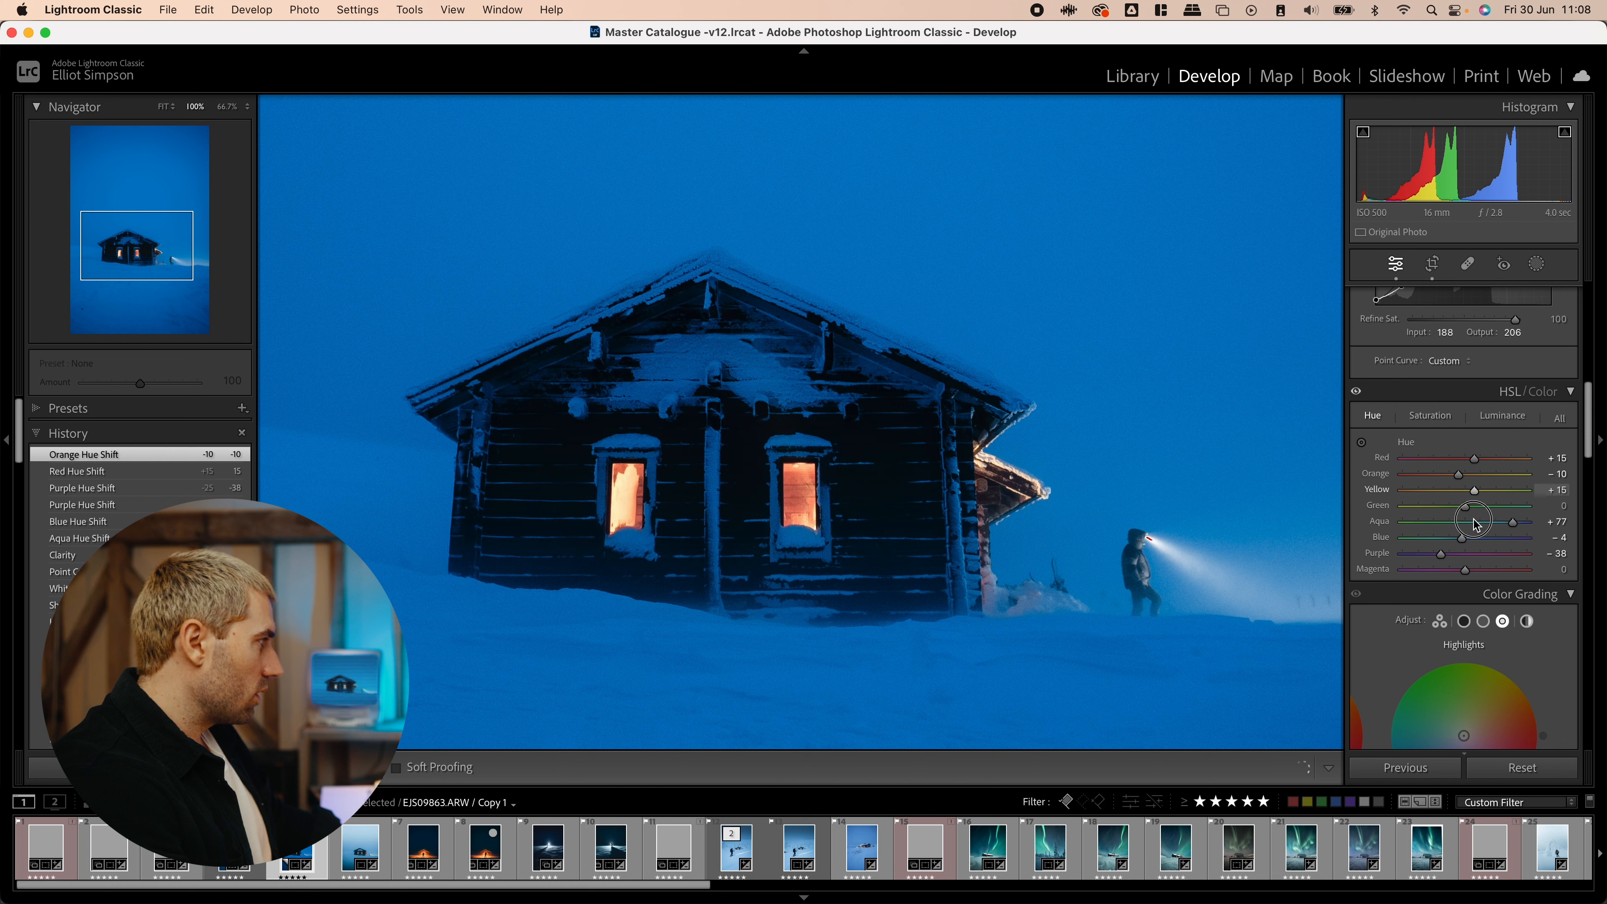
drag(1464, 488, 1493, 489)
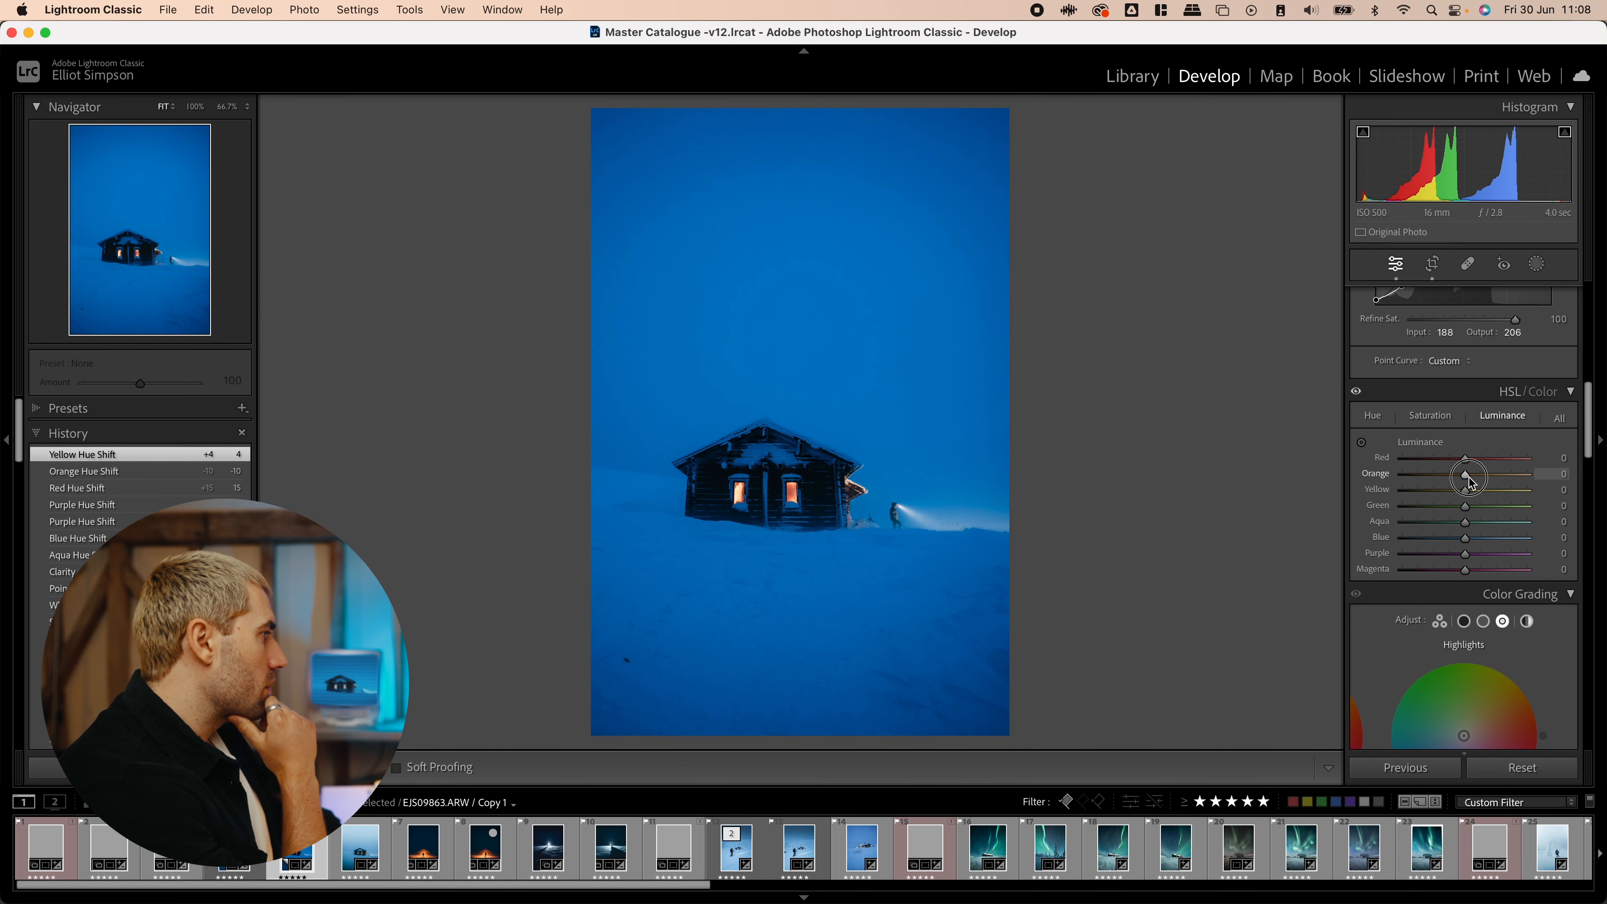
- Set HSL Luminance Orange +13, Blue −12, Aqua −8 and Purple −5
drag(1463, 472, 1473, 472)
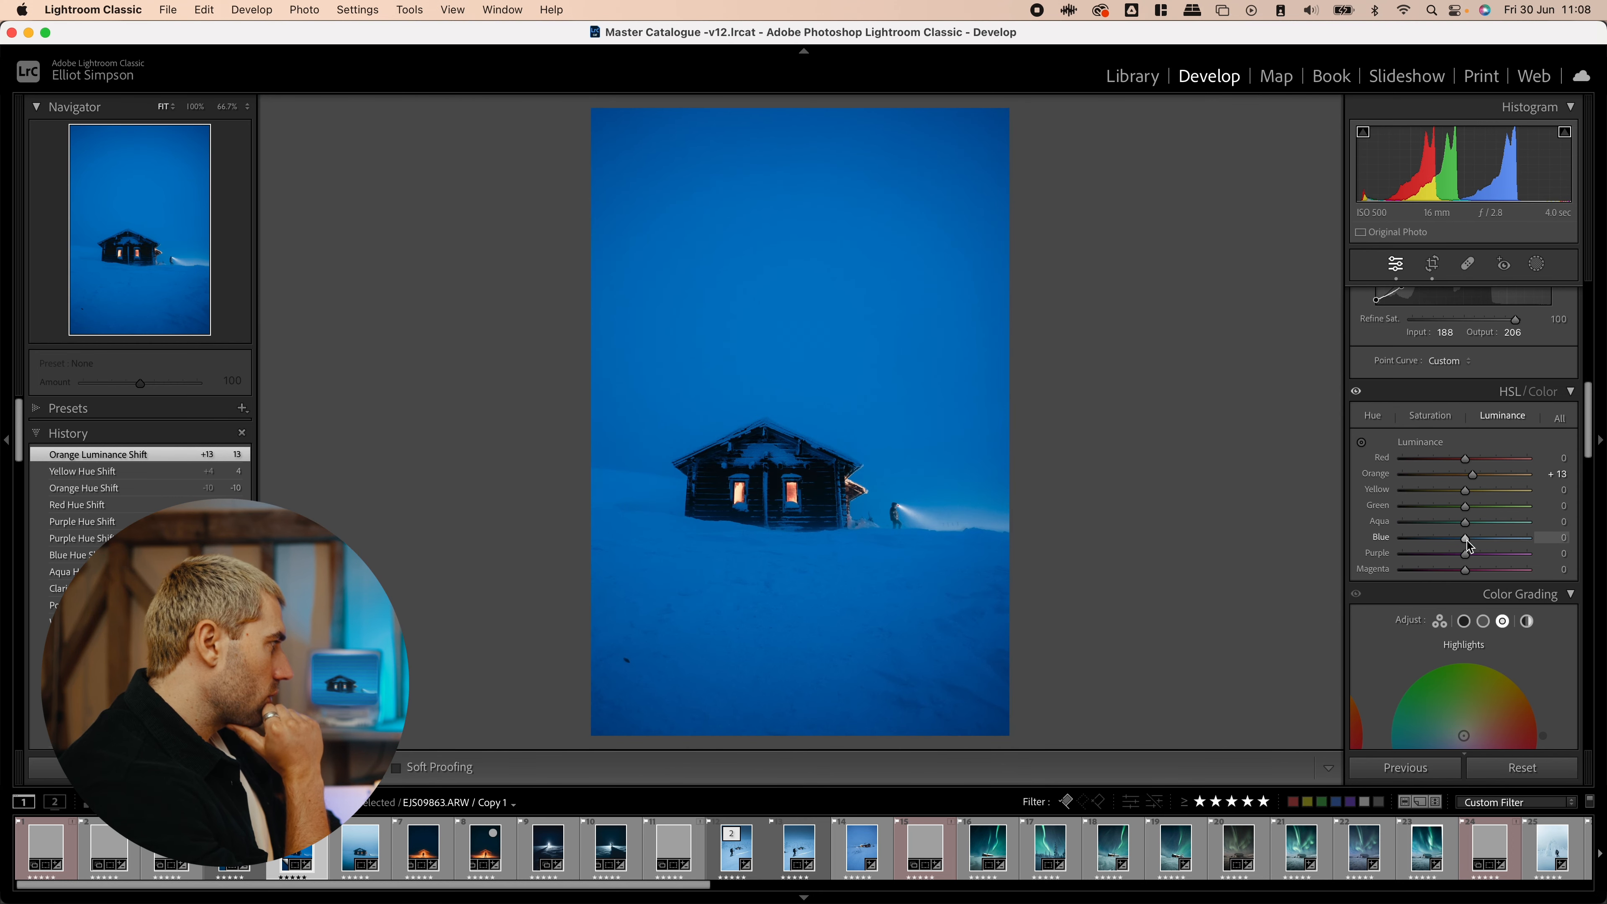
drag(1464, 537, 1455, 538)
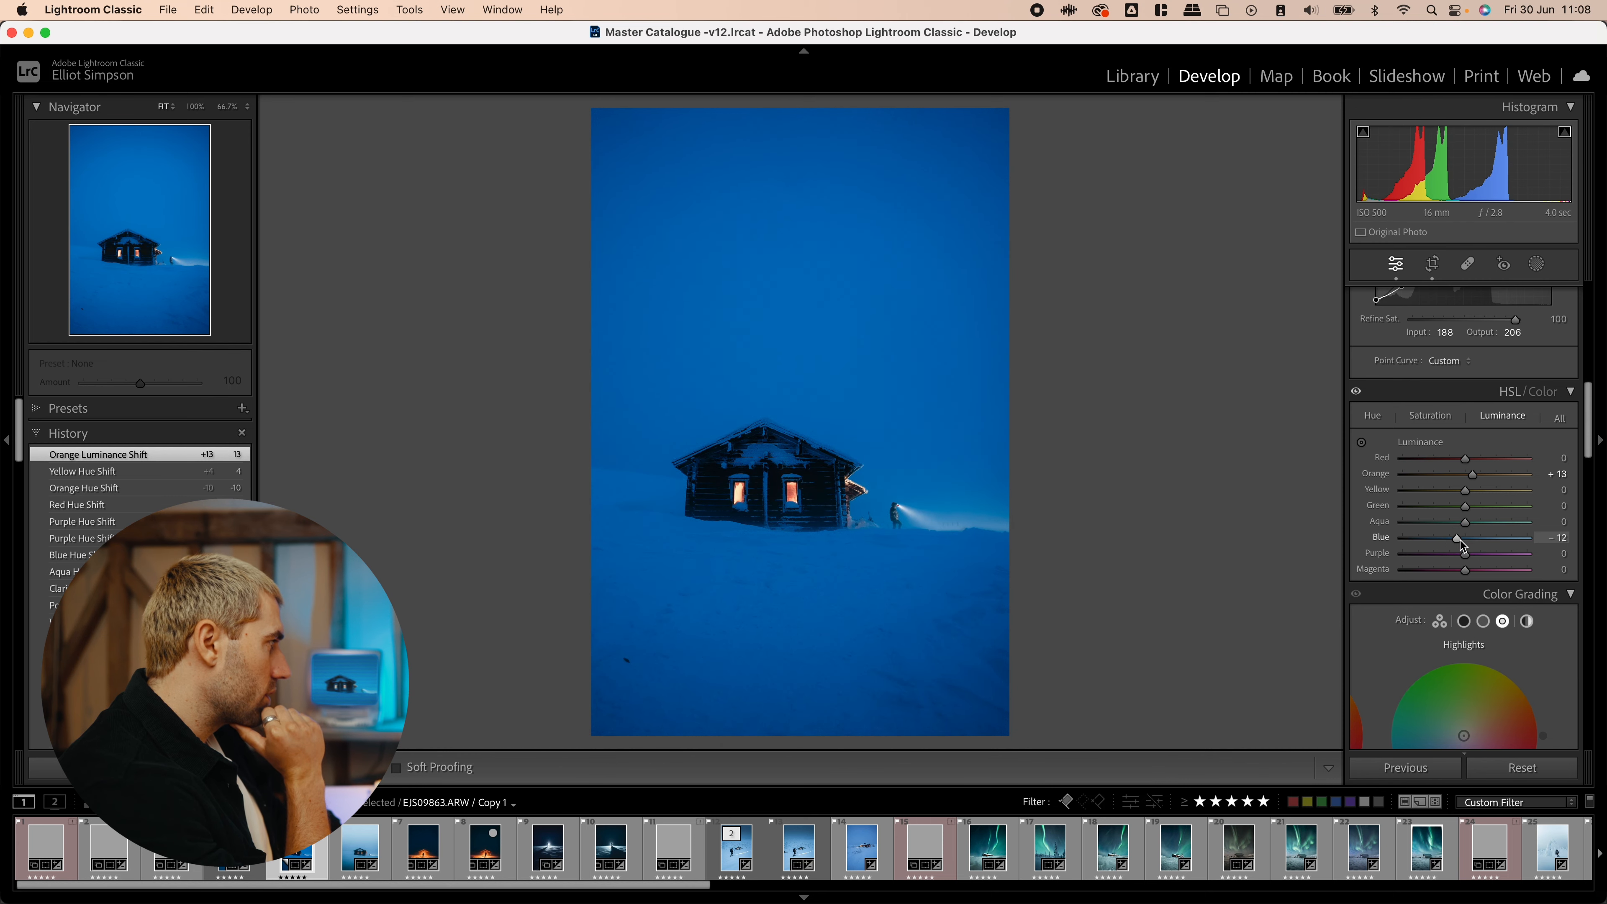
drag(1493, 521, 1460, 521)
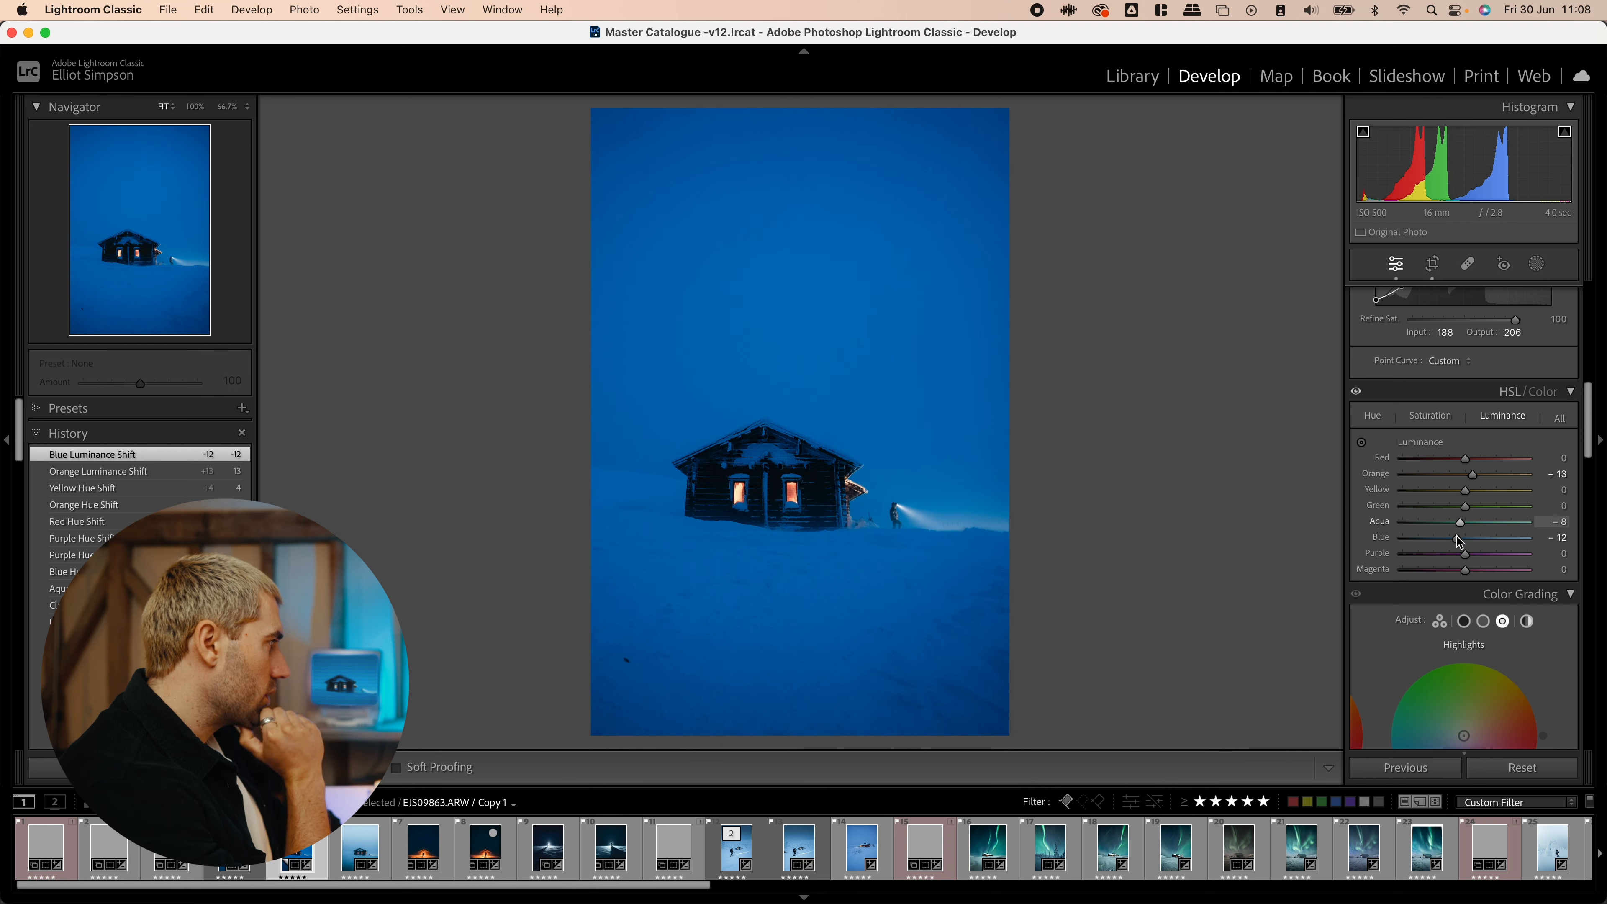
drag(1494, 553, 1464, 552)
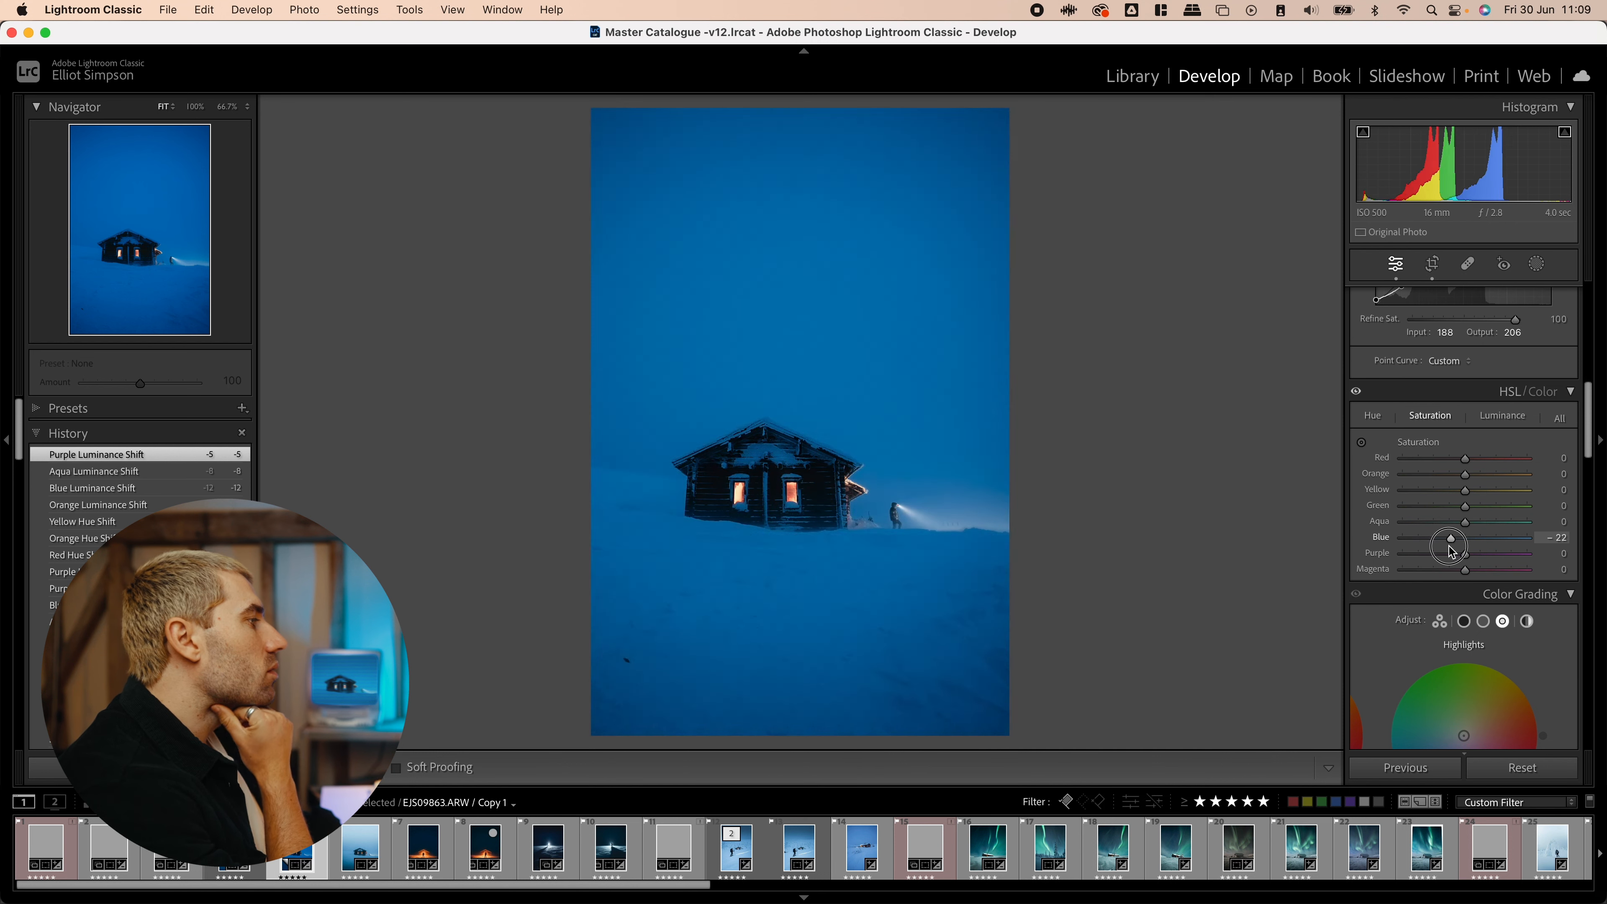
- Set HSL Saturation Blue −6, Aqua −5, Orange +12 and Yellow +7
drag(1448, 544, 1442, 543)
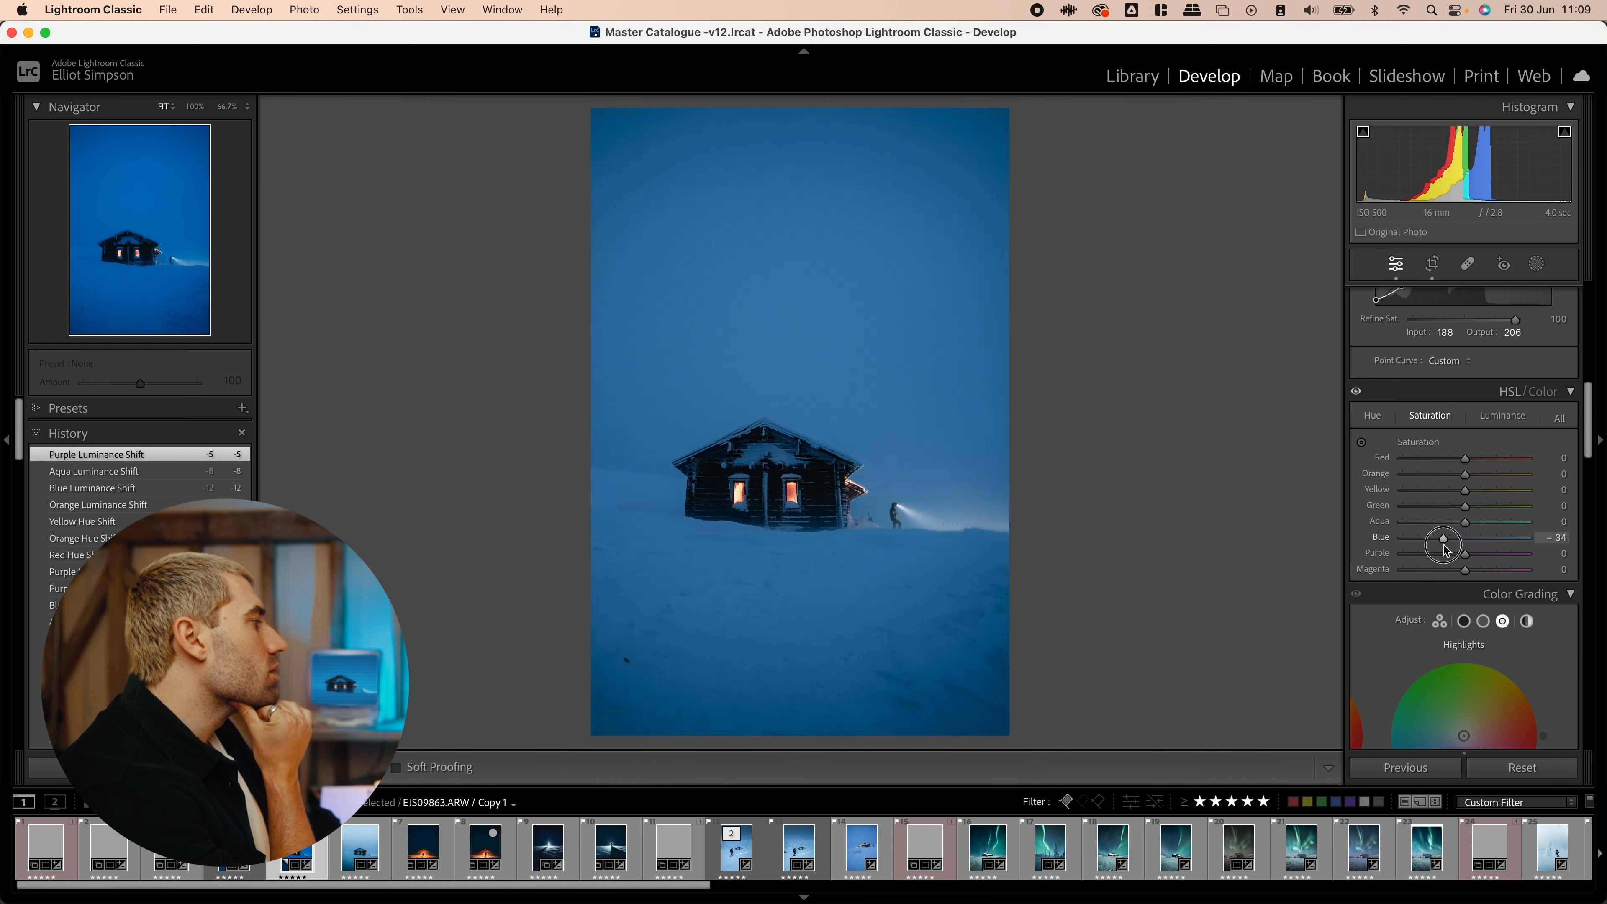
drag(1443, 541, 1460, 542)
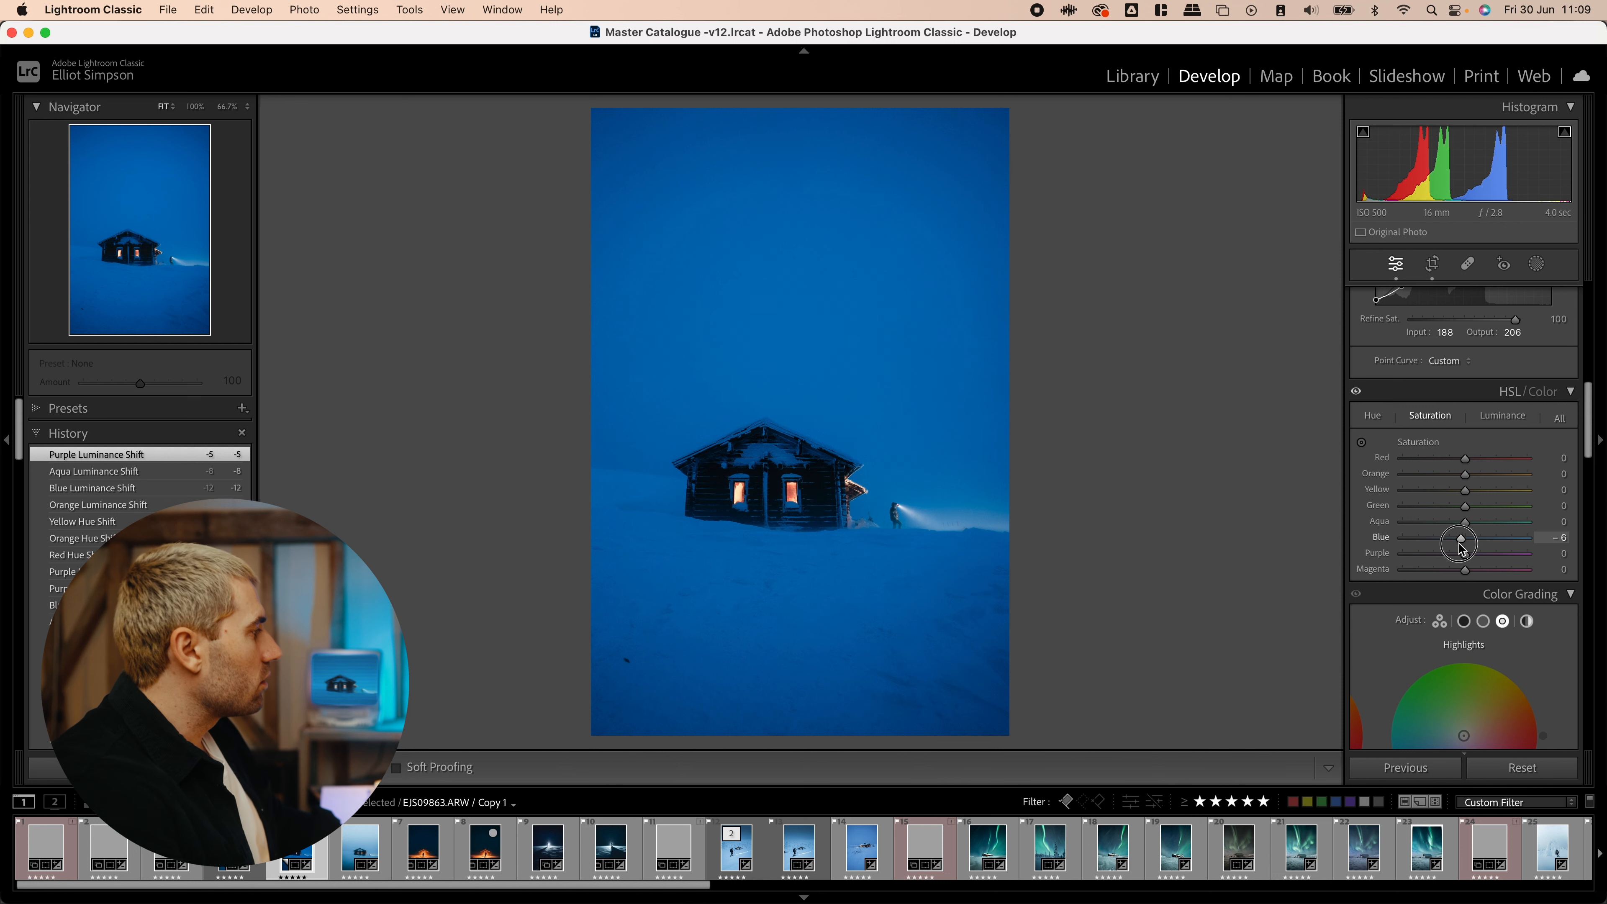
drag(1465, 520, 1461, 533)
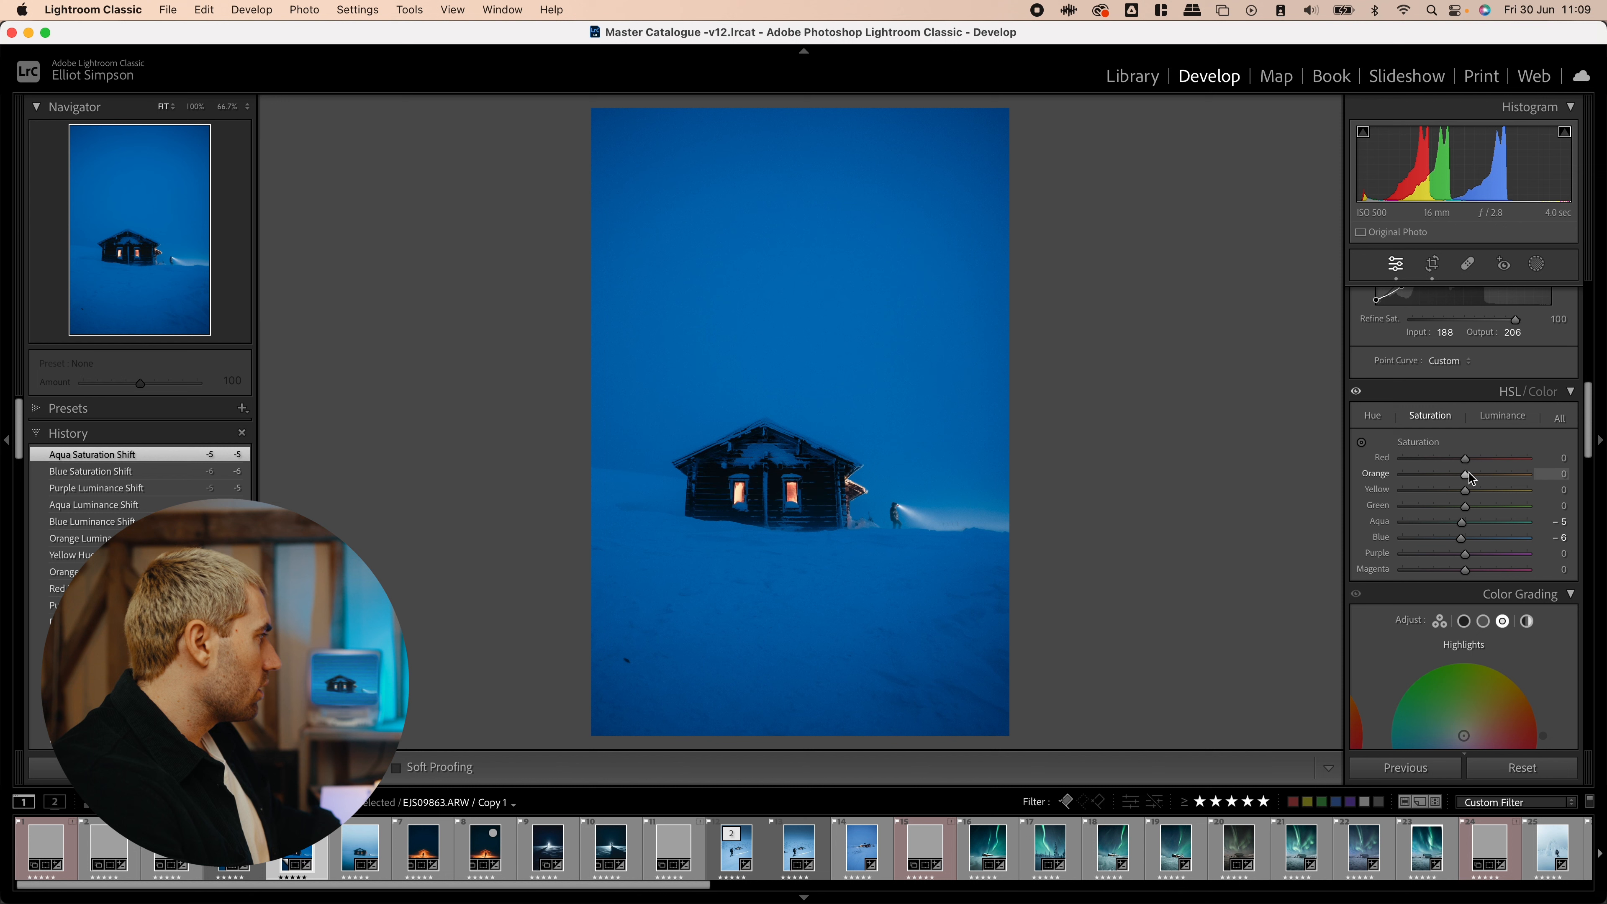
drag(1465, 473, 1489, 474)
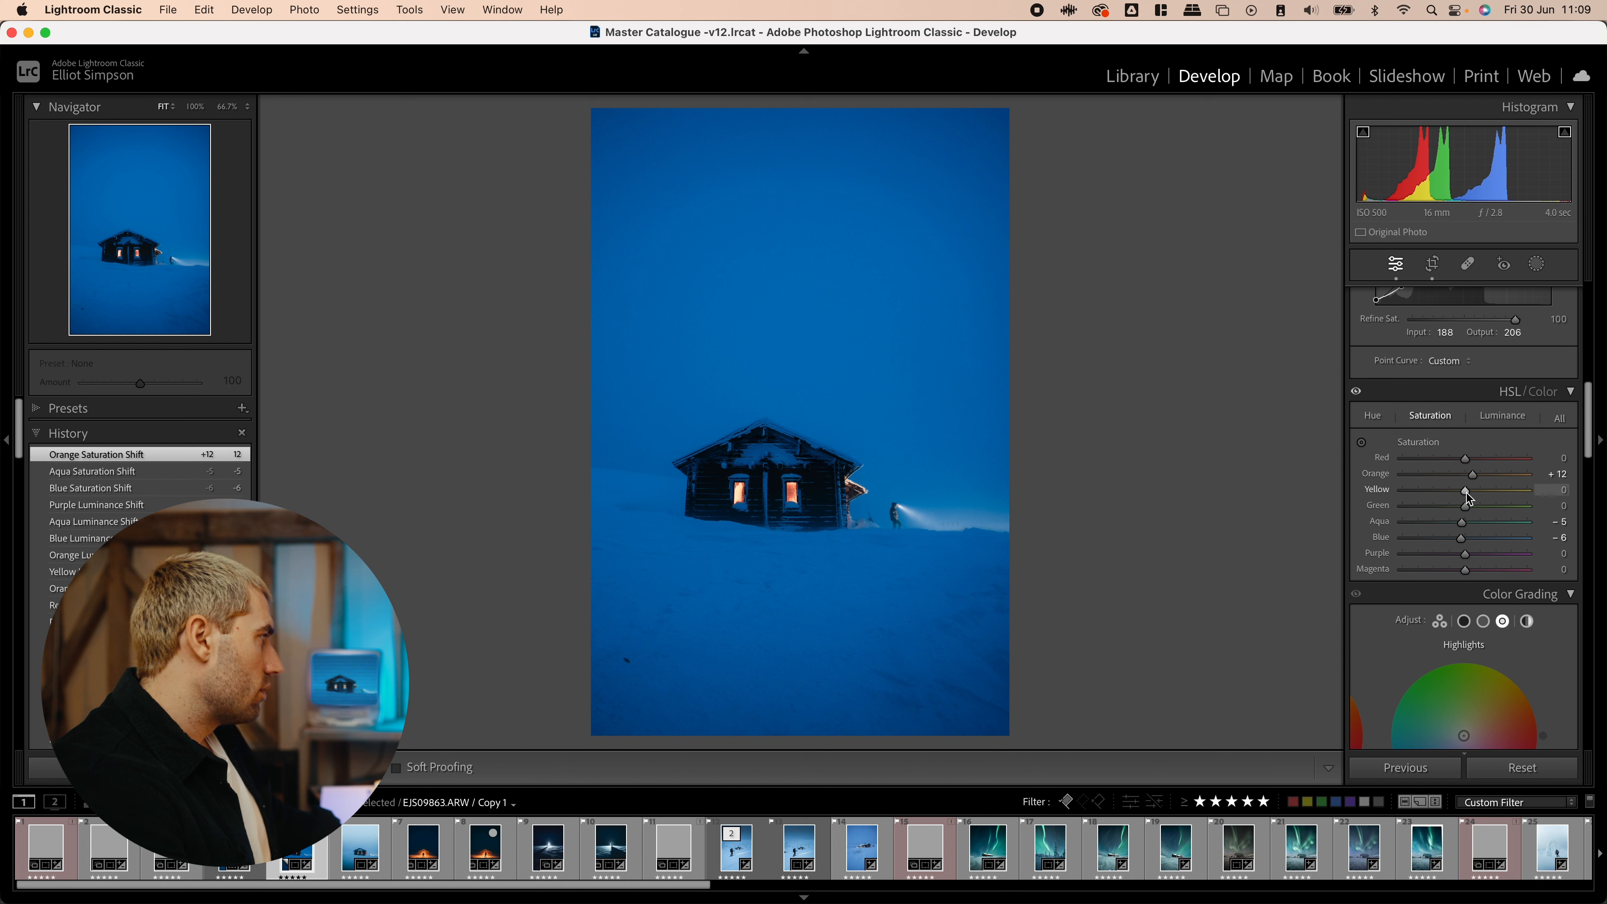
drag(1465, 489, 1498, 489)
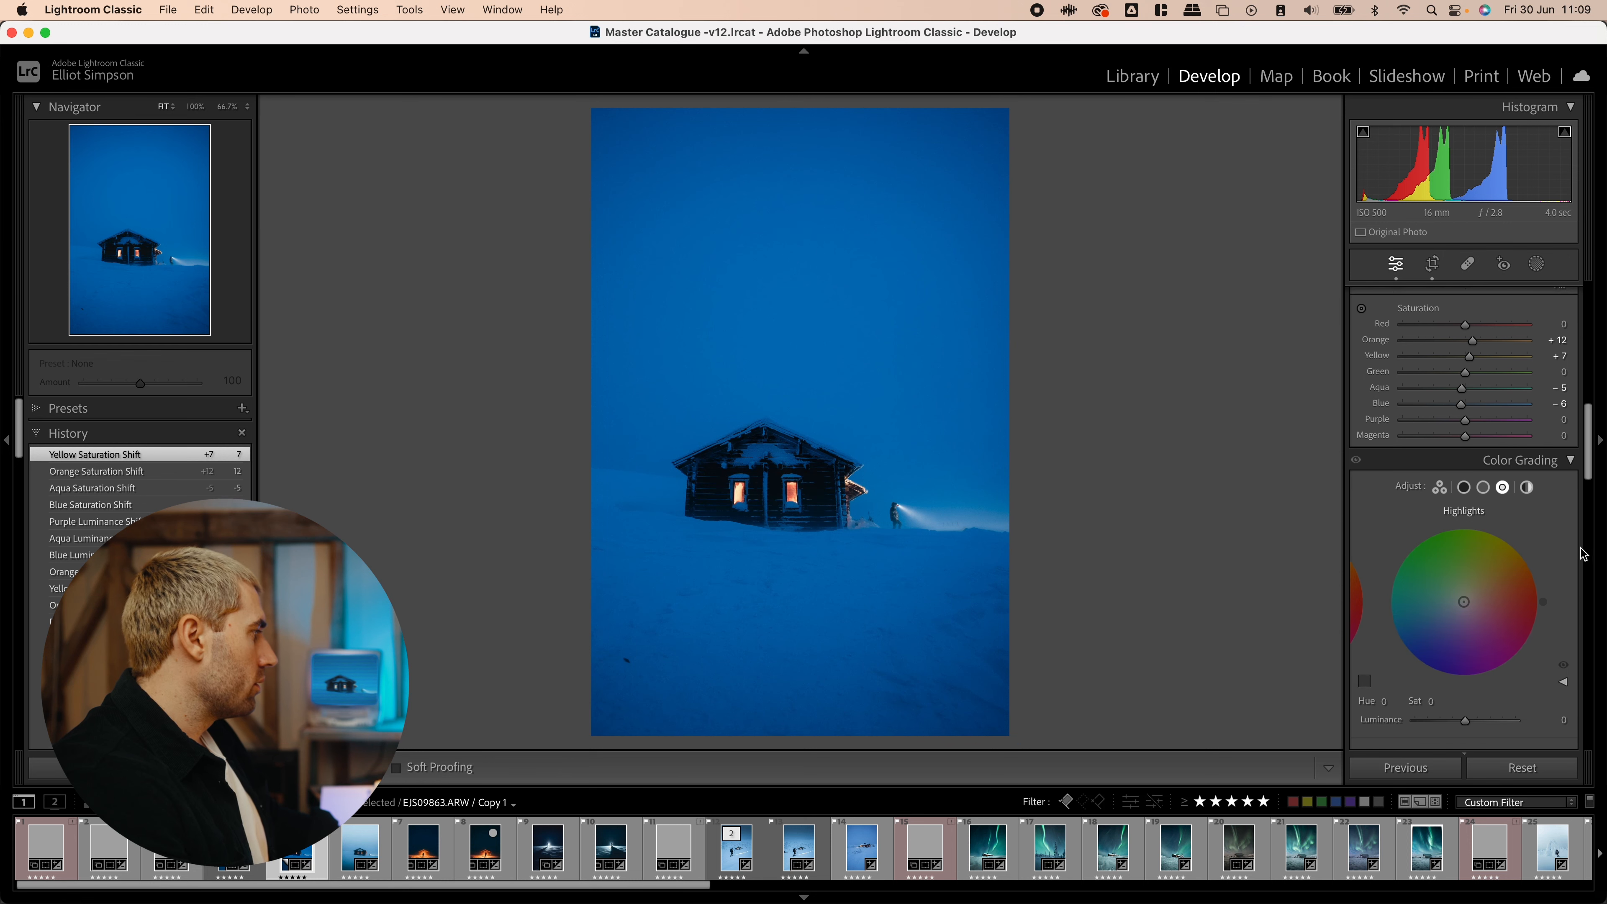
- Tint the shadows a faint blue, hue 213 at low saturation
click(1462, 384)
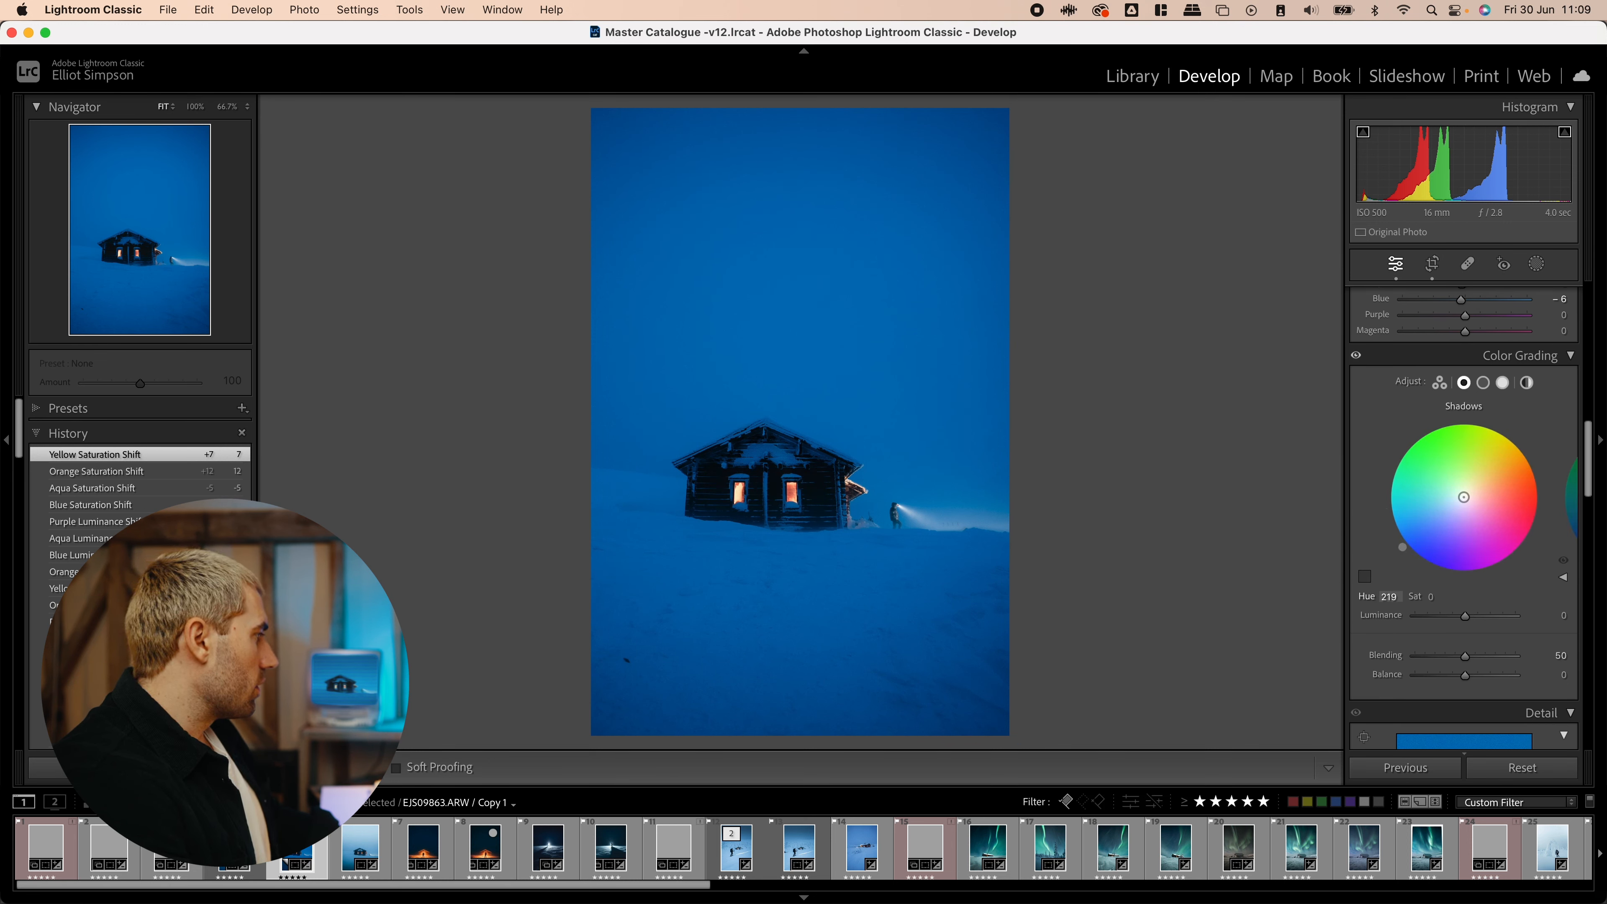
drag(1462, 497, 1412, 540)
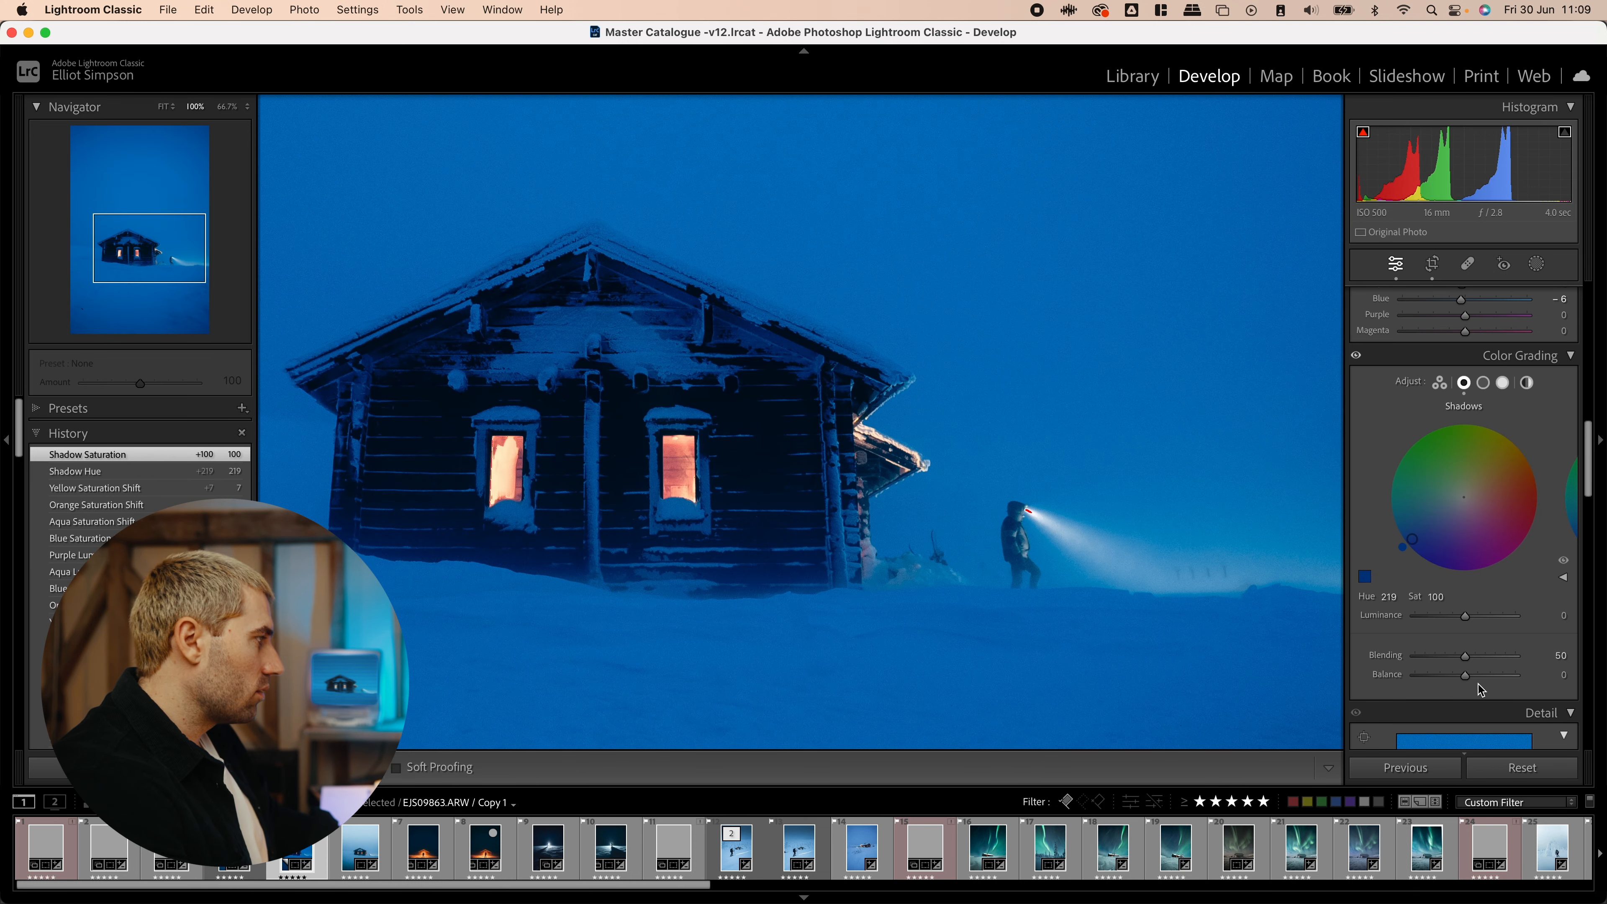
drag(1412, 540, 1407, 534)
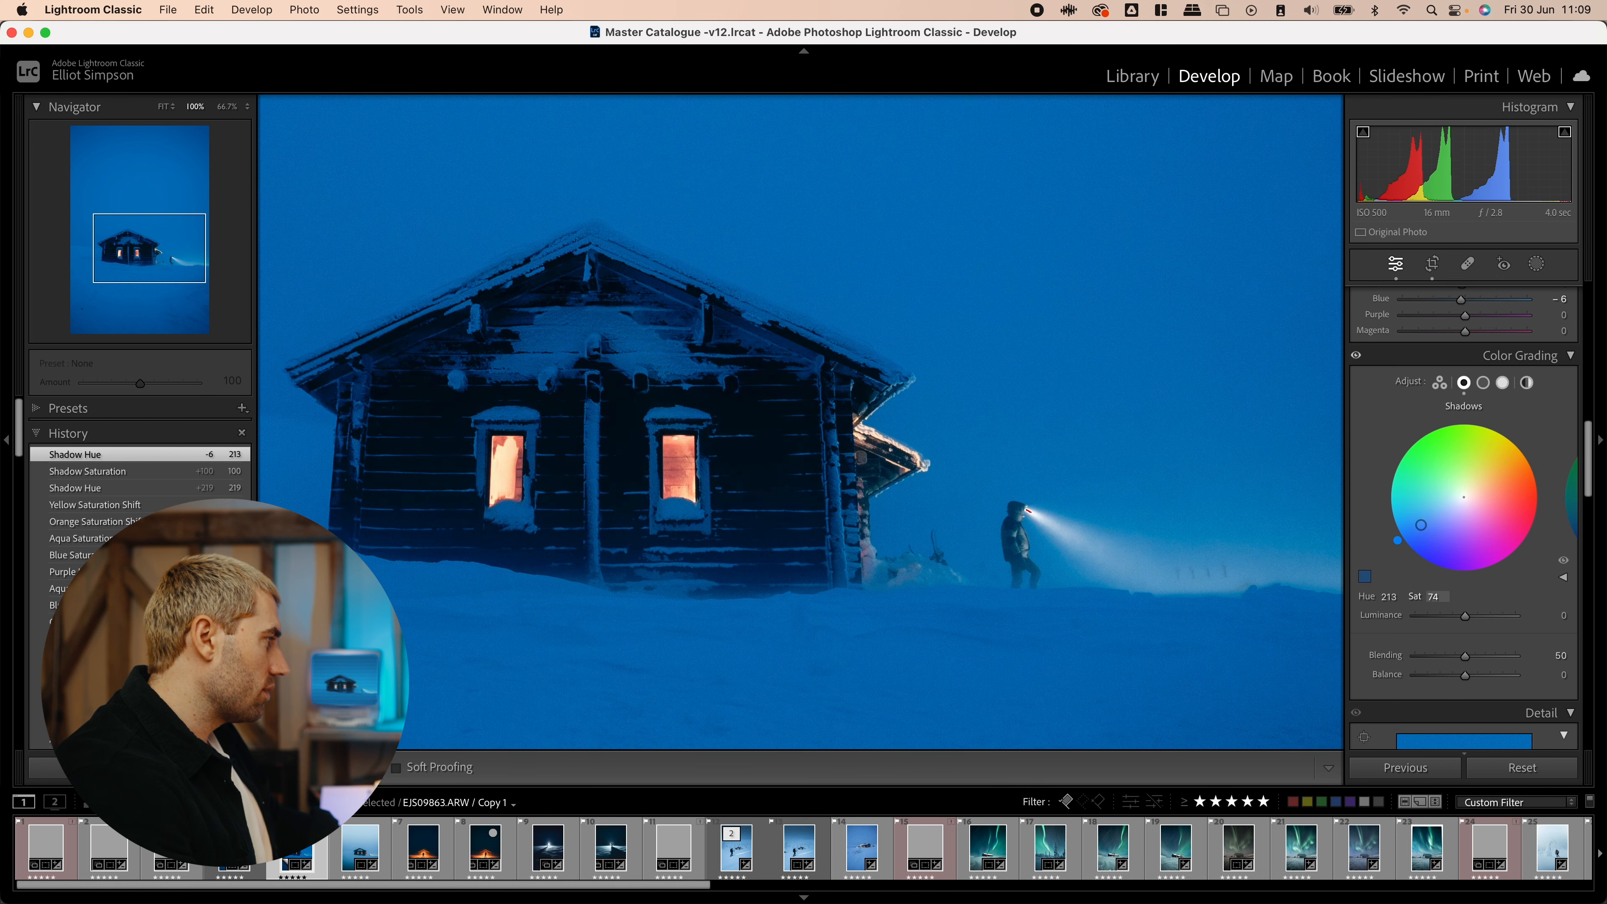
drag(1423, 524, 1460, 498)
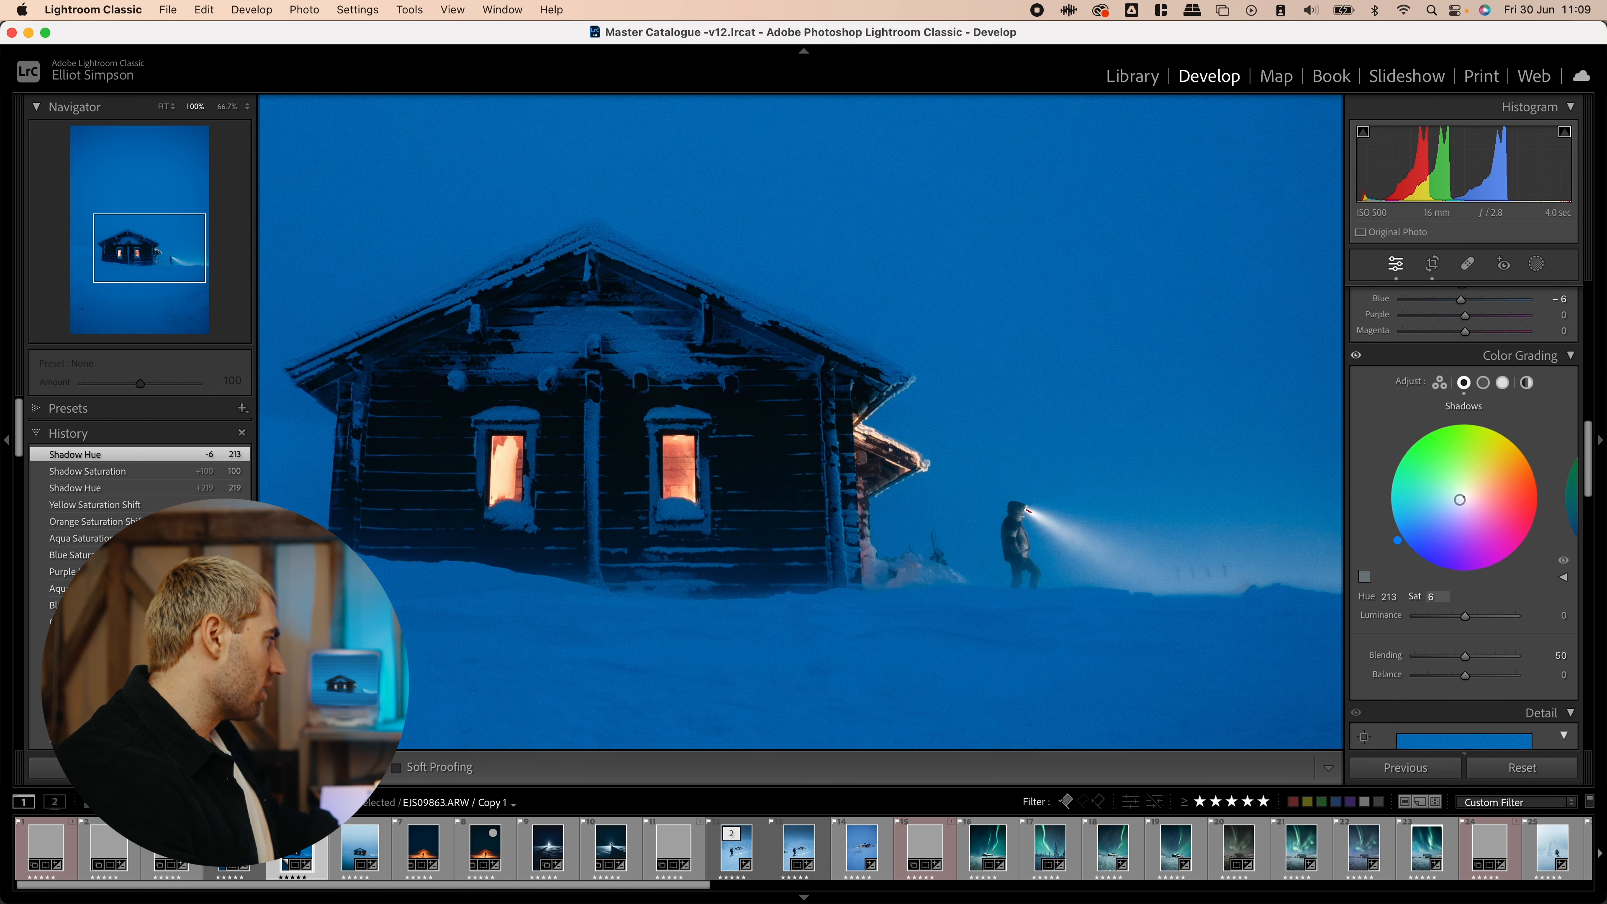
- Tint the highlights a faint blue, hue 216 at saturation 6
click(1502, 383)
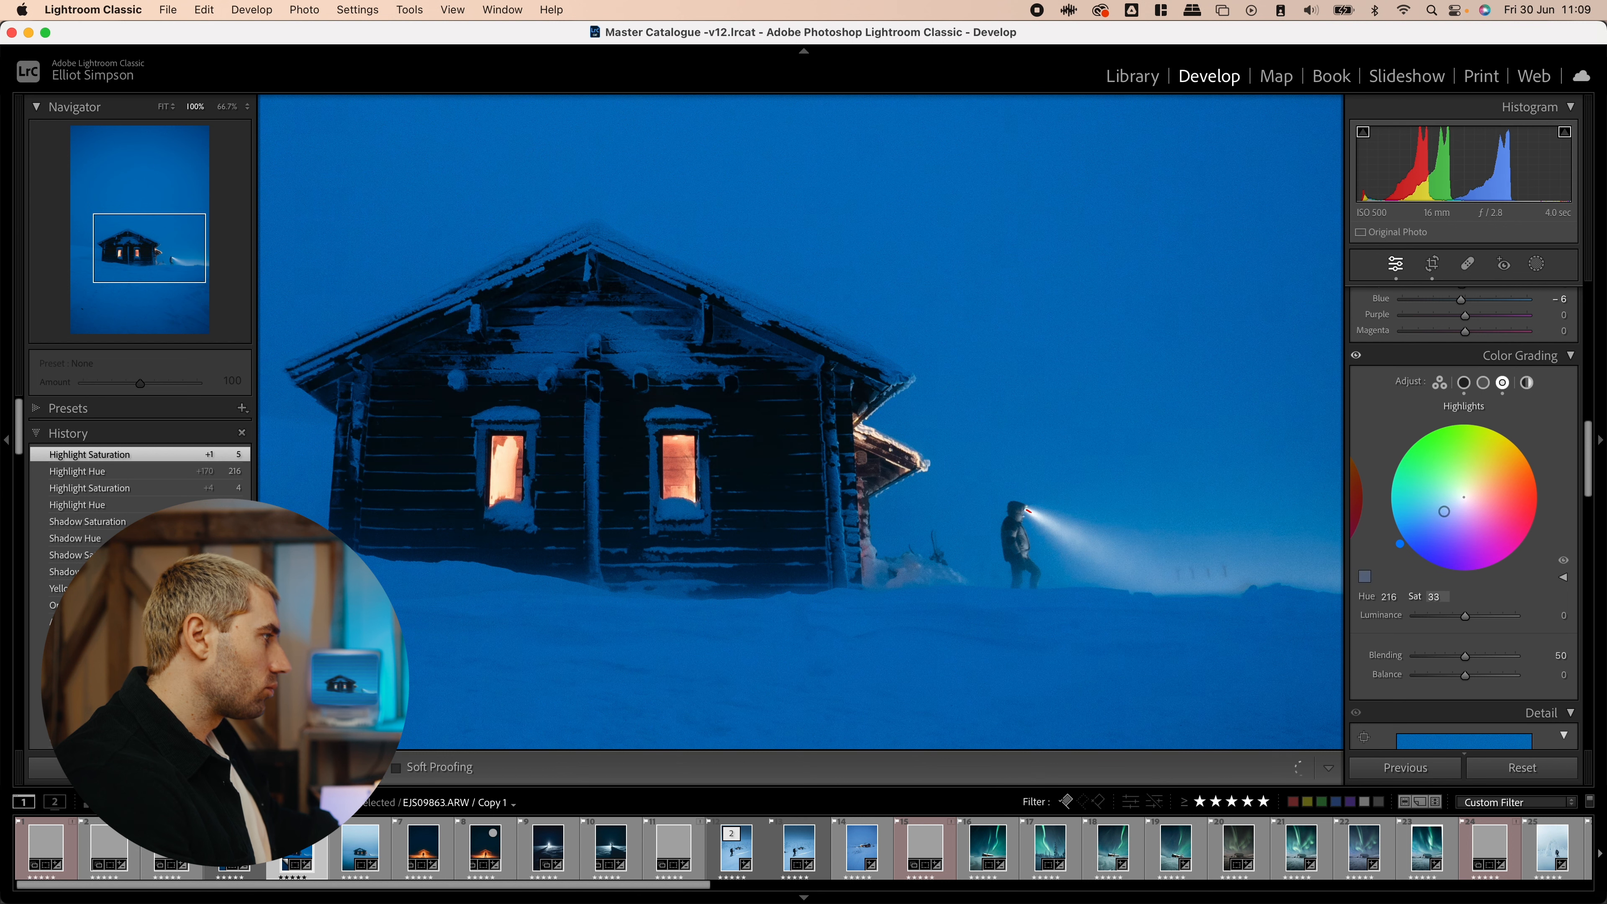
drag(1443, 511, 1457, 501)
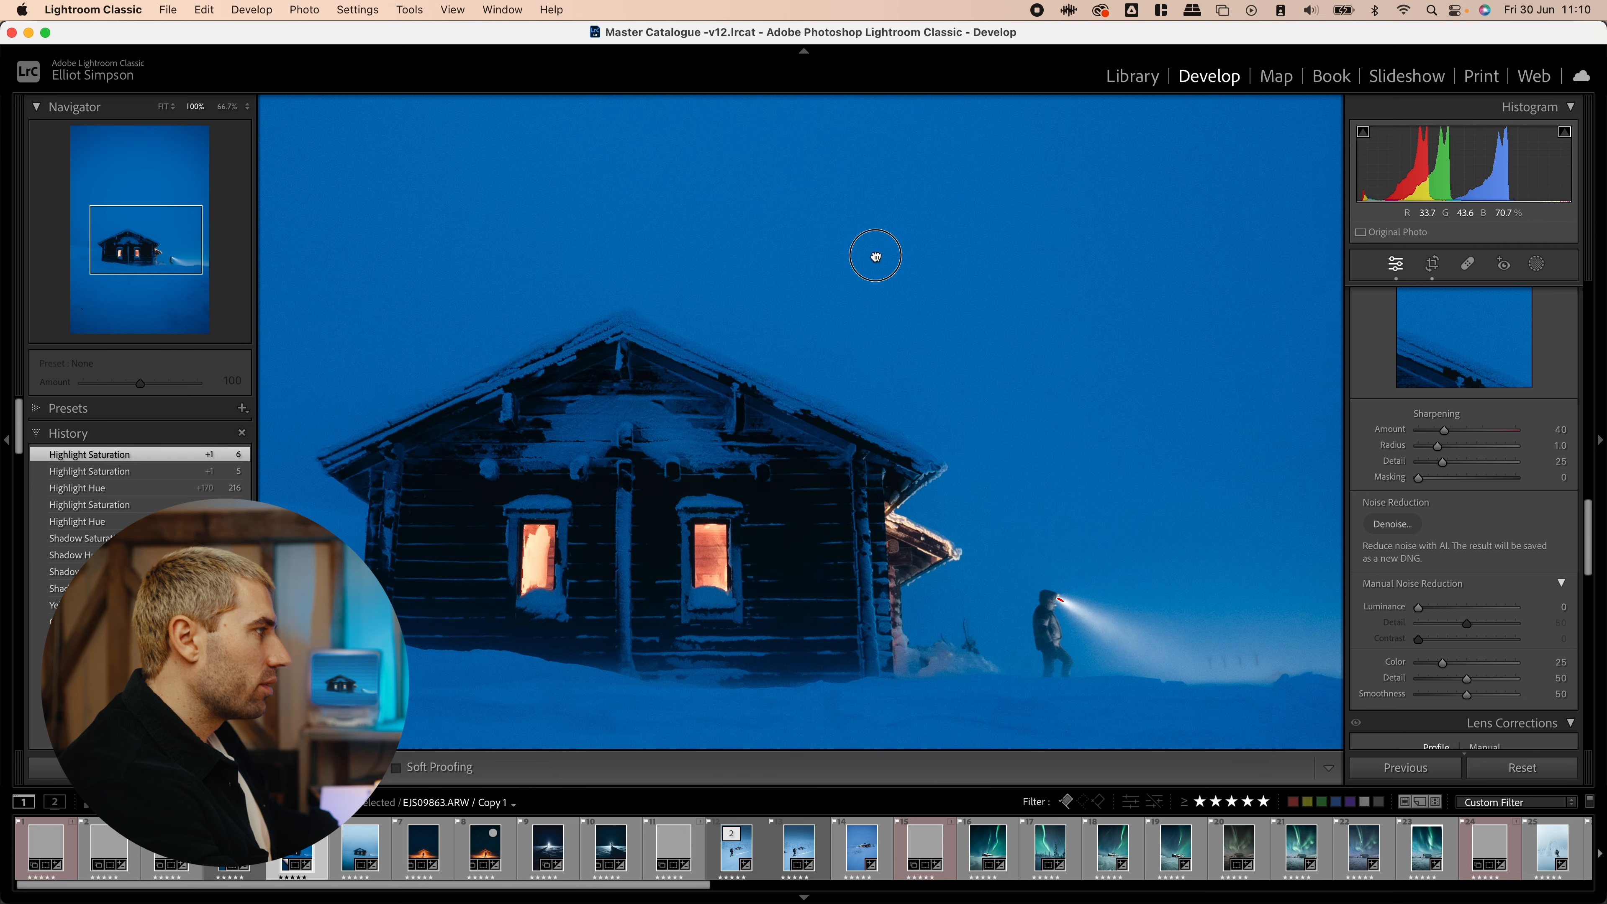
- Apply light luminance noise reduction of 8
drag(1418, 607, 1424, 606)
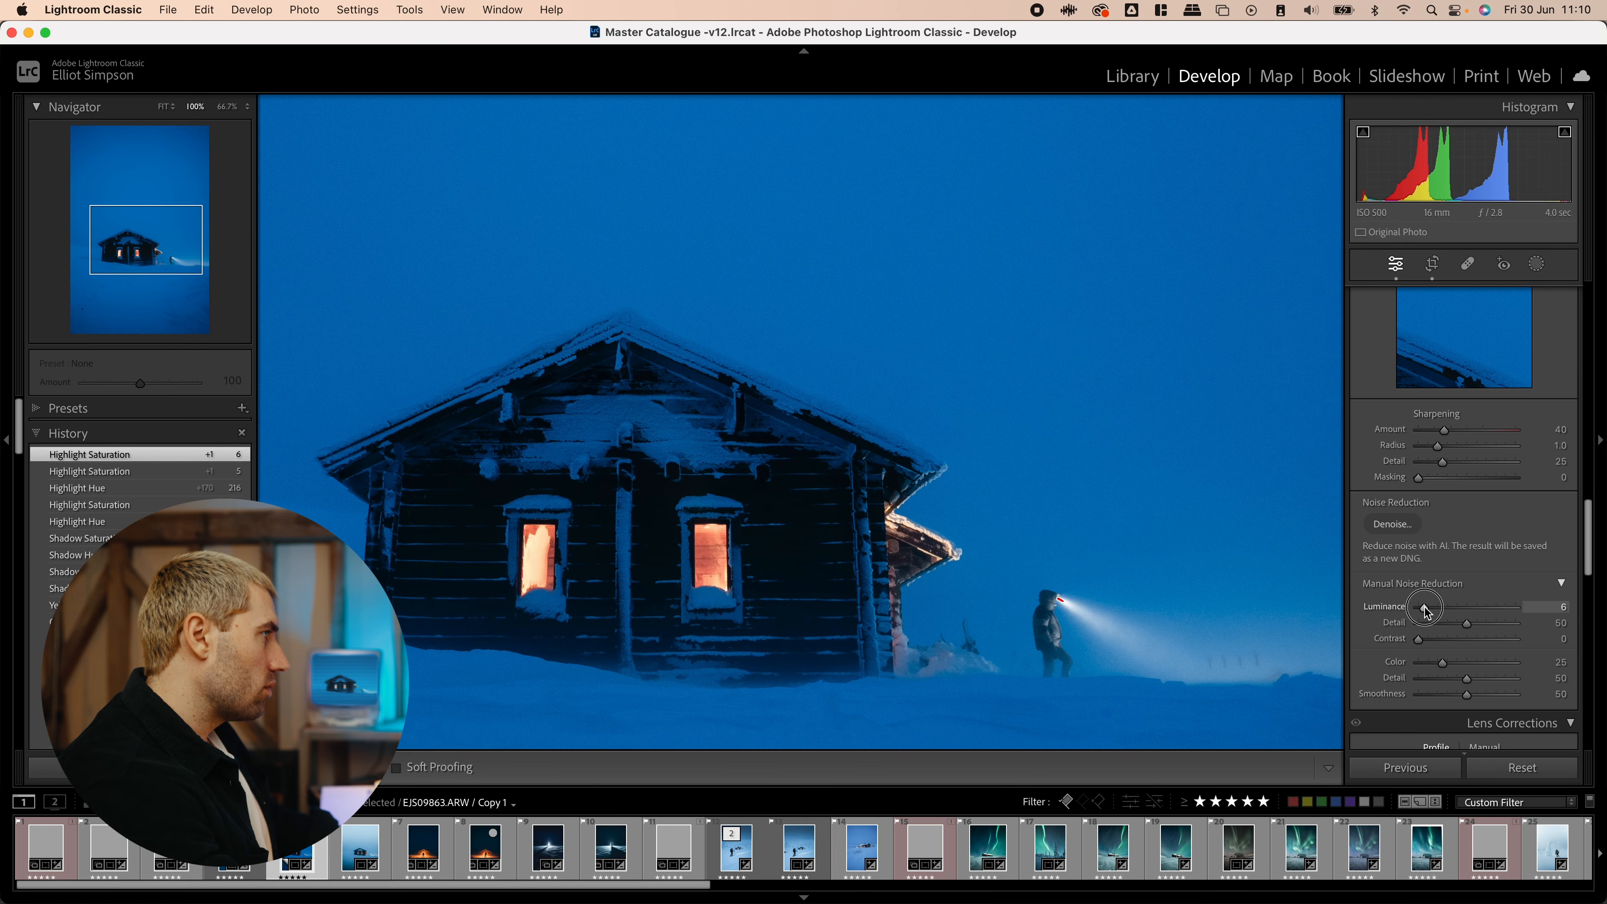
drag(1423, 607, 1542, 606)
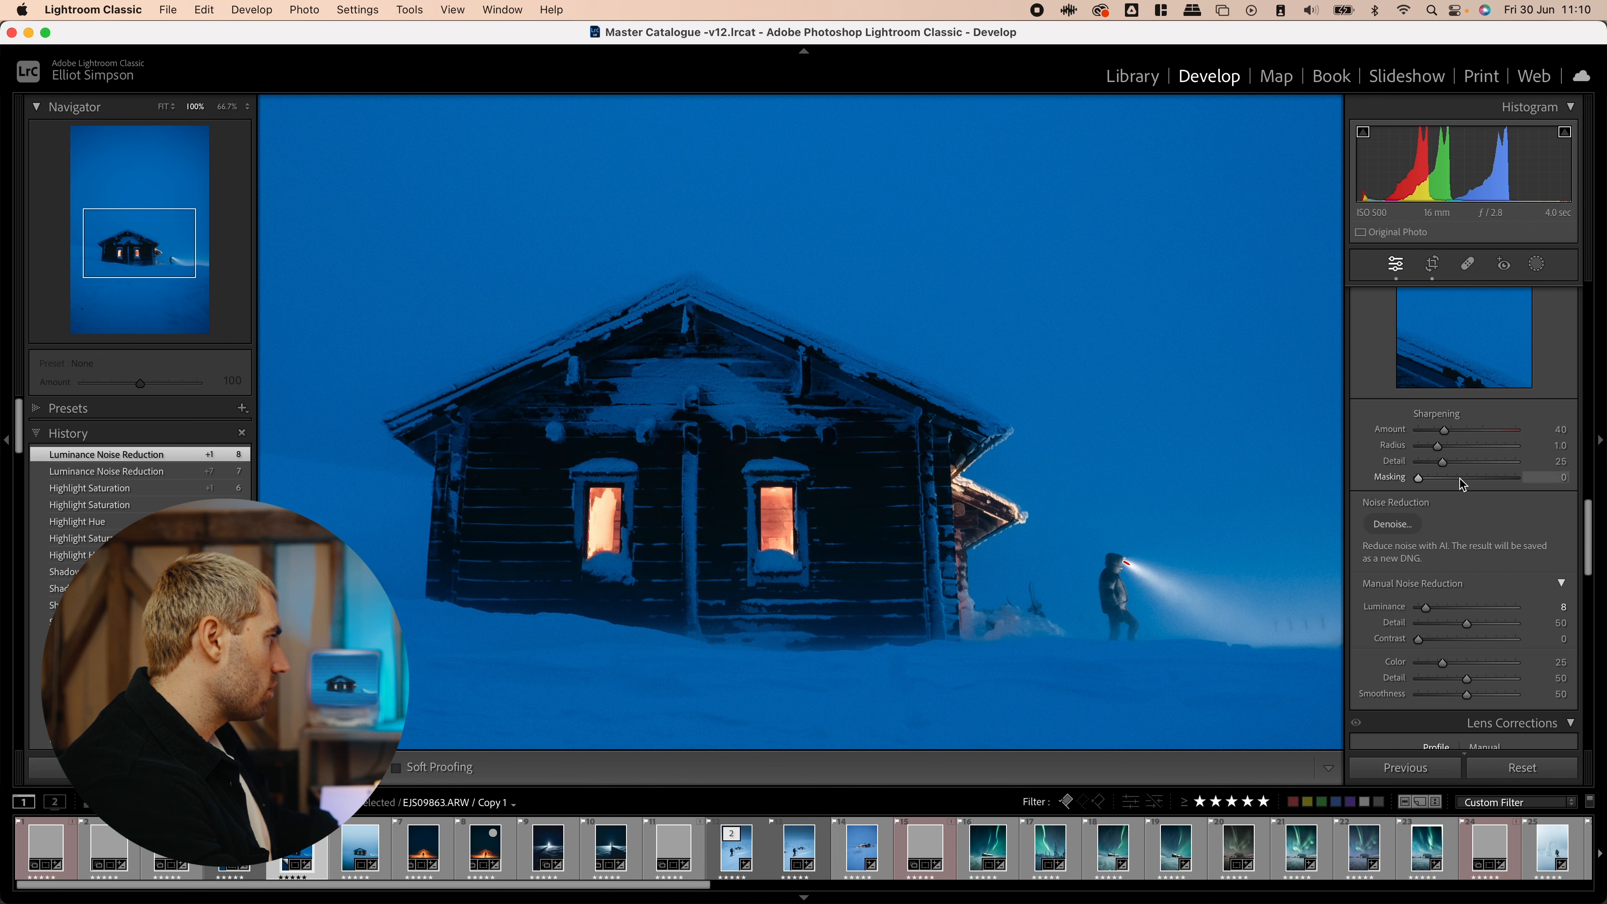
- Limit sharpening to the cabin's edges with masking around 52
drag(1419, 478, 1455, 478)
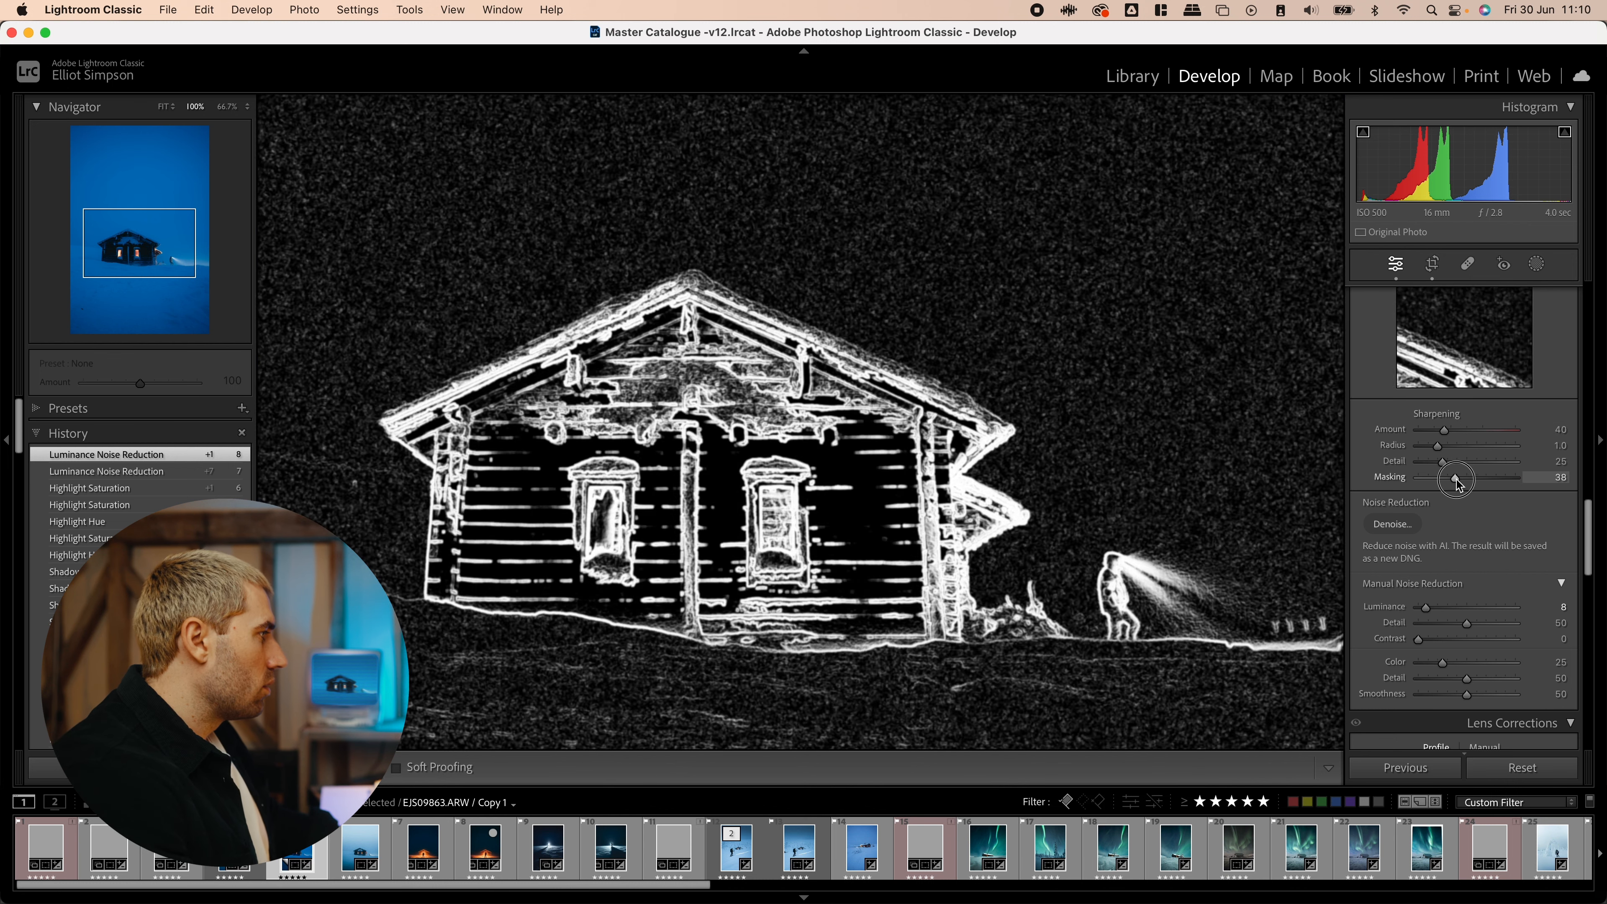
drag(1456, 480, 1448, 482)
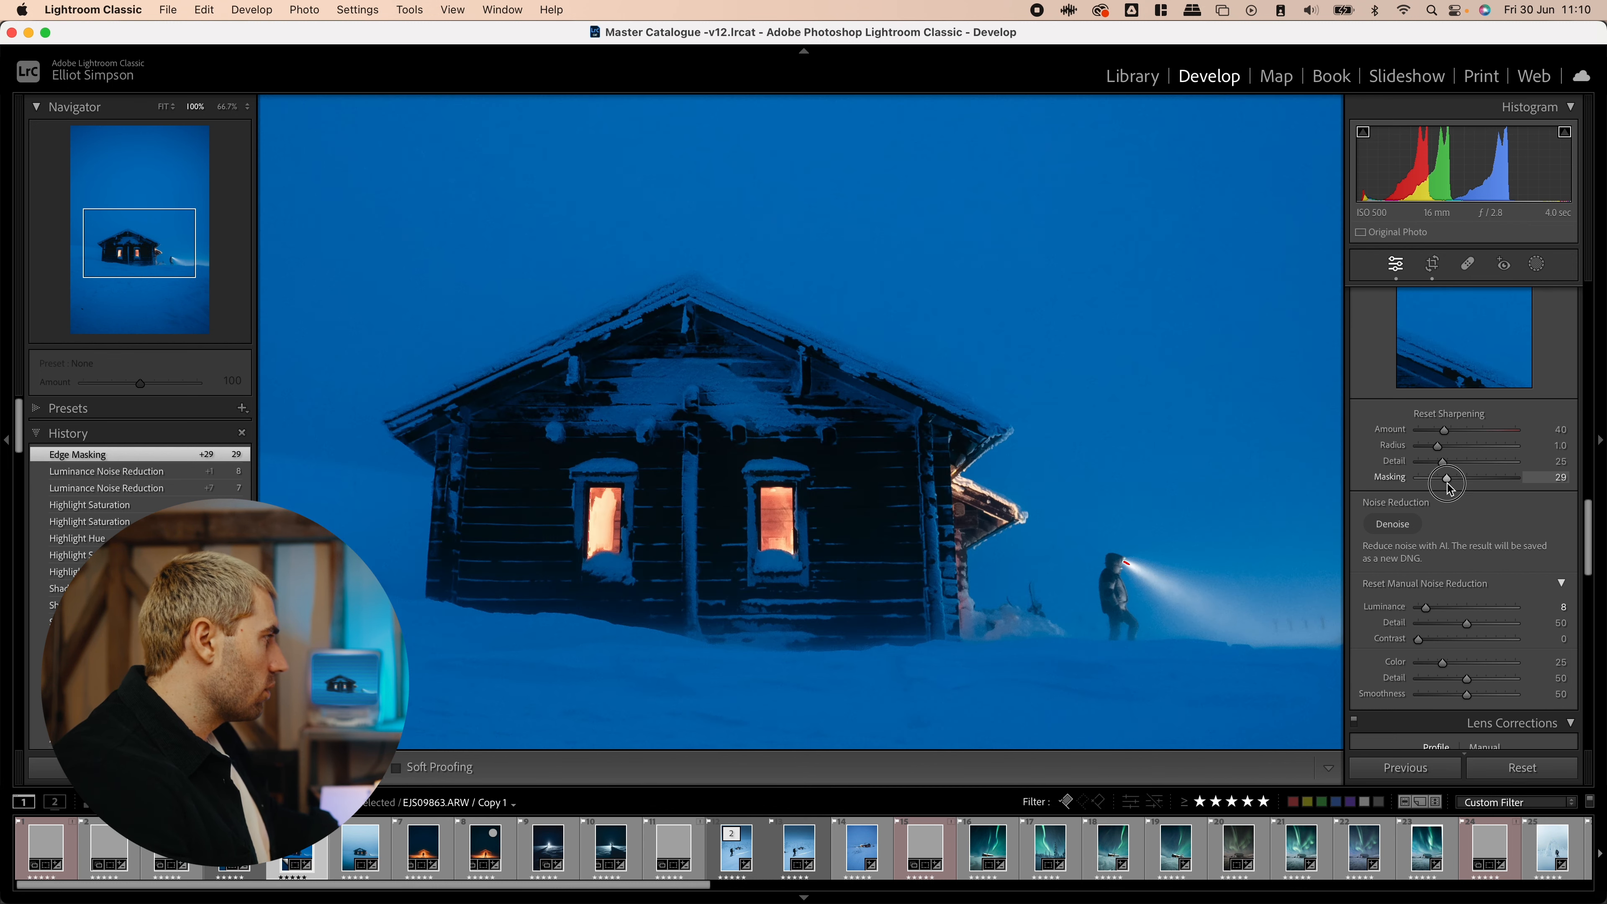
drag(1446, 482, 1474, 482)
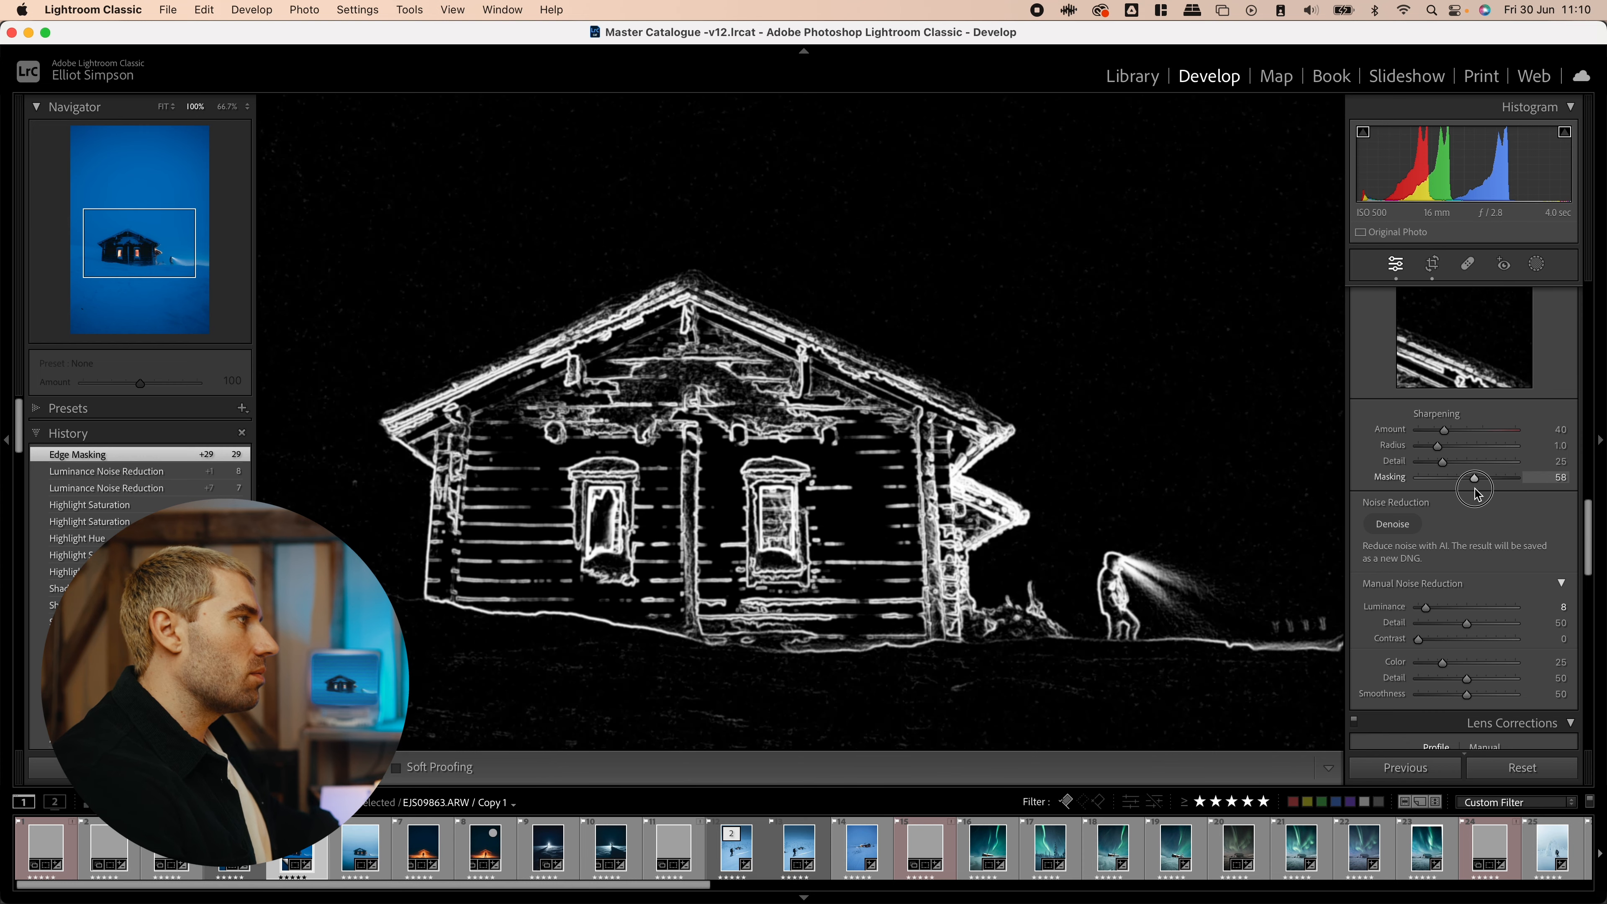
drag(1476, 483, 1462, 483)
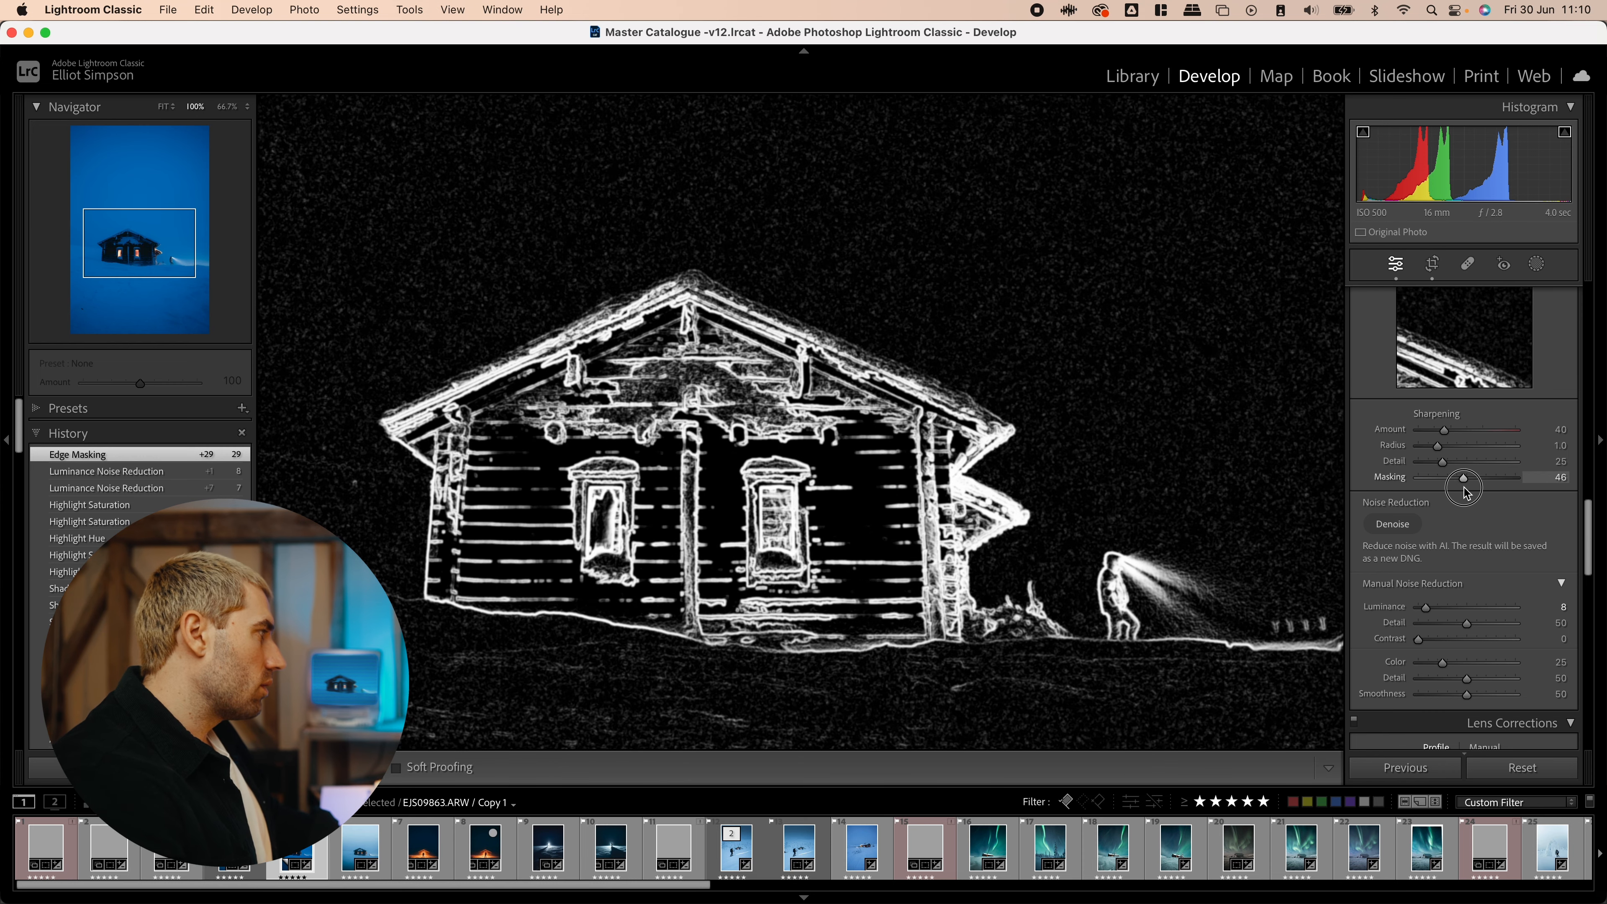
drag(1464, 482, 1469, 482)
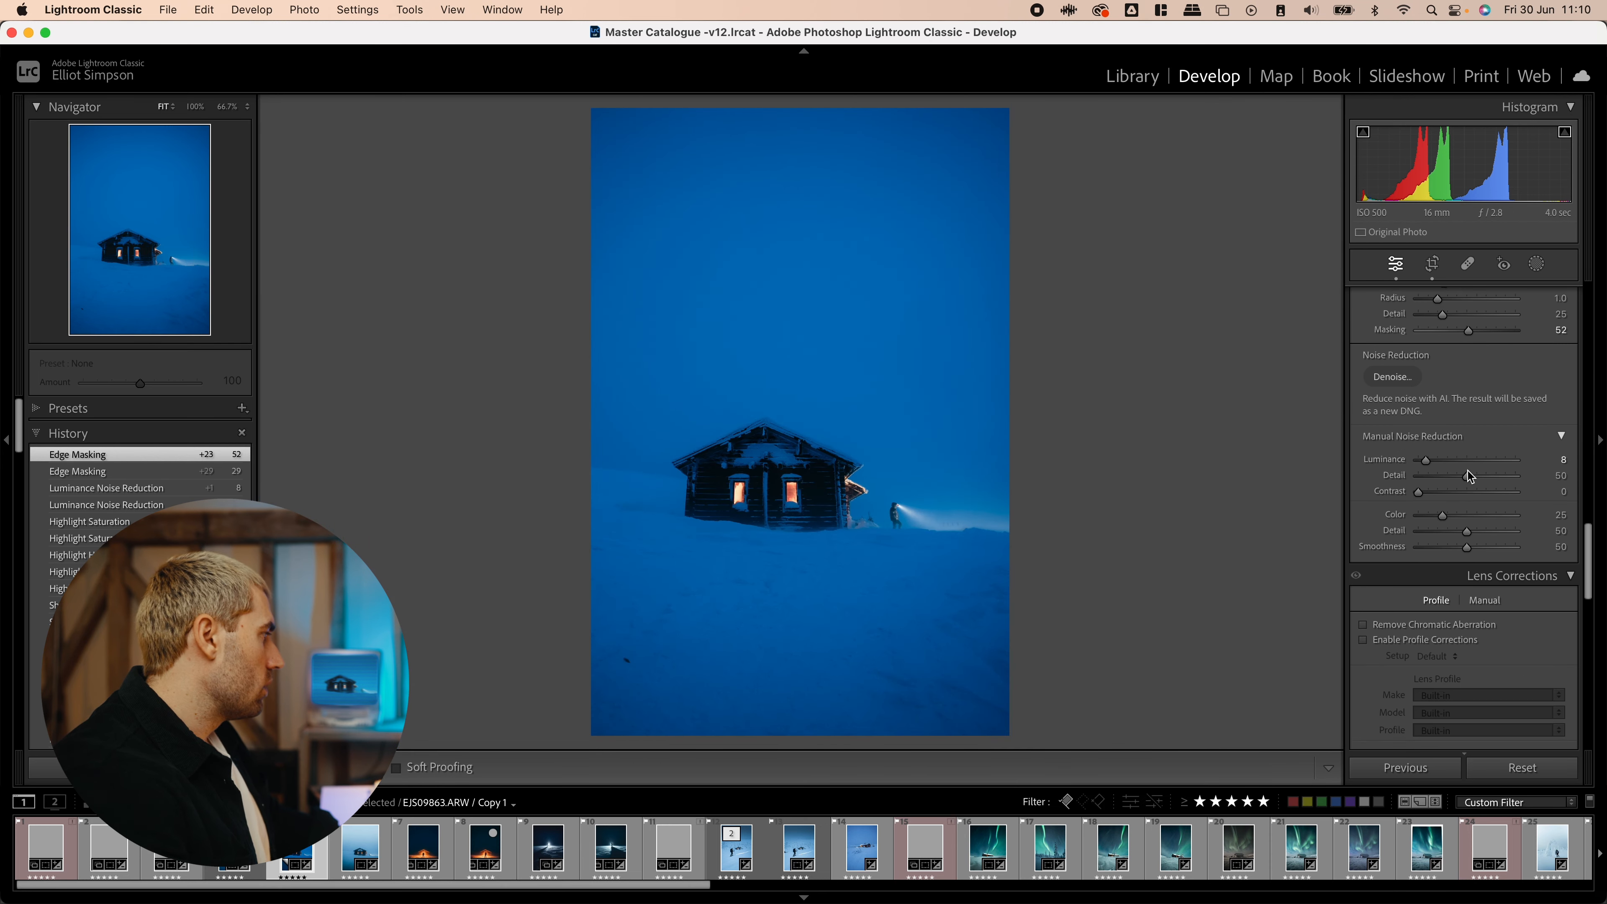
- Enable the Sony FE 16-35mm lens profile correction and reduce vignetting correction to 28
click(1363, 422)
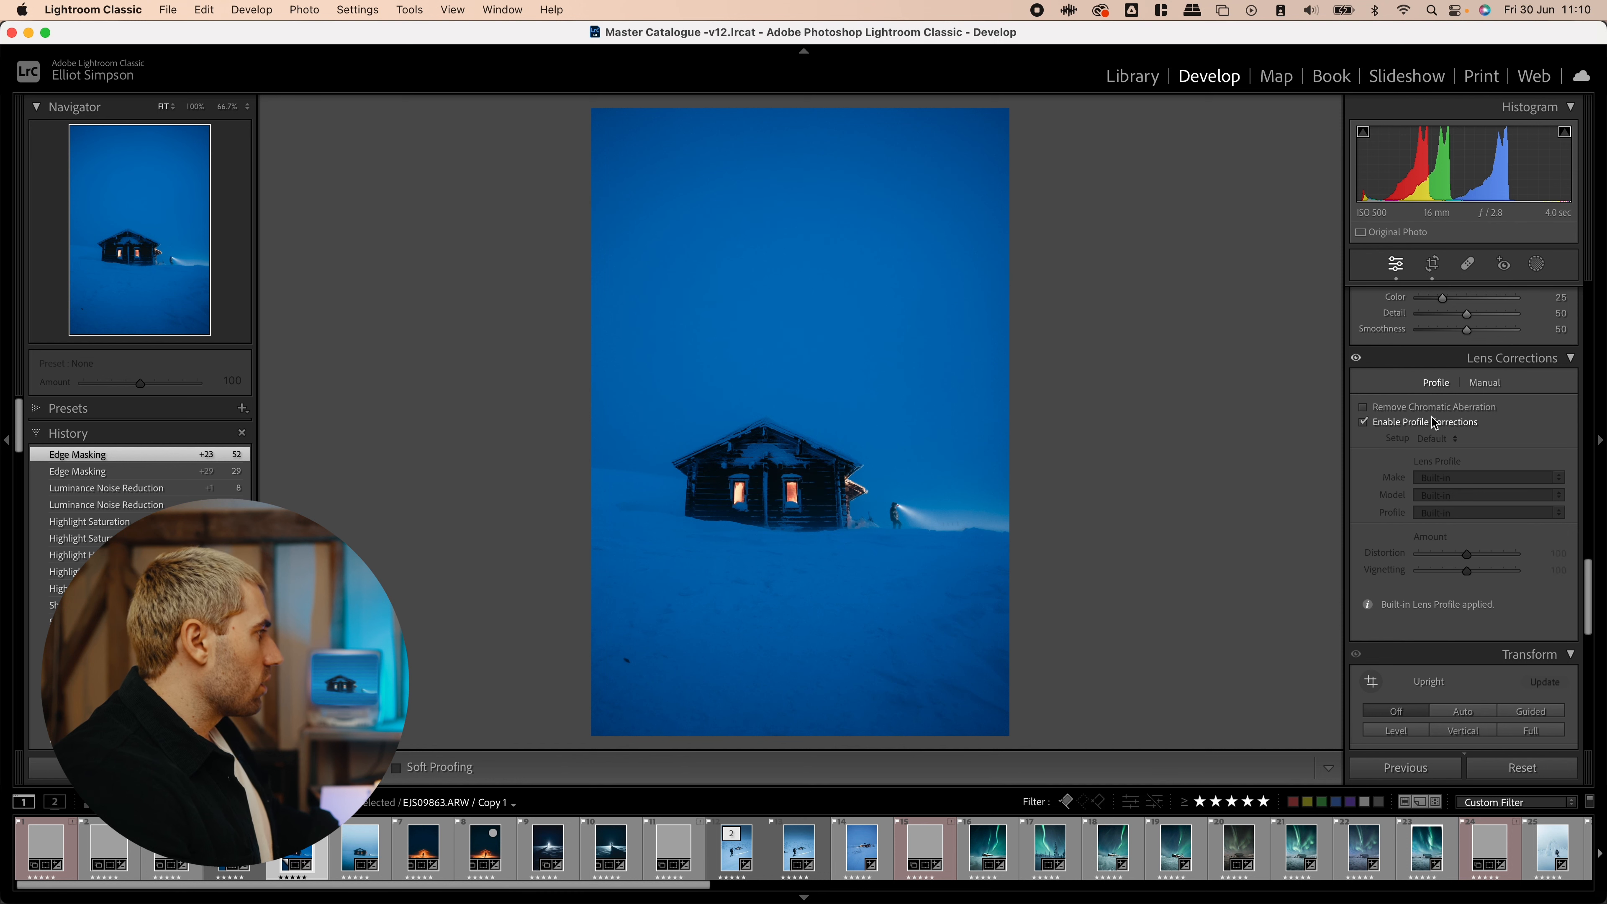
click(1362, 422)
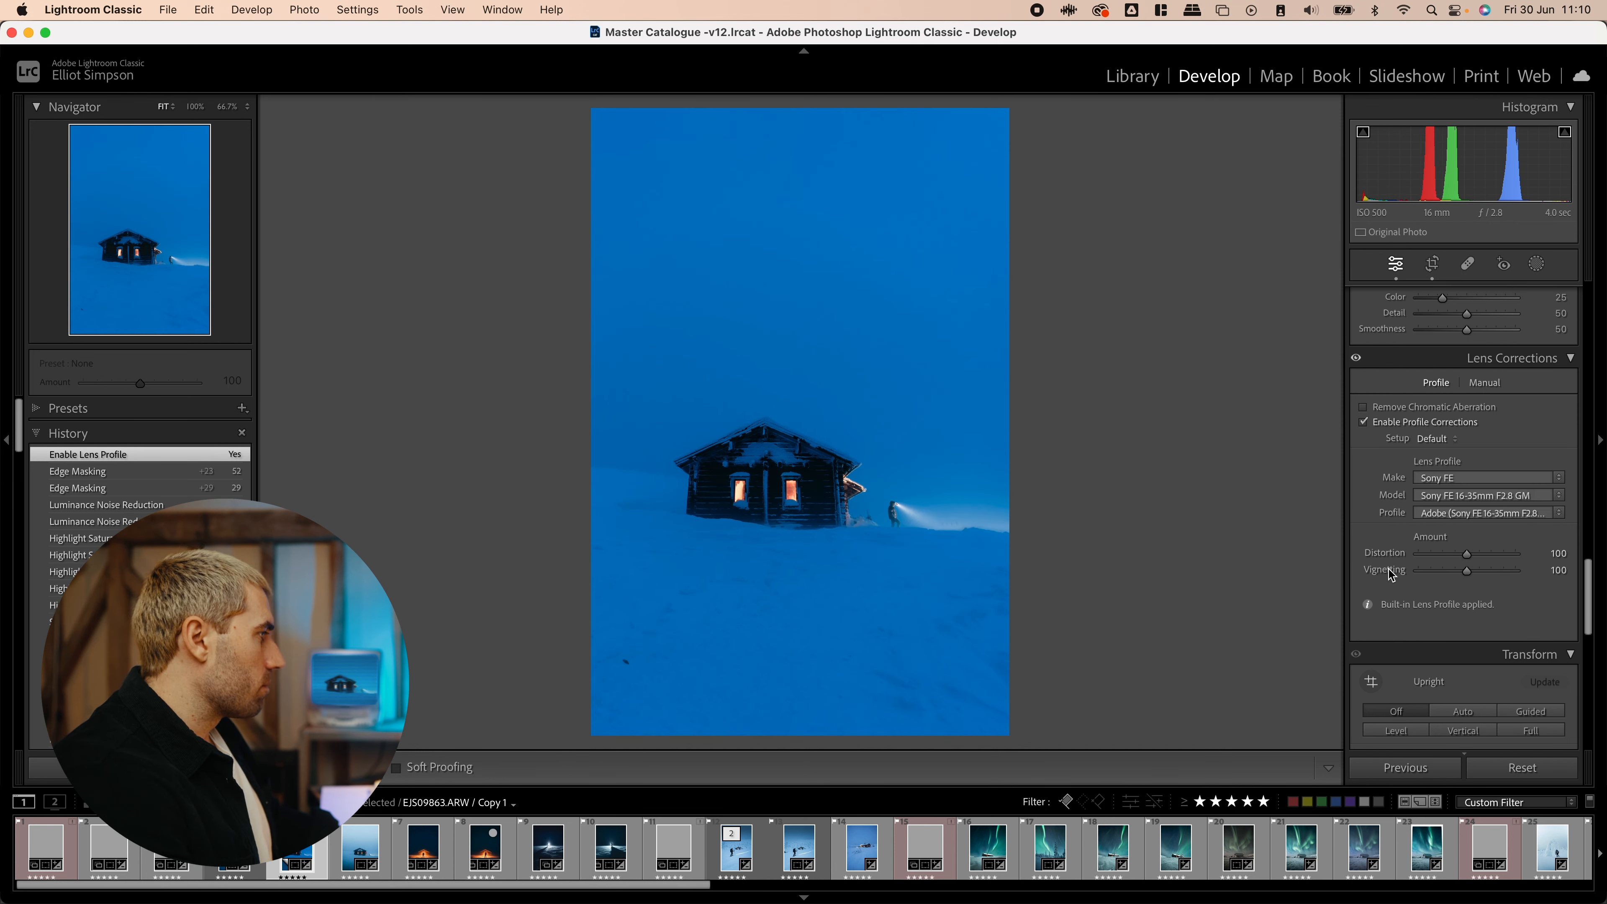
drag(1465, 570, 1416, 570)
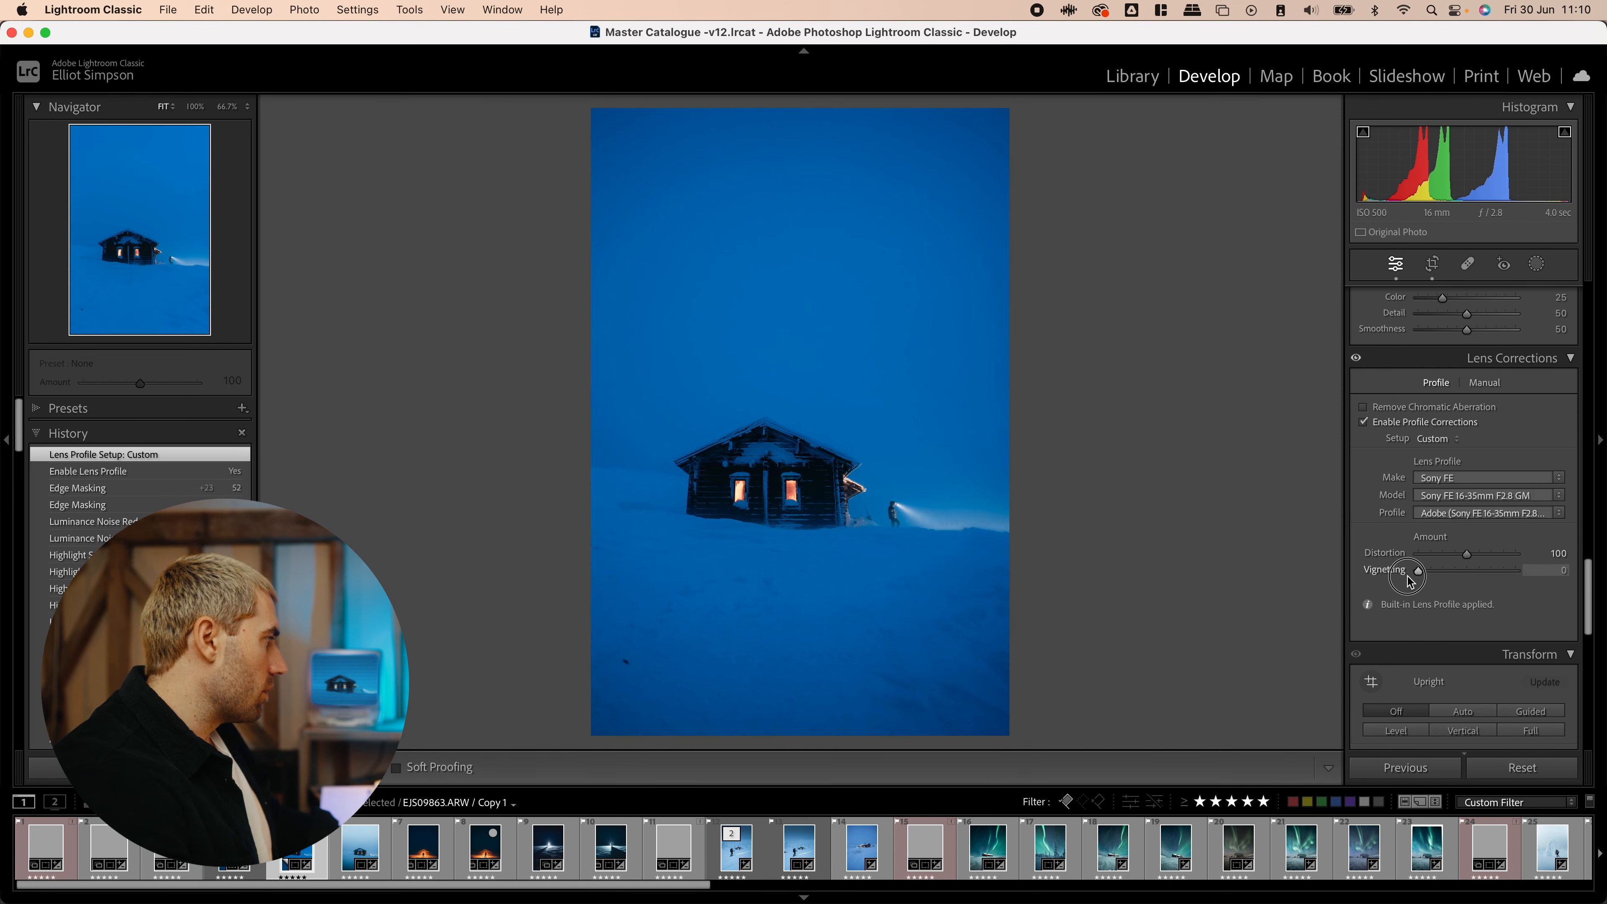
drag(1415, 574, 1424, 574)
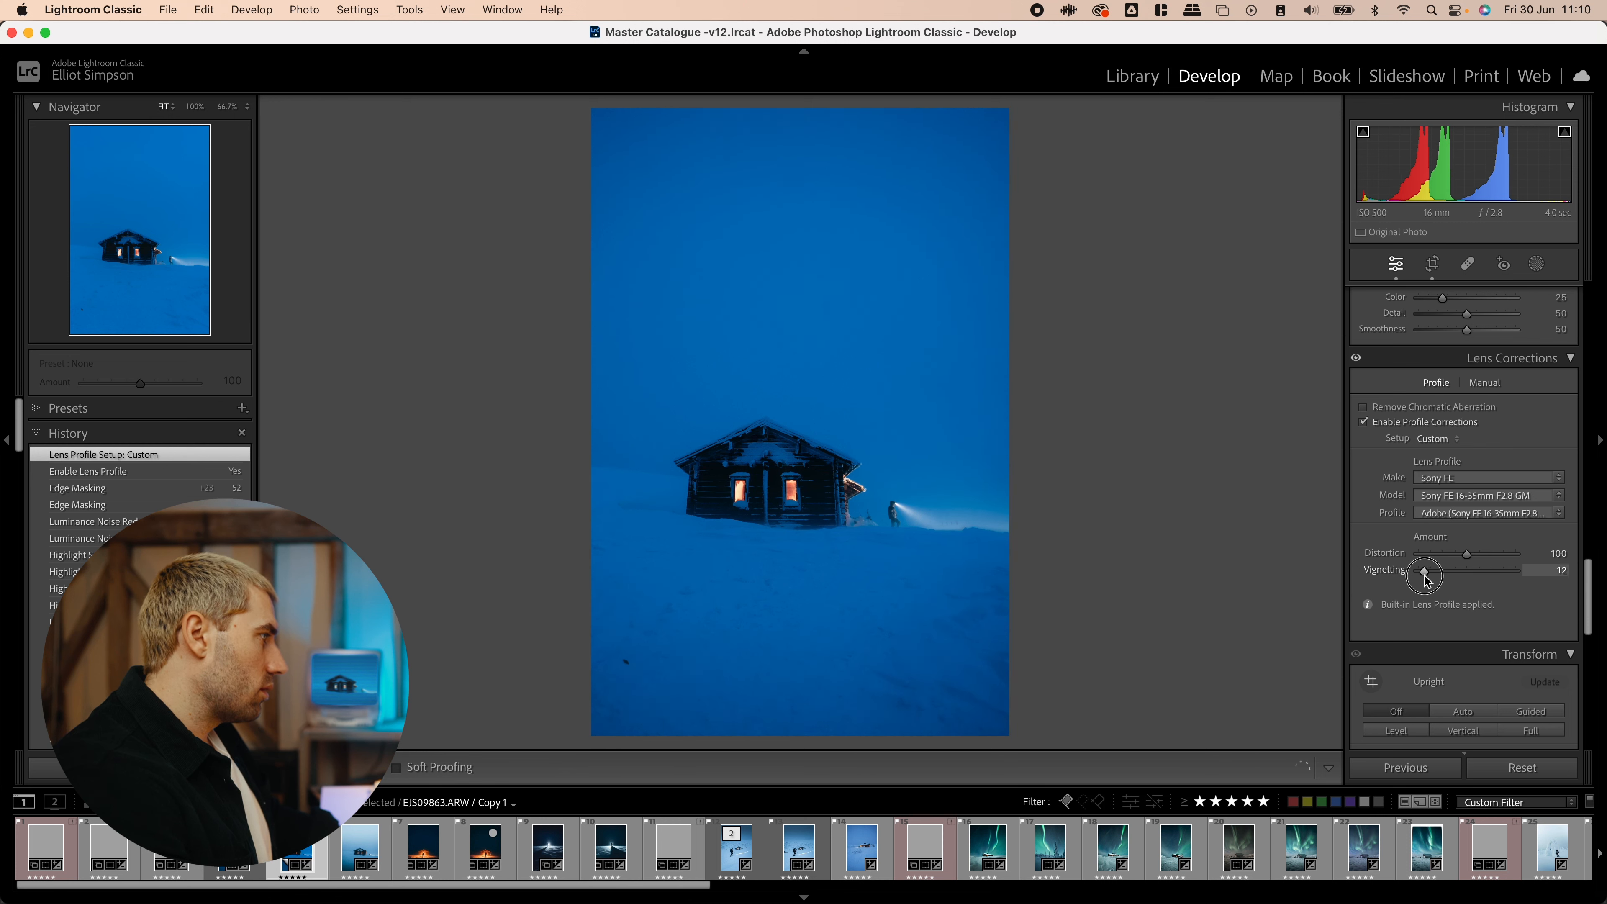
drag(1423, 569, 1433, 570)
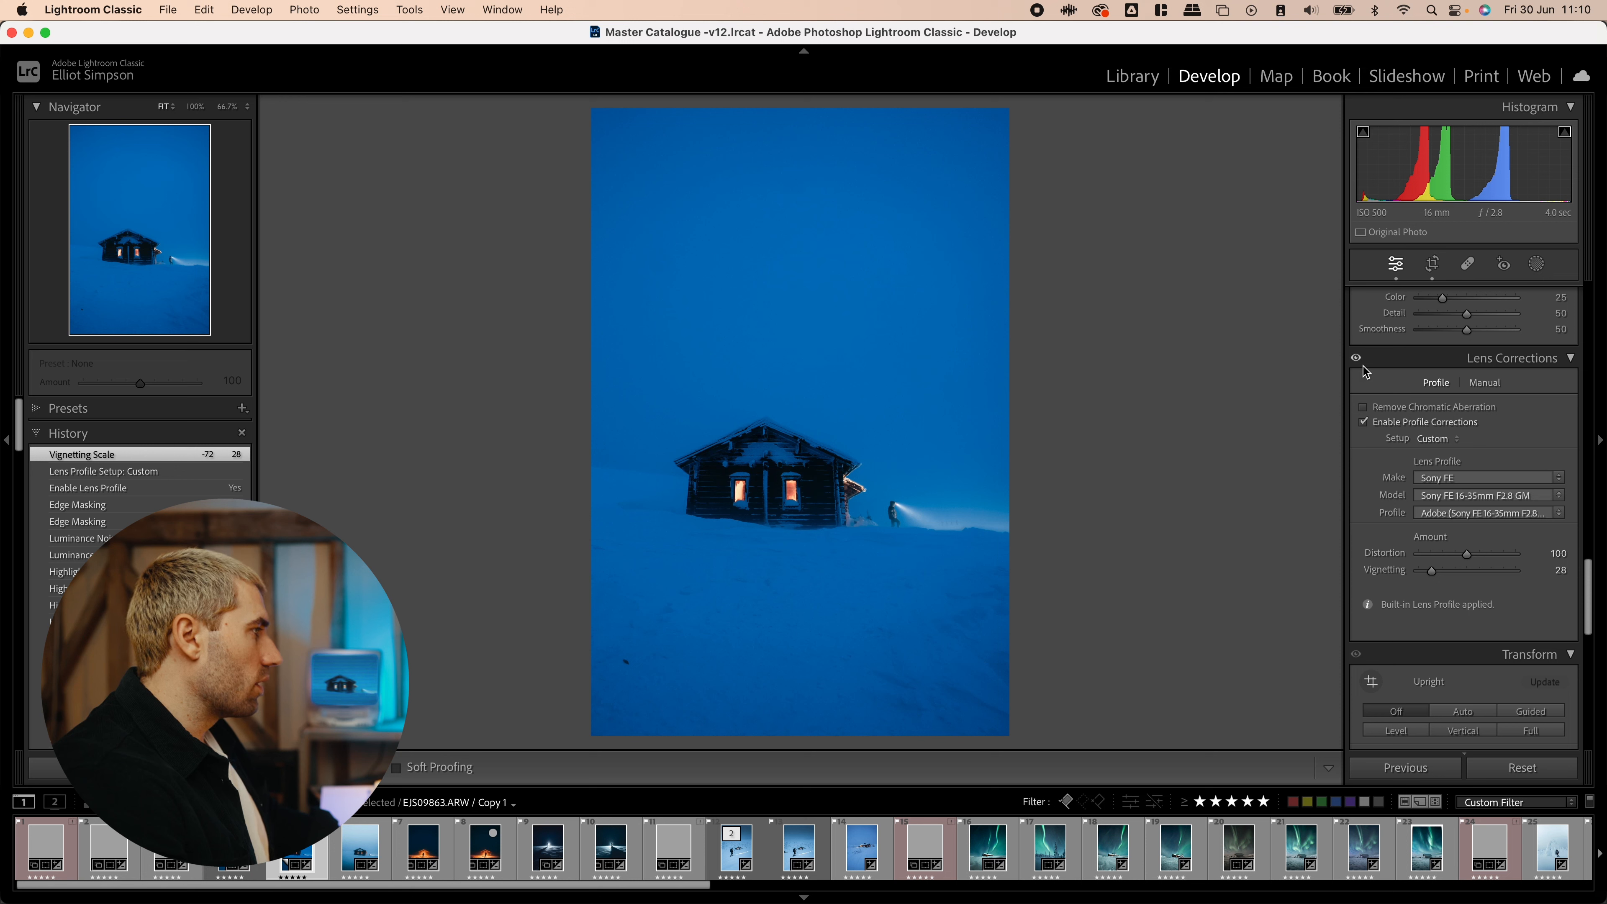
click(1355, 356)
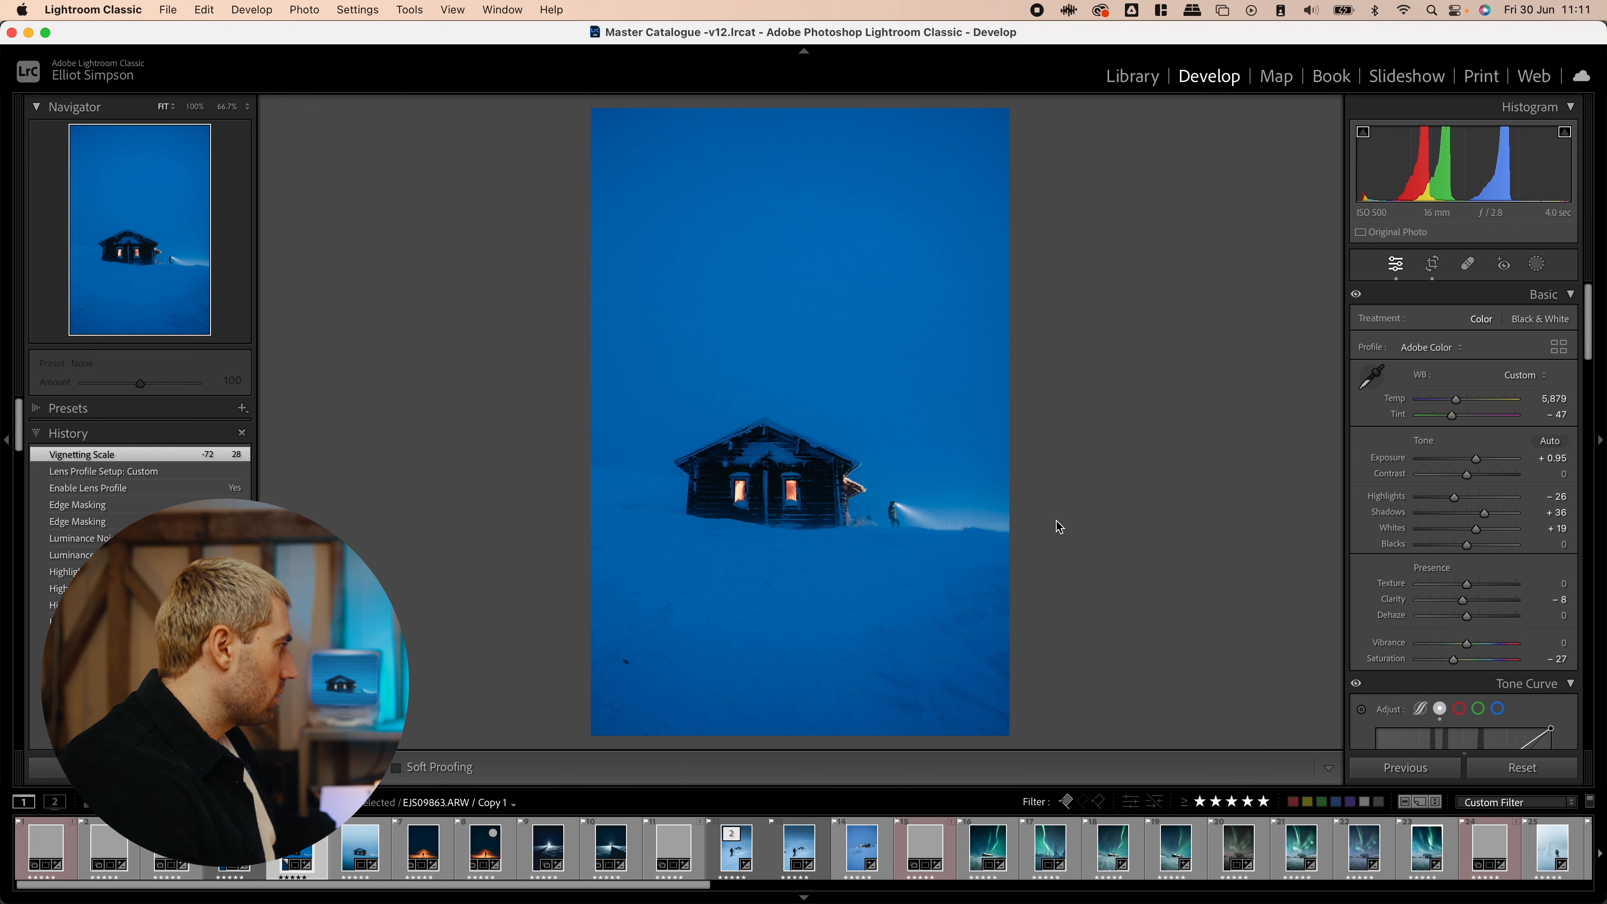
mouse_move(1160, 519)
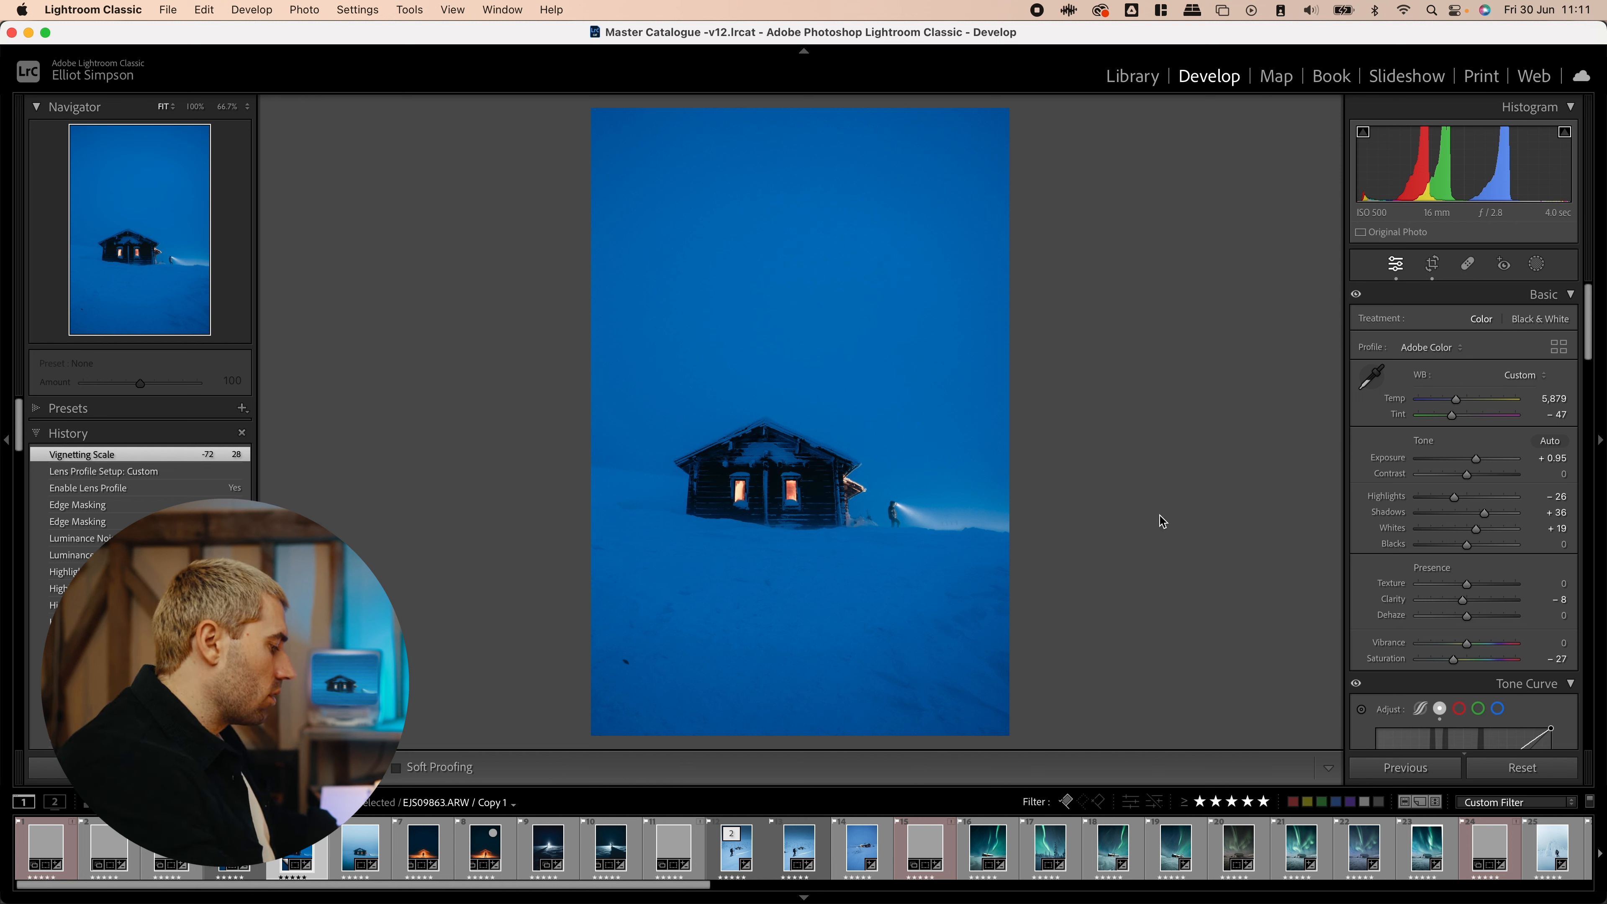
- Add linear gradients over the foreground snow and lower their exposure and shadows
click(1536, 263)
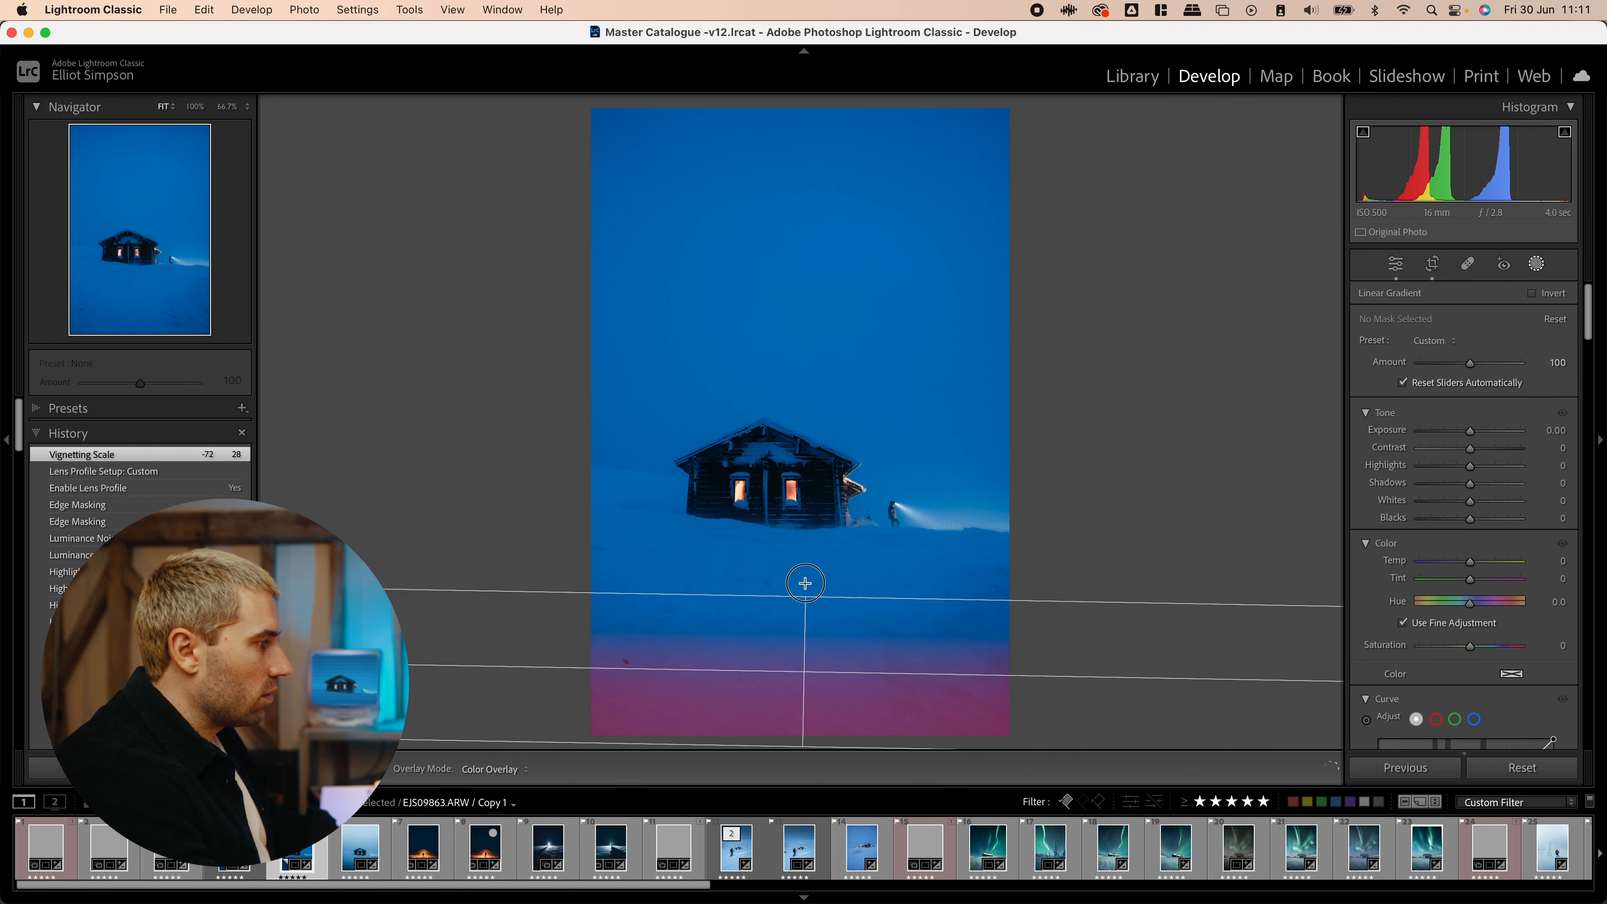
drag(804, 584, 789, 684)
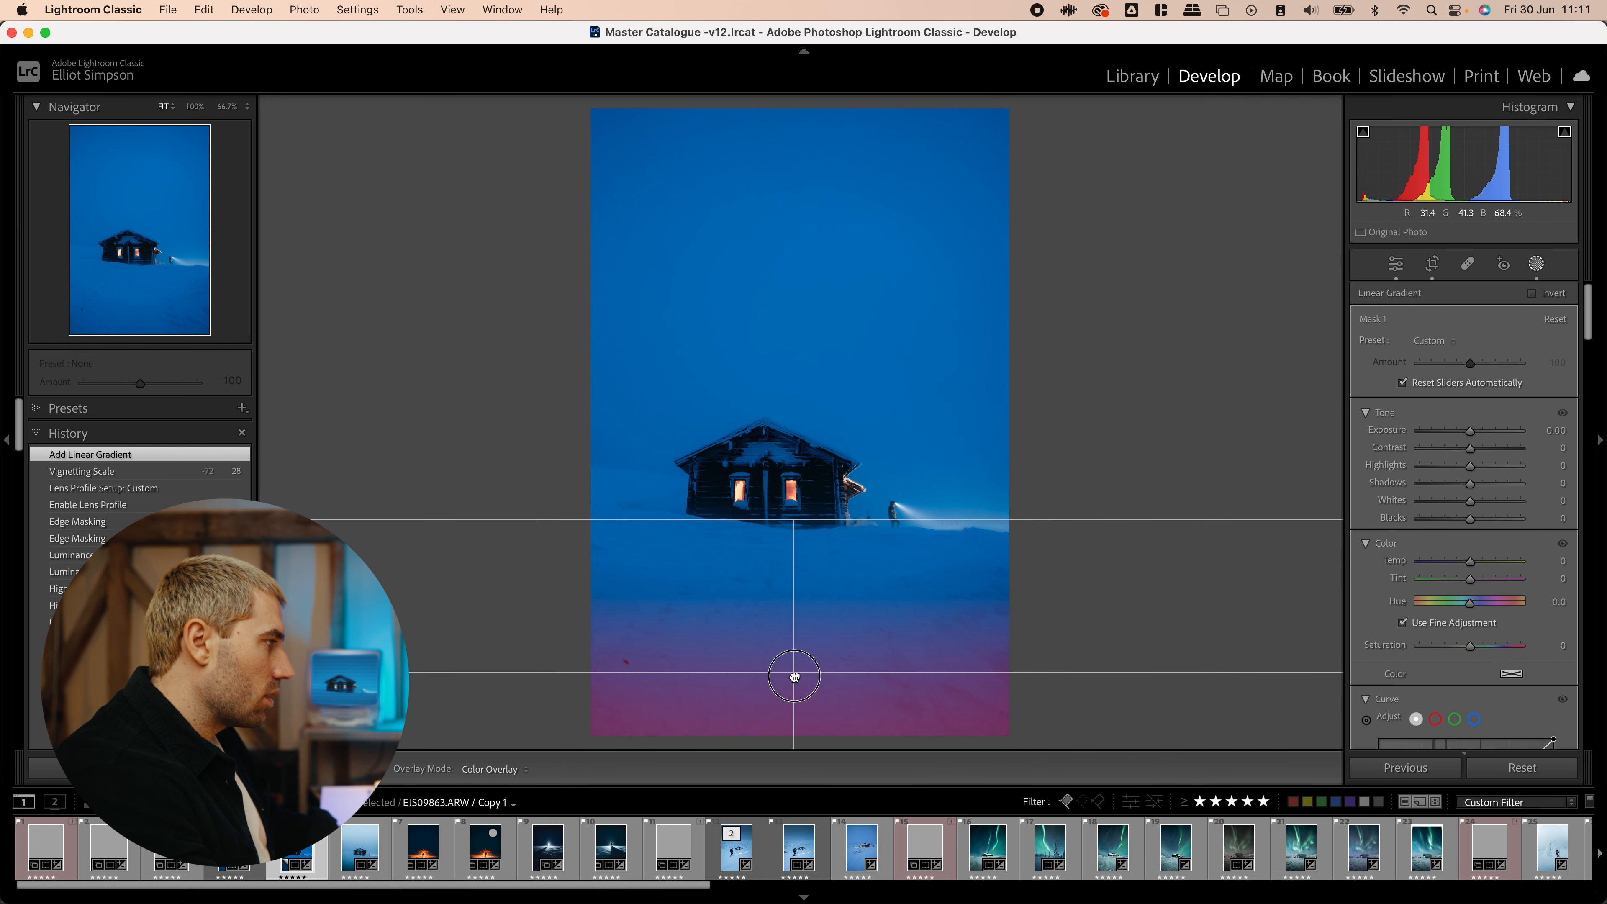
drag(1470, 430, 1458, 430)
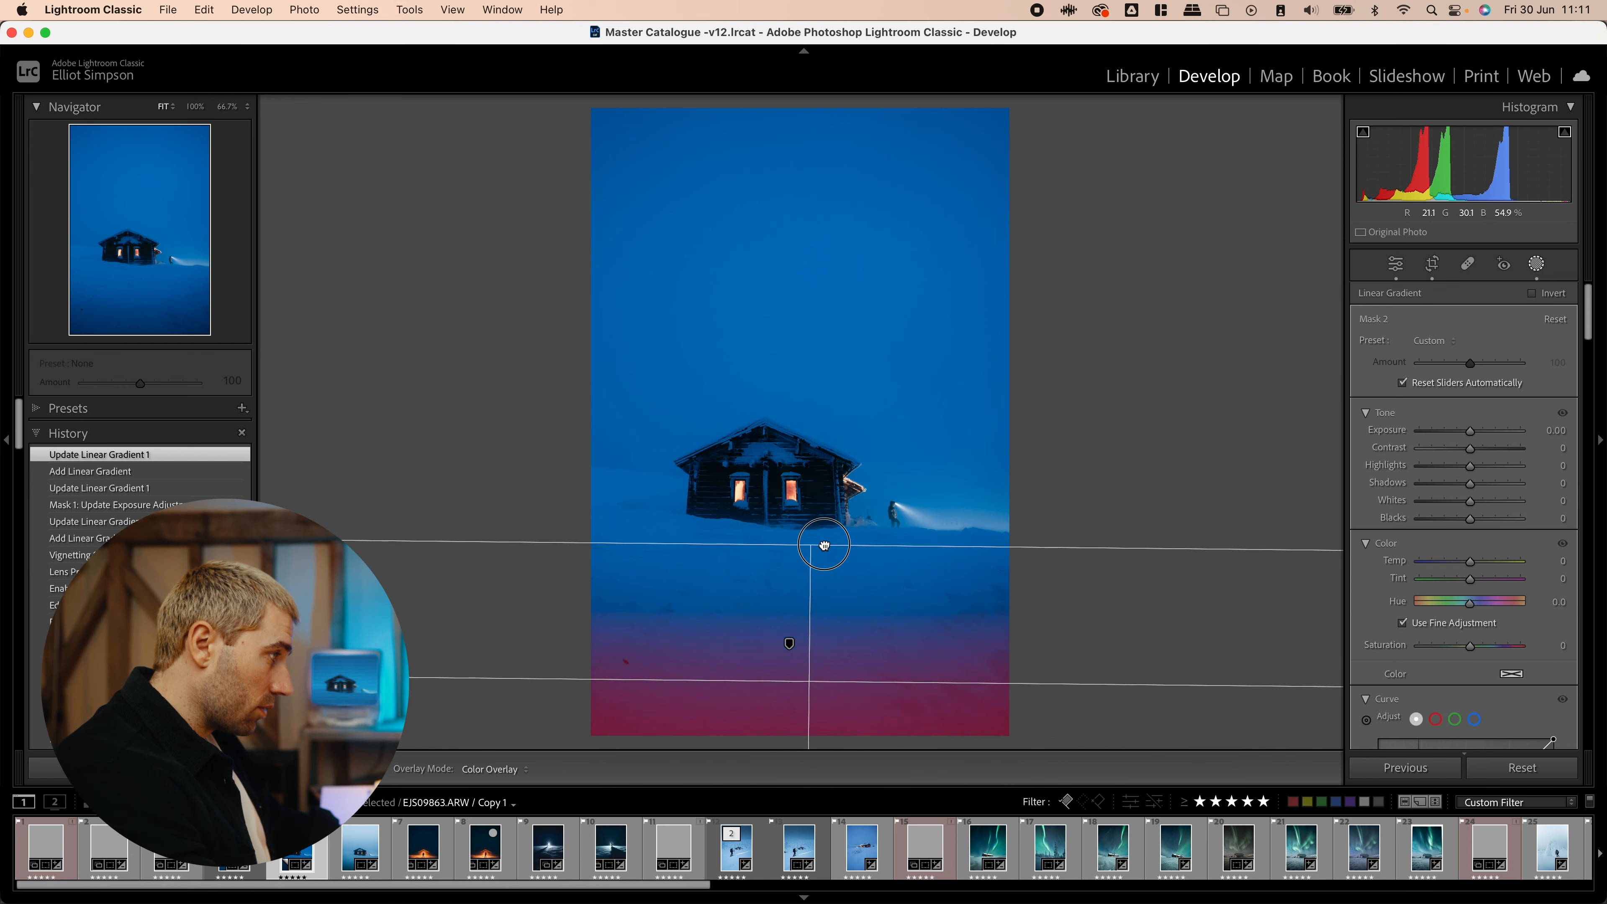
drag(823, 544, 784, 721)
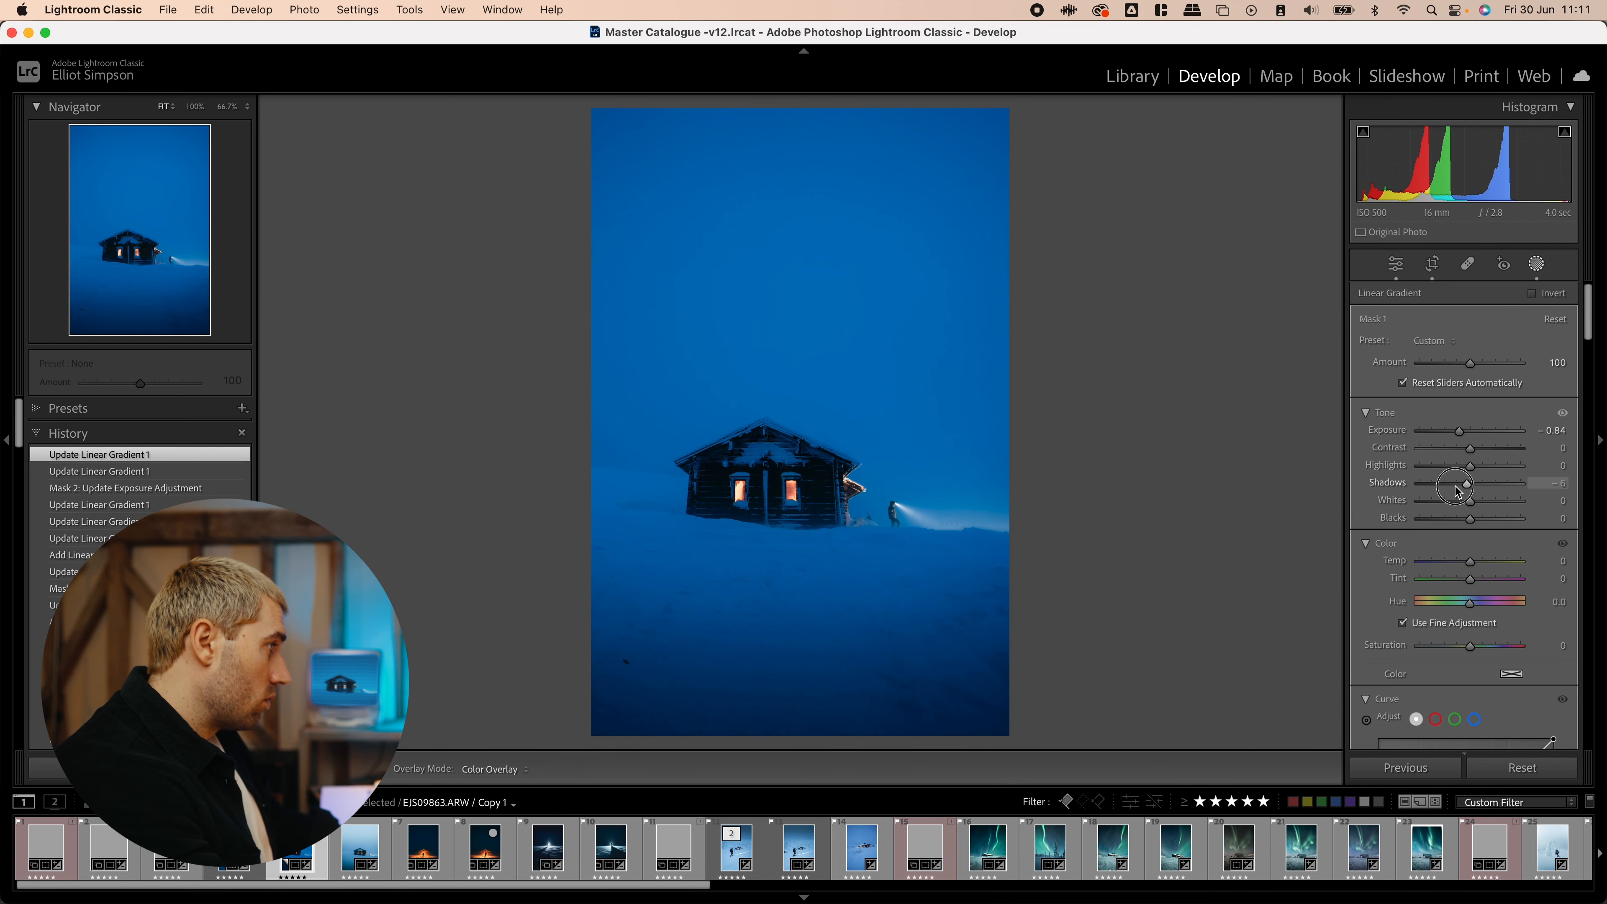
drag(1460, 483, 1455, 482)
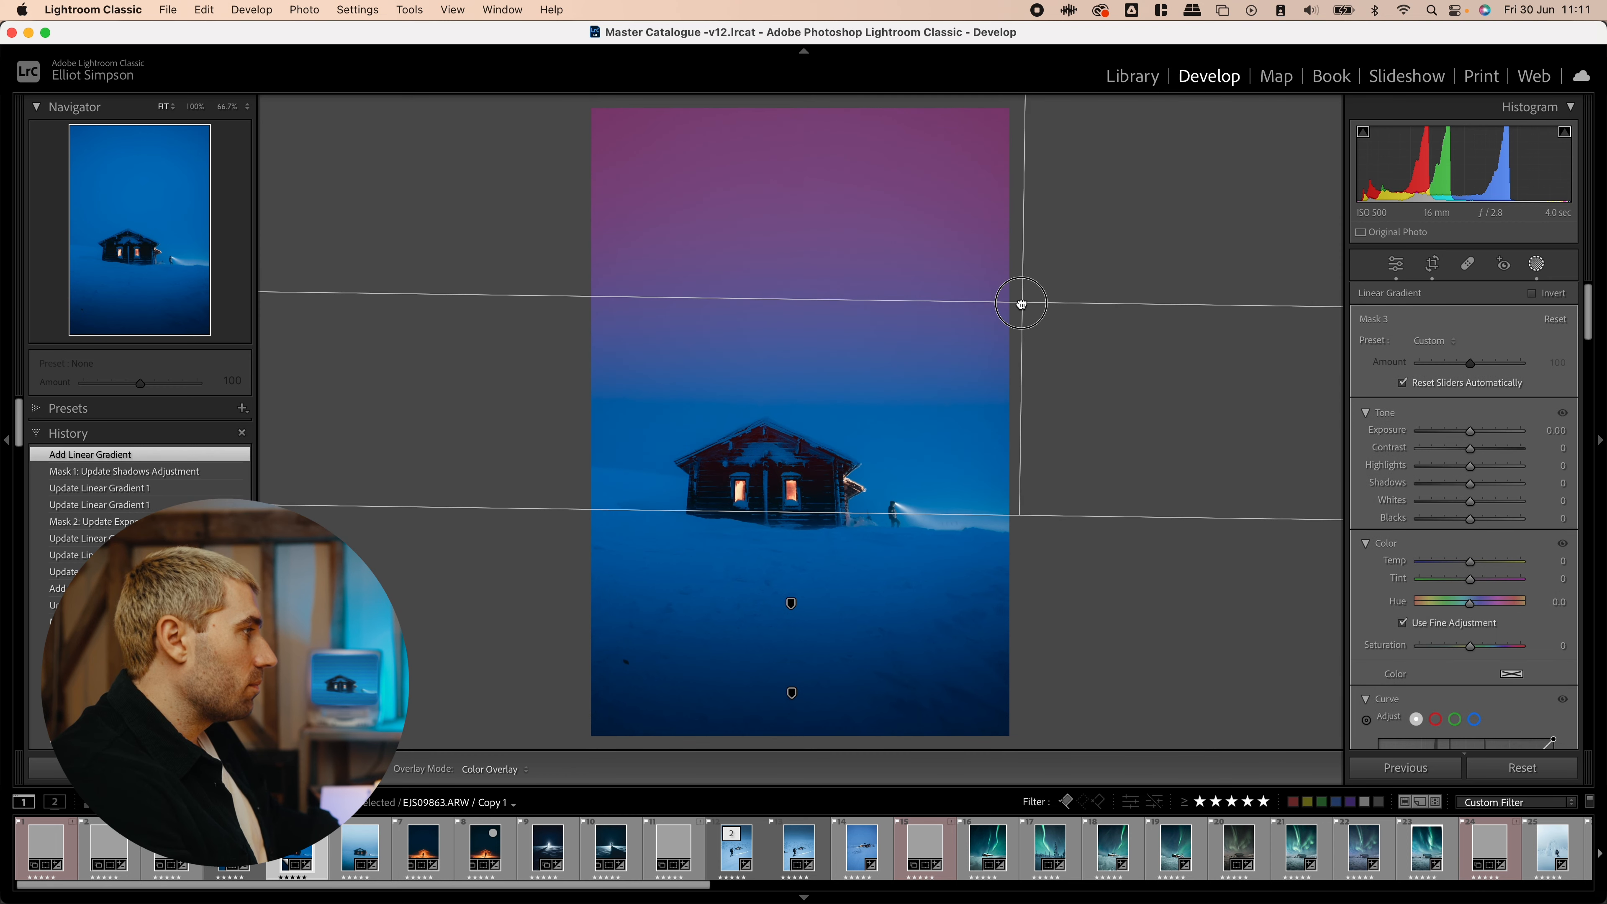
- Add a linear gradient over the top of the sky darkening it to about -0.93
drag(1471, 429, 1456, 429)
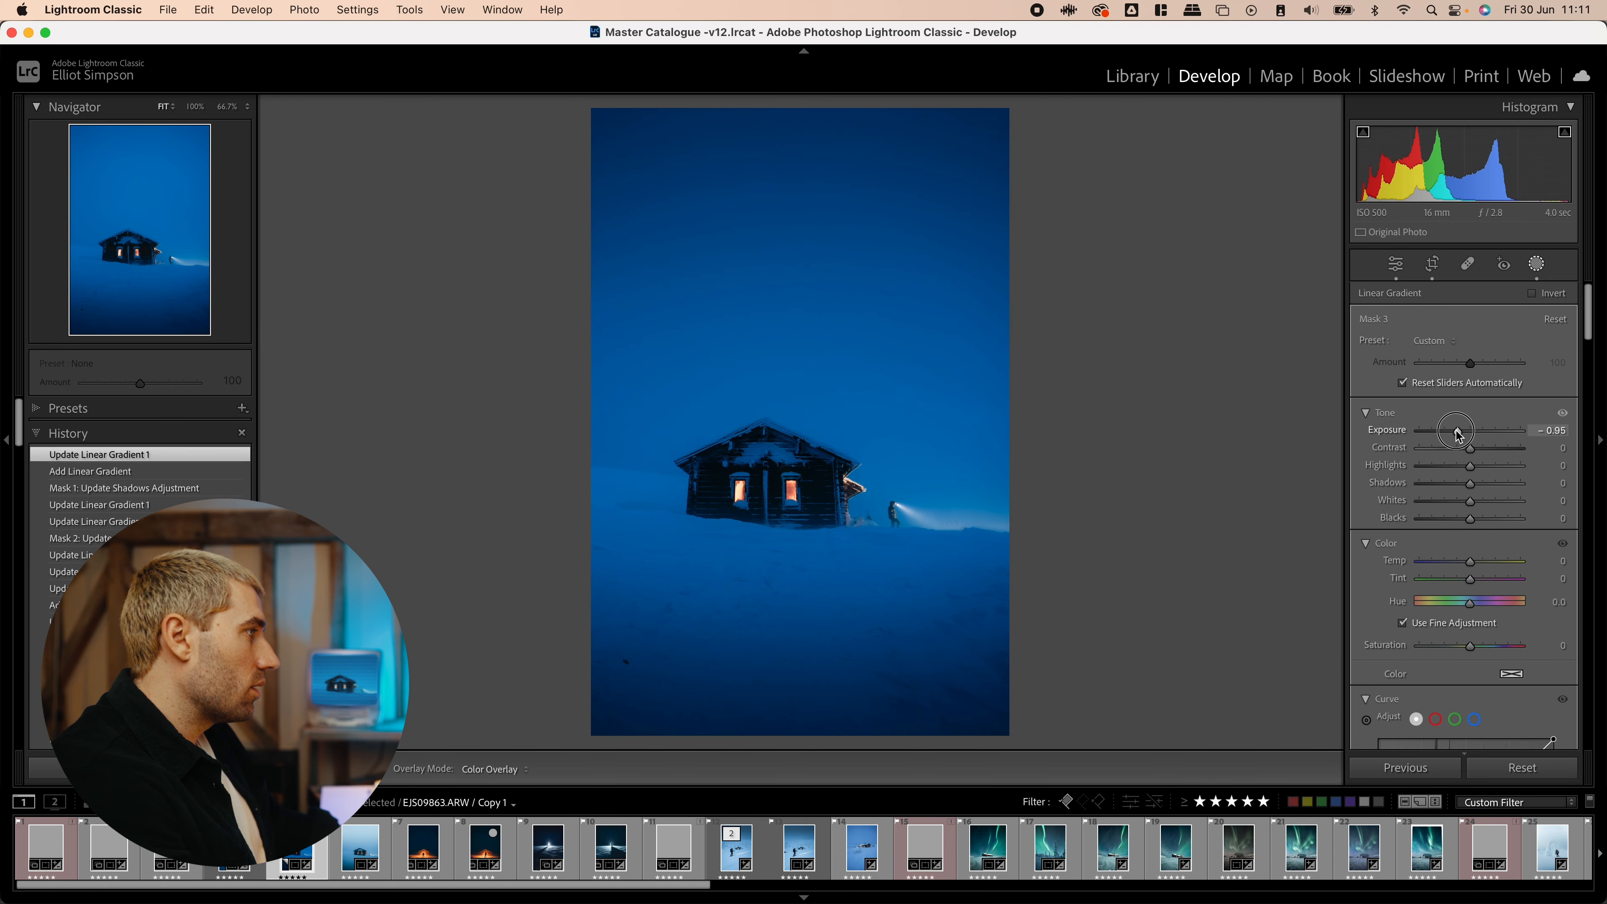
drag(1455, 430, 1458, 429)
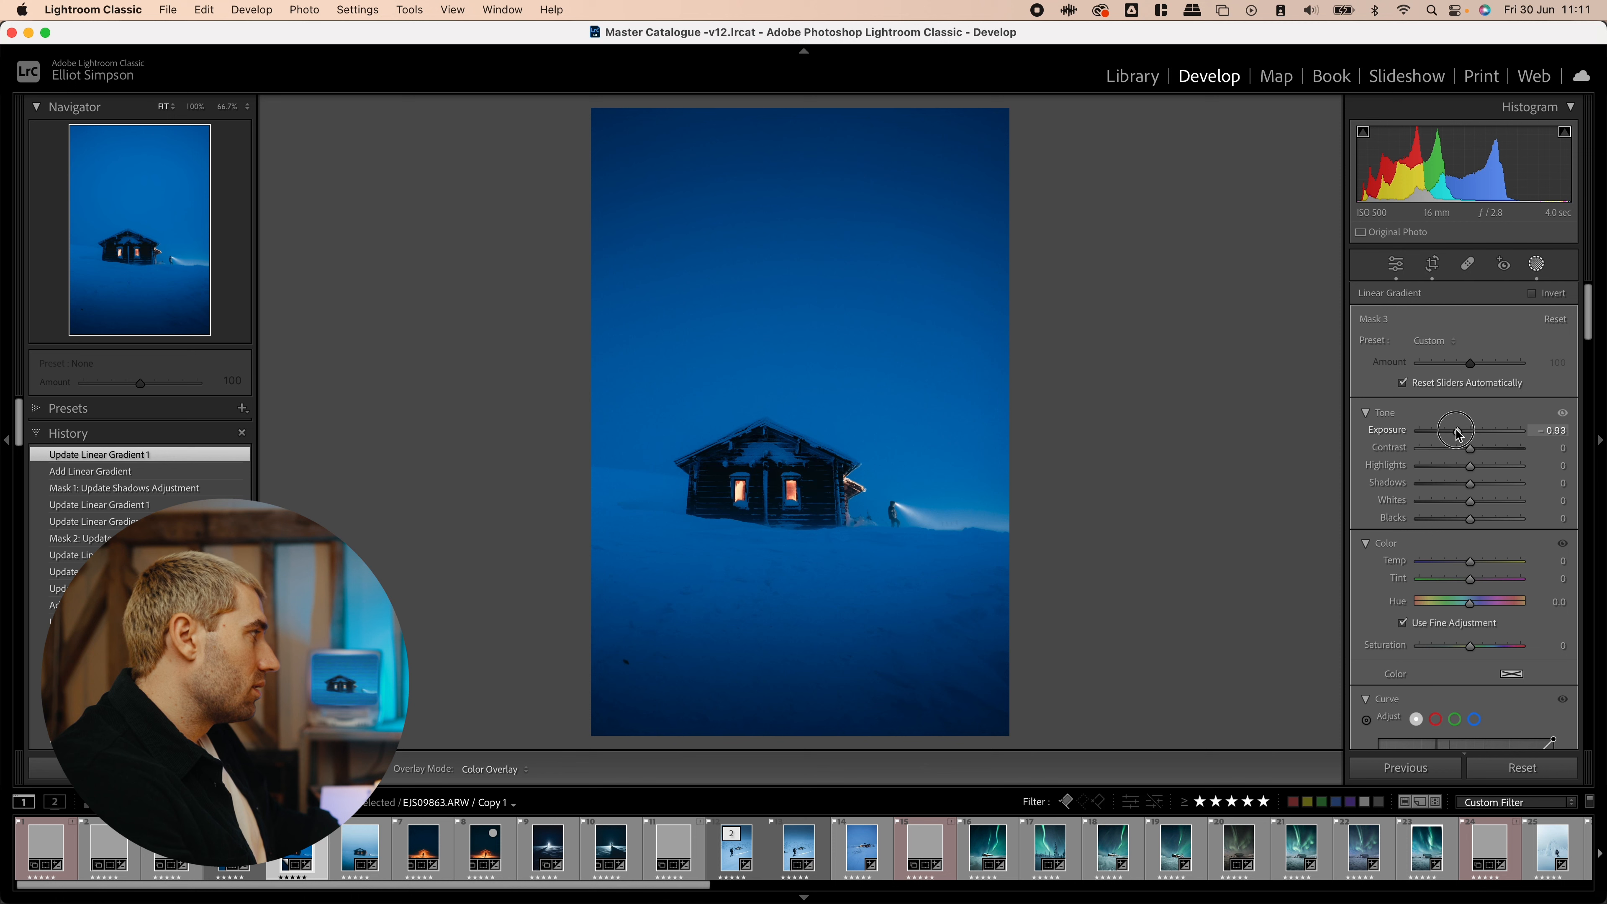
drag(1455, 430, 1470, 430)
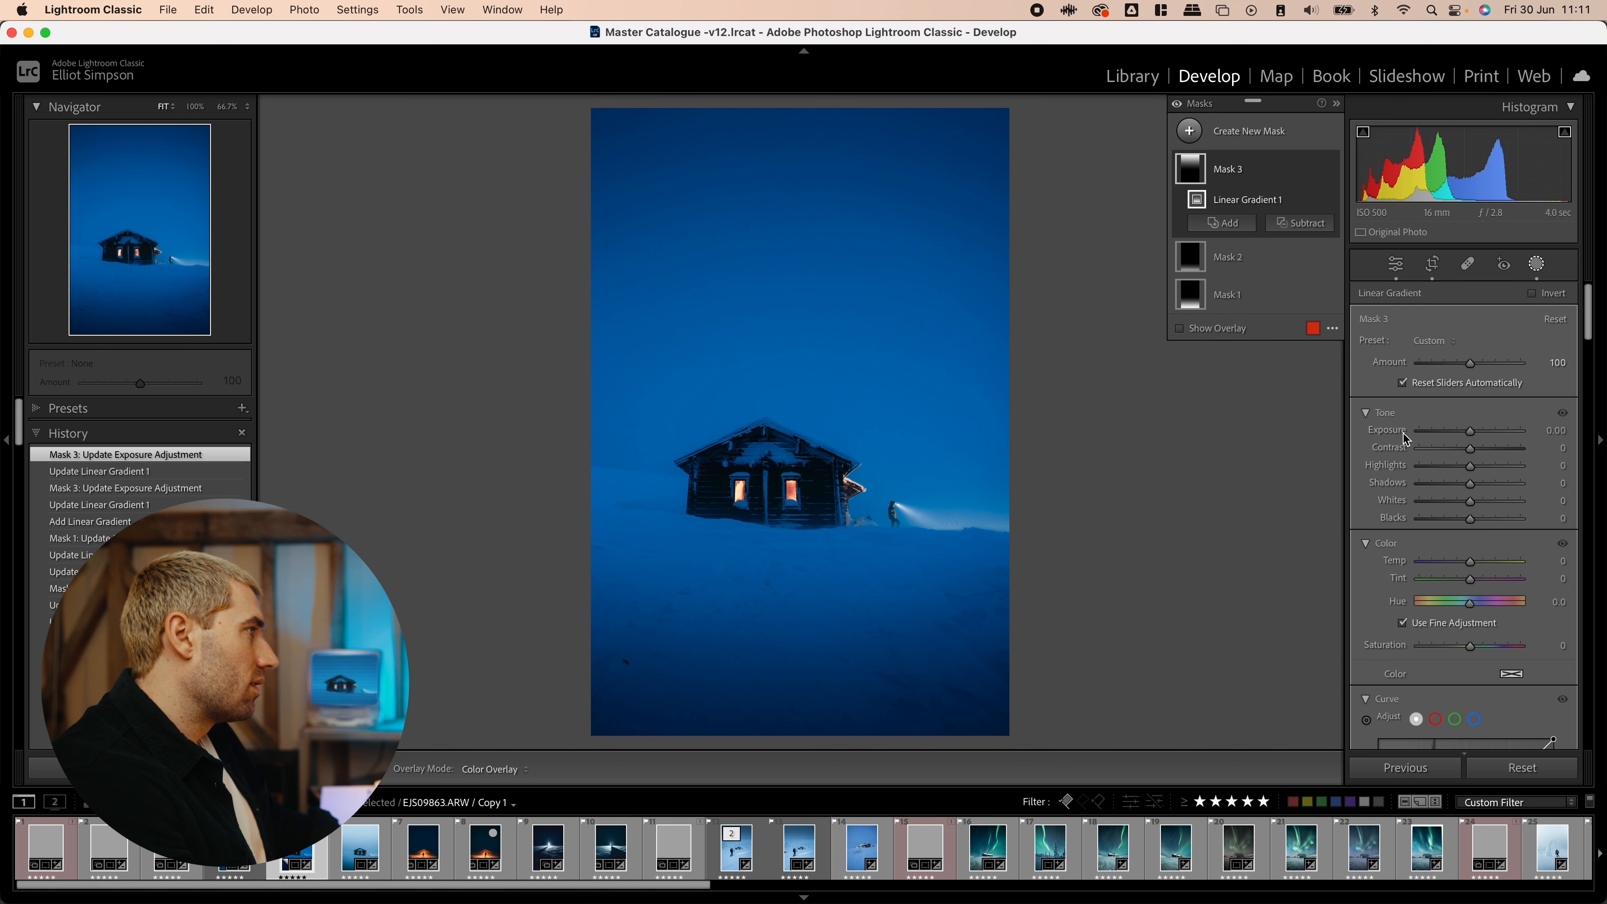
- Check the sky gradient's overlay and ease its exposure to -0.28, then finish masking
click(1178, 328)
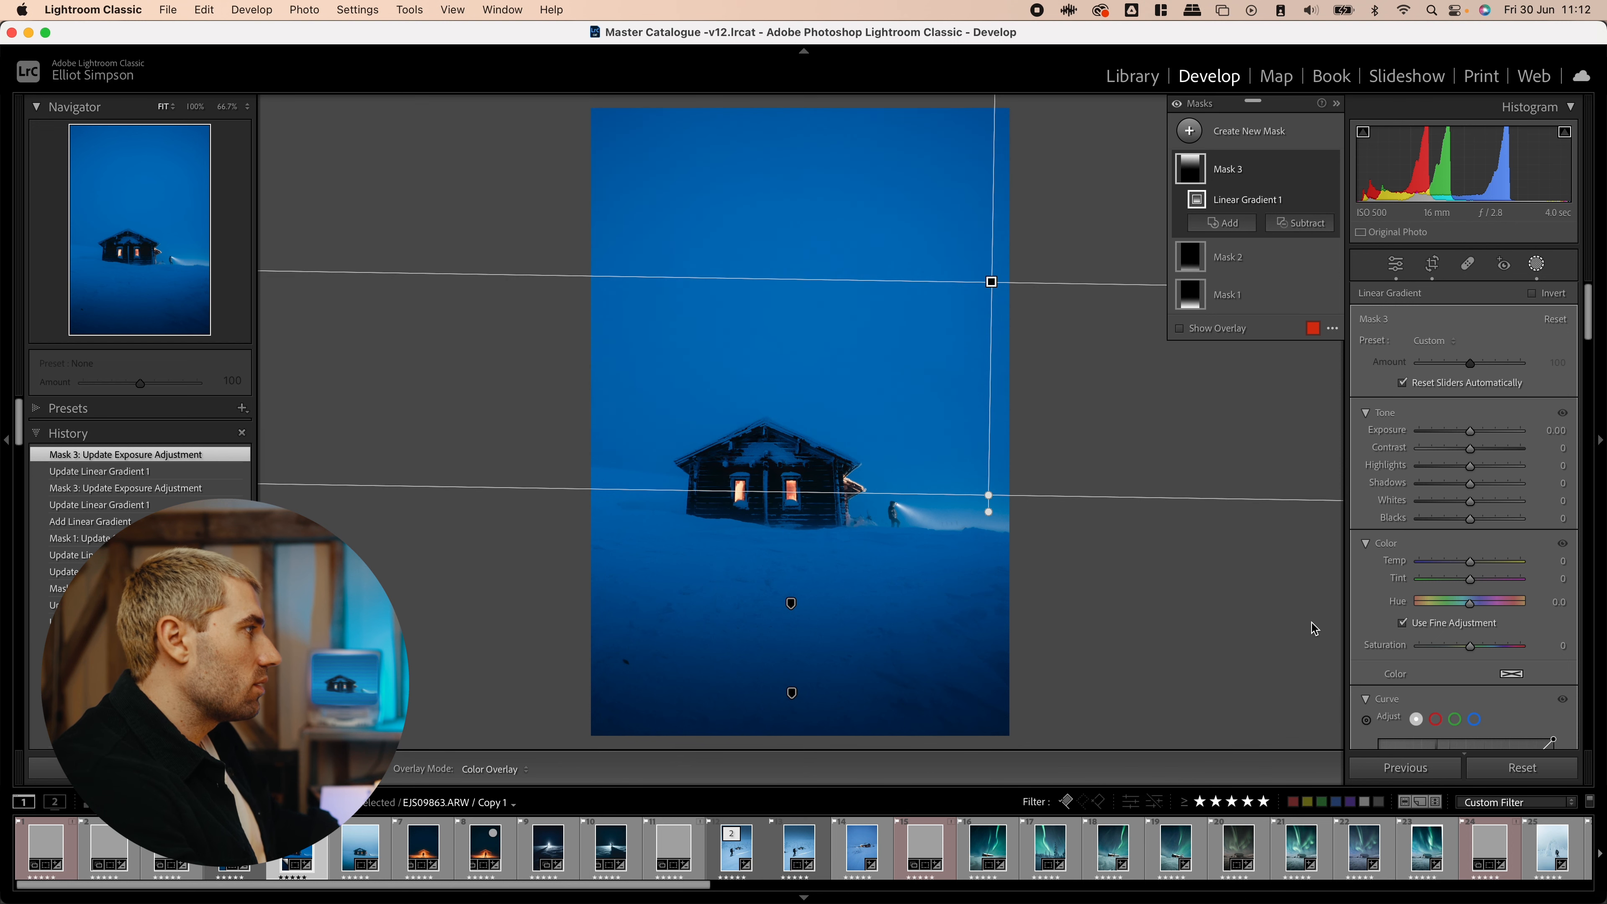
click(1178, 328)
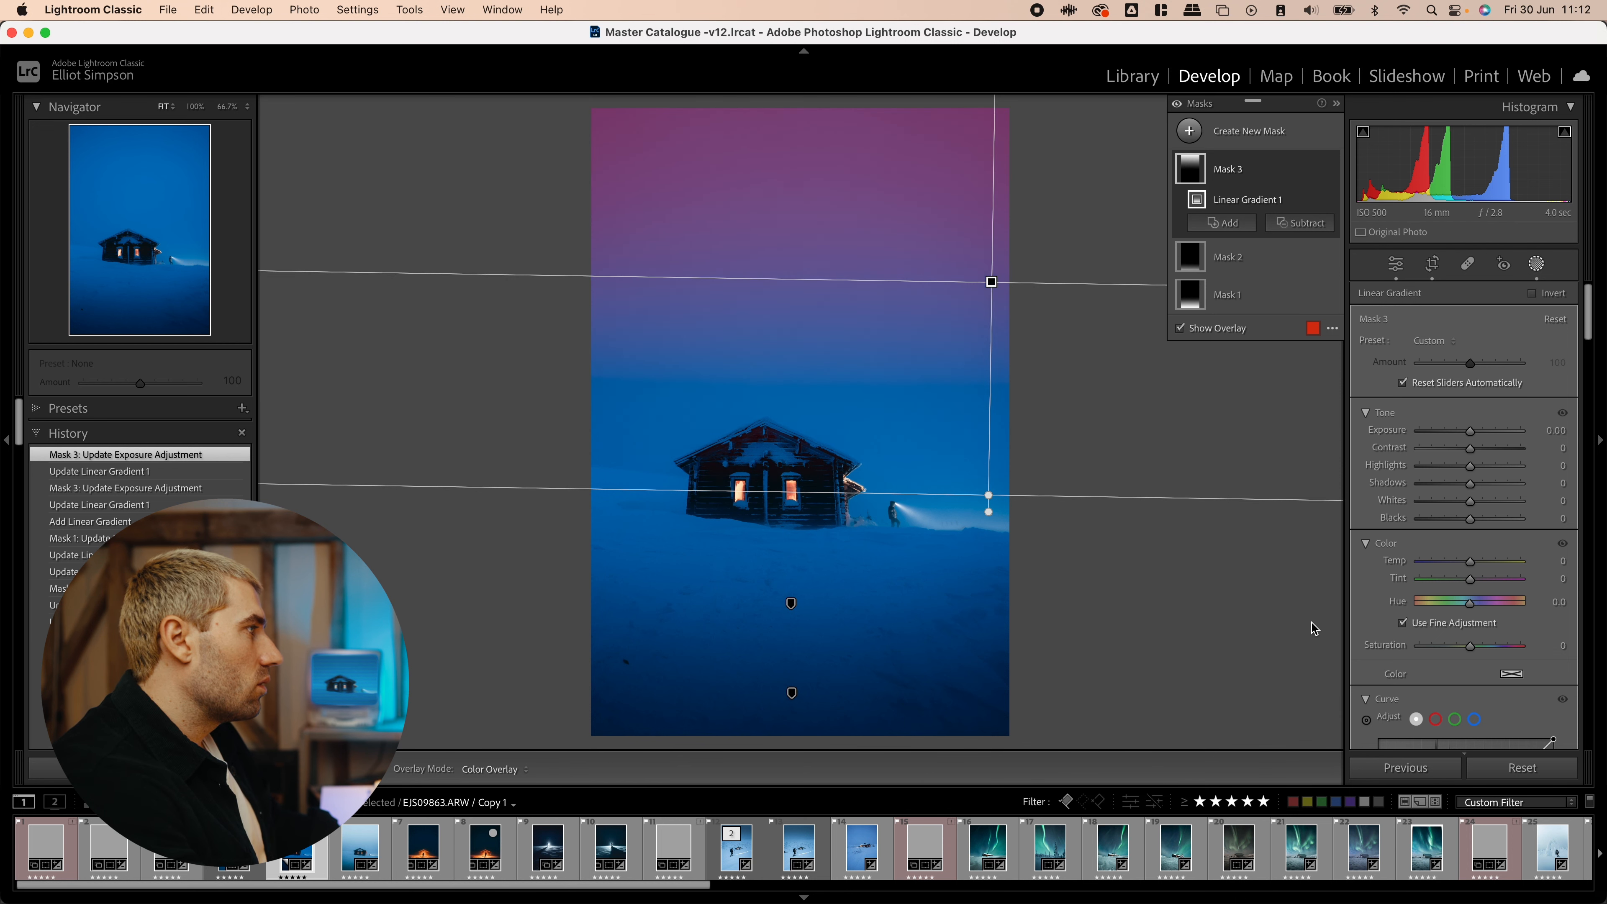
click(1178, 328)
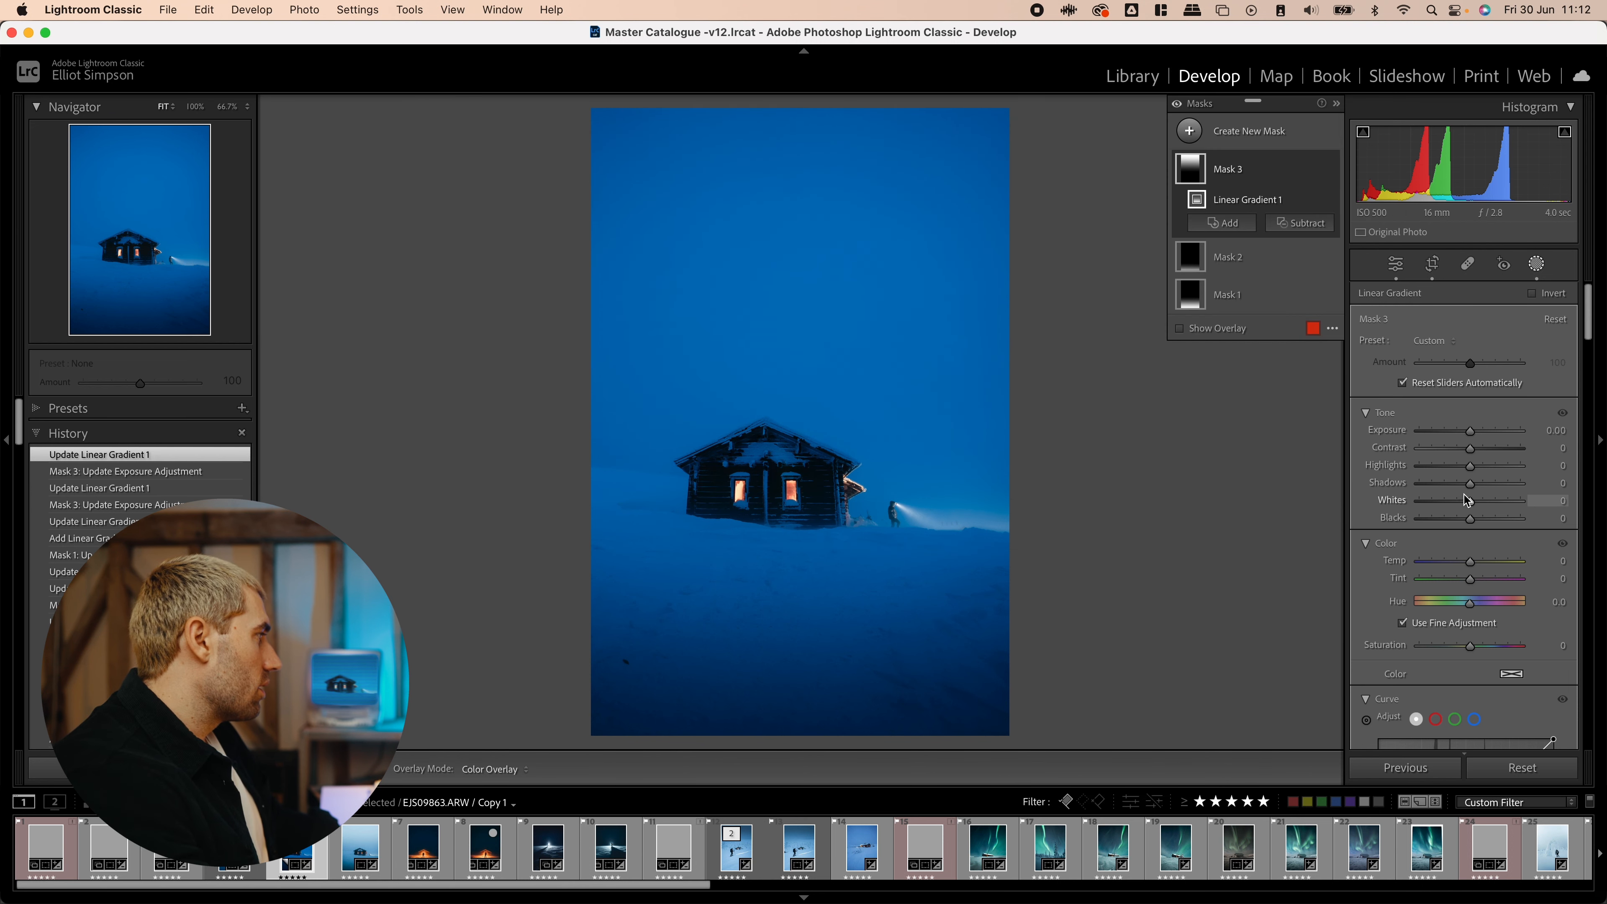
drag(1469, 429, 1473, 430)
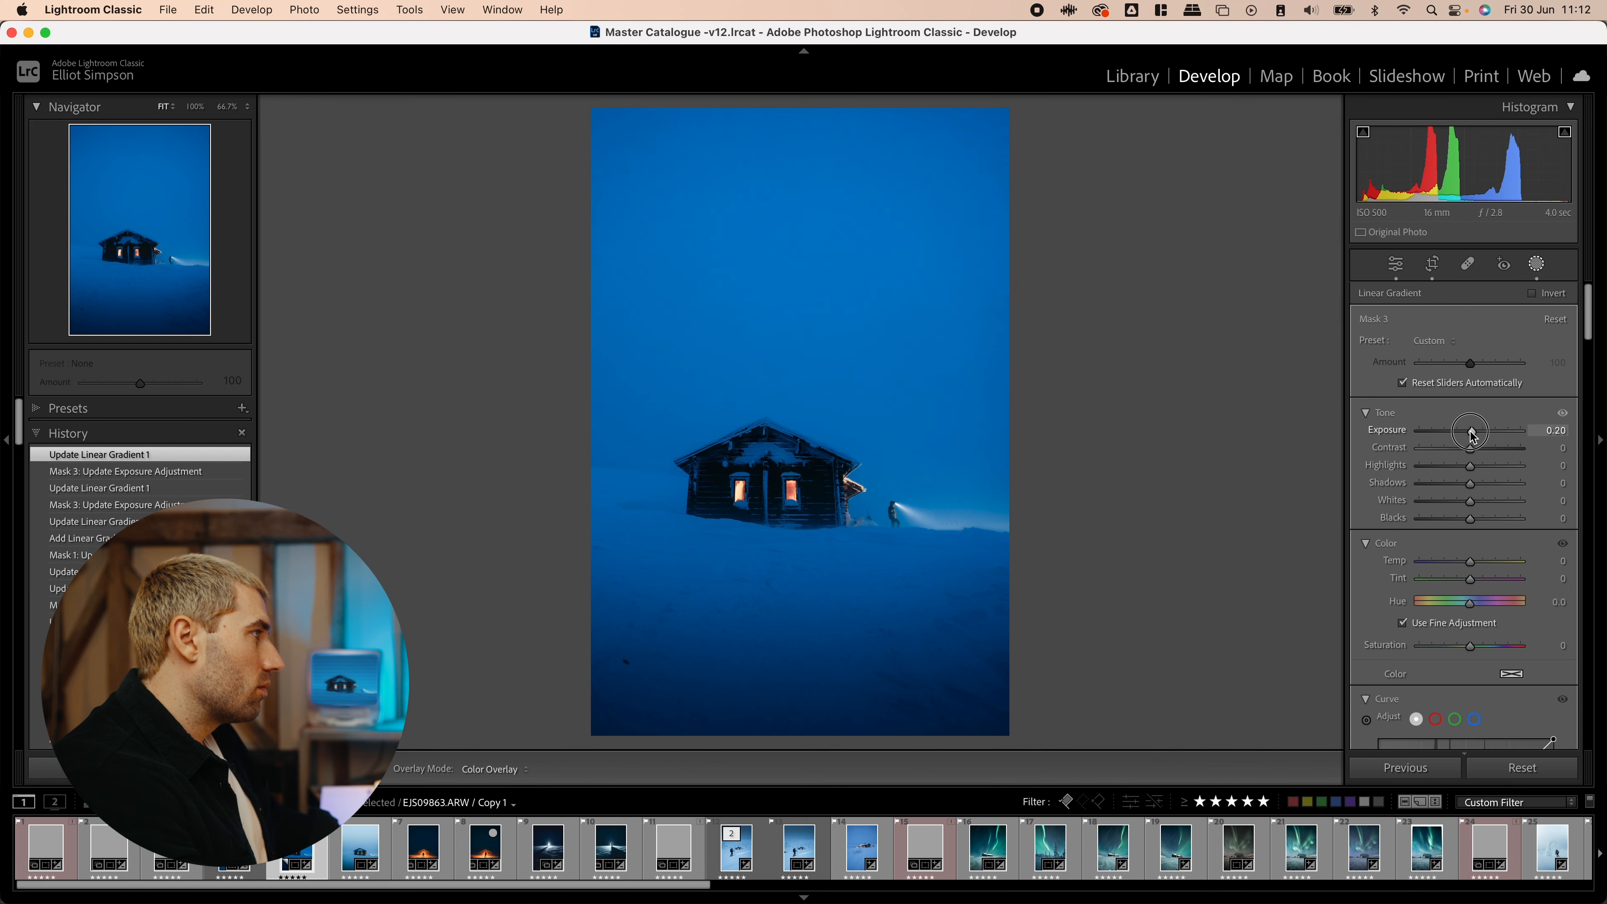
drag(1470, 430, 1464, 430)
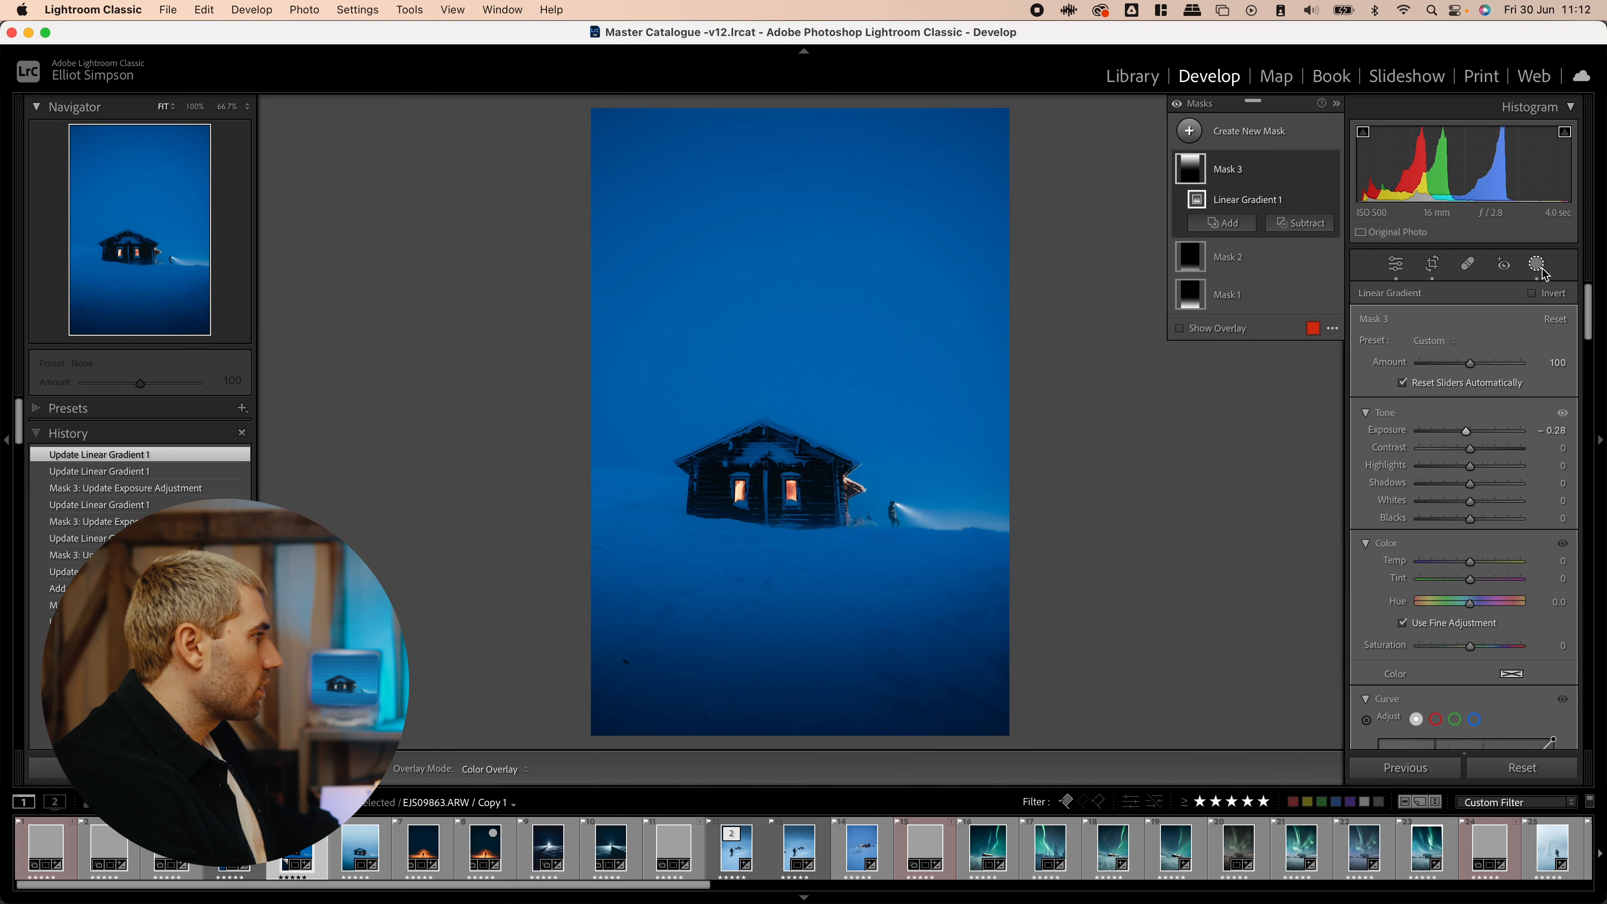
click(1395, 265)
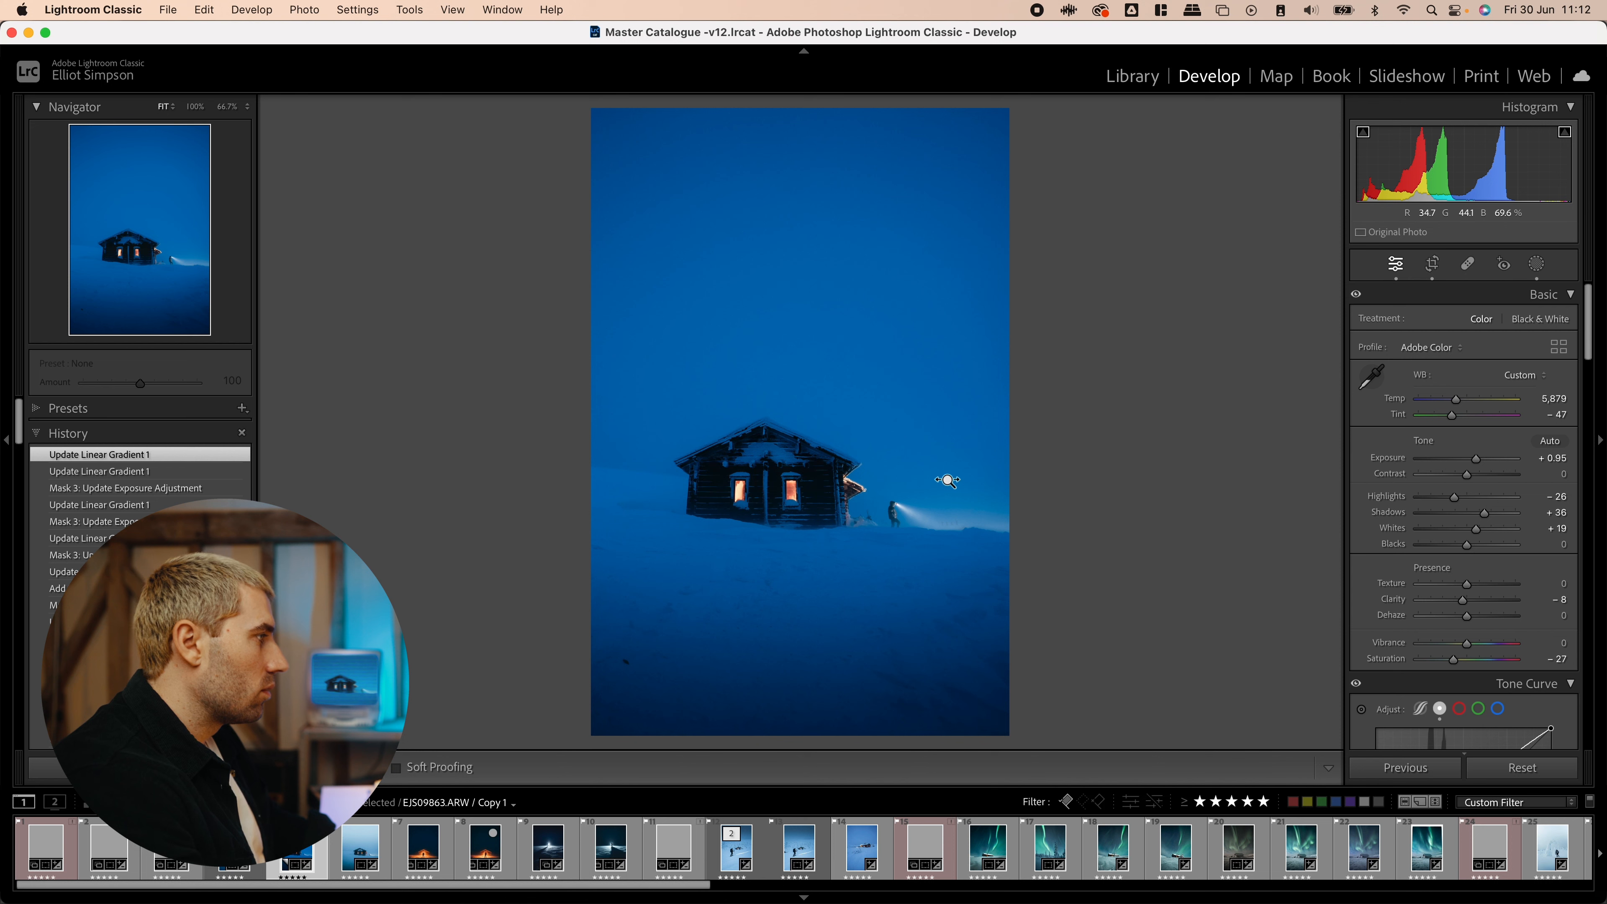
- Draw a radial gradient around the cabin adding subtle haze, clarity -6 and dehaze -12
click(1536, 264)
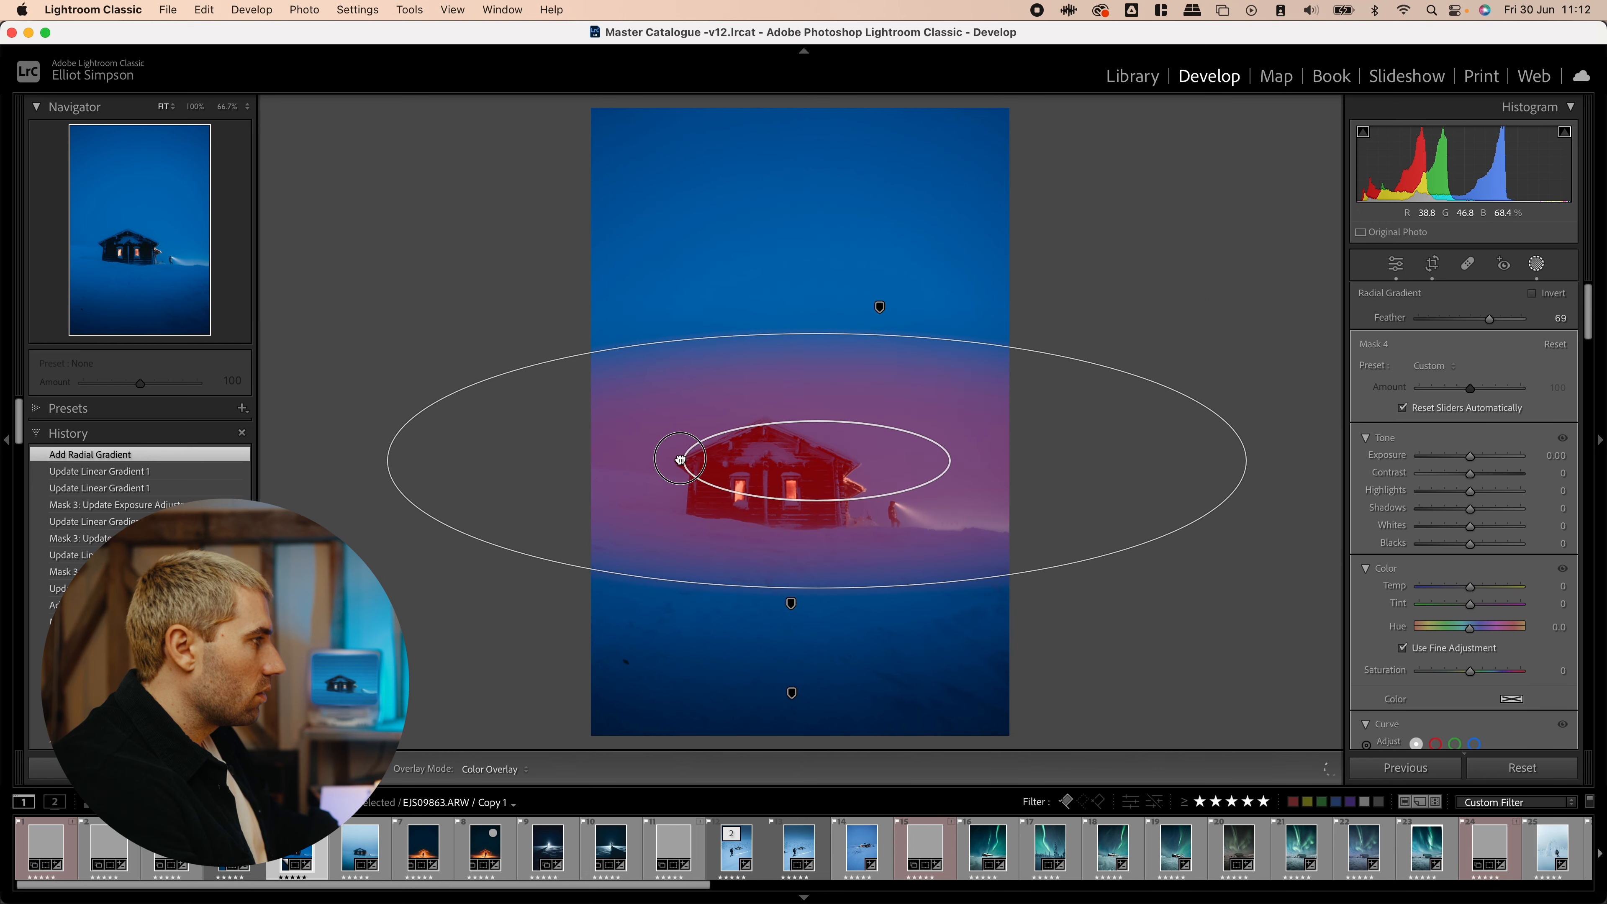
drag(679, 457, 666, 470)
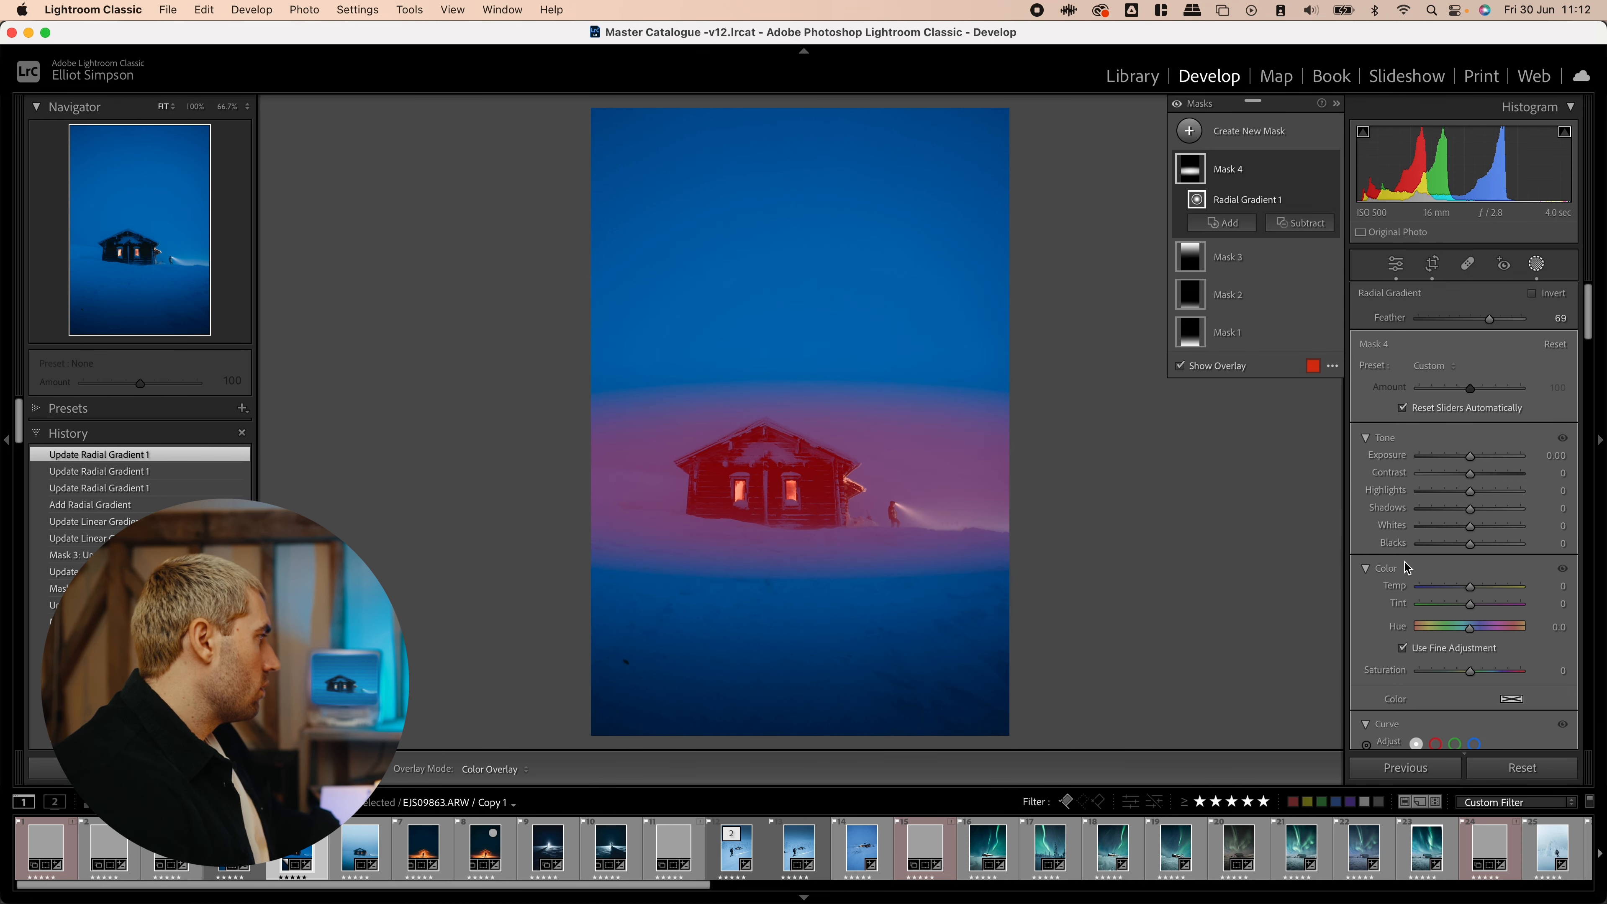
scroll(down, 3)
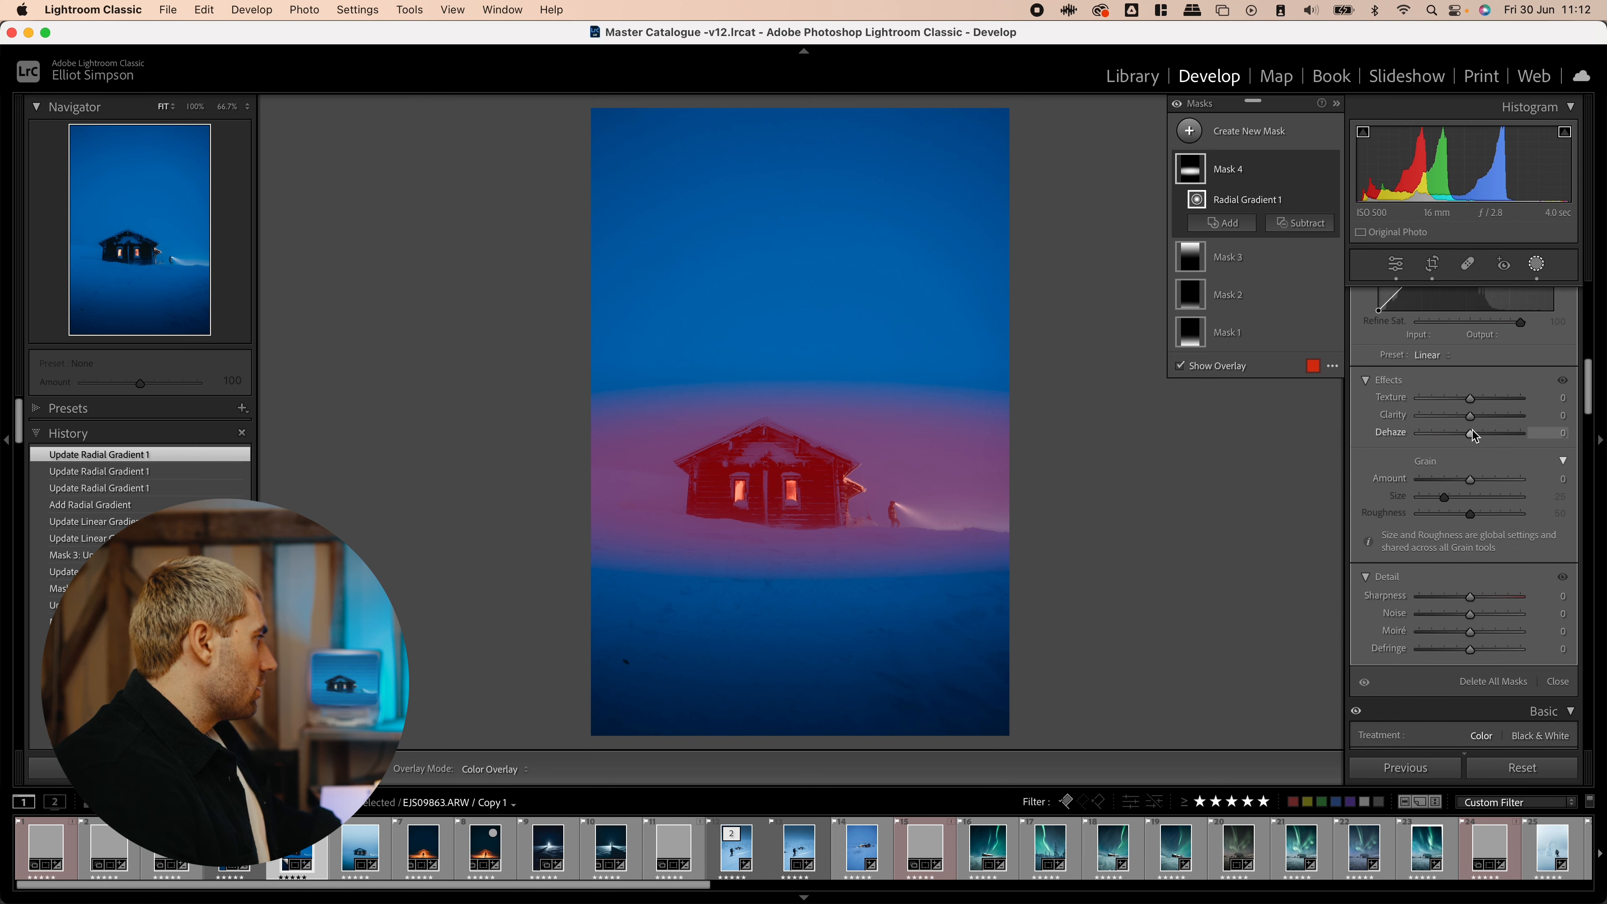
drag(1467, 432, 1453, 433)
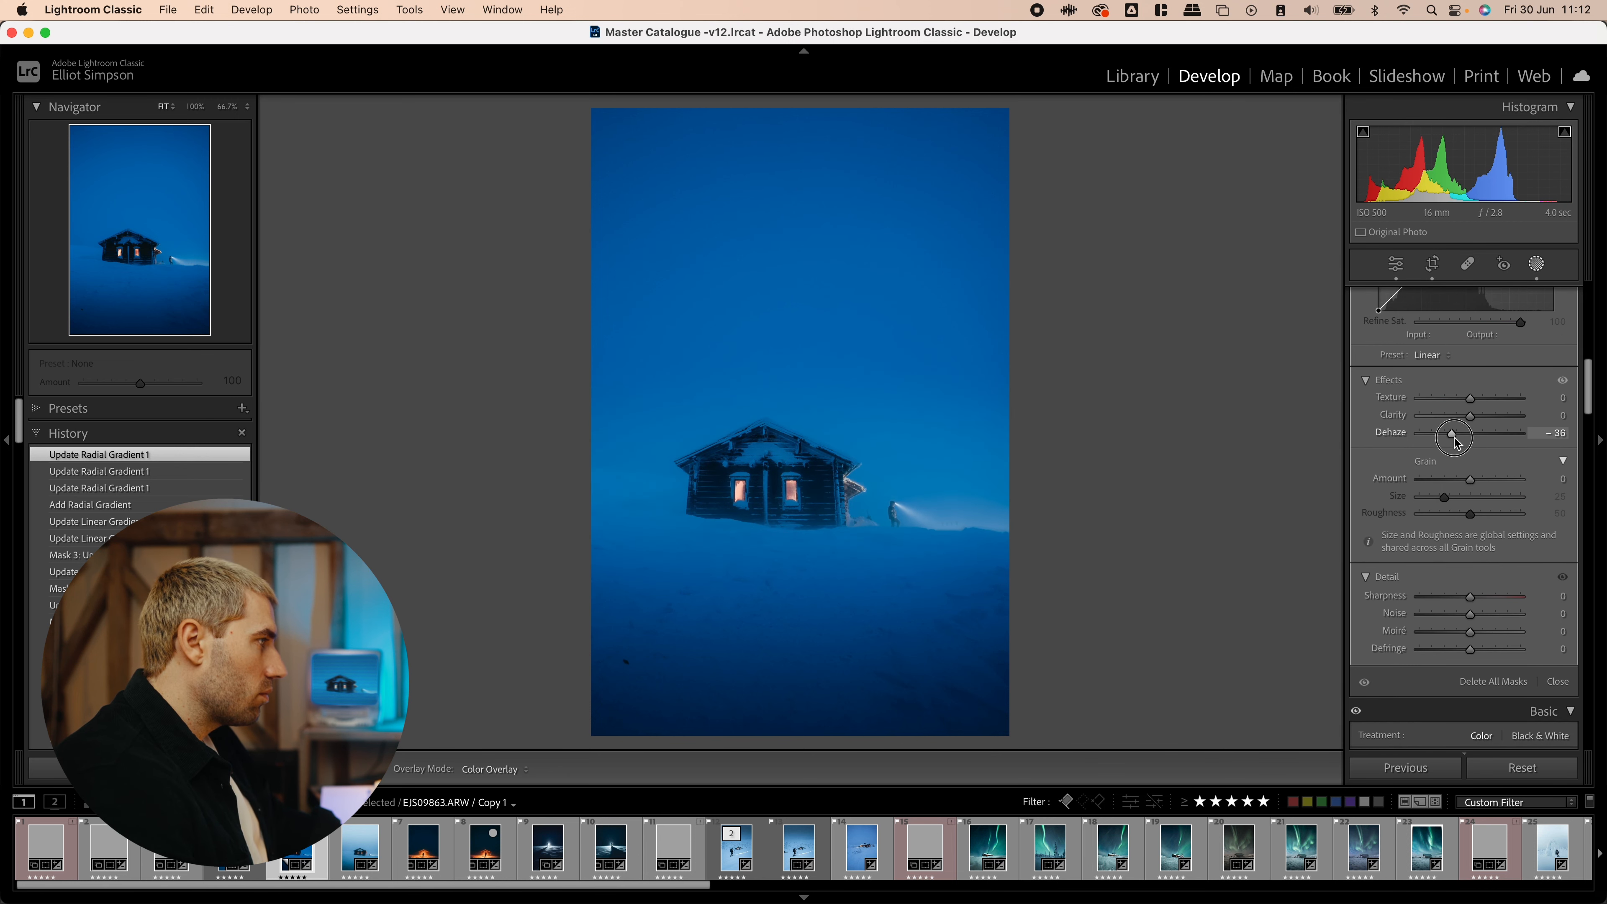
drag(1452, 433, 1464, 434)
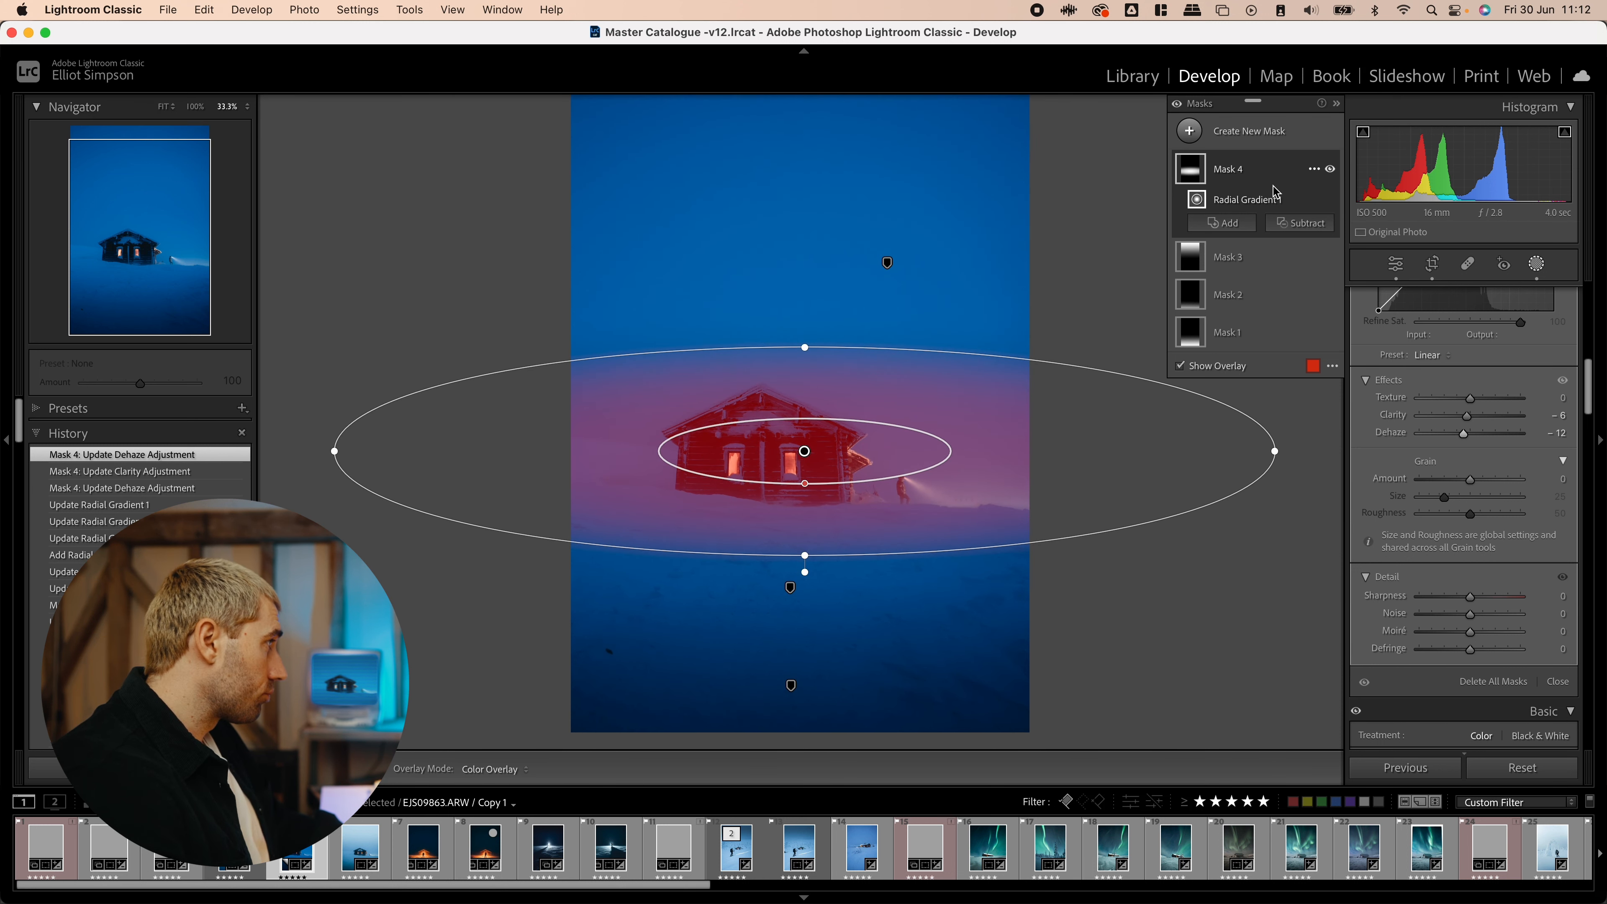
- Erase the radial mask from the cabin itself and toggle its effect to compare
click(1305, 223)
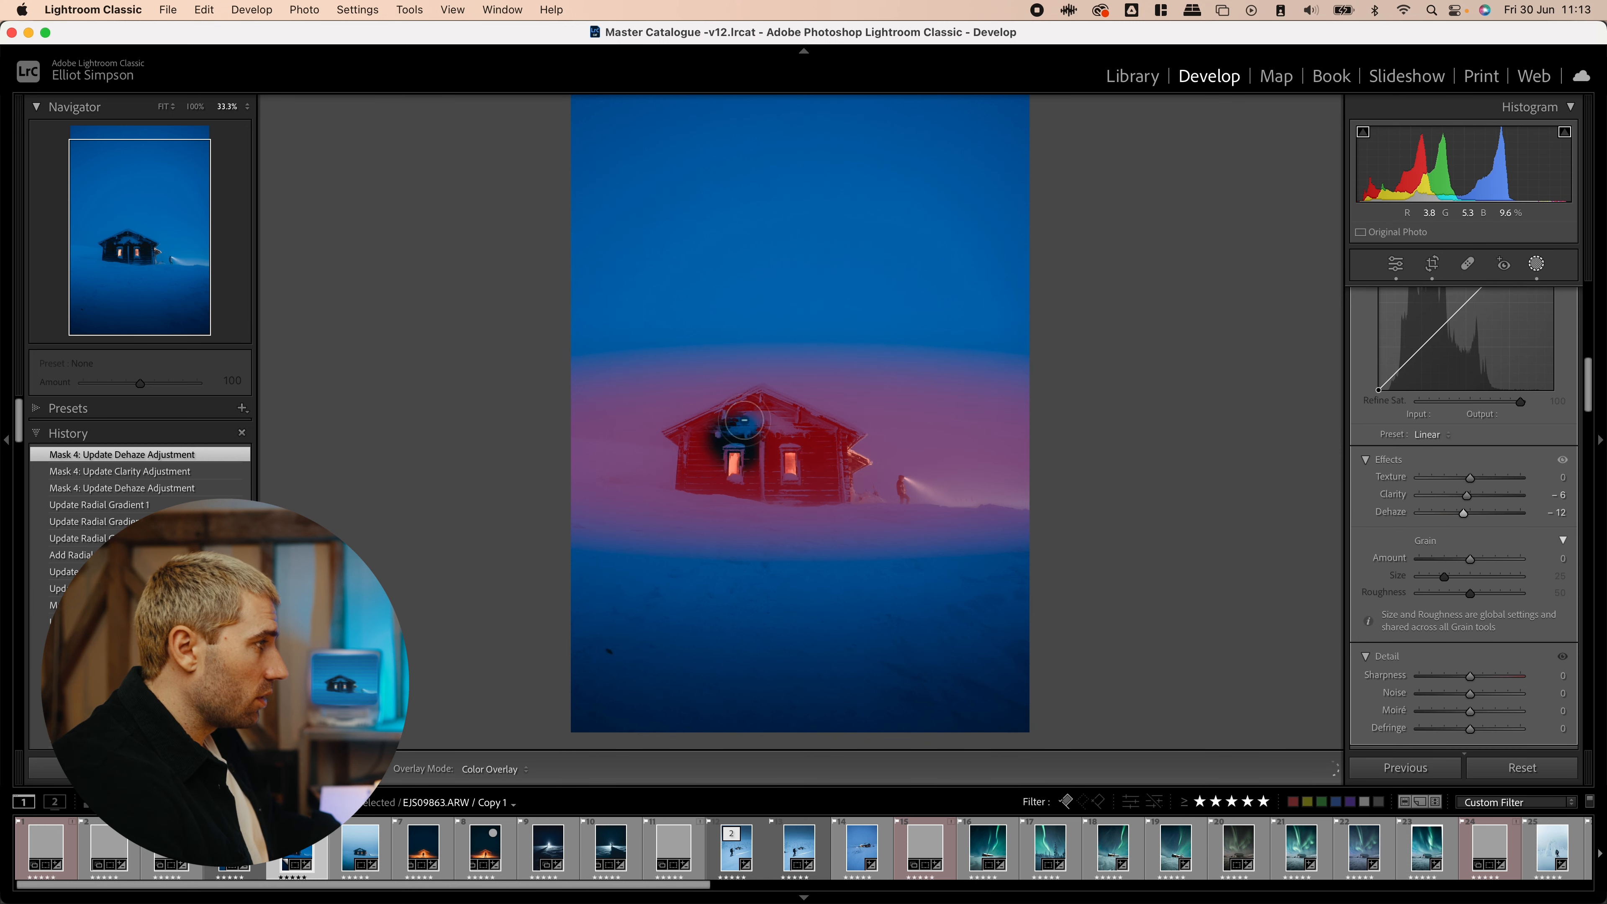
drag(749, 420, 825, 444)
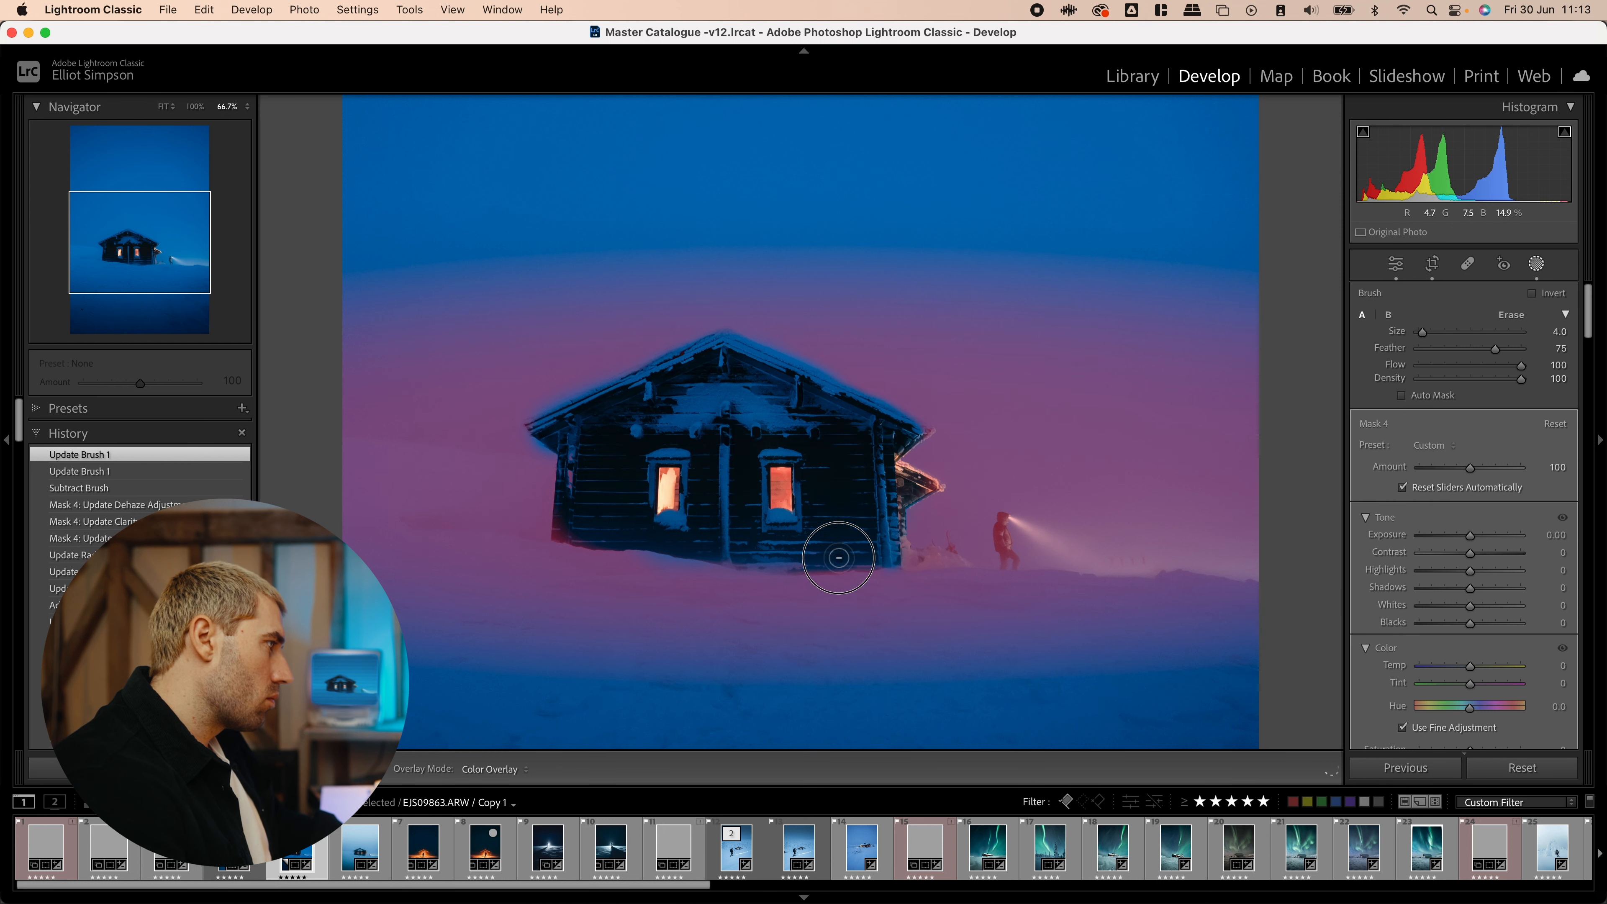
mouse_move(656, 542)
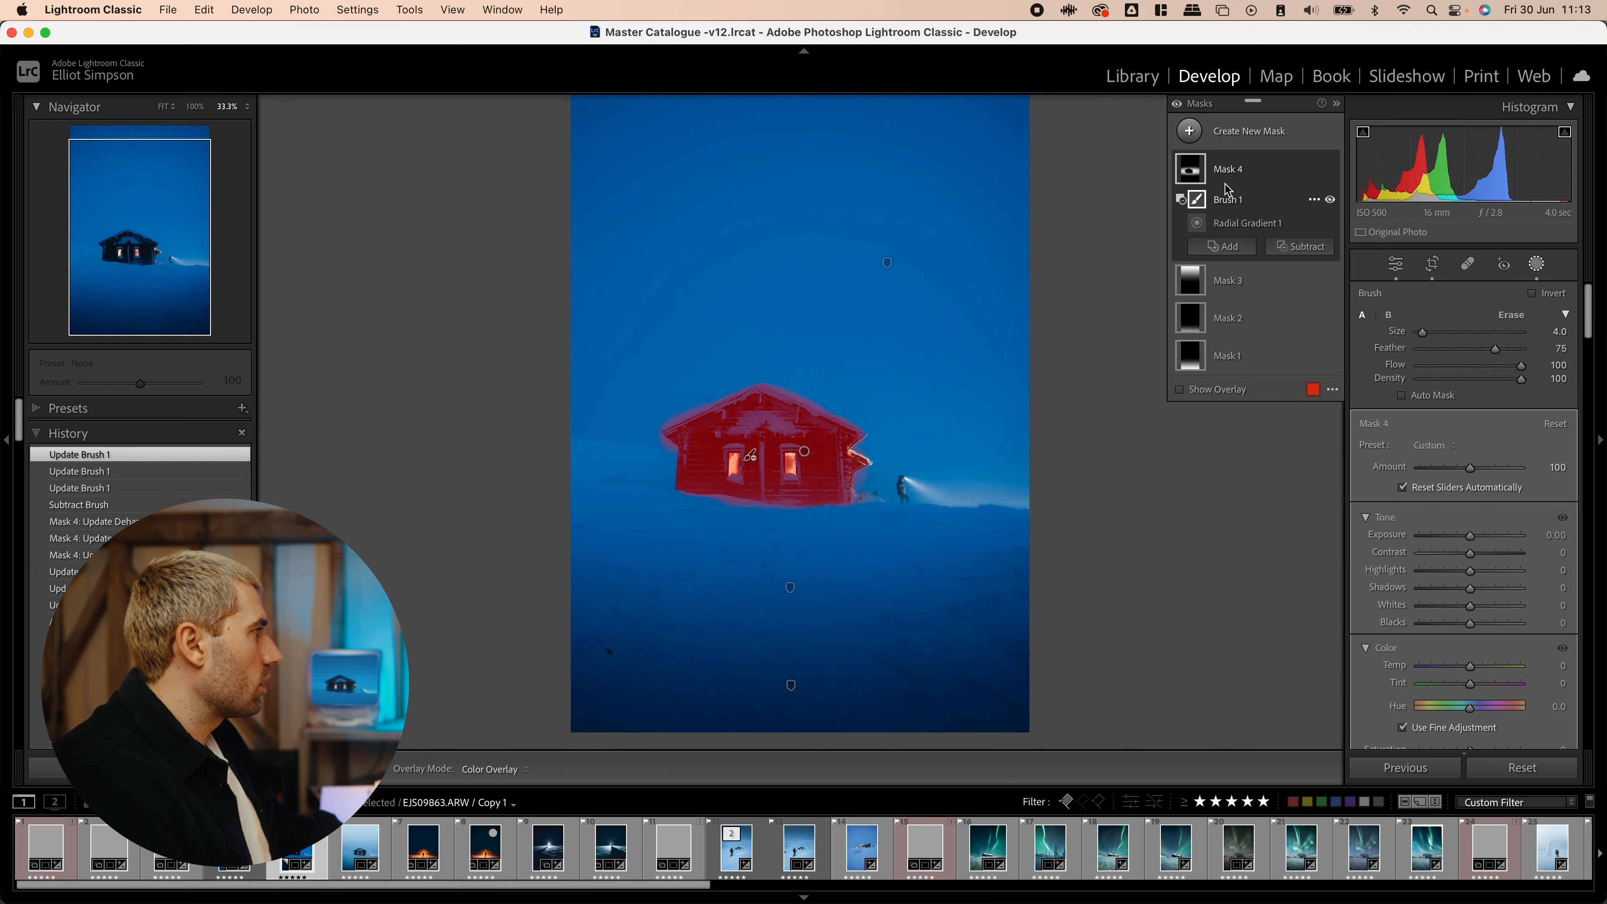
click(1330, 169)
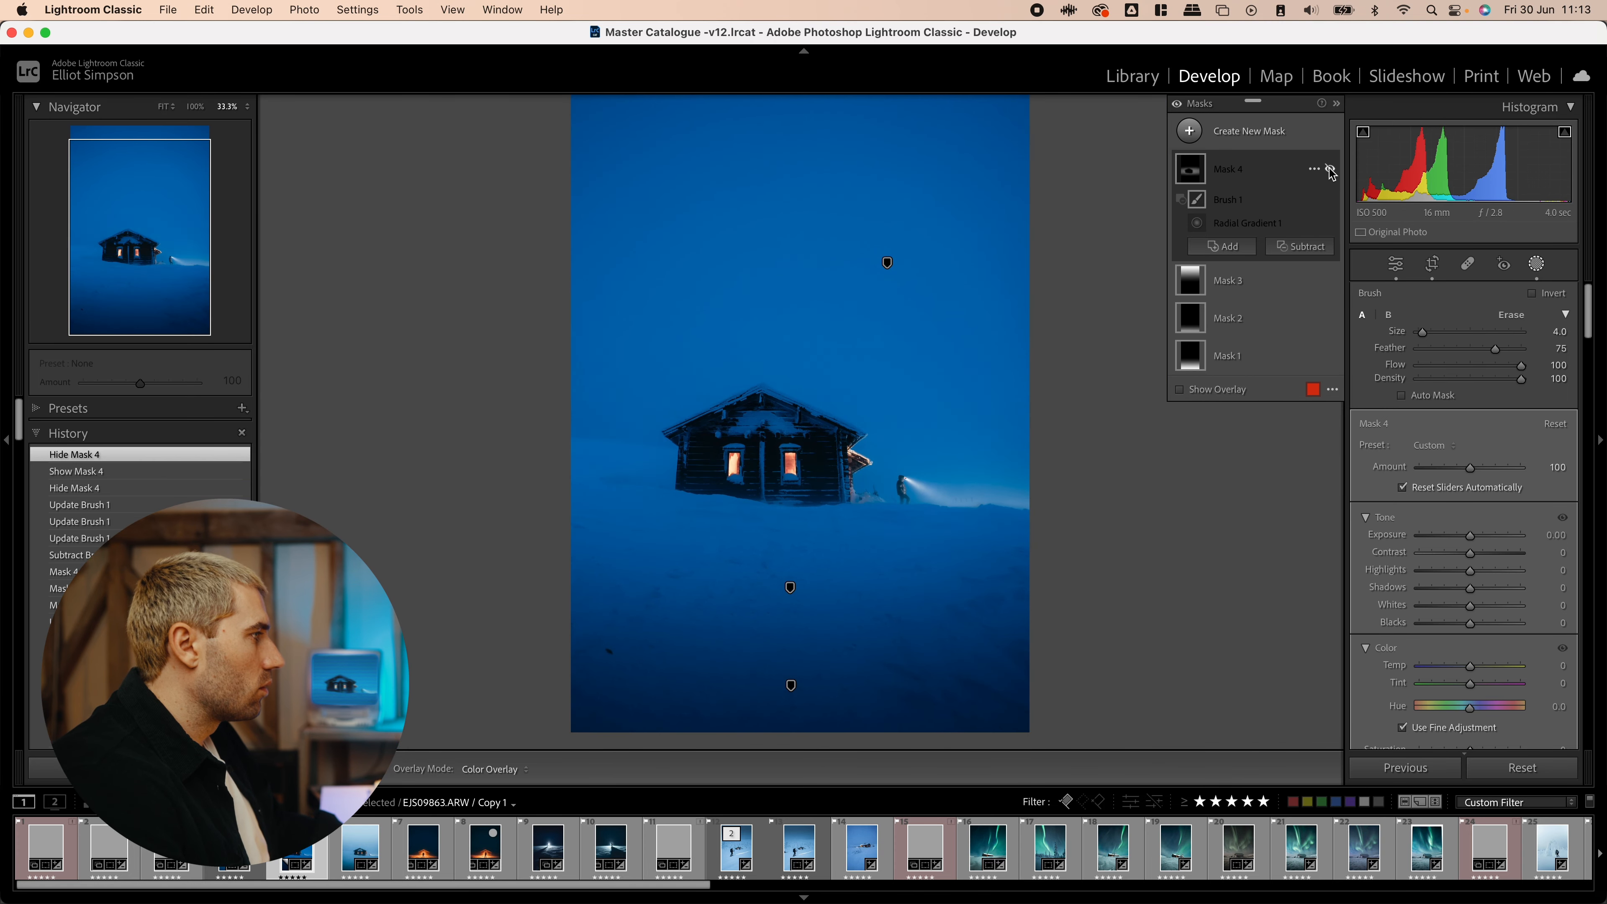
click(1330, 169)
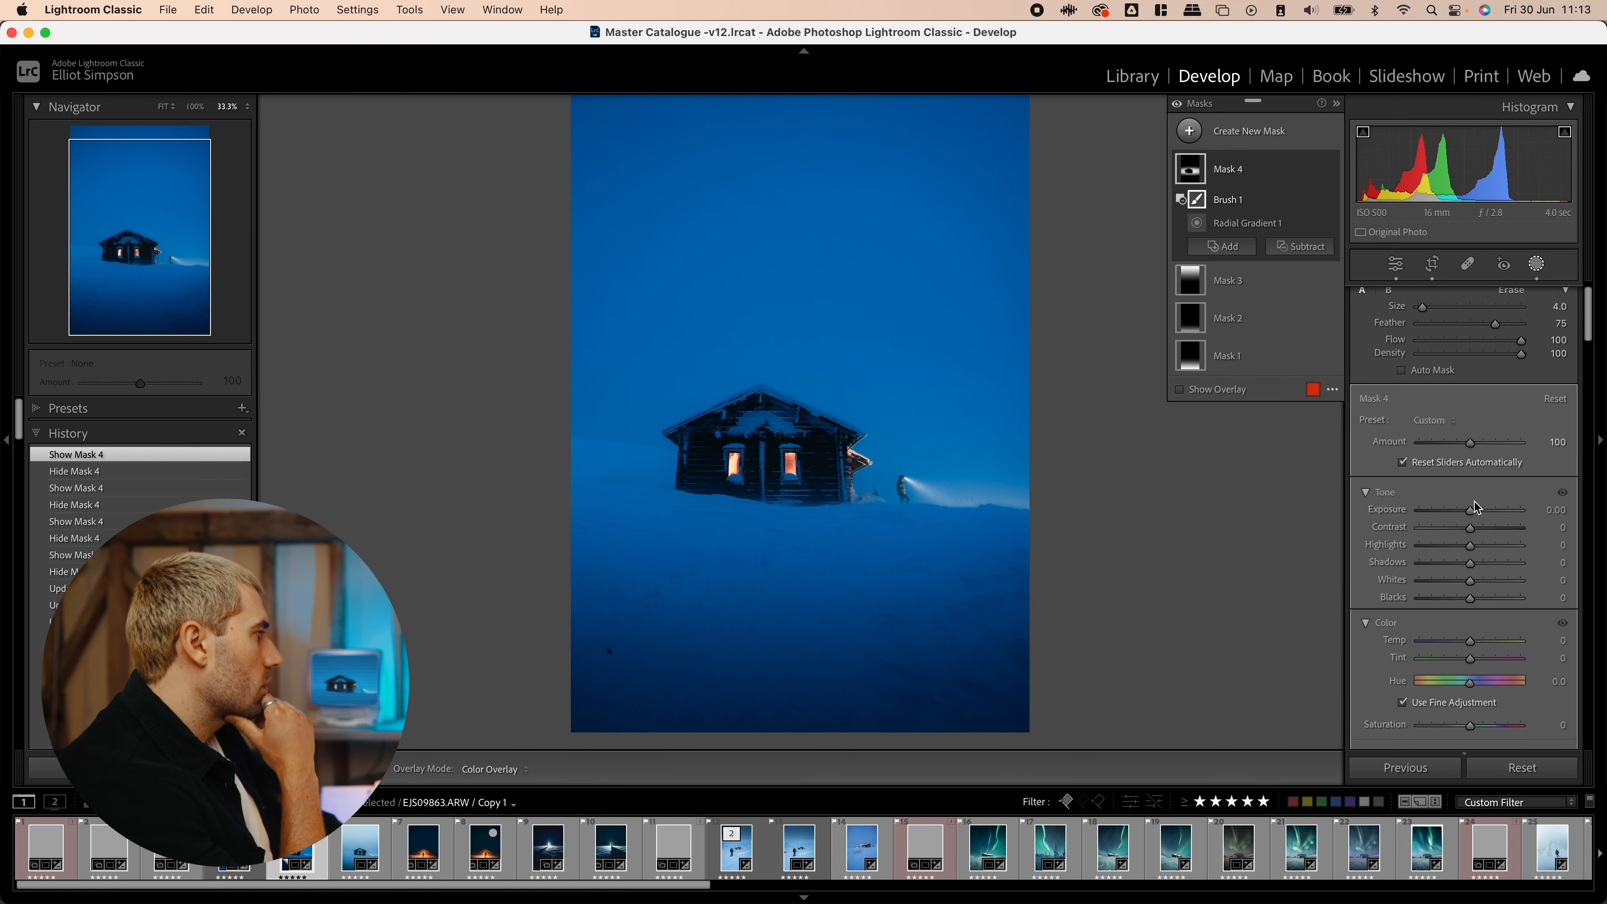
- Brighten the cabin mask with exposure 0.25 and highlights 14
drag(1461, 510, 1476, 509)
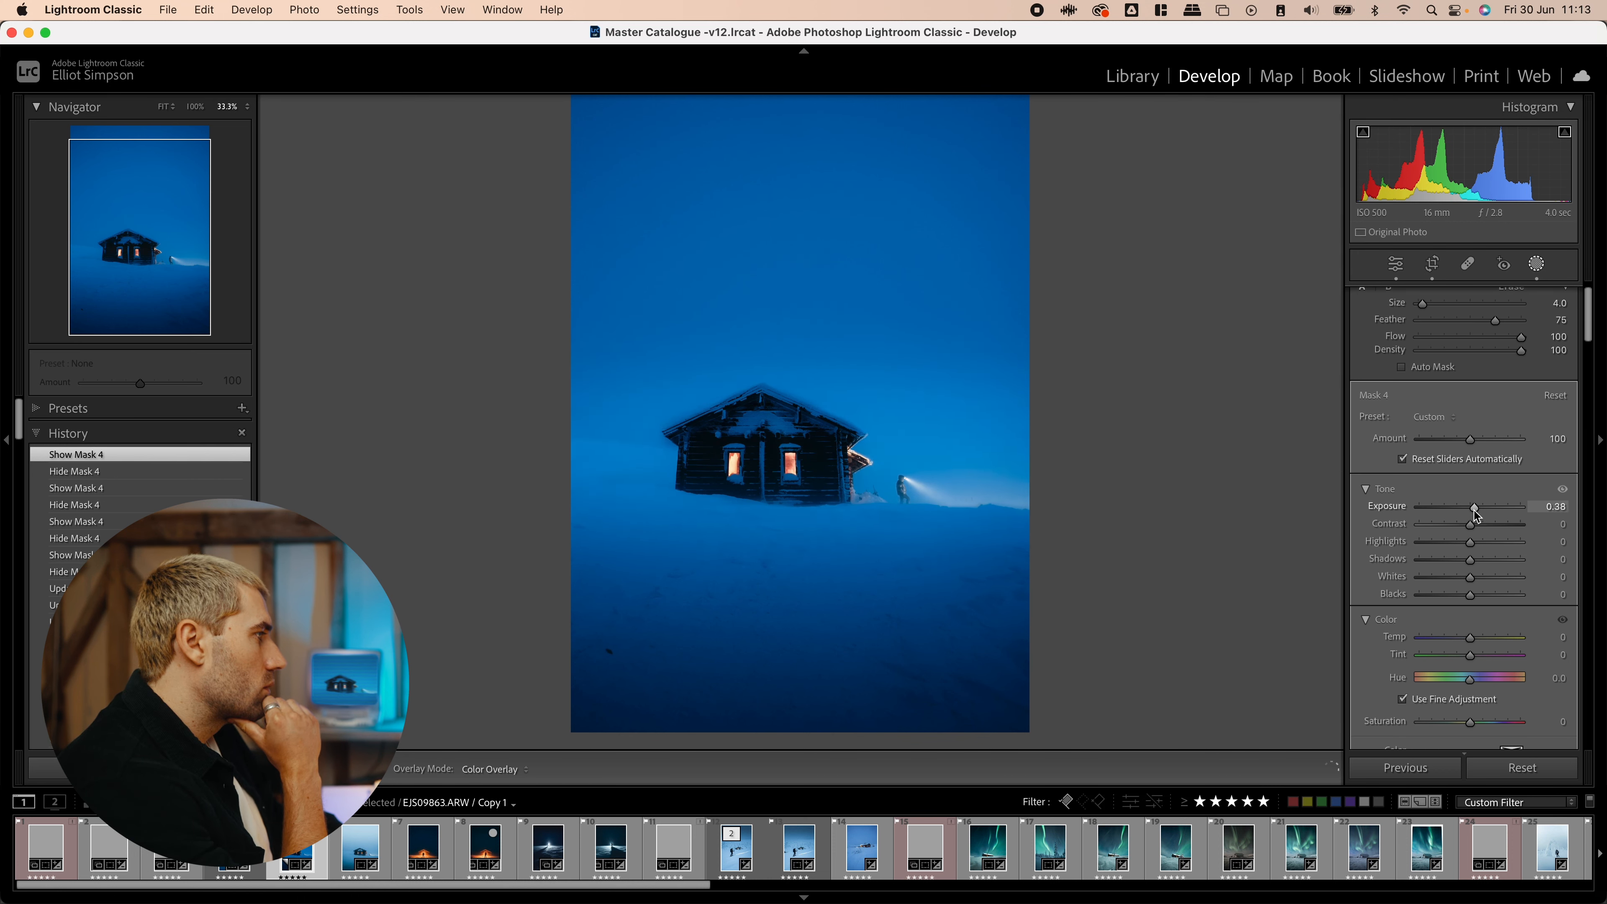
drag(1474, 507, 1471, 512)
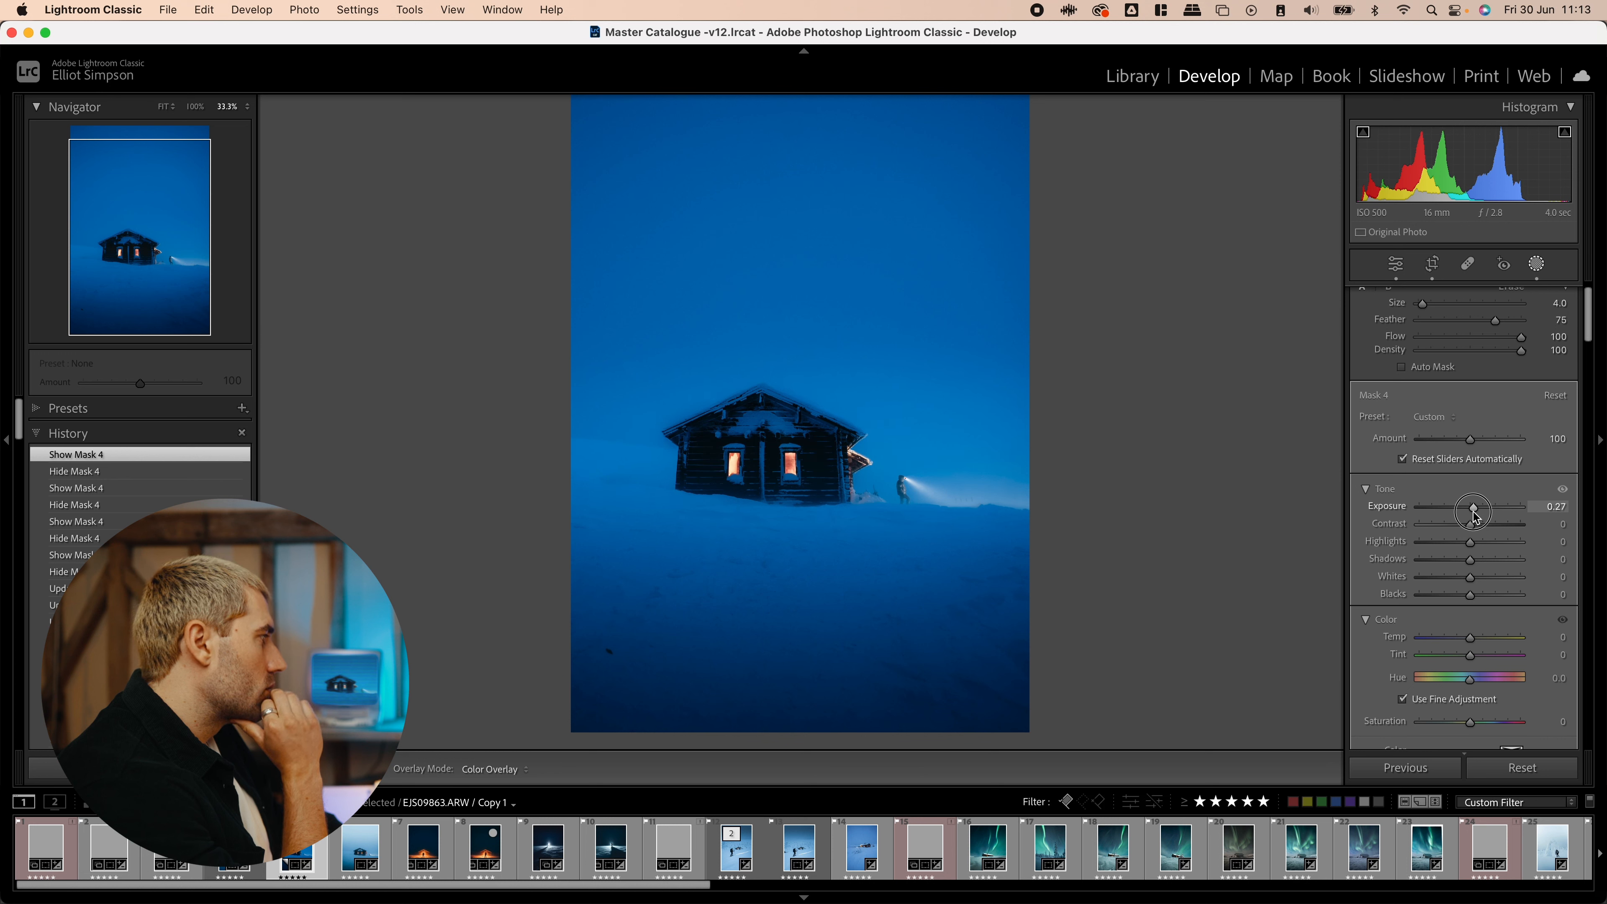
drag(1472, 511, 1467, 506)
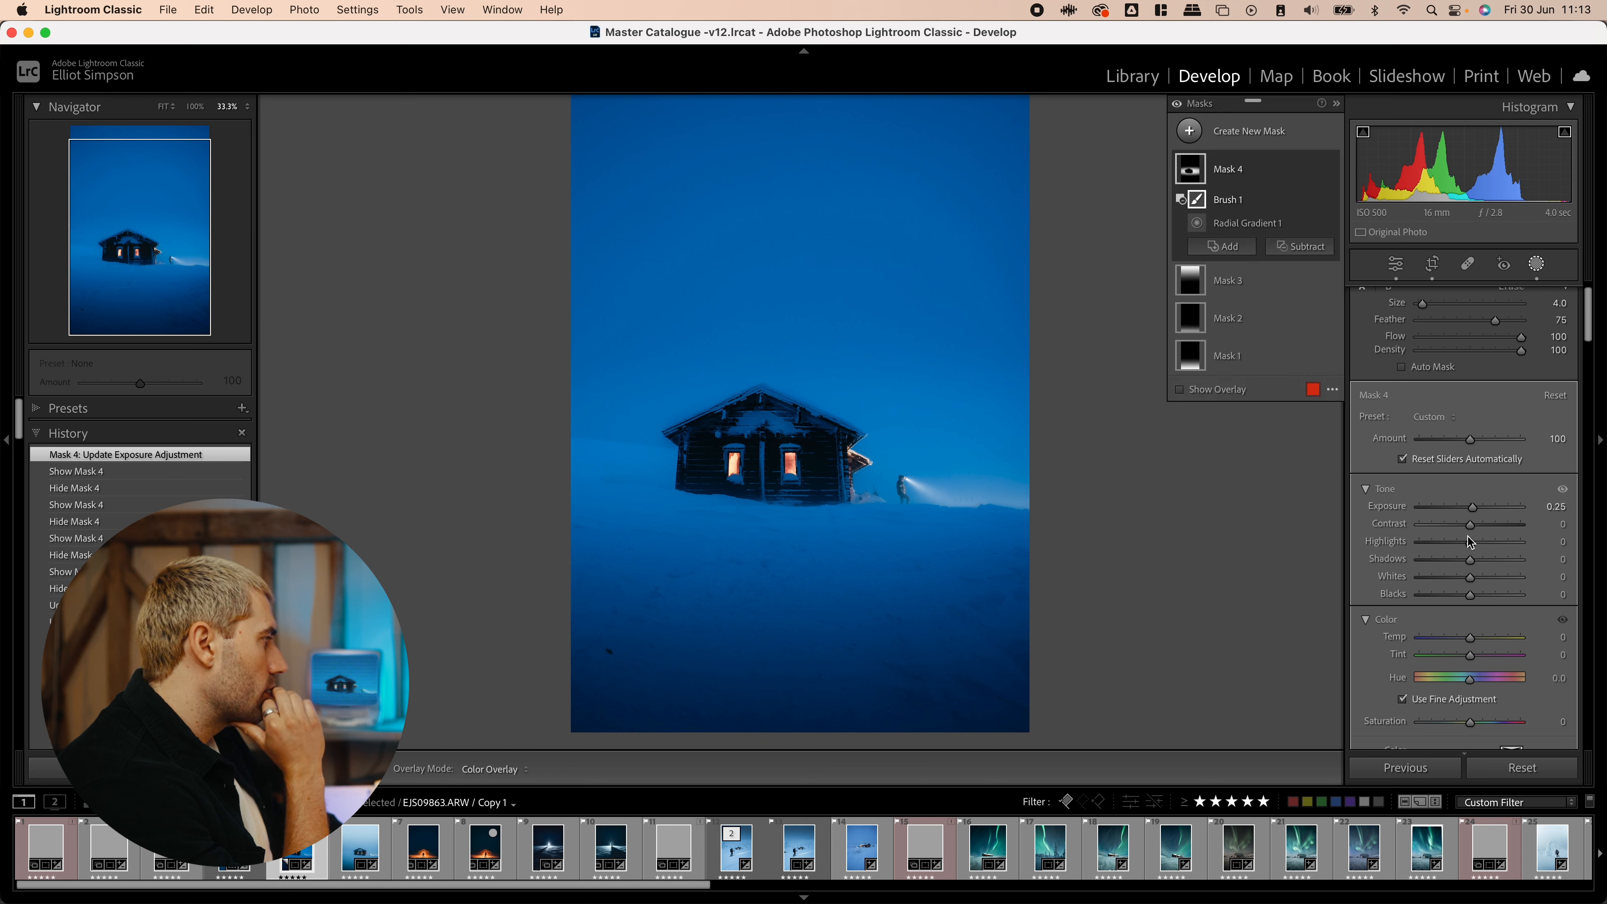
drag(1471, 541, 1484, 541)
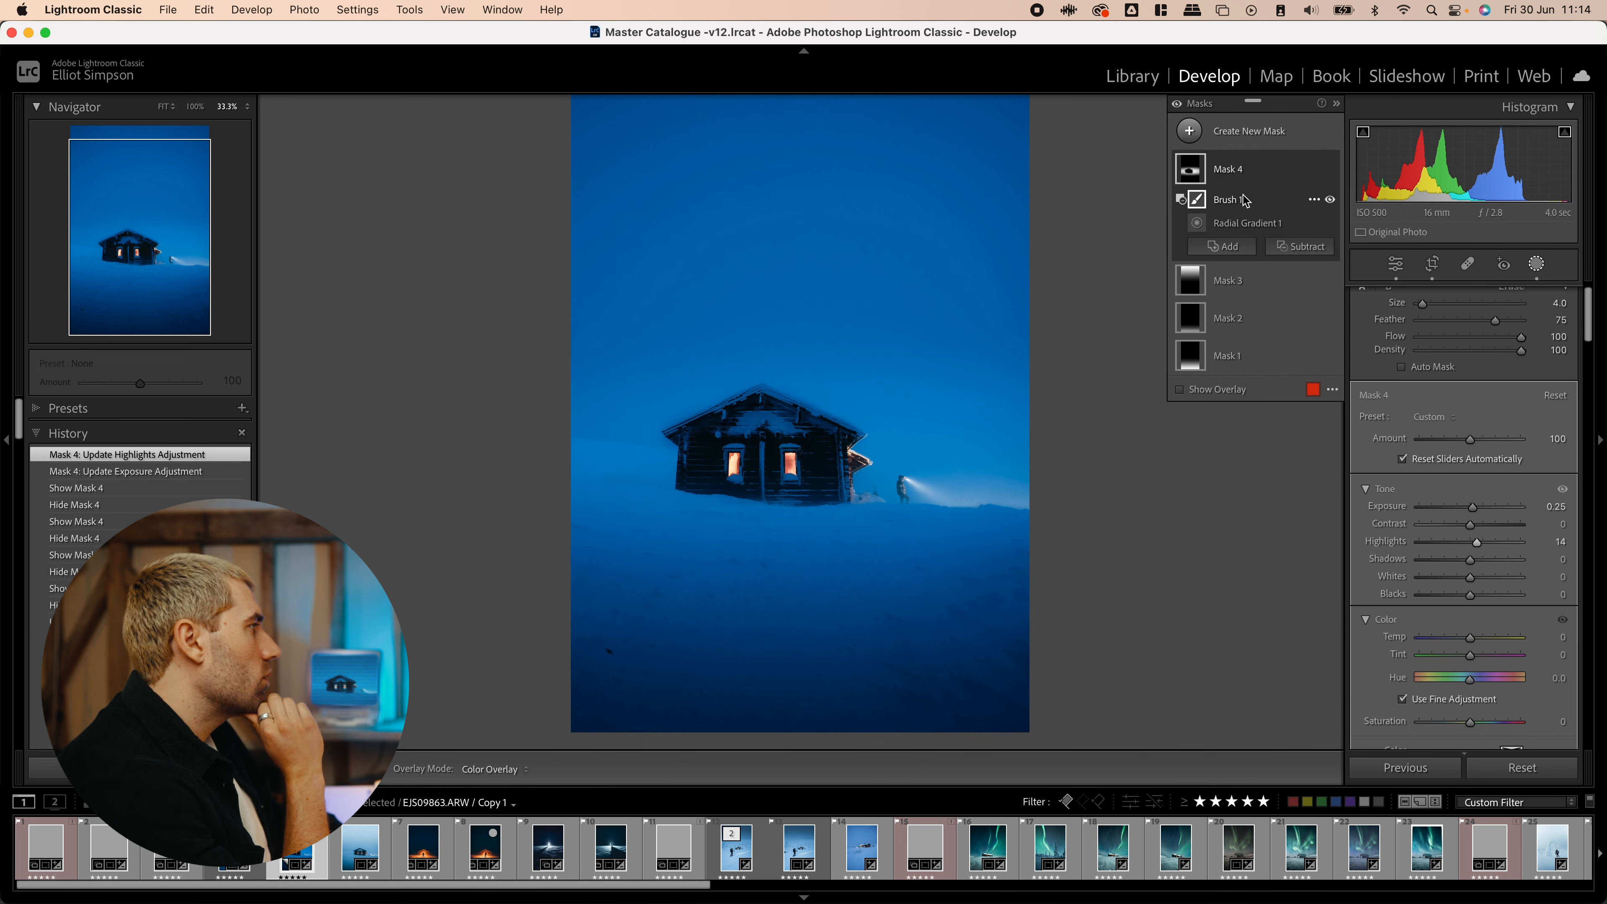
- Feather the radial gradient to 98 and refine the brushed area beside the cabin
click(1247, 222)
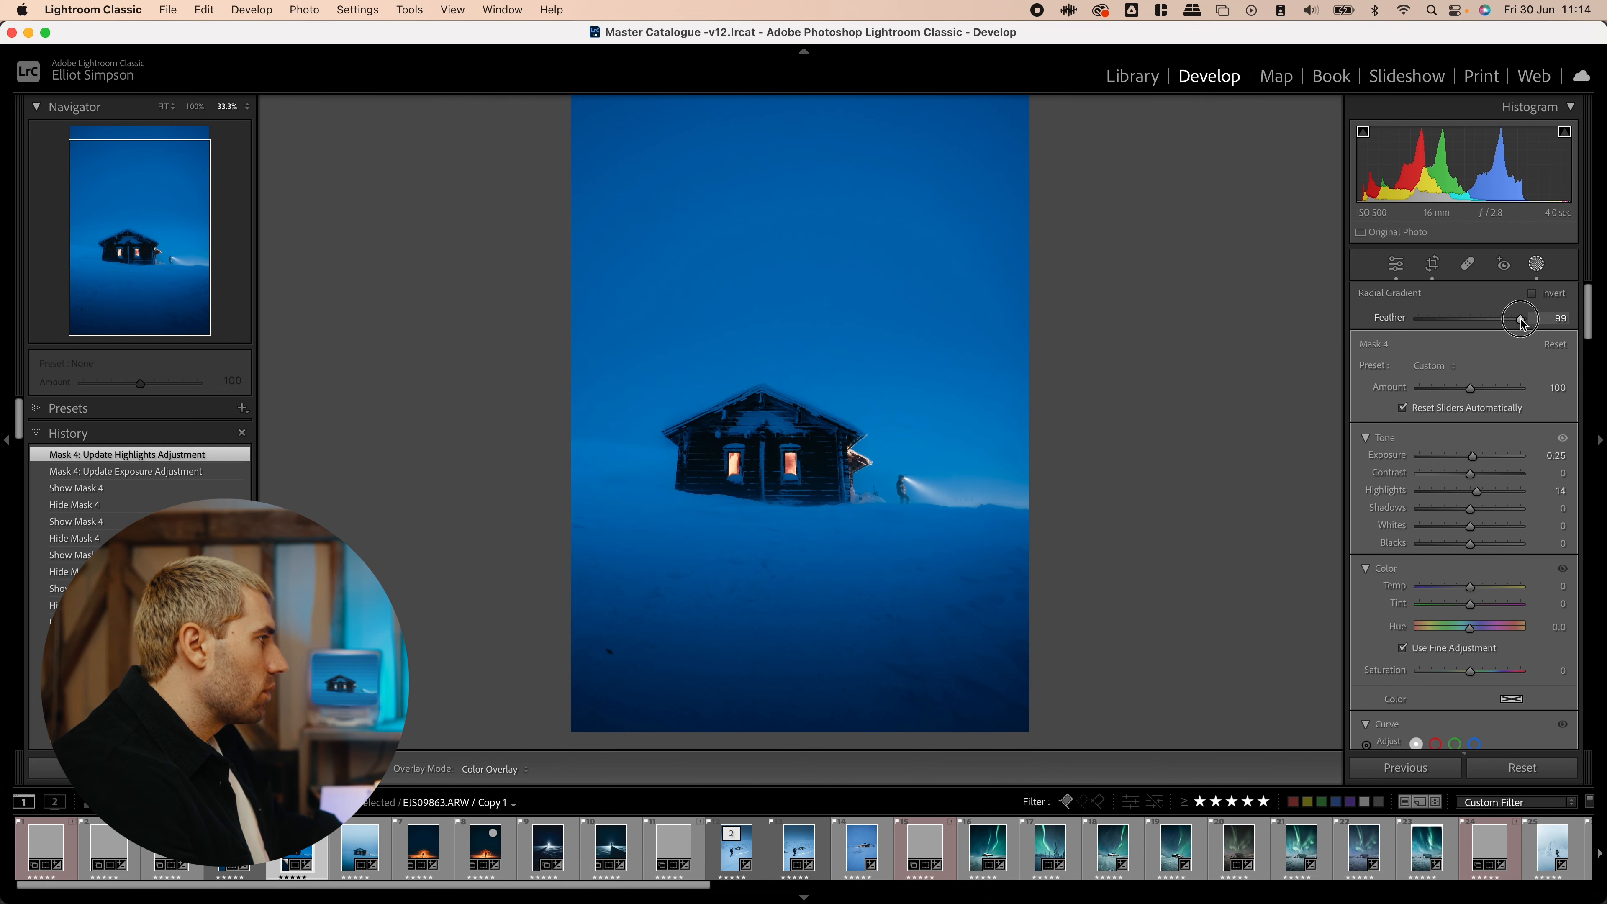
drag(1521, 318, 1517, 318)
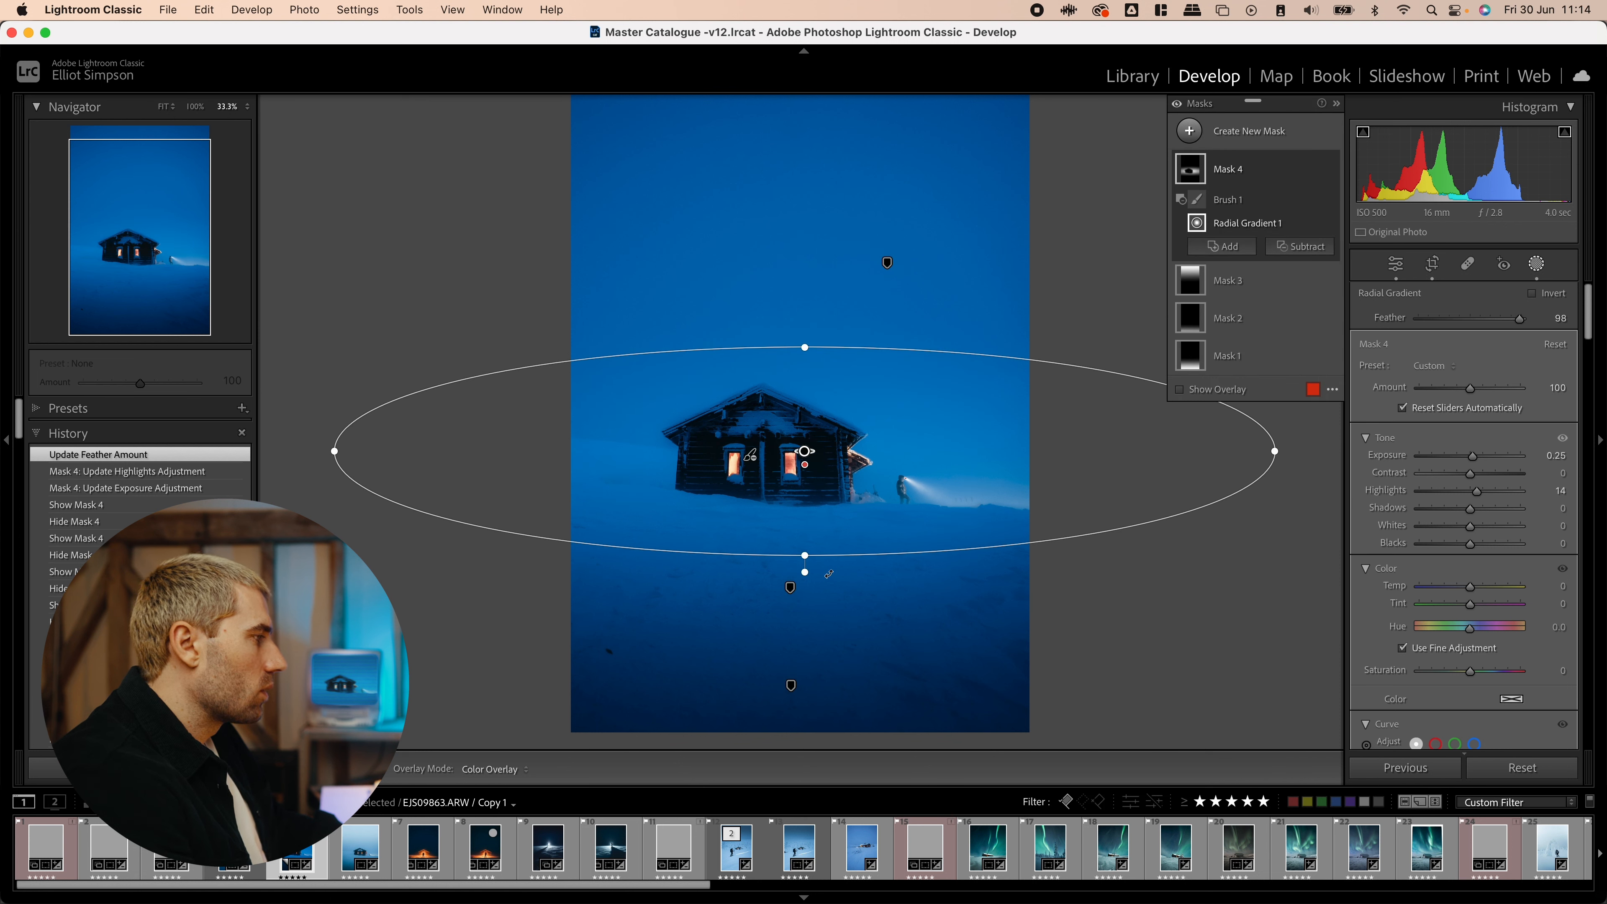
click(1228, 200)
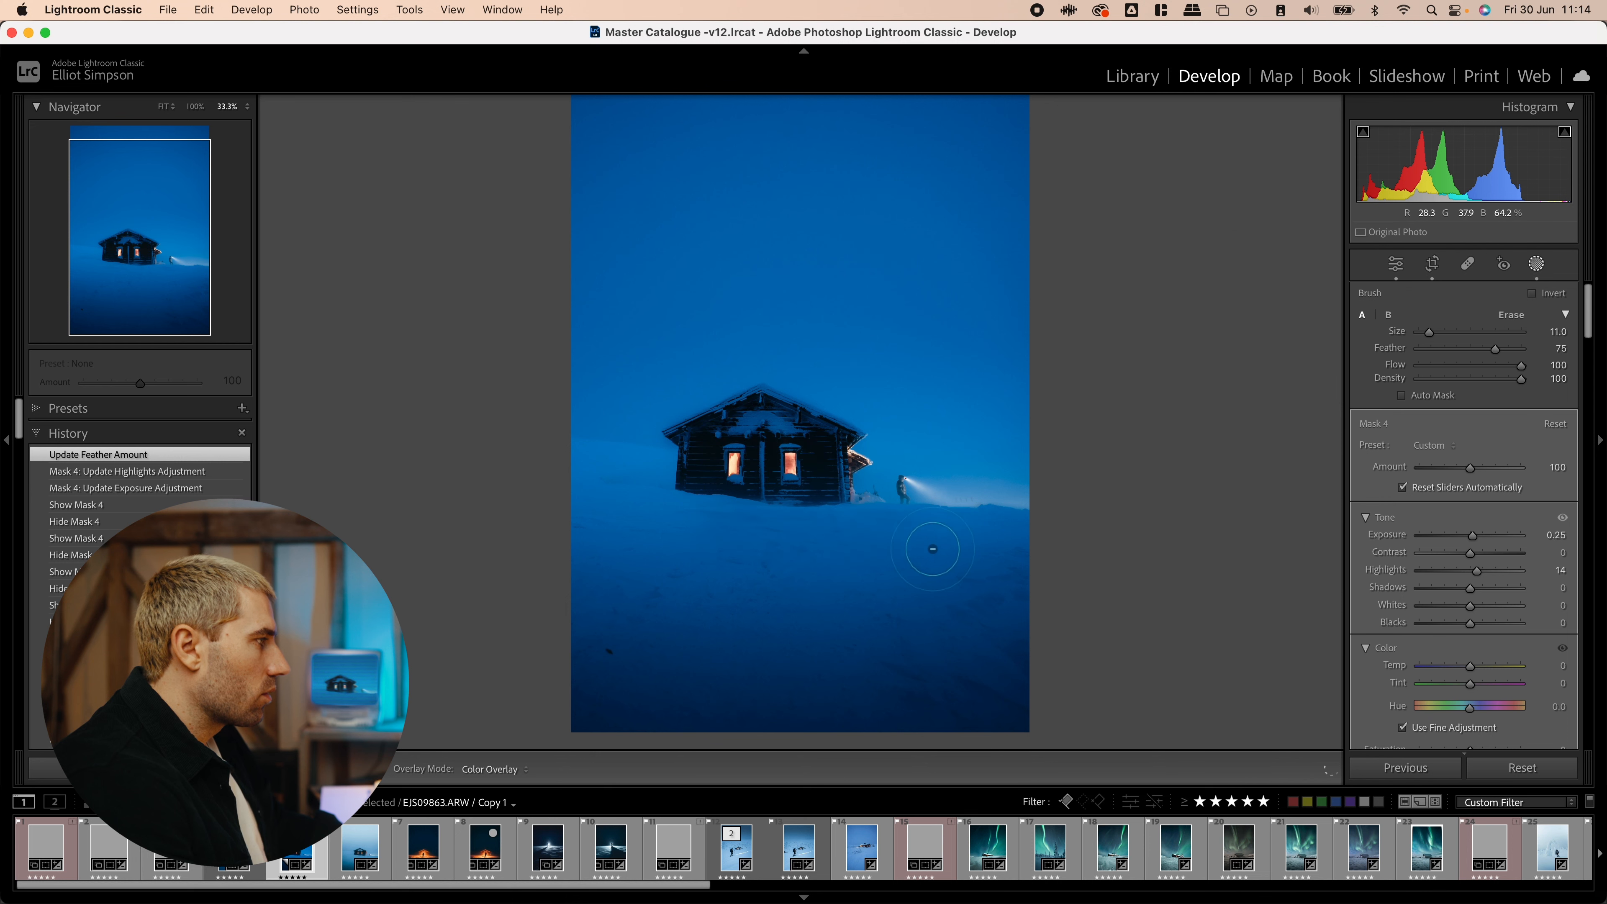
mouse_move(534, 521)
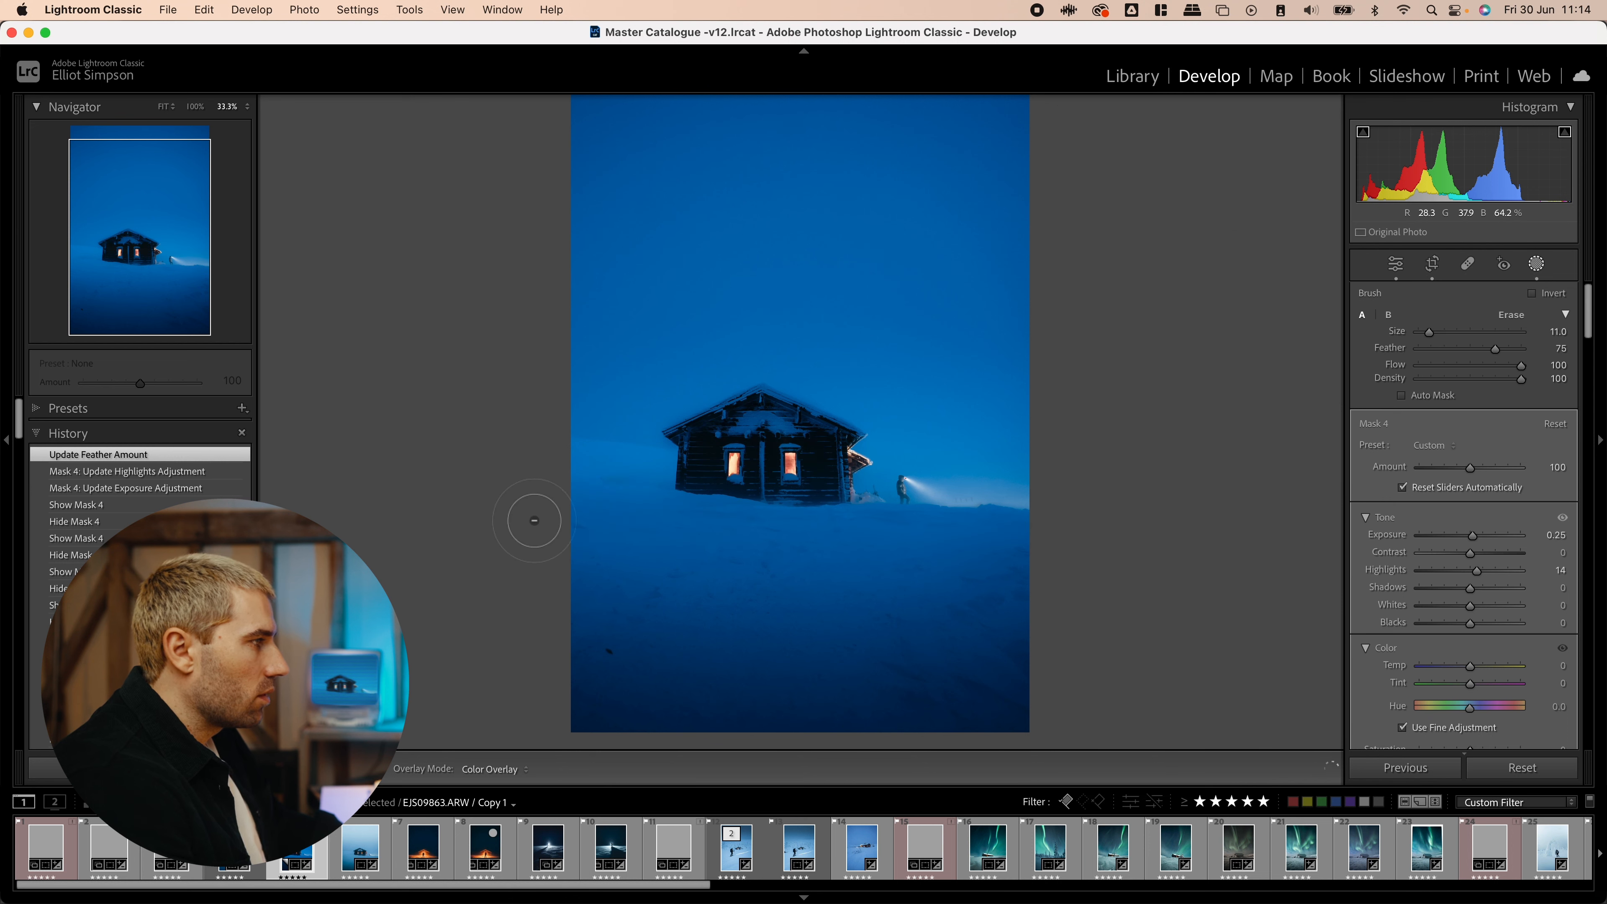
mouse_move(1025, 552)
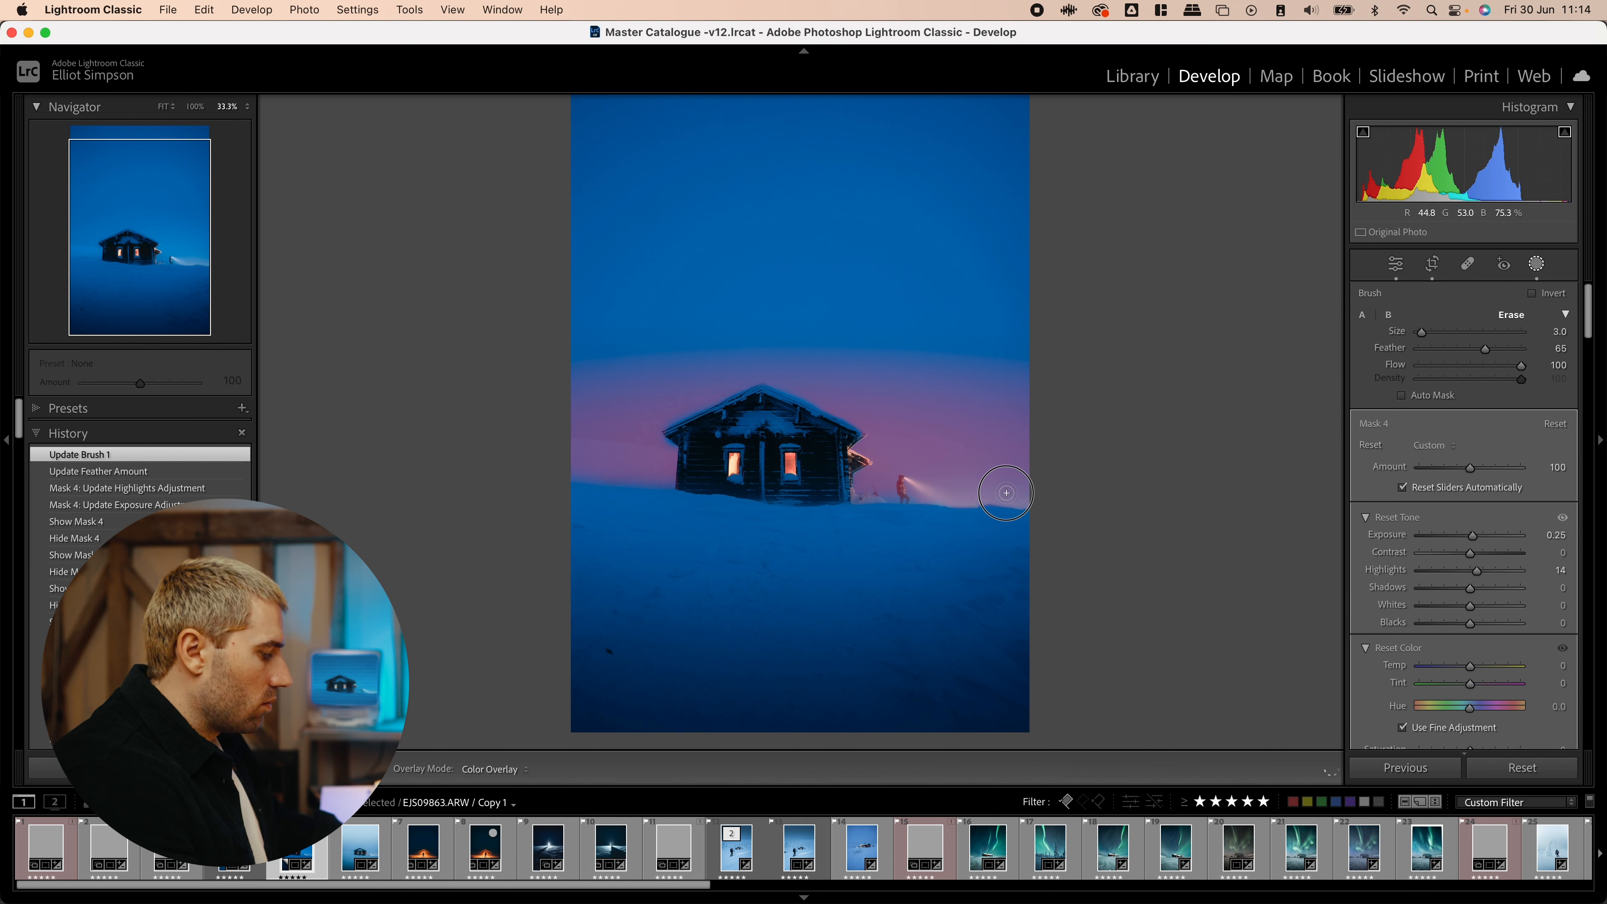
drag(1004, 492, 887, 489)
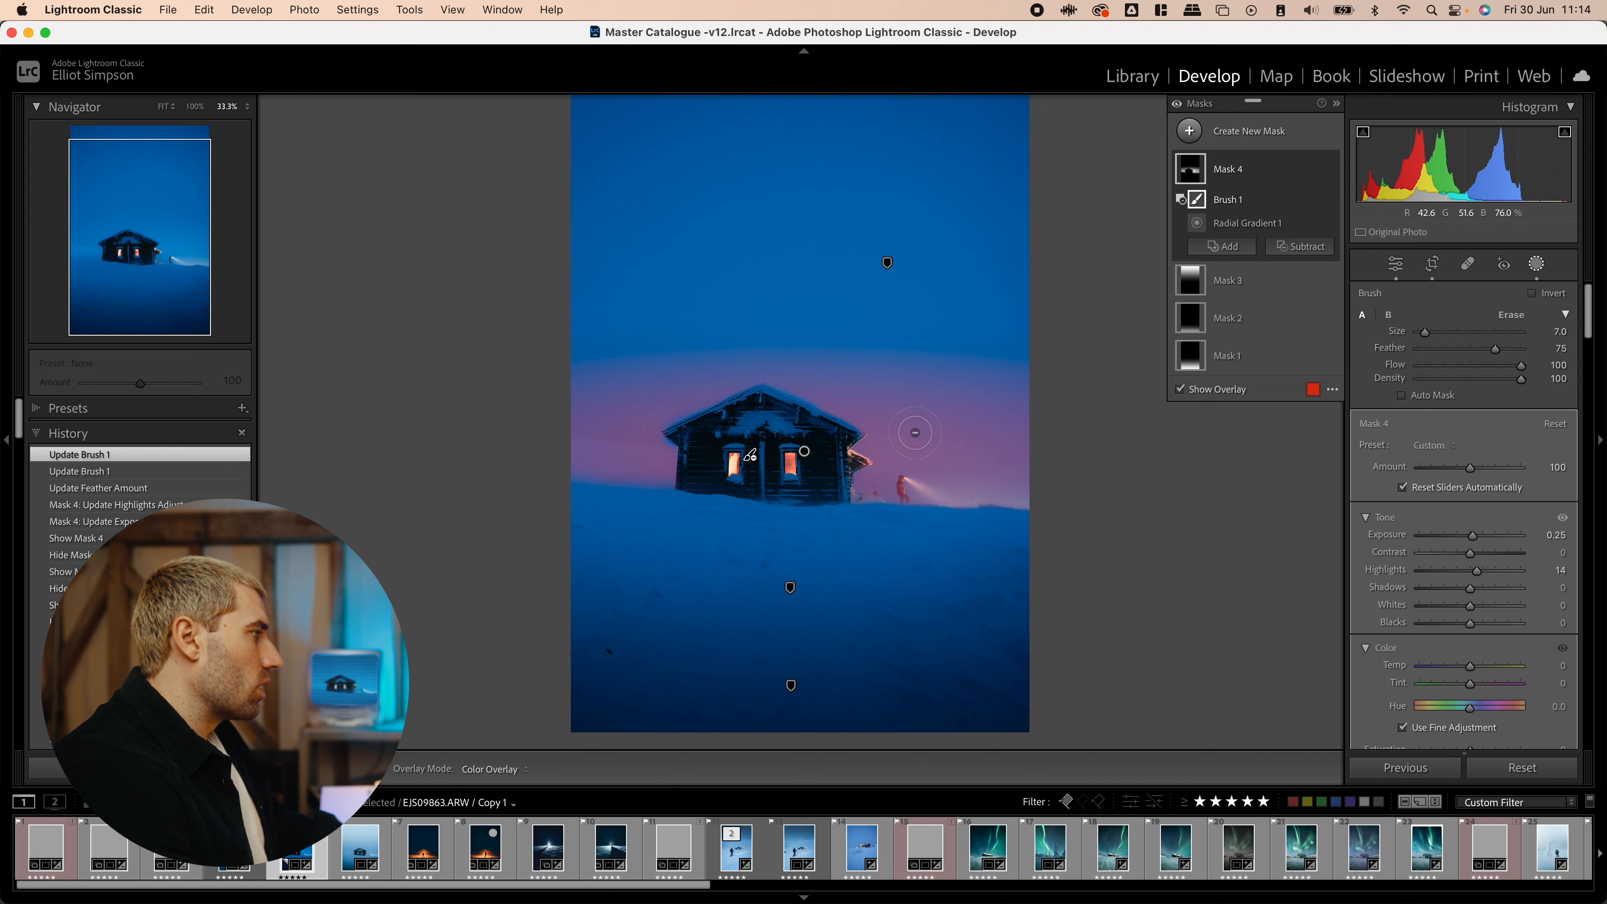
mouse_move(1001, 412)
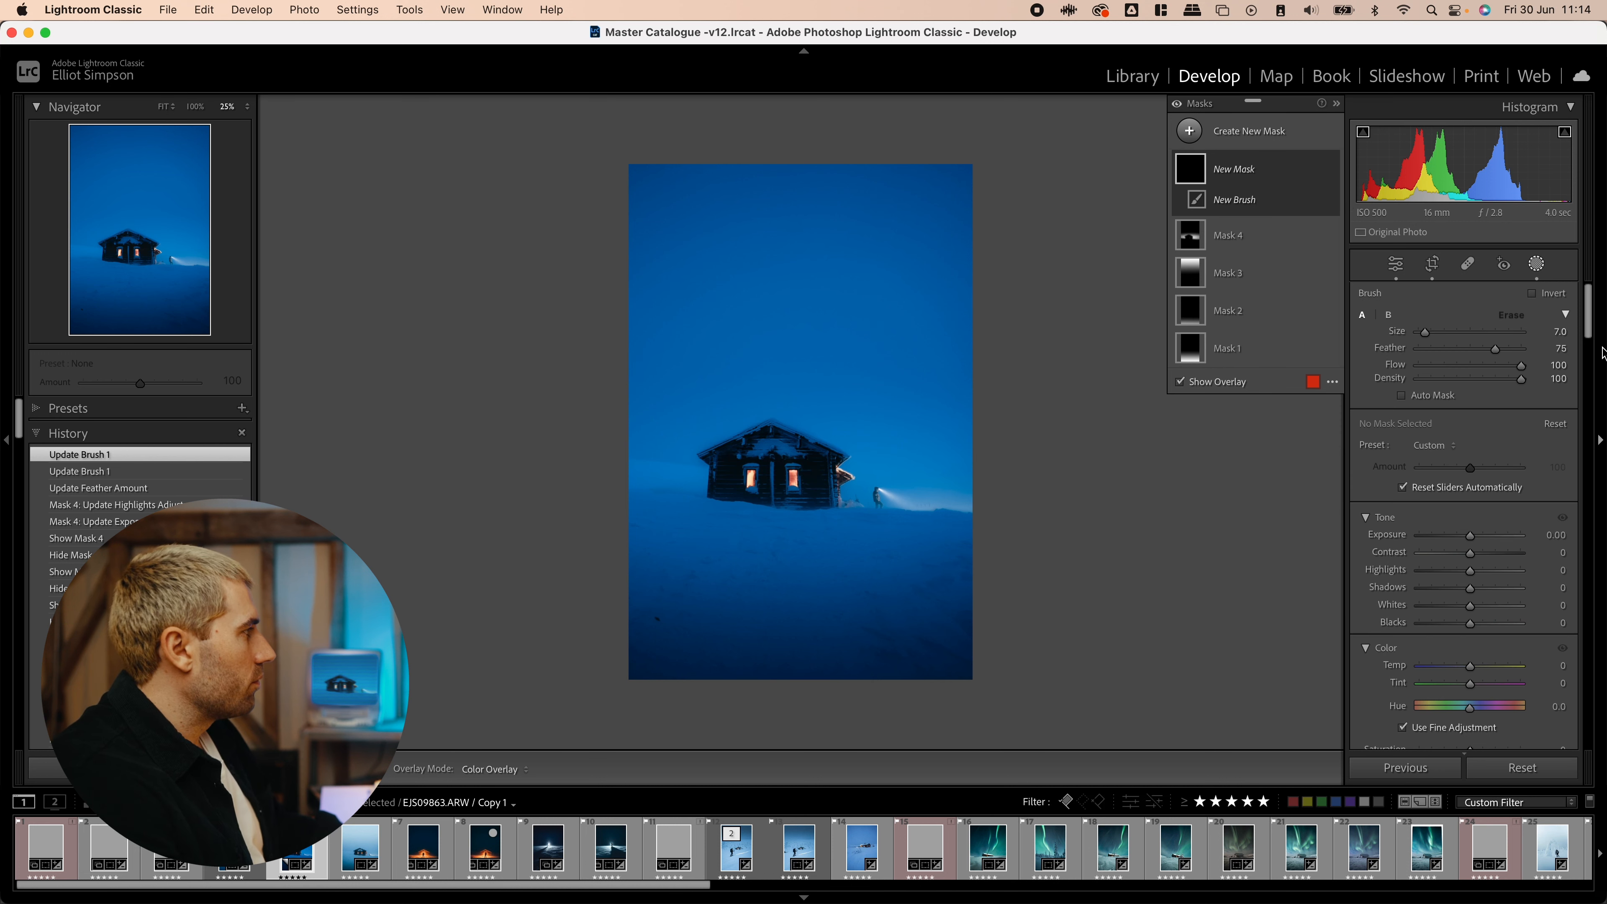
- Zoom in and paint a new brush mask covering the whole cabin
click(1401, 395)
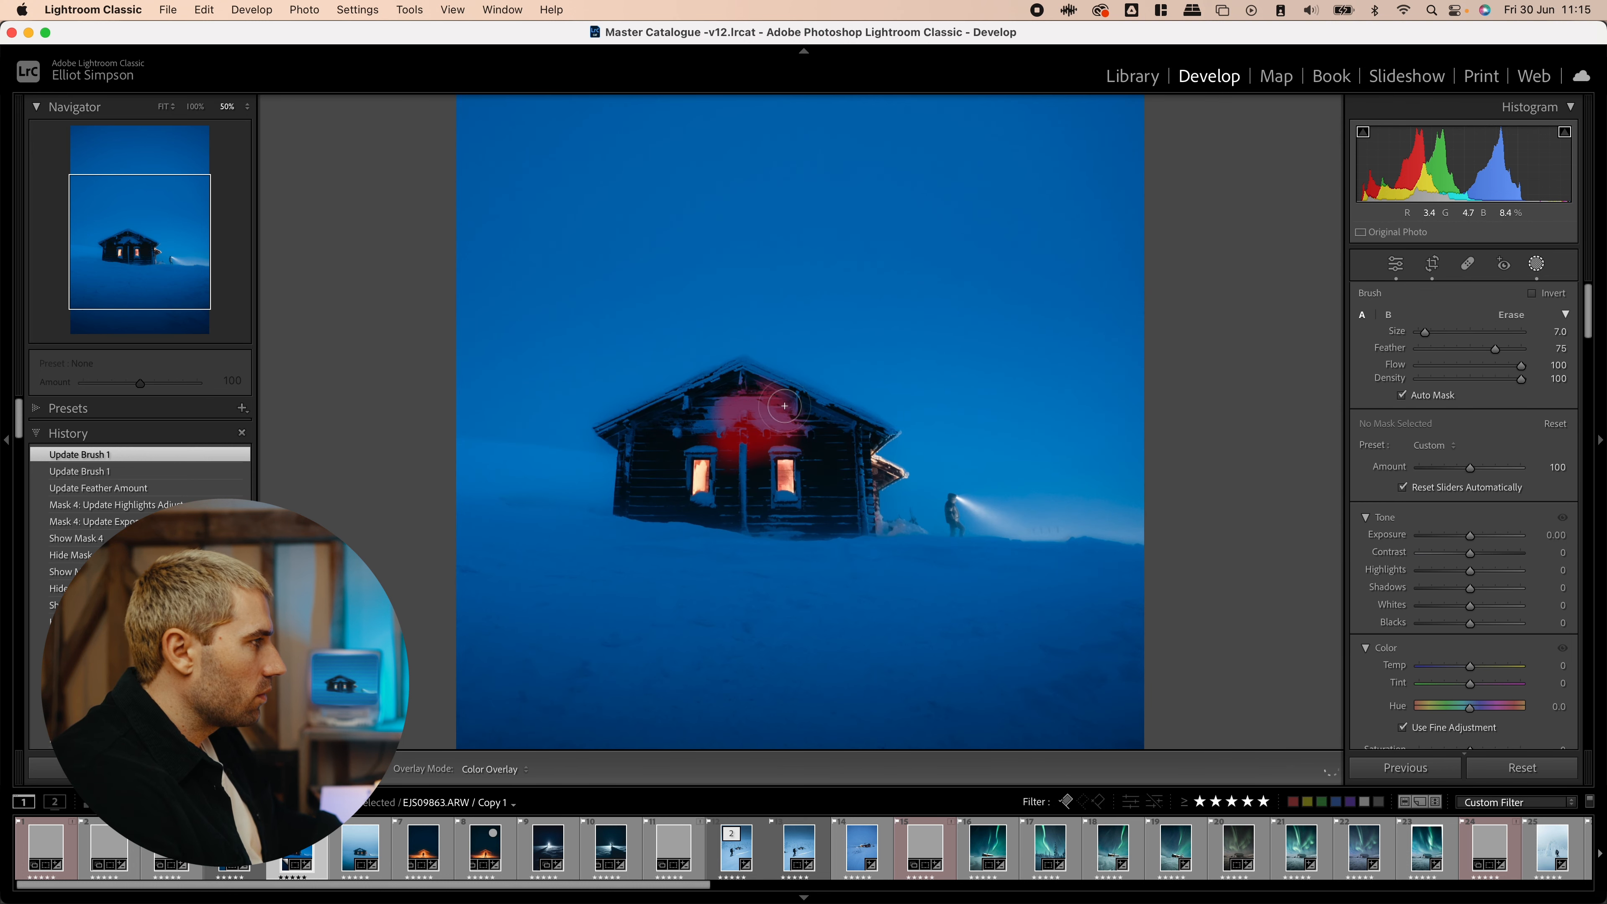
drag(783, 406, 861, 494)
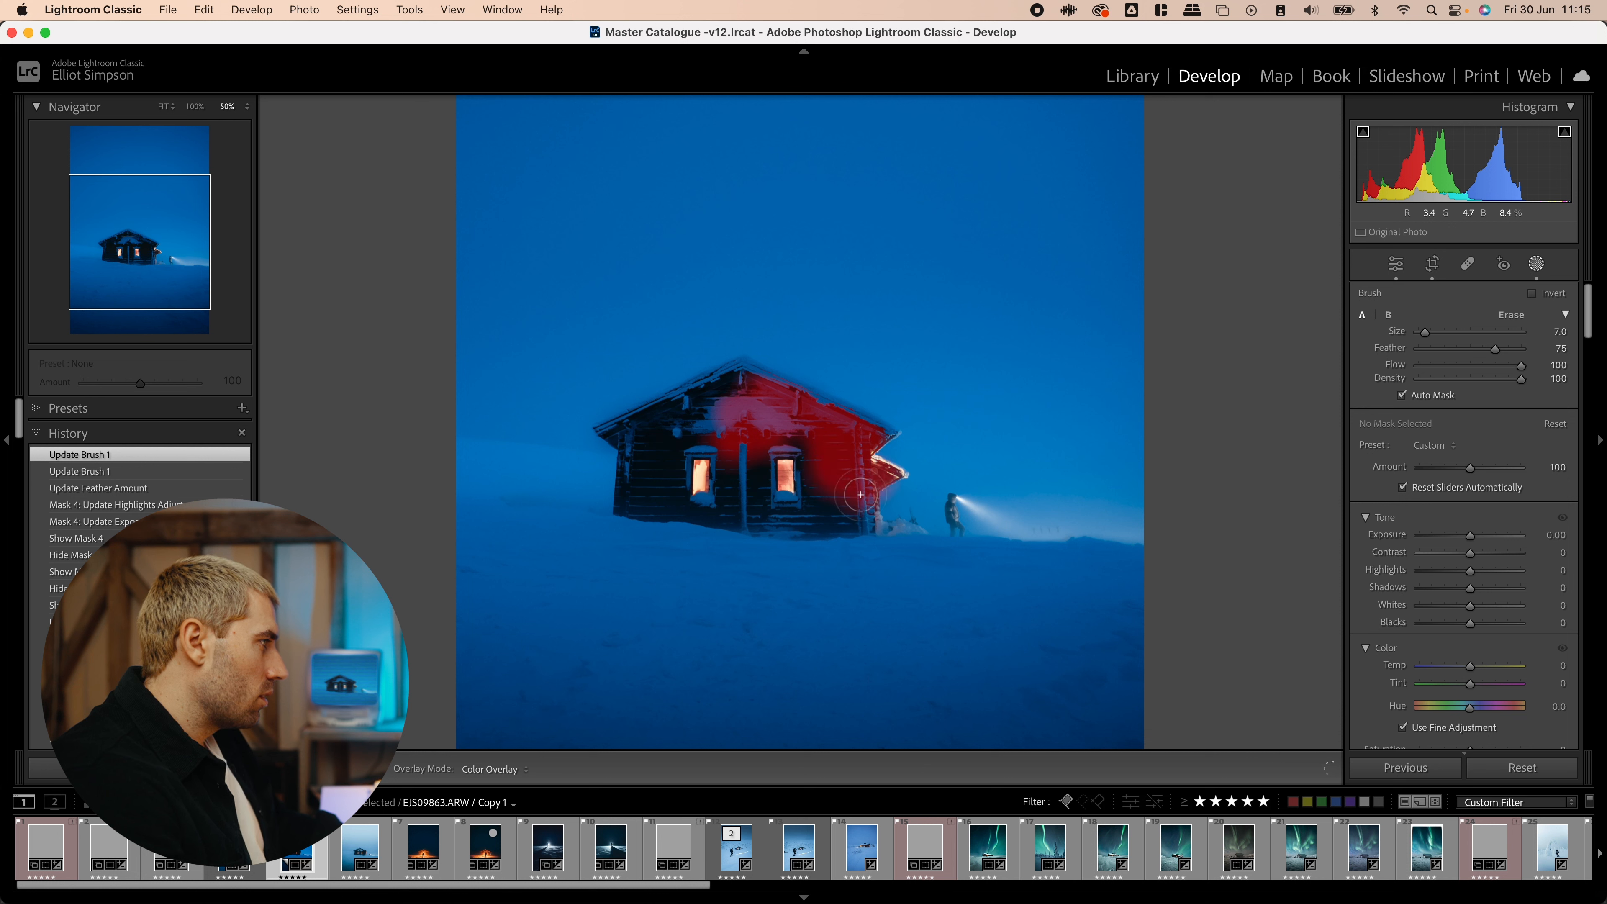
drag(861, 497, 620, 448)
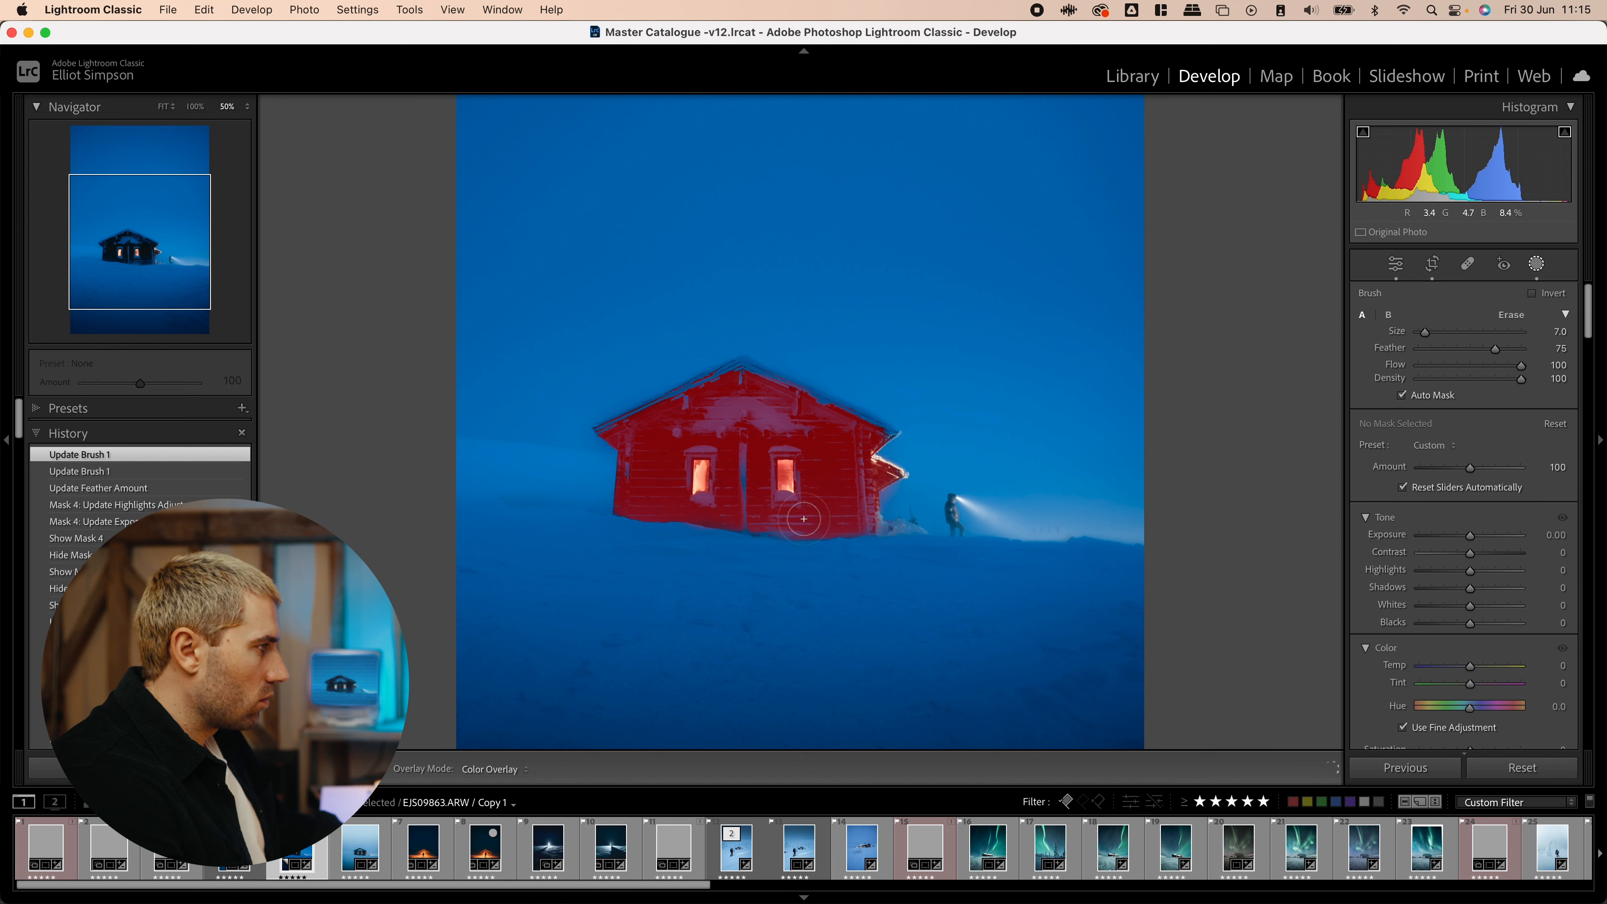
drag(804, 519, 863, 443)
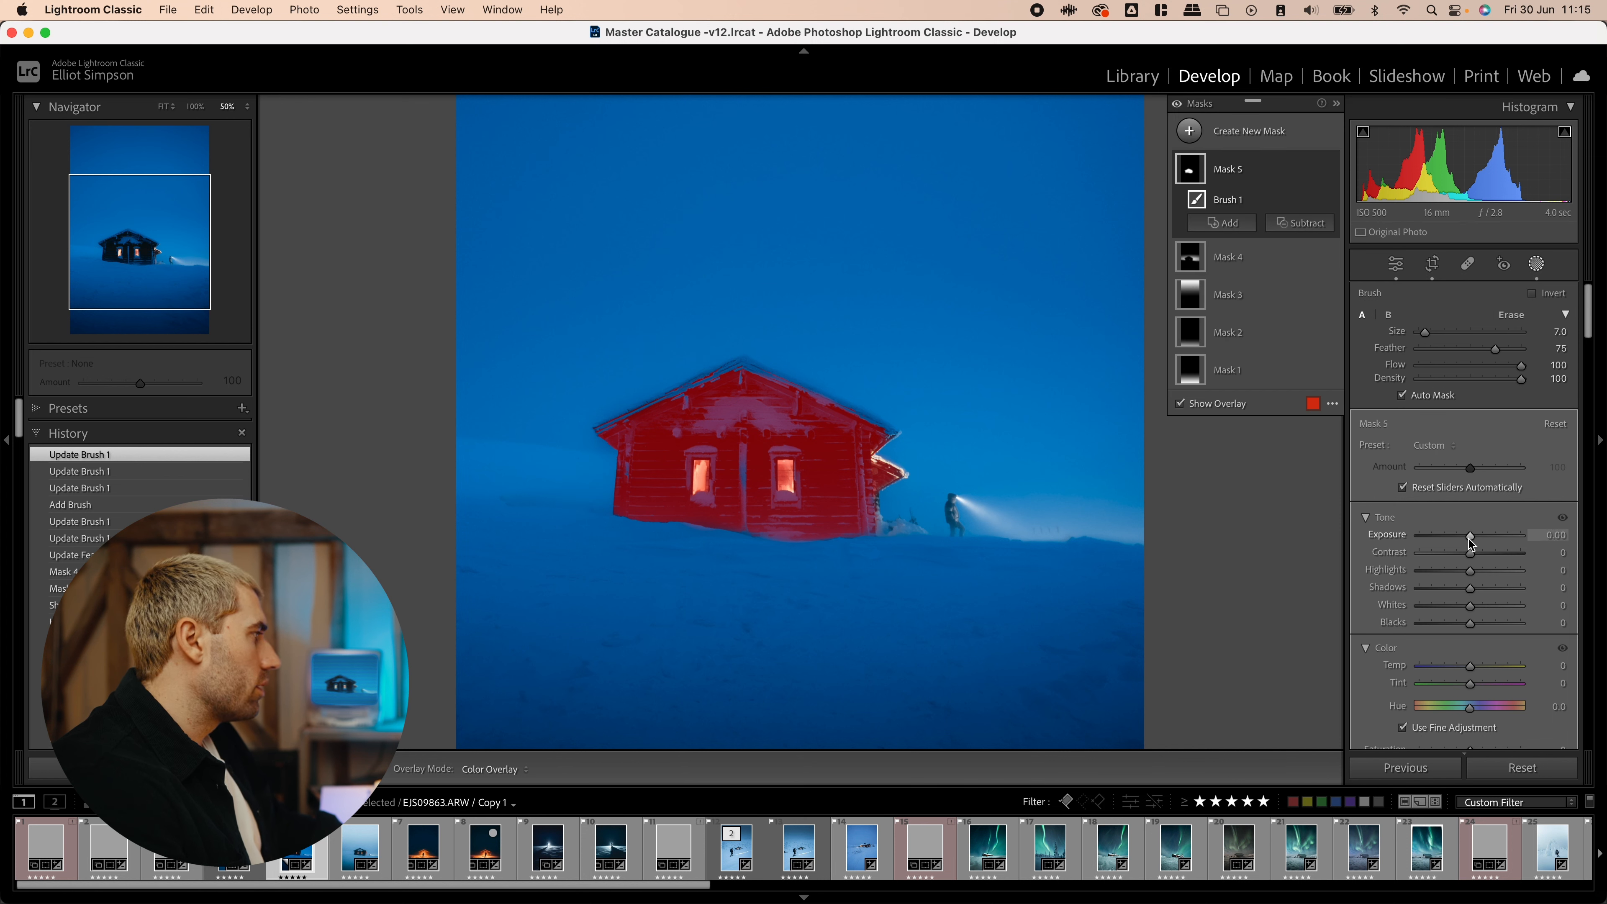
- Raise the cabin mask's exposure 0.20 and shadows 14, then zoom to fit and leave masking
drag(1468, 533, 1476, 534)
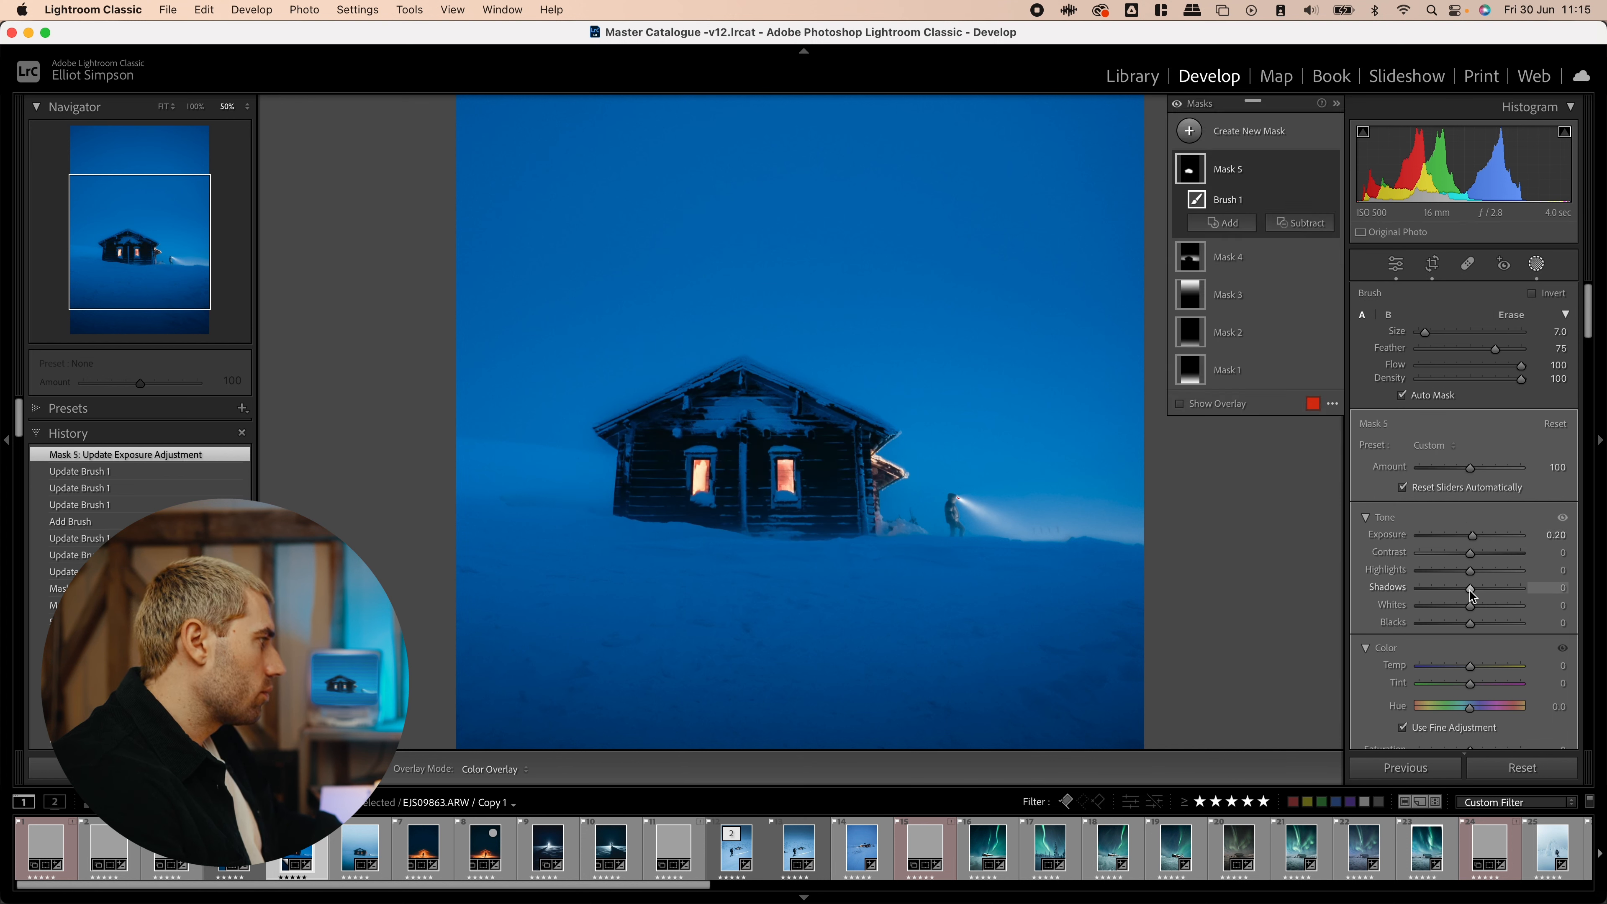
drag(1467, 594, 1481, 594)
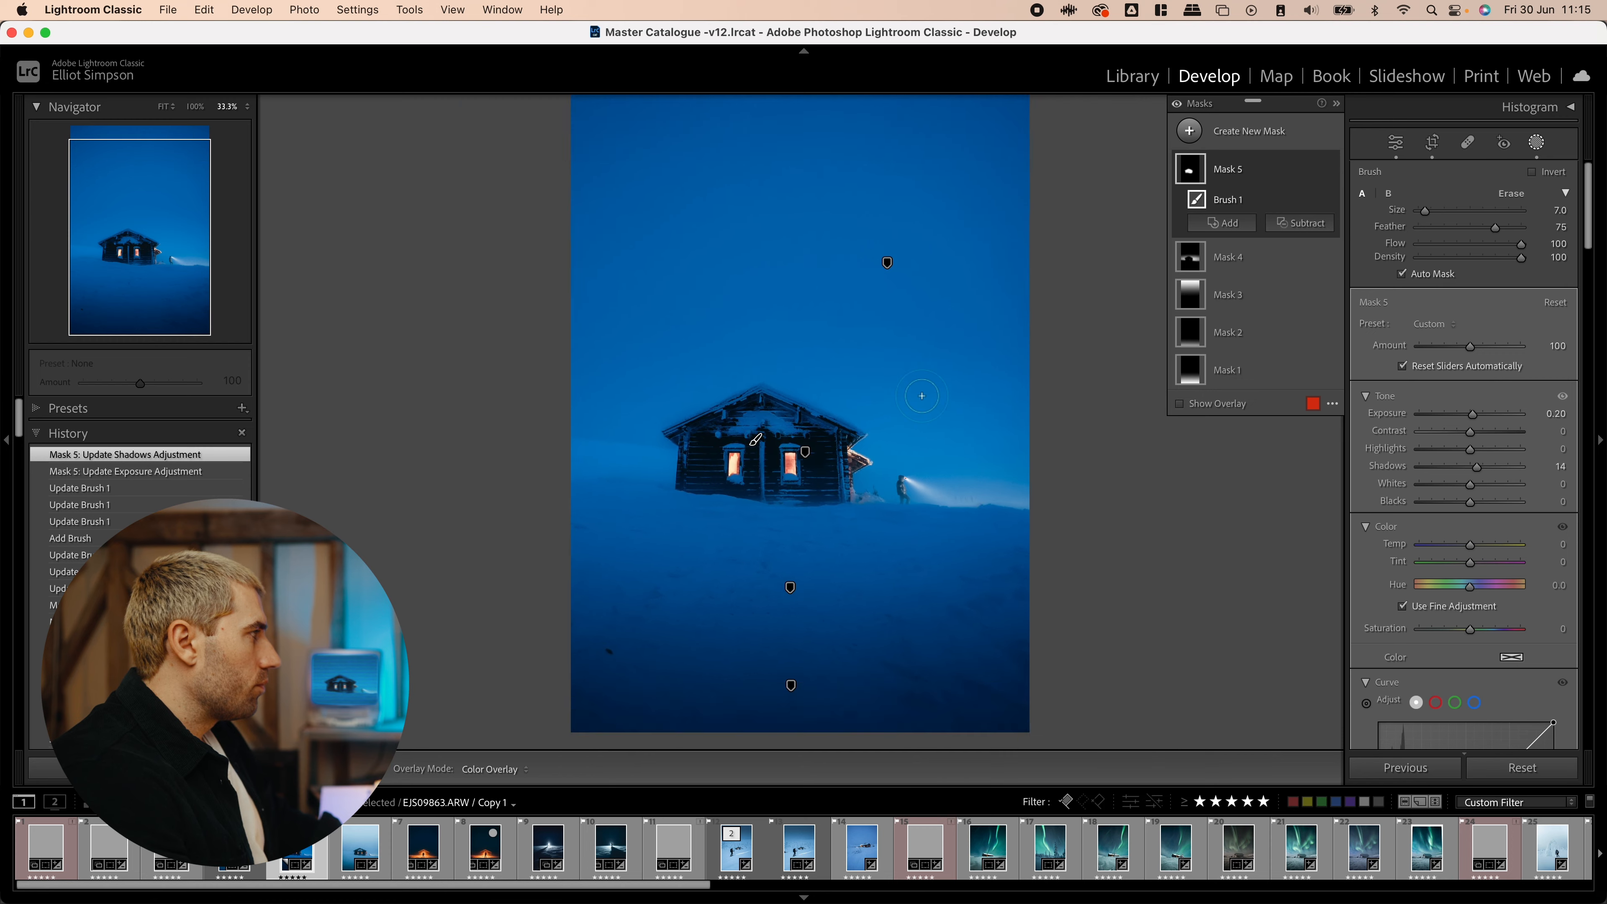
click(1569, 107)
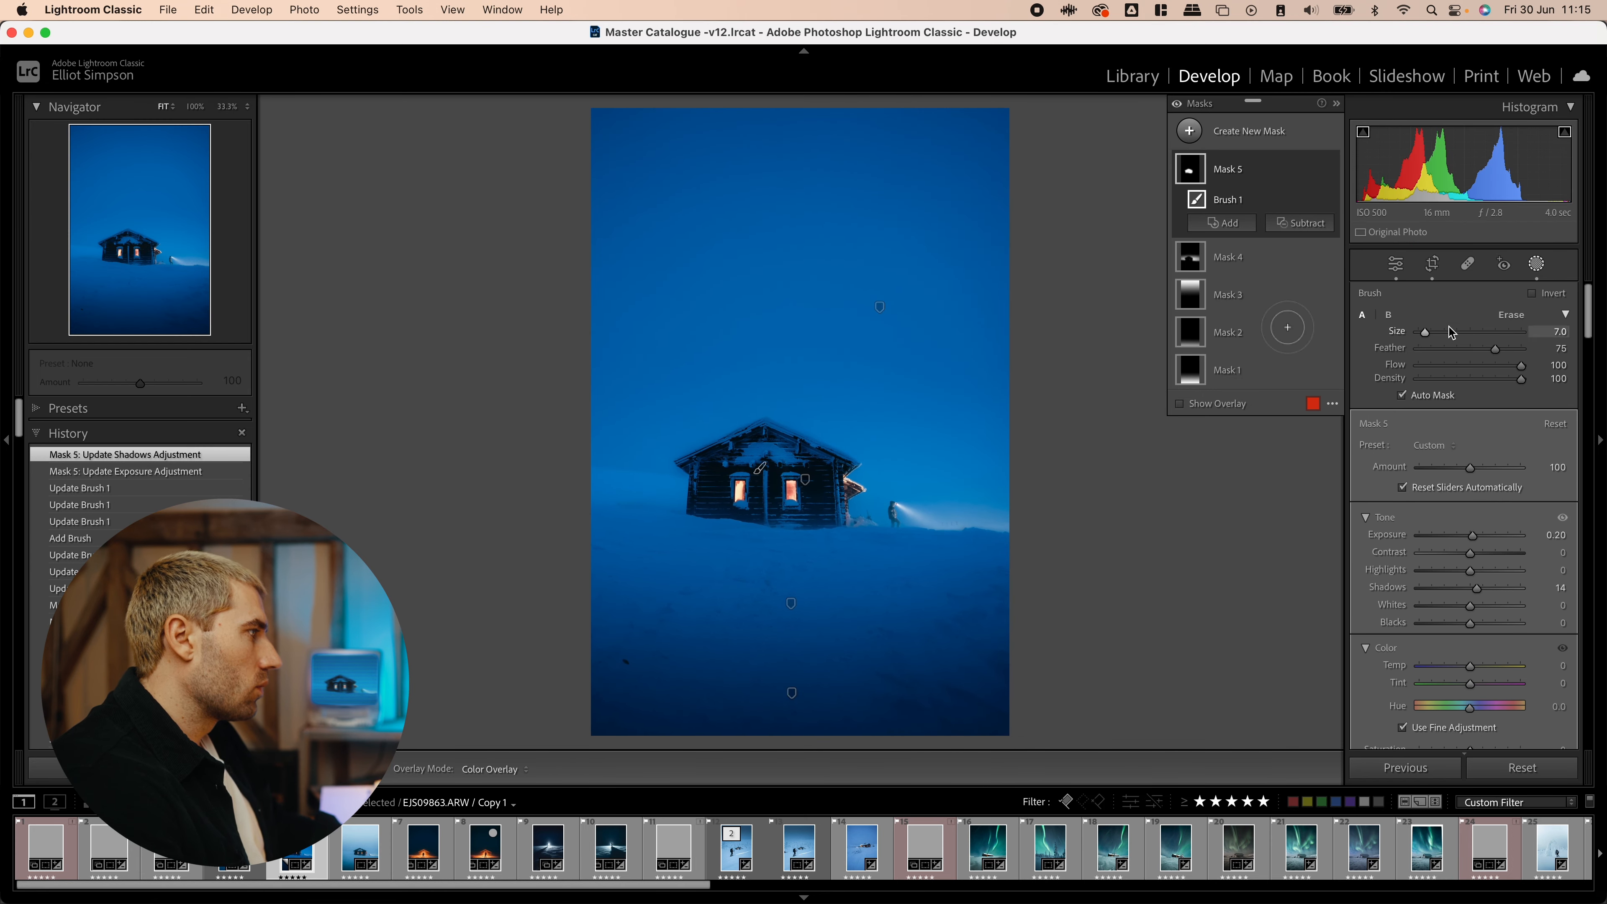
click(1395, 264)
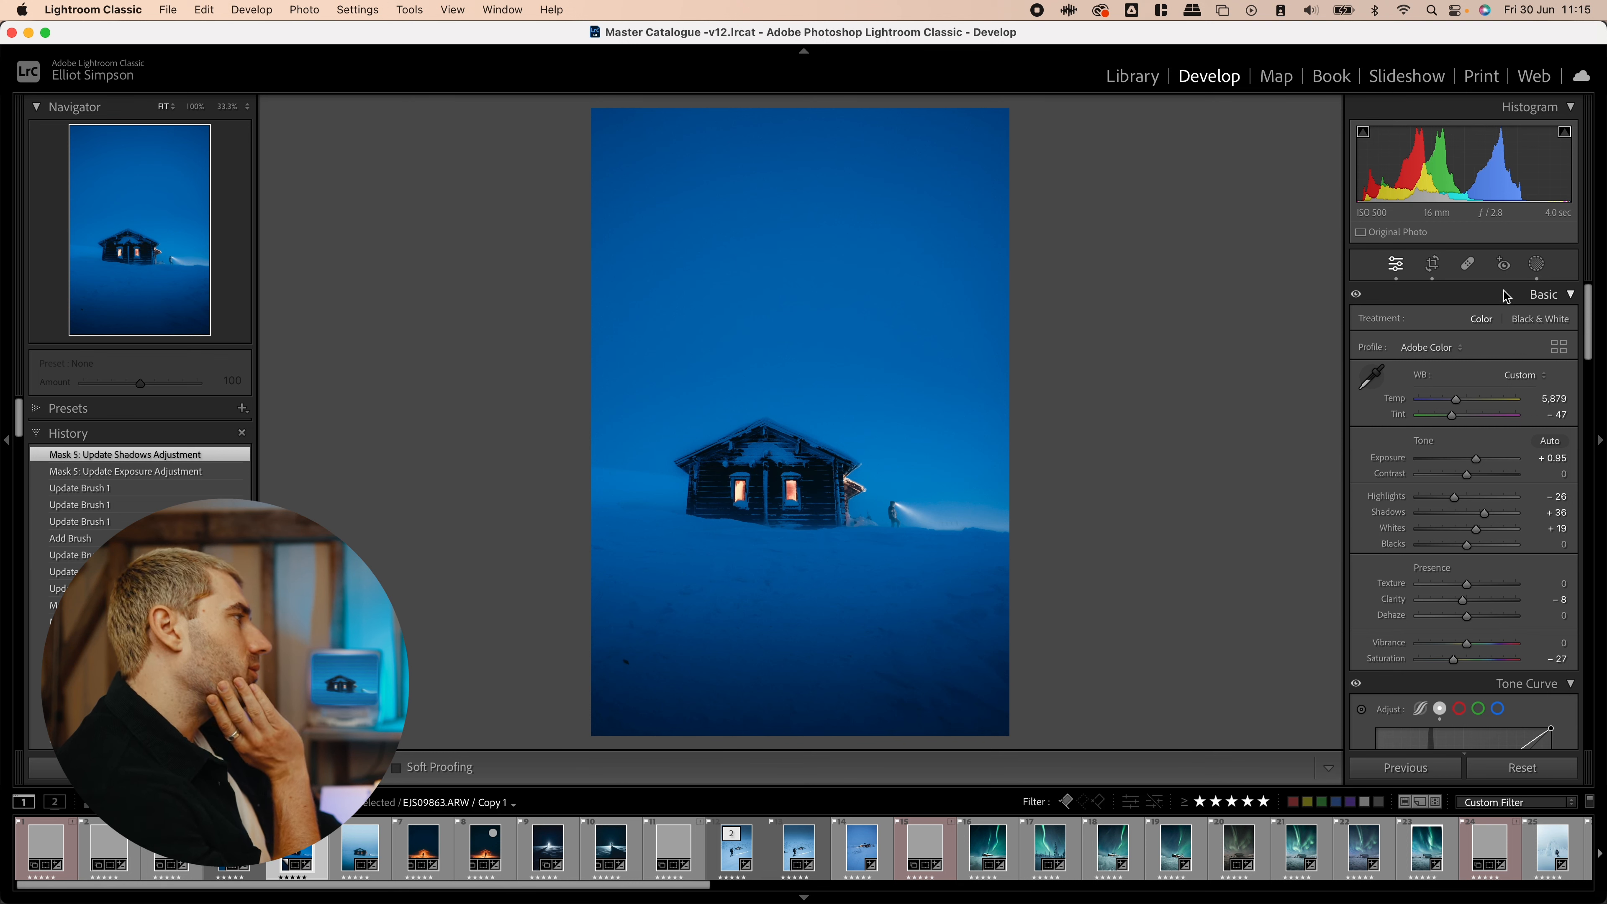
mouse_move(1536, 264)
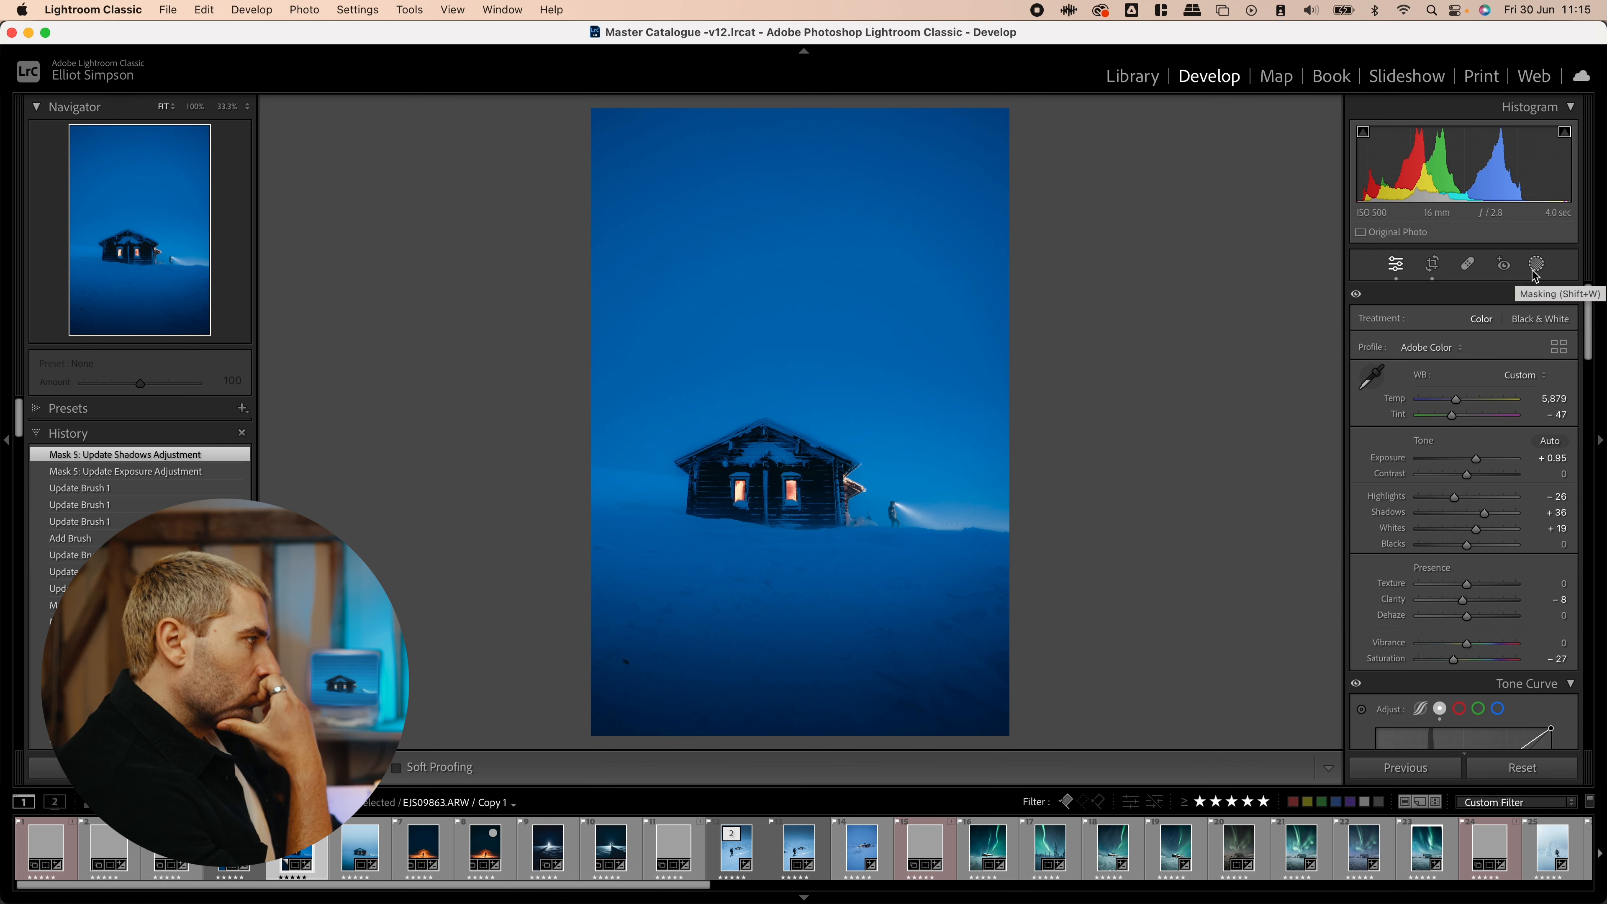
- Reposition the foreground darkening gradient toward the cabin and ease it to about -0.61
click(1537, 264)
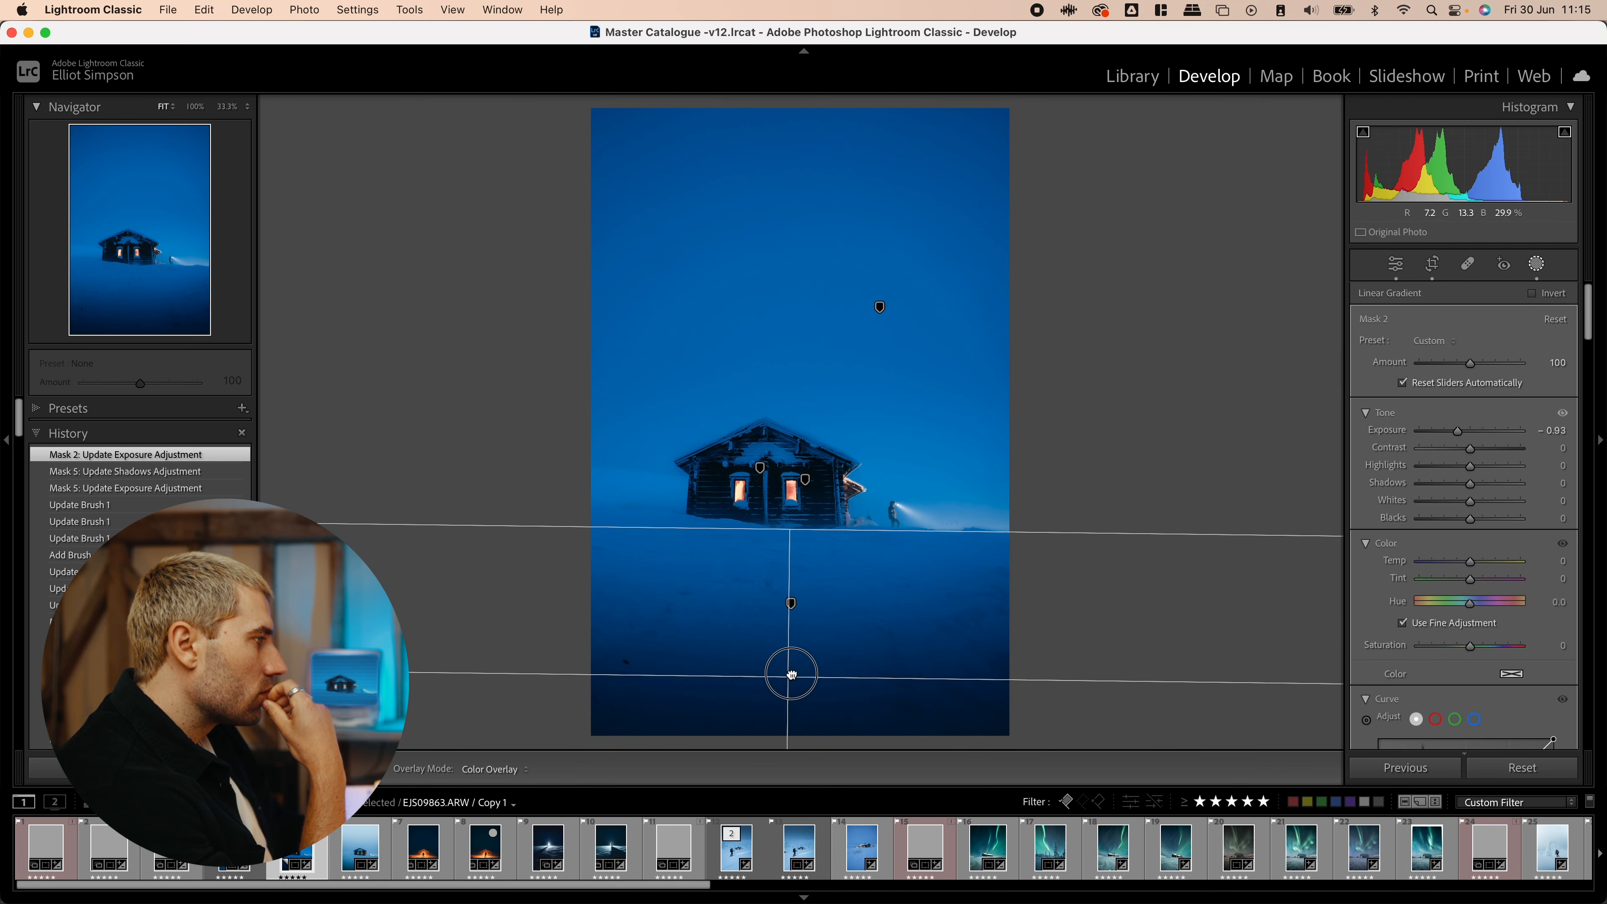
drag(790, 673, 793, 593)
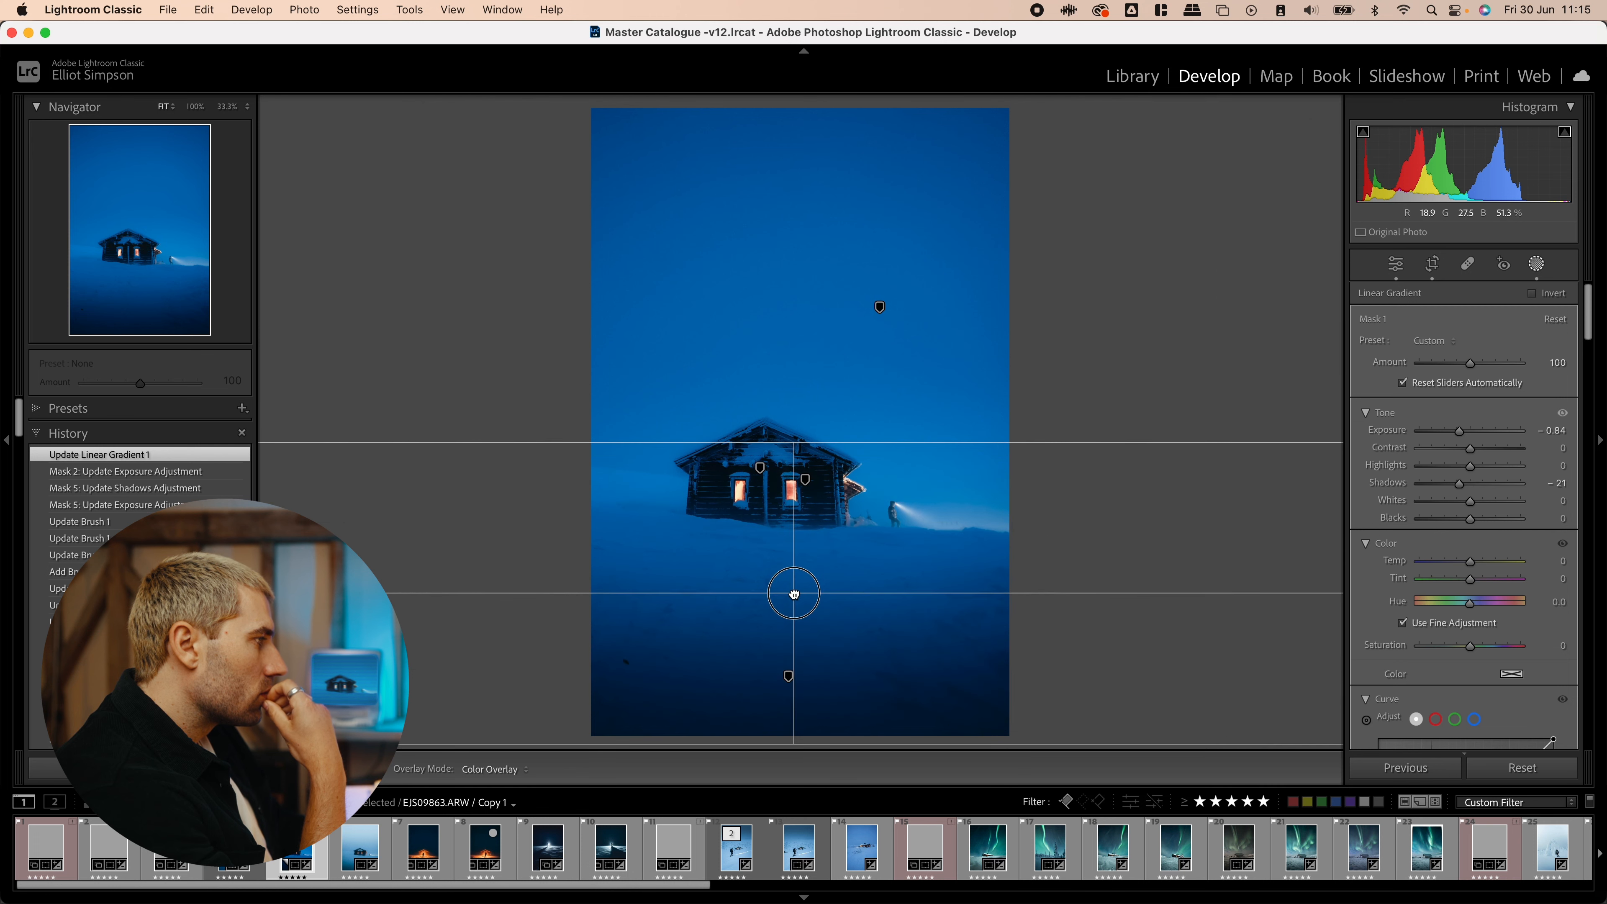
drag(794, 592, 783, 675)
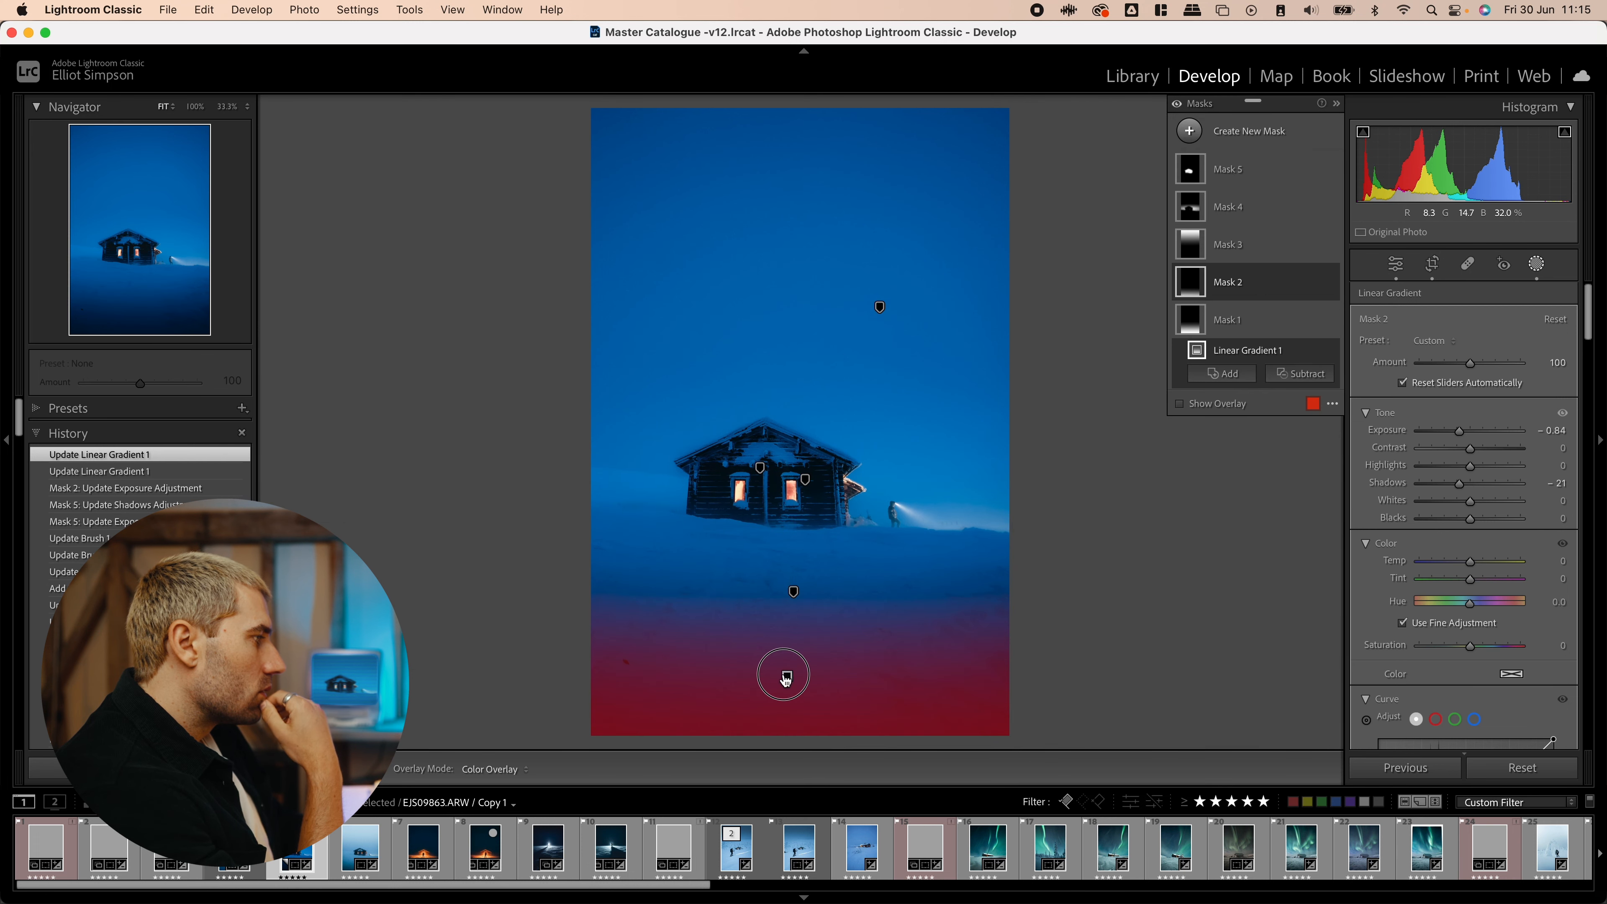
drag(784, 676, 789, 501)
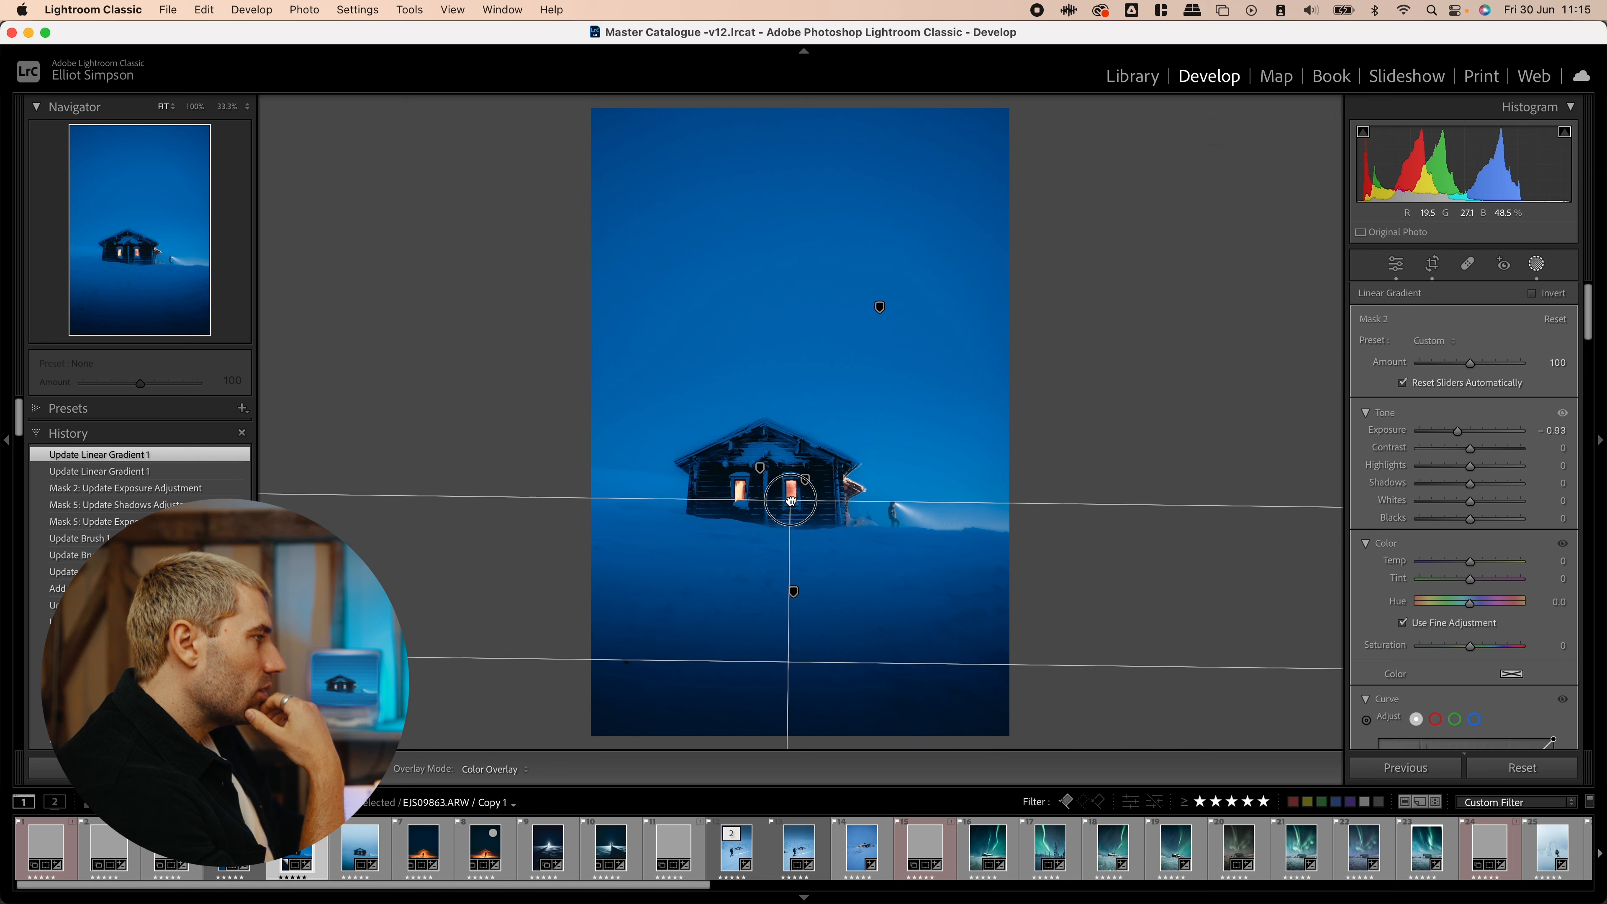
drag(1448, 430, 1464, 429)
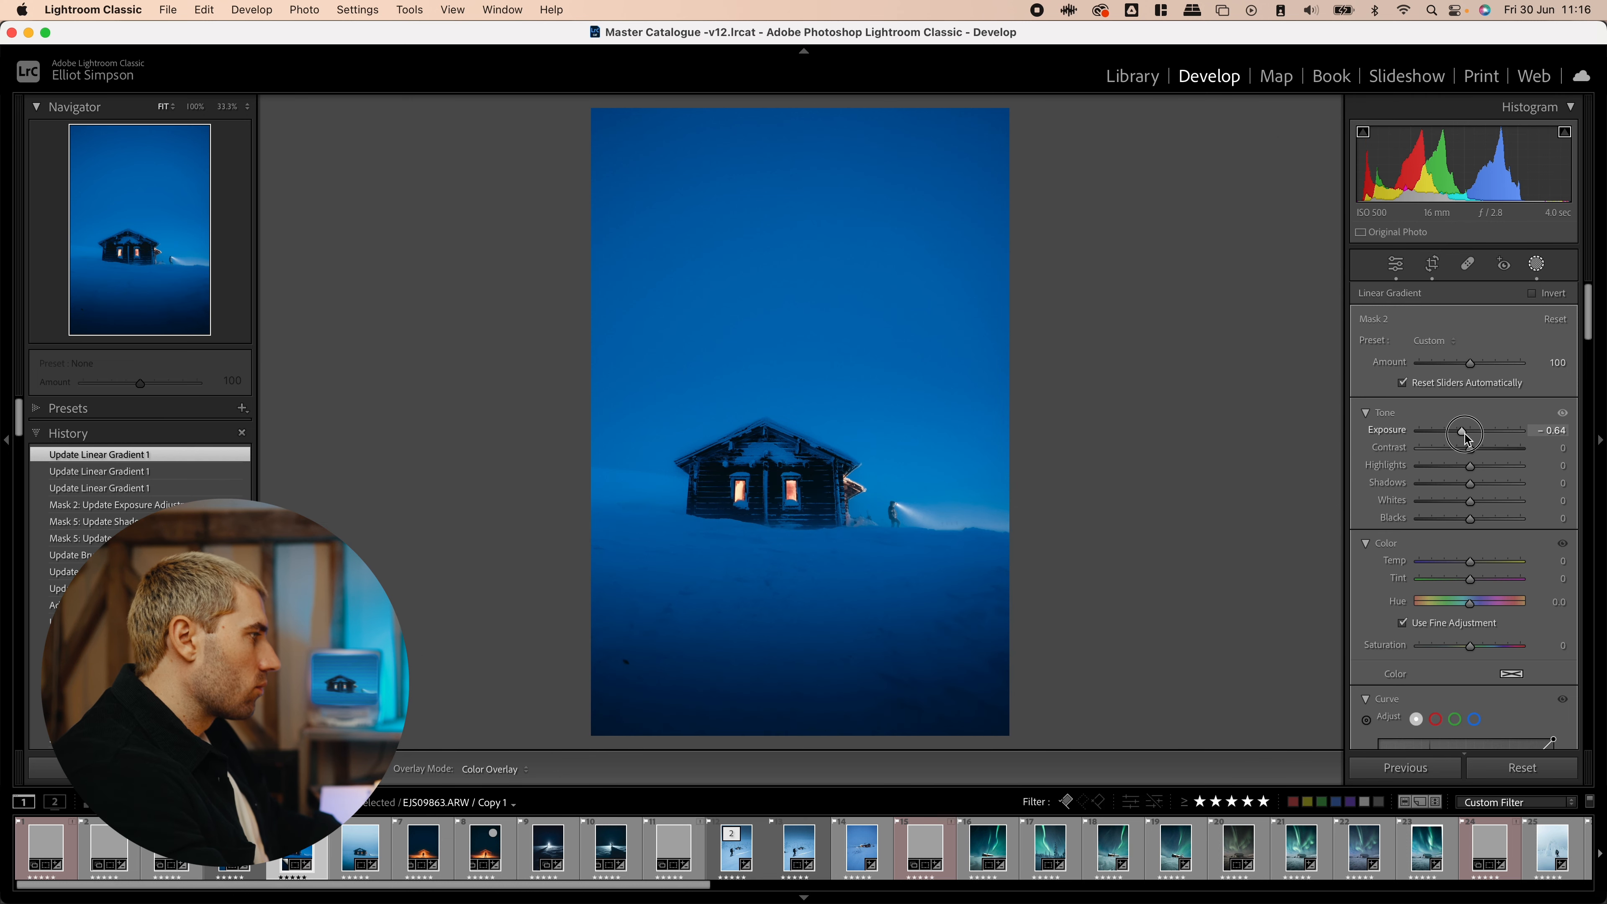
drag(1464, 430, 1458, 430)
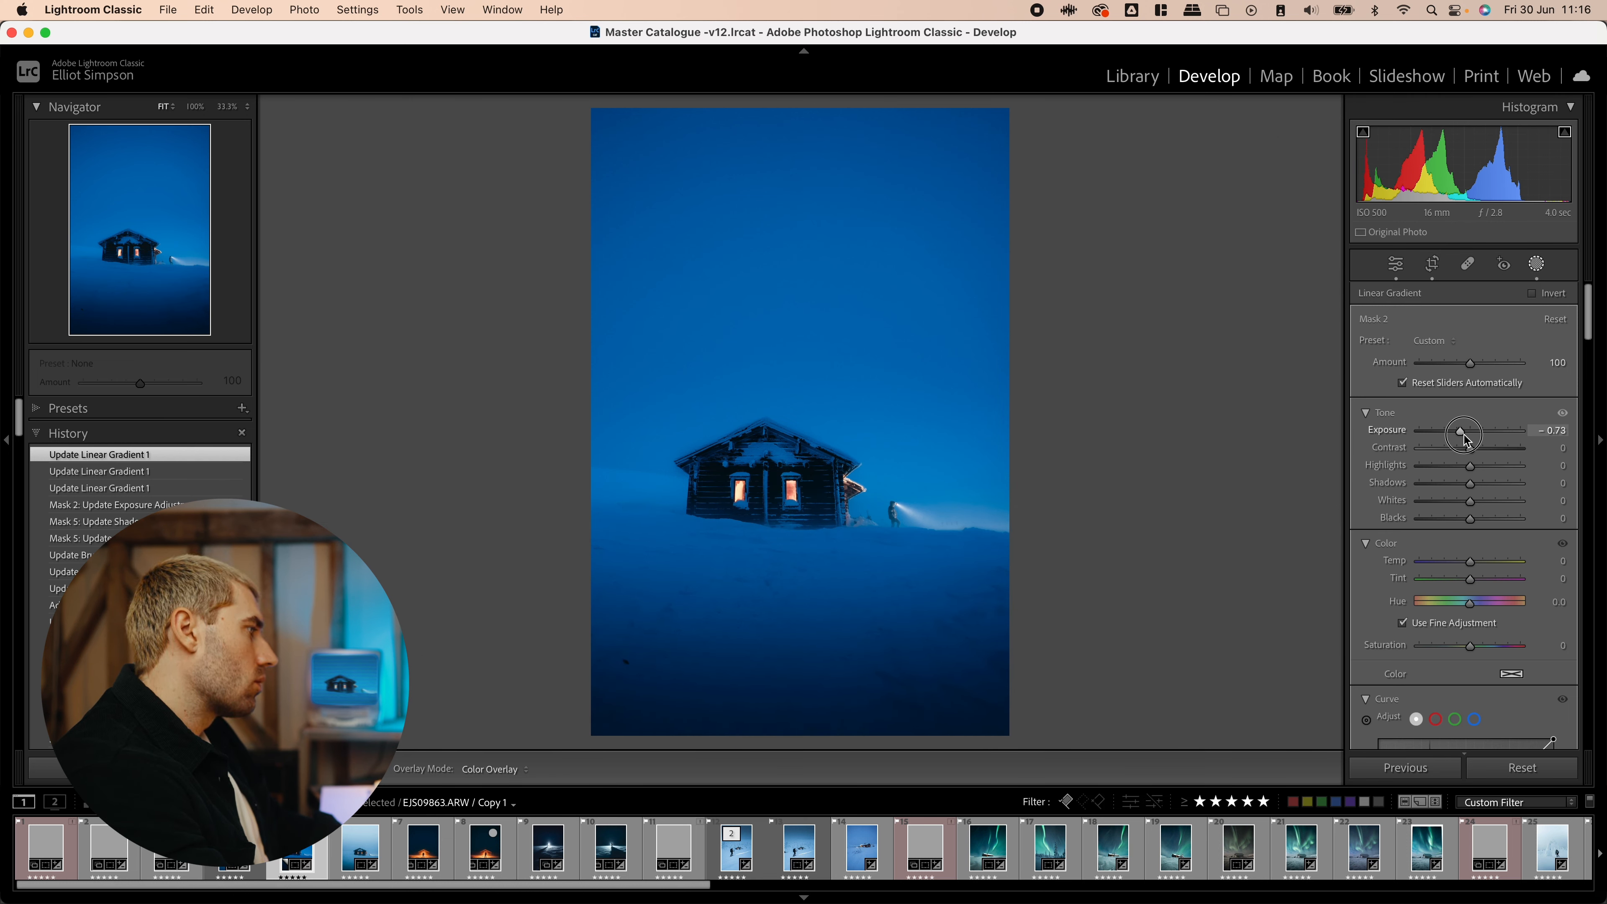
drag(1461, 434, 1469, 433)
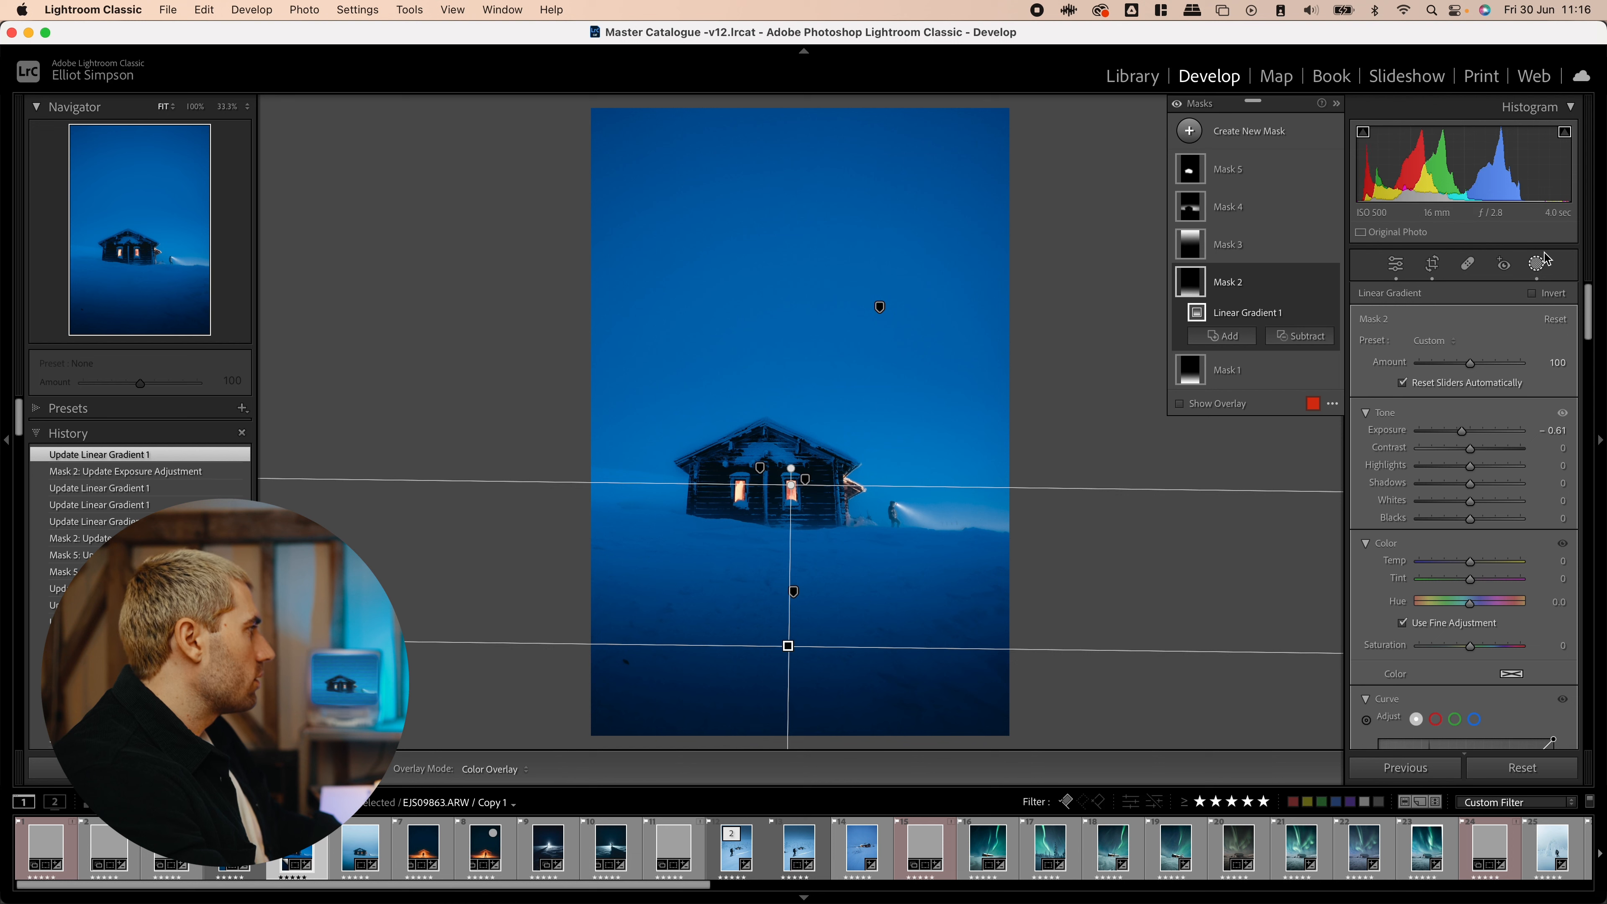
click(1396, 263)
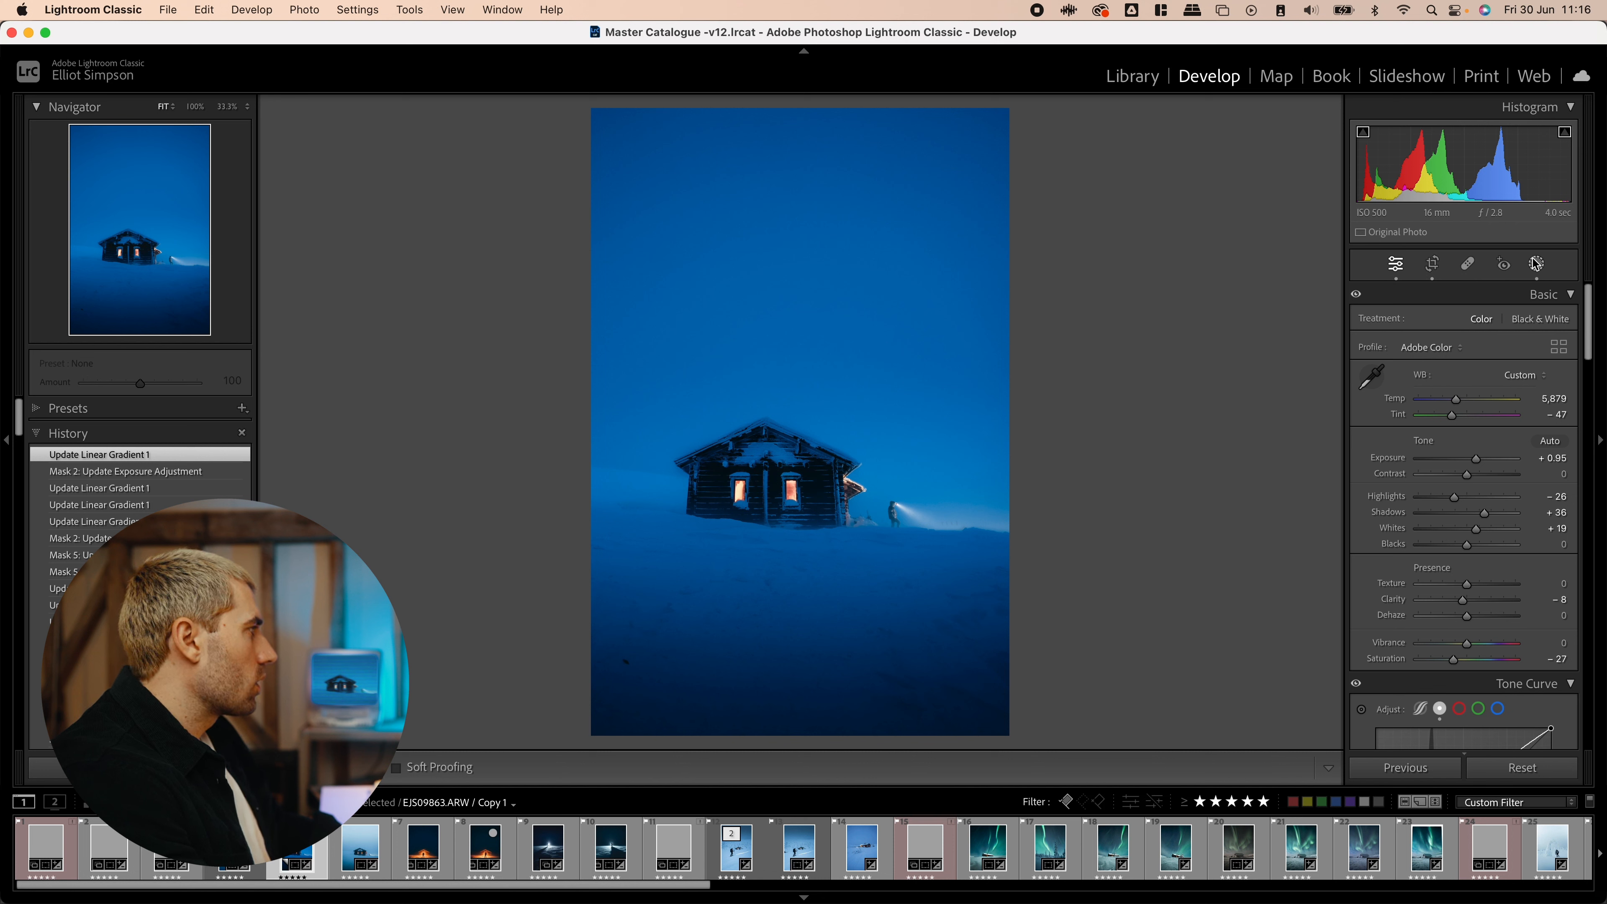
- Raise the third gradient mask's exposure to about 0.42
click(1537, 263)
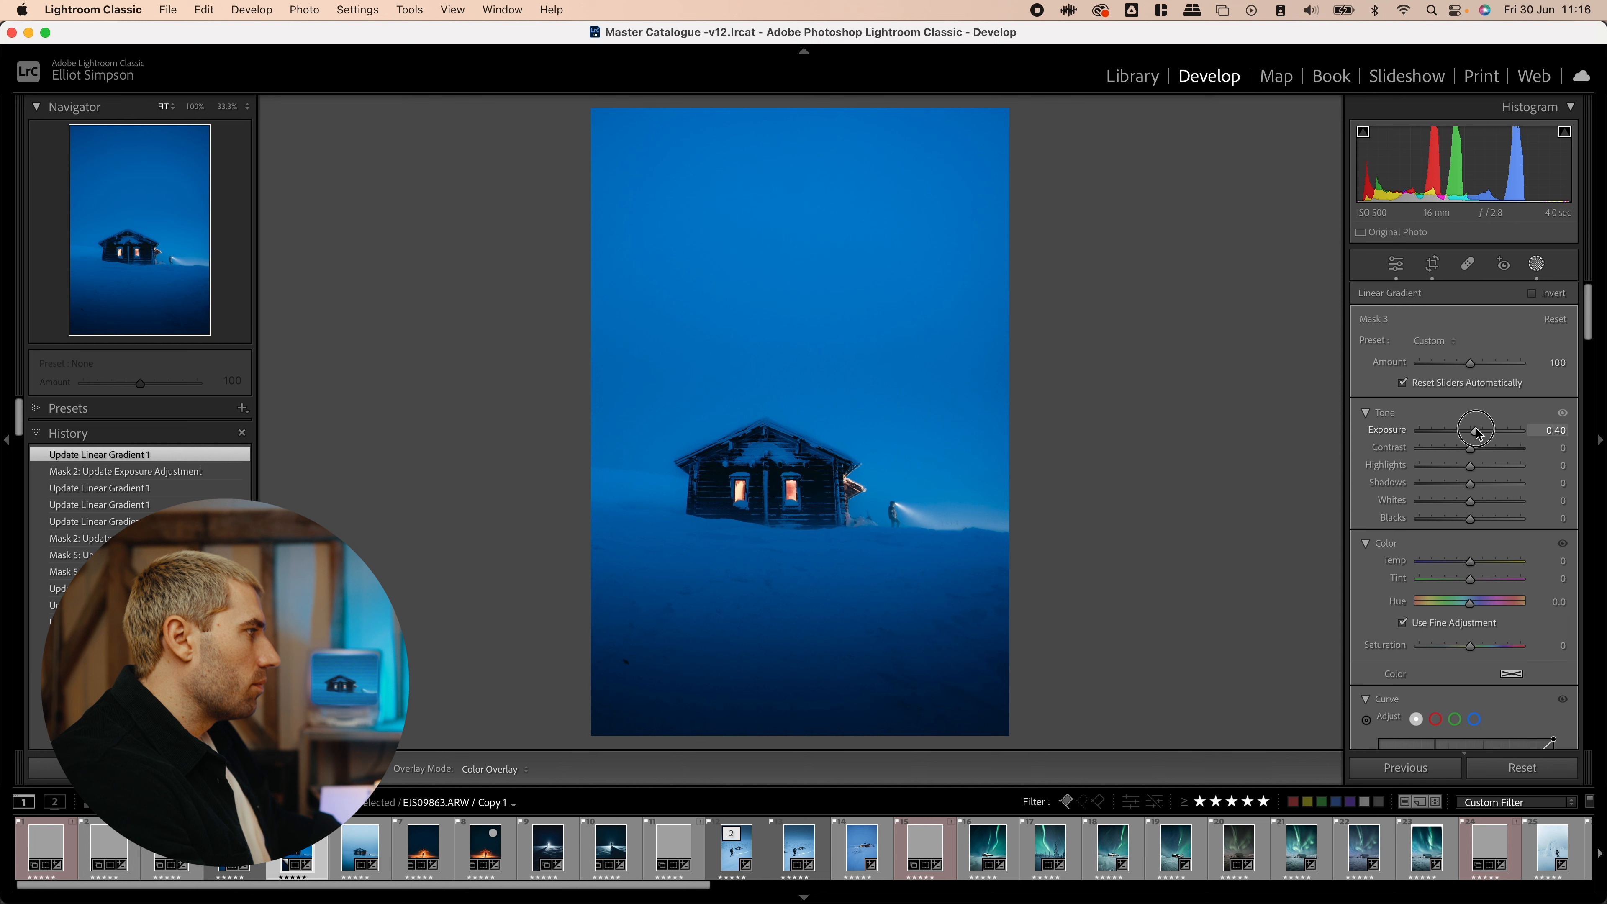
drag(1474, 429, 1478, 429)
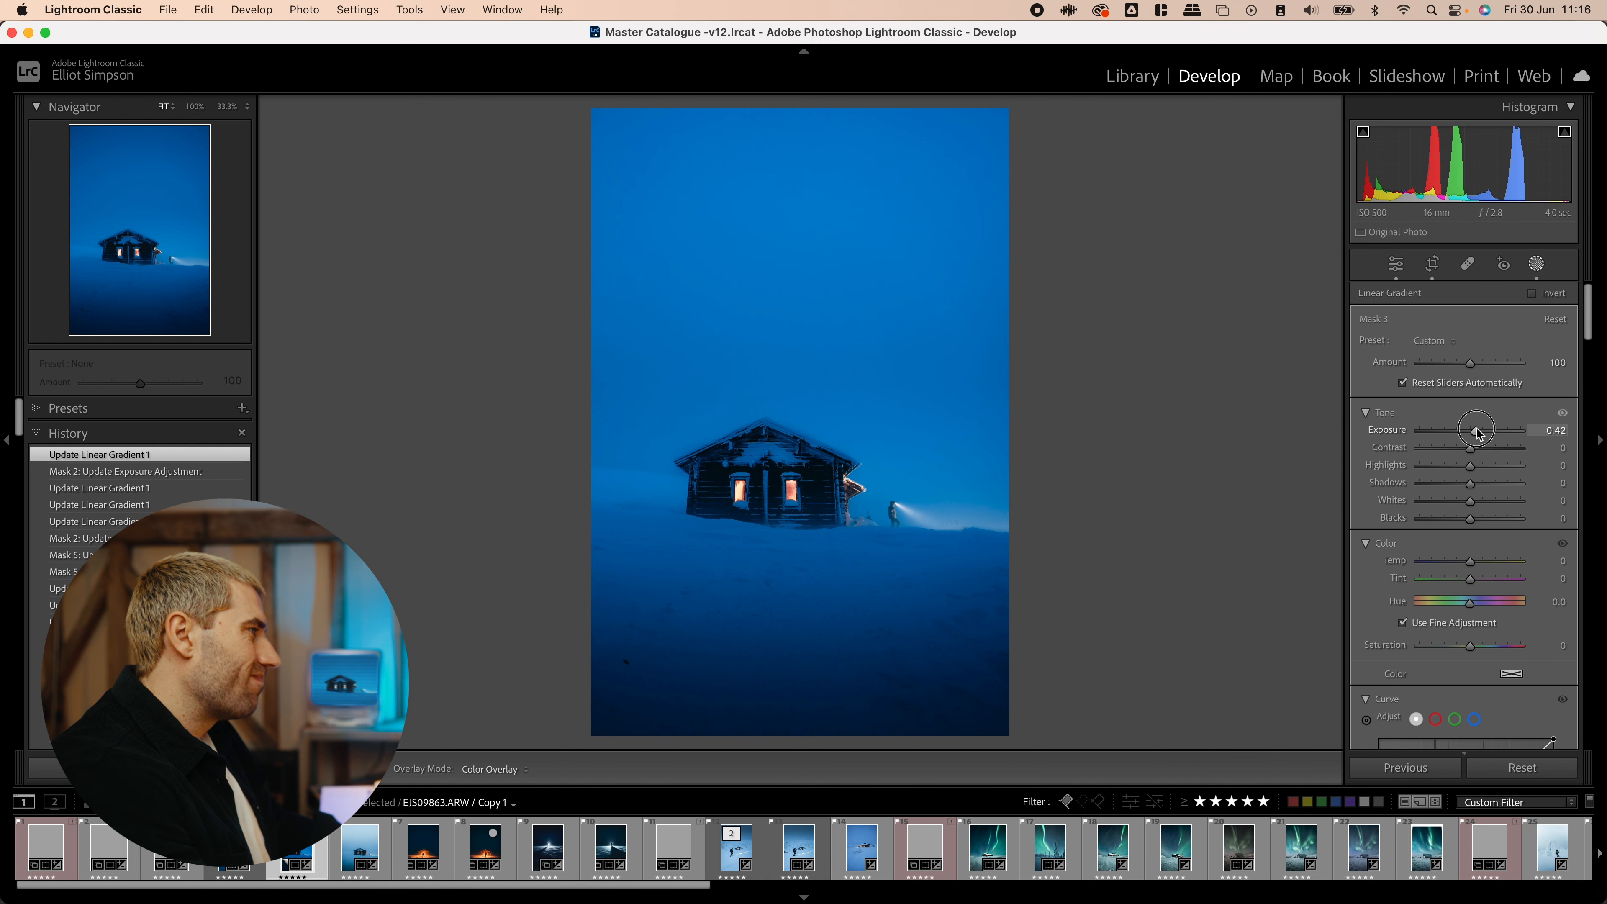
drag(1476, 429, 1448, 429)
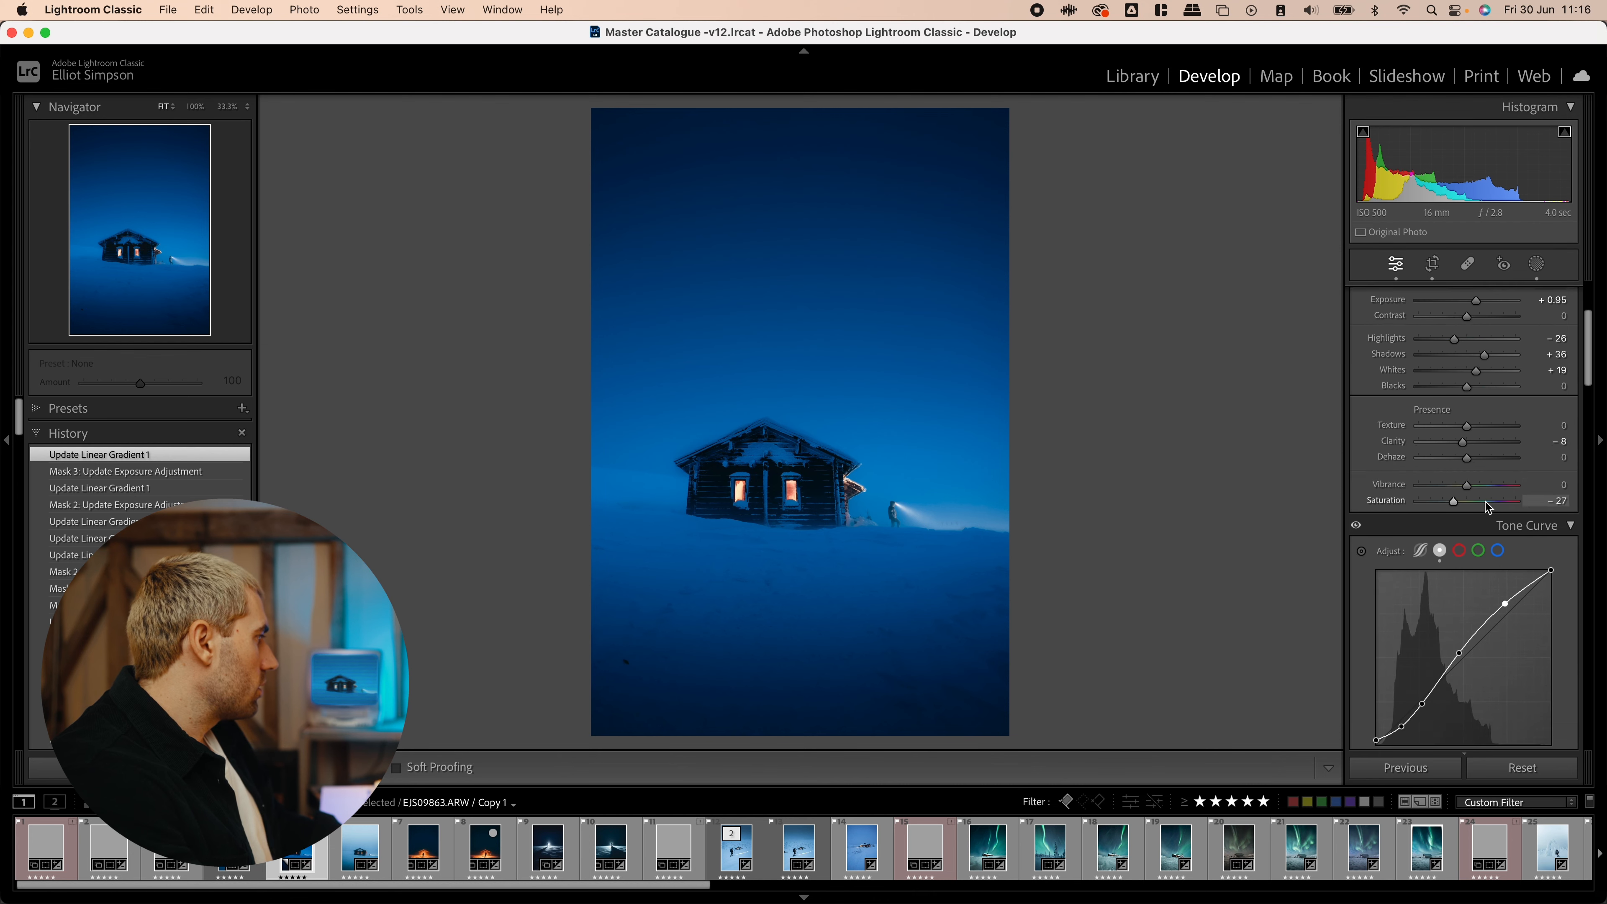
- Shift the Blue hue to -13 and the Aqua hue to +50, then view the whole photo
scroll(down, 3)
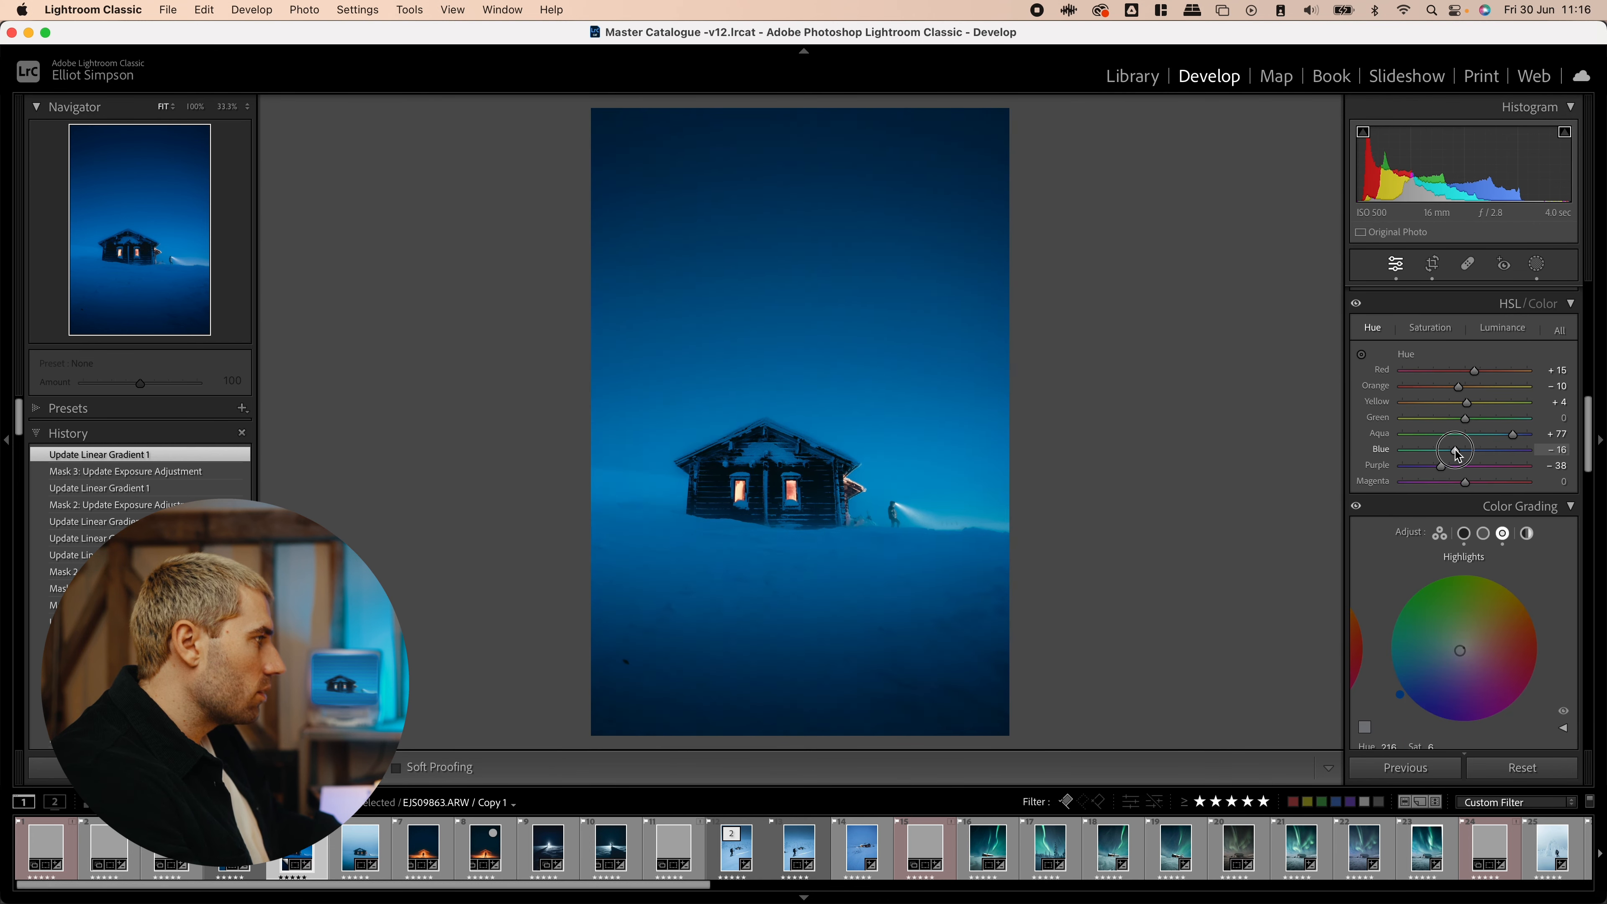
drag(1455, 448, 1457, 452)
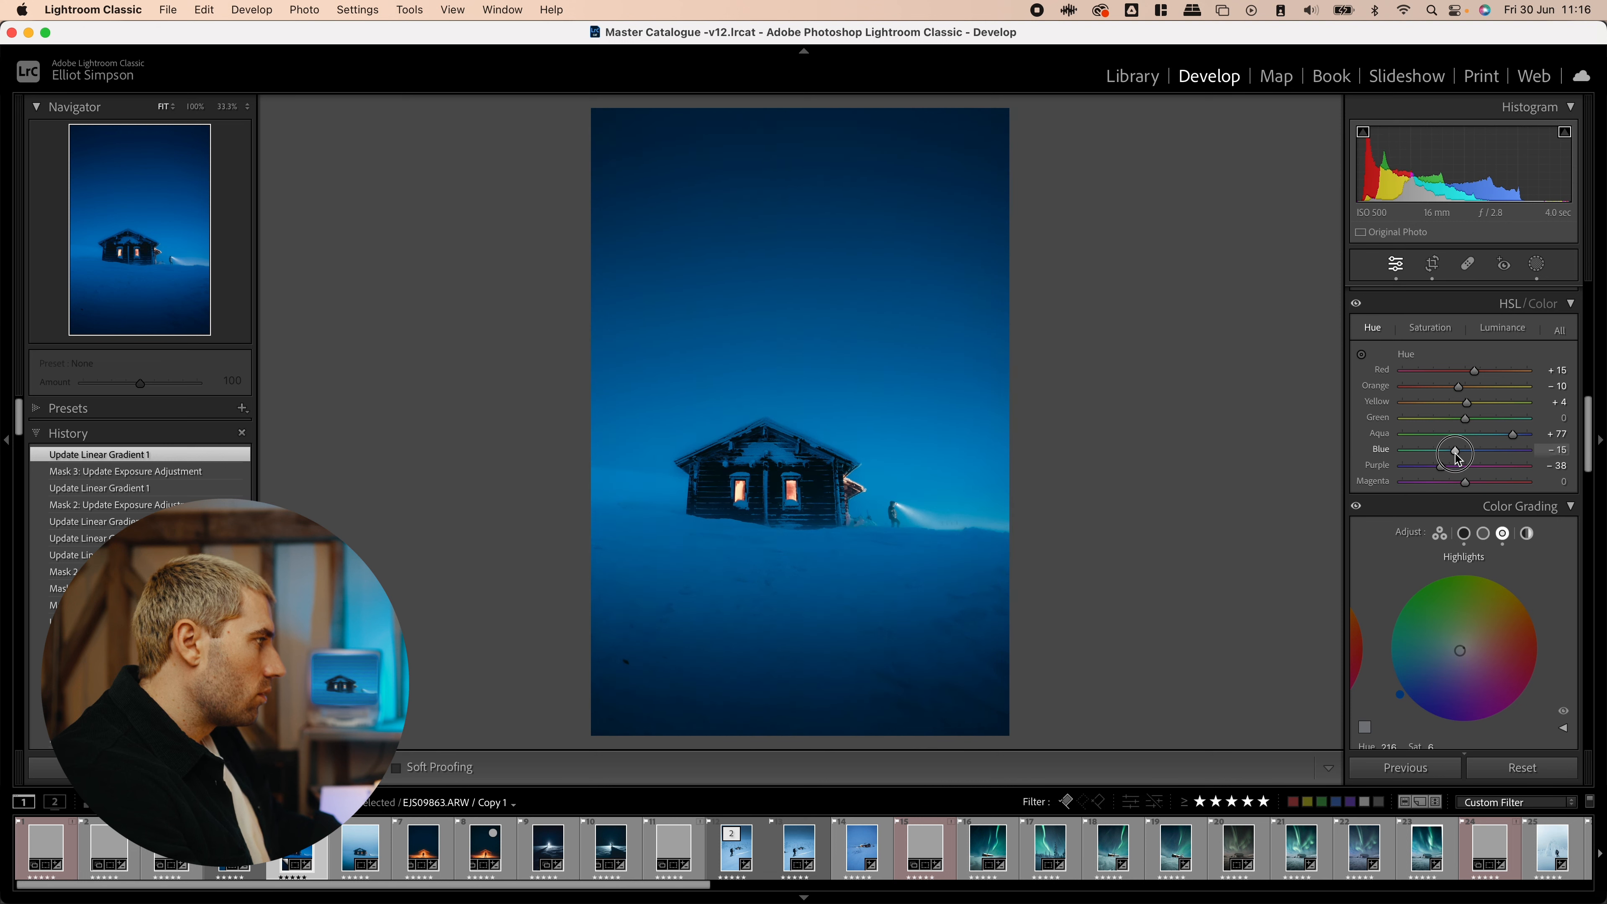
drag(1508, 433, 1483, 433)
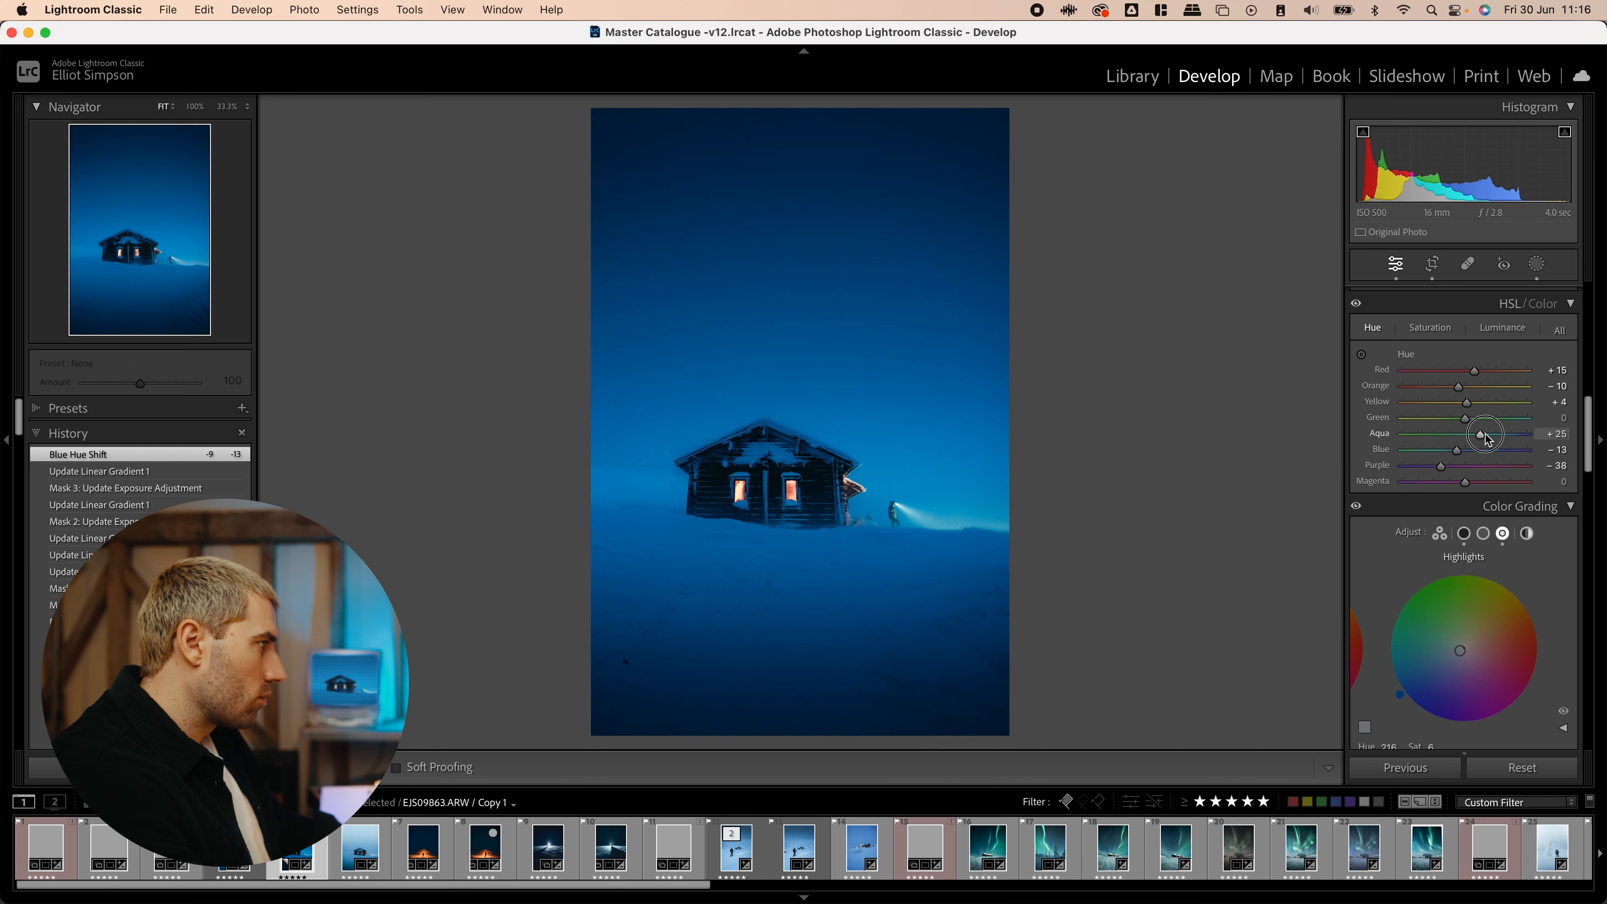
drag(1493, 432, 1473, 459)
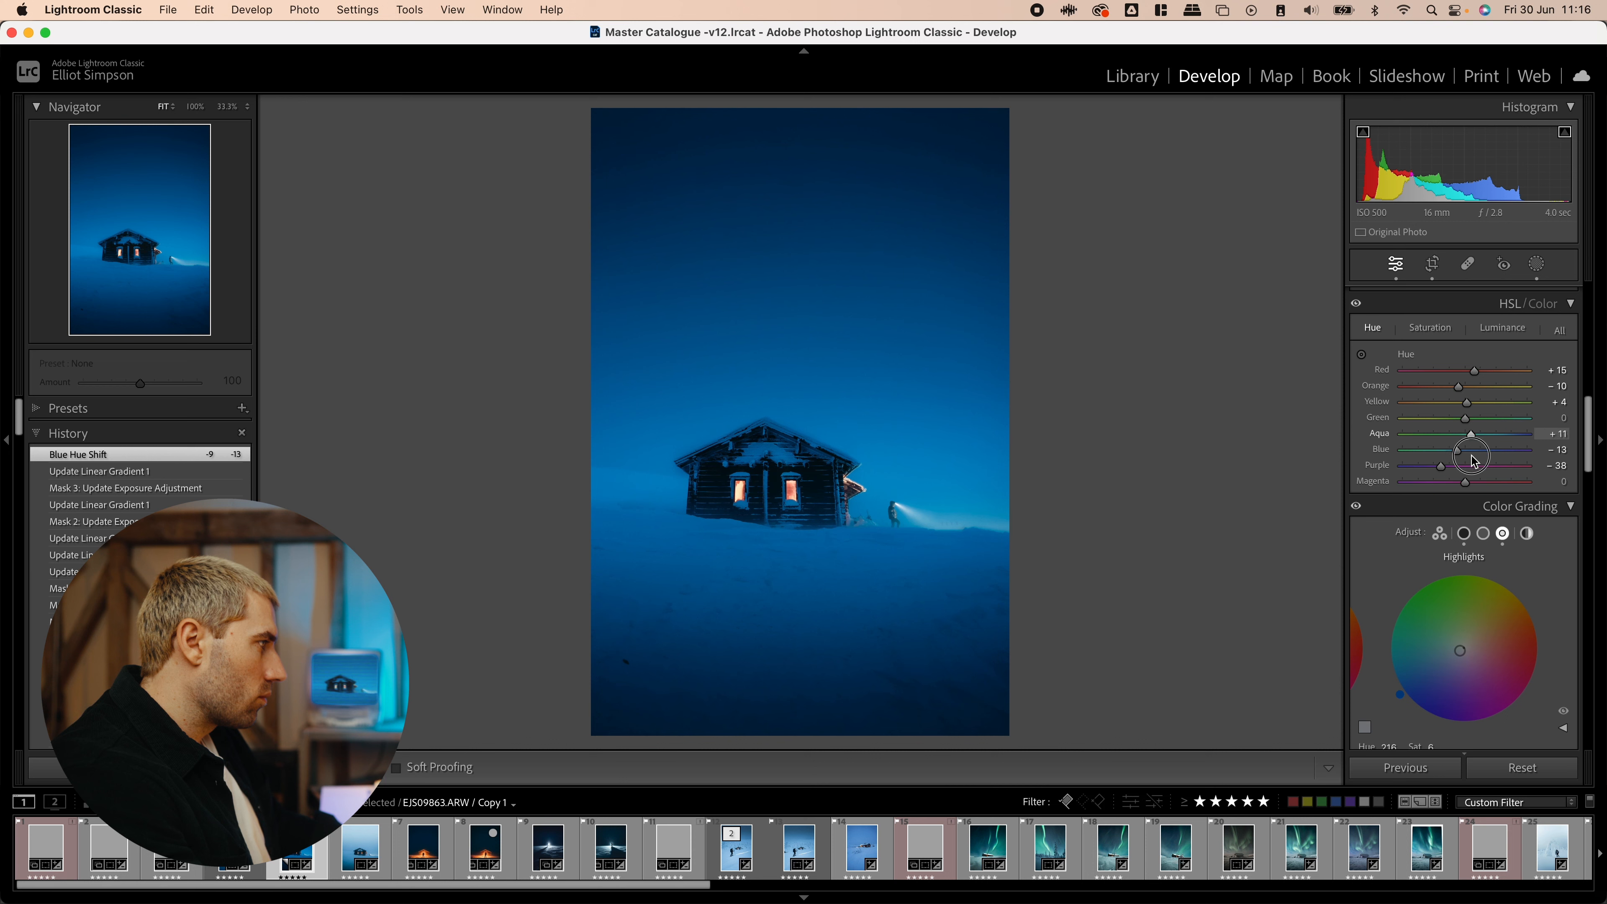
drag(1441, 433, 1496, 433)
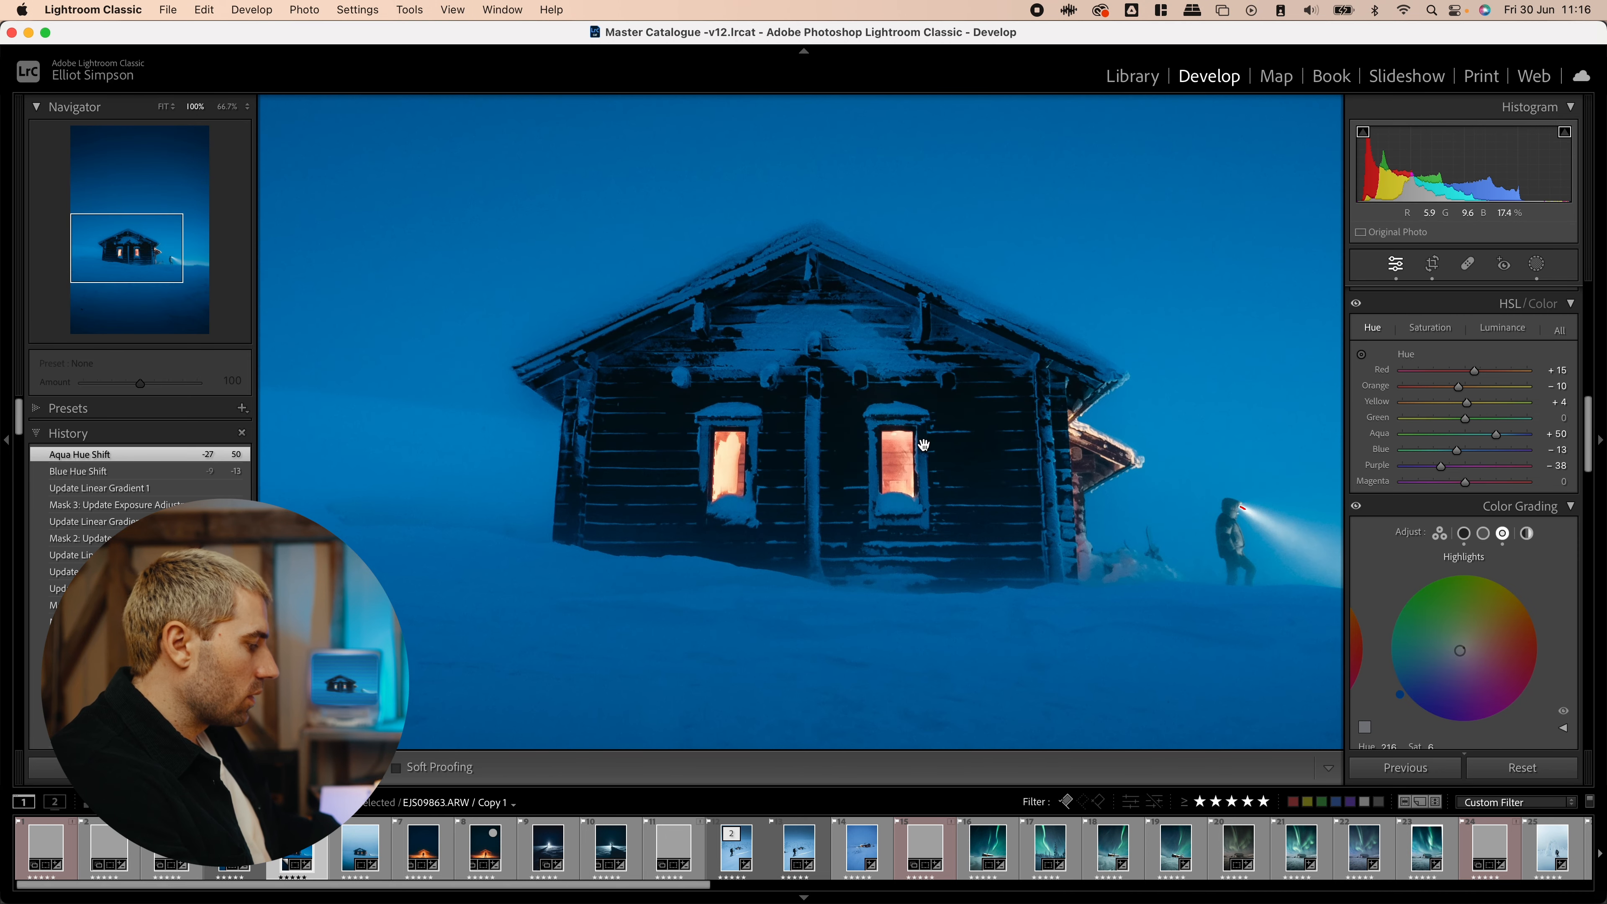
click(1537, 263)
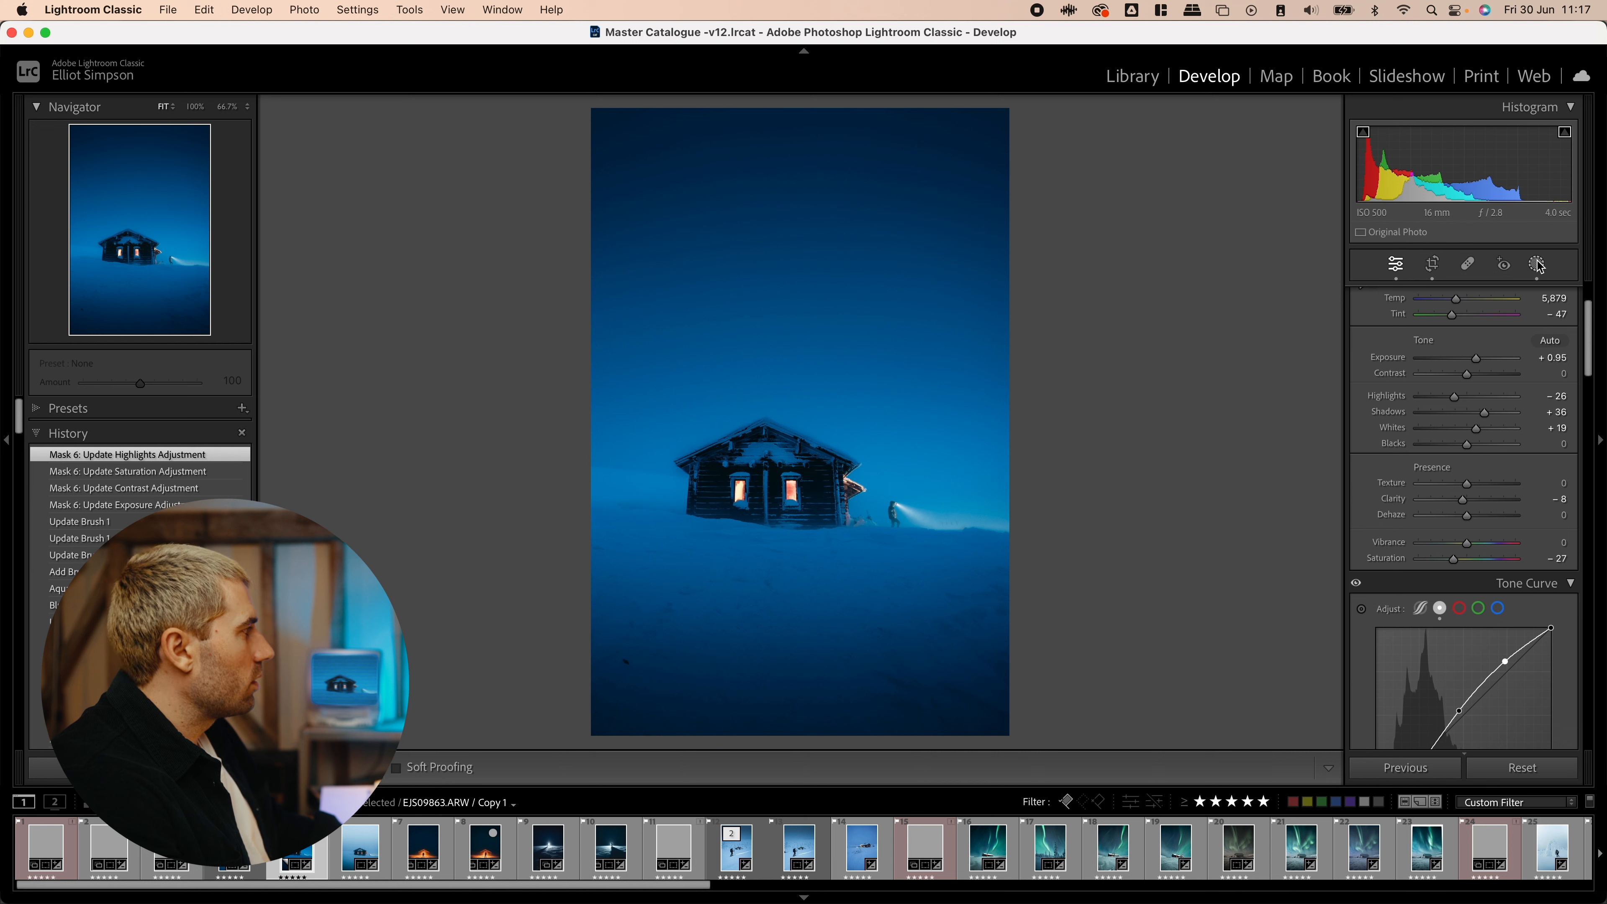
click(1536, 265)
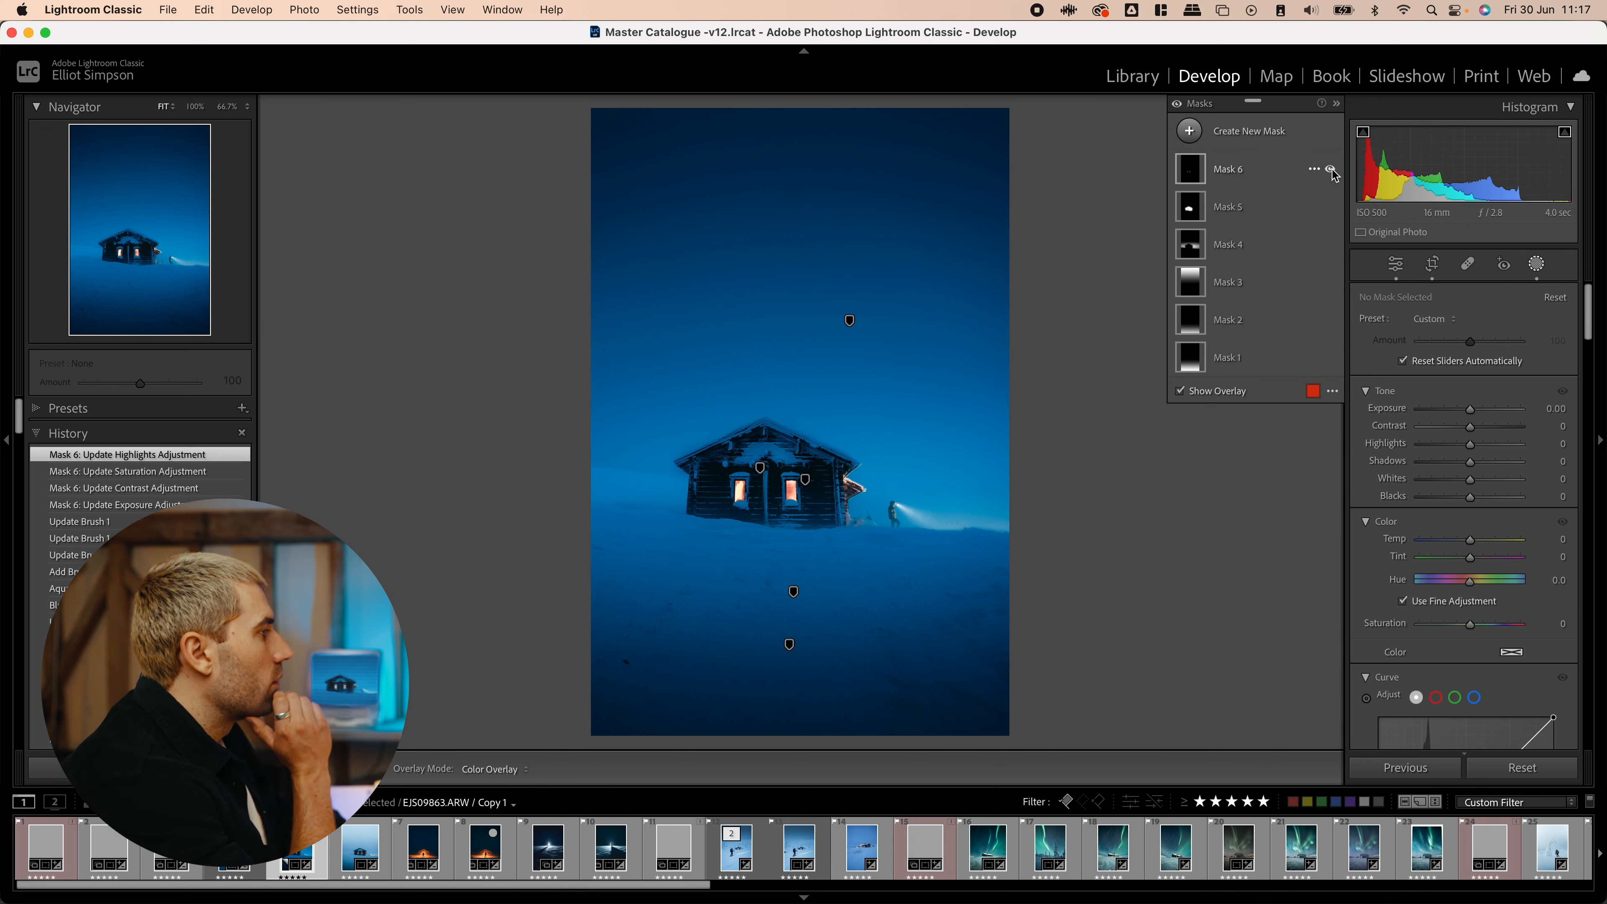
click(1330, 169)
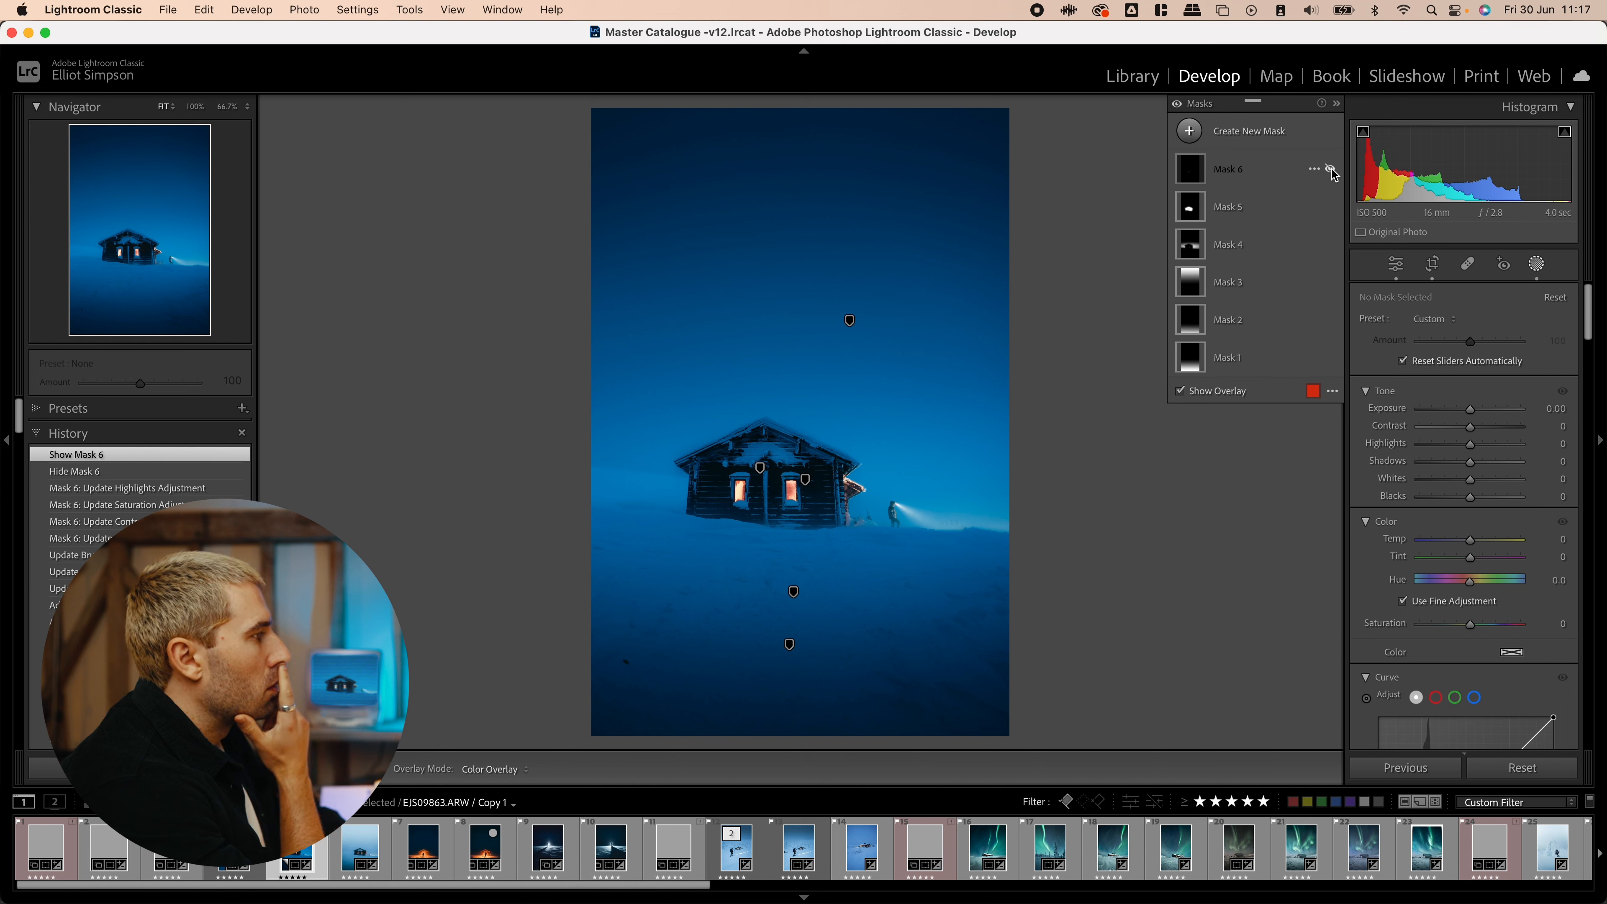
click(1330, 169)
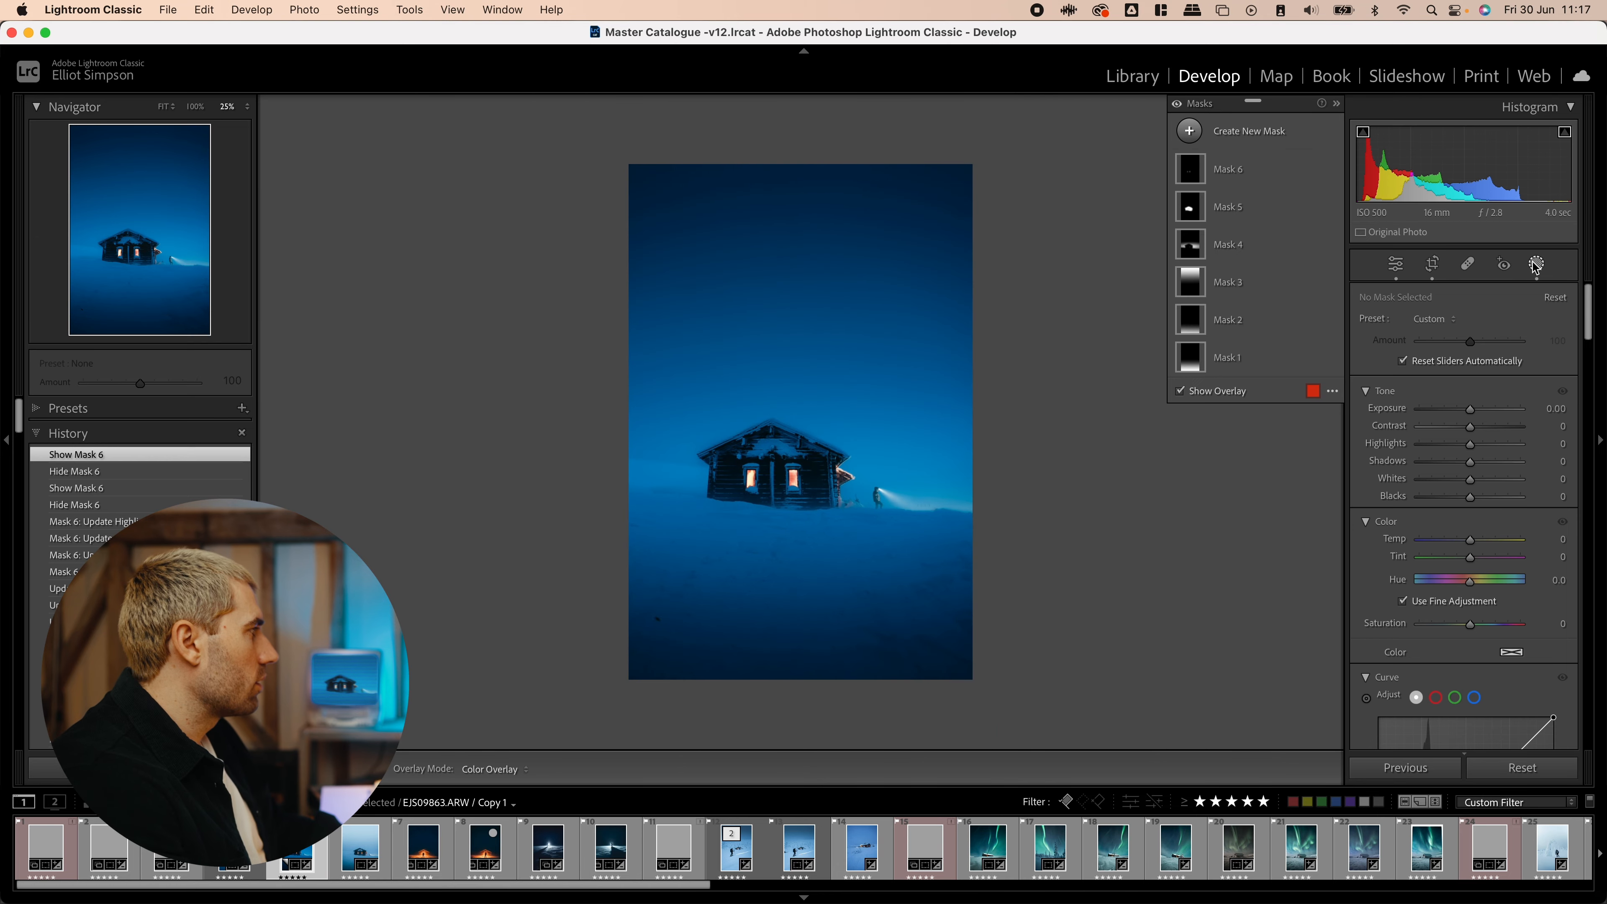
click(1395, 264)
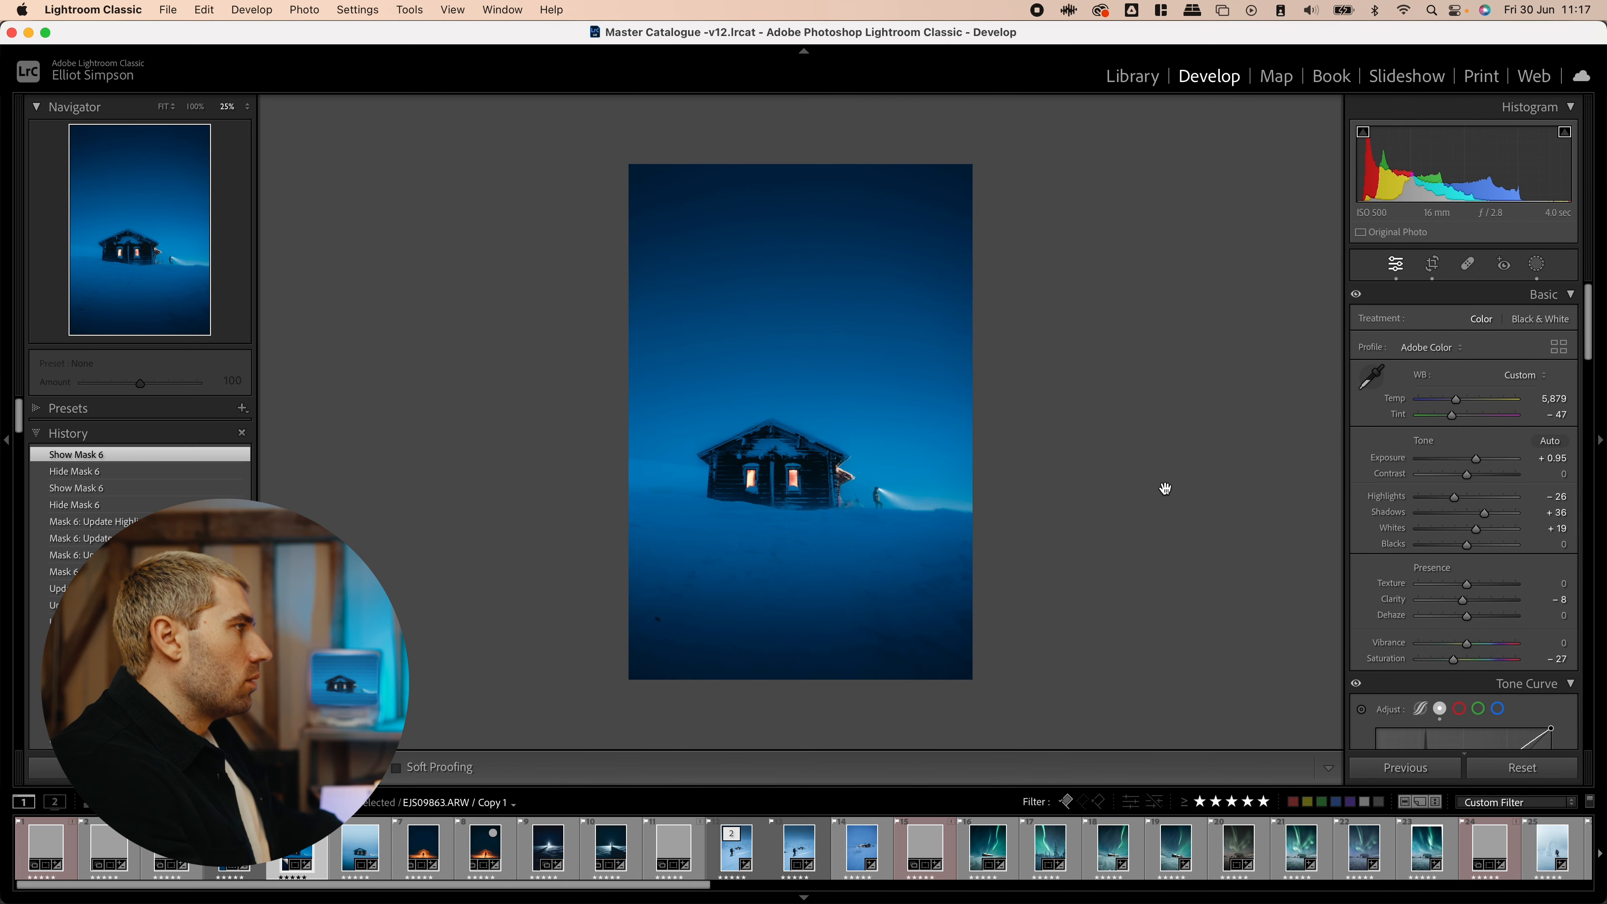
mouse_move(1110, 482)
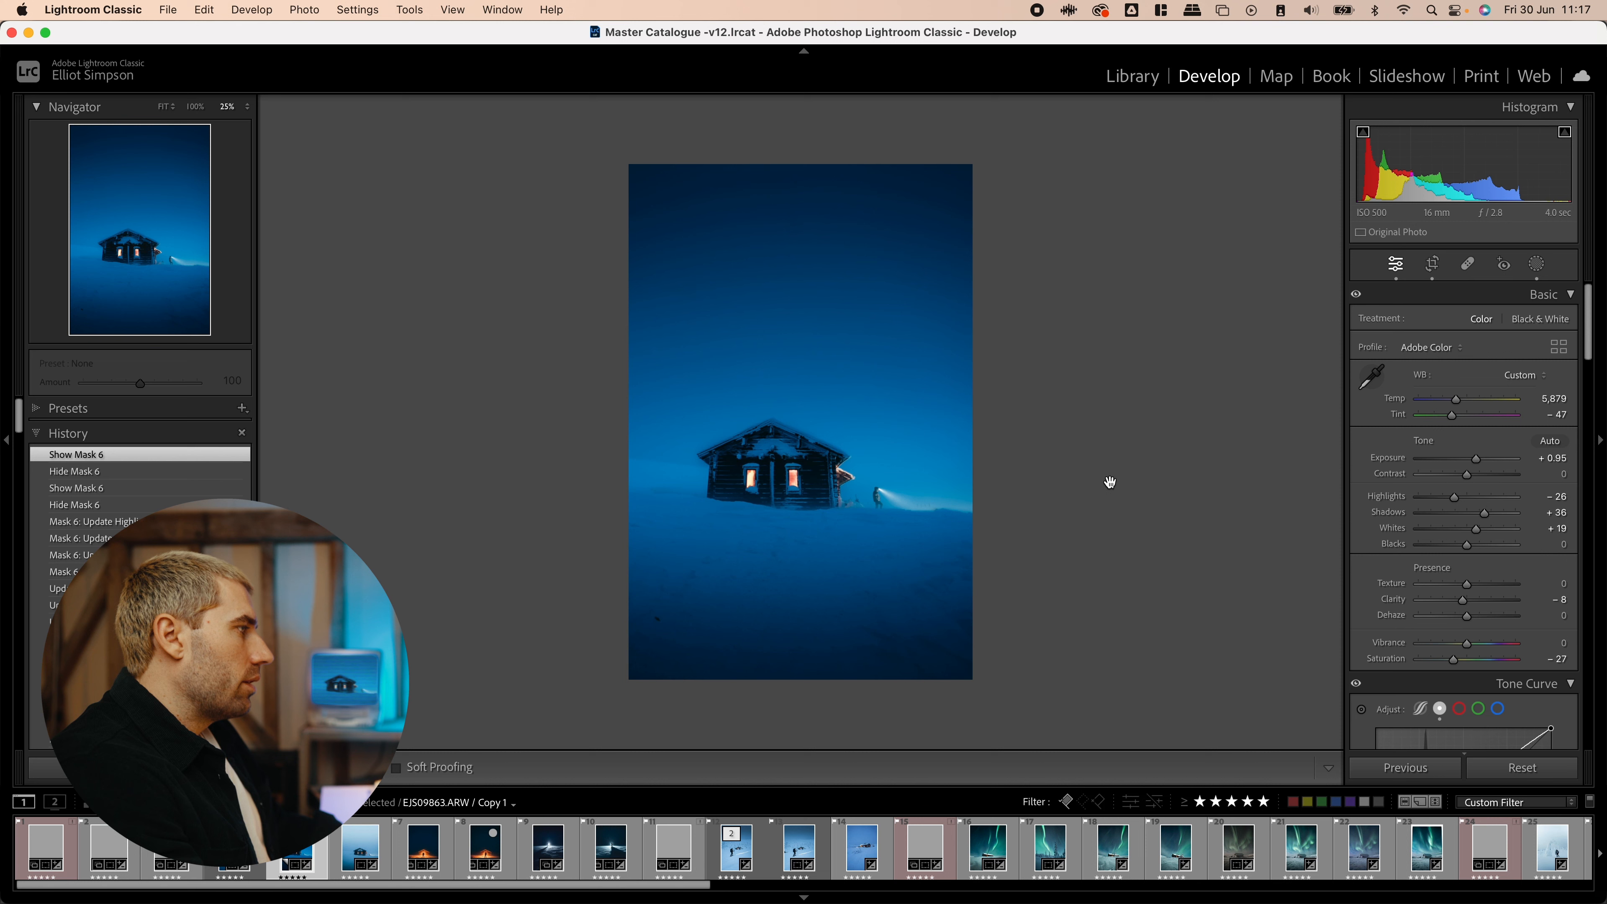
mouse_move(694, 654)
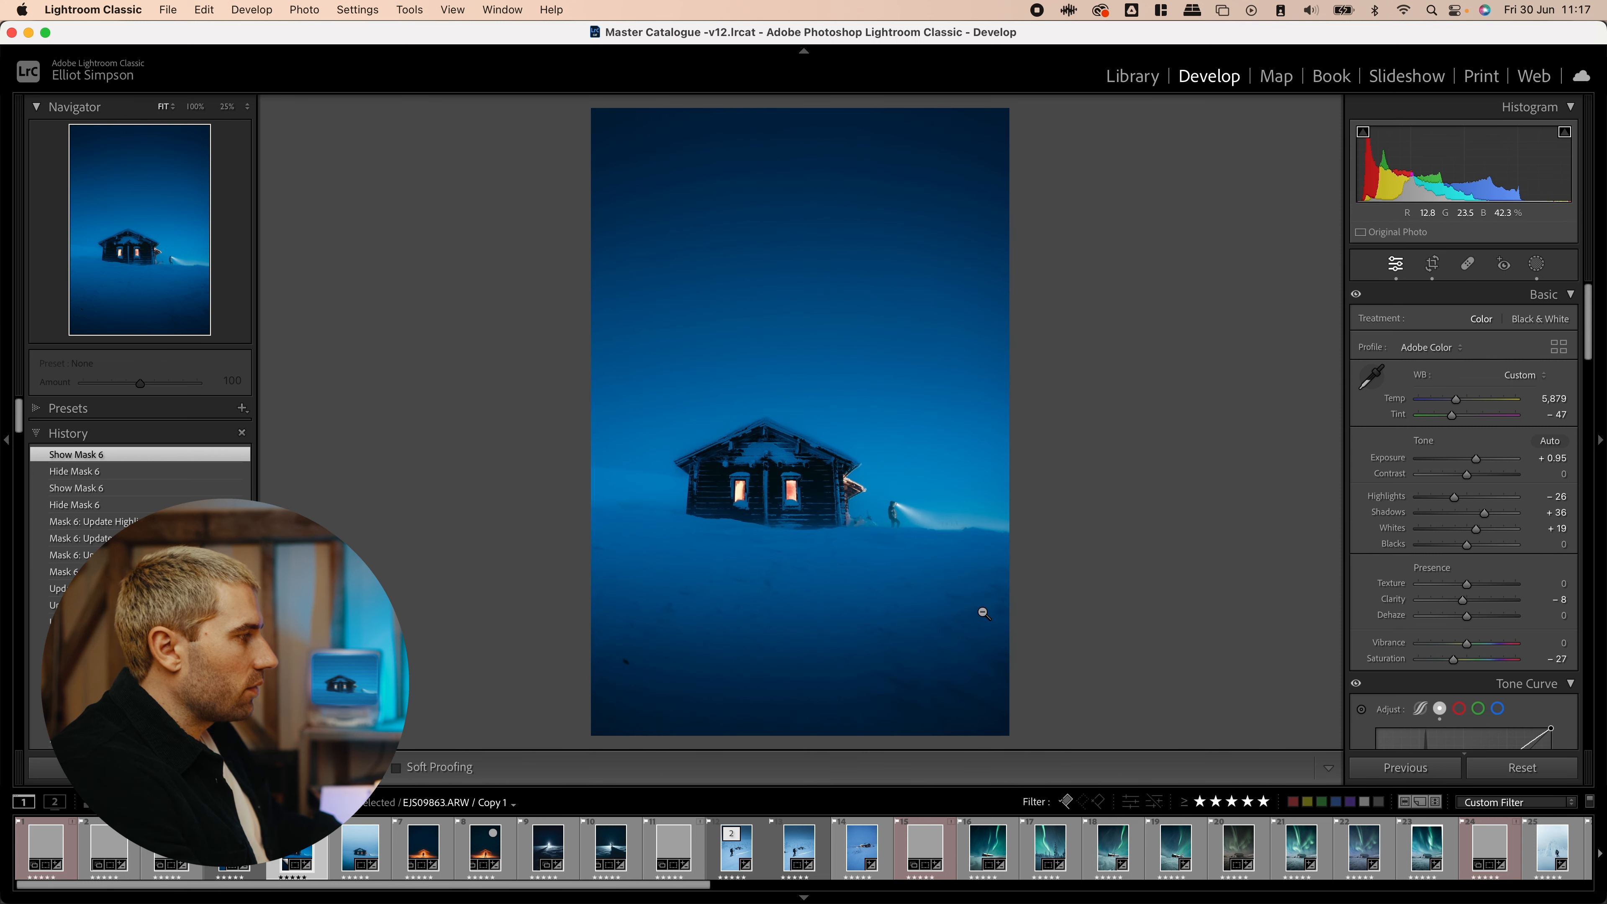
- Heal a speck in the lower-left snow with the Spot Removal tool
click(1467, 264)
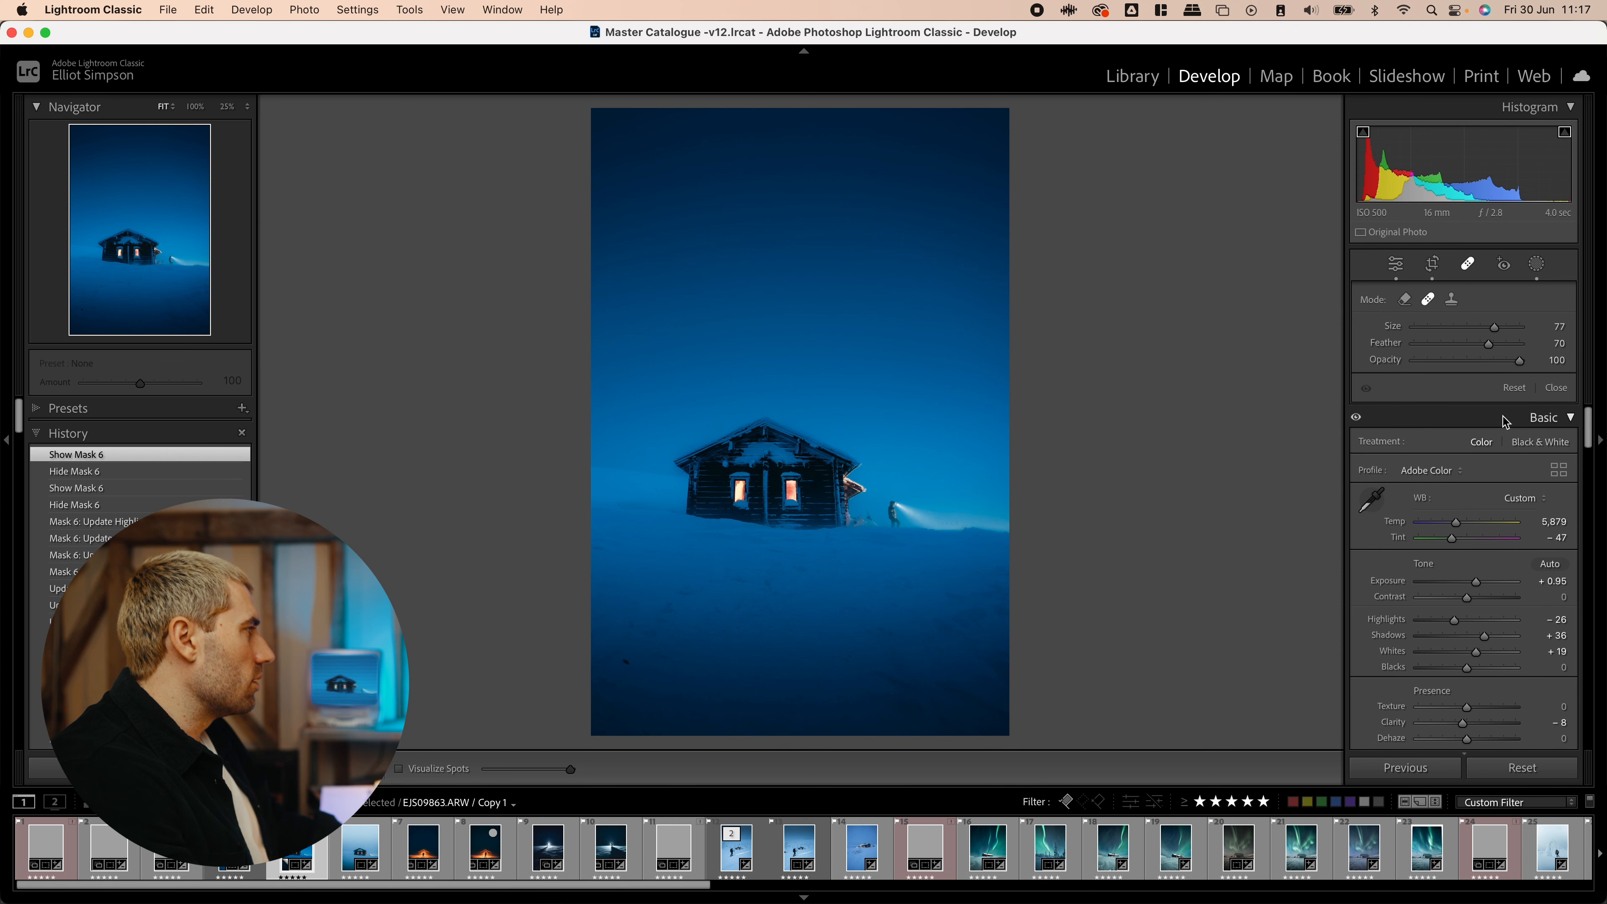
mouse_move(617, 665)
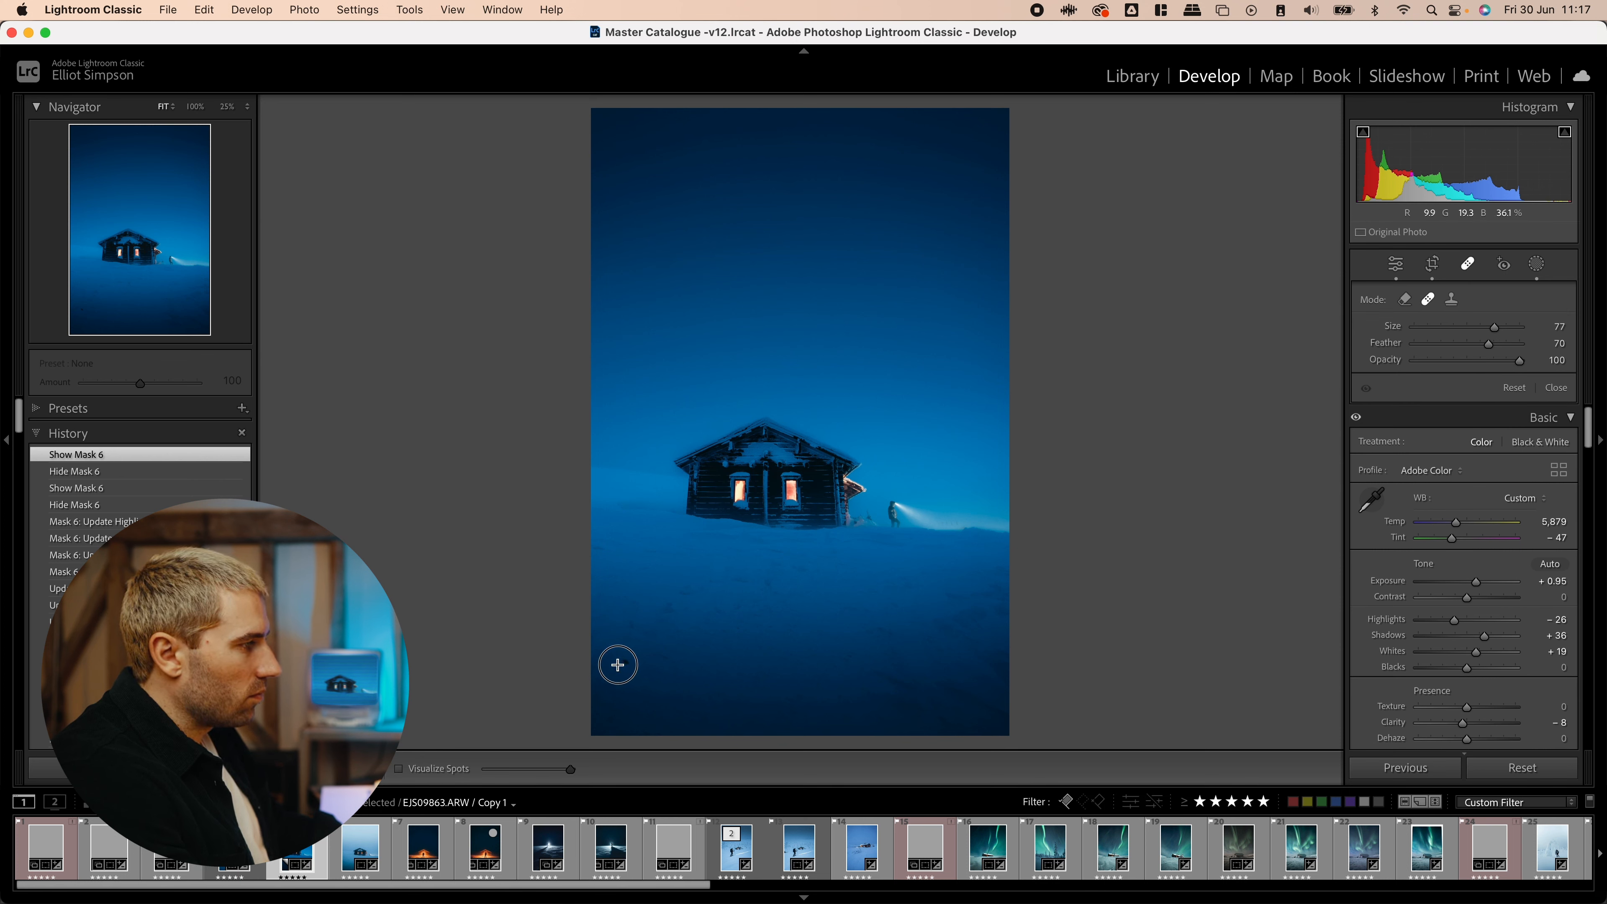
click(617, 665)
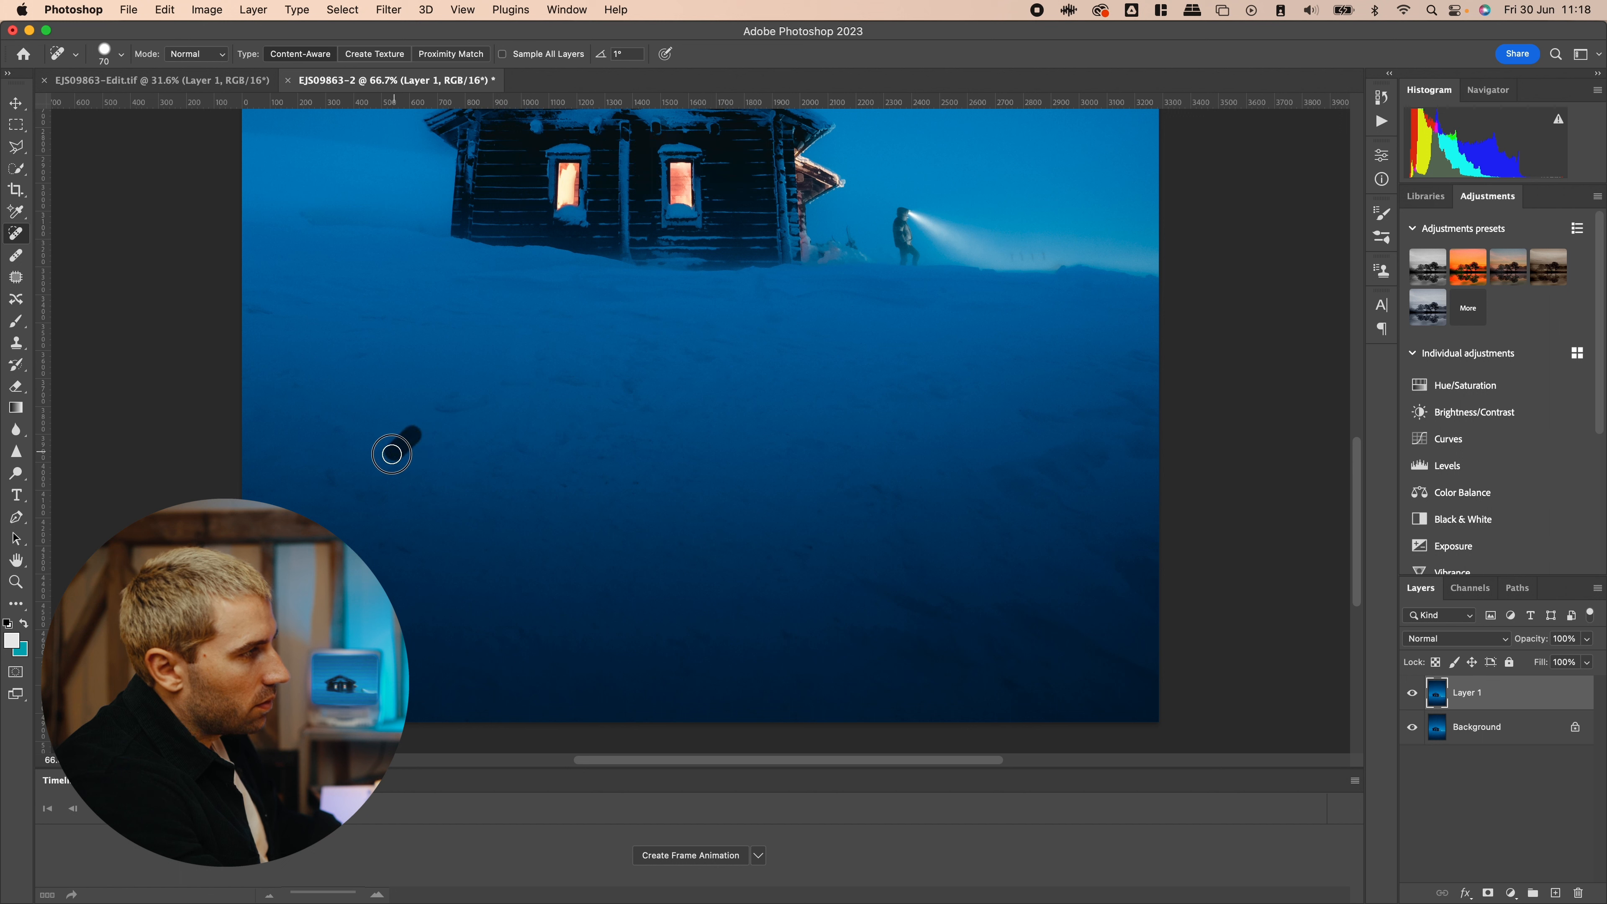
- Paint out two blemishes in the snowfield below the cabin with the Spot Healing Brush
drag(407, 430, 530, 367)
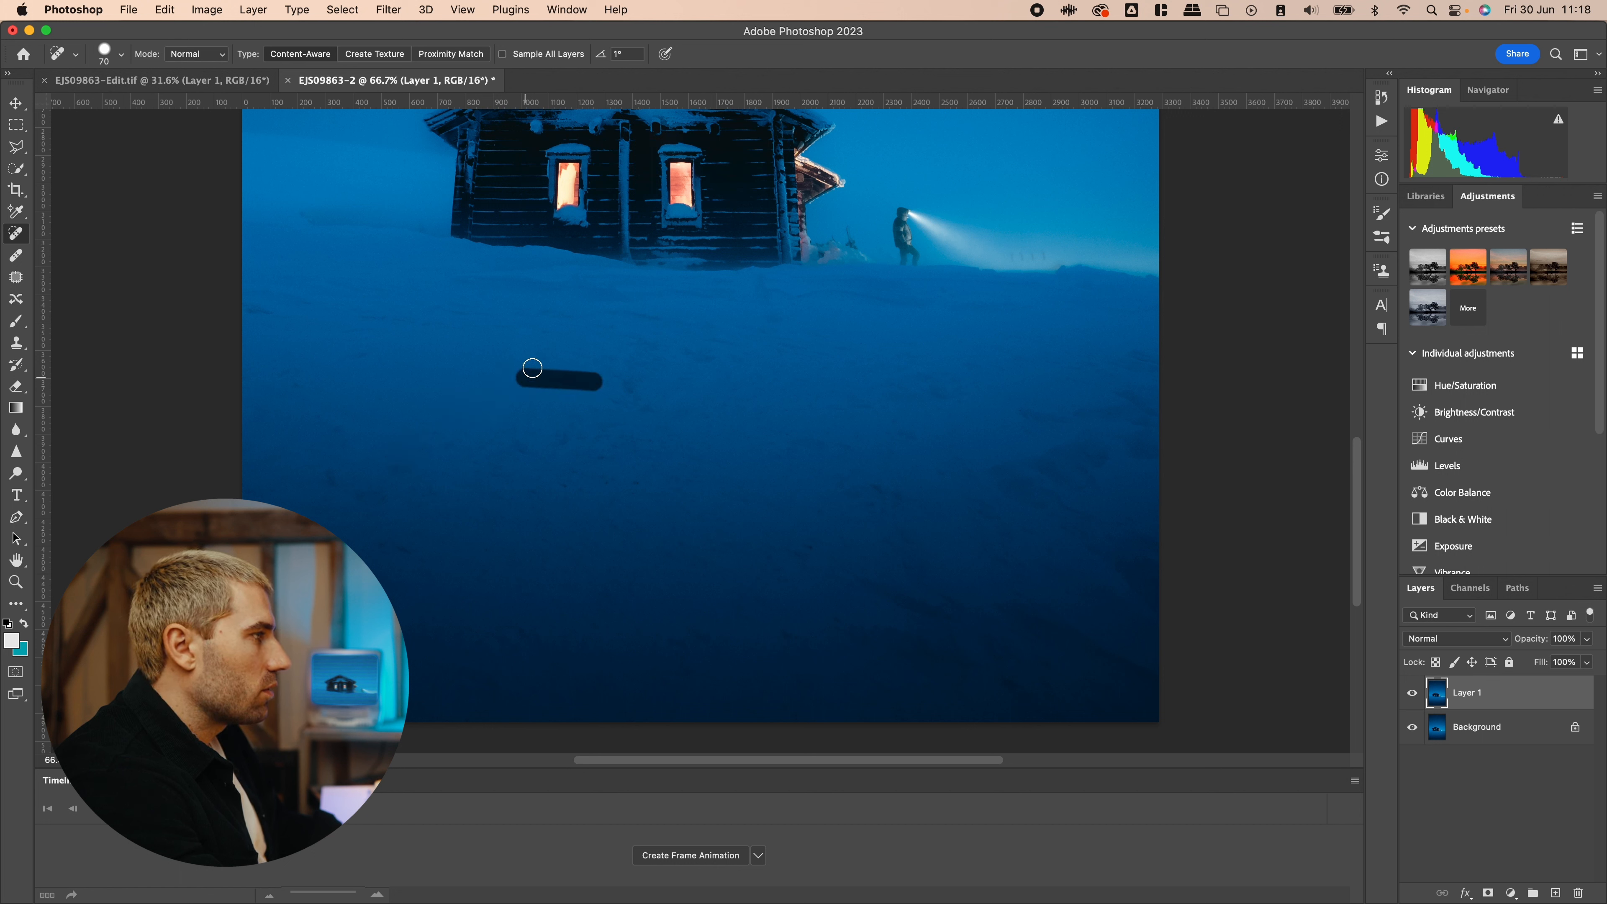
drag(532, 368, 836, 569)
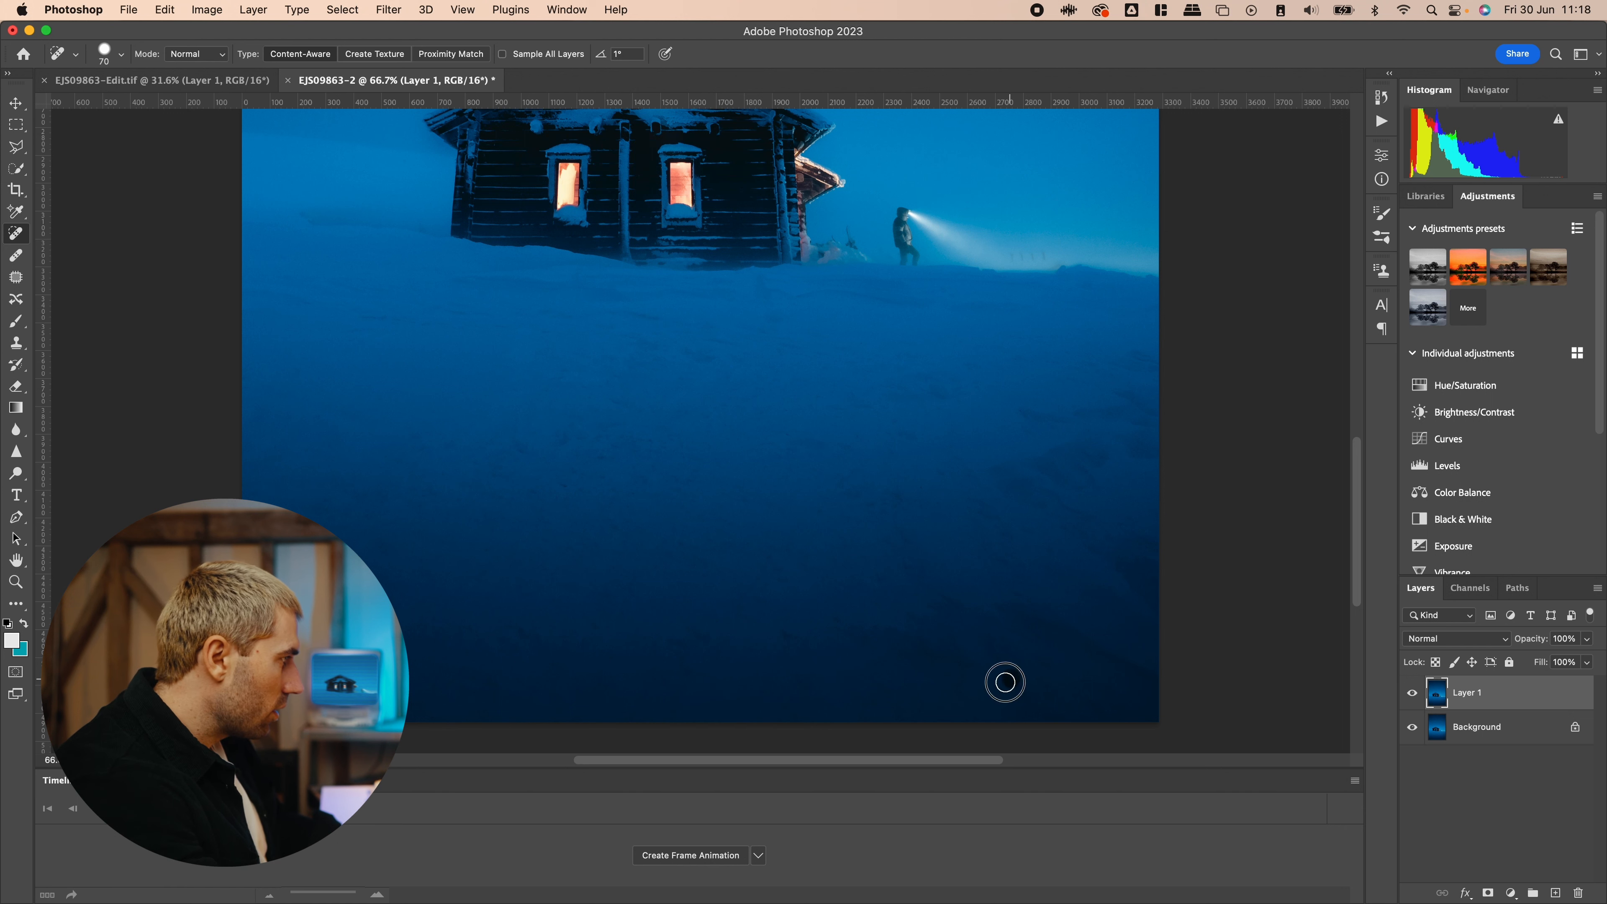
mouse_move(681, 540)
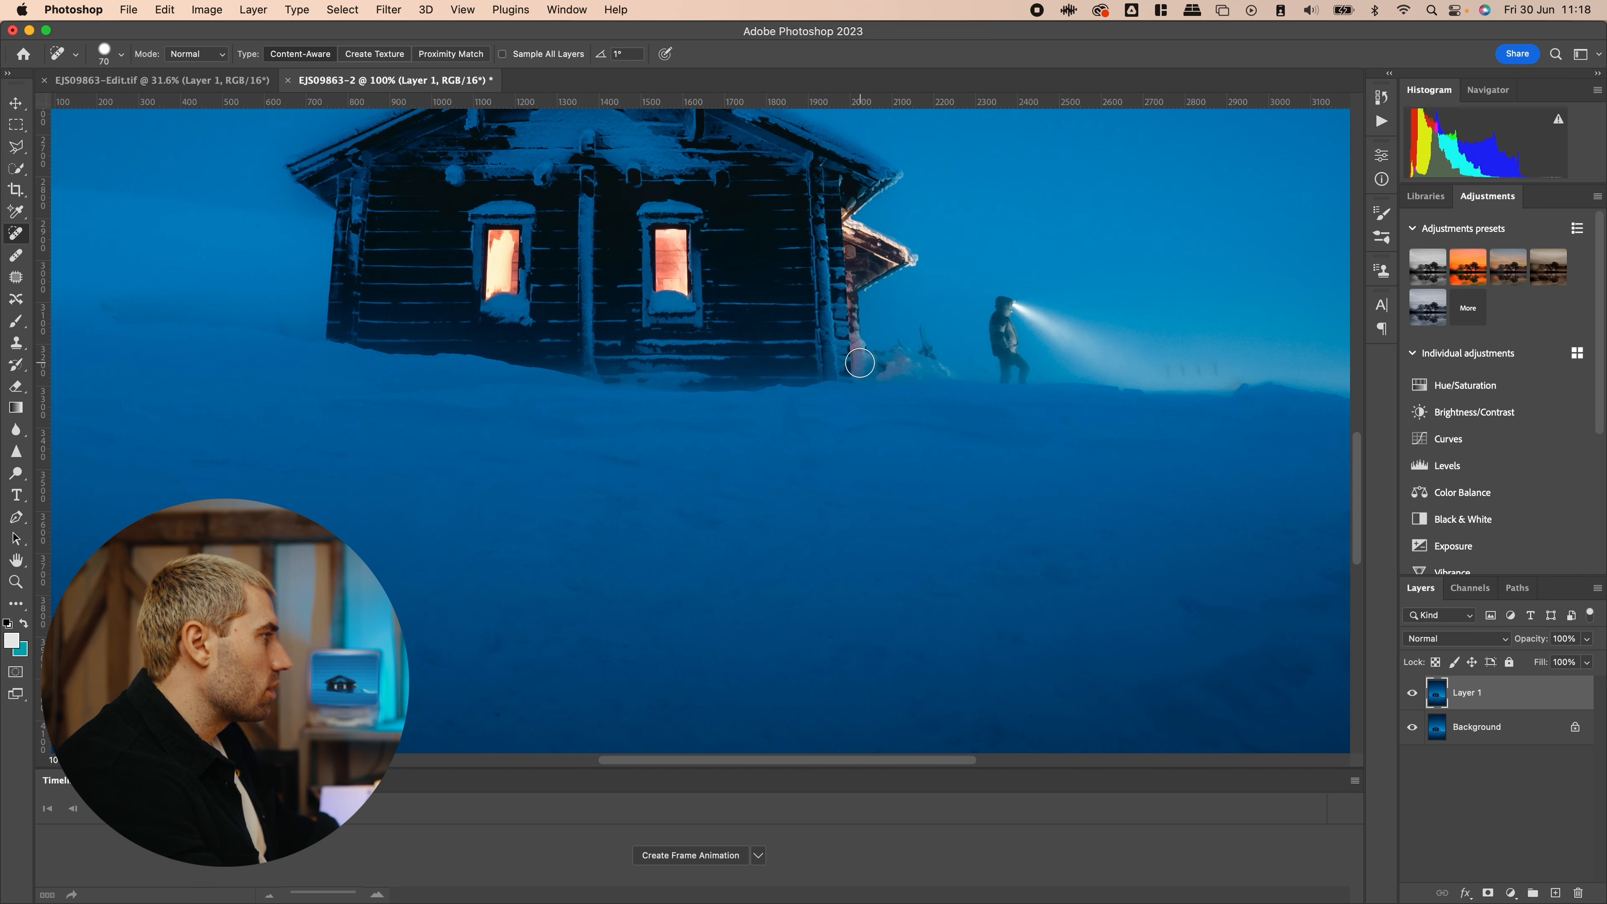
- Clean the snow at the cabin's right corner and a speck inside the headlamp beam
drag(859, 361, 937, 347)
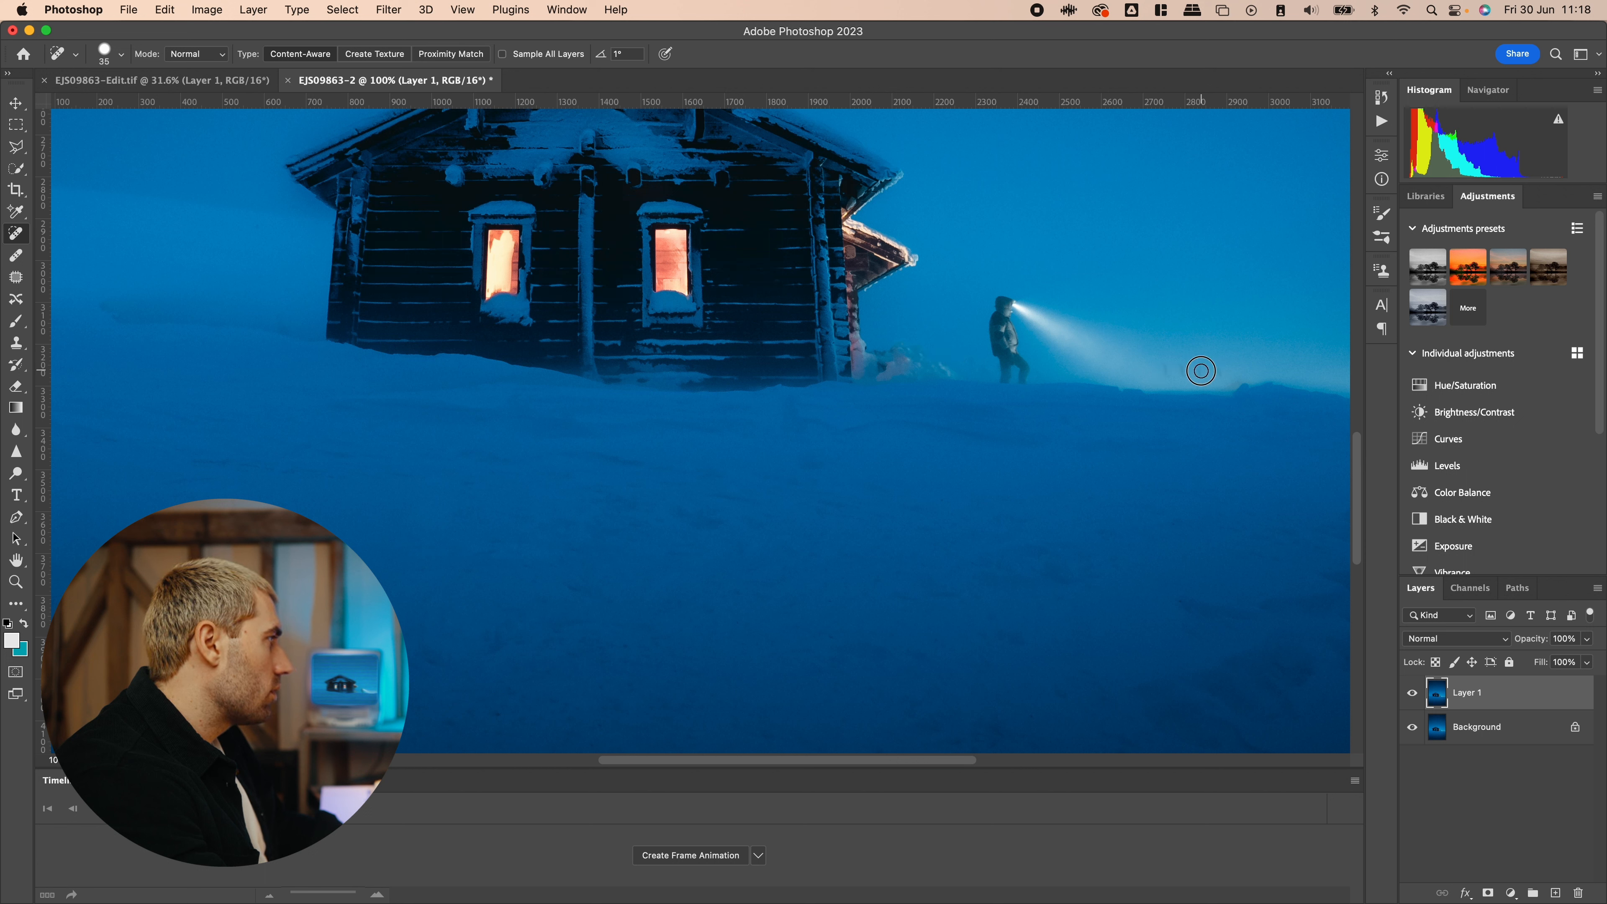
click(1198, 369)
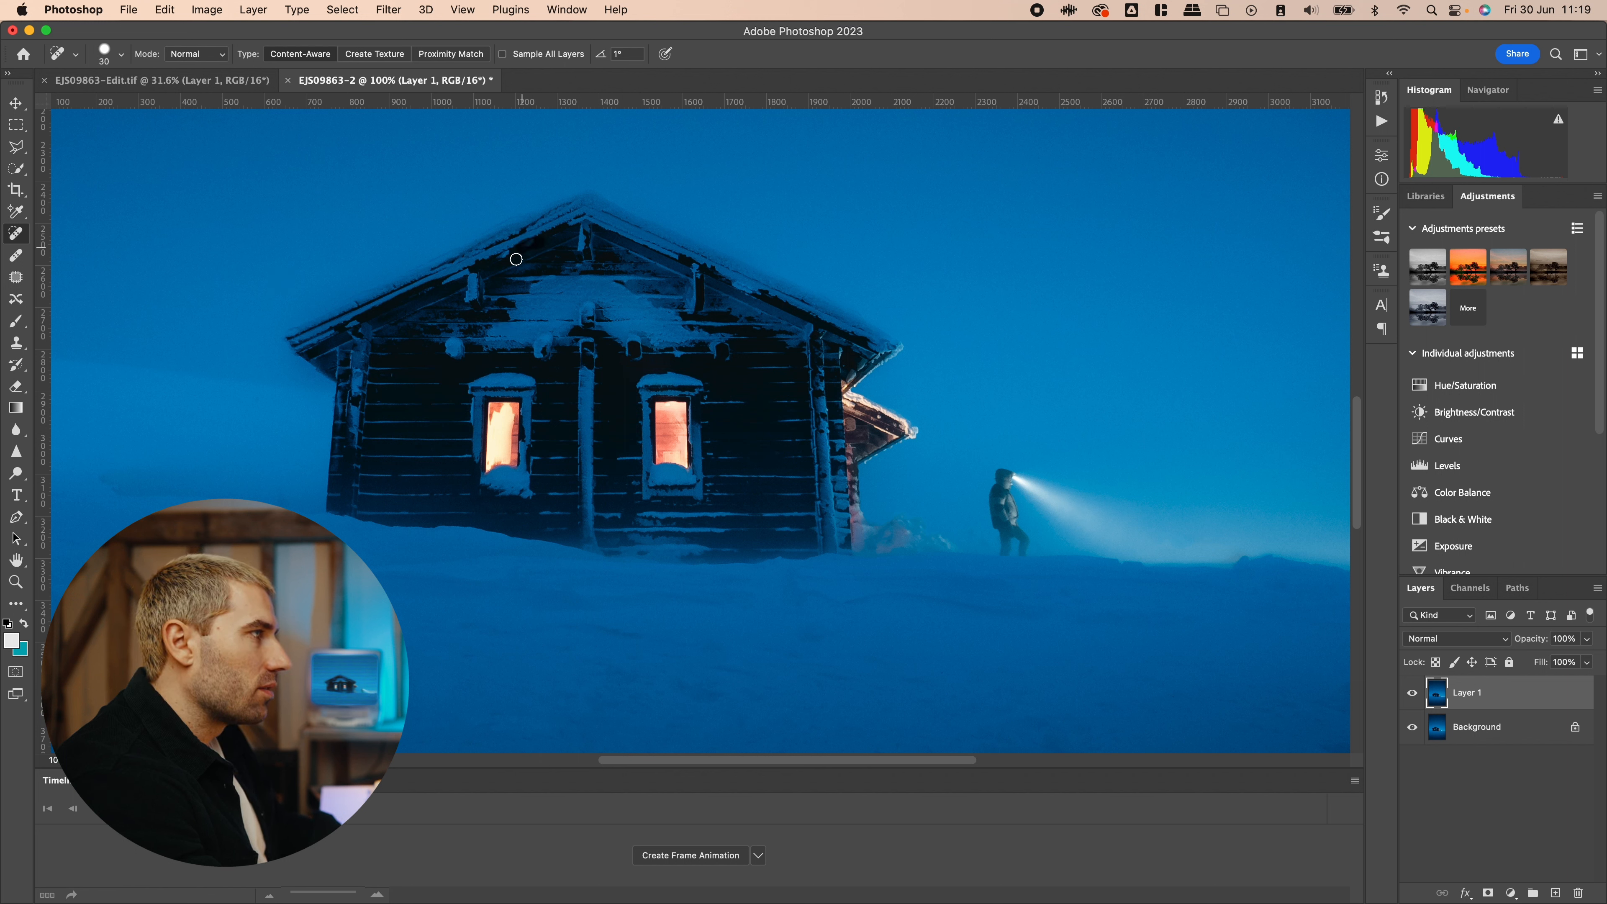
mouse_move(531, 255)
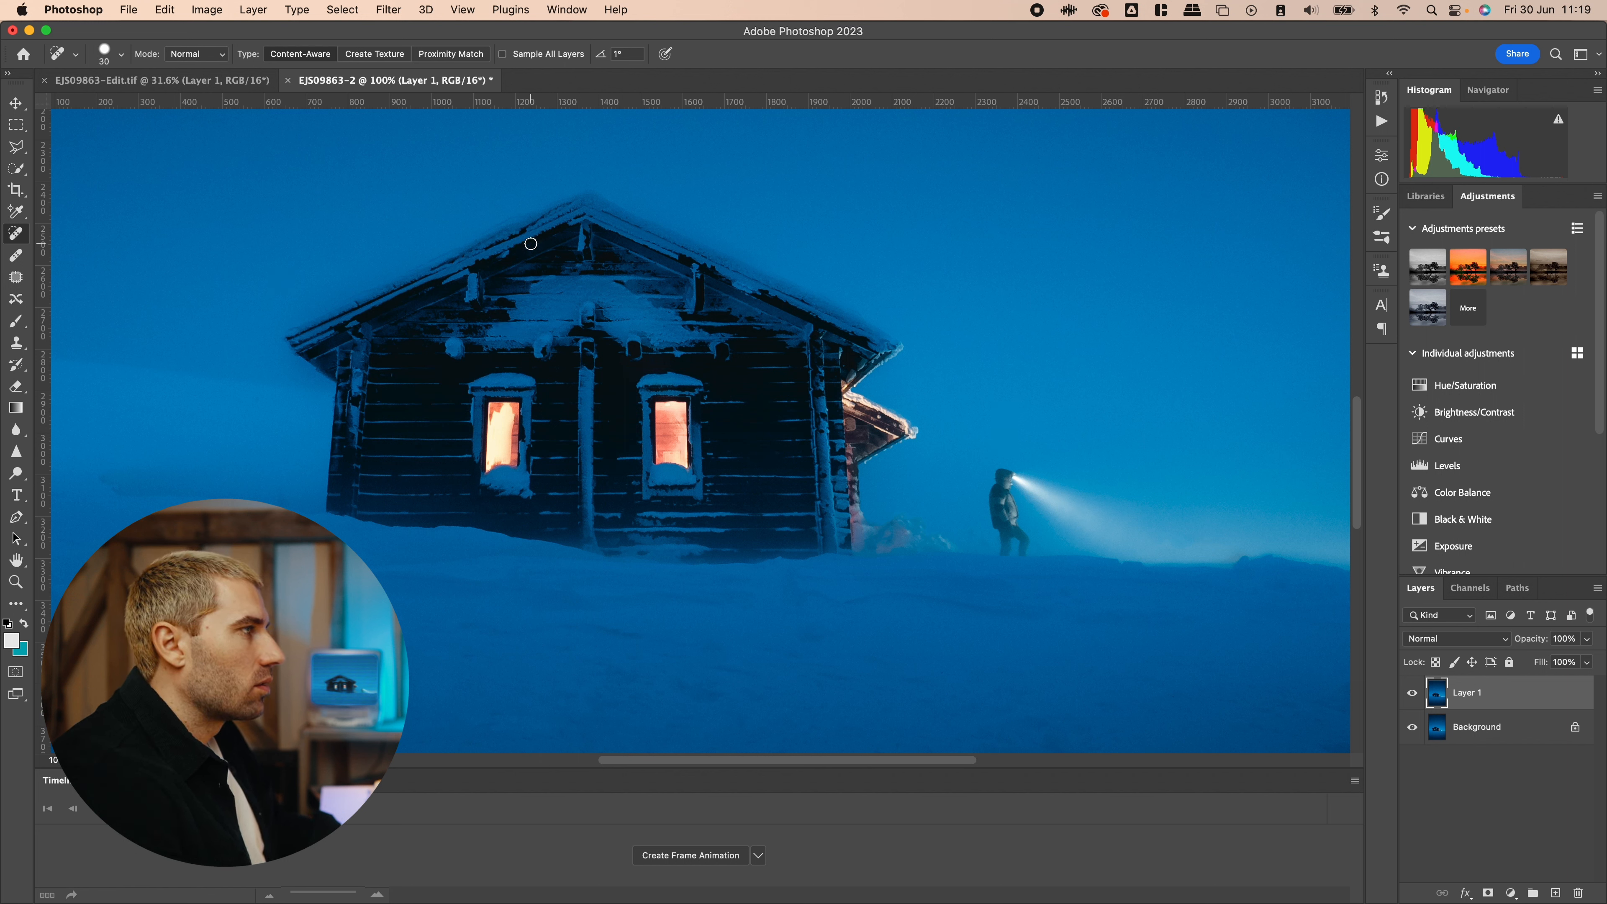
mouse_move(522, 263)
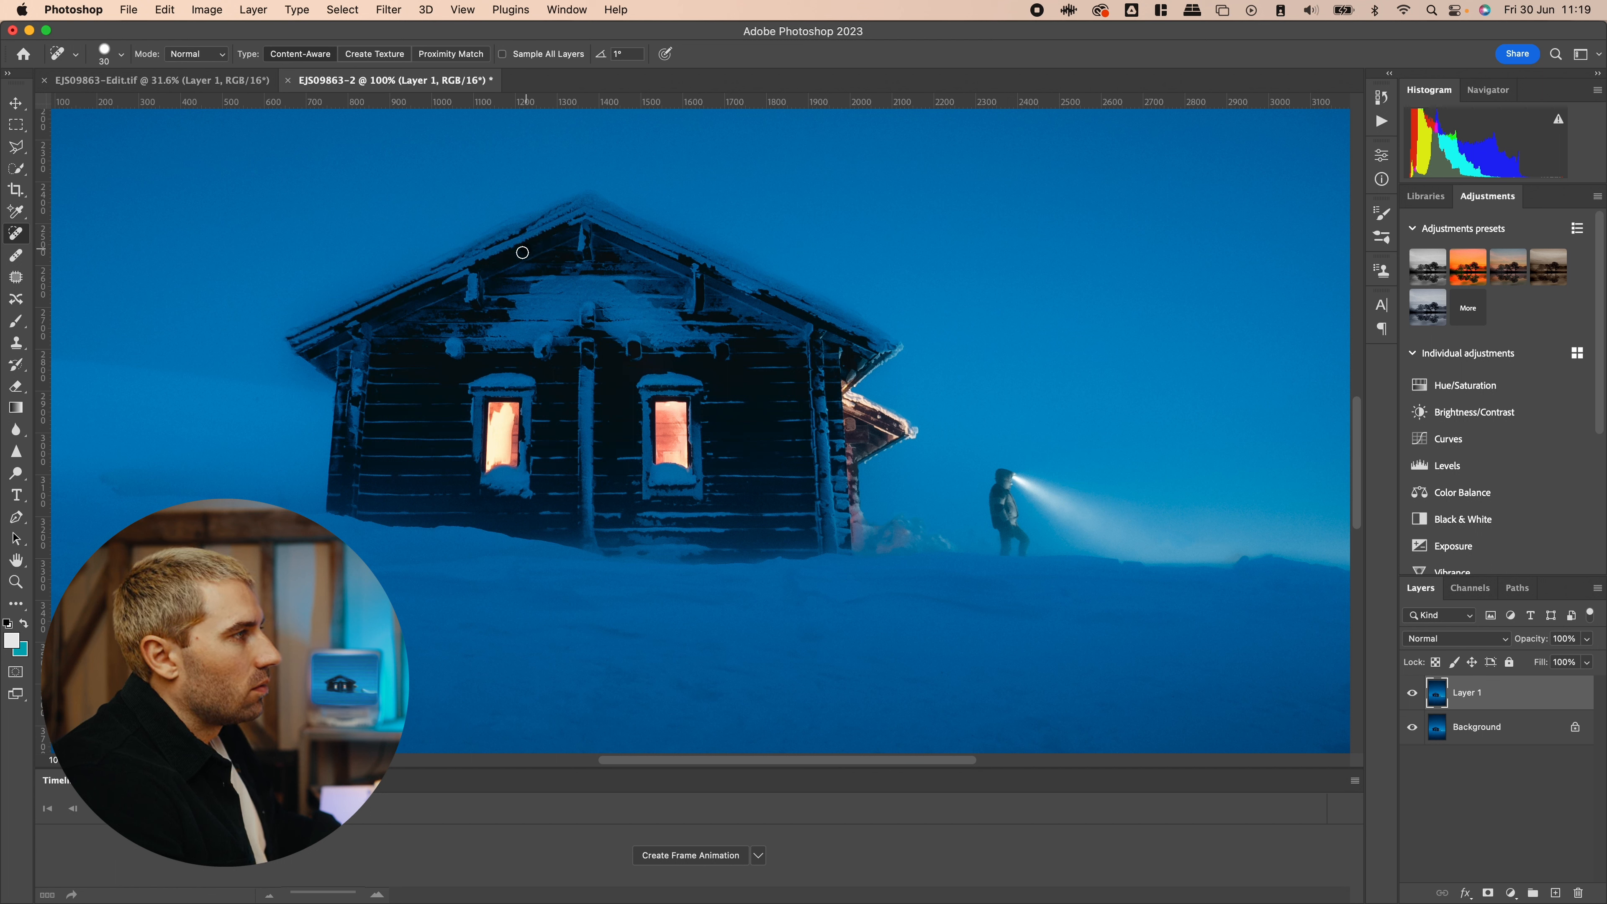
mouse_move(756, 312)
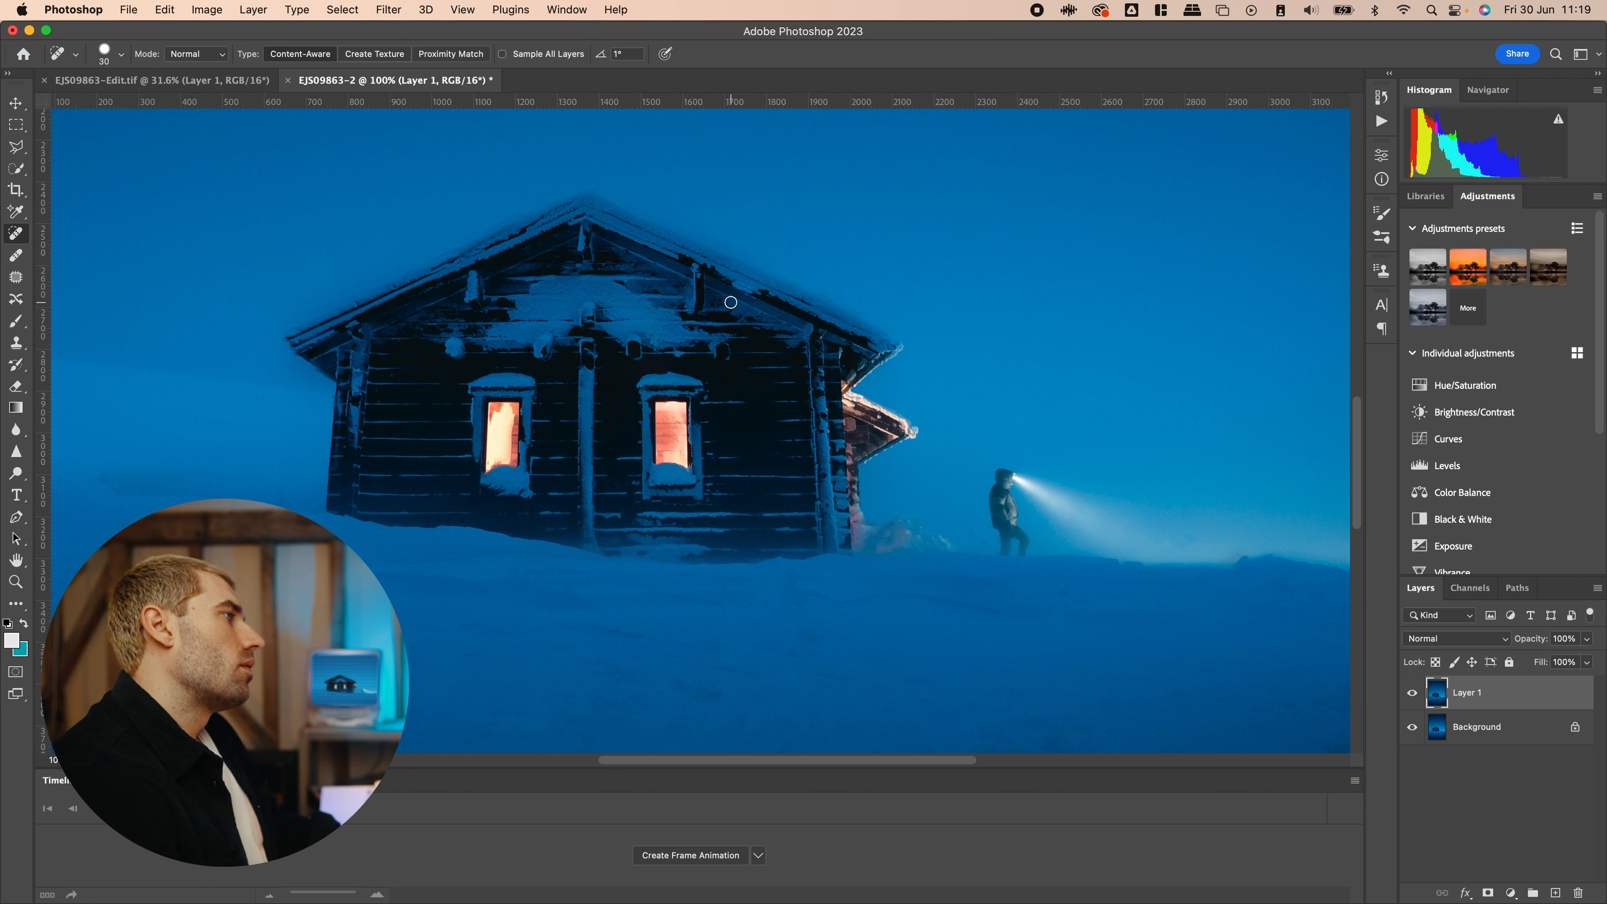
mouse_move(699, 295)
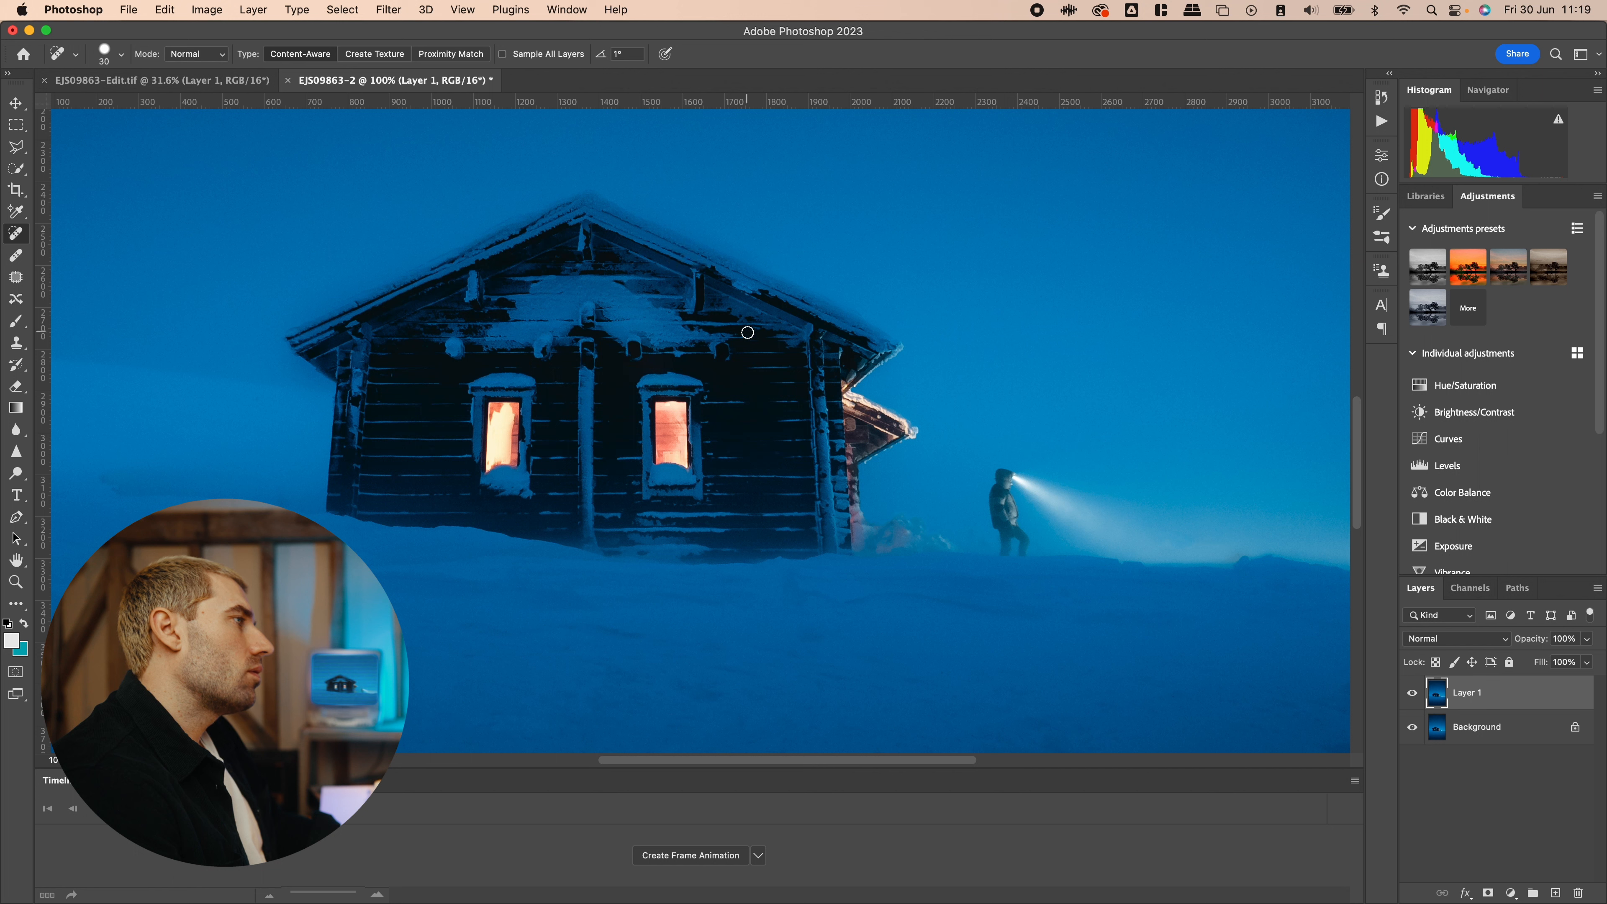
mouse_move(788, 338)
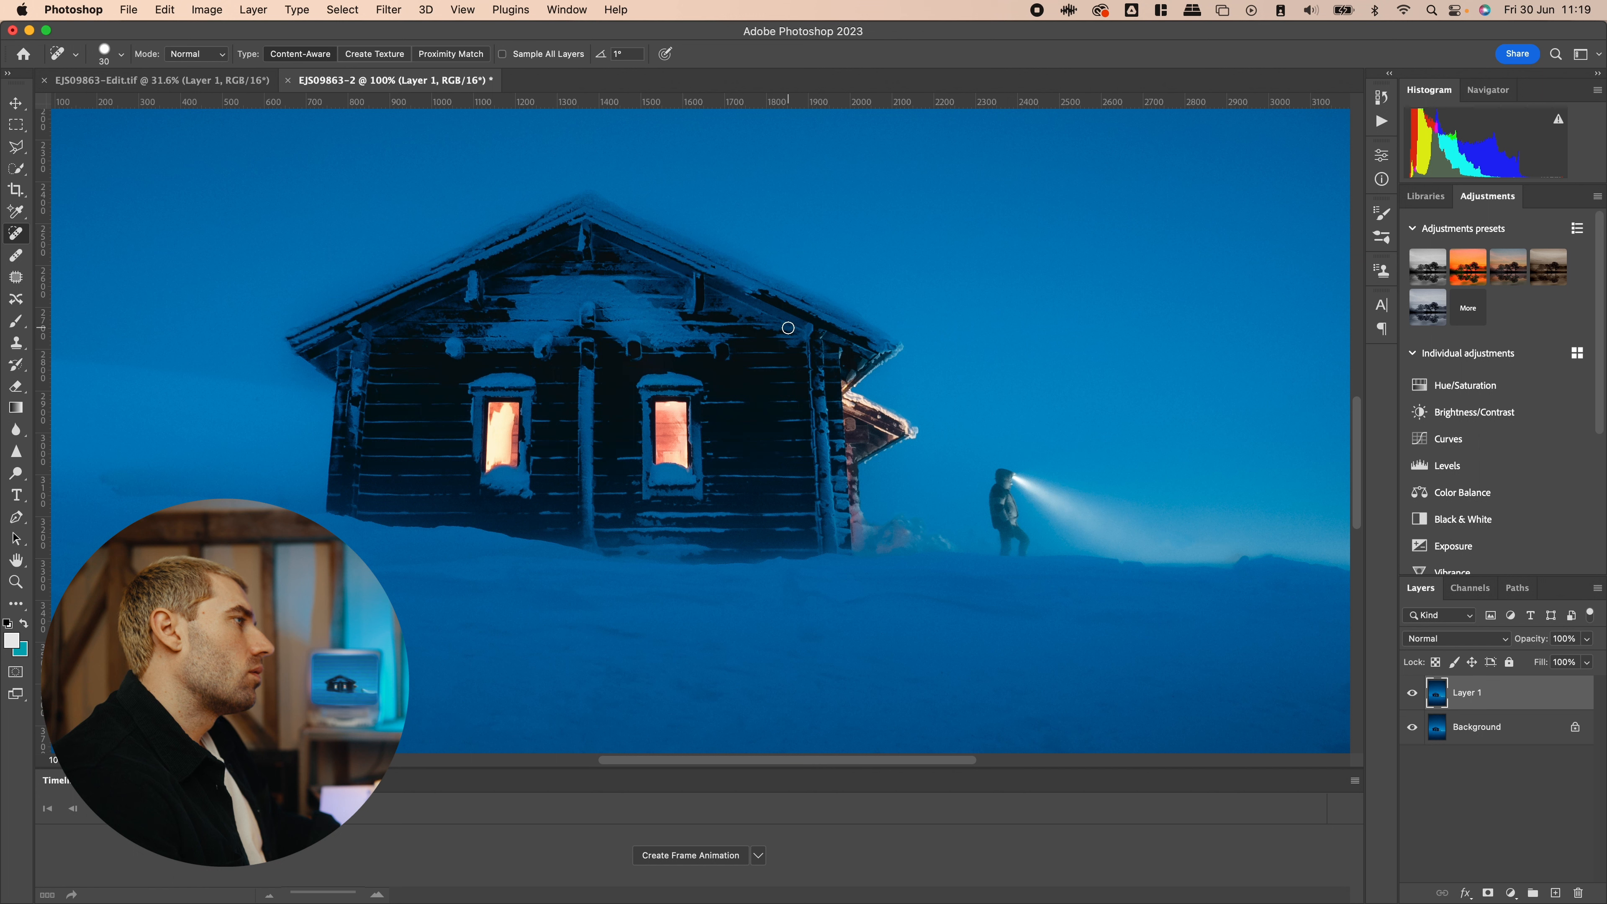
mouse_move(835, 387)
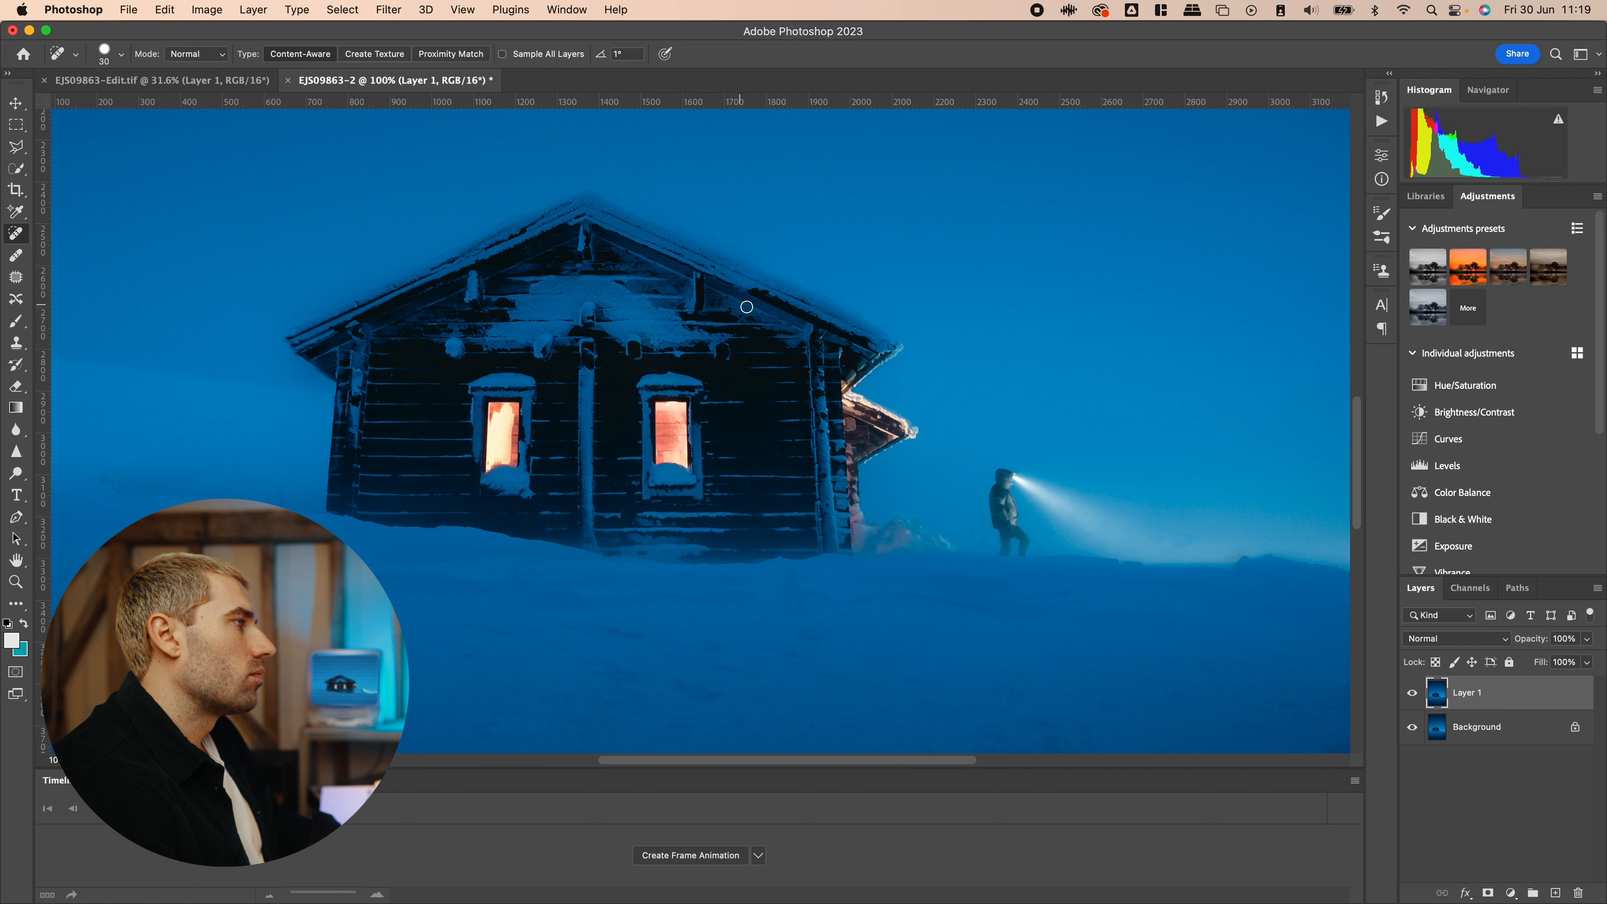
mouse_move(739, 384)
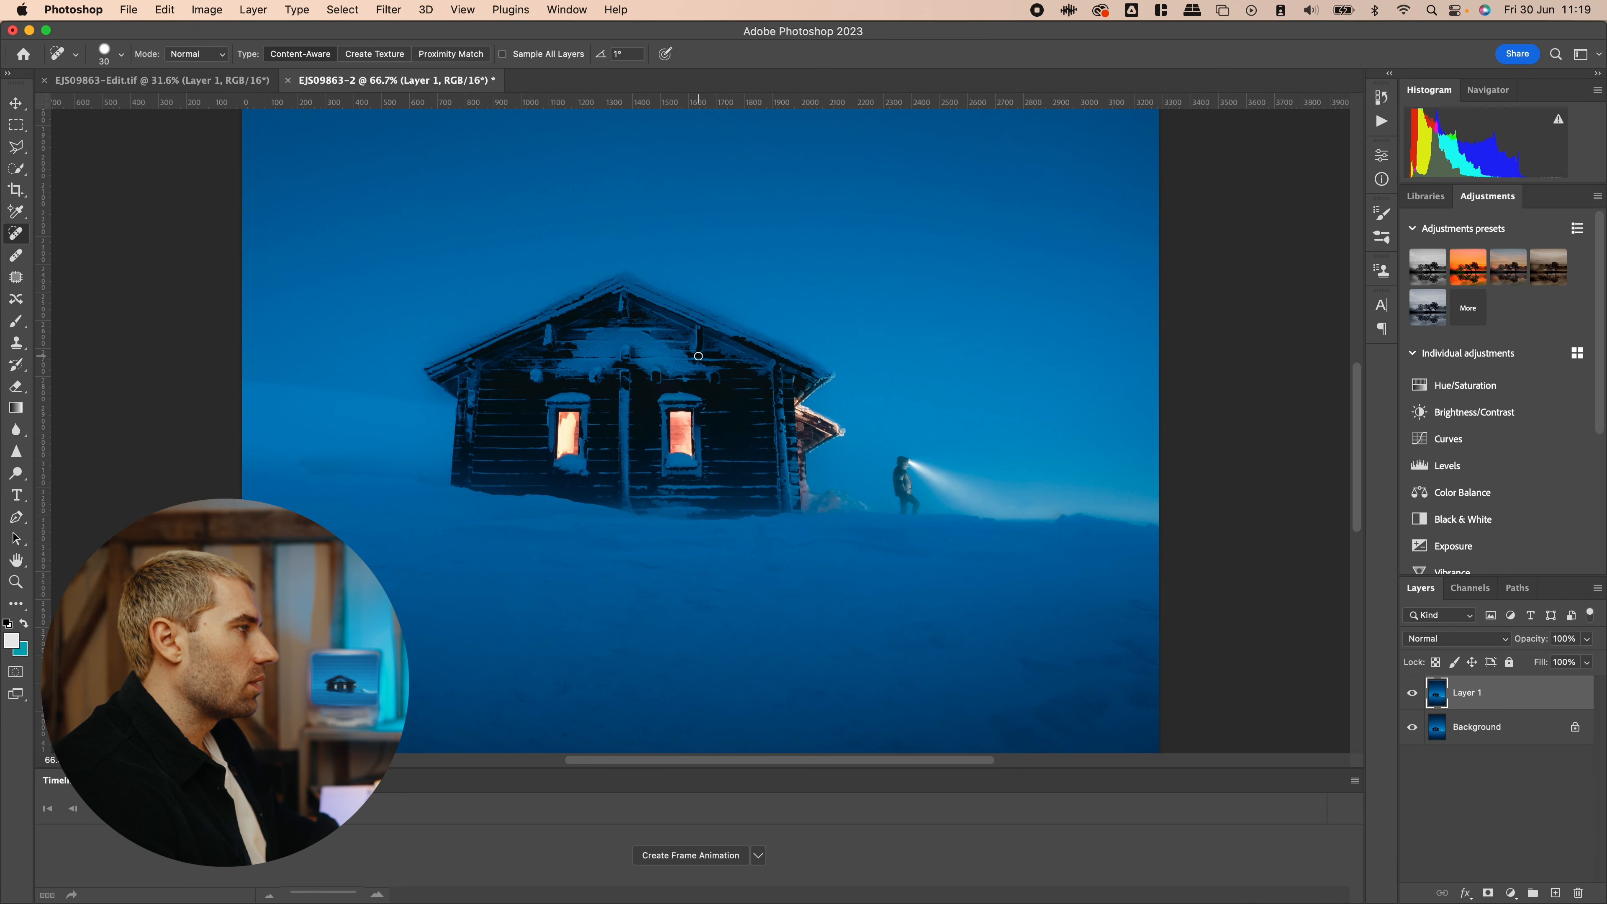
mouse_move(629, 394)
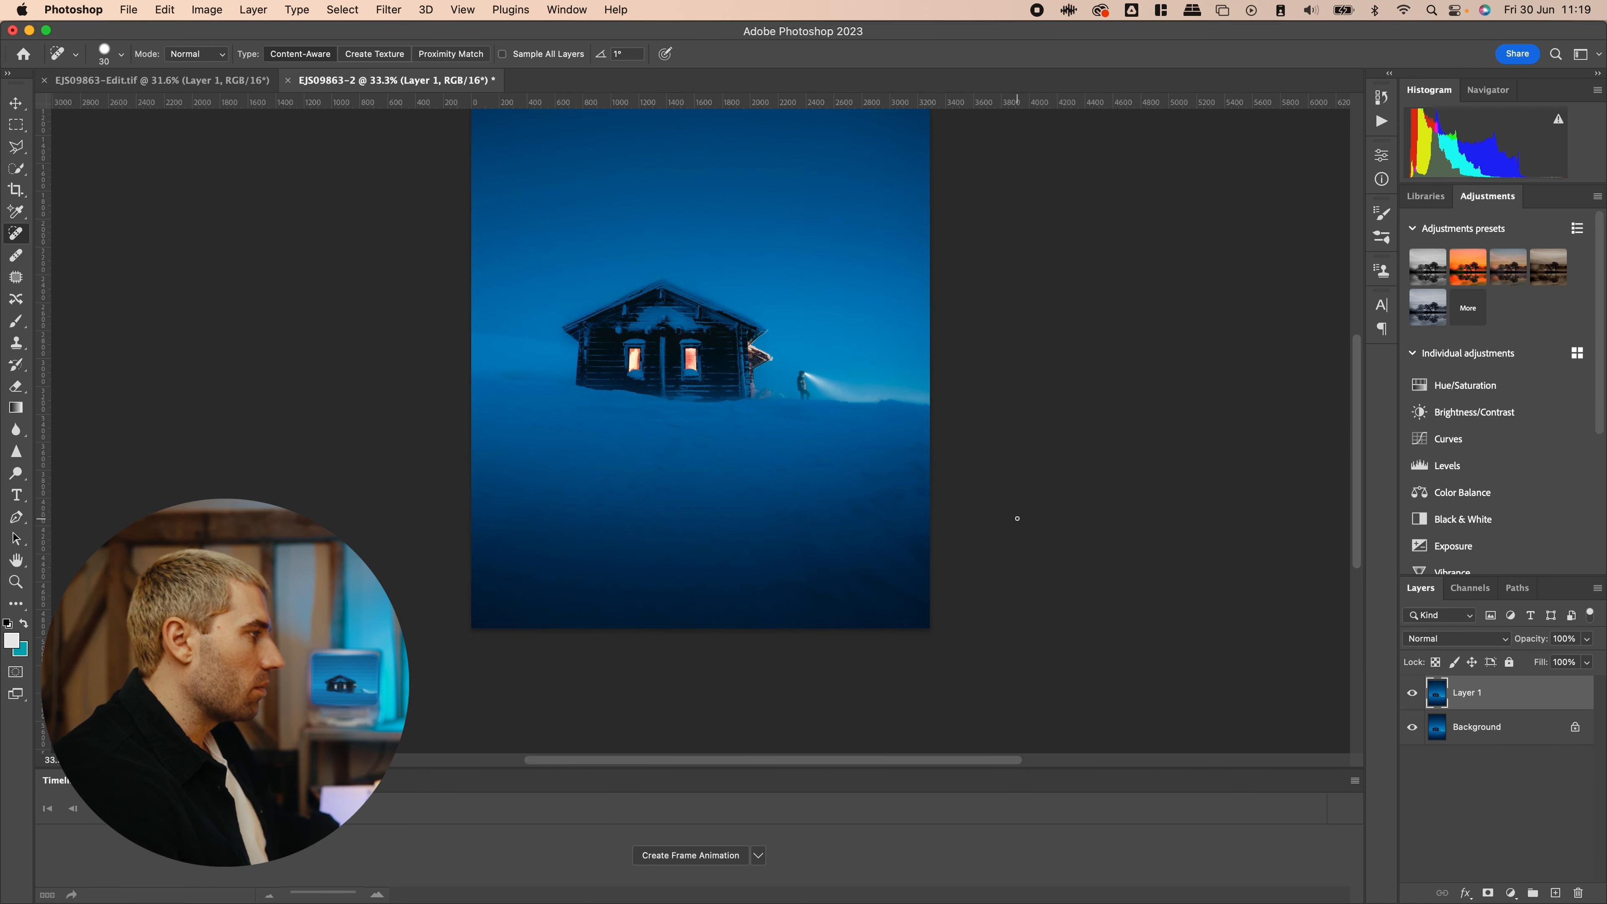
mouse_move(971, 541)
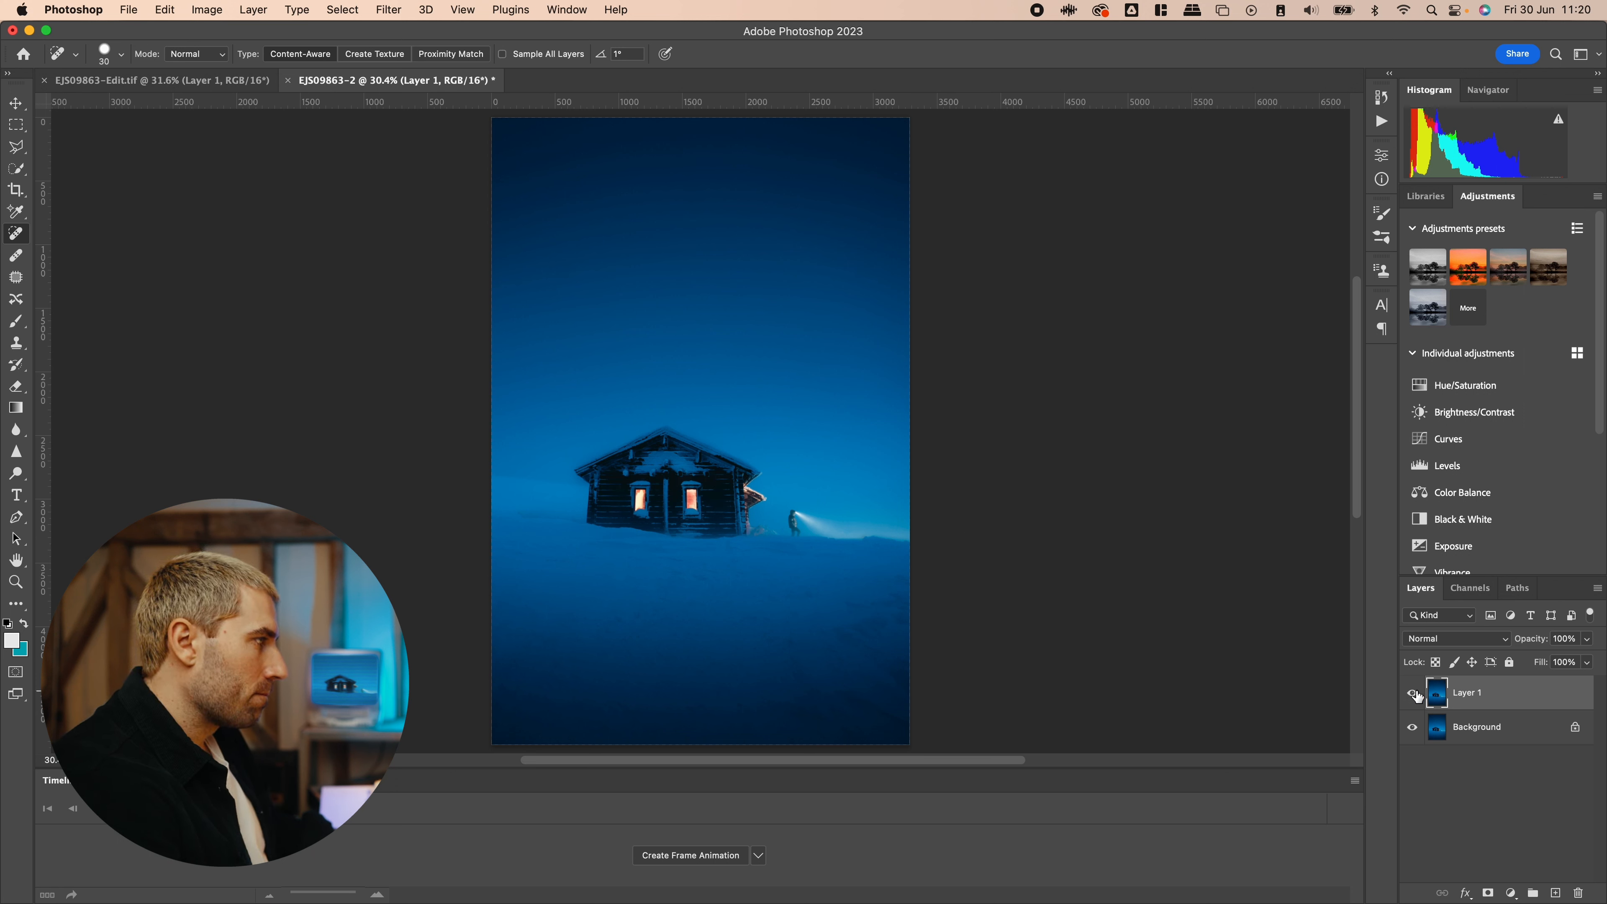
mouse_move(1412, 692)
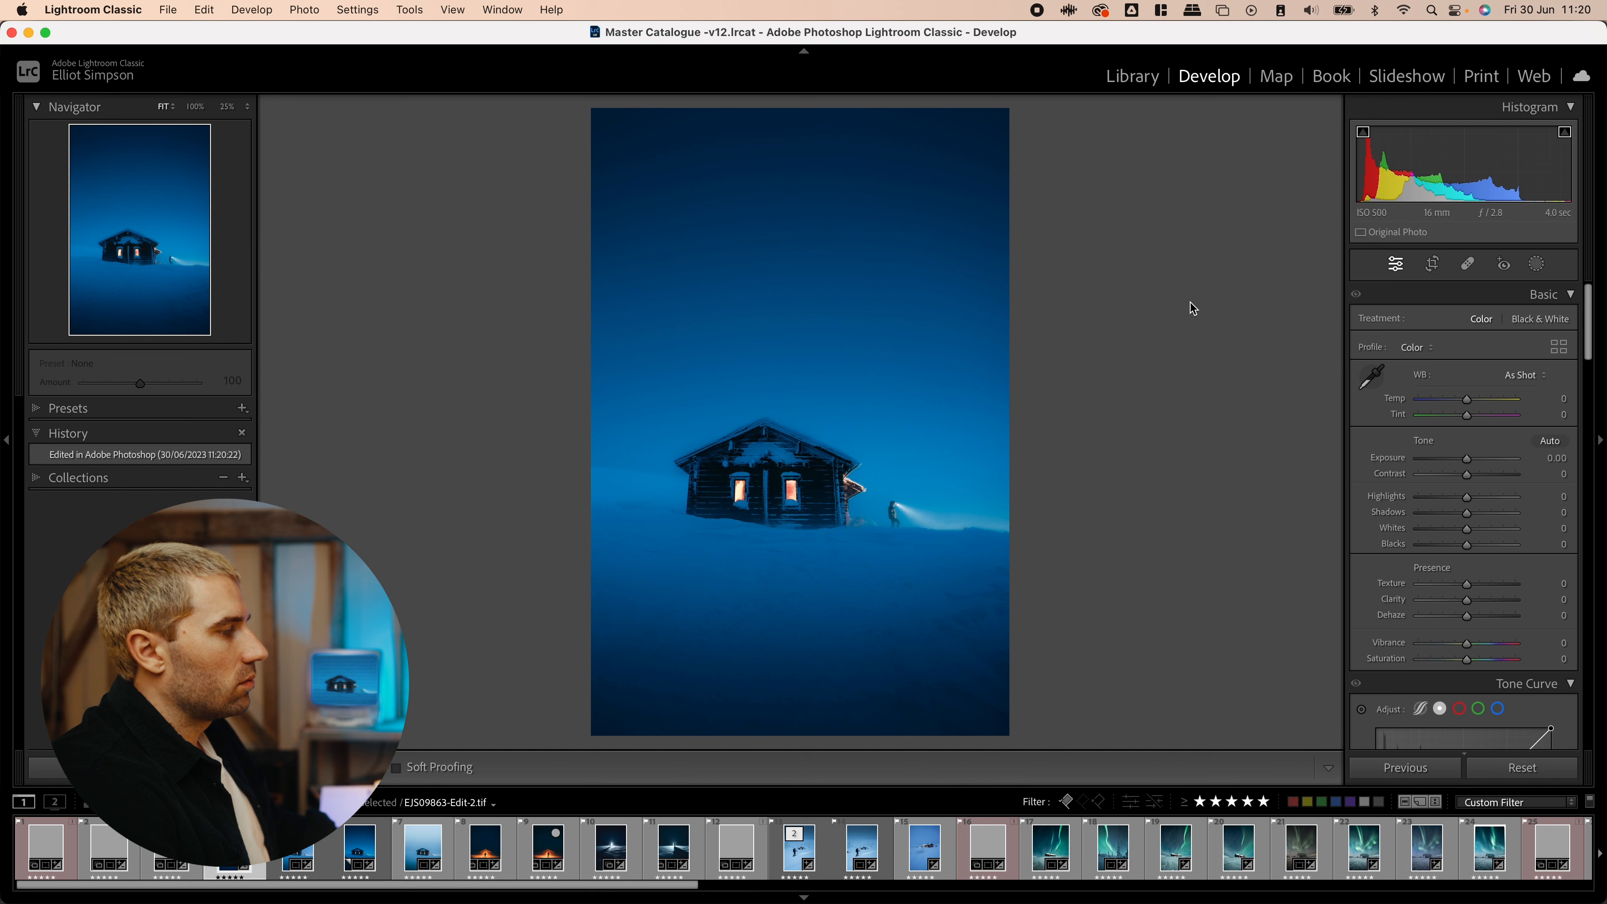
scroll(down, 3)
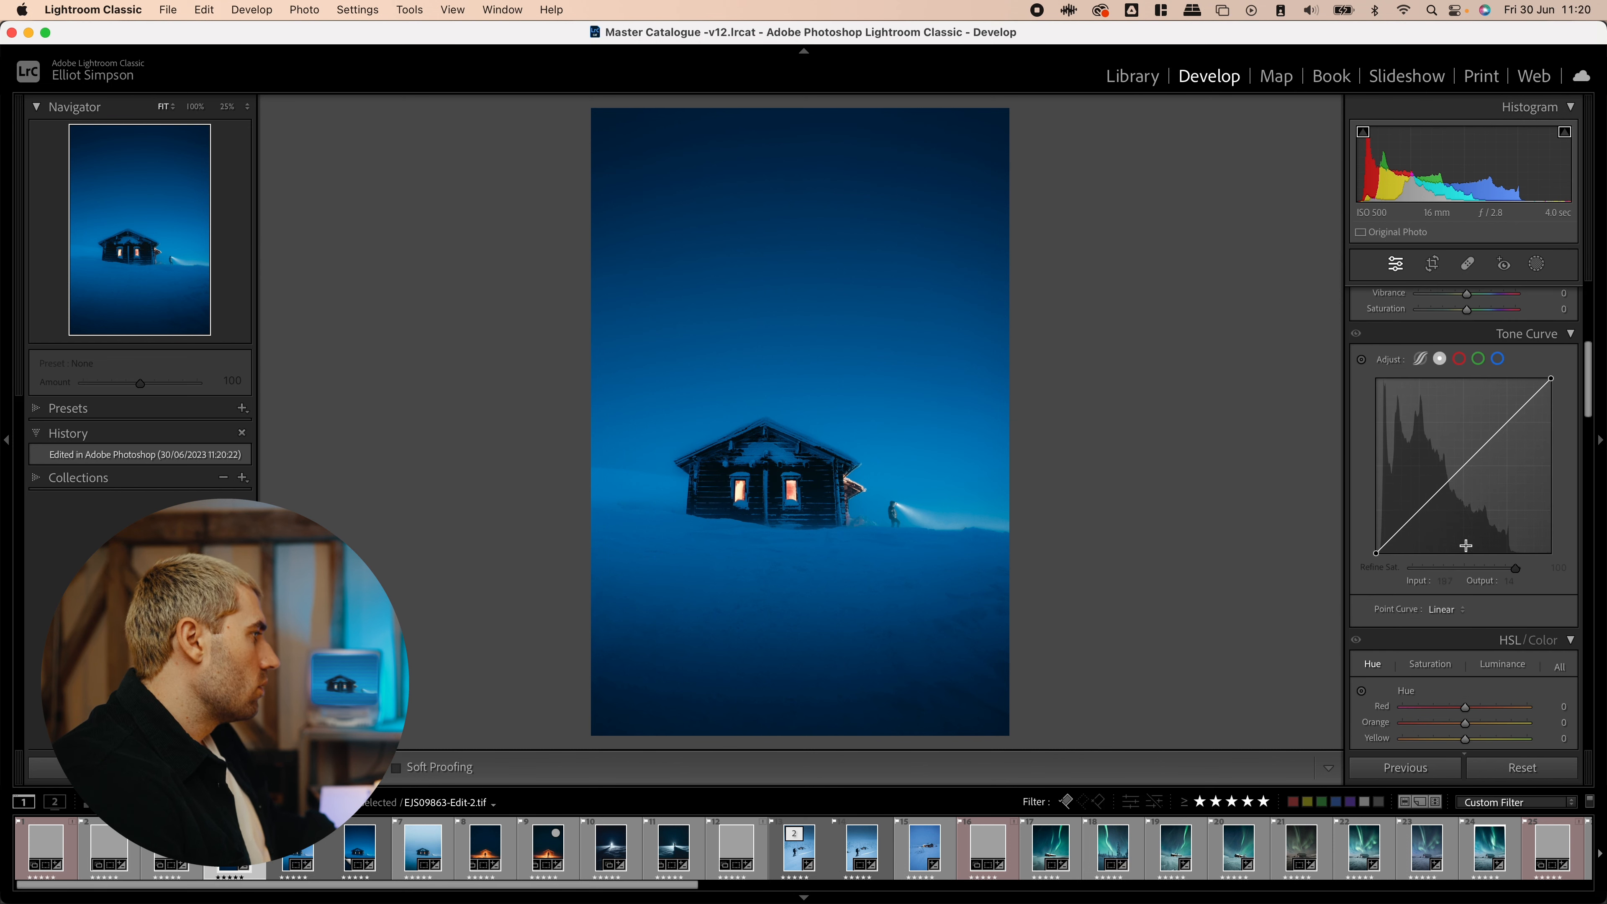
click(799, 421)
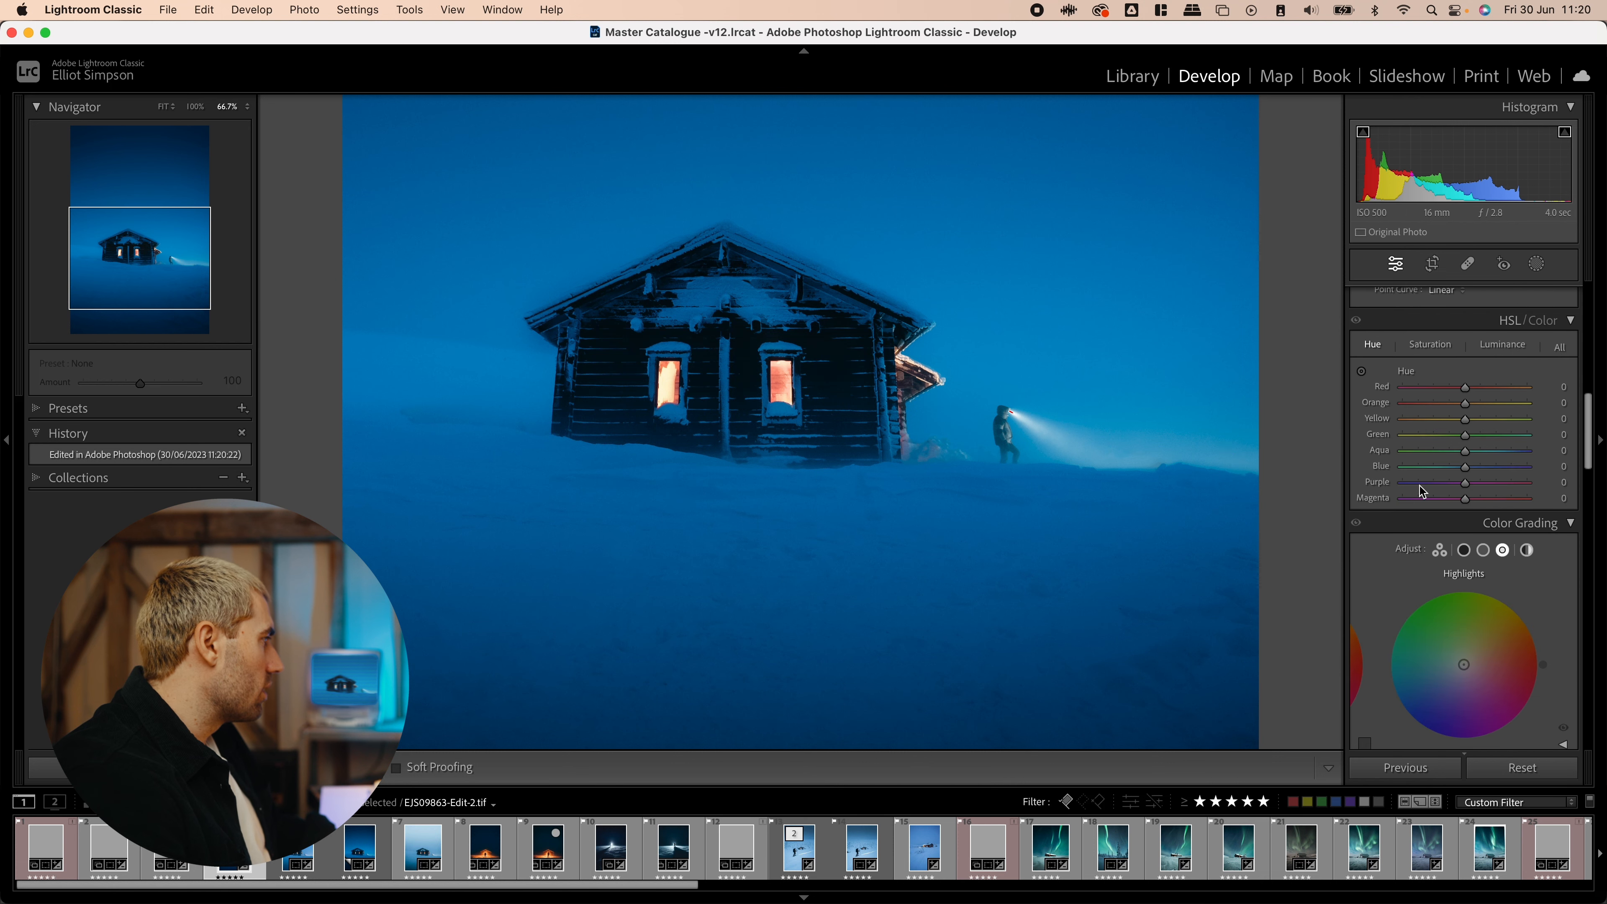
drag(1493, 450, 1411, 450)
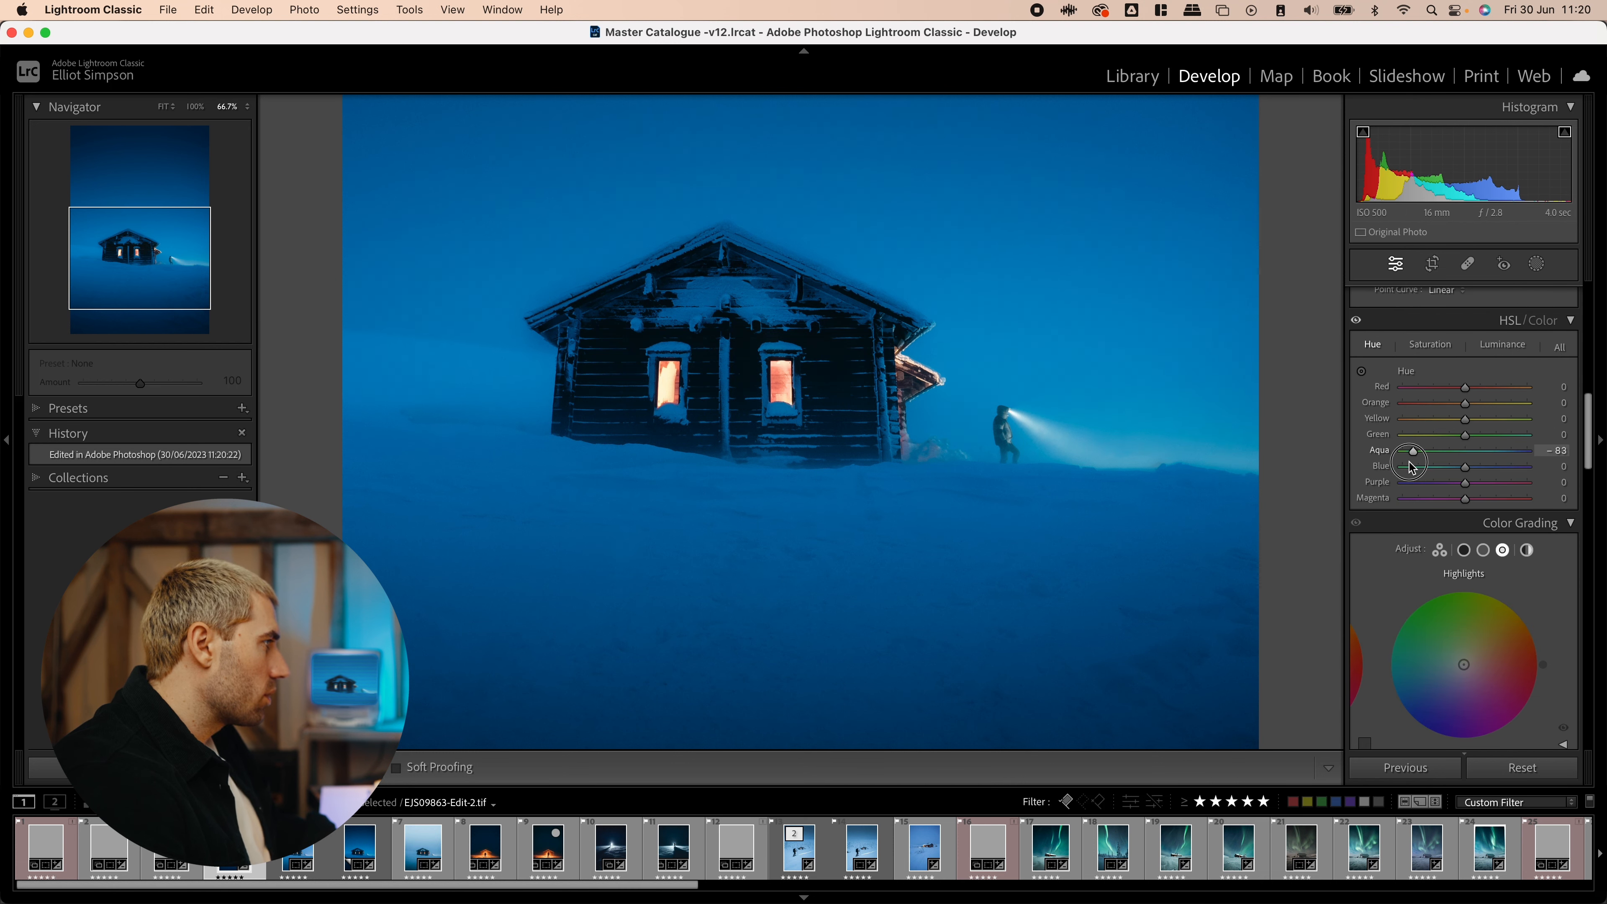
drag(1492, 466, 1416, 466)
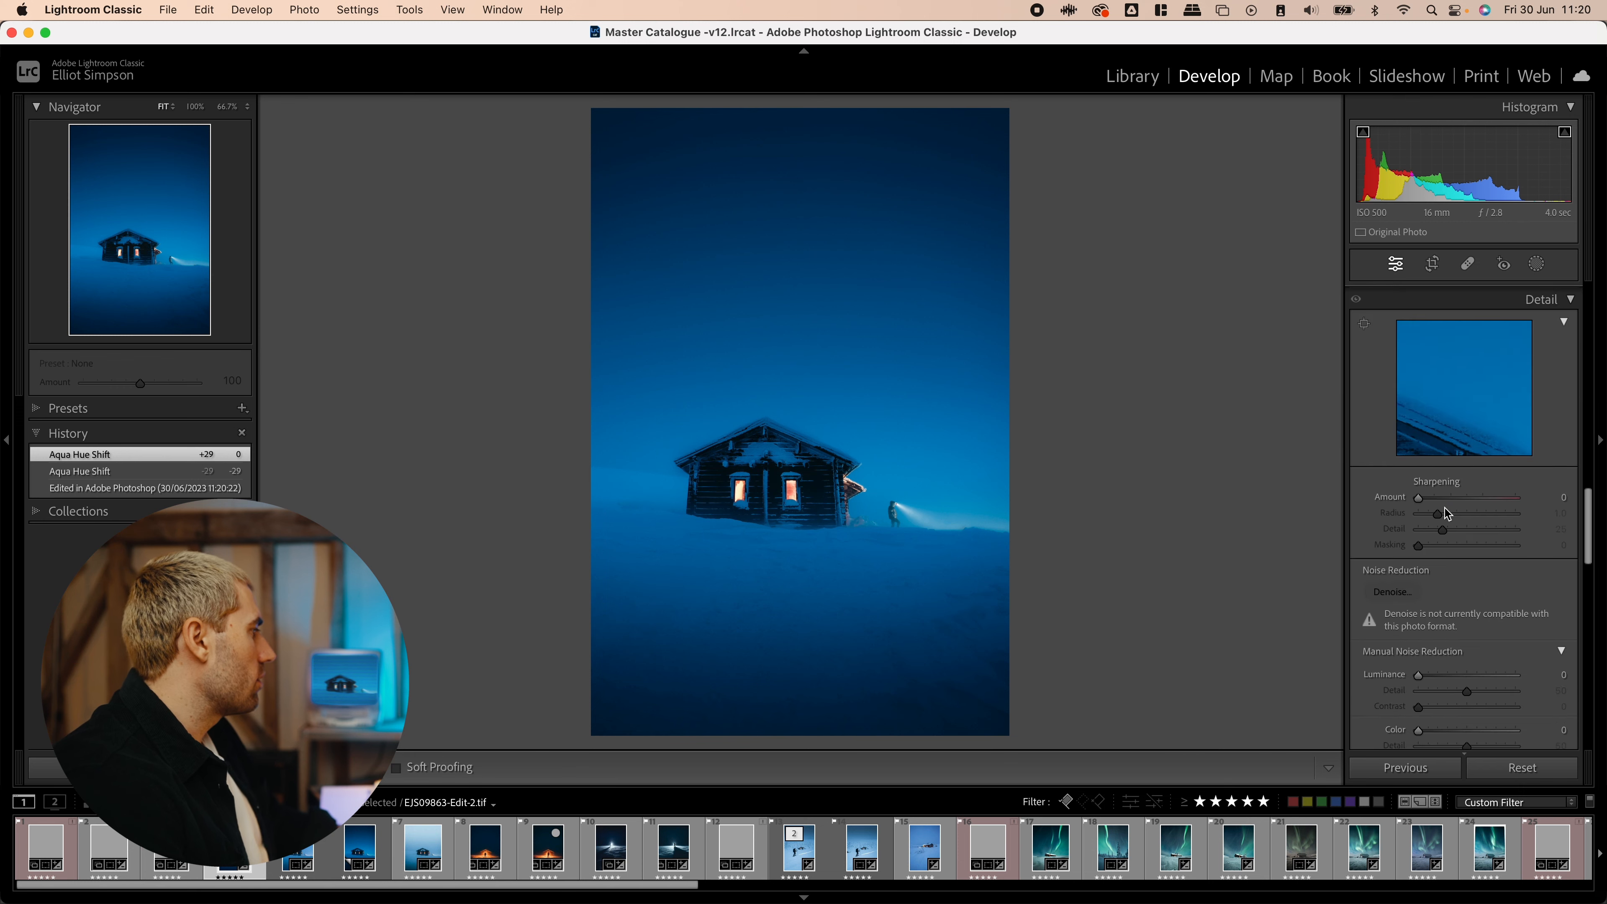
scroll(down, 3)
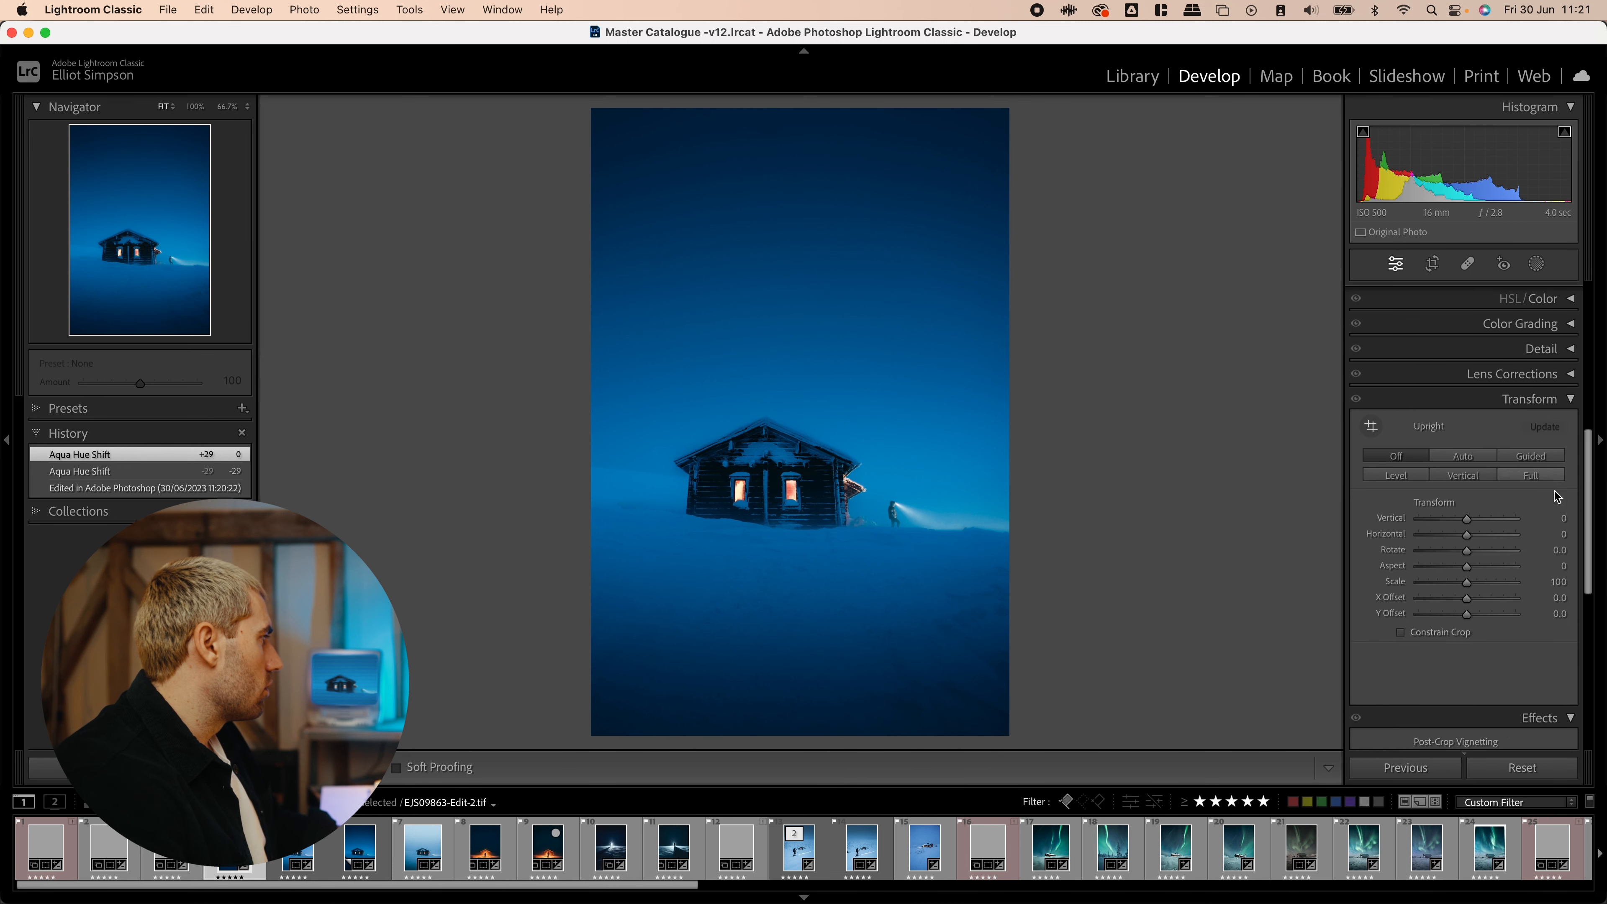
- Add grain in Effects, experimenting with amount, size and roughness up to maximum
click(1570, 398)
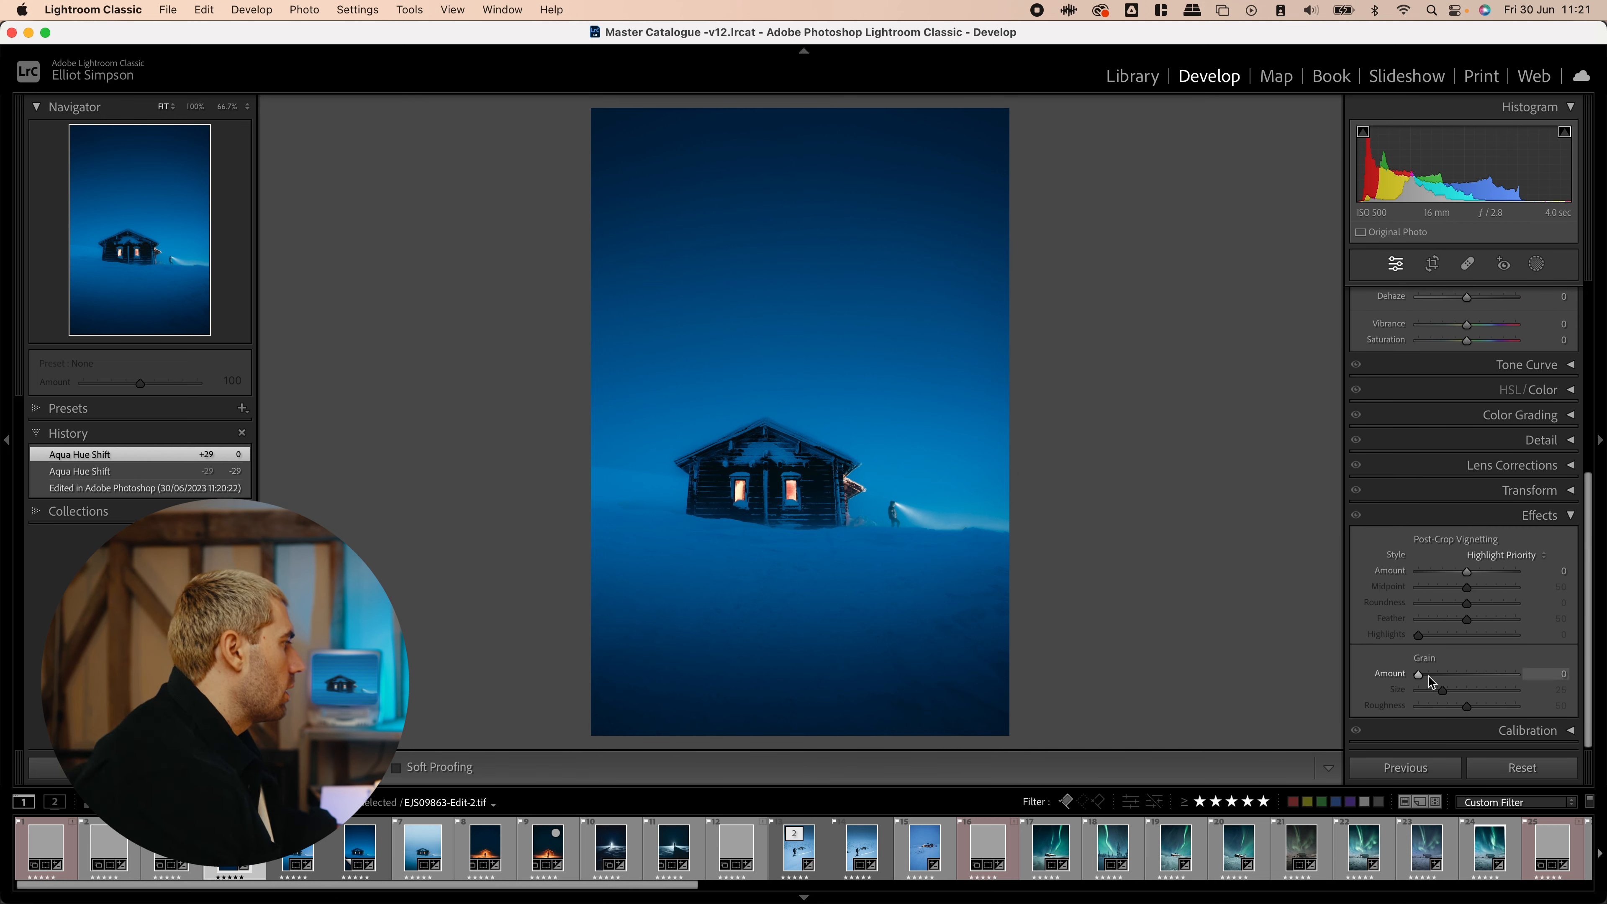
drag(1419, 673, 1458, 673)
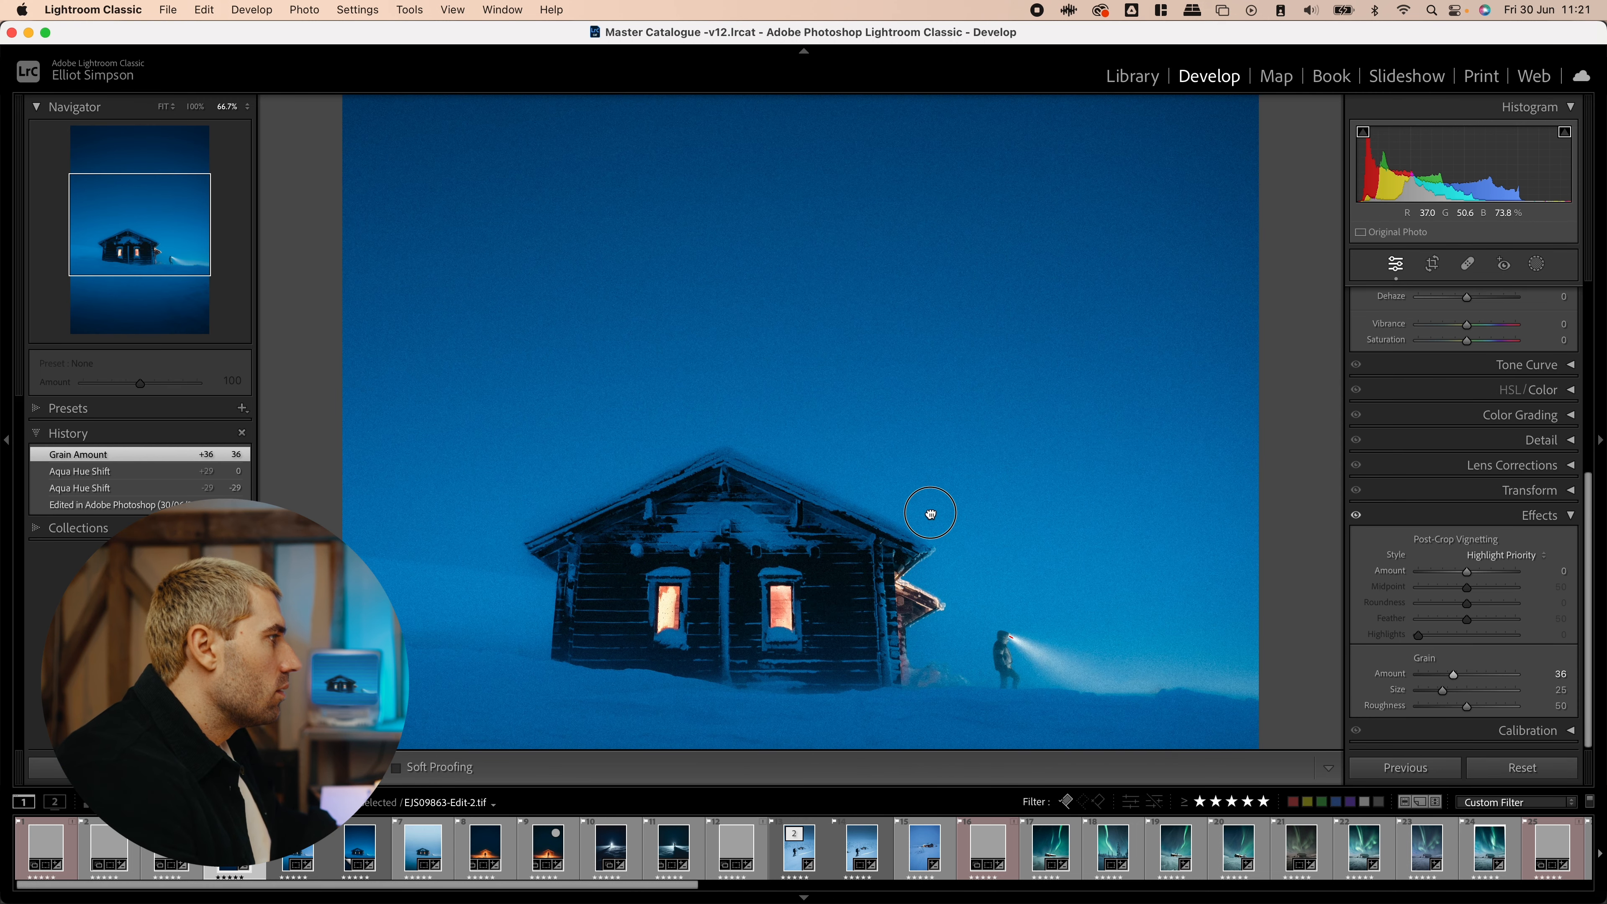
drag(1483, 689, 1492, 688)
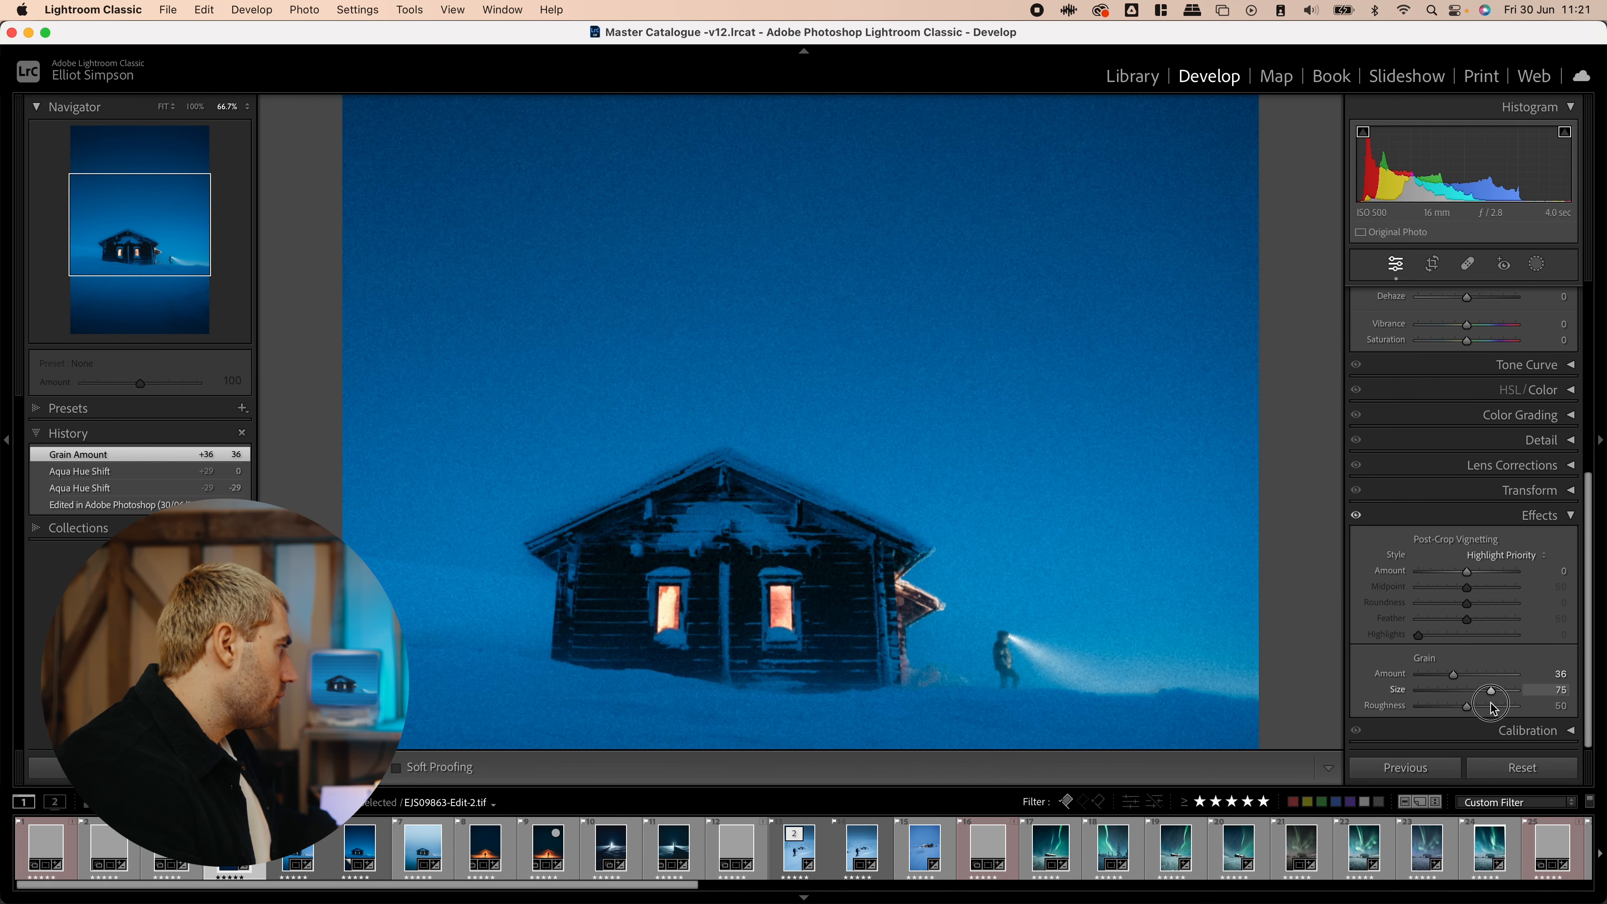
drag(1492, 690, 1452, 689)
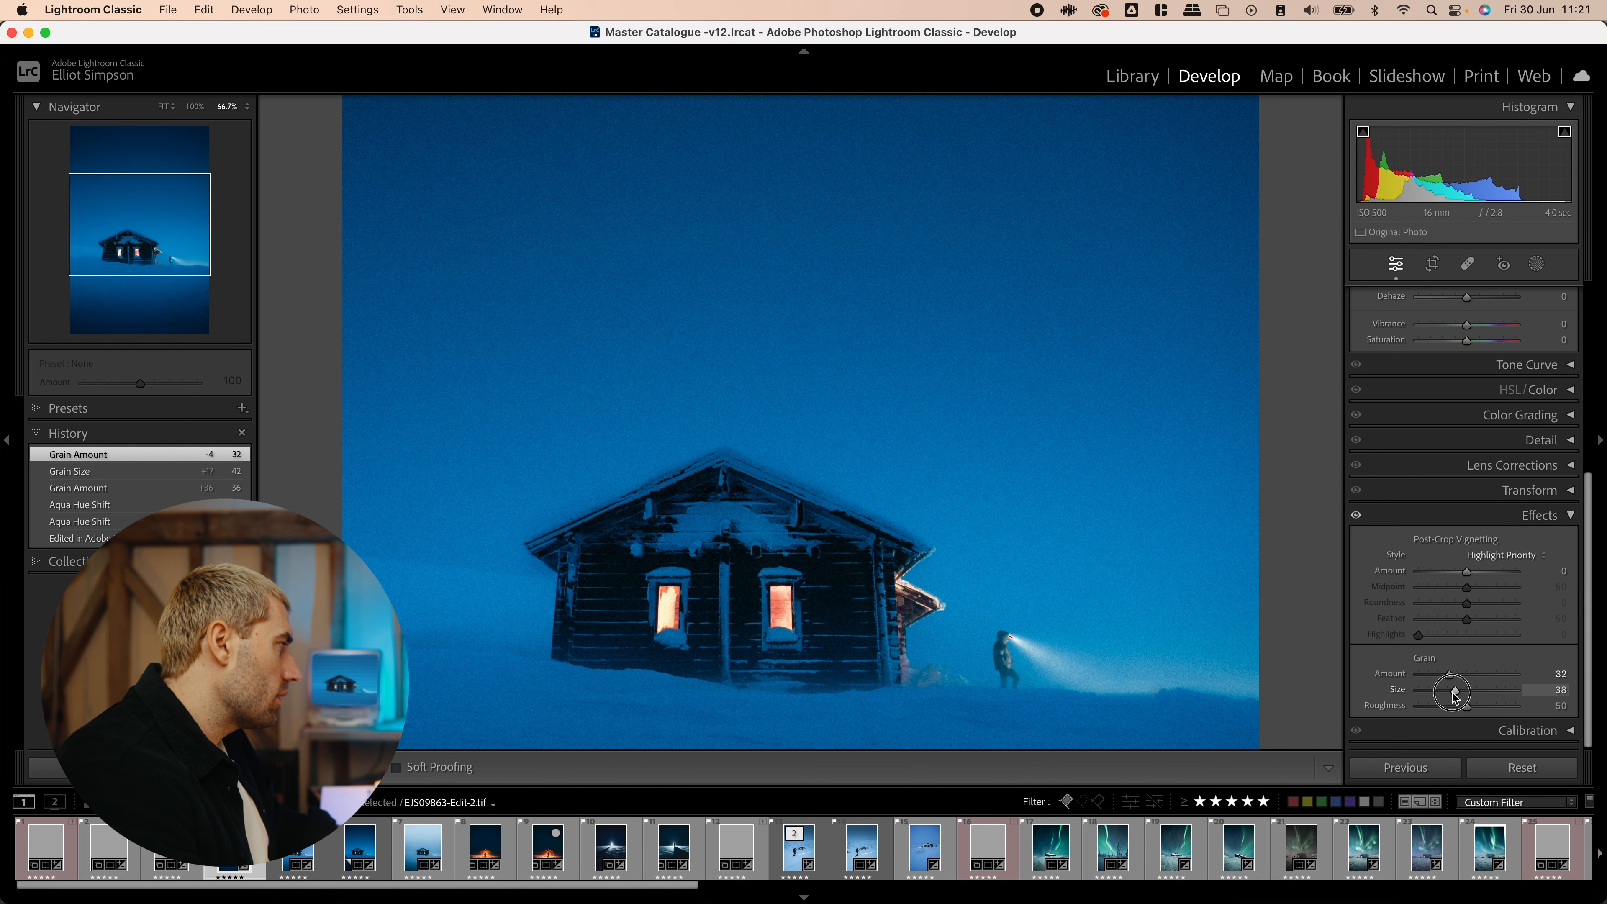
drag(1445, 704, 1475, 704)
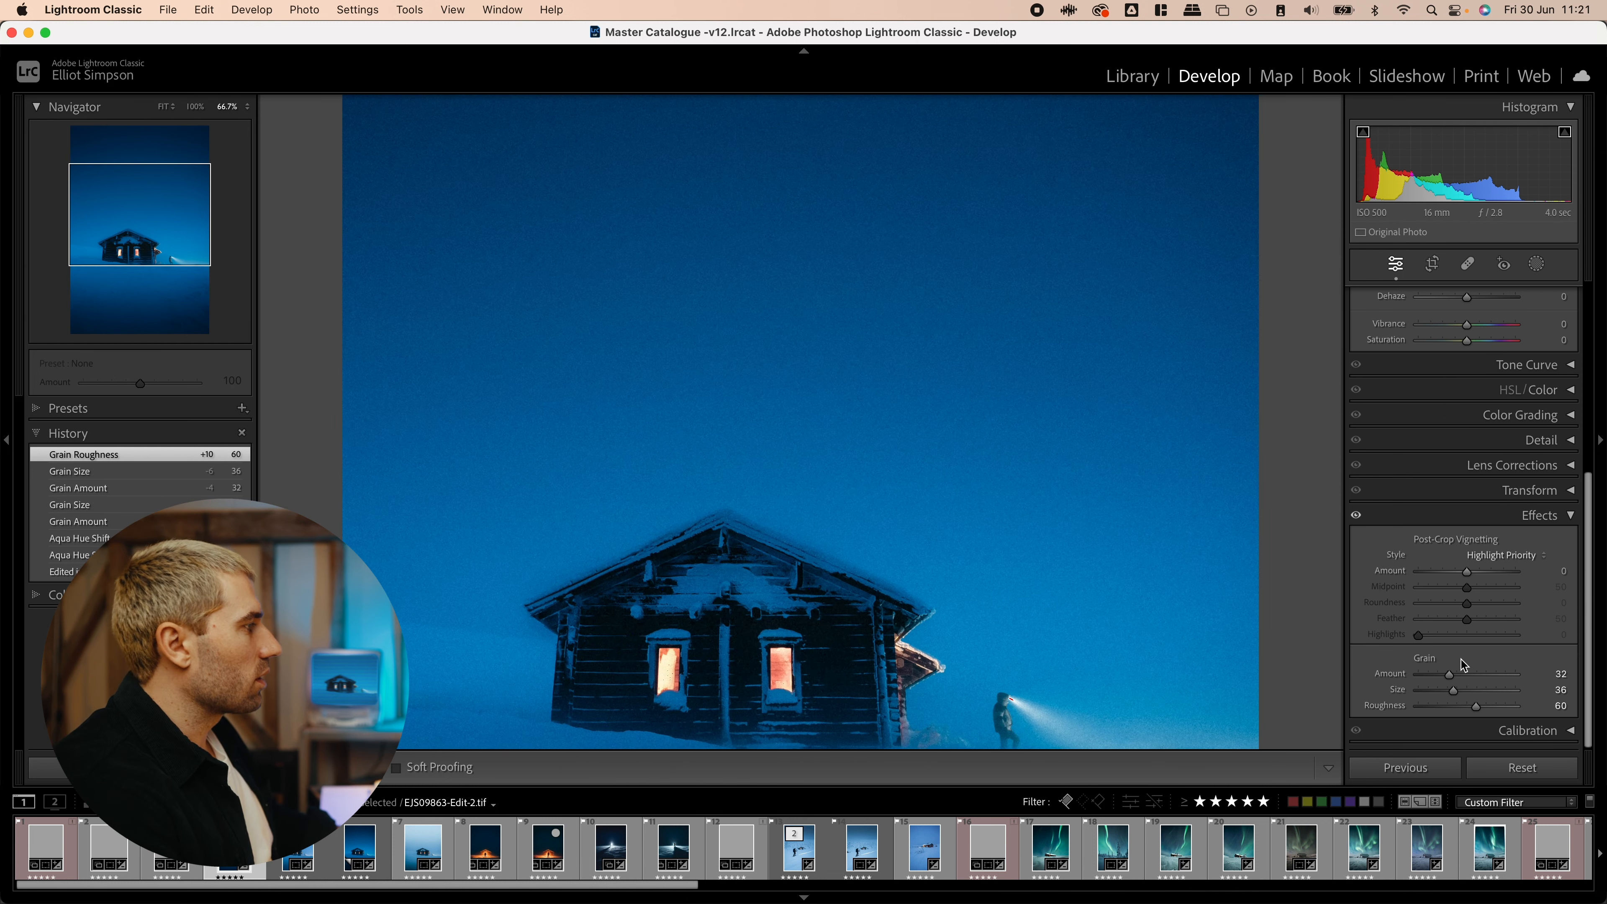
drag(1476, 673, 1545, 673)
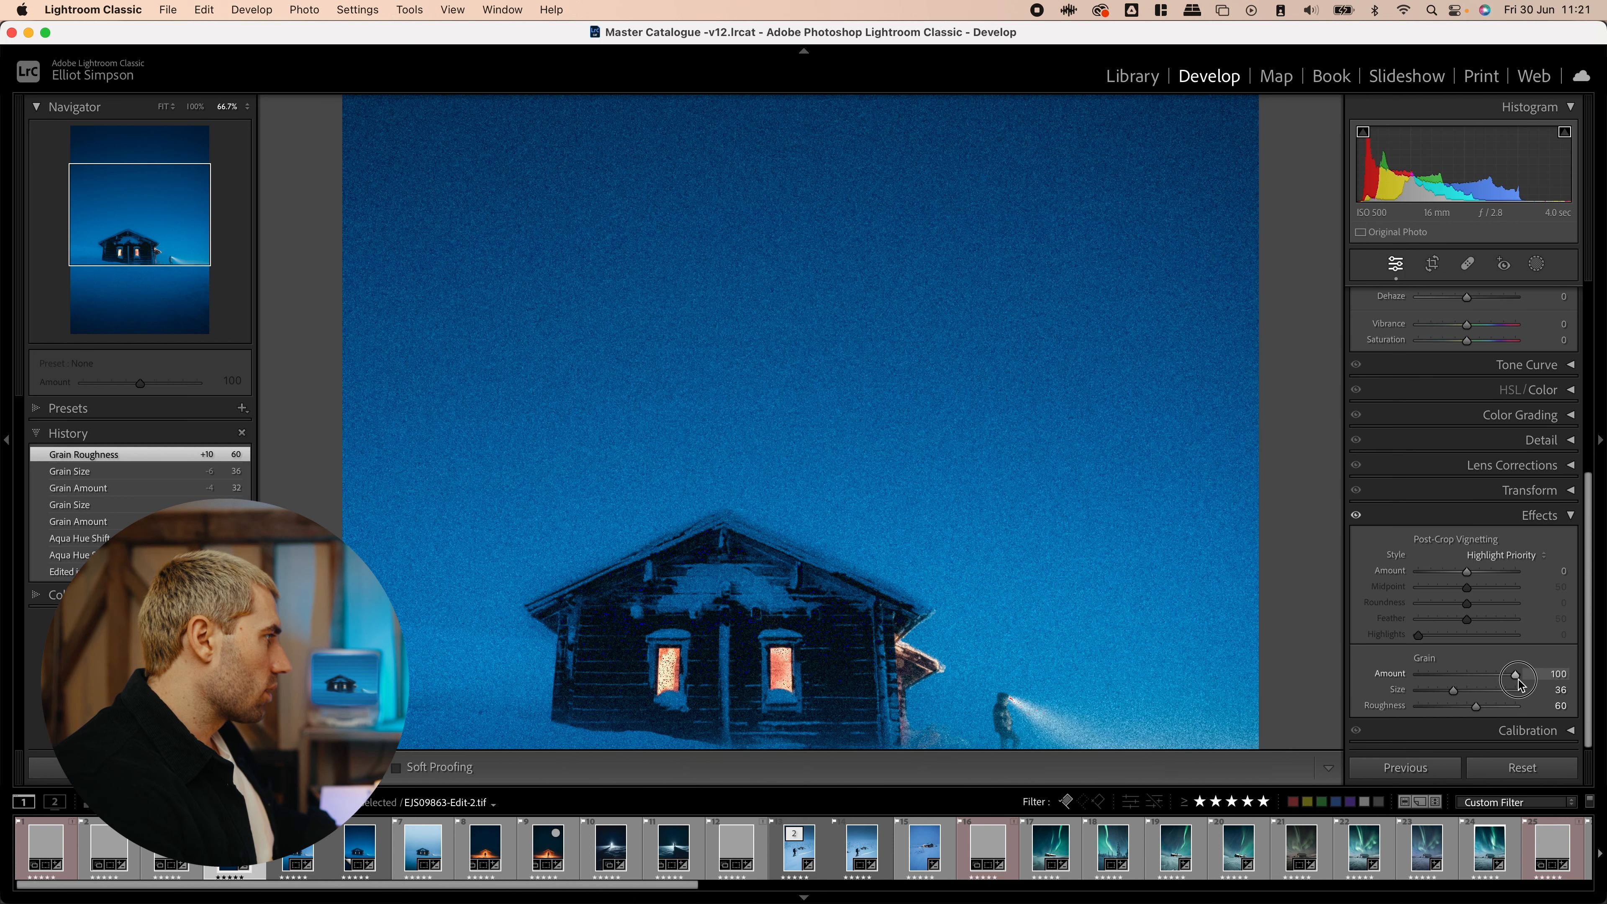
drag(1482, 688, 1475, 689)
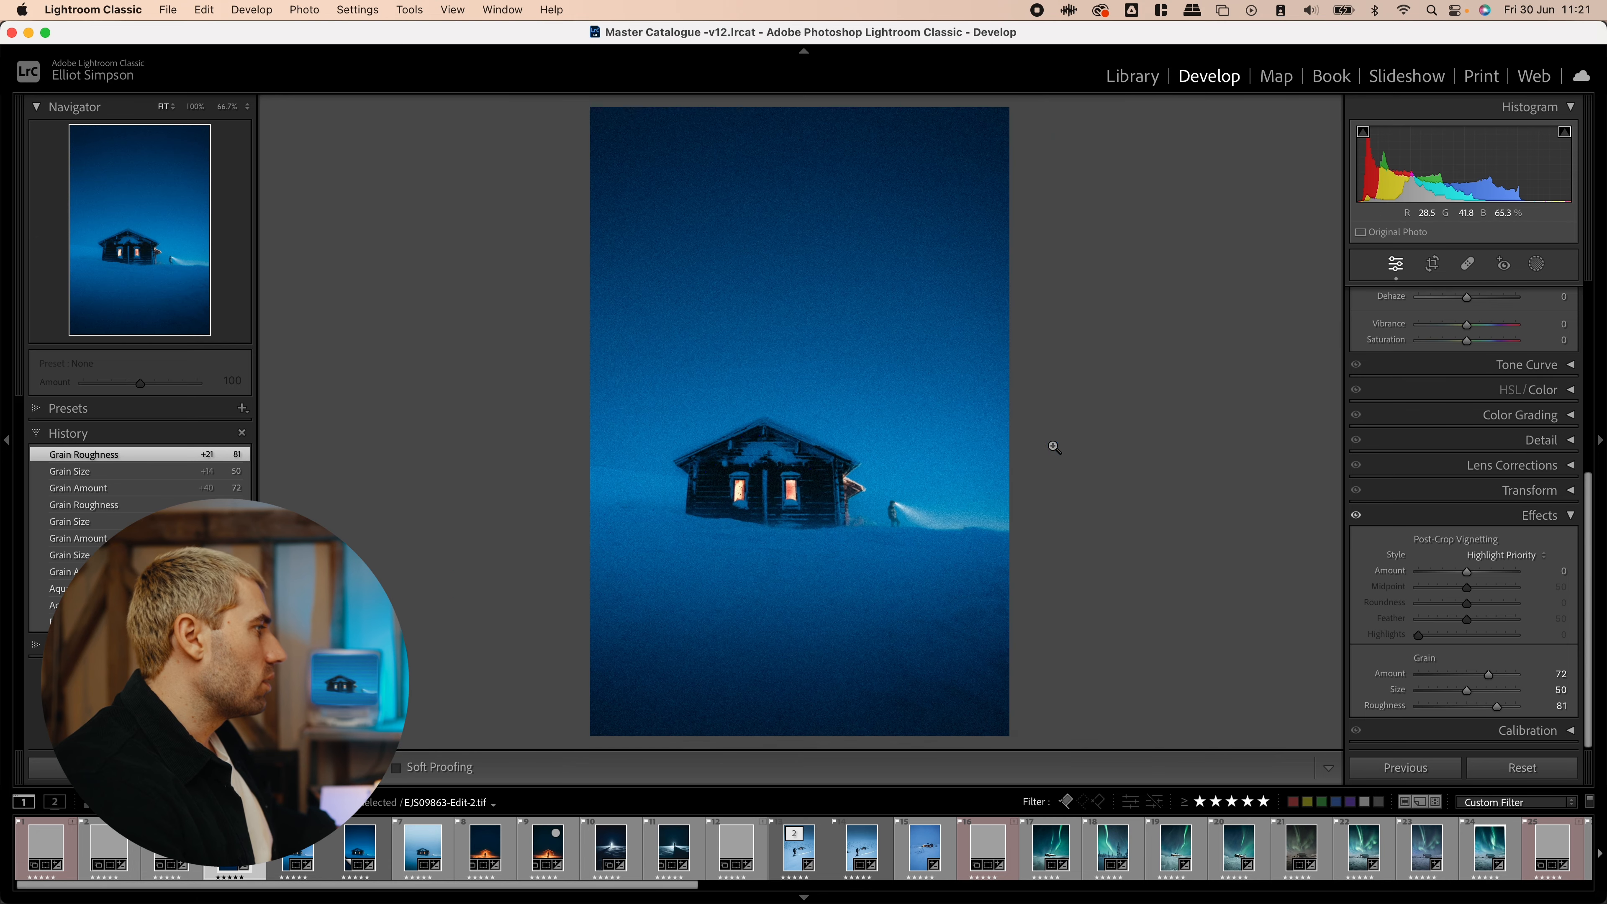
- Settle the grain at a subtle amount 26, size 39 and roughness 51
drag(1526, 673, 1467, 673)
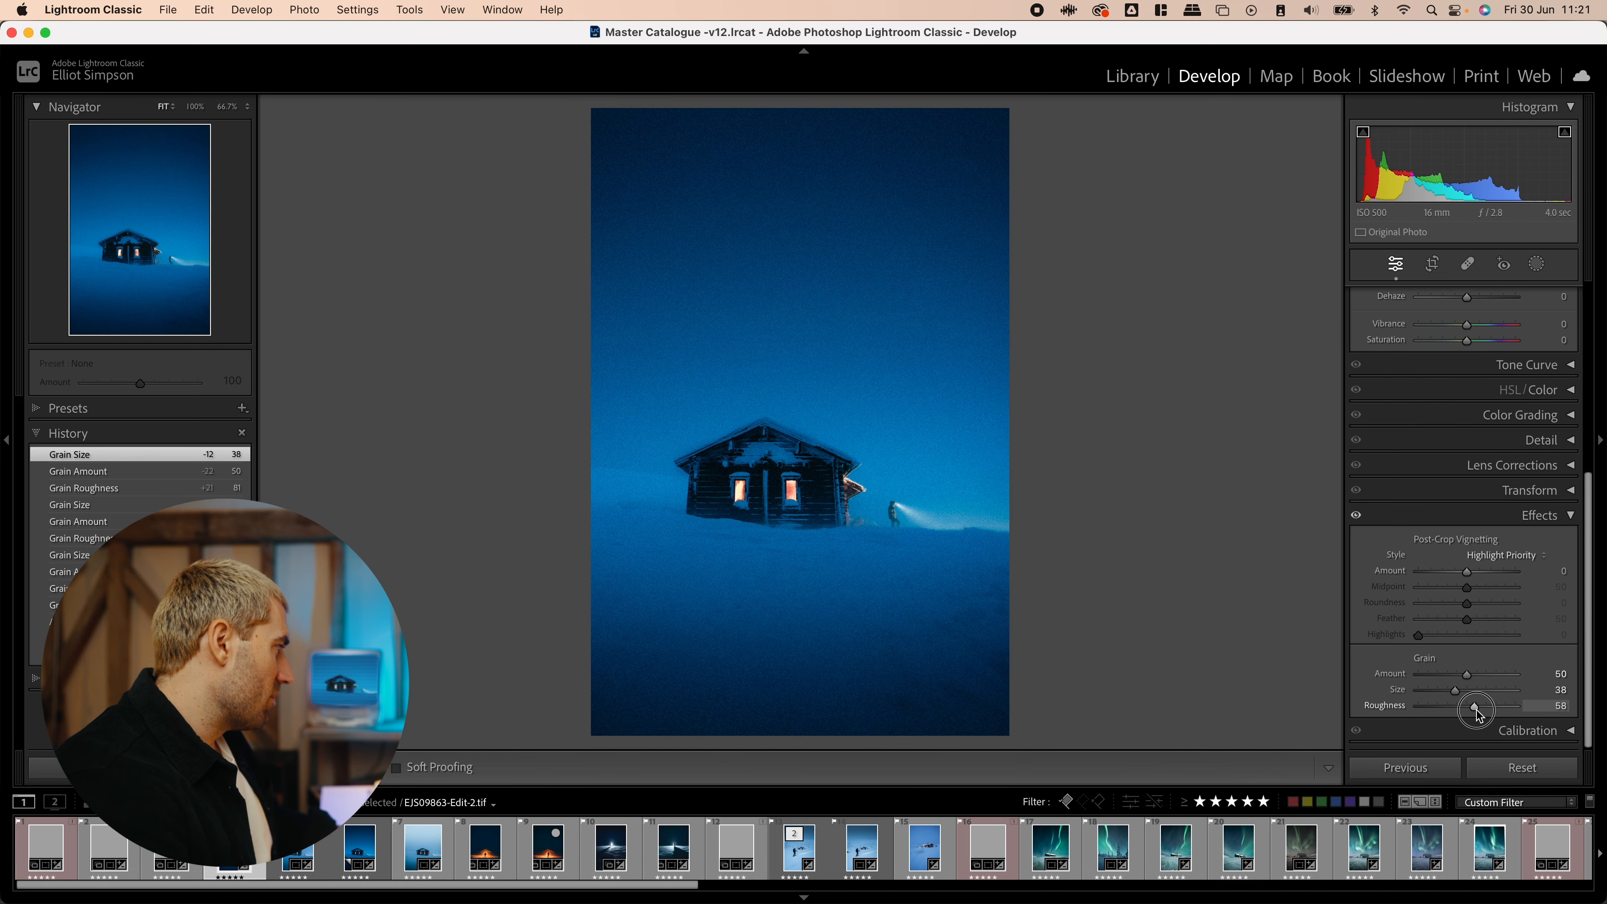
drag(1476, 709, 1467, 708)
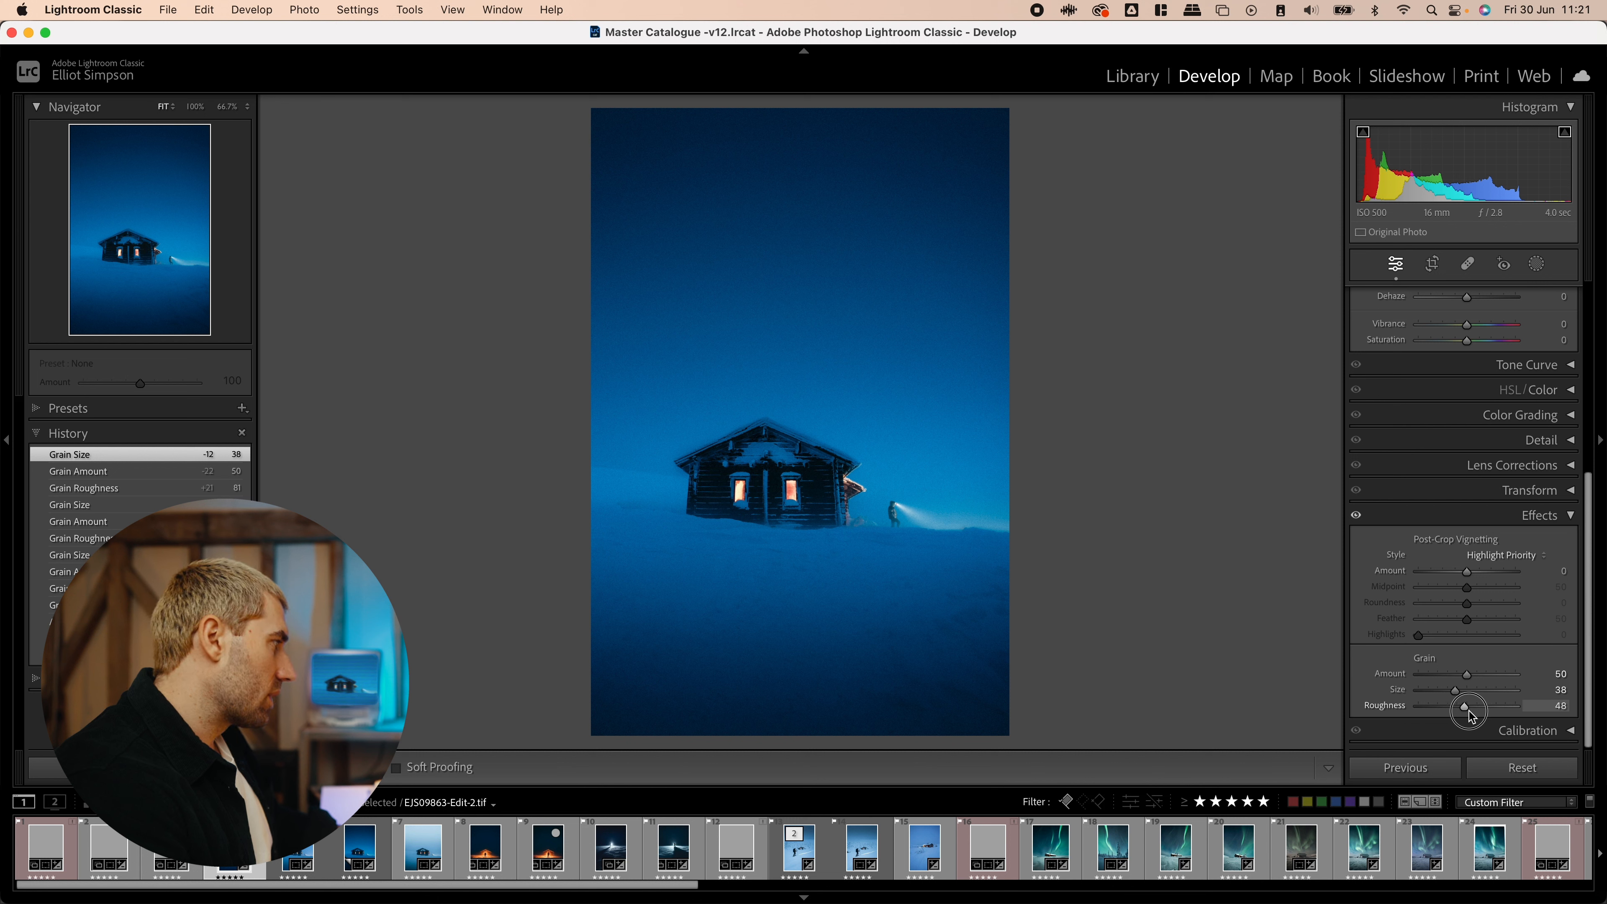
drag(1467, 705, 1483, 705)
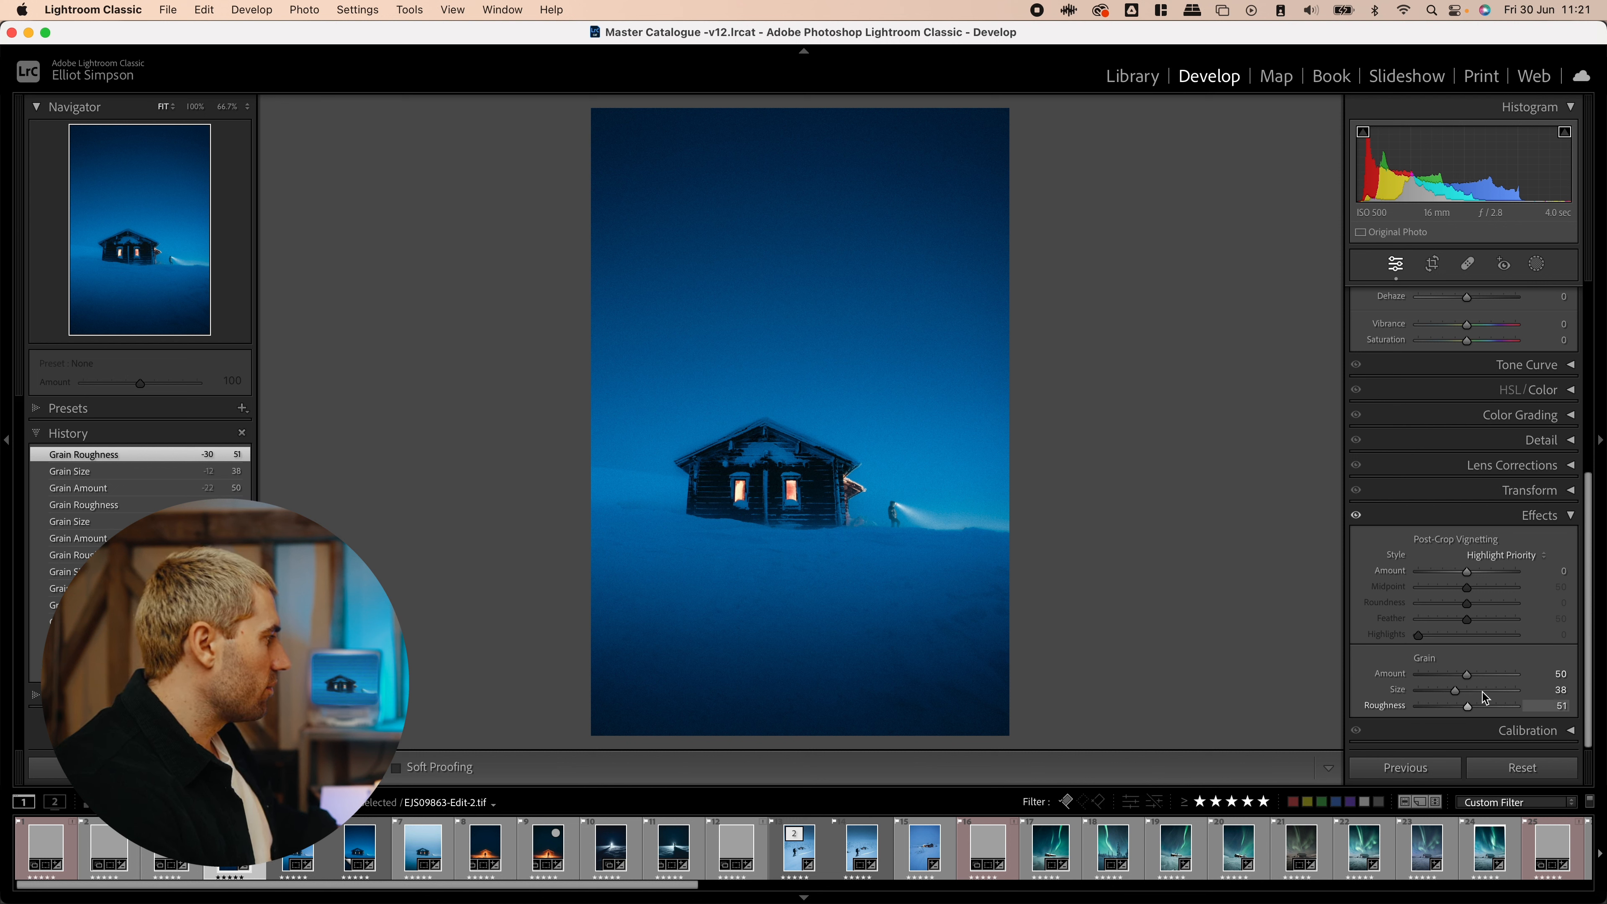
drag(1469, 673, 1455, 689)
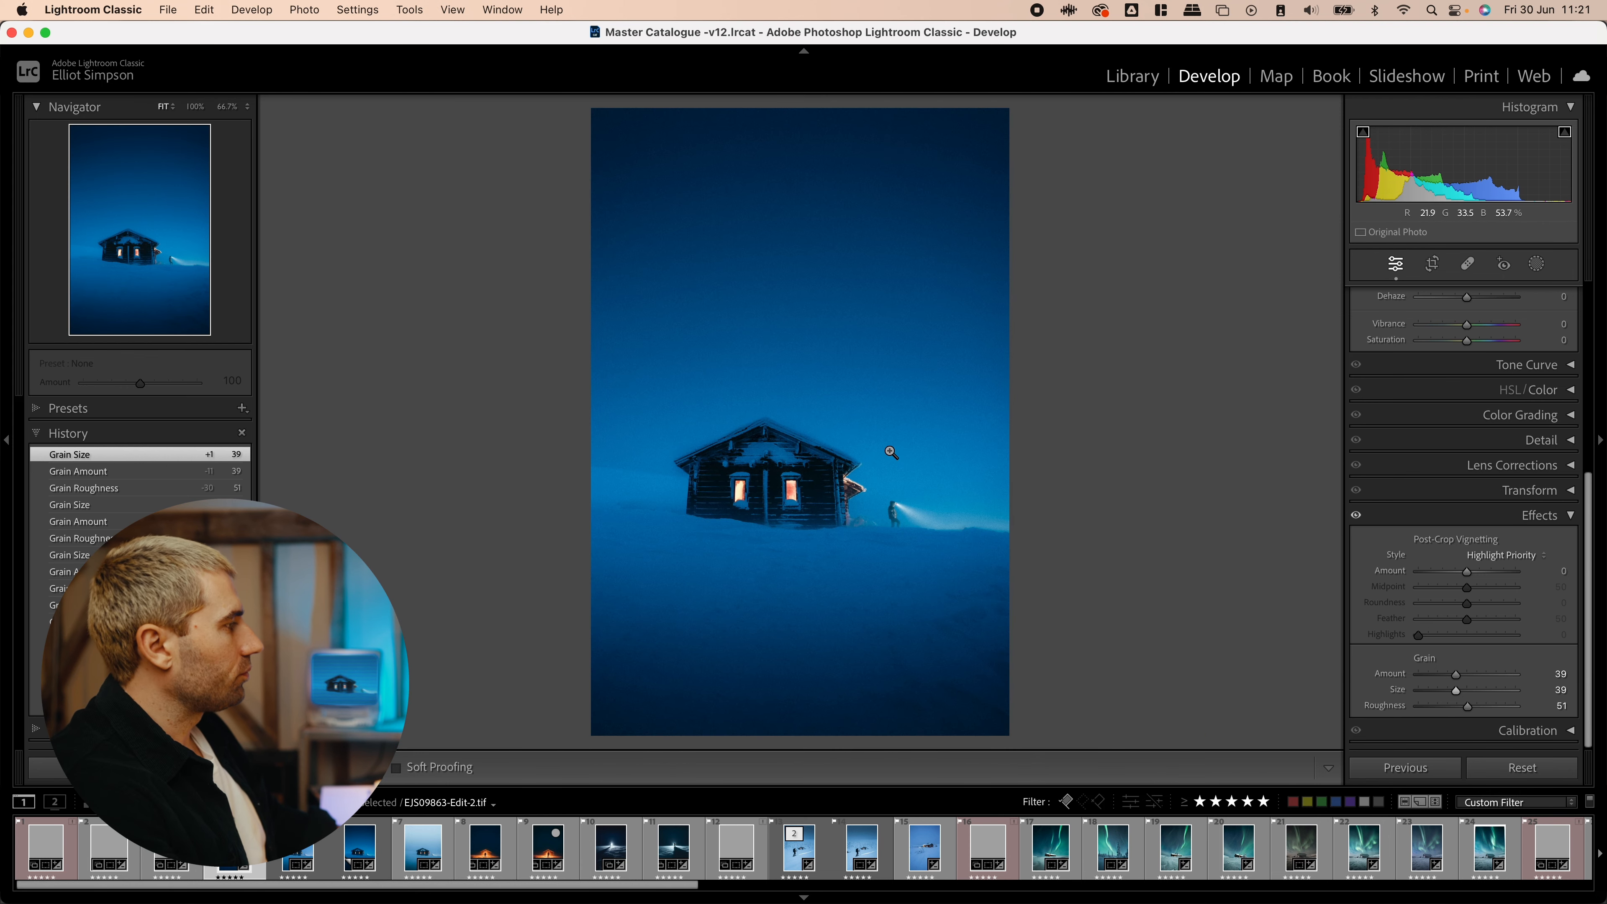
drag(1464, 673, 1452, 672)
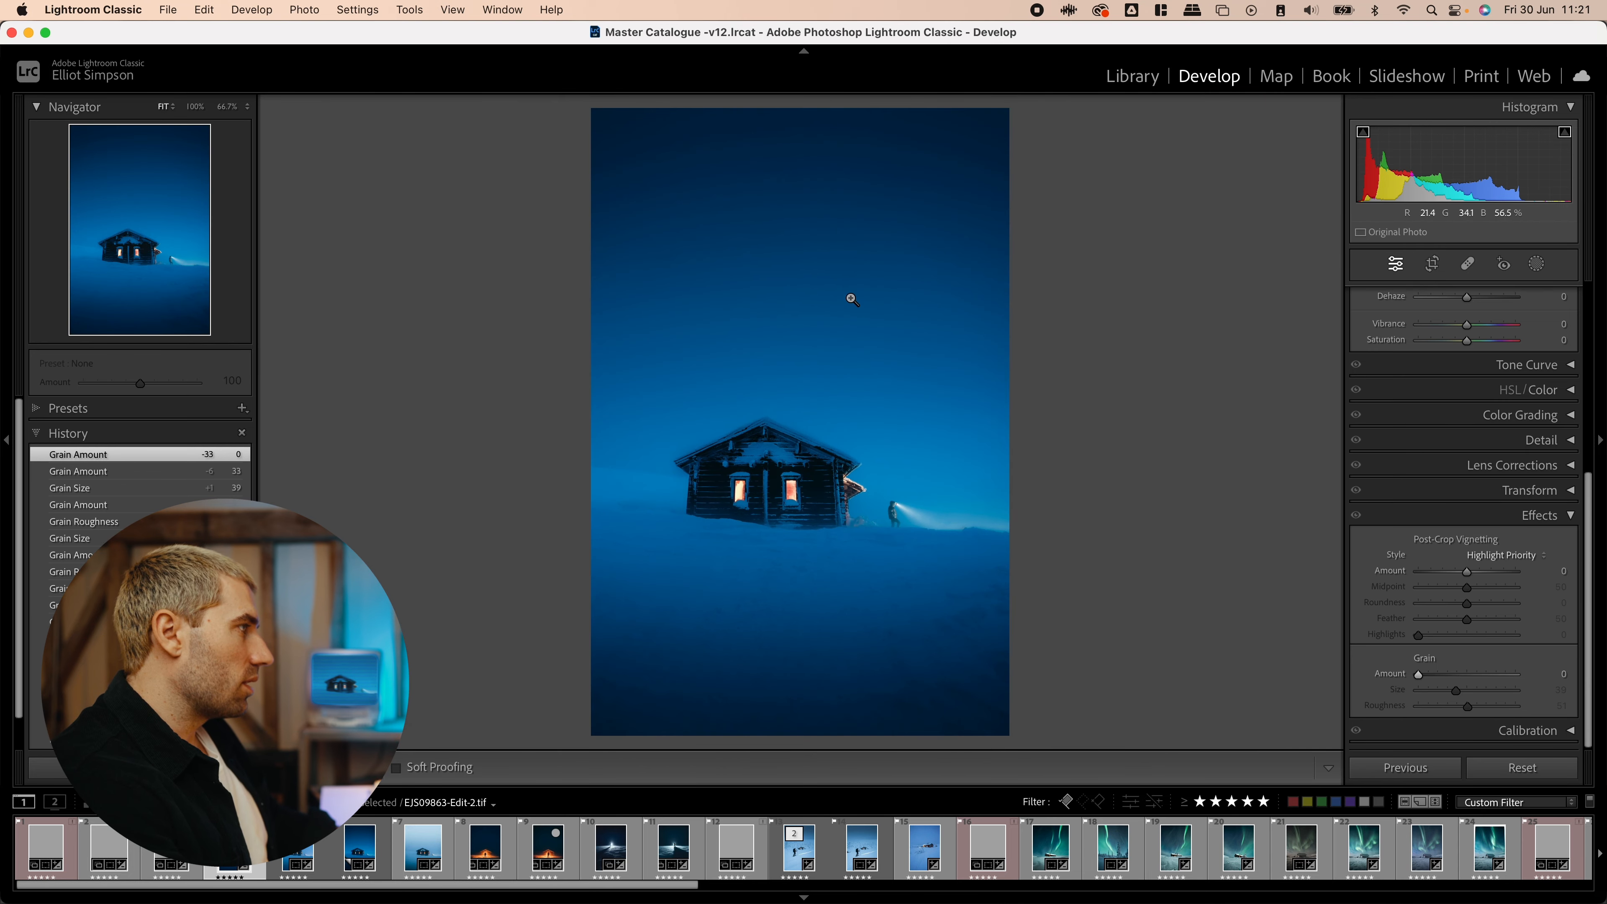
drag(1447, 673, 1439, 672)
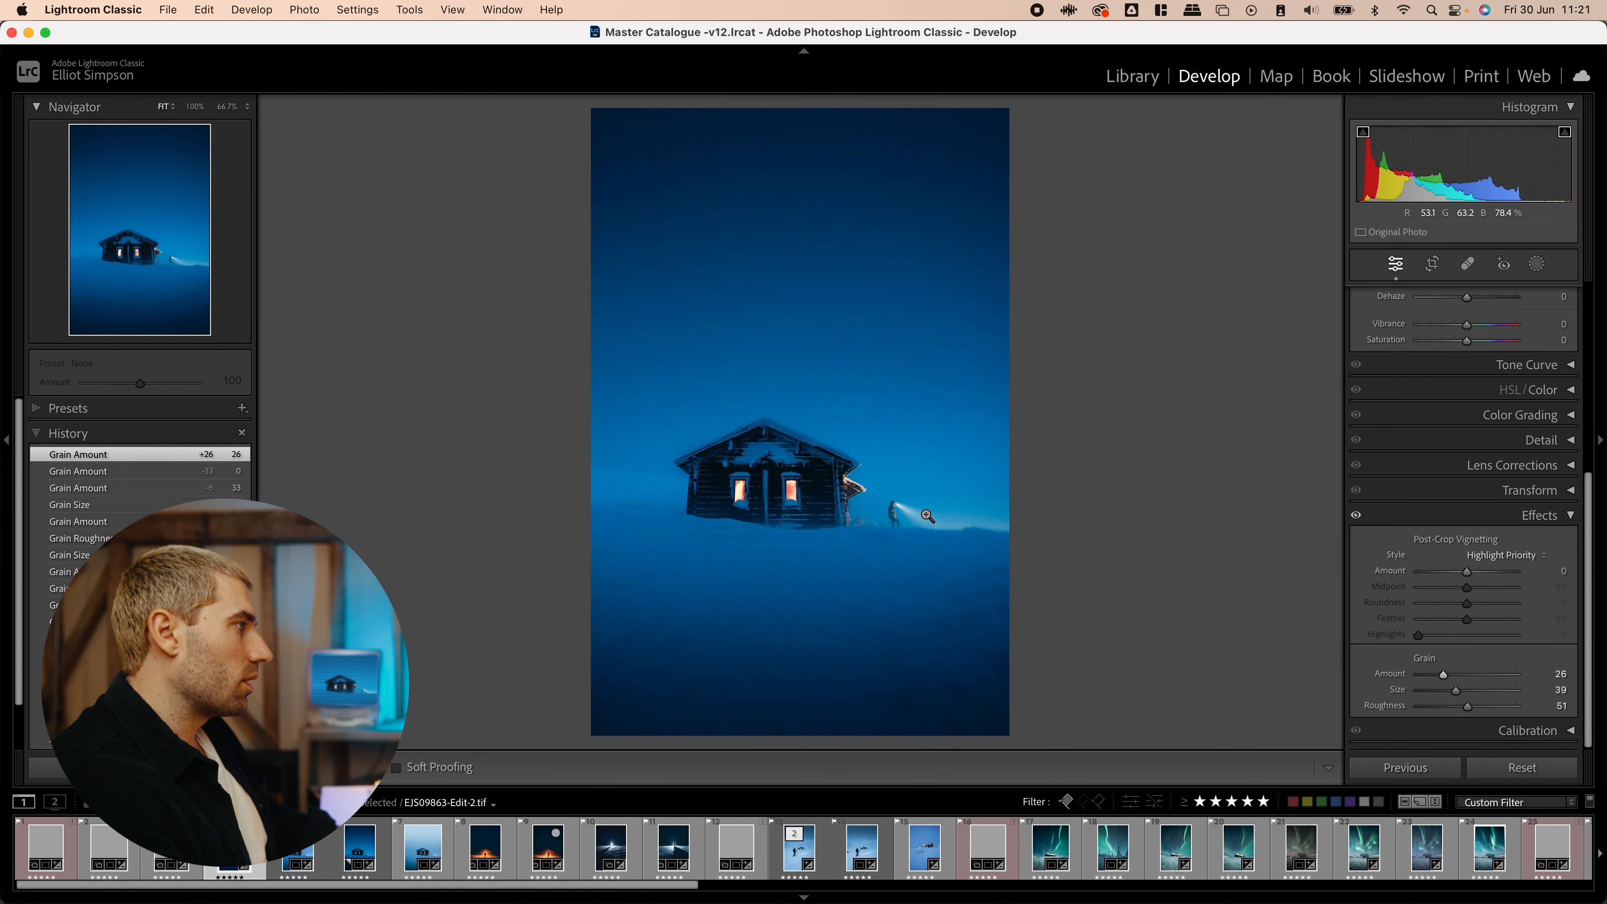
mouse_move(1098, 478)
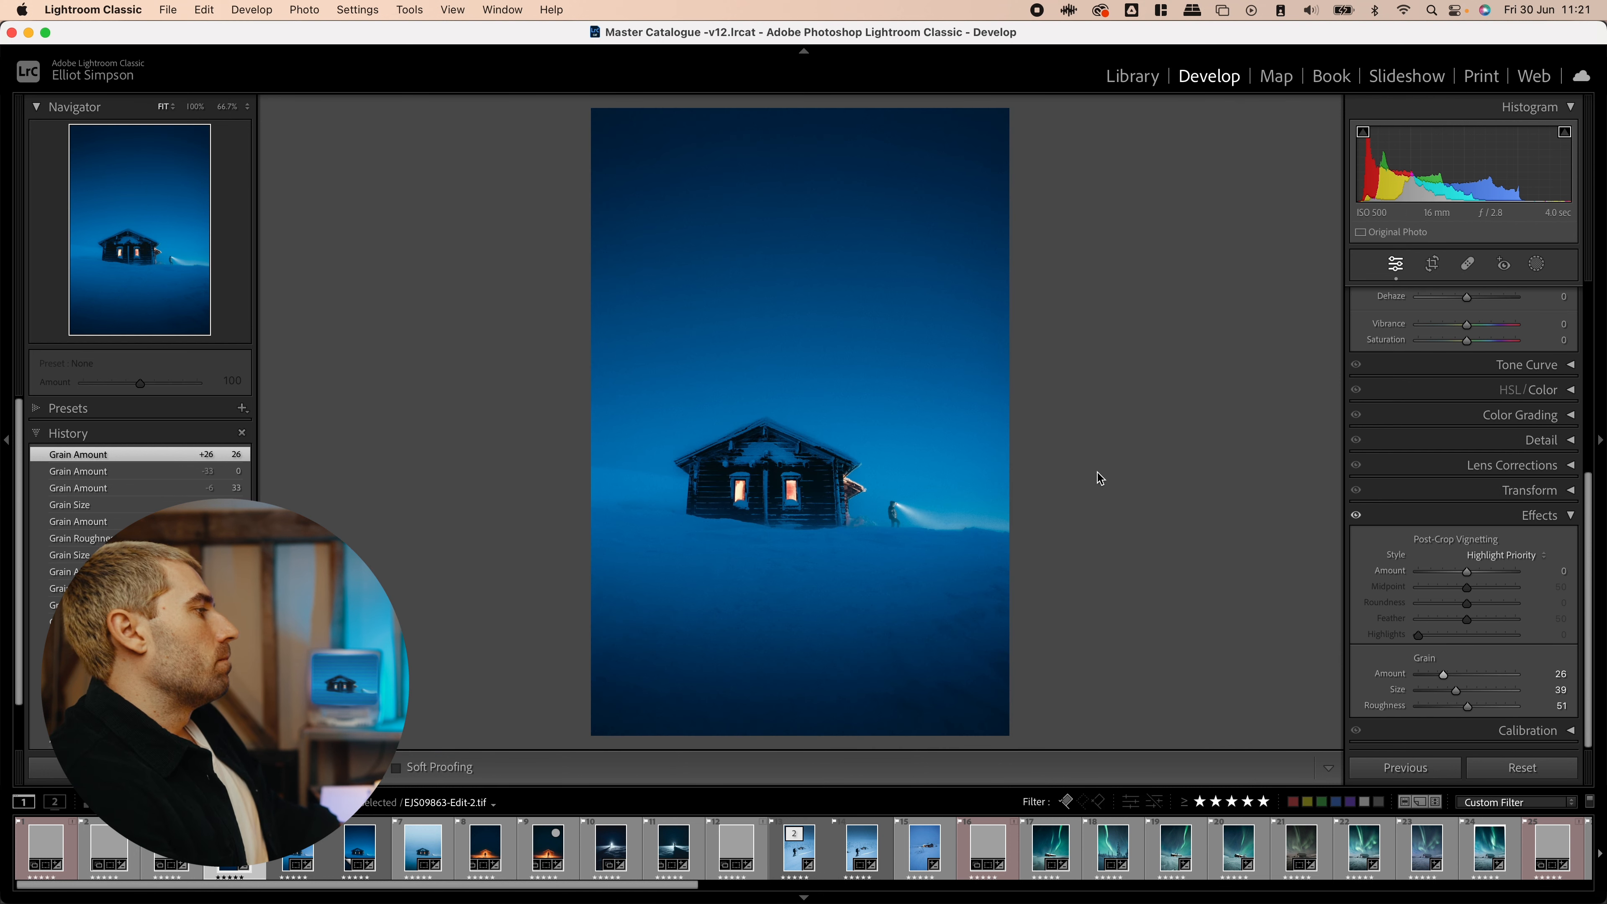
click(1431, 263)
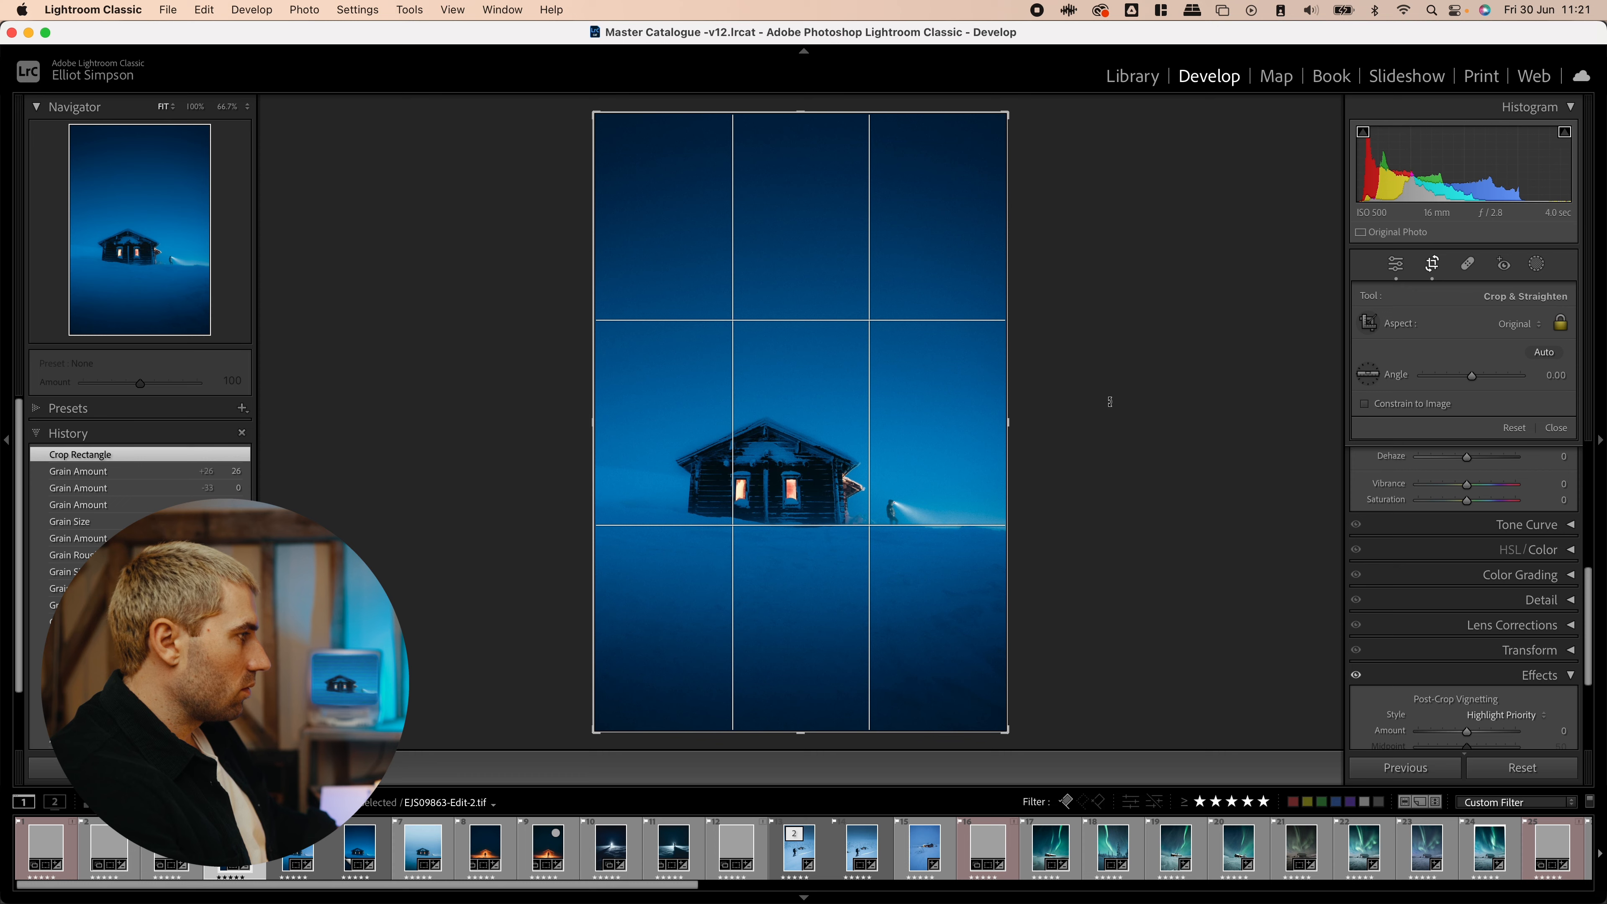
- Keep the original framing and lower overall Saturation to -6 in Basic
click(1396, 263)
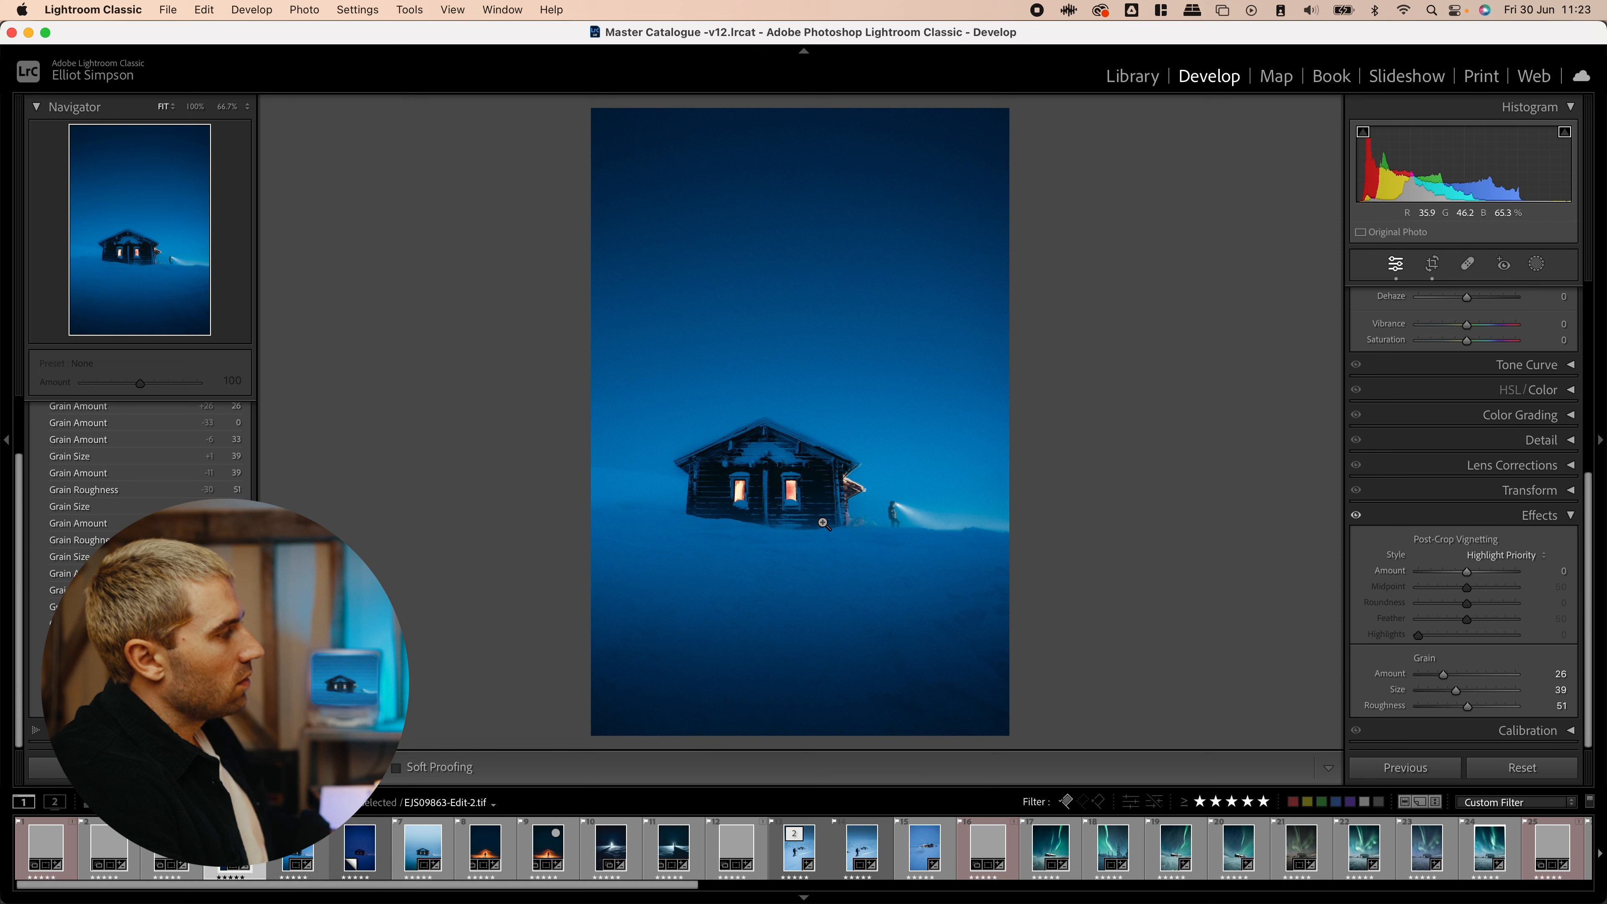
click(1543, 295)
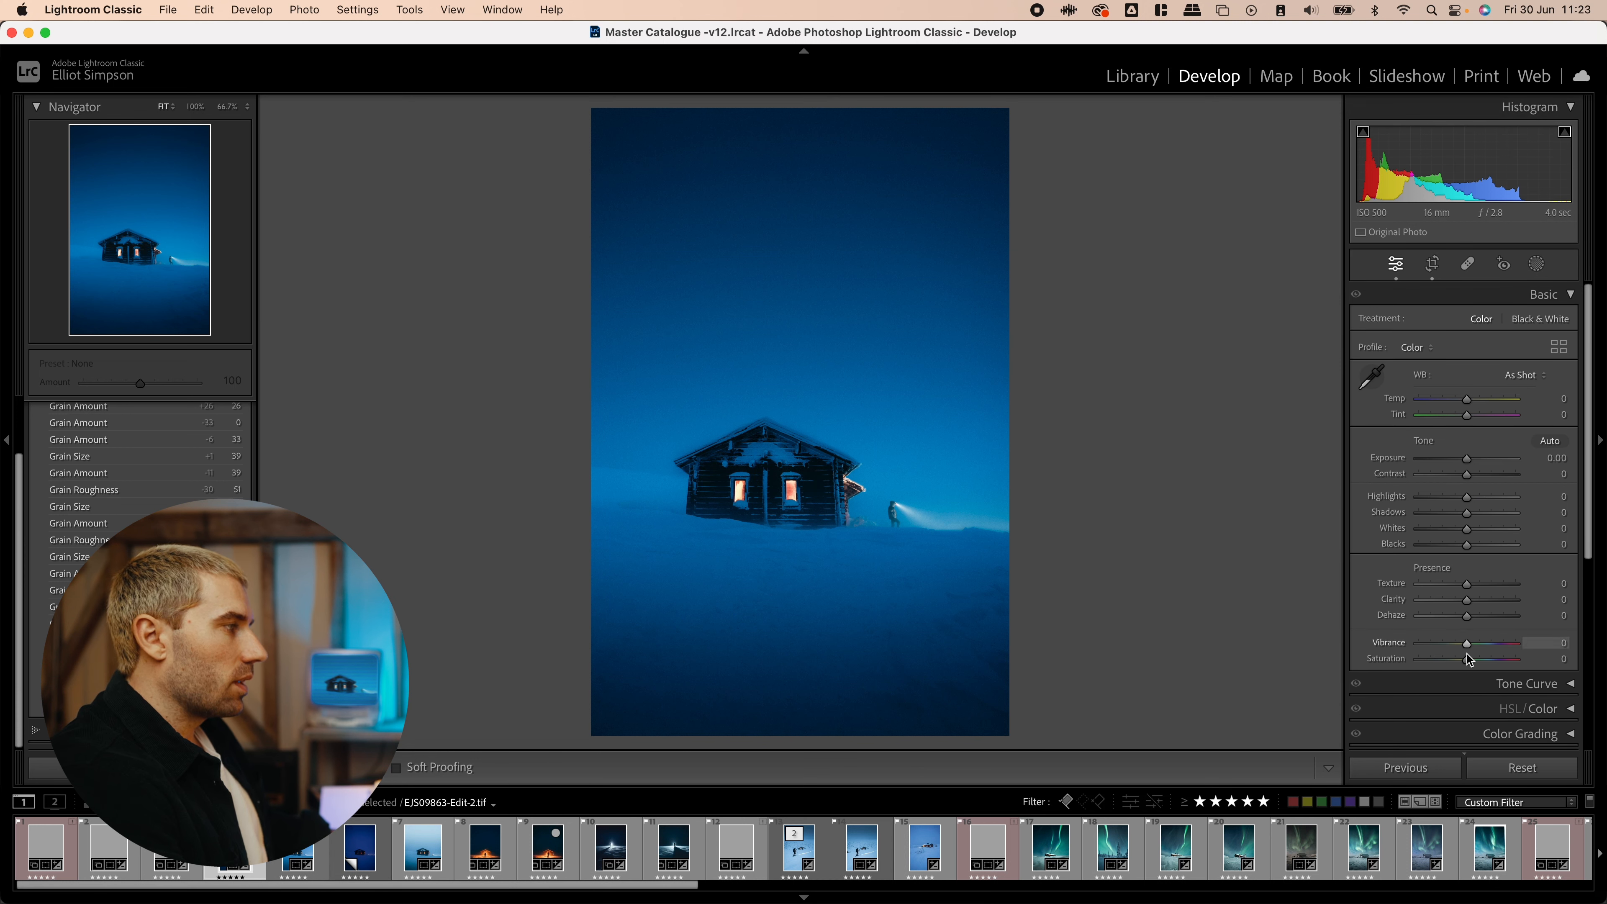
drag(1495, 658, 1498, 657)
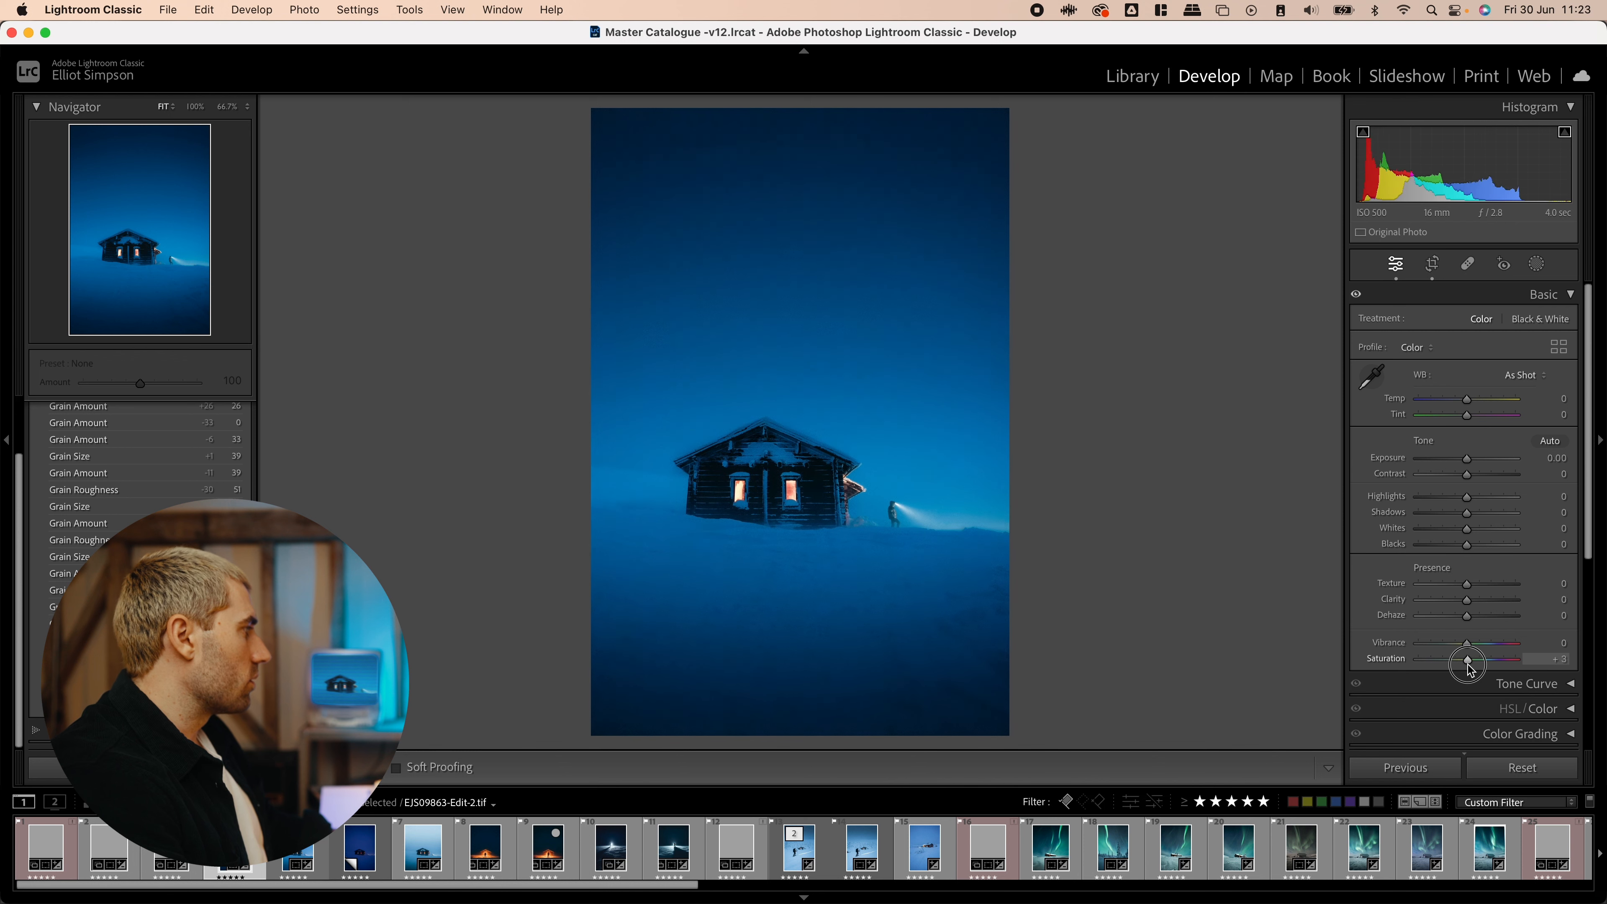
drag(1469, 662, 1463, 662)
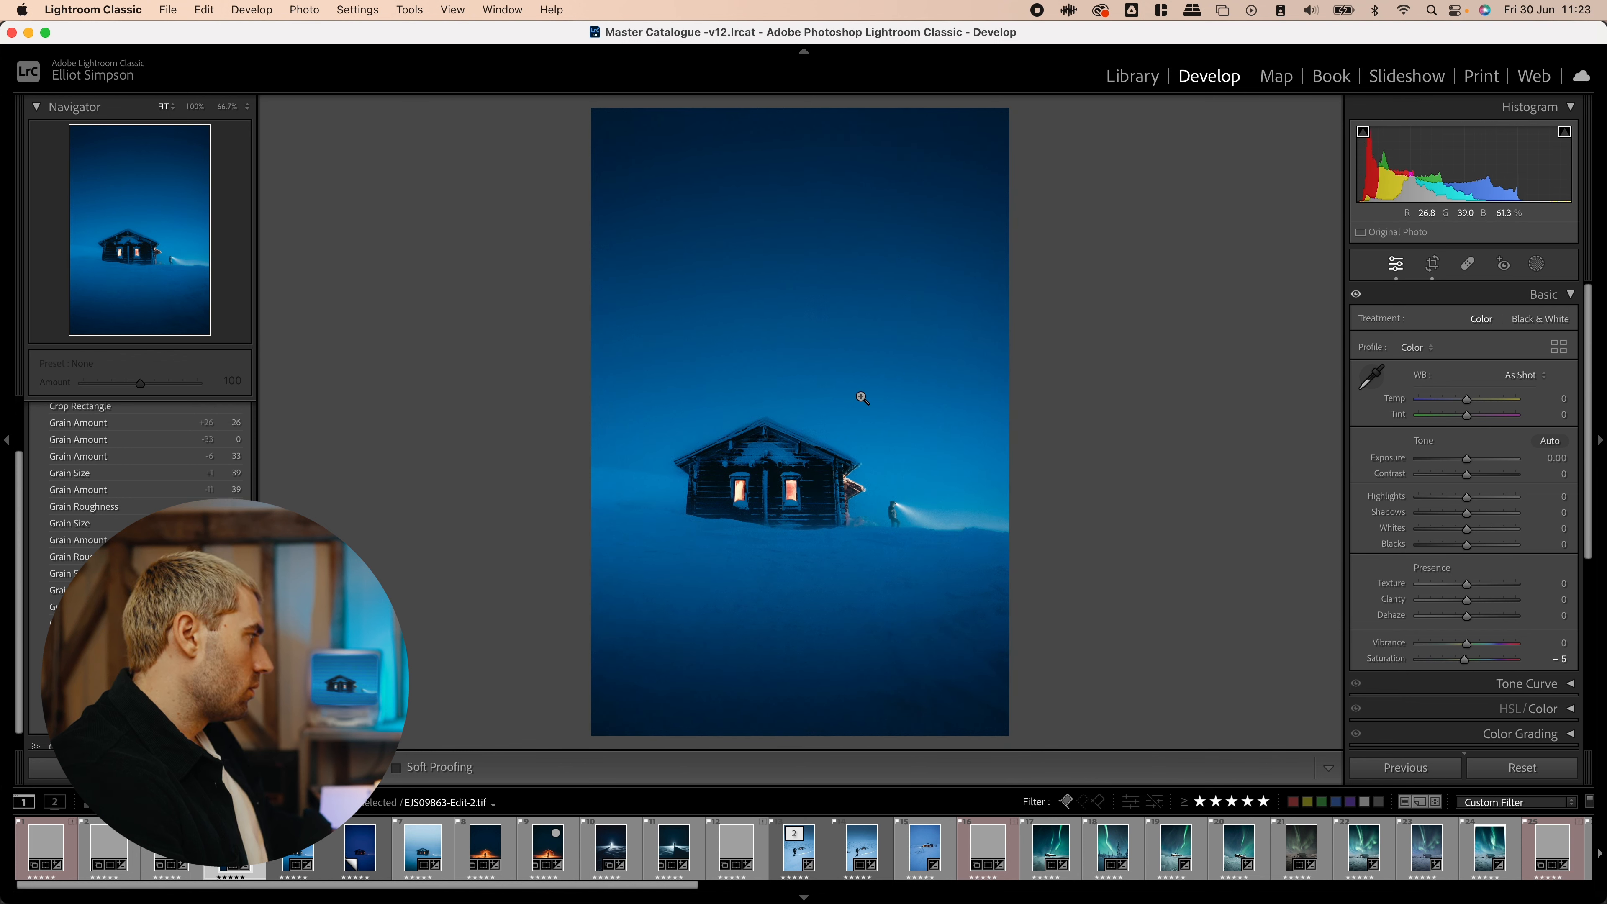
mouse_move(987, 399)
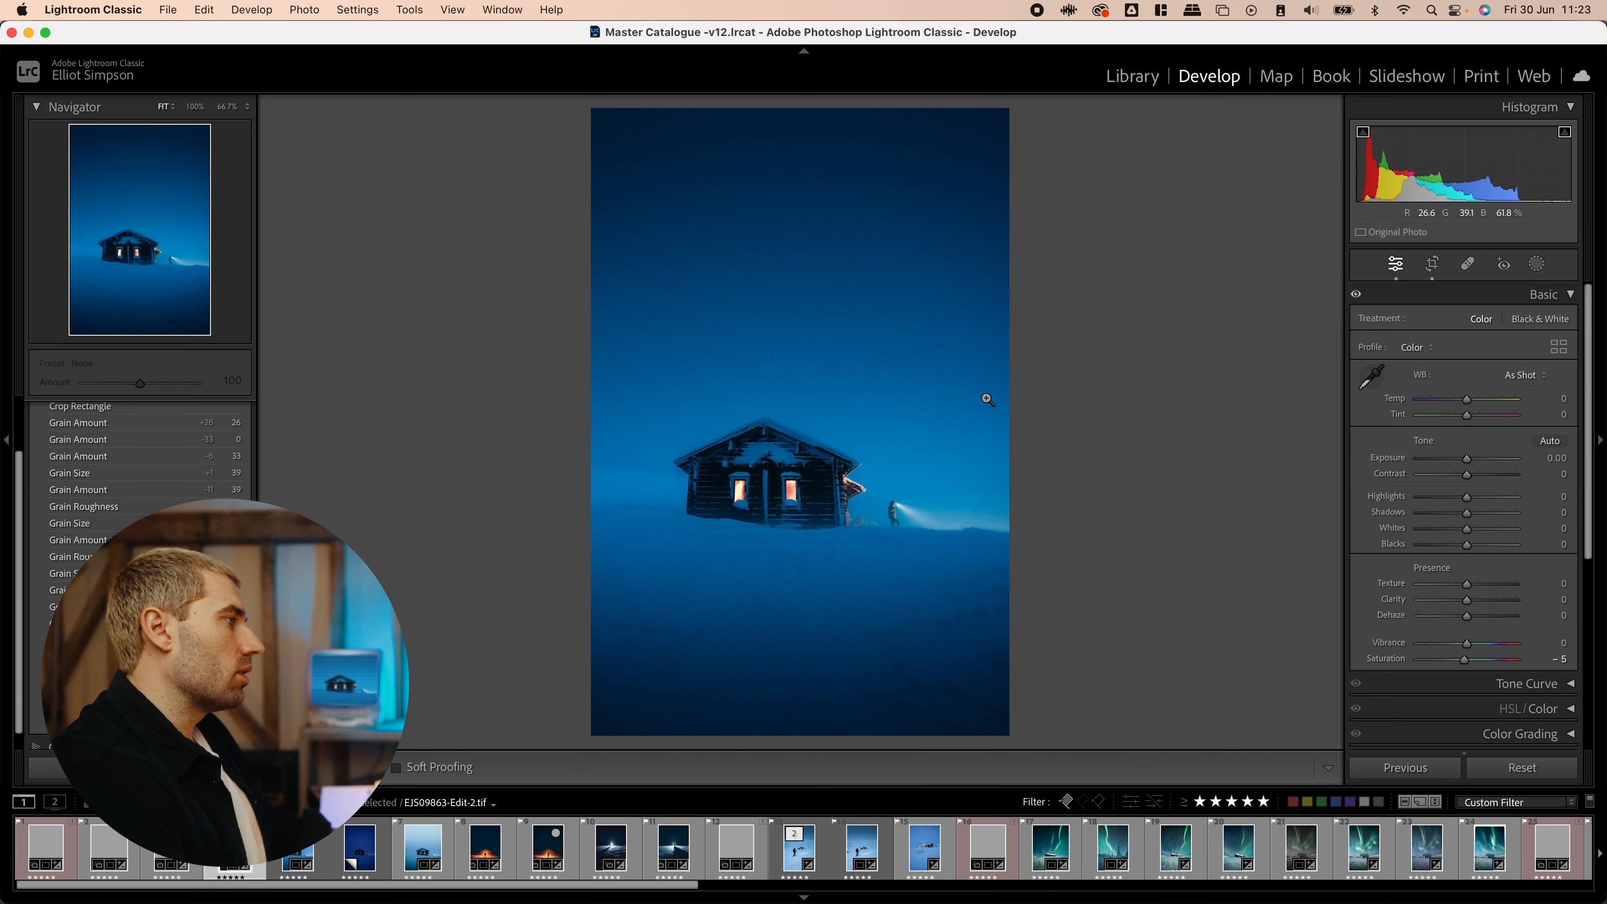